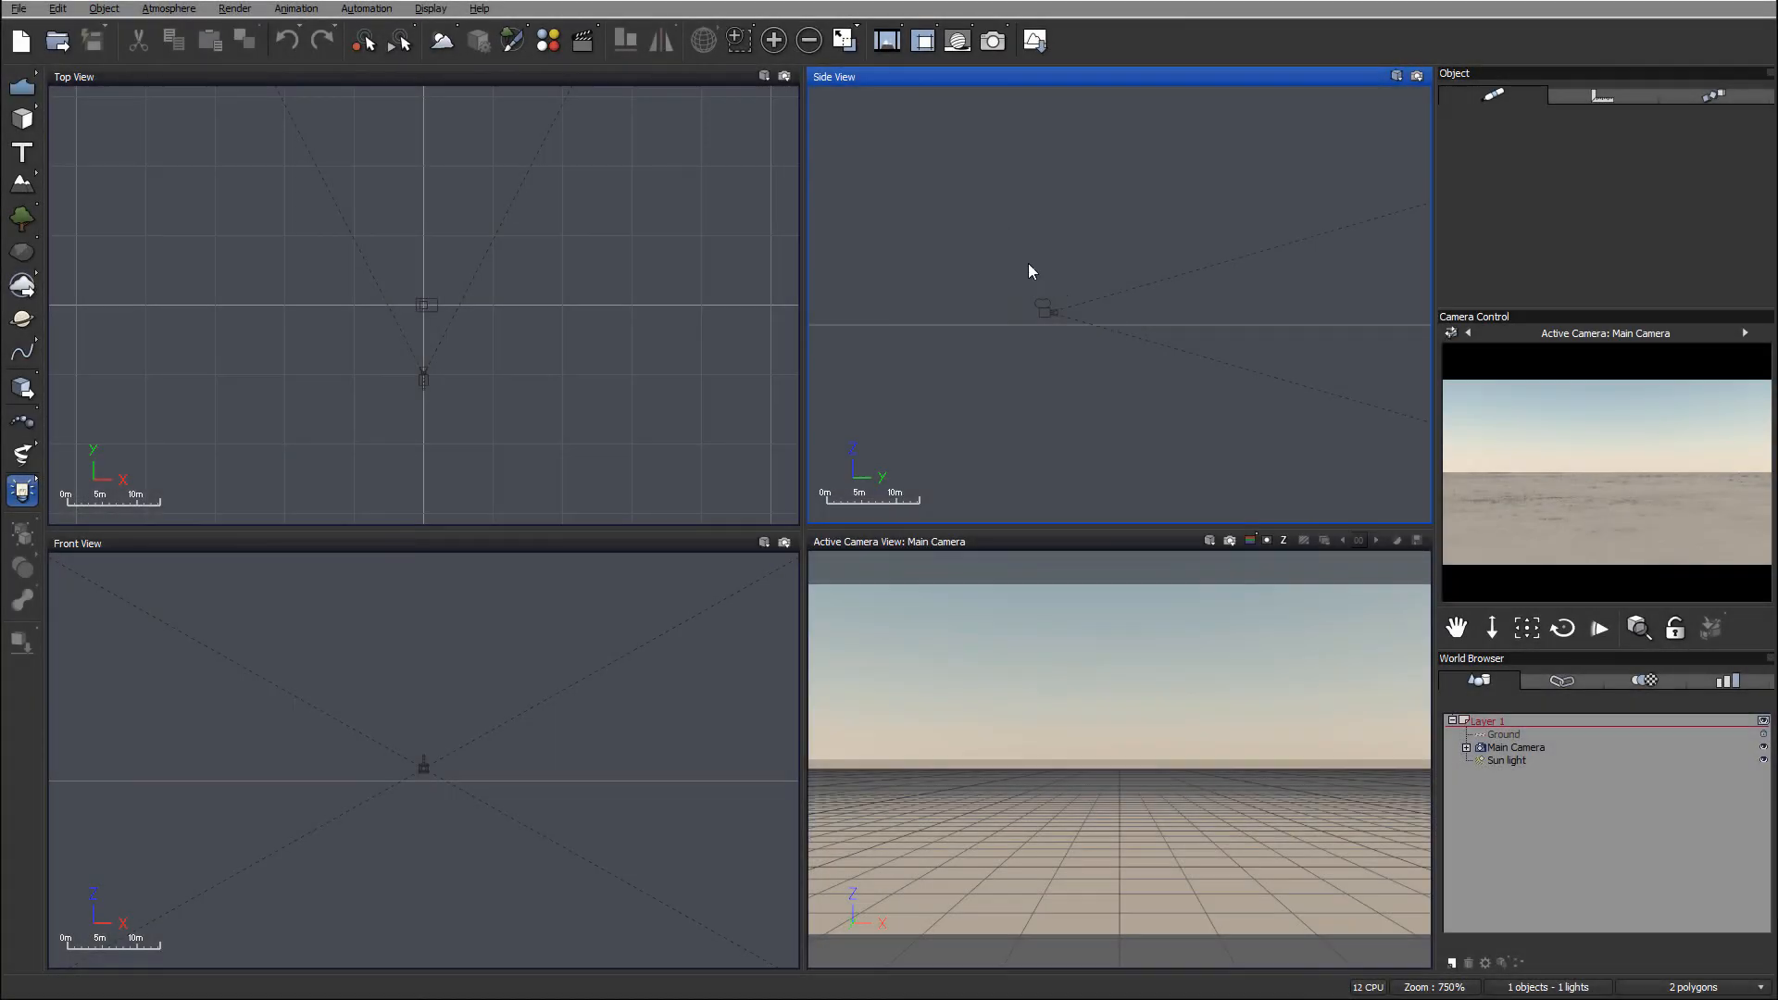
mouse_move(559, 224)
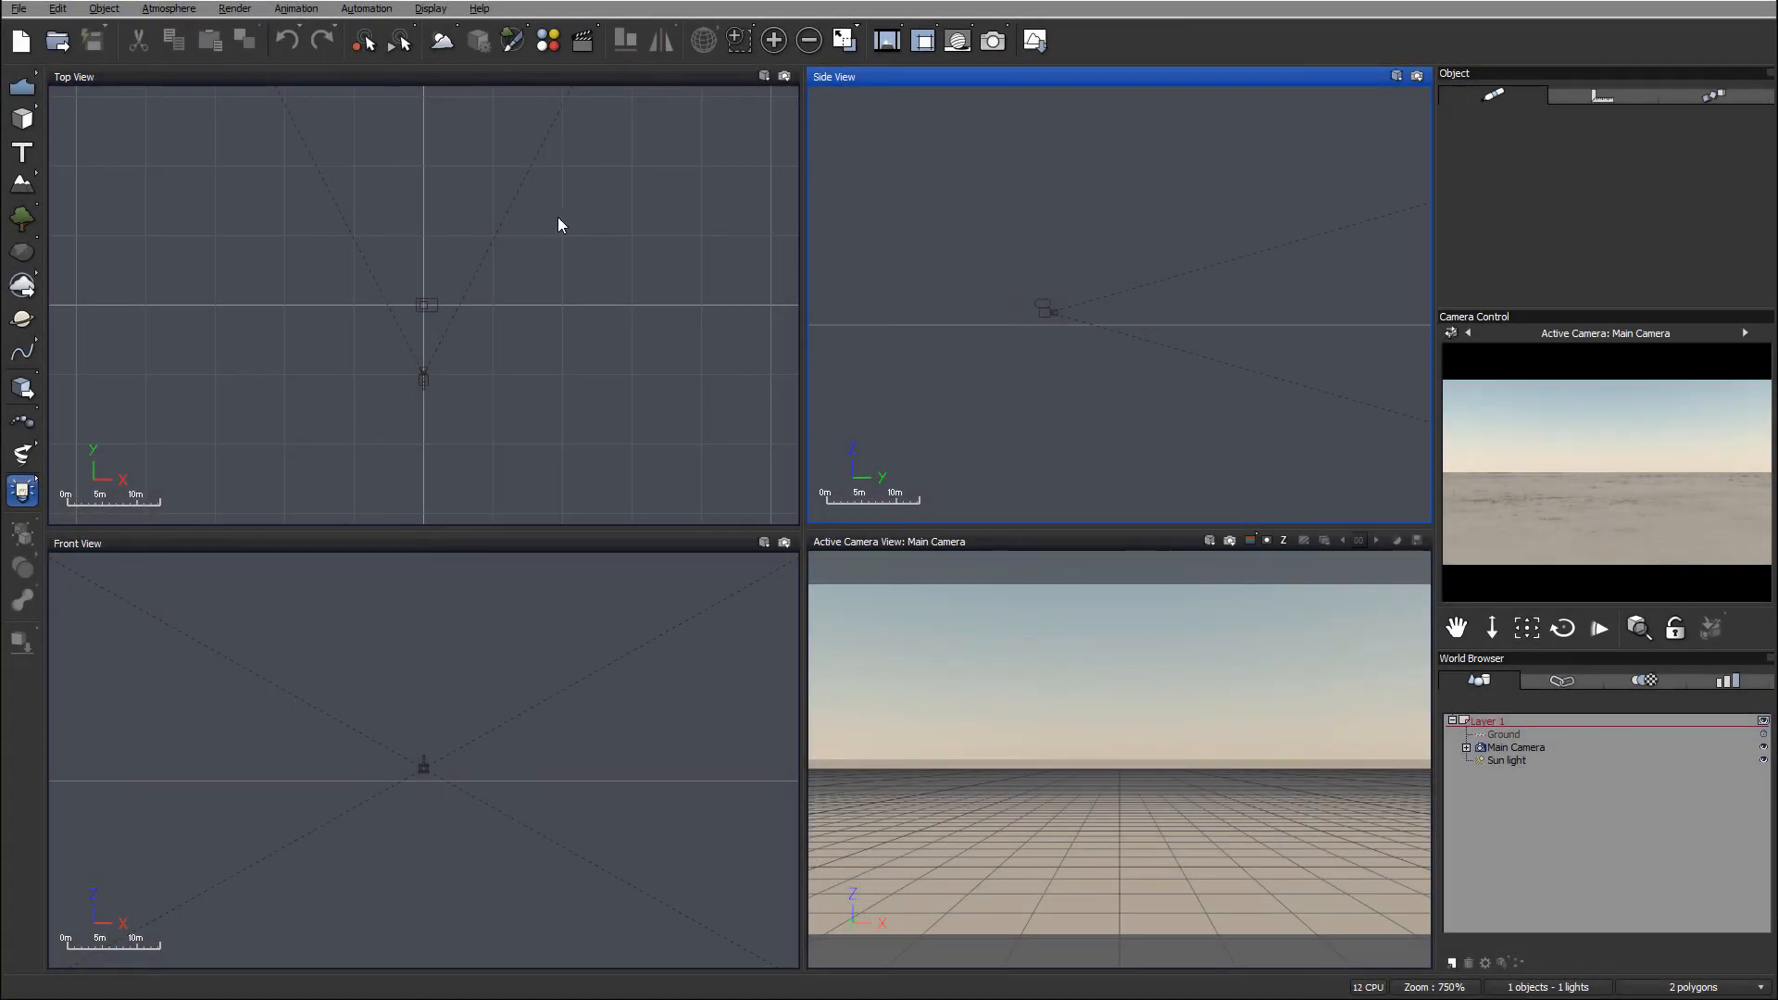
mouse_move(998, 270)
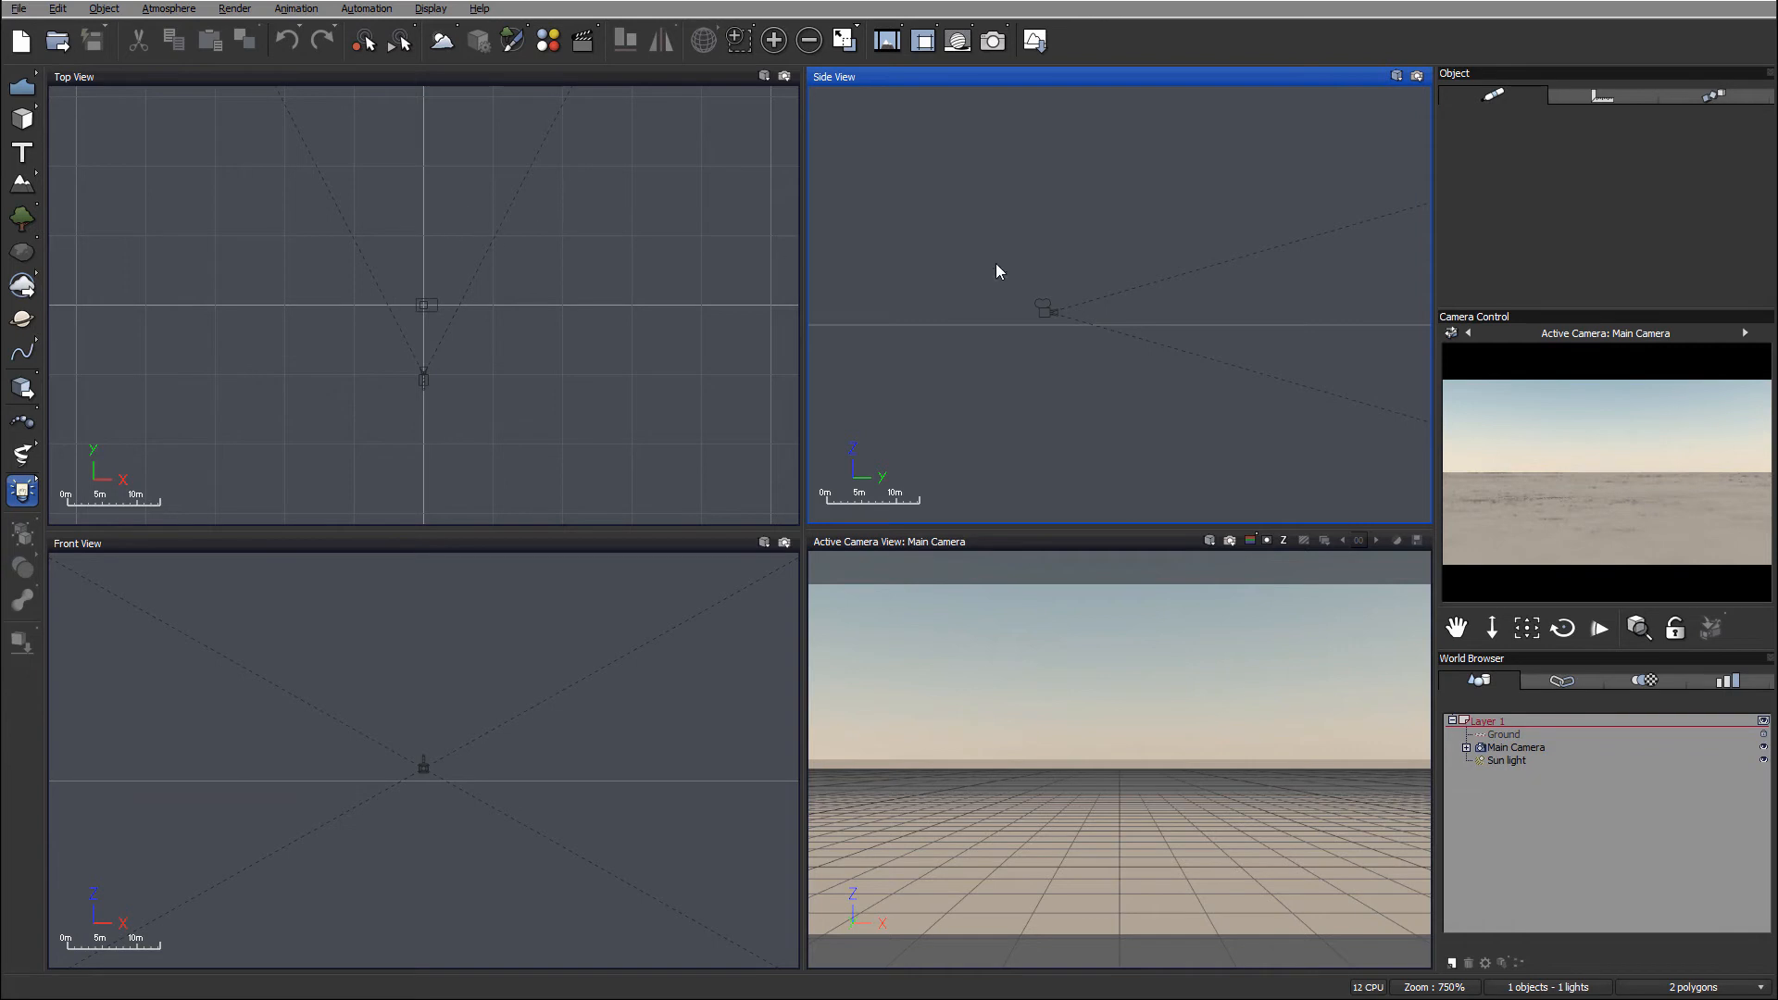
mouse_move(1066, 318)
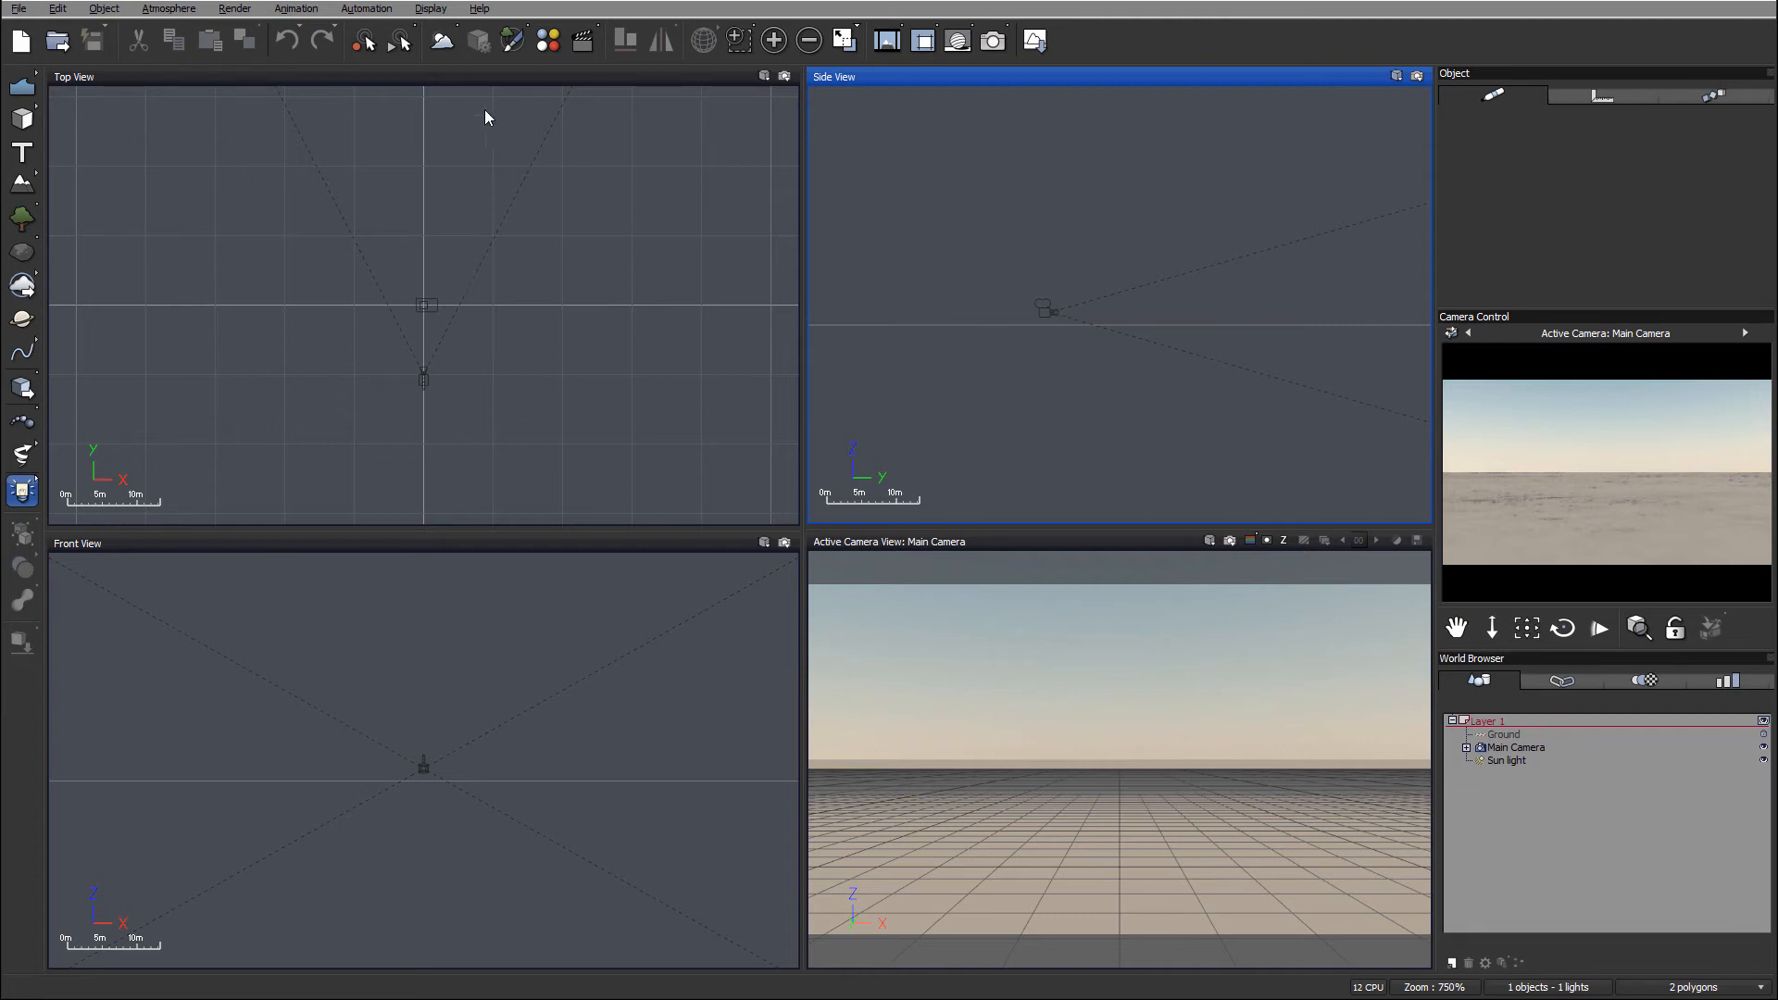
mouse_move(193, 150)
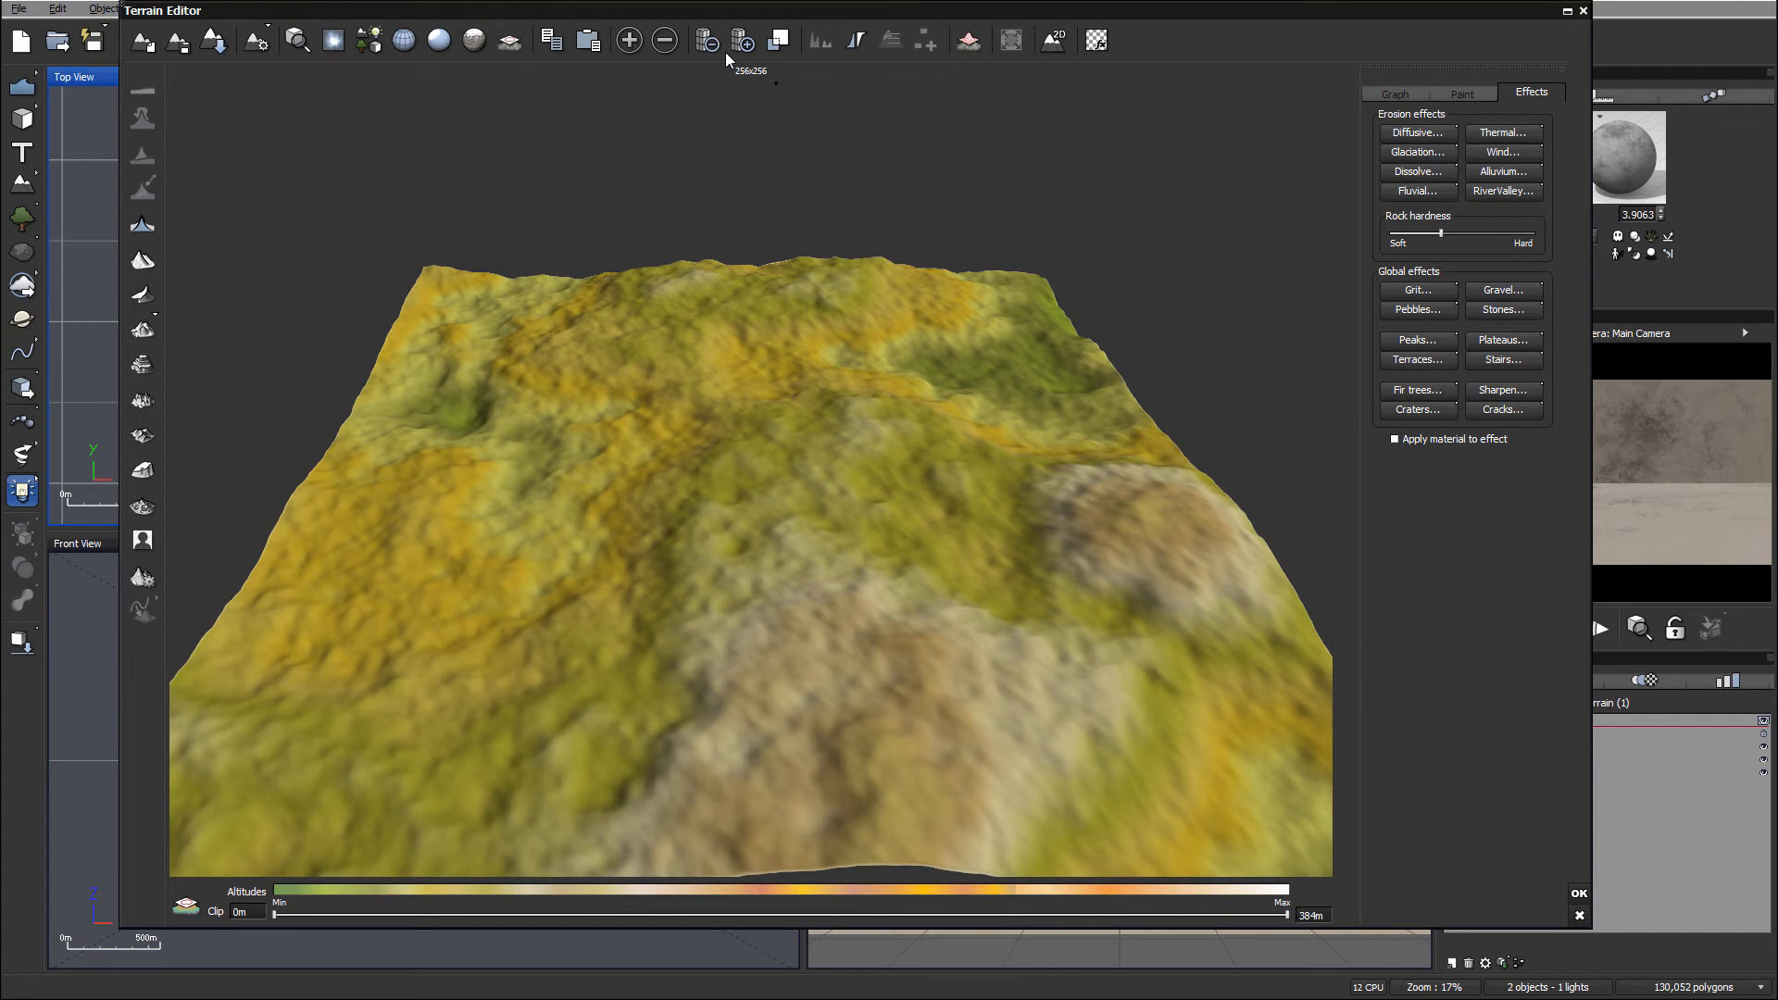
mouse_move(748, 25)
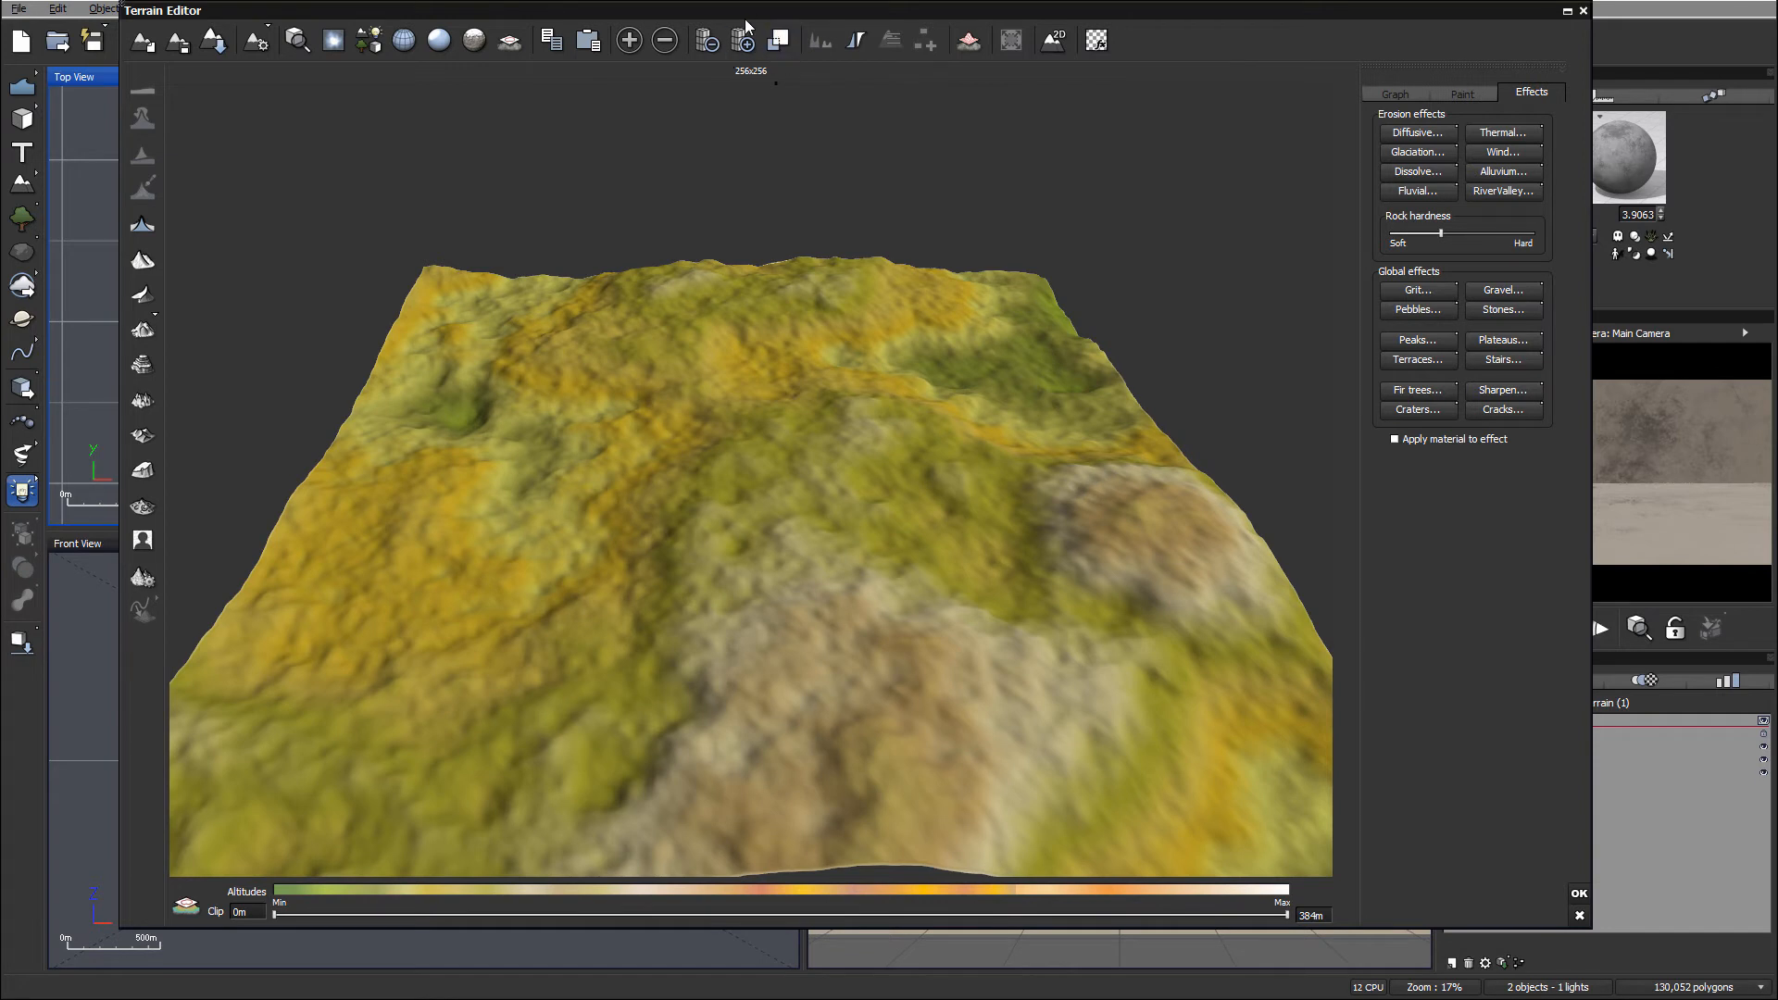
Step: Raise the terrain resolution twice to reach 4096x4096
click(746, 40)
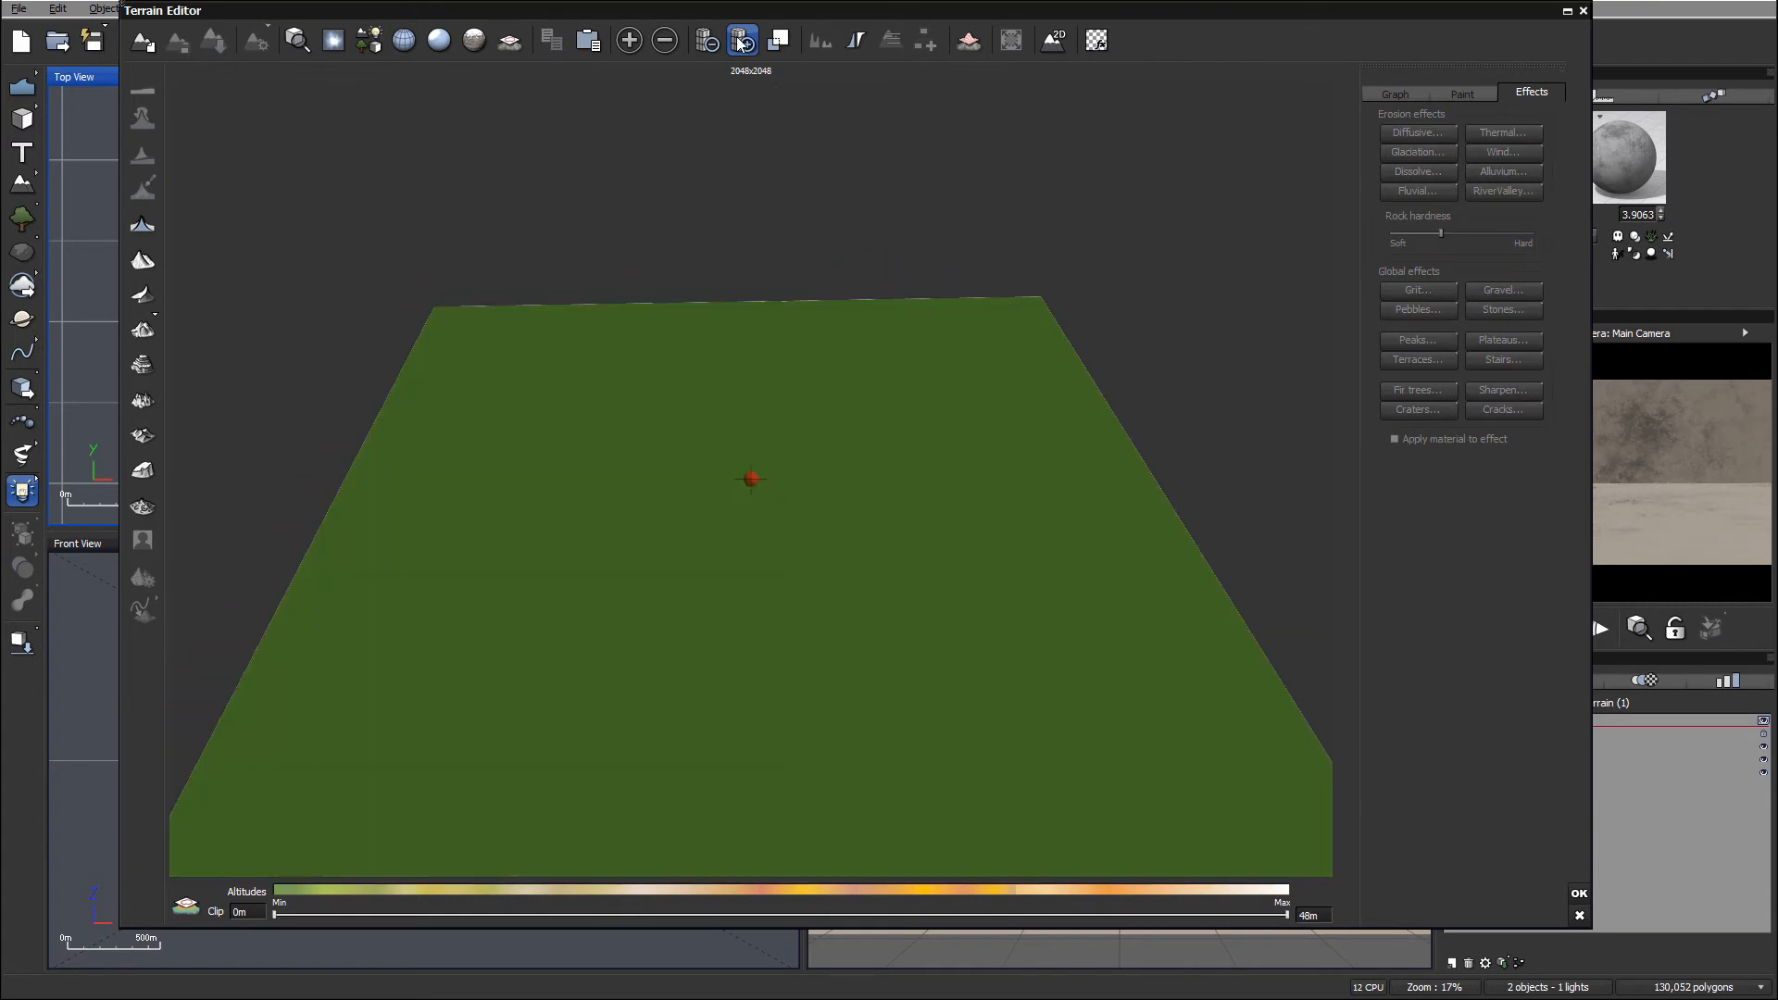
click(743, 41)
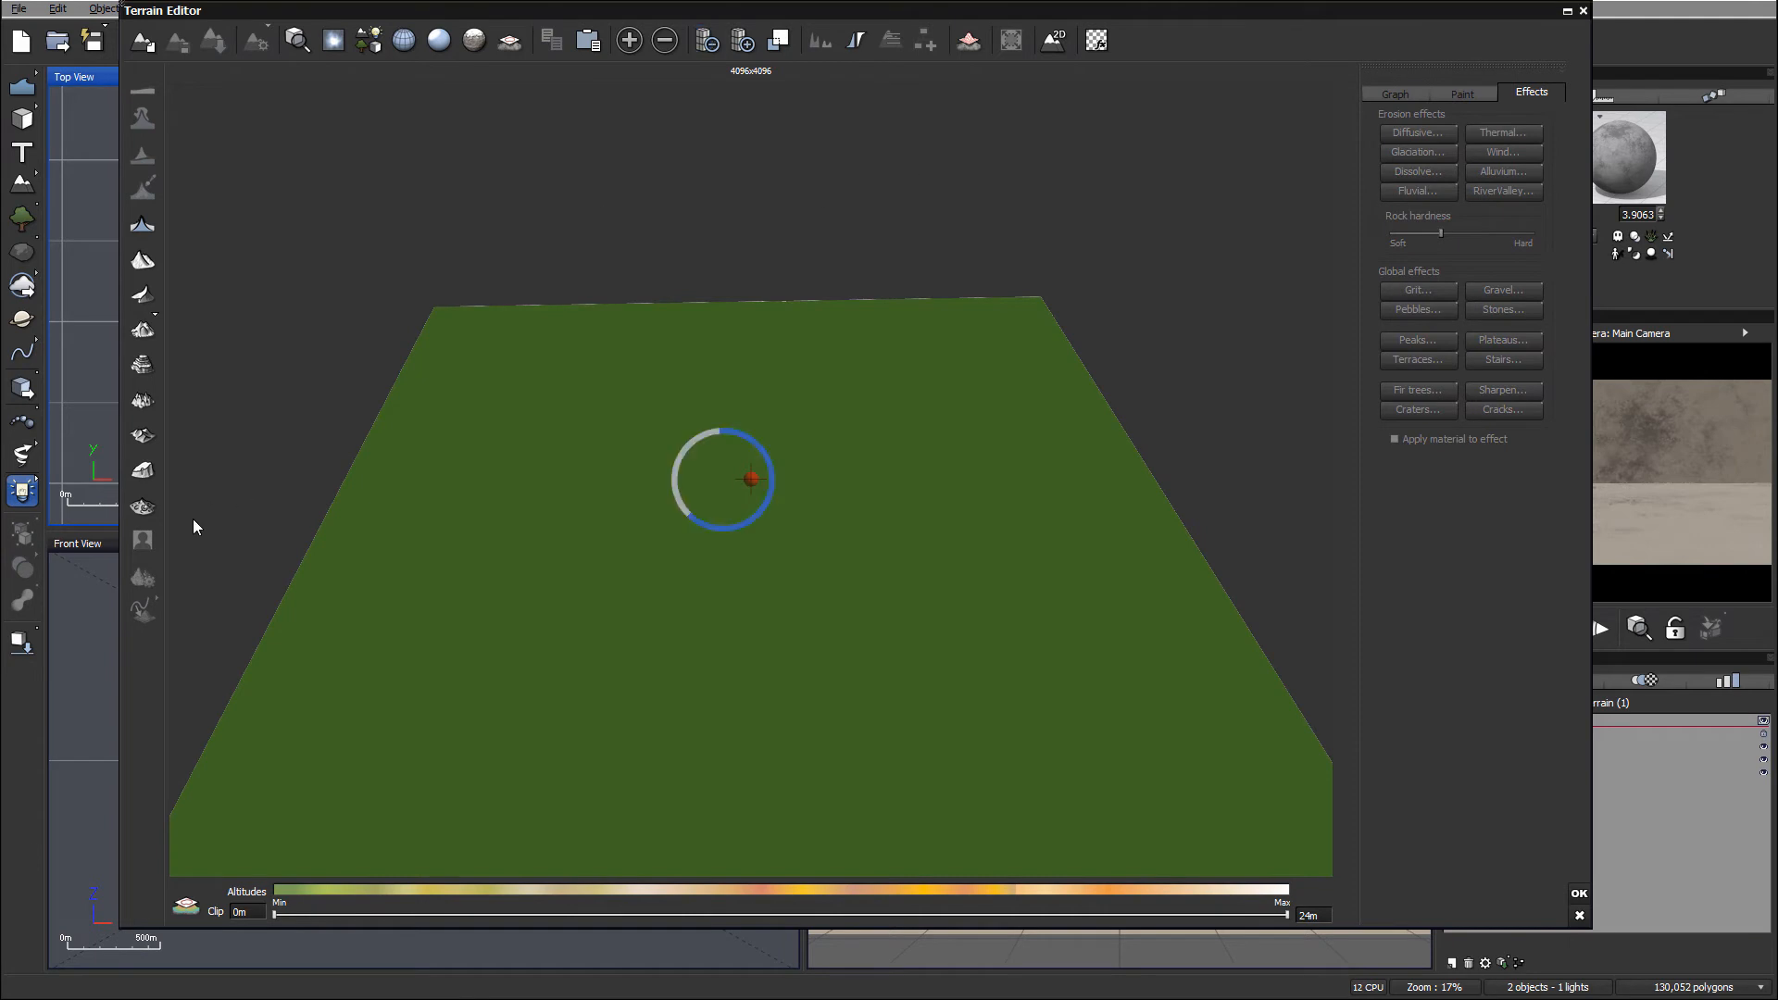
mouse_move(870, 167)
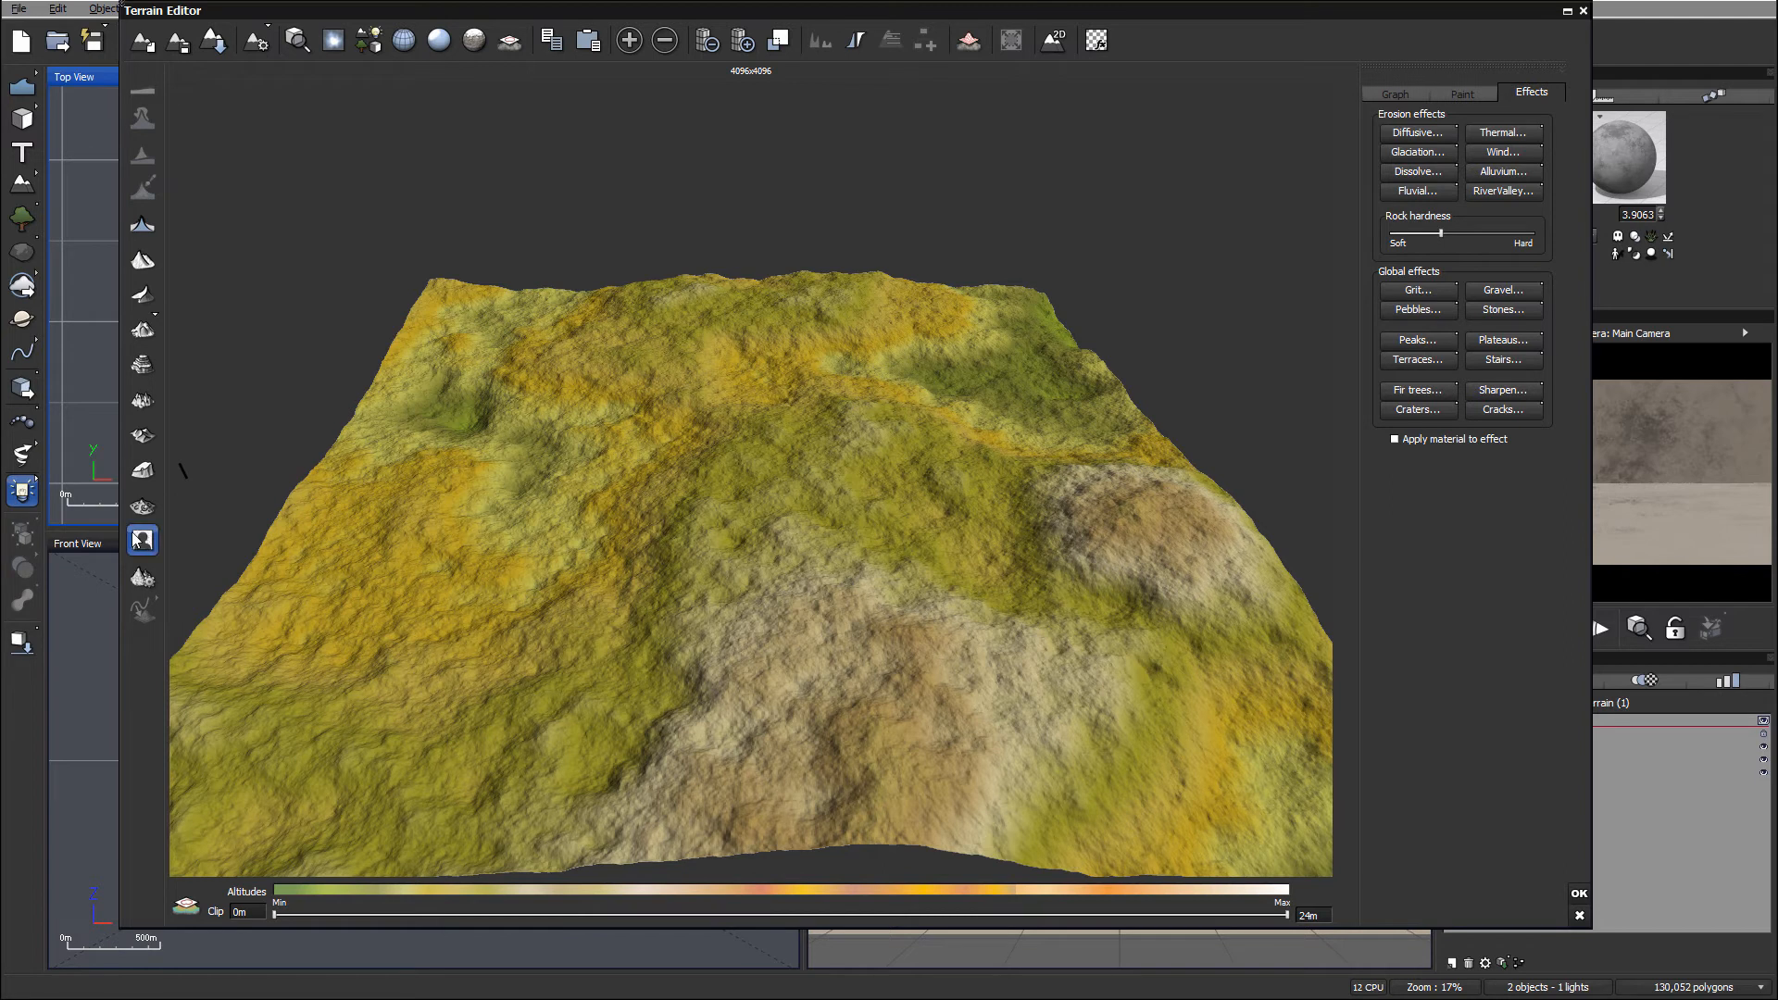
Step: Load heightfield.tif from the bitmap library and set Proportions to 100% Picture
click(142, 540)
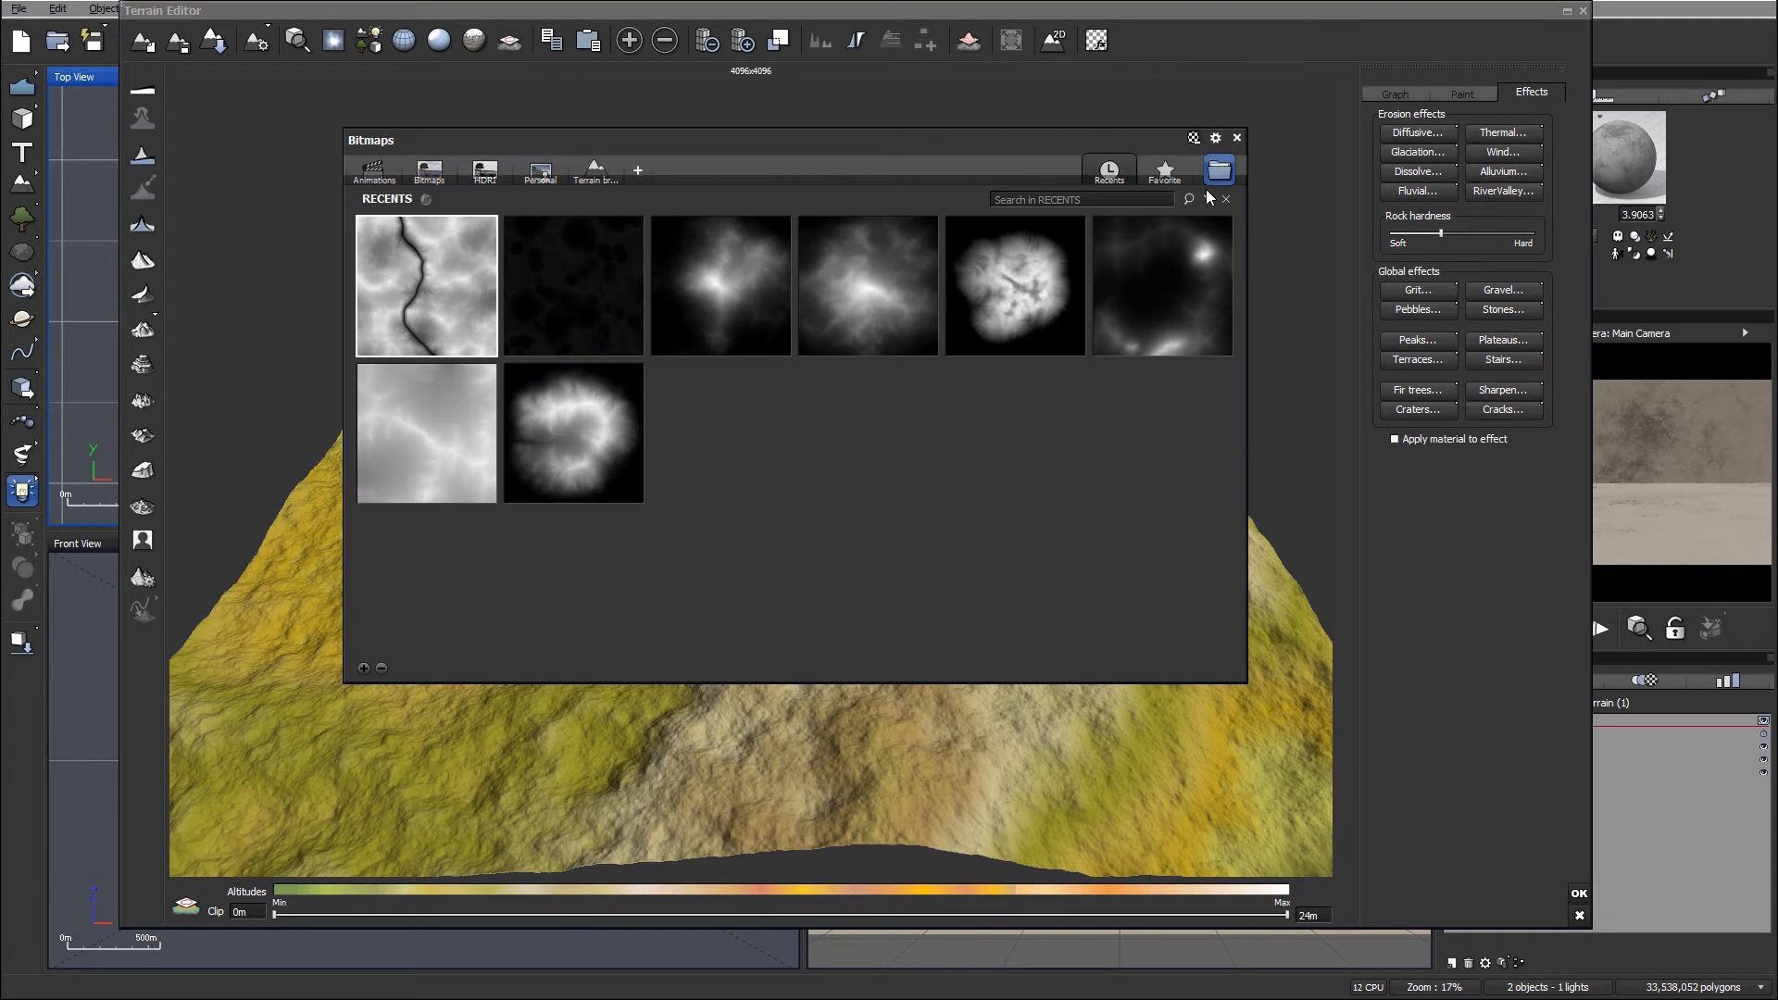
click(1219, 168)
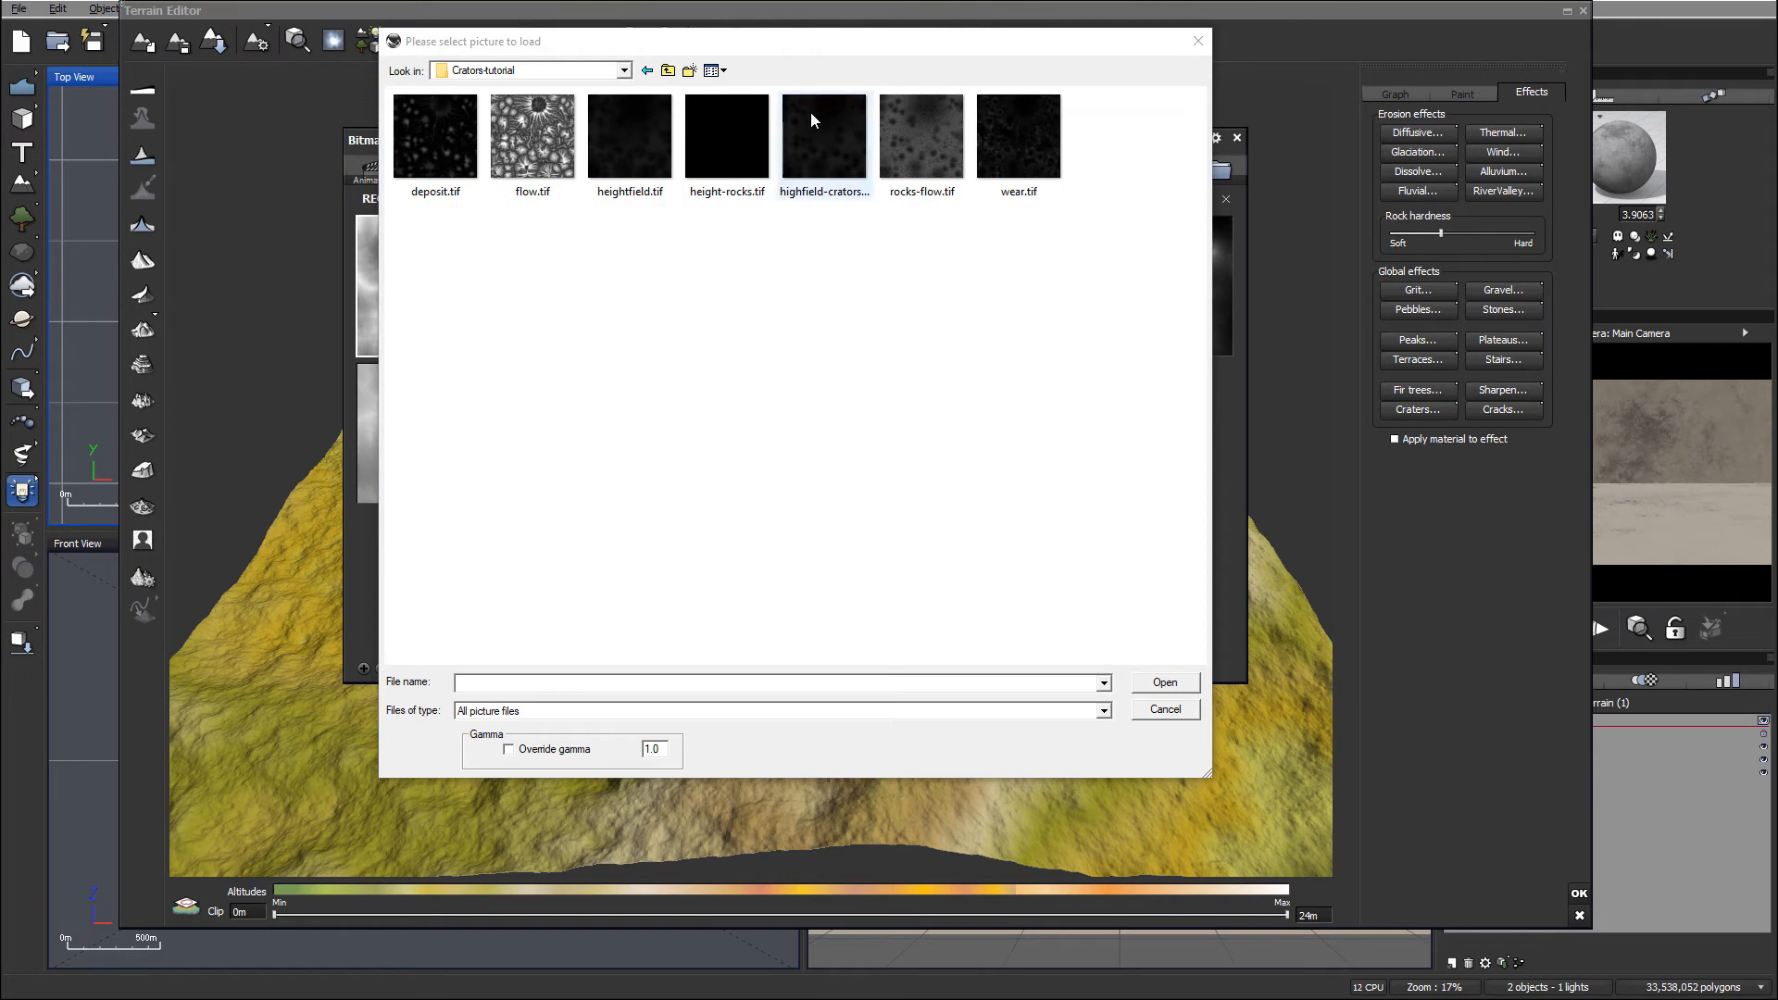
click(629, 137)
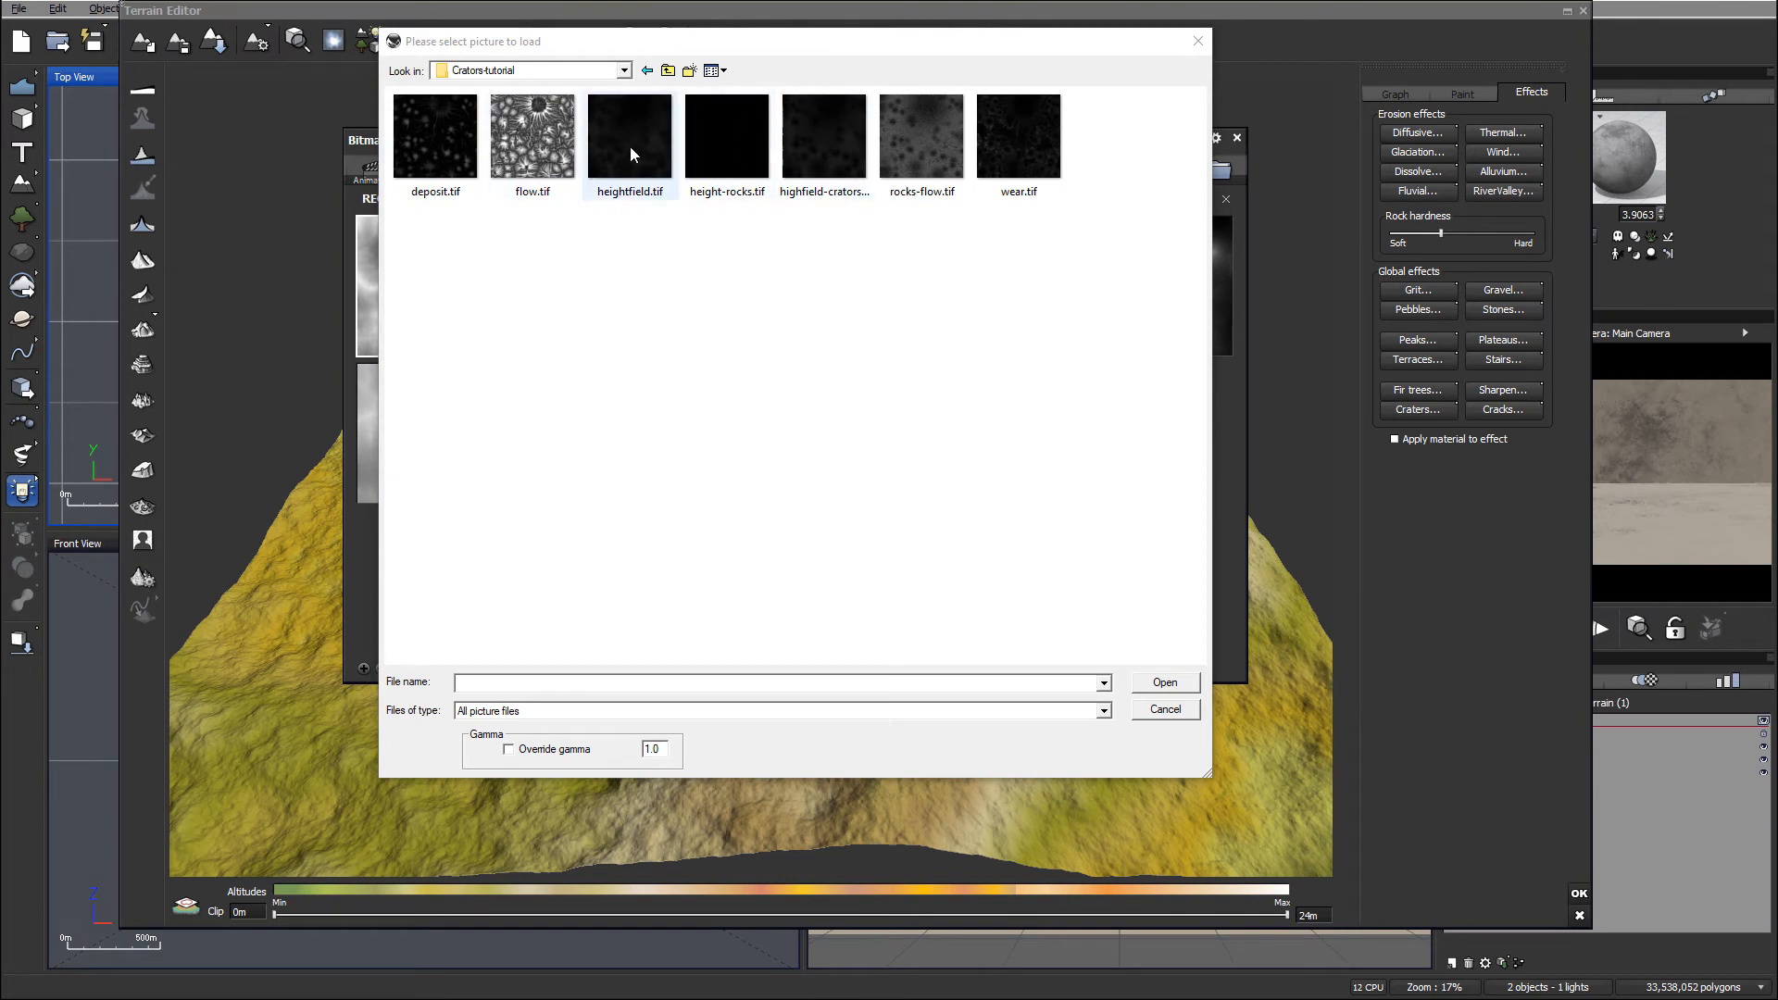
click(630, 137)
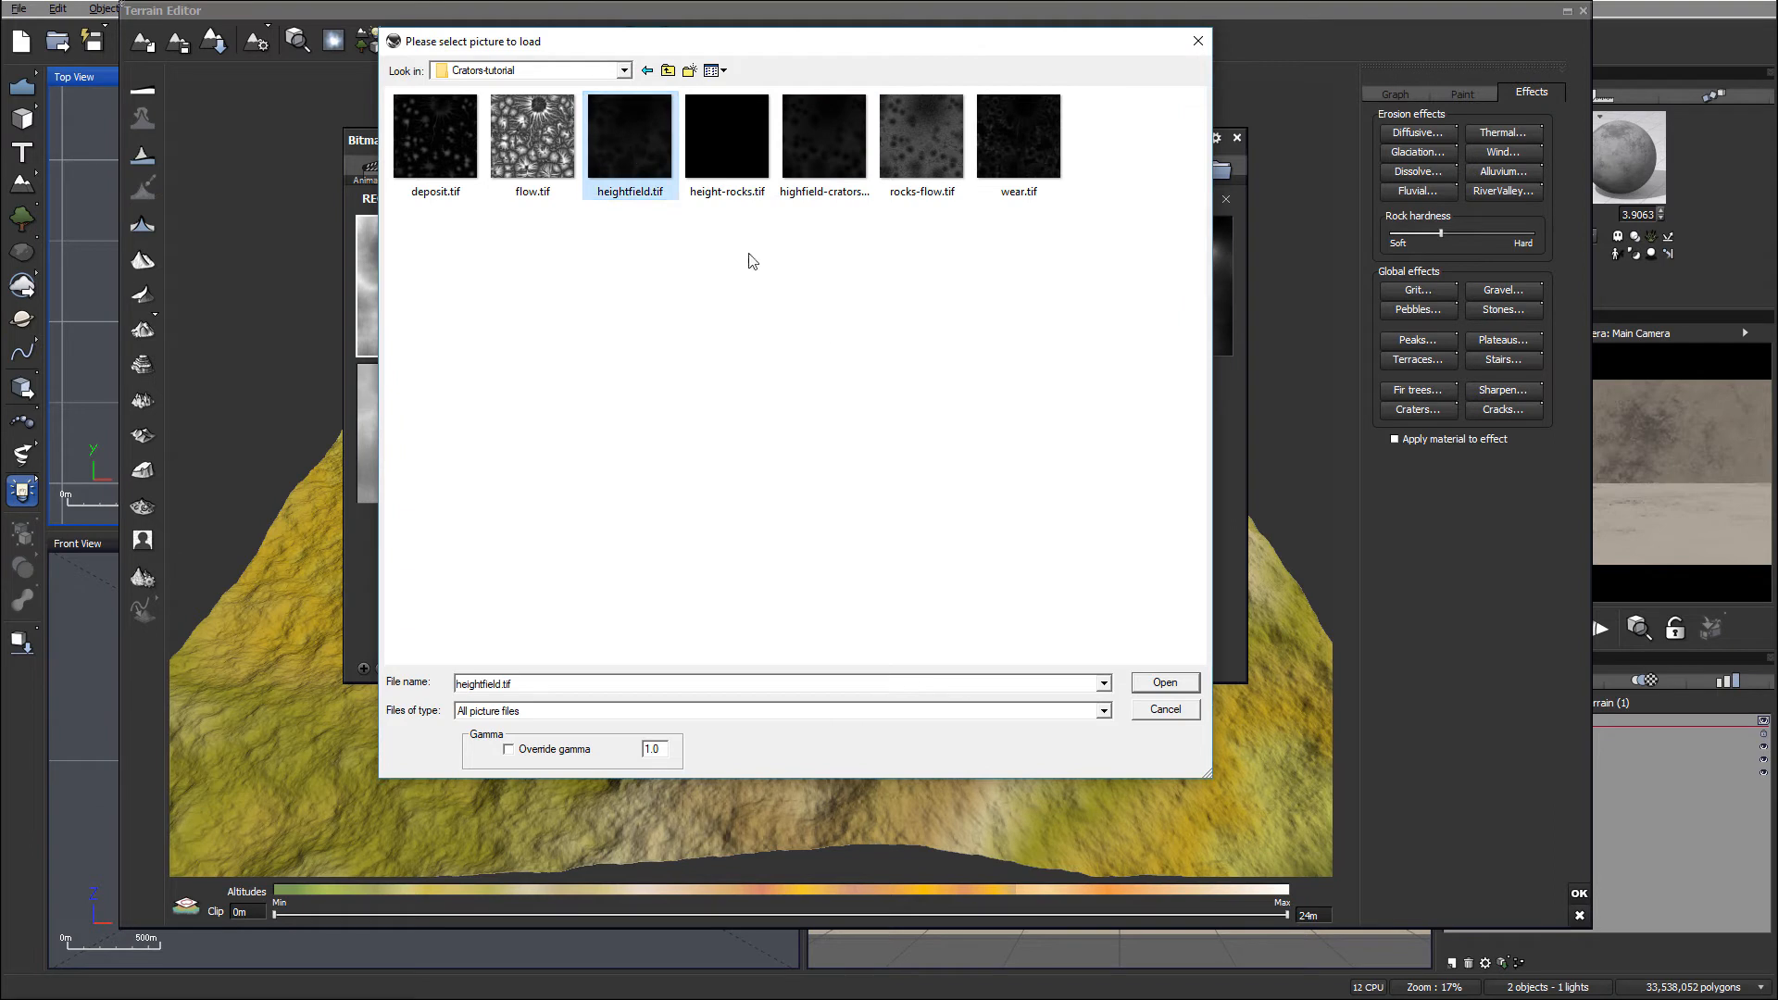
click(1165, 681)
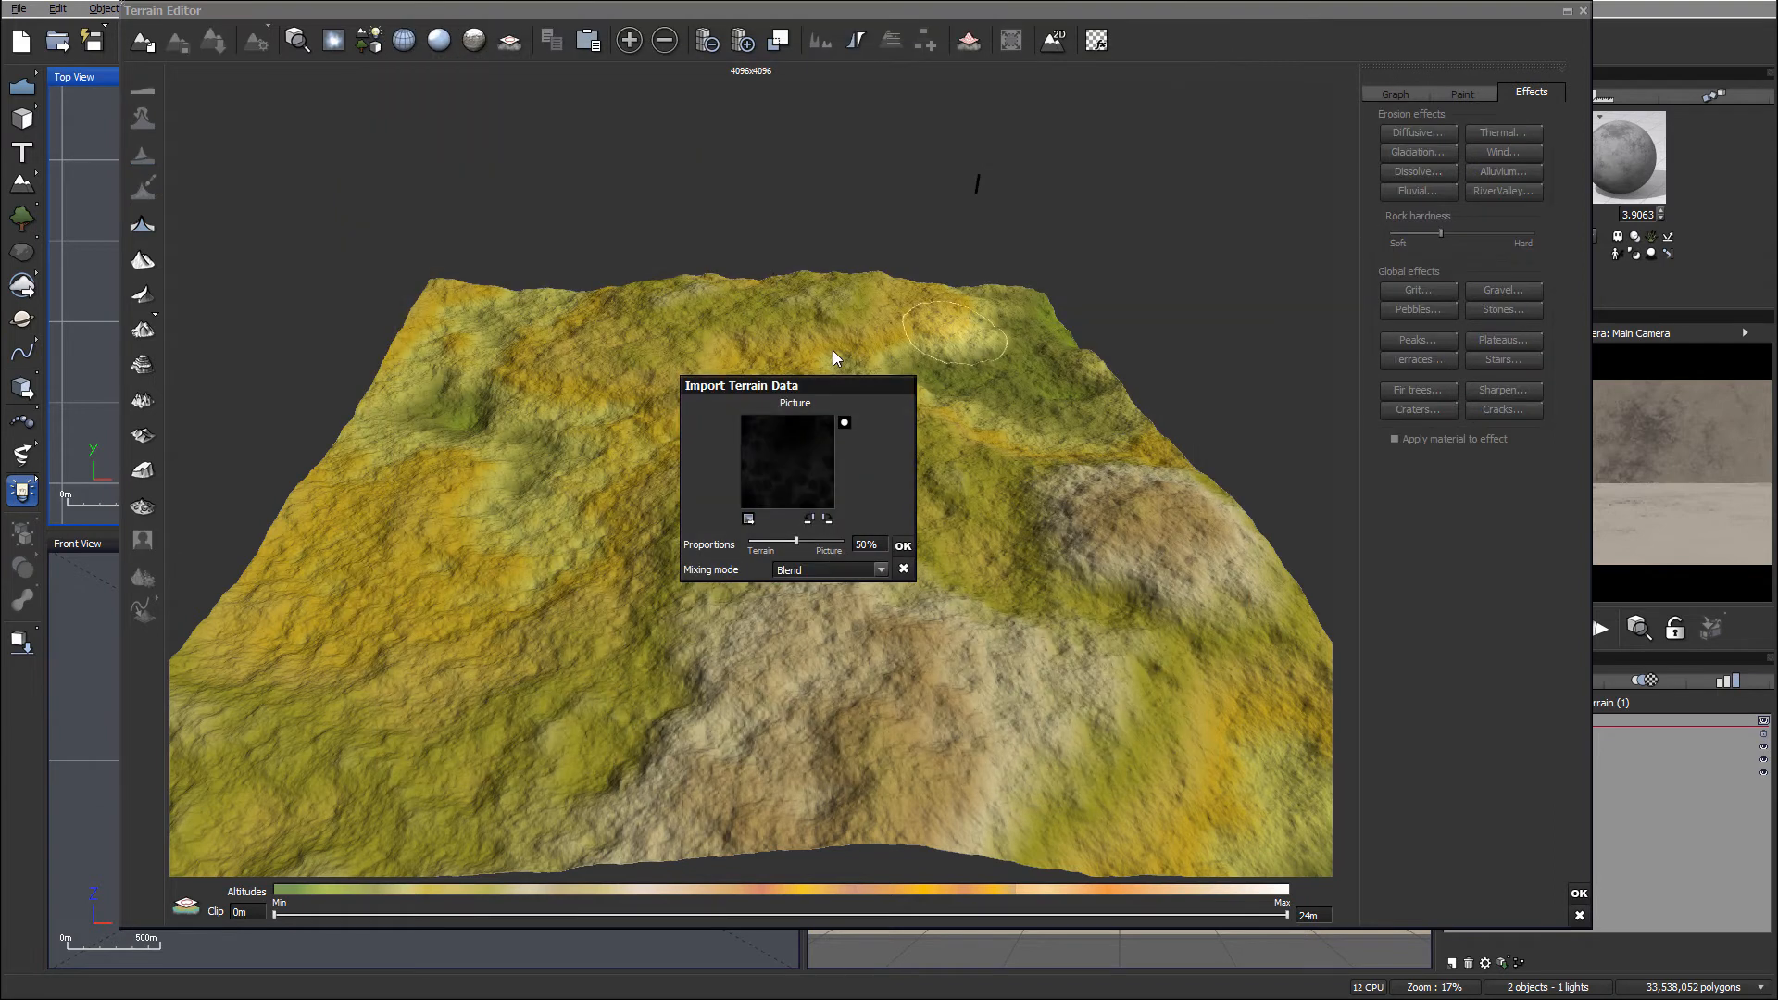
mouse_move(800, 548)
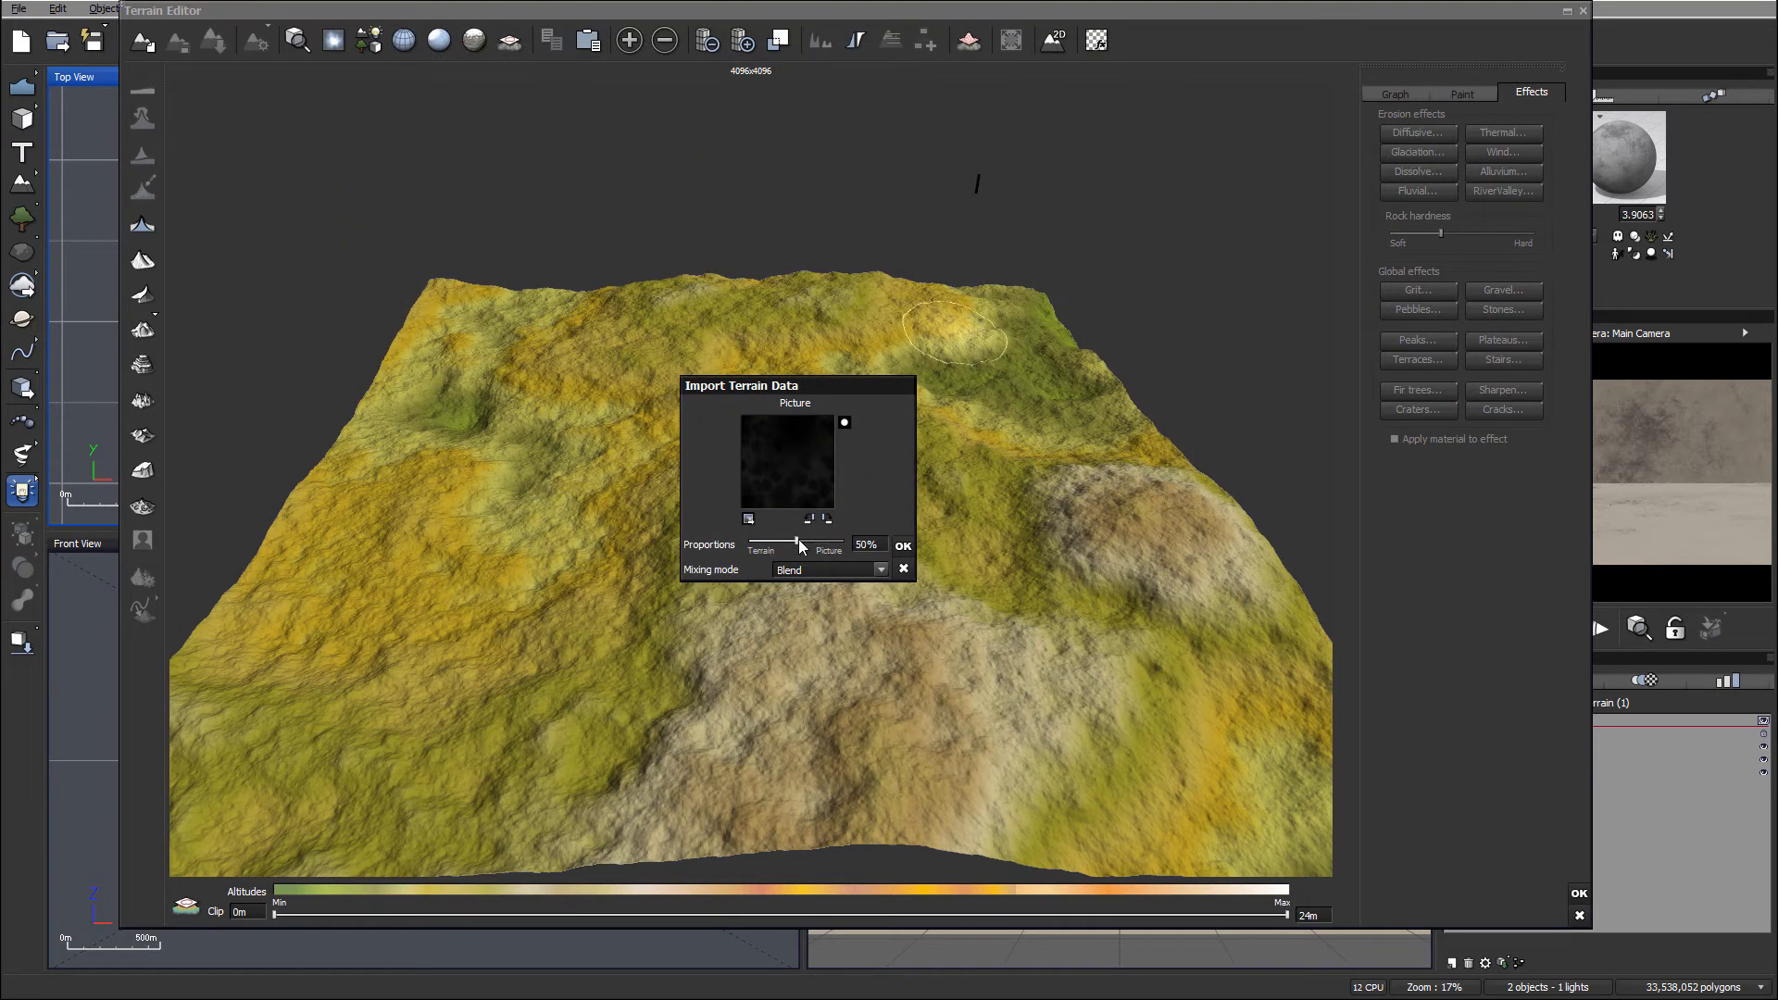
drag(794, 544, 845, 544)
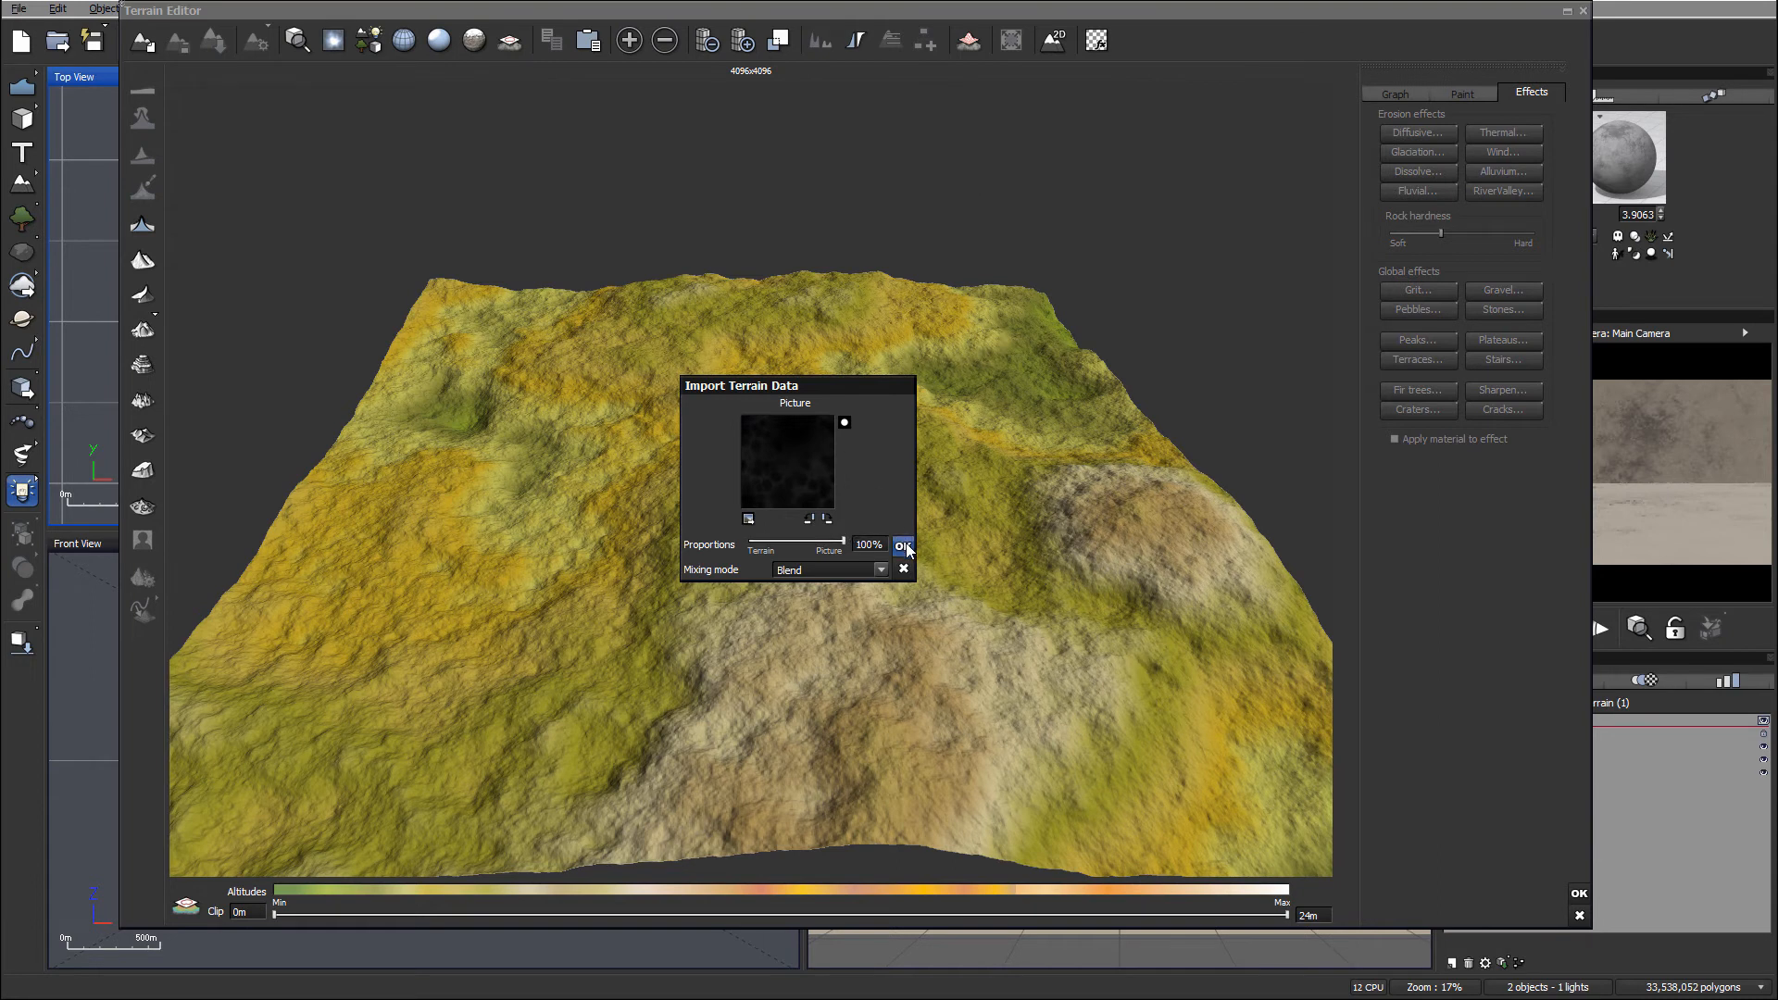
Step: Apply the imported heightfield so the terrain relief rebuilds from it
click(904, 544)
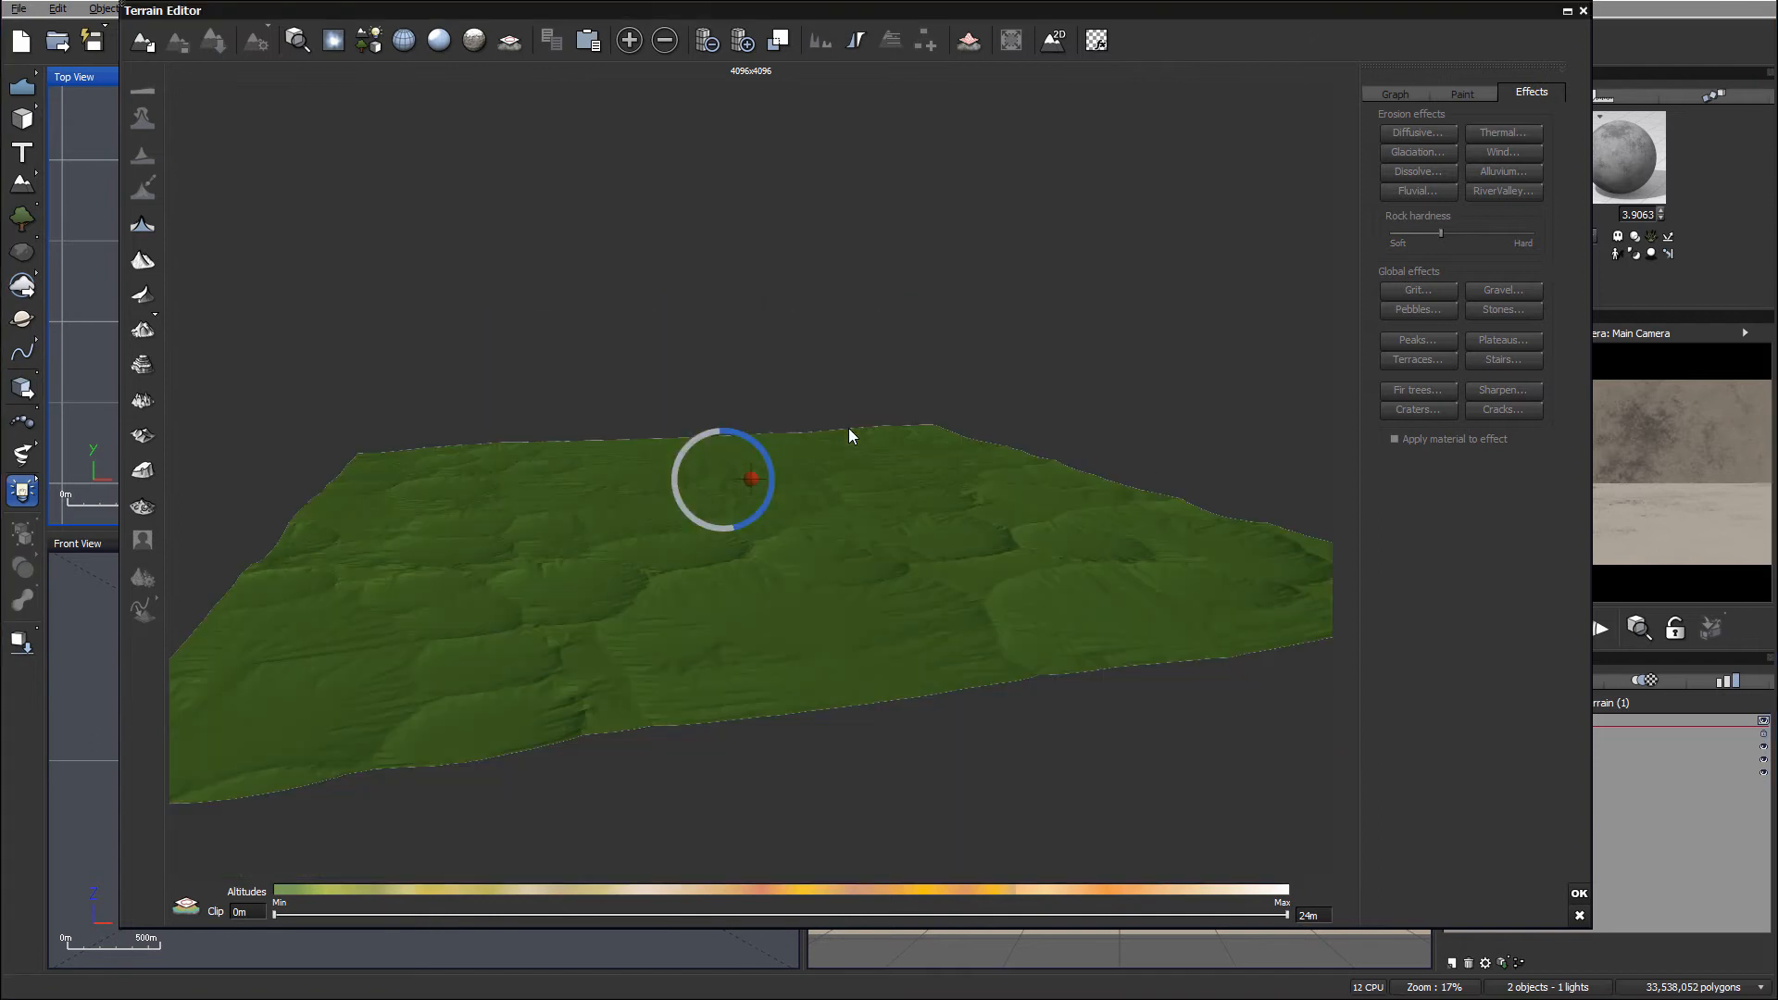
mouse_move(797, 430)
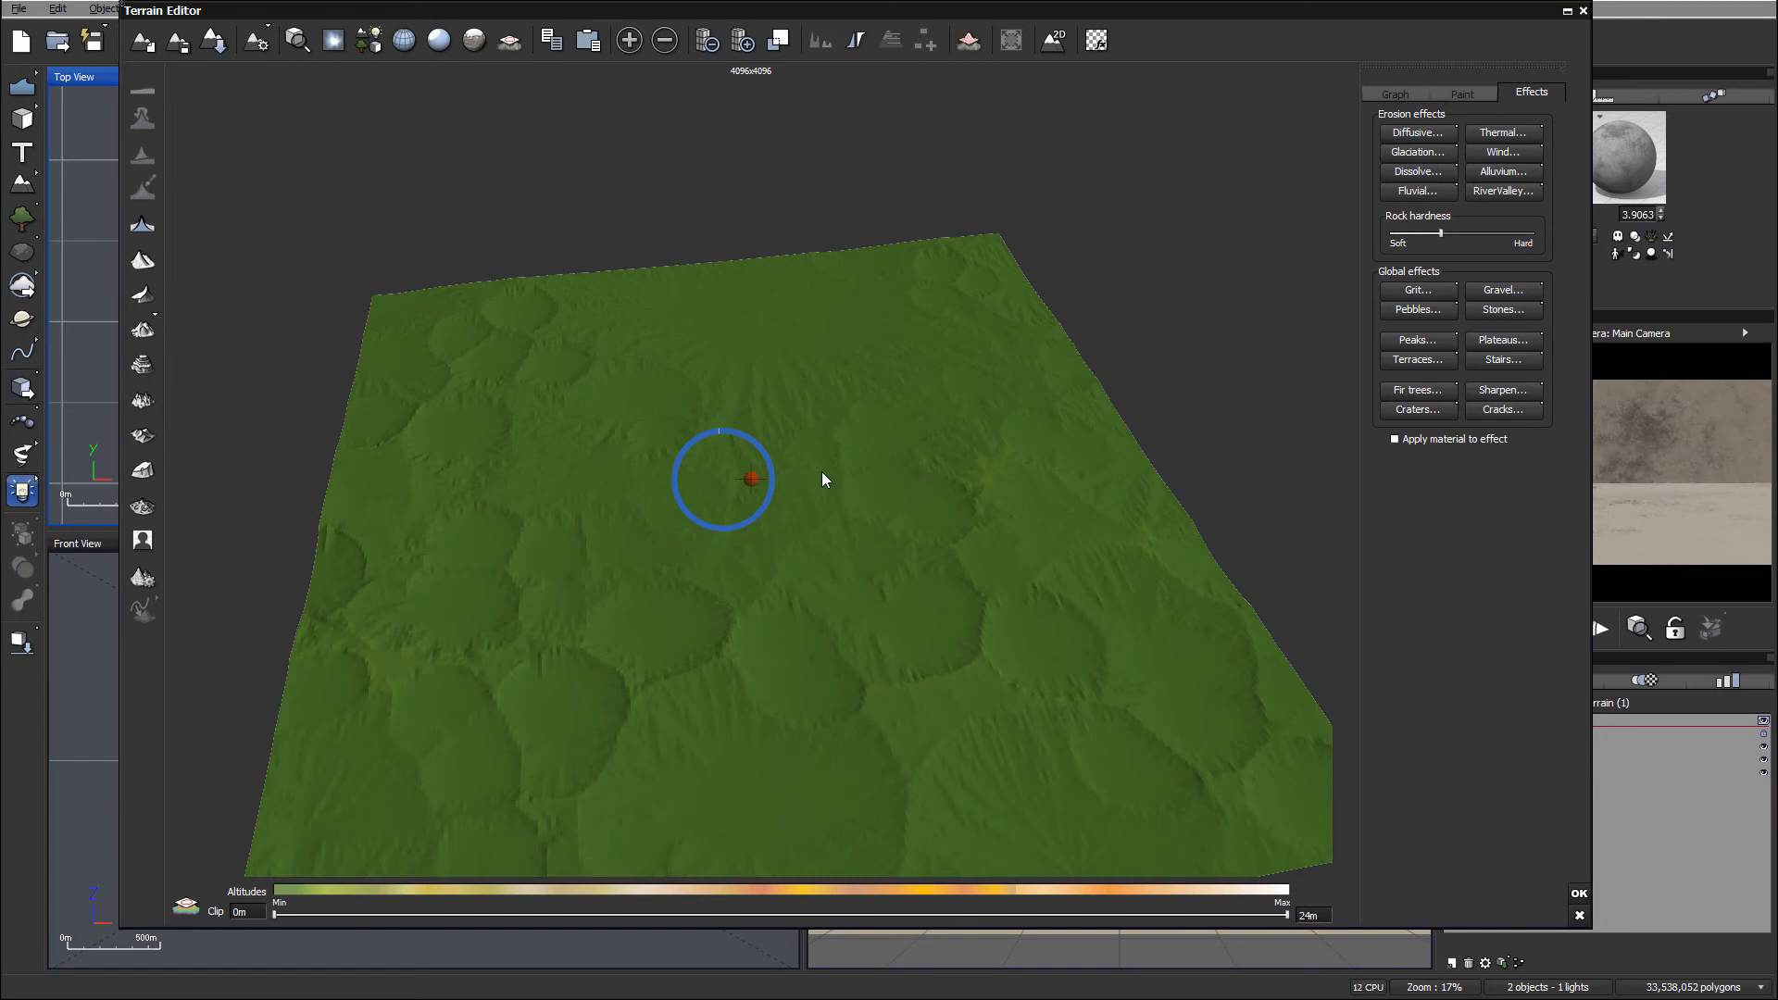
mouse_move(730, 357)
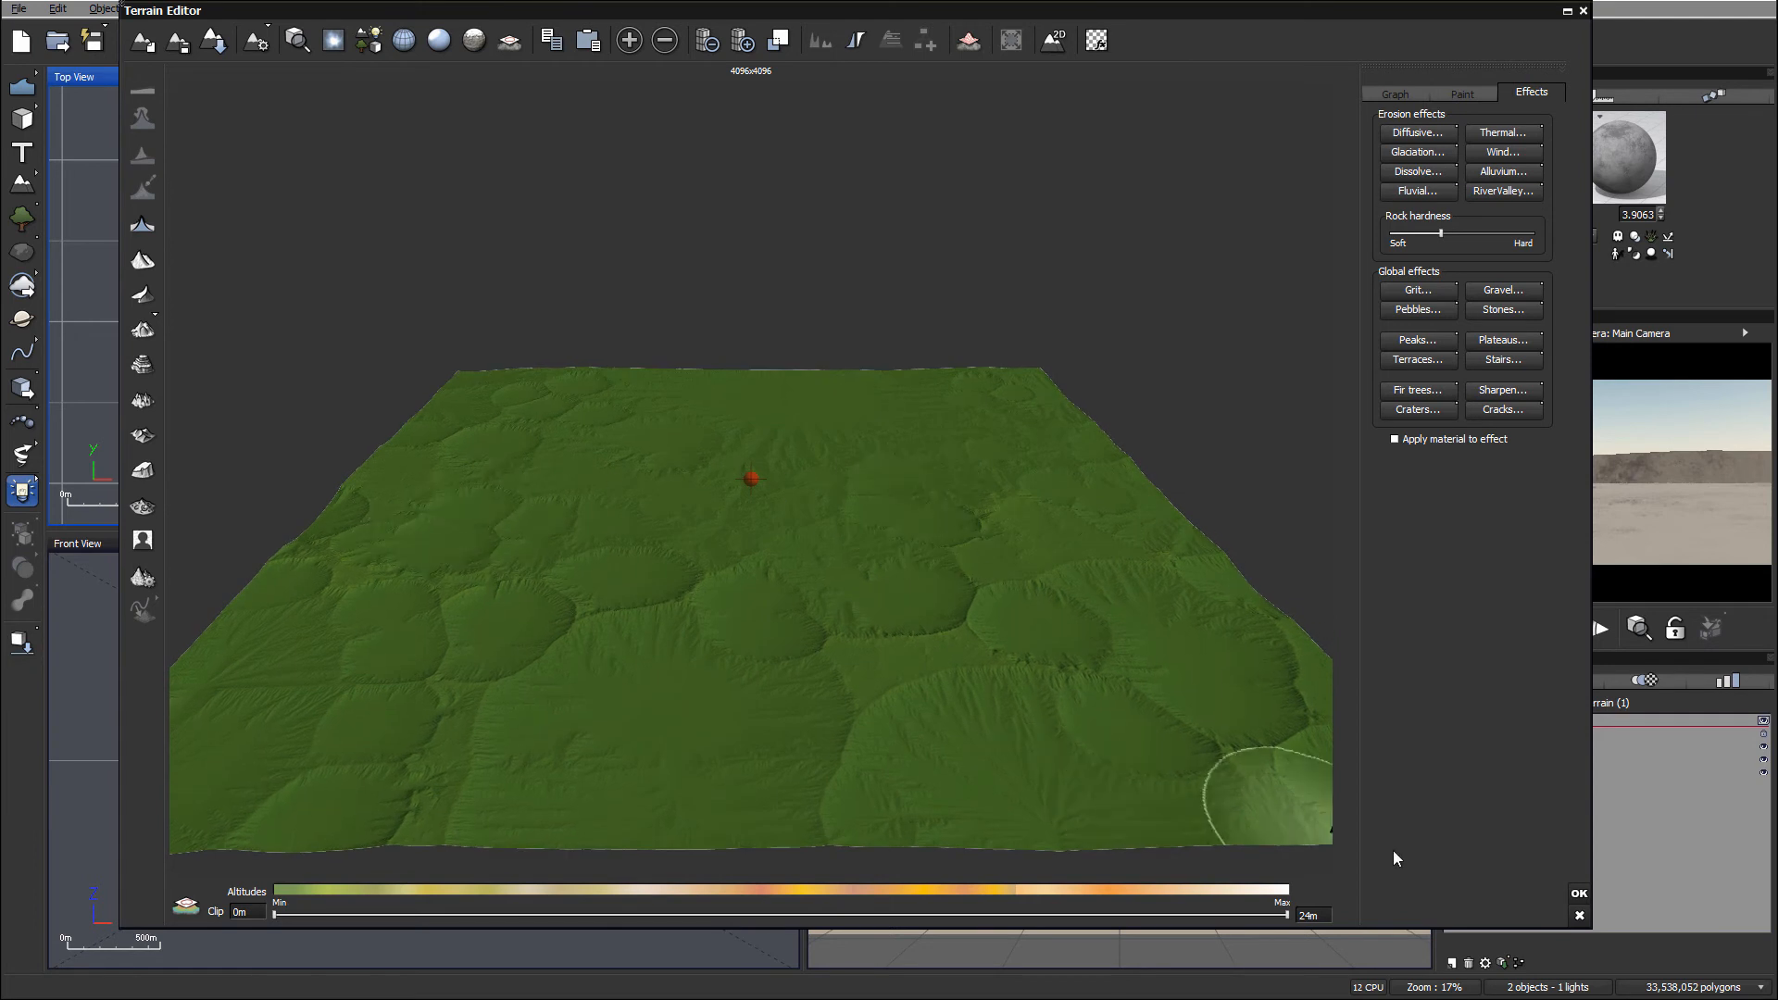
Step: Accept the terrain edits and raise the Main Camera above the crater terrain
click(1578, 892)
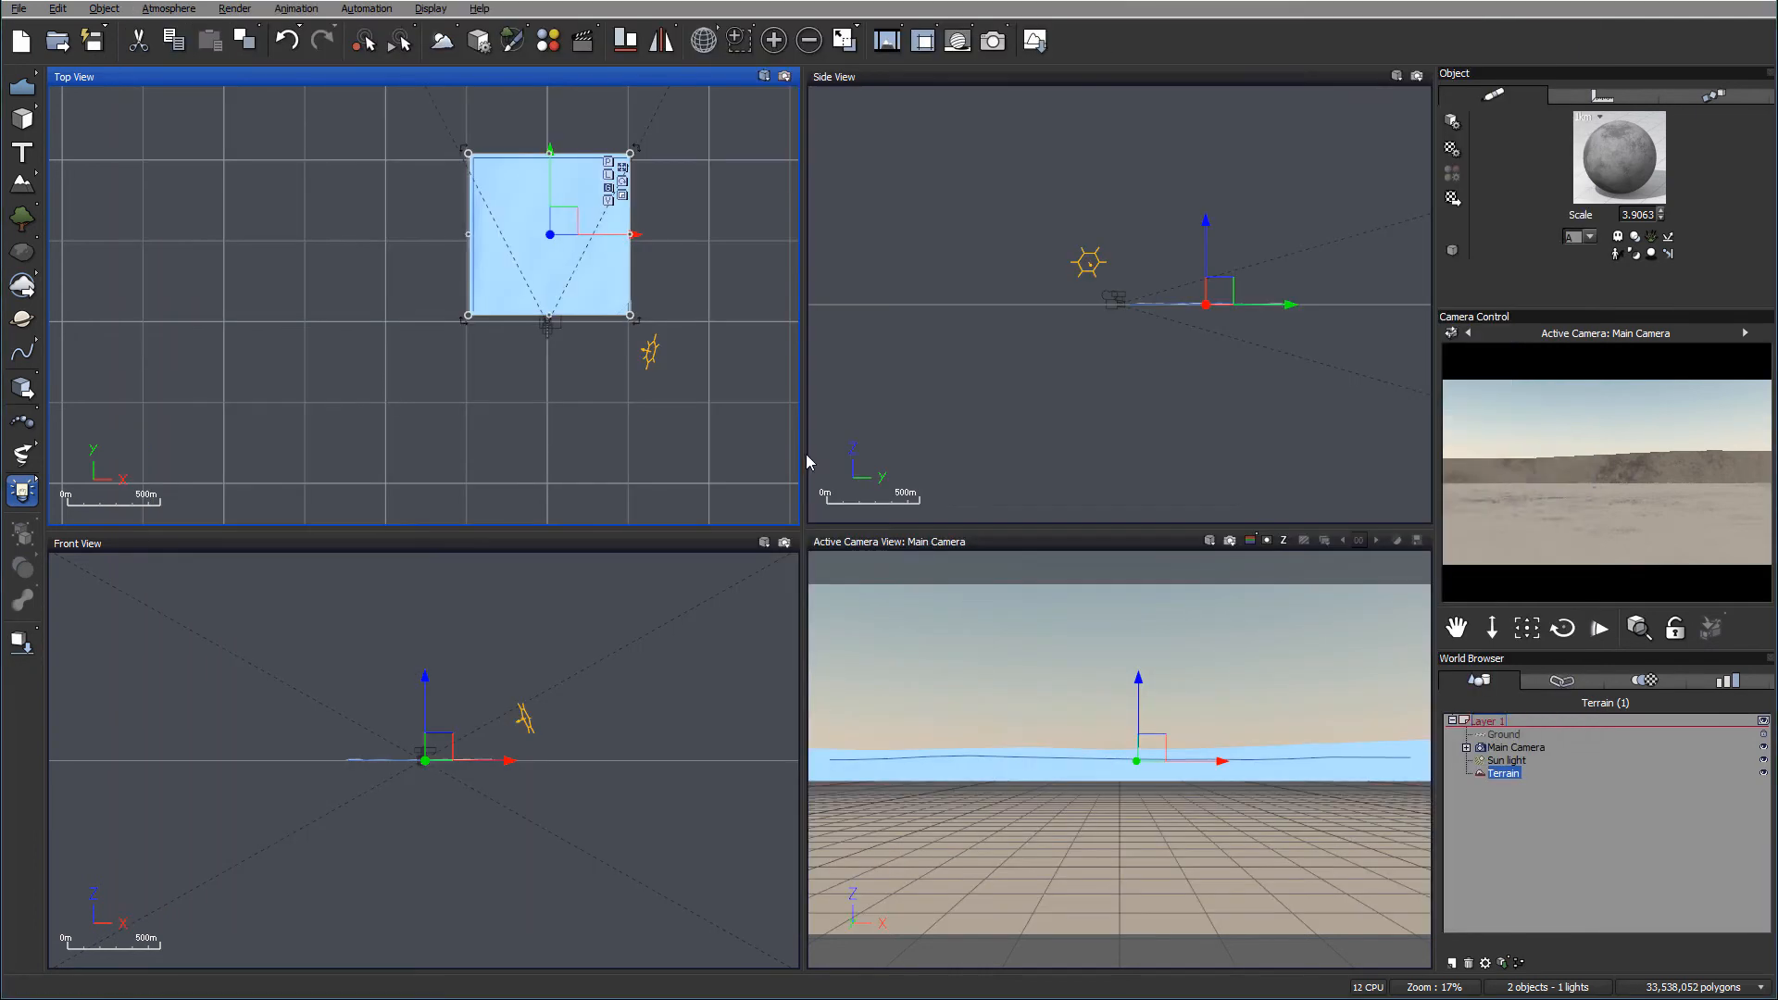
mouse_move(1222, 308)
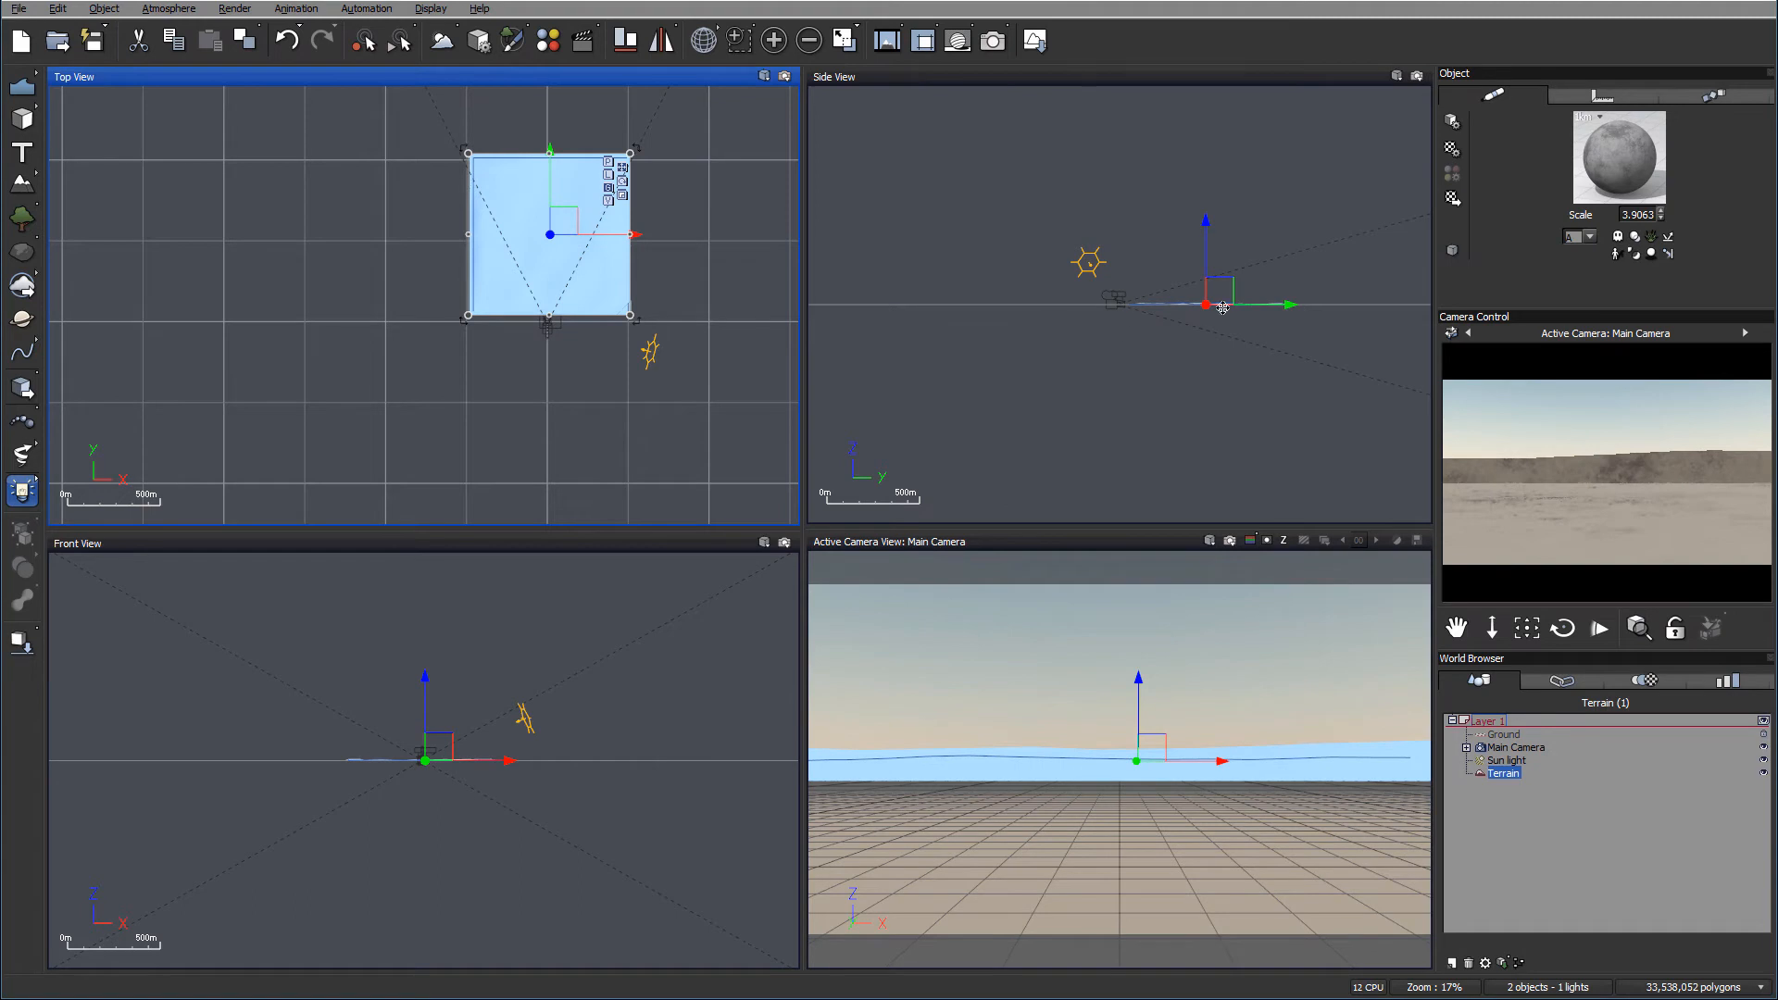
click(1515, 746)
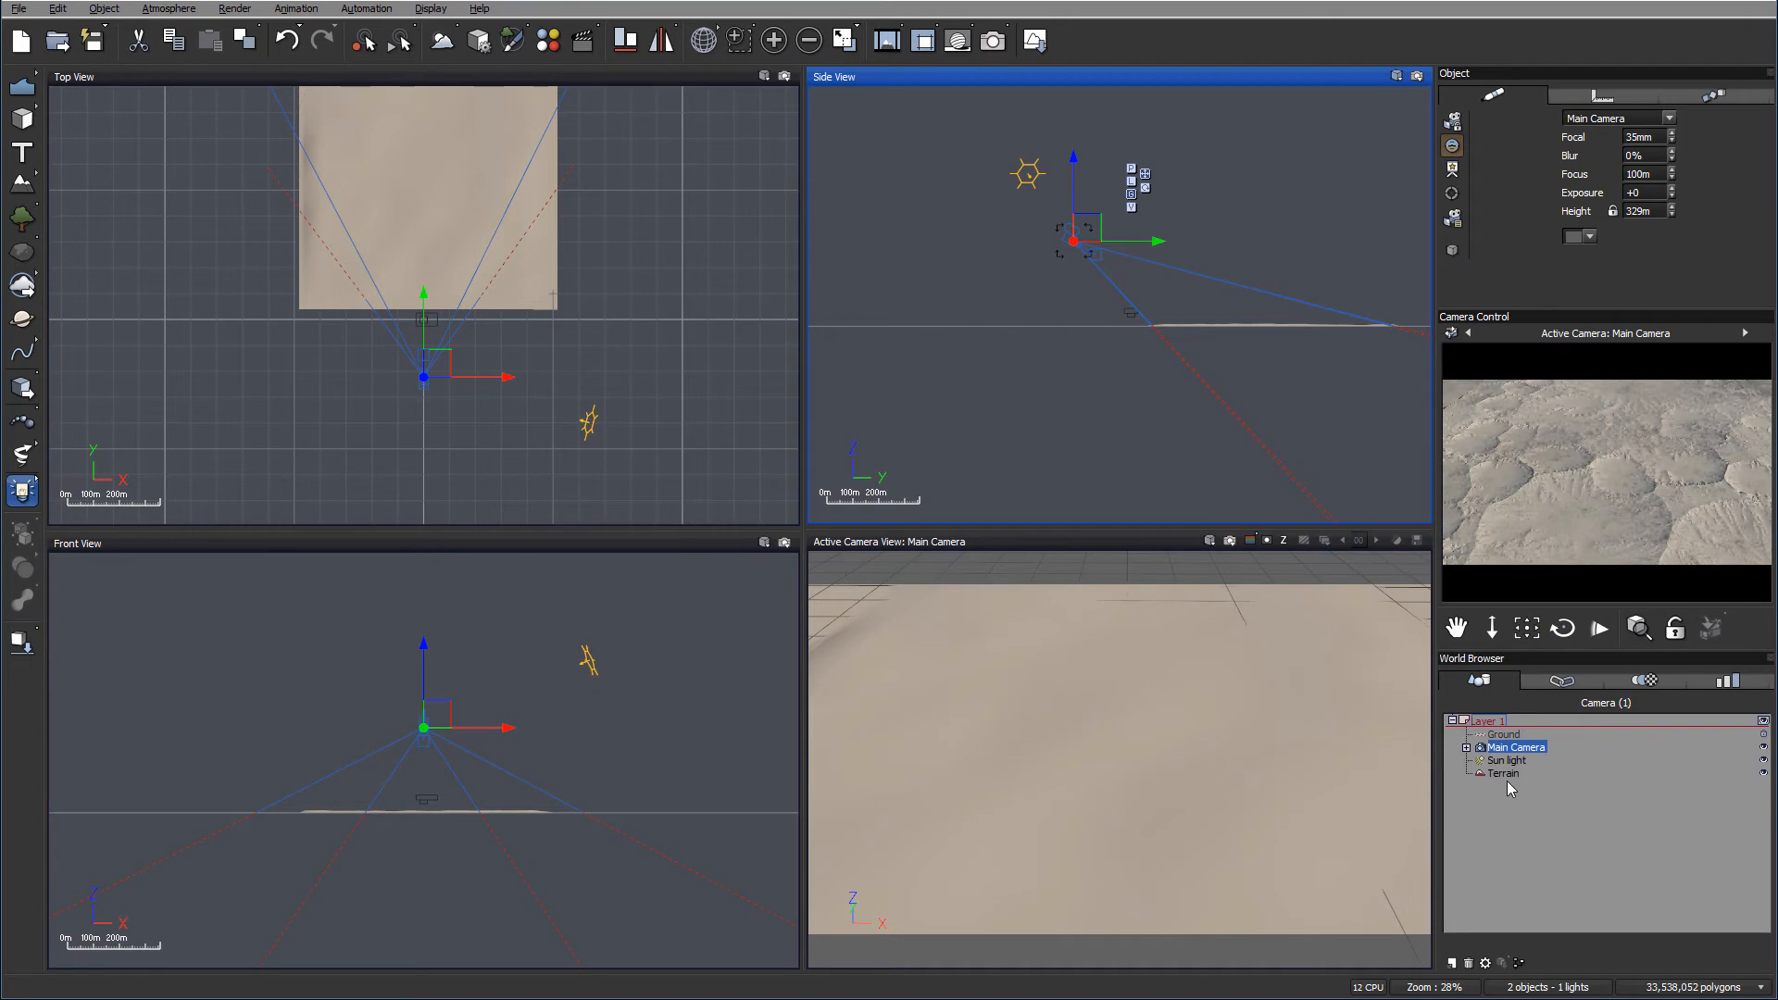
Step: Select the Terrain object to edit its default material
click(1503, 773)
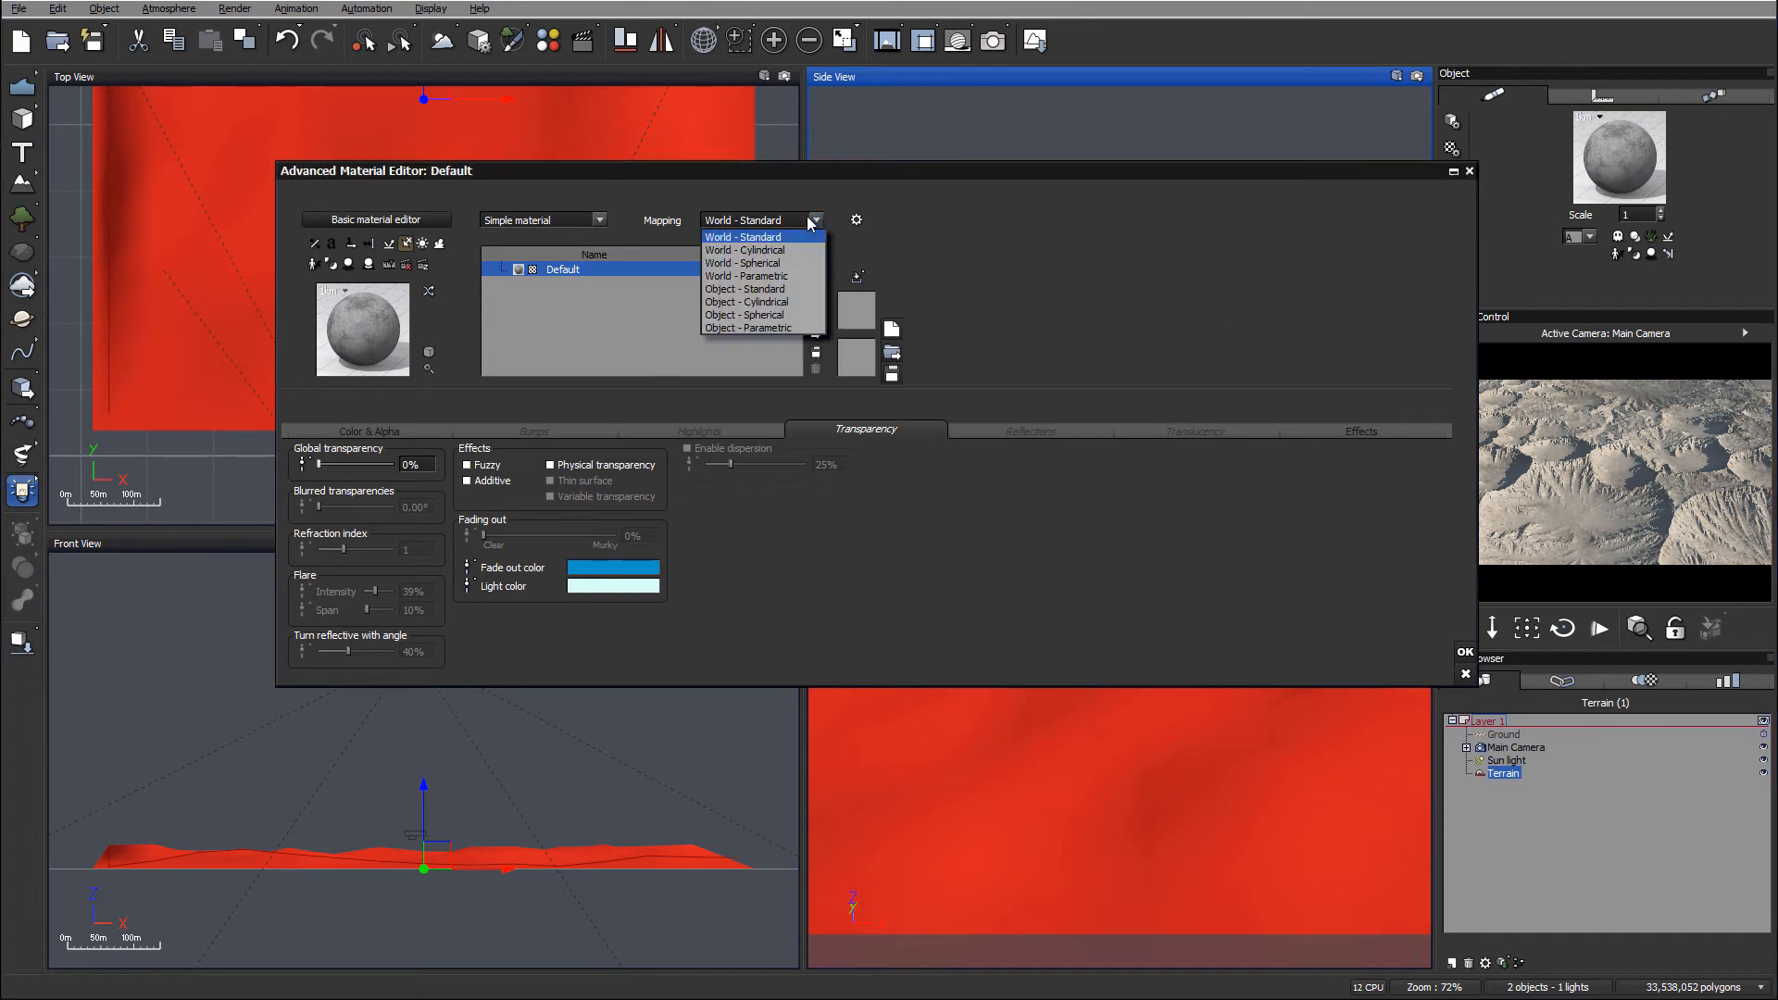
Step: Keep World - Standard mapping for the terrain material
click(743, 237)
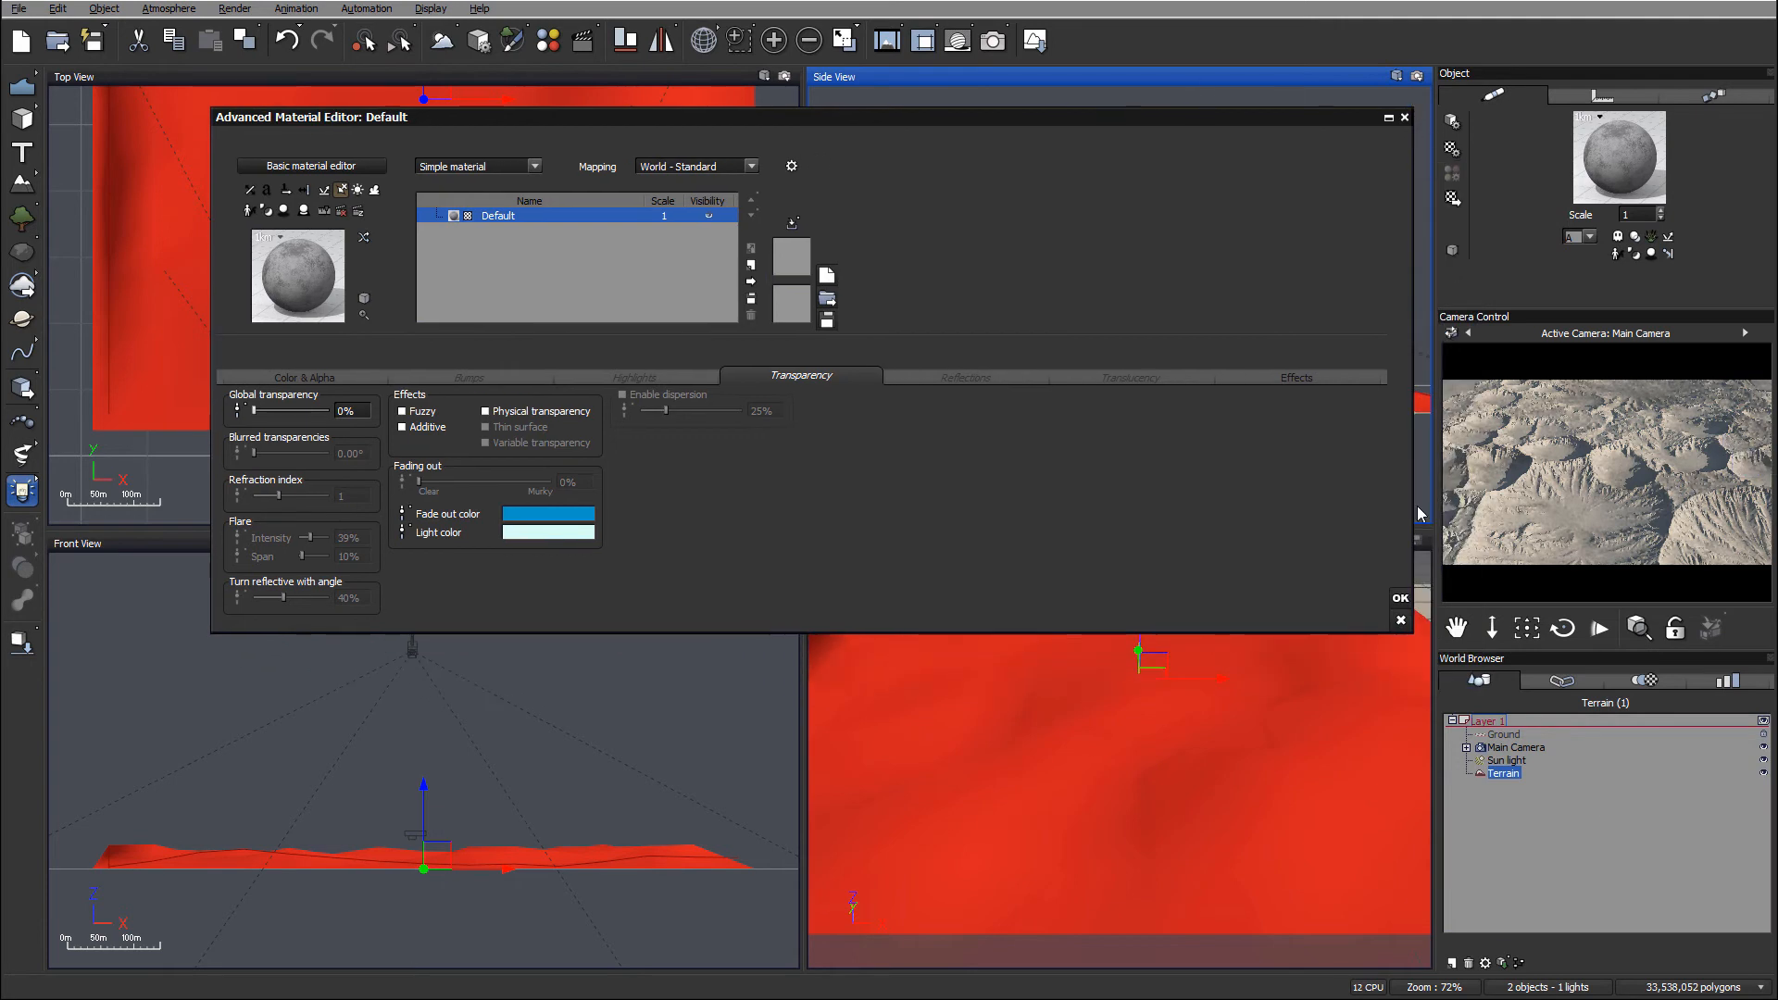
mouse_move(1730, 515)
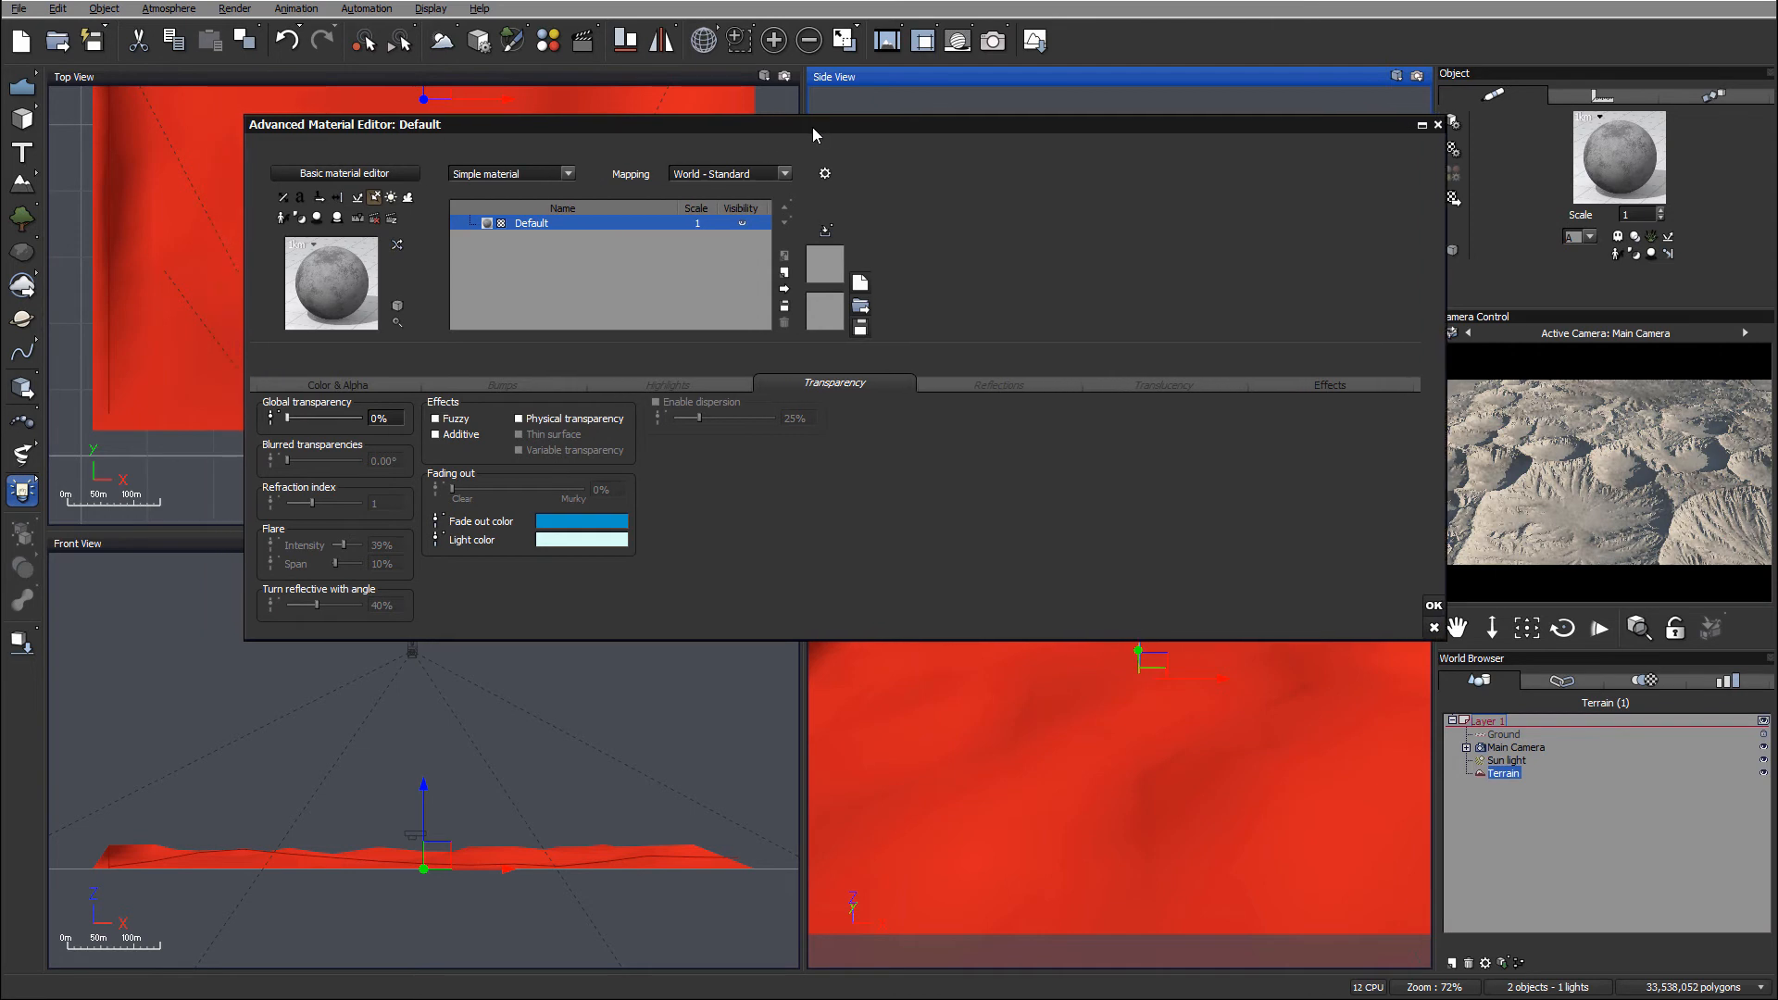
mouse_move(887, 211)
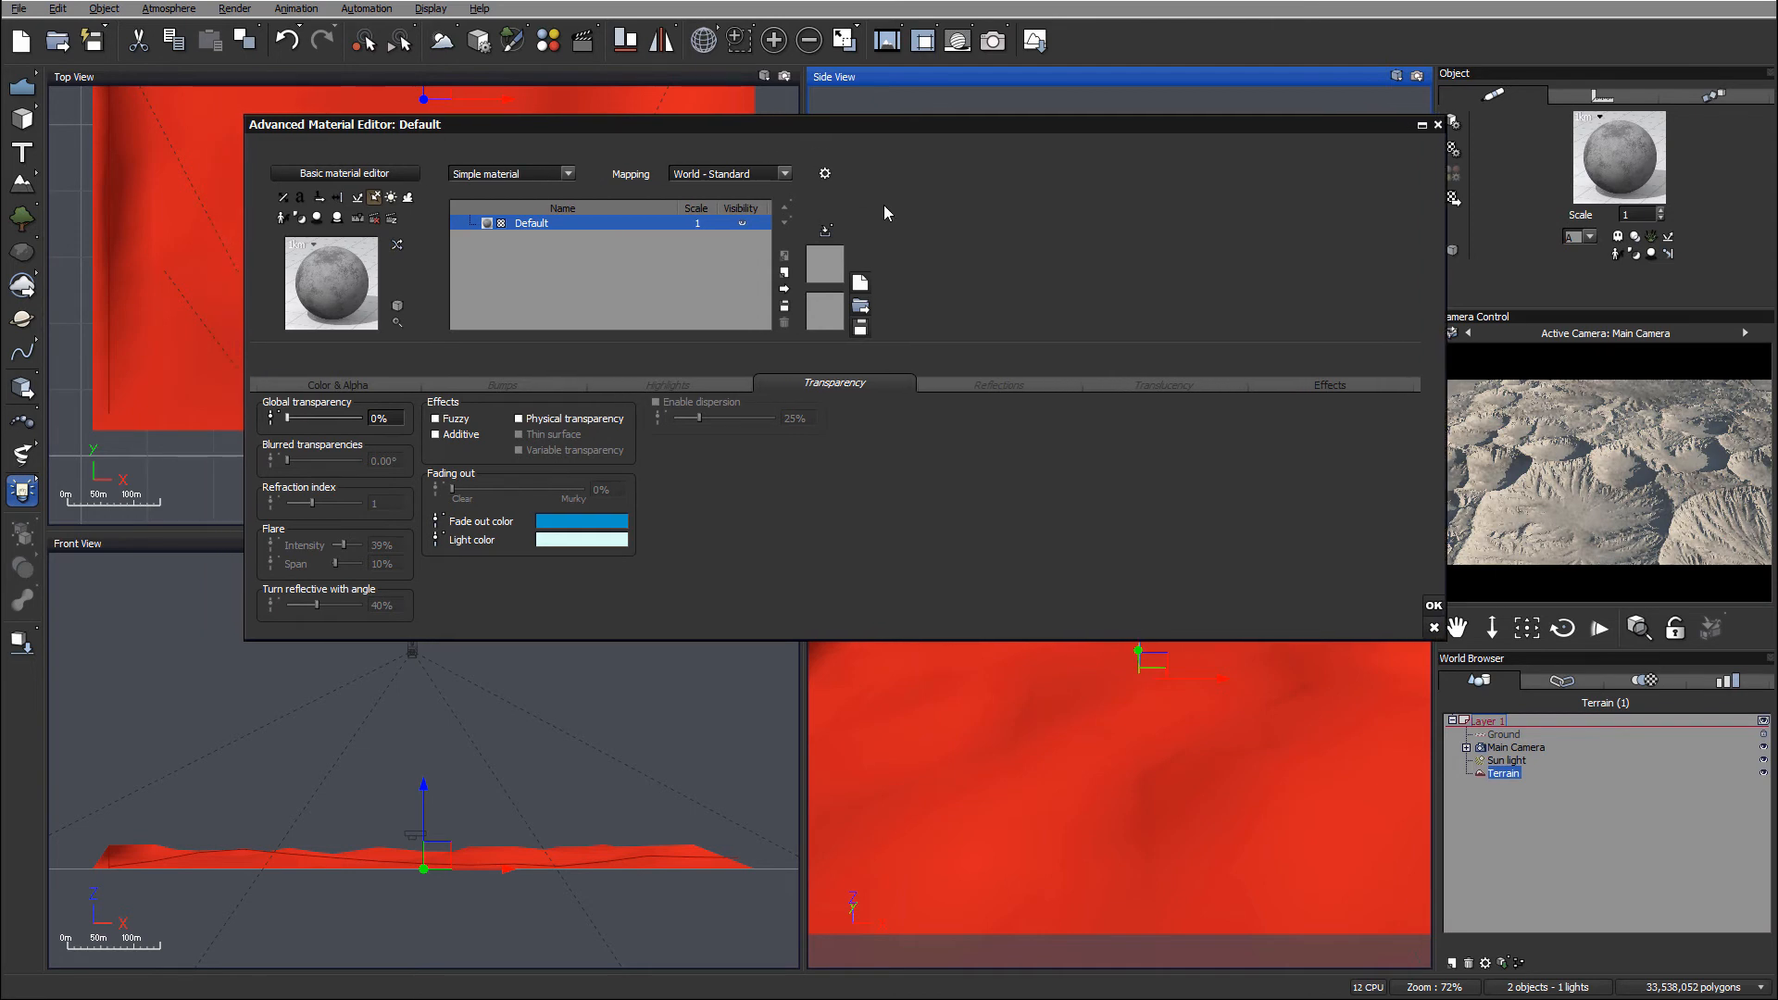
mouse_move(661, 318)
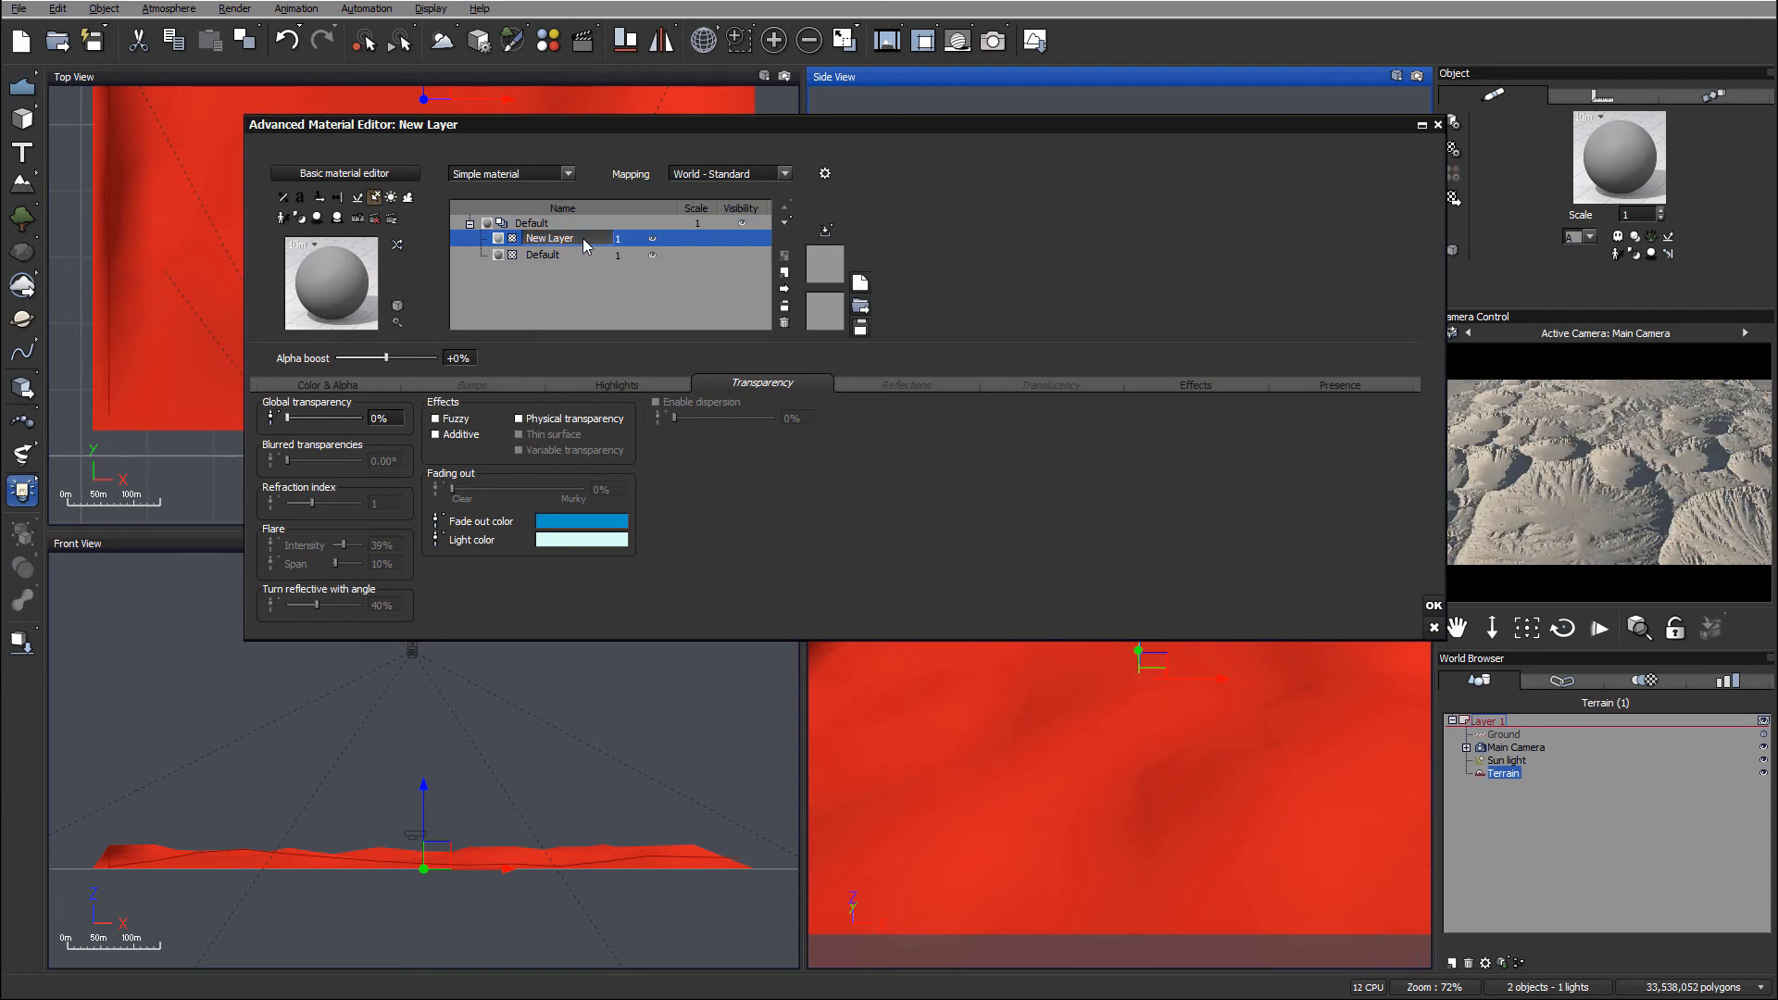
Step: Name the new layer Flow, colour it red and move to its transparency settings
text(Fi)
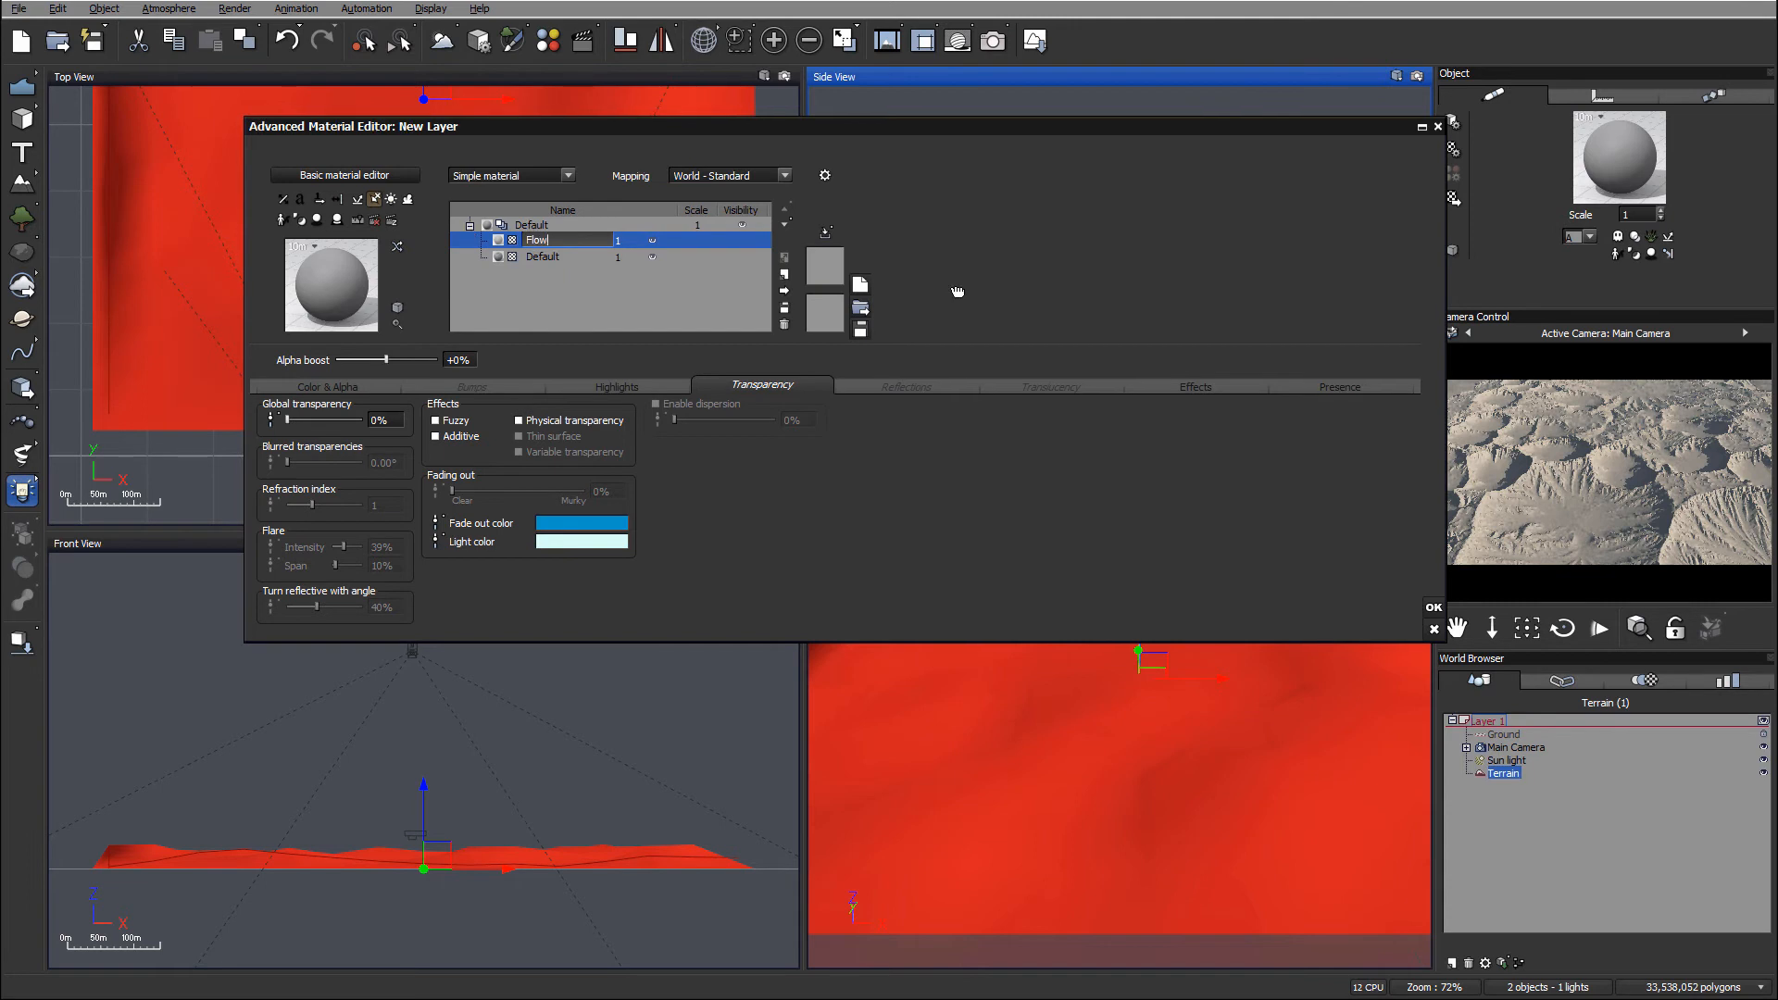
mouse_move(926, 315)
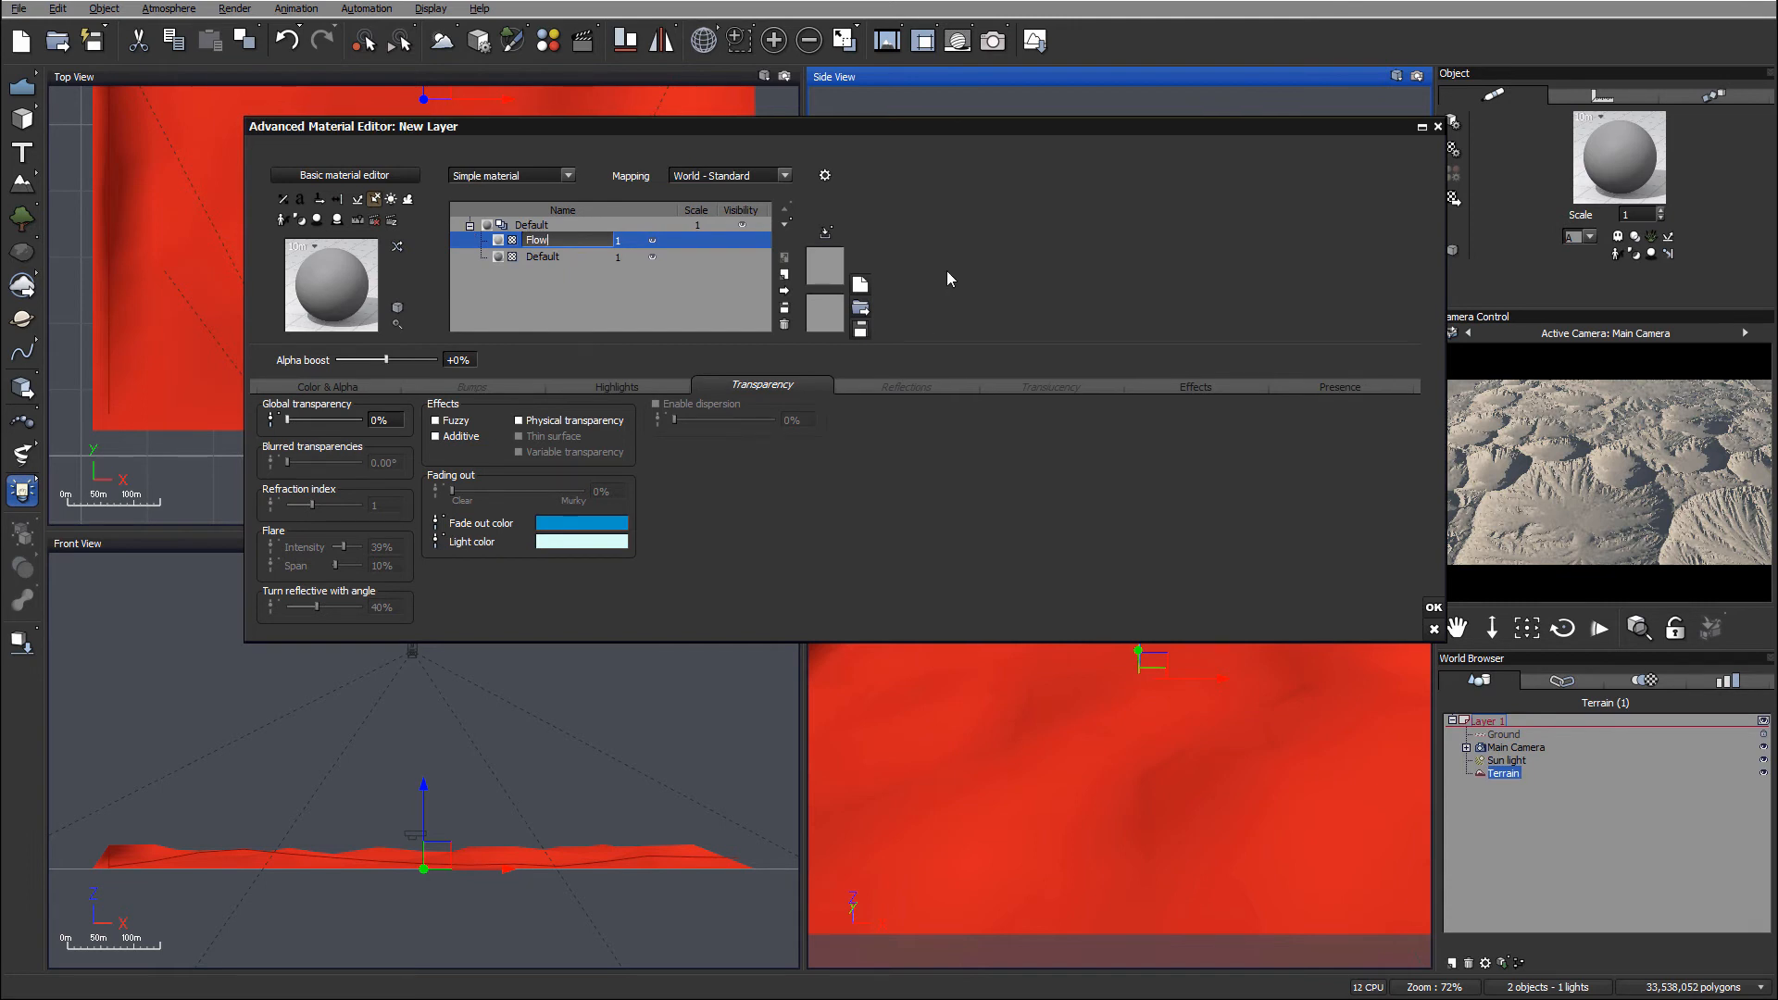
mouse_move(1546, 455)
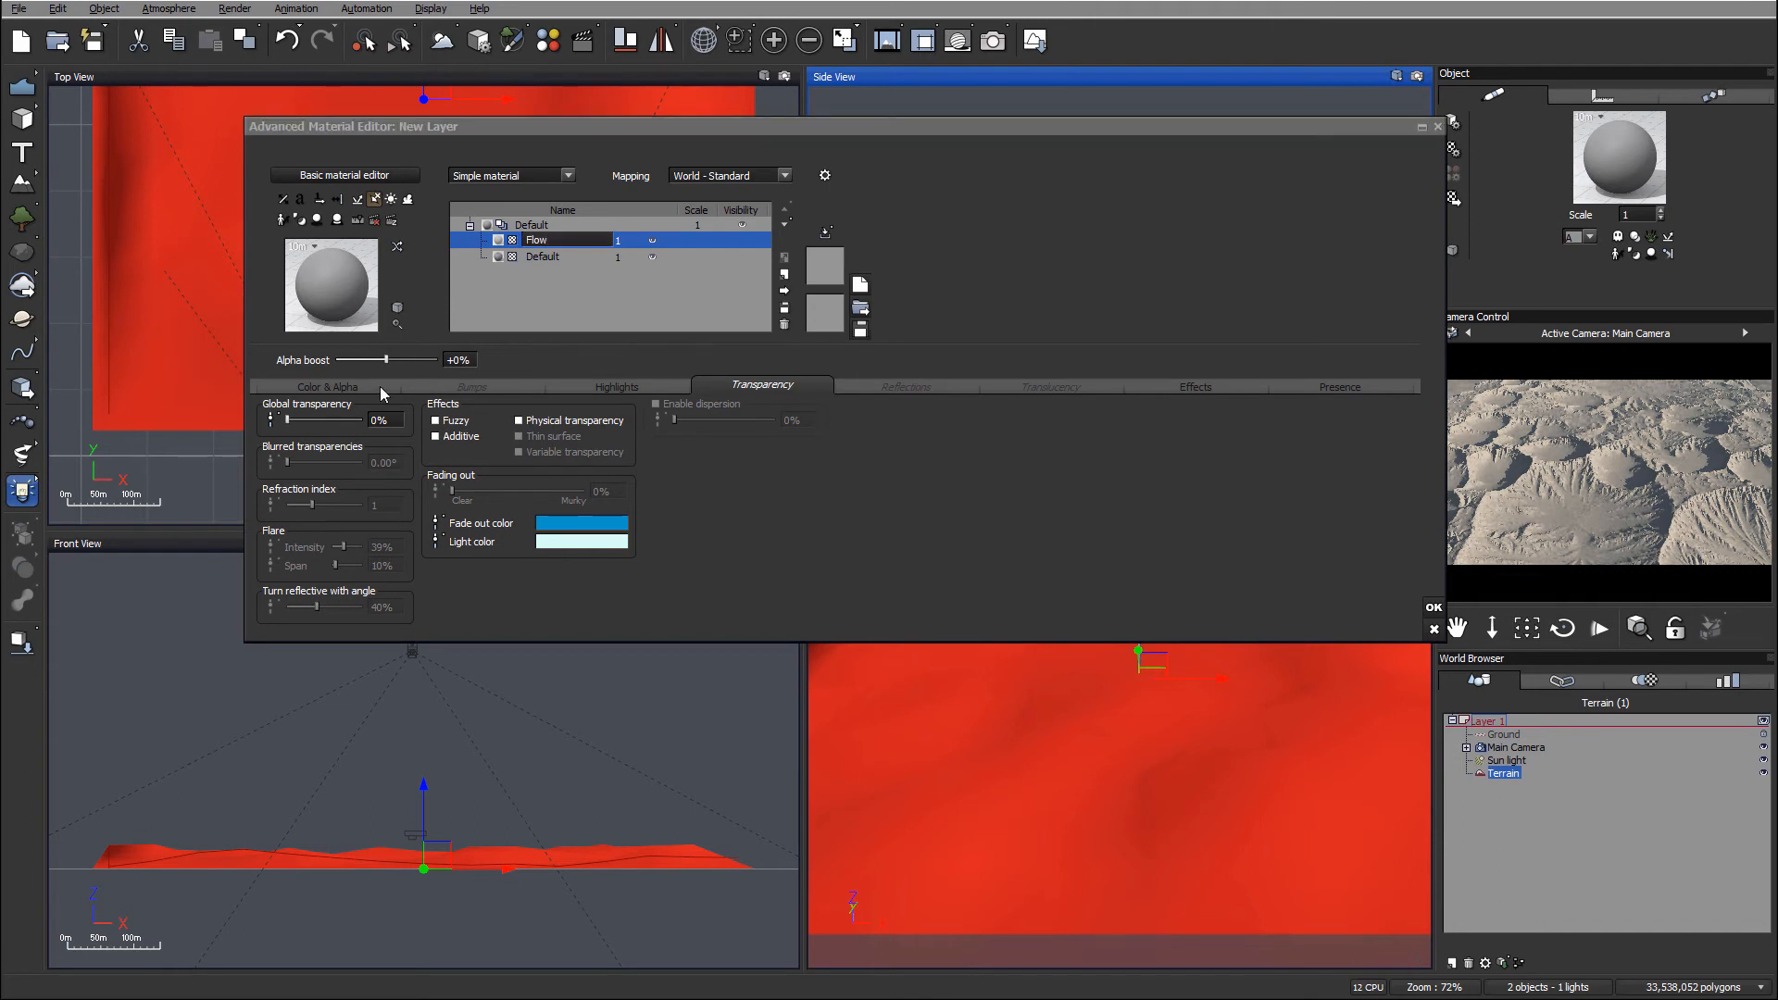
mouse_move(345, 402)
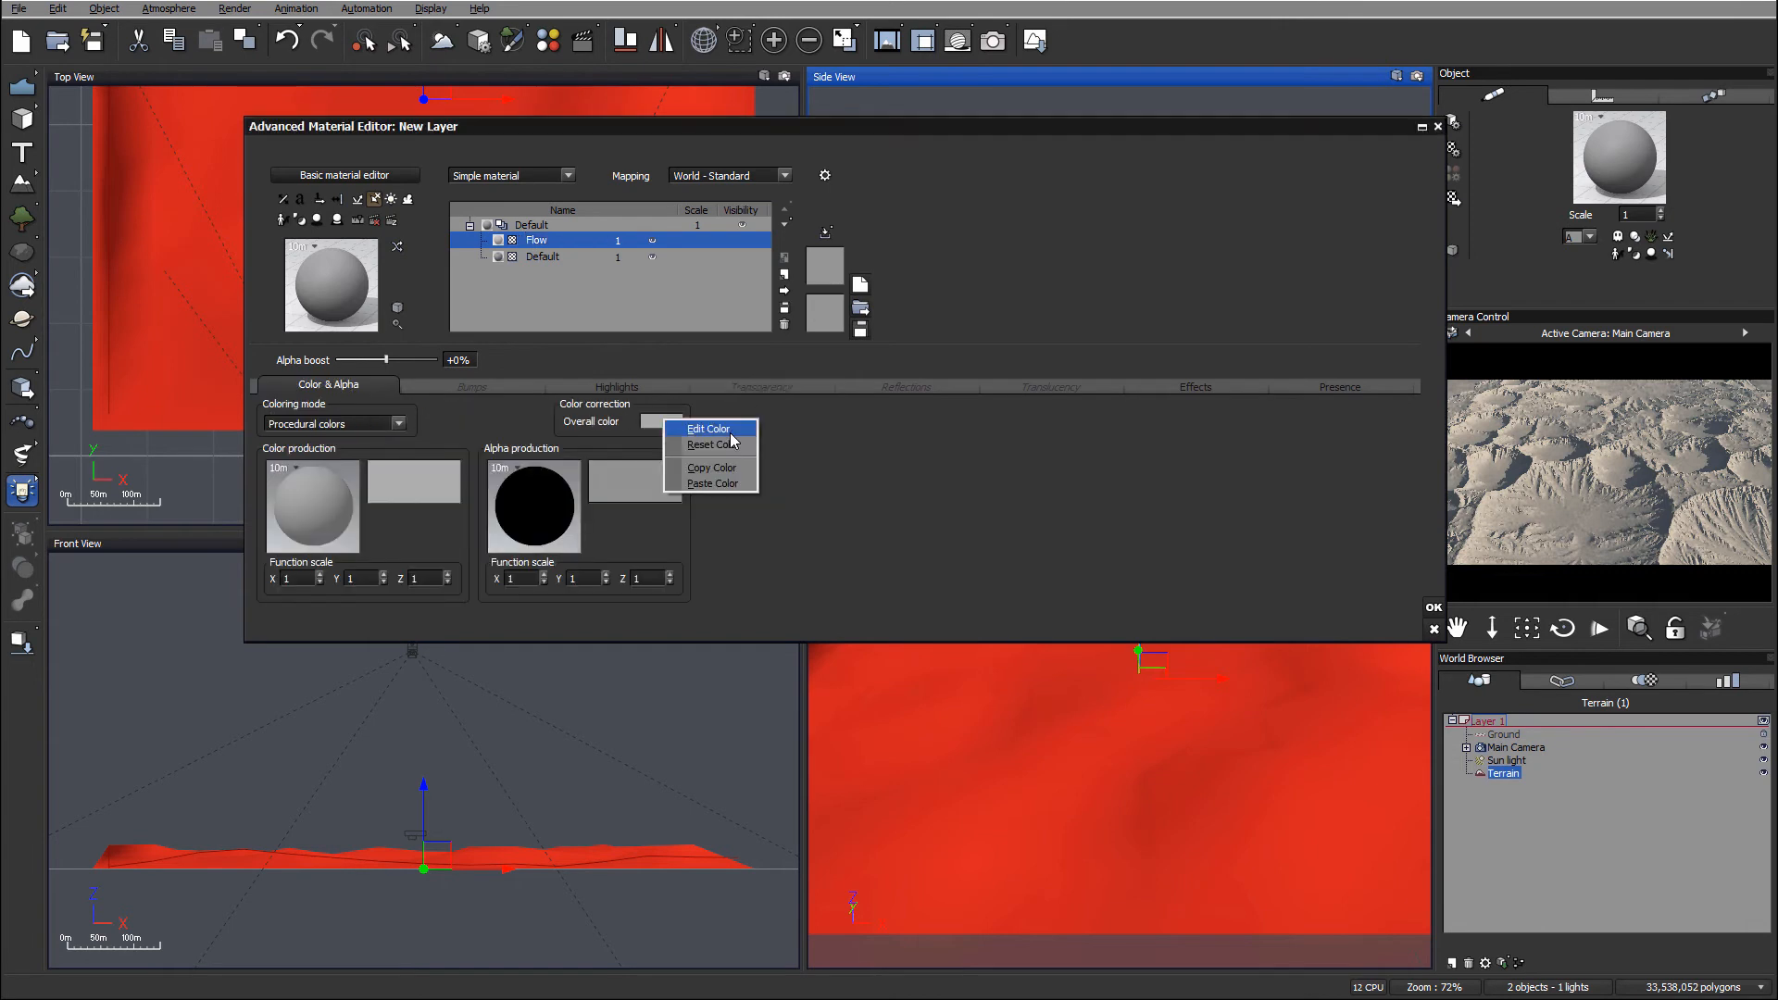
click(707, 430)
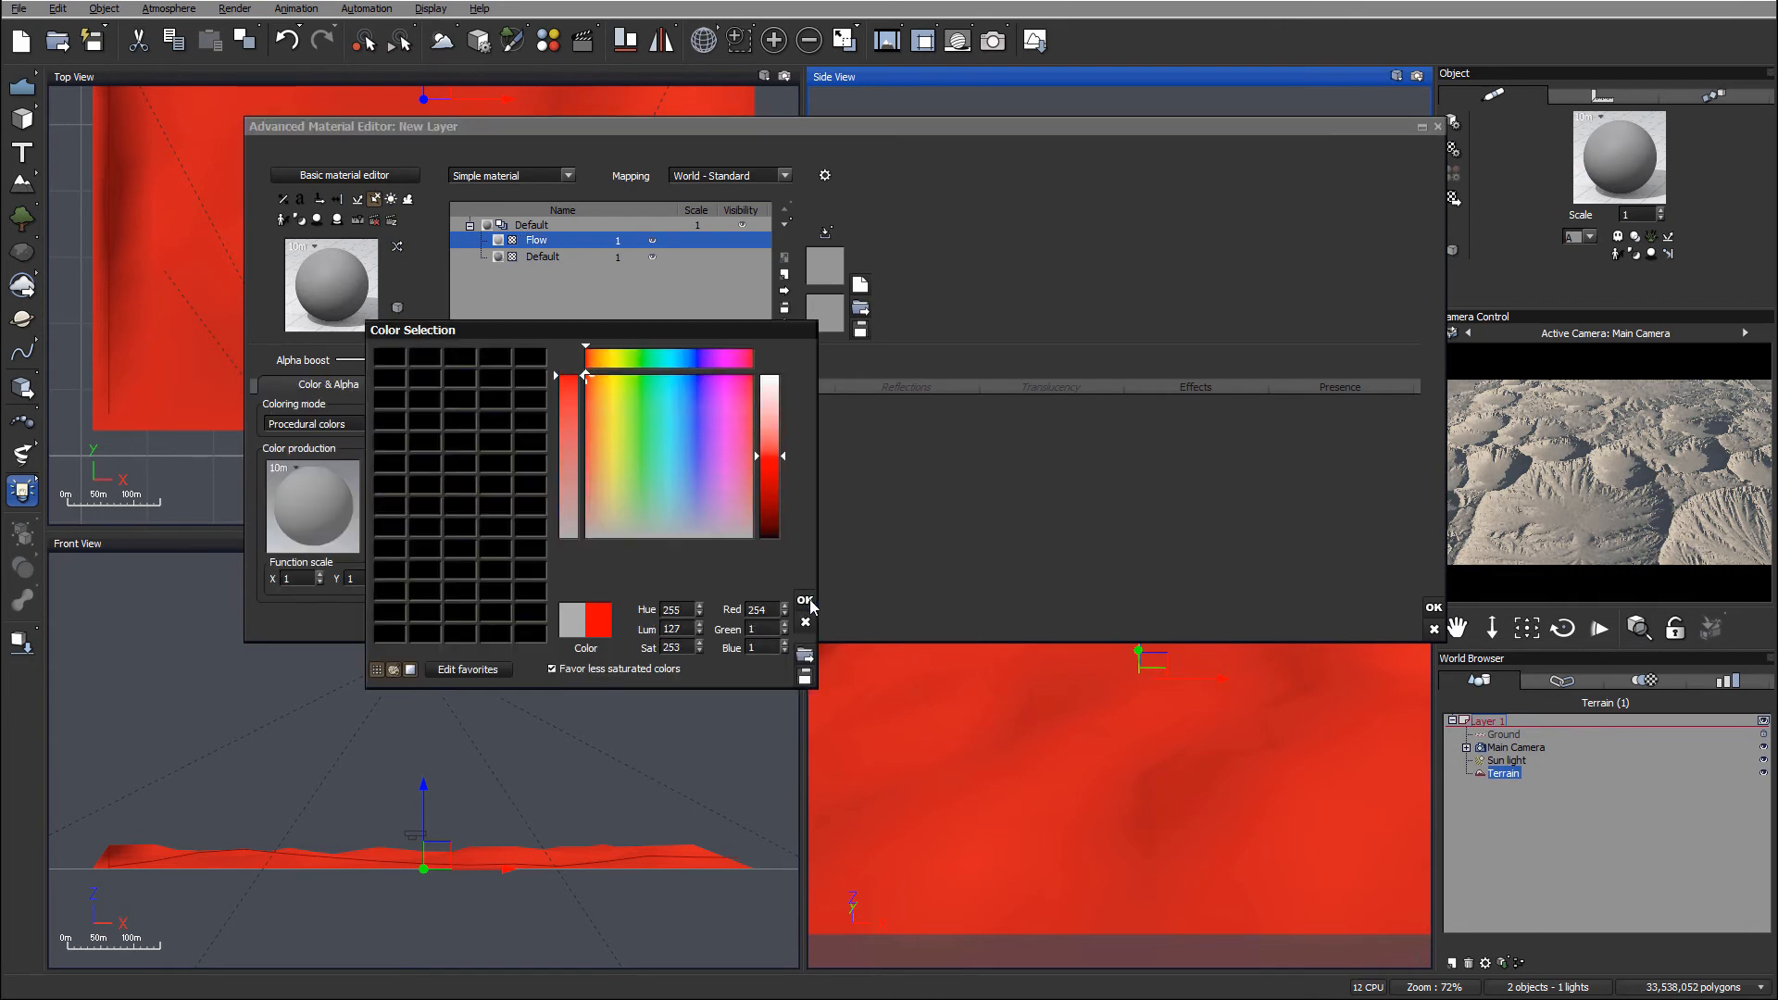
click(804, 600)
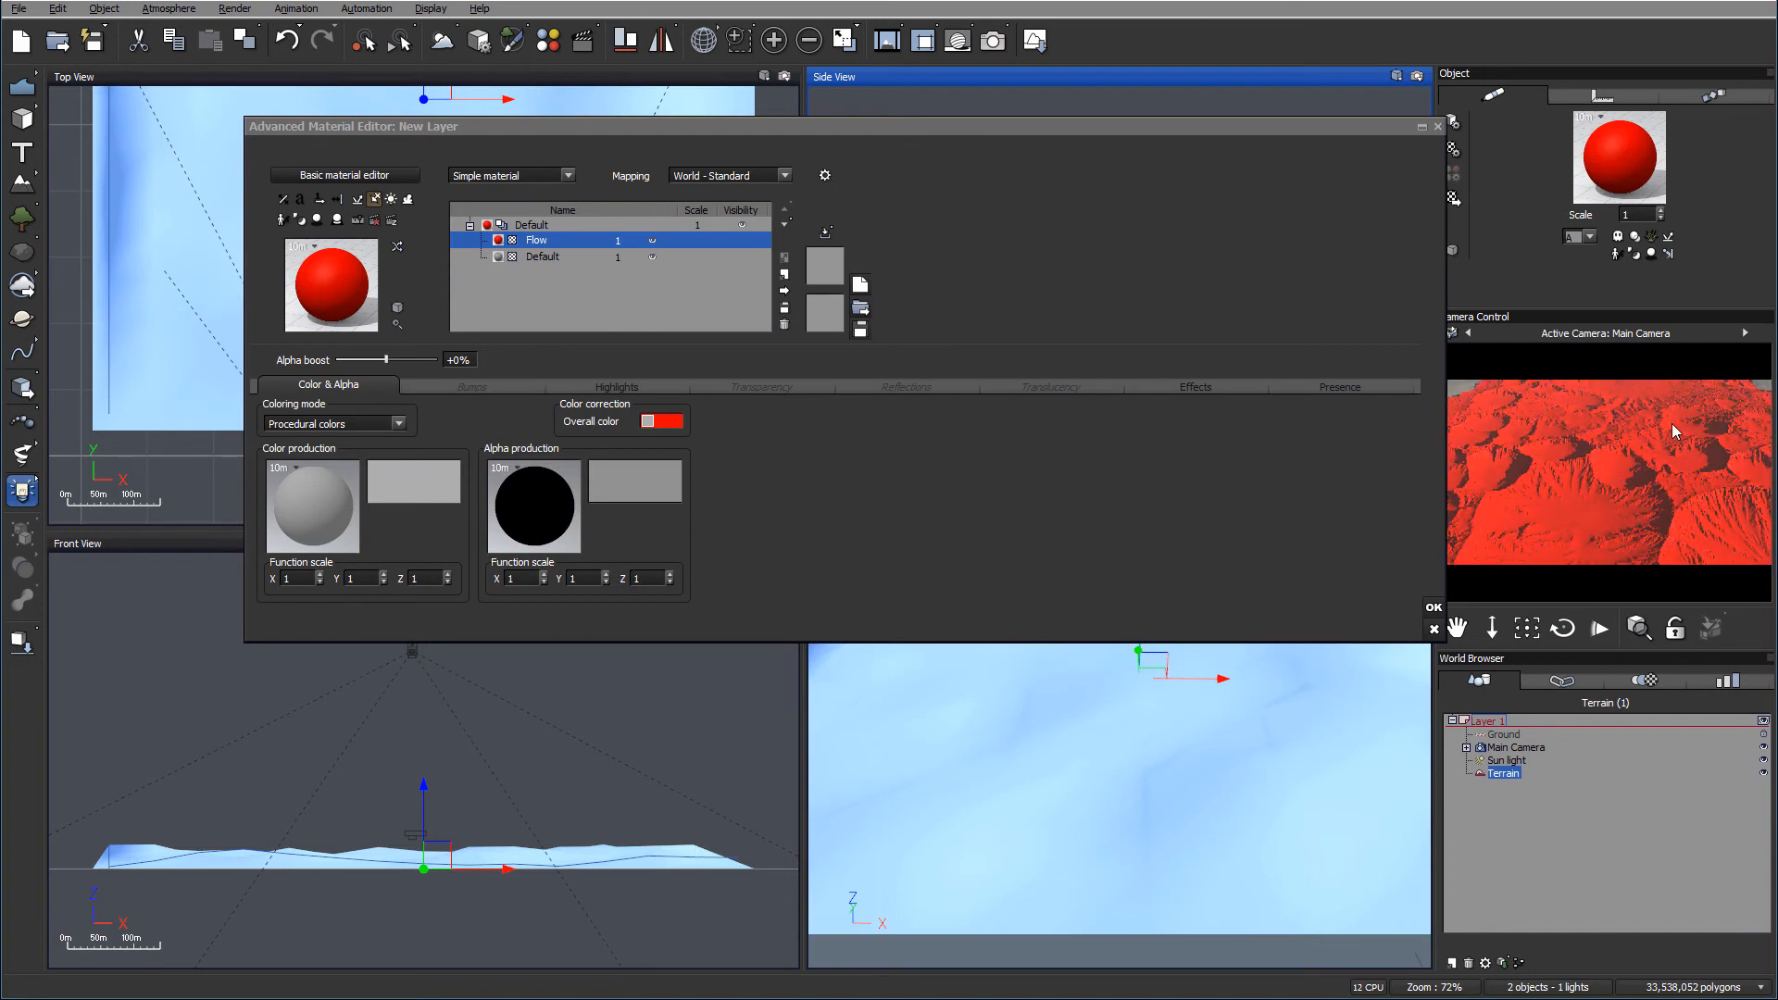
mouse_move(759, 393)
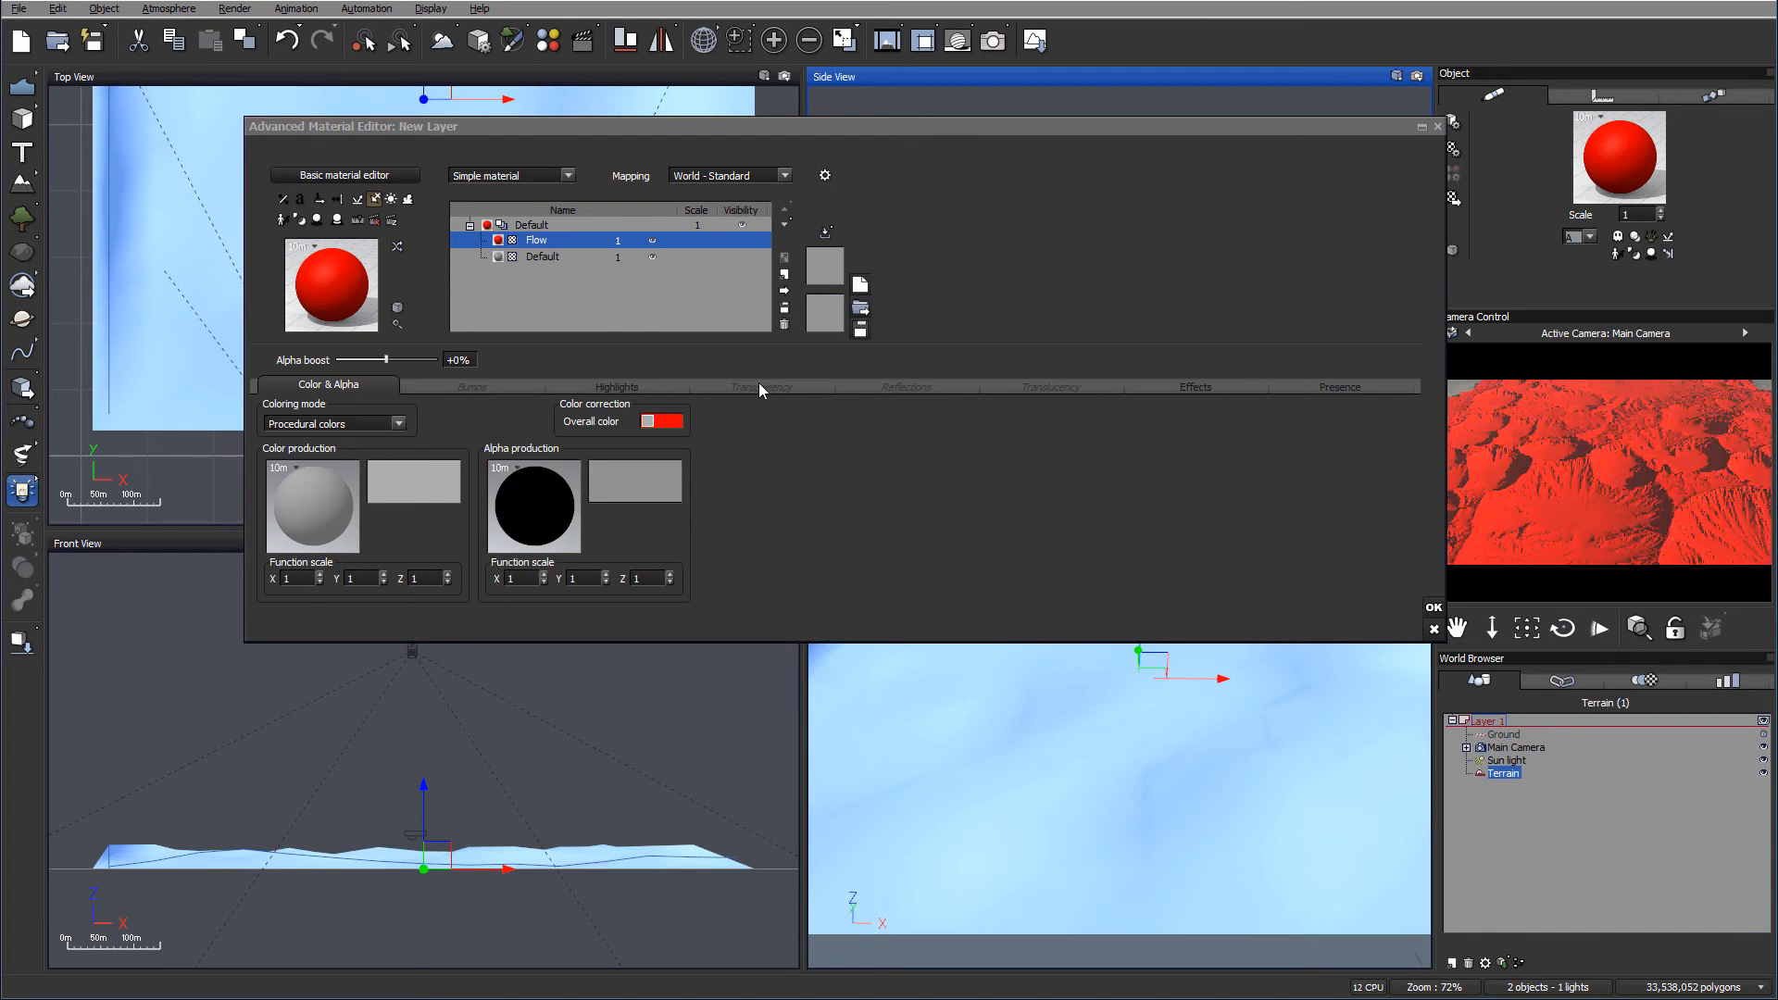
click(761, 385)
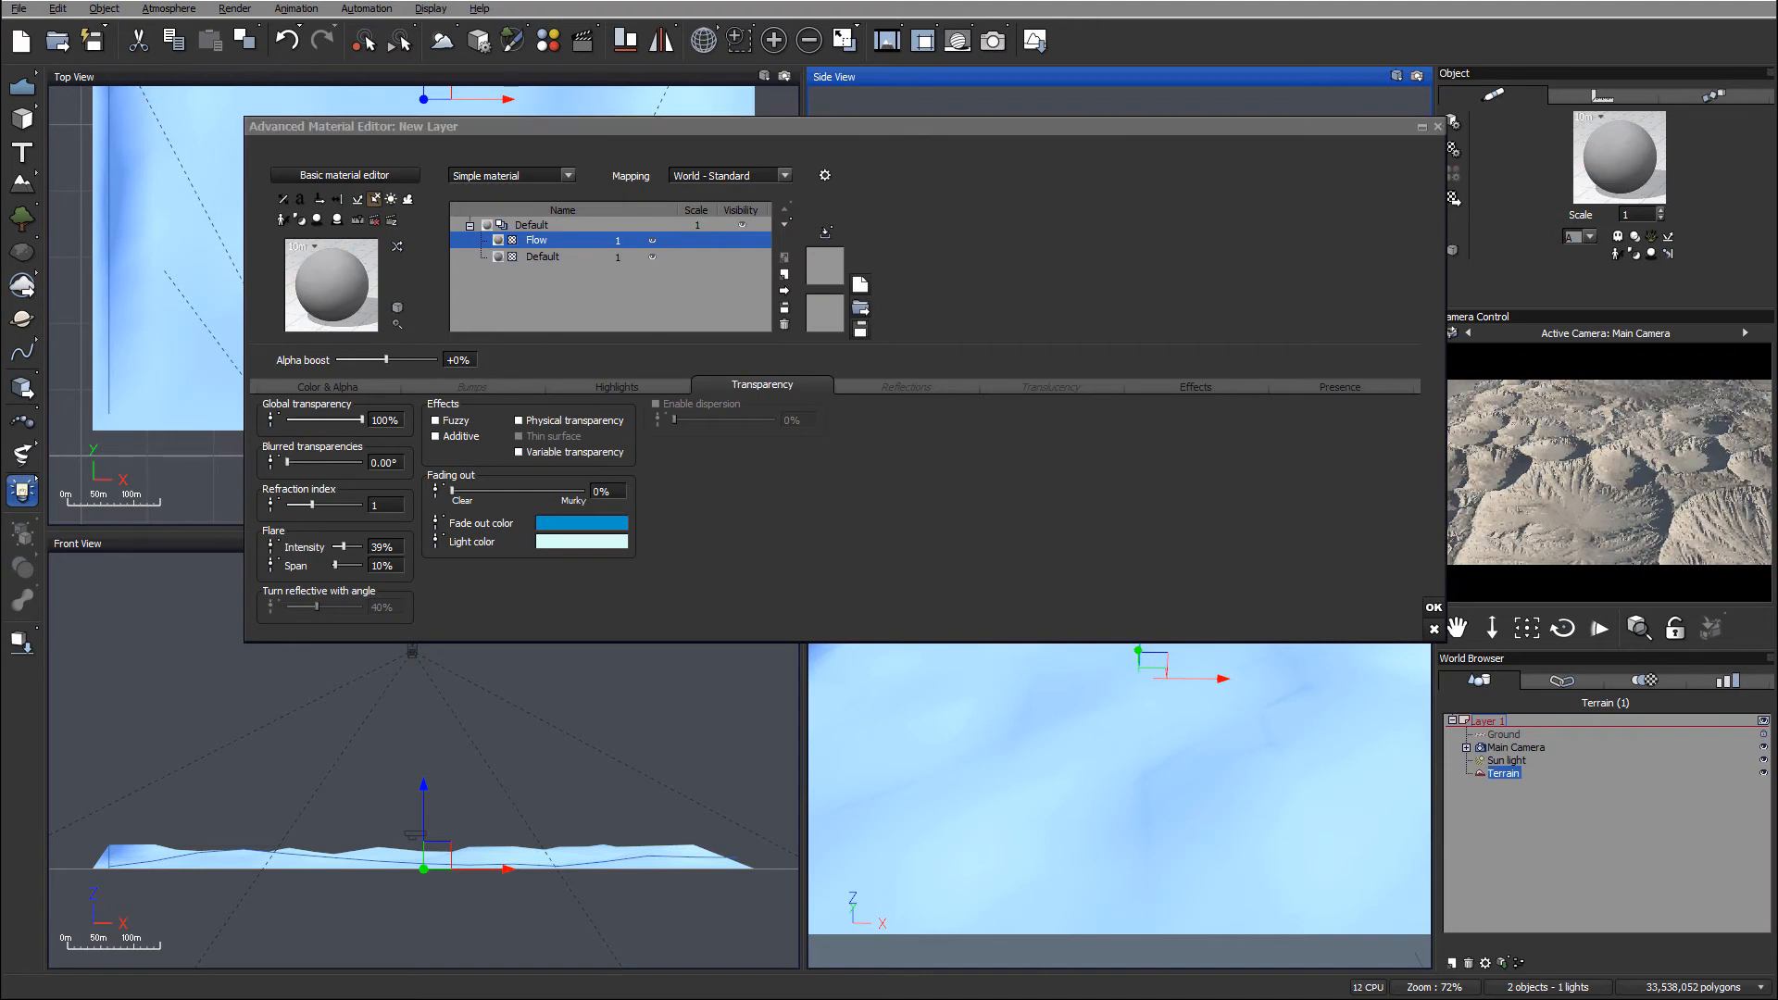
Step: Add a Projected Texture Map node to the transparency graph and browse into Crators-tutorial for its image
click(519, 452)
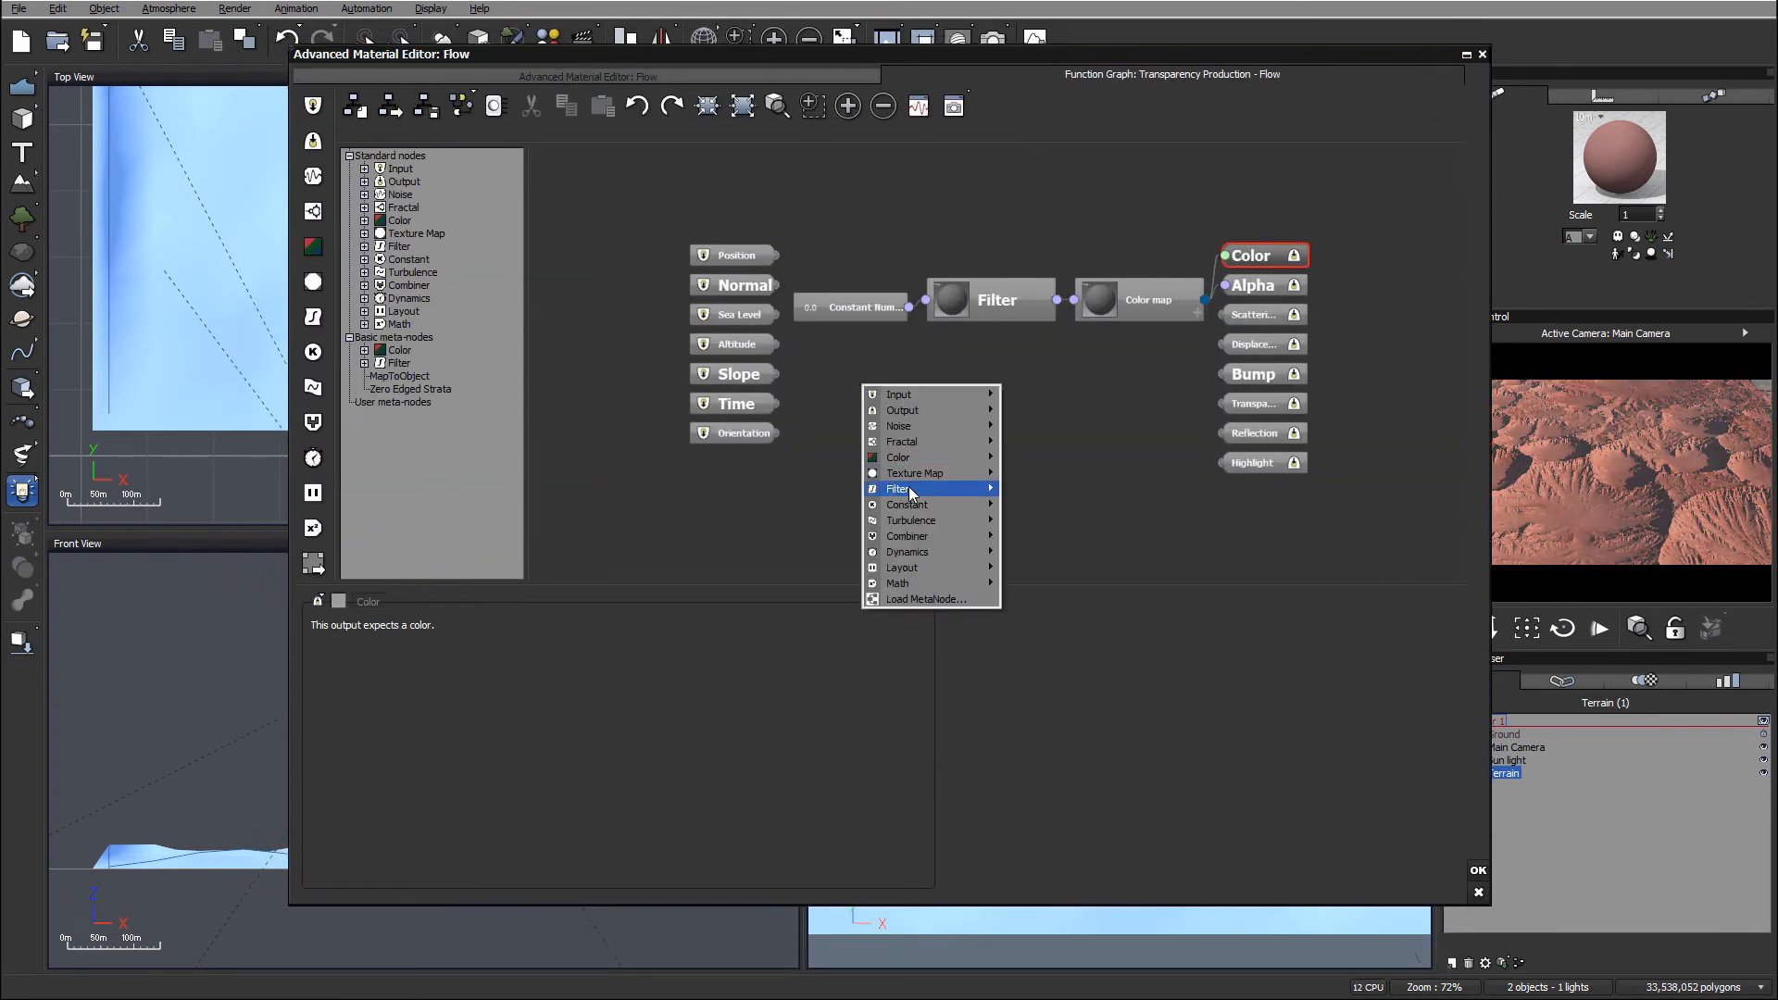
mouse_move(915, 474)
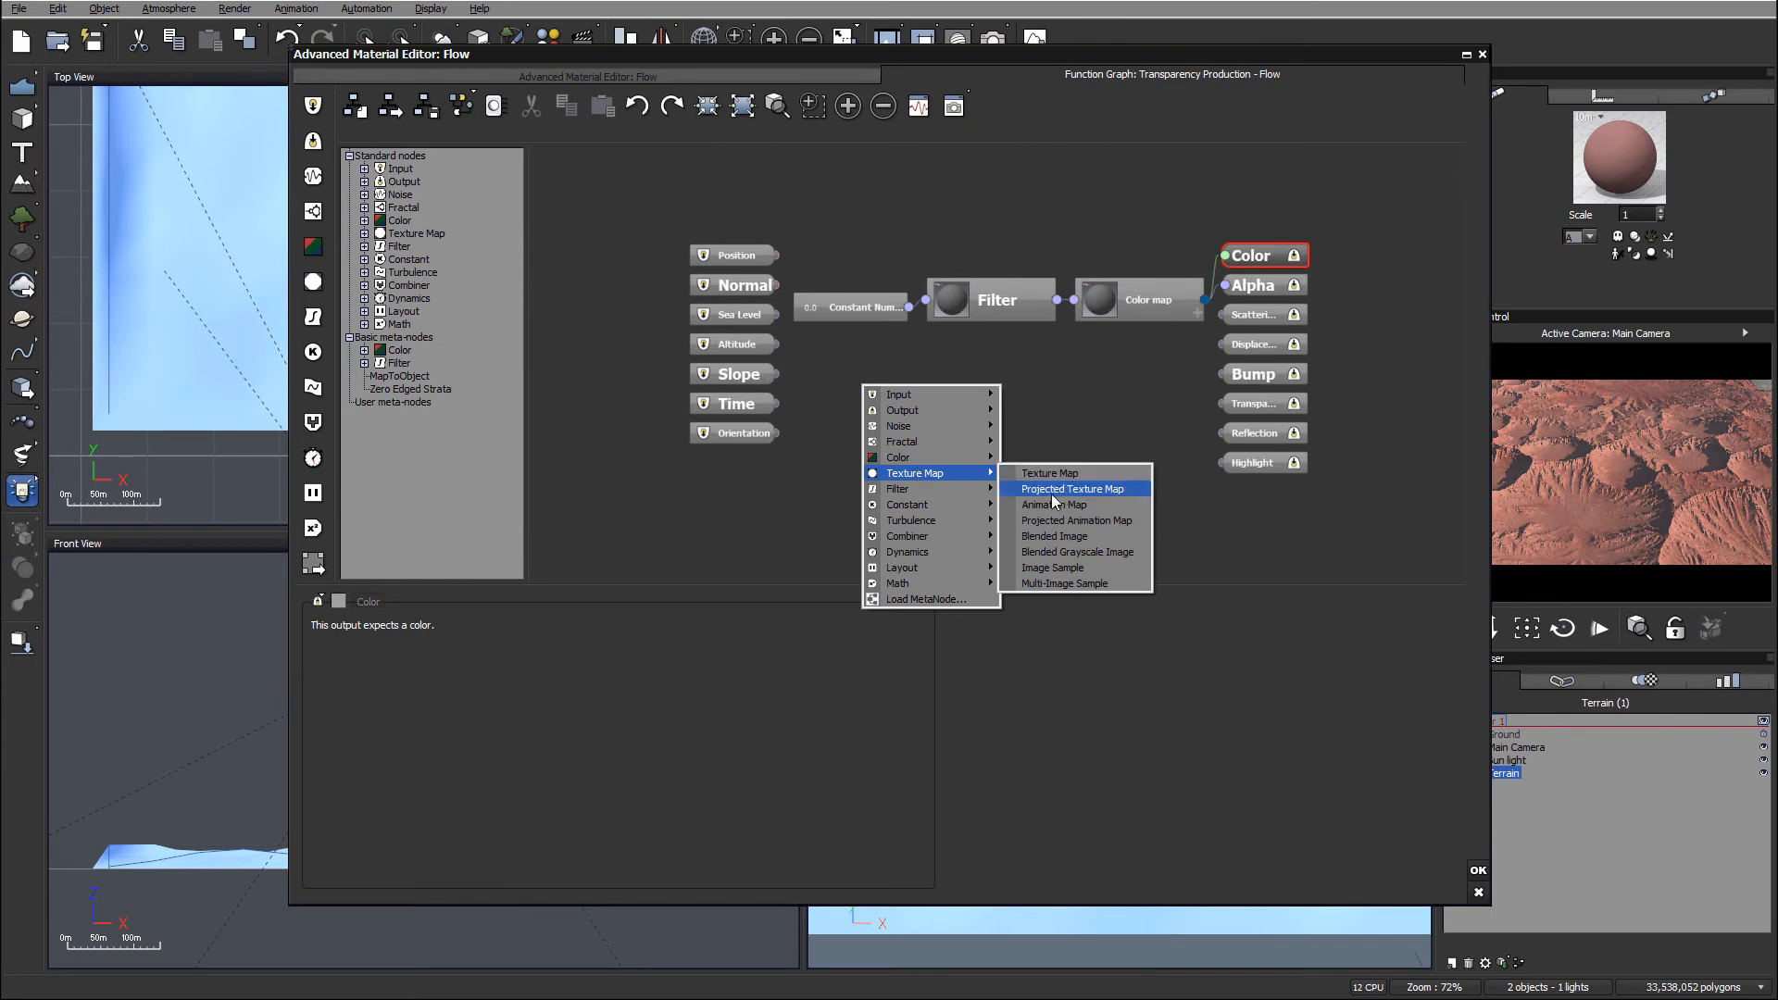
click(1072, 489)
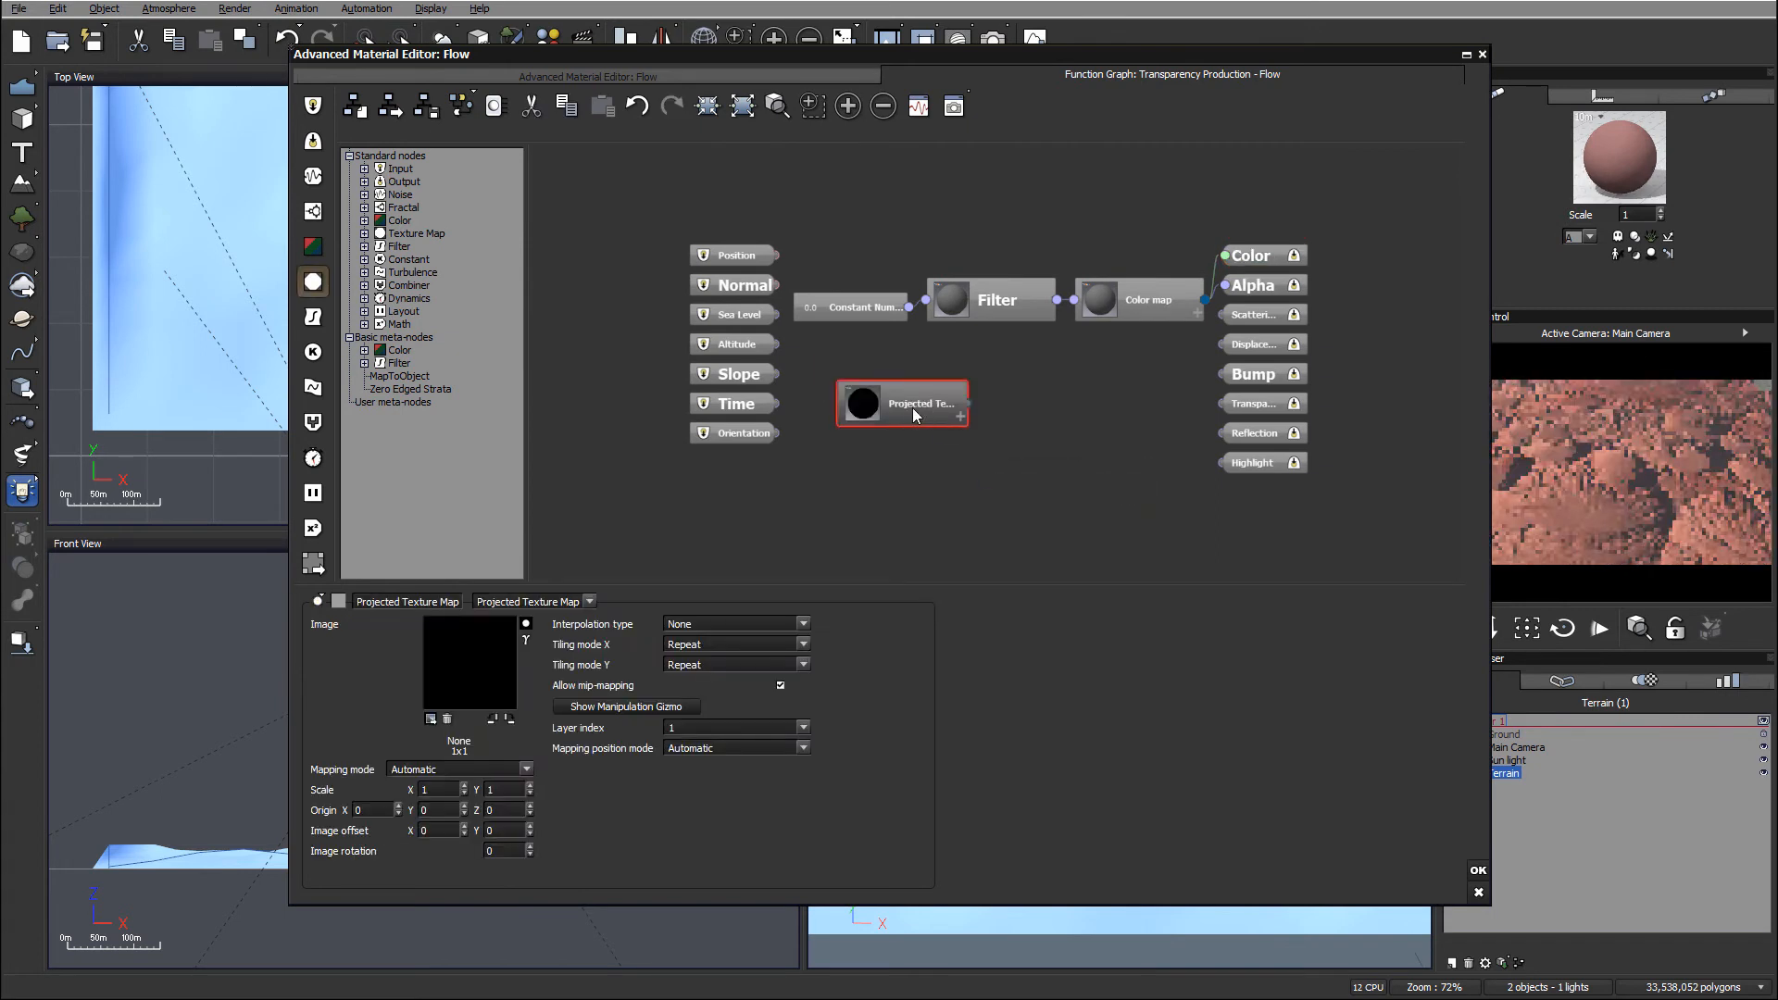
click(471, 663)
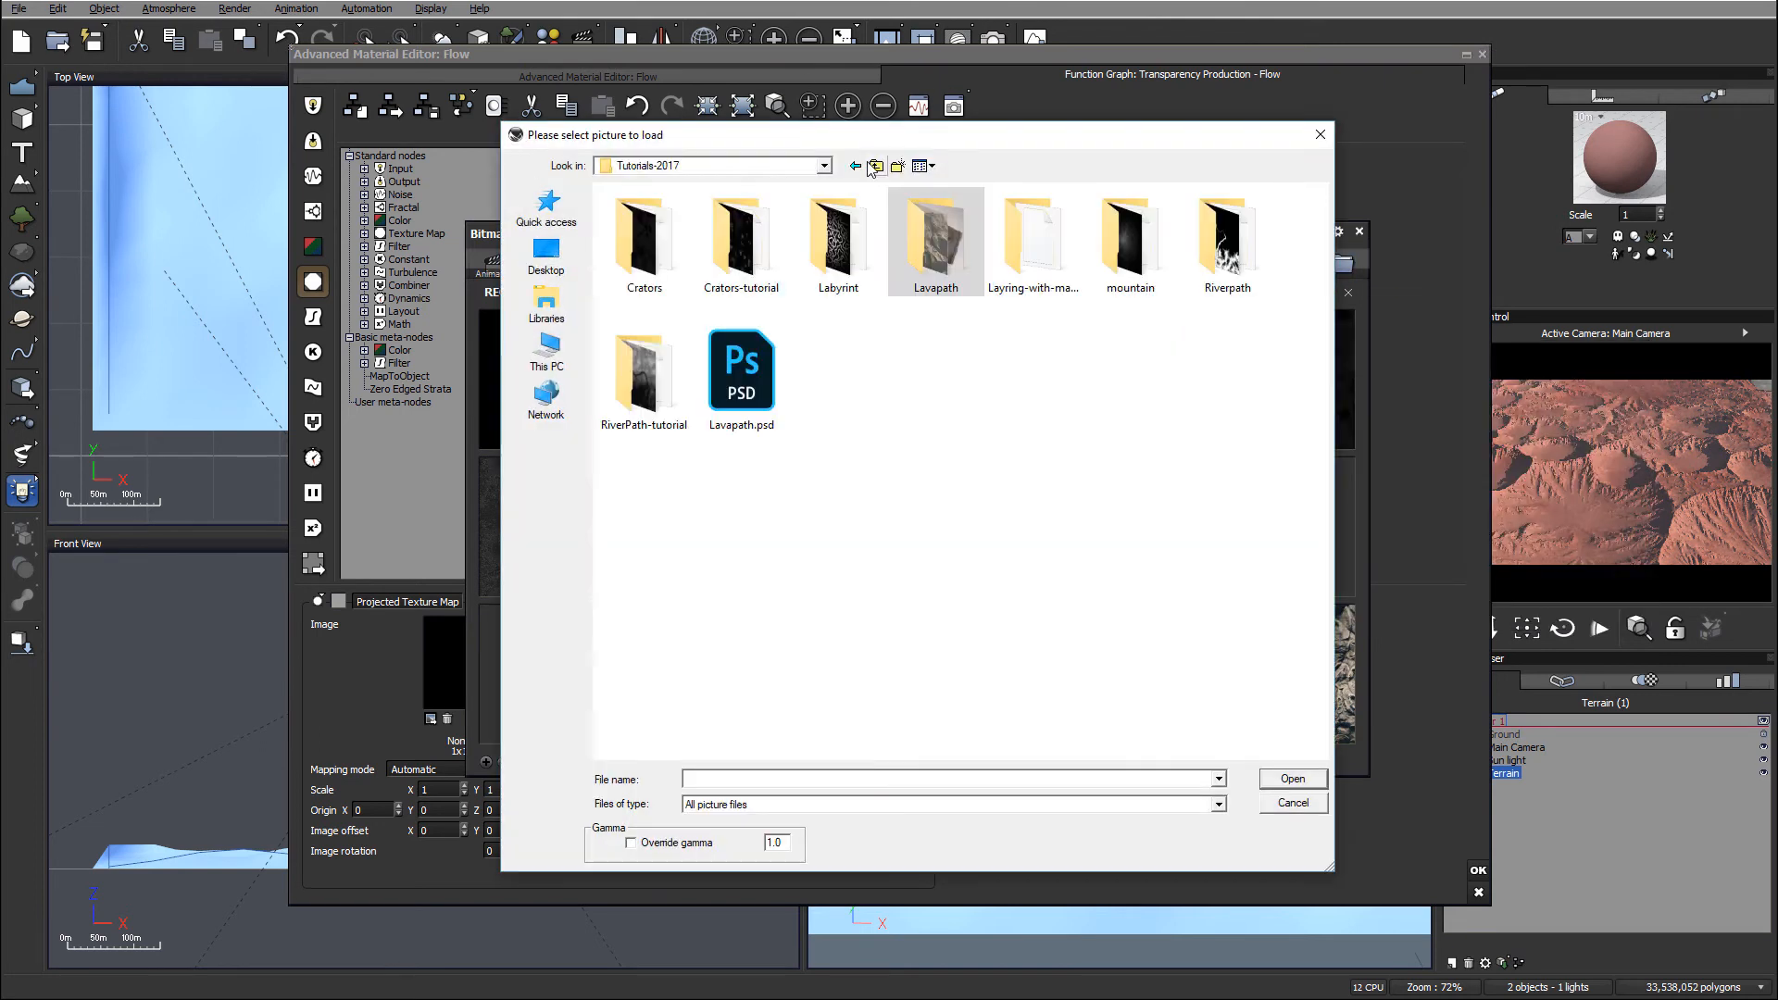
click(740, 237)
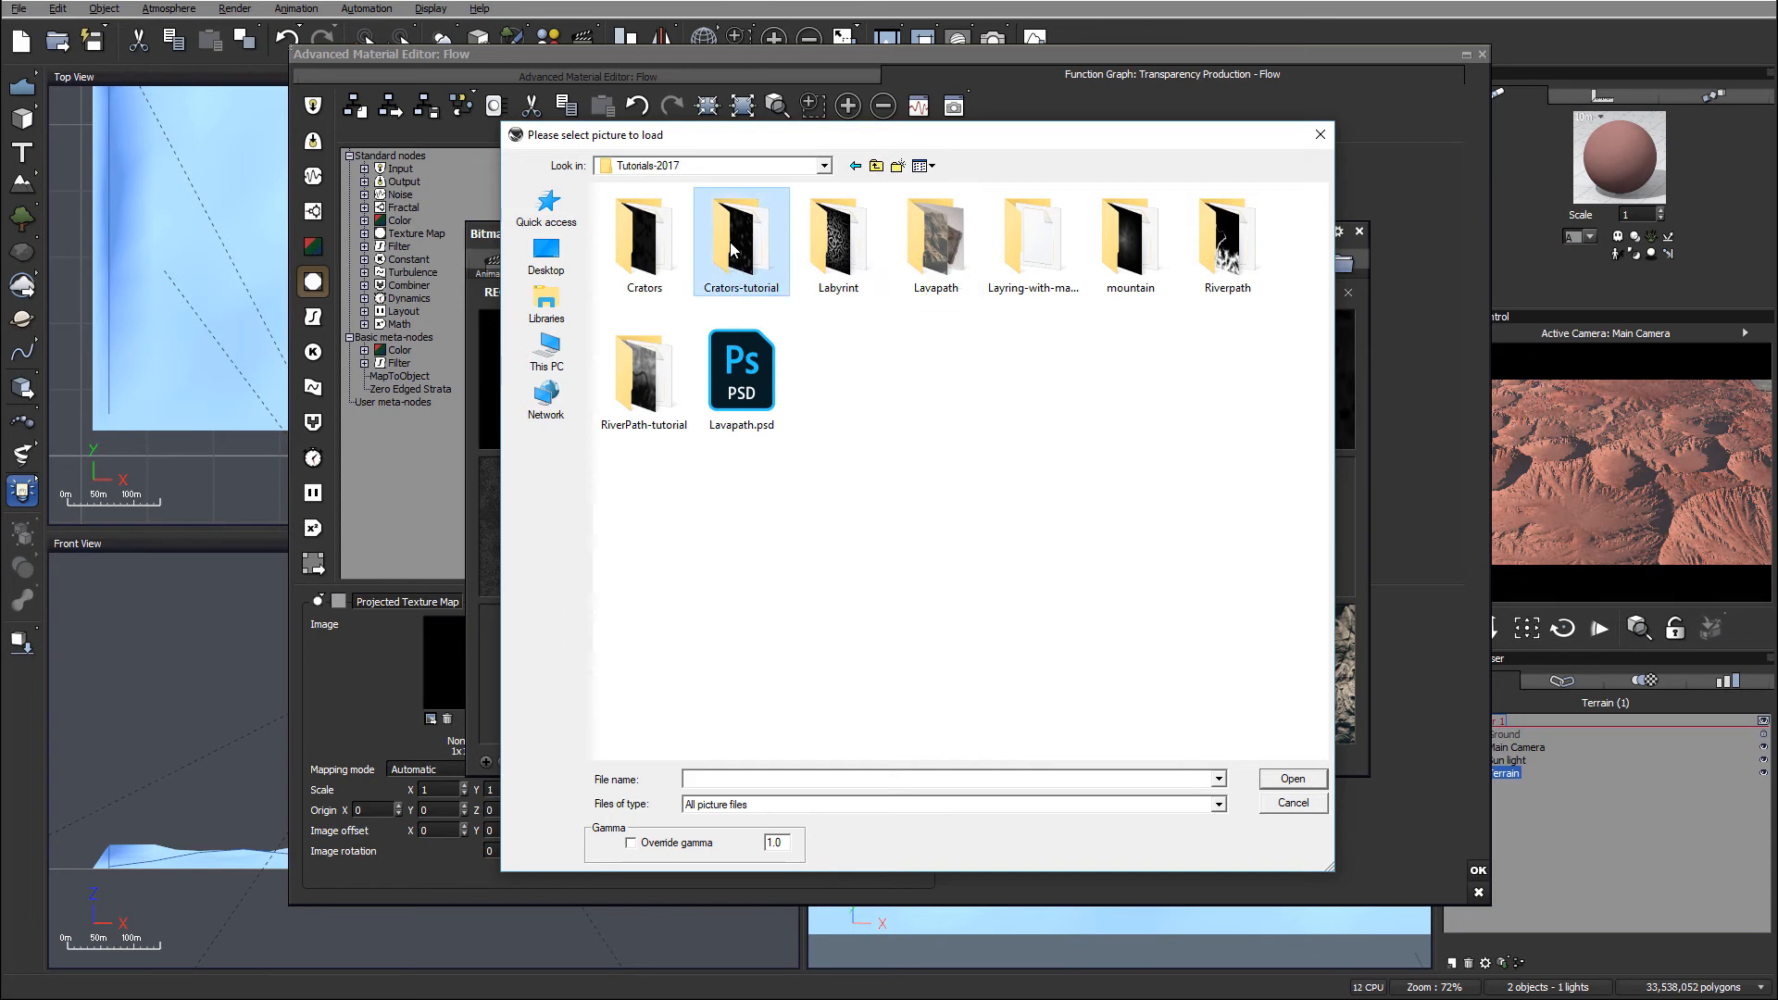
double_click(741, 237)
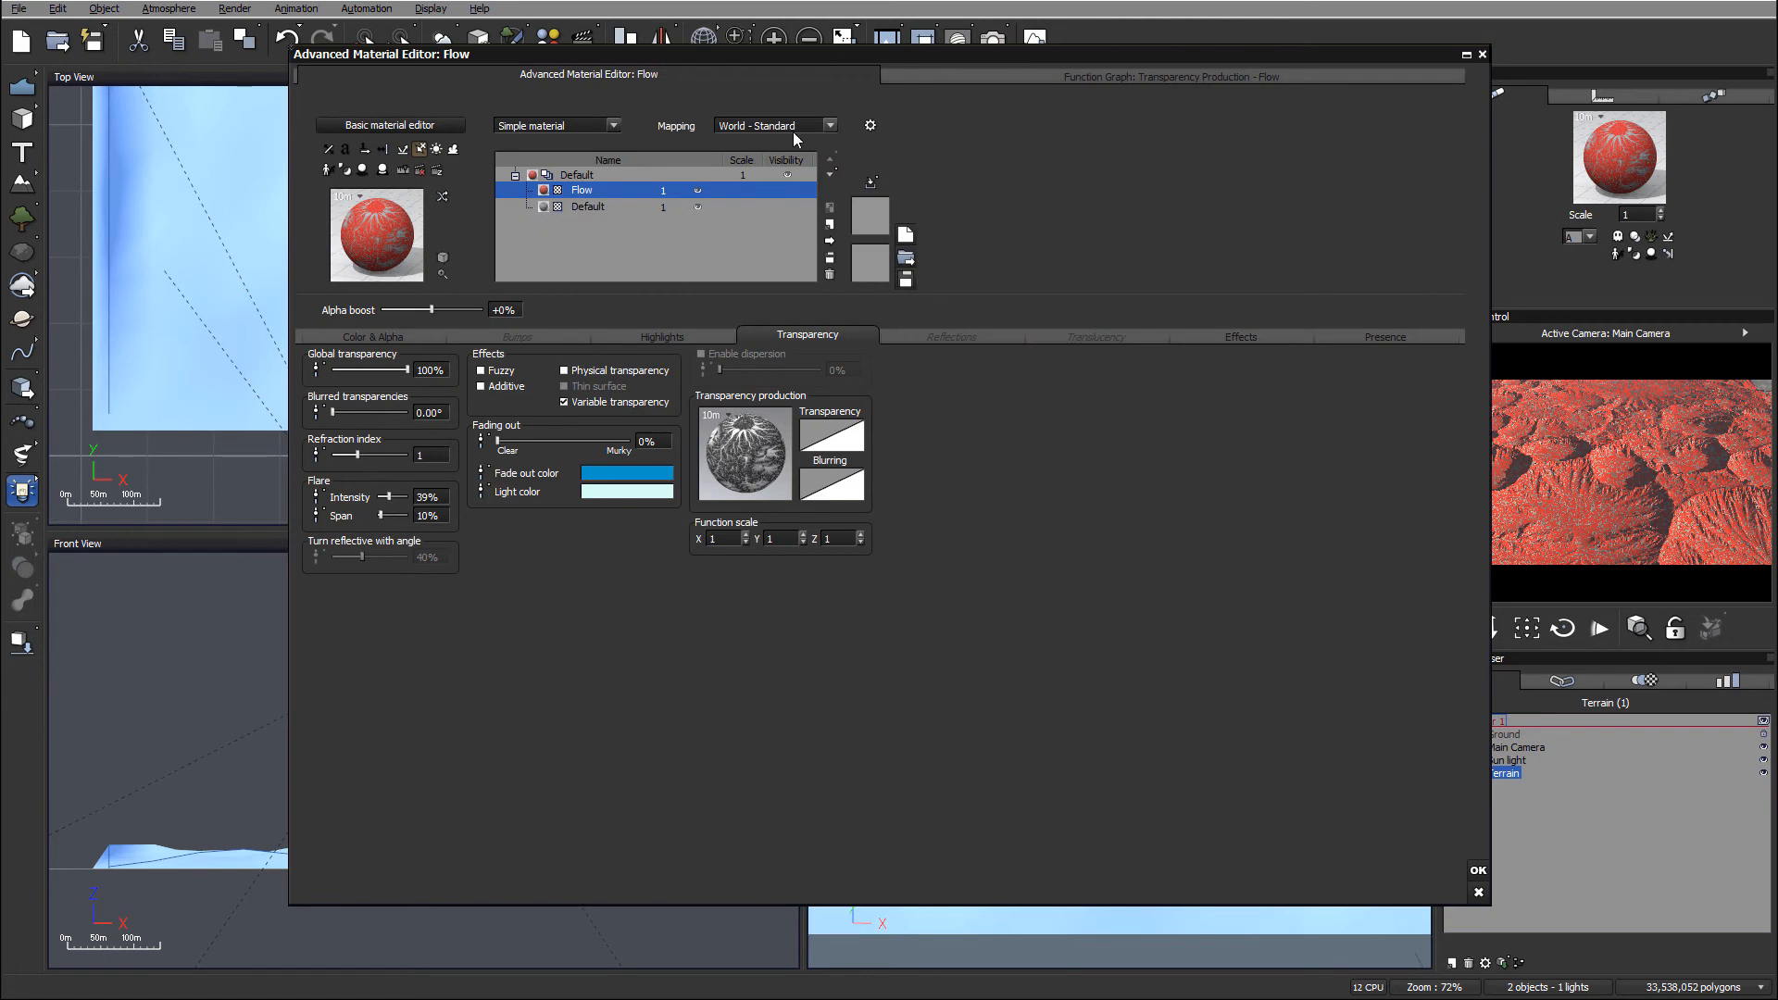
Step: Check the Projected Texture Map node's flow.tif image settings in the transparency graph
click(827, 126)
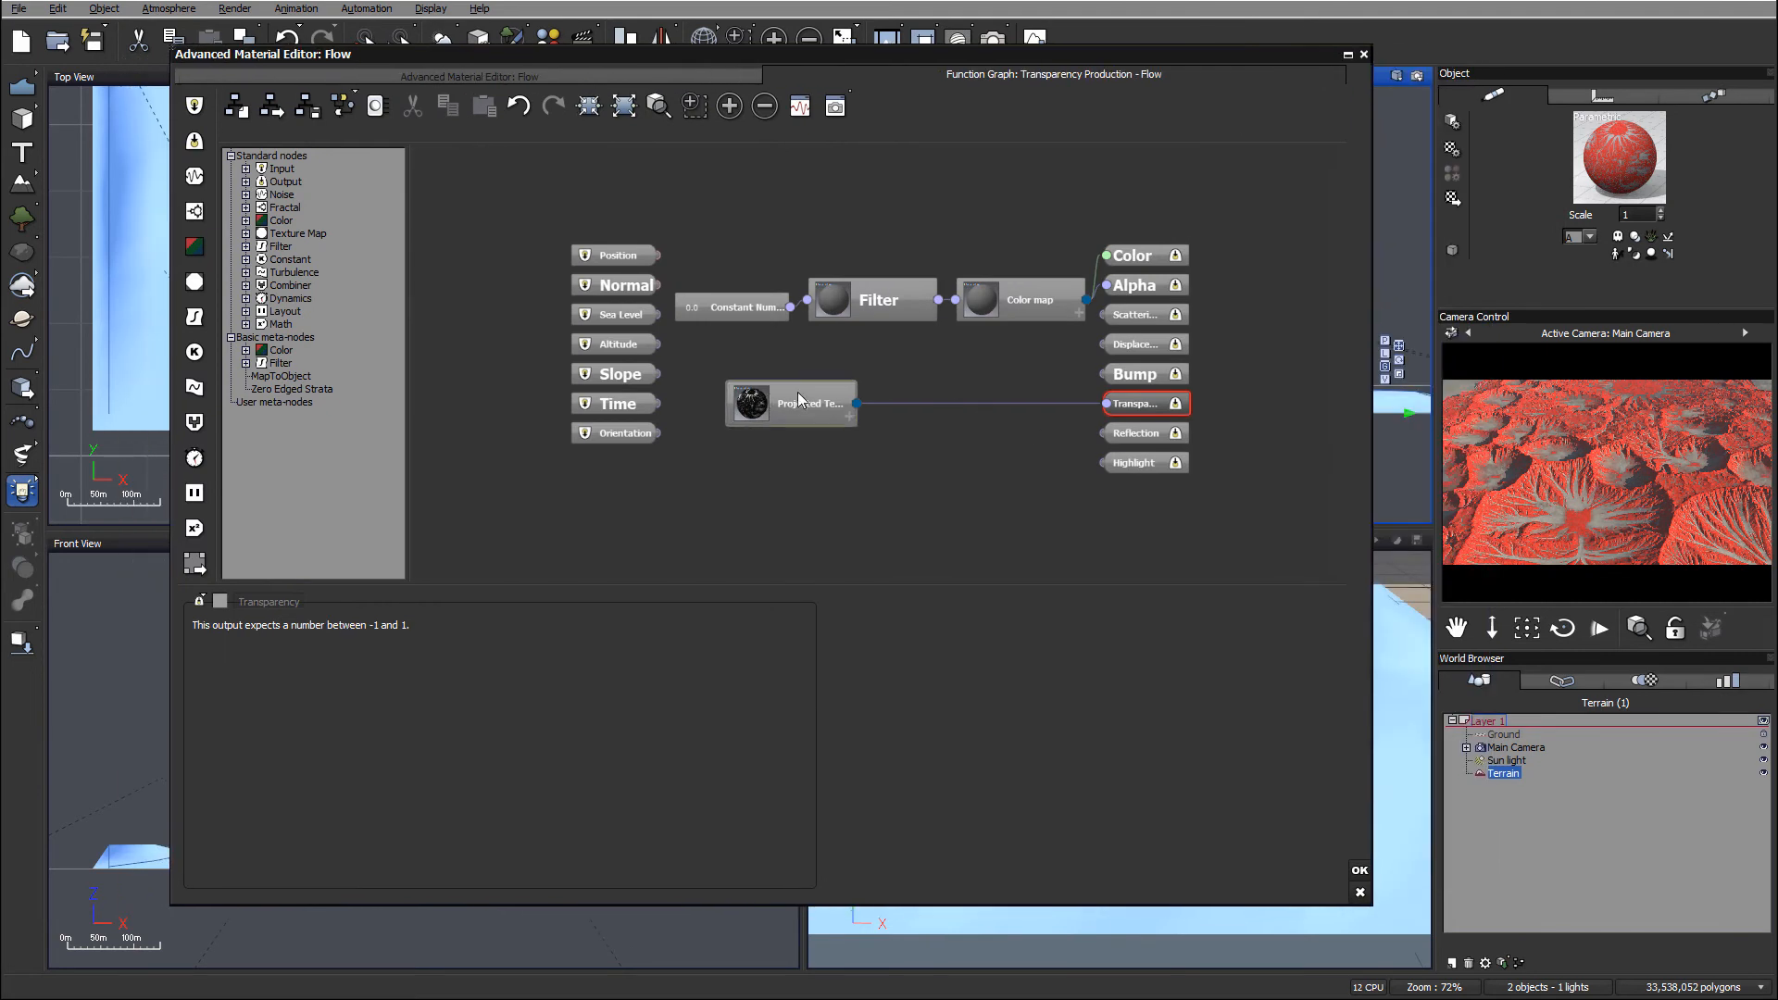
click(789, 403)
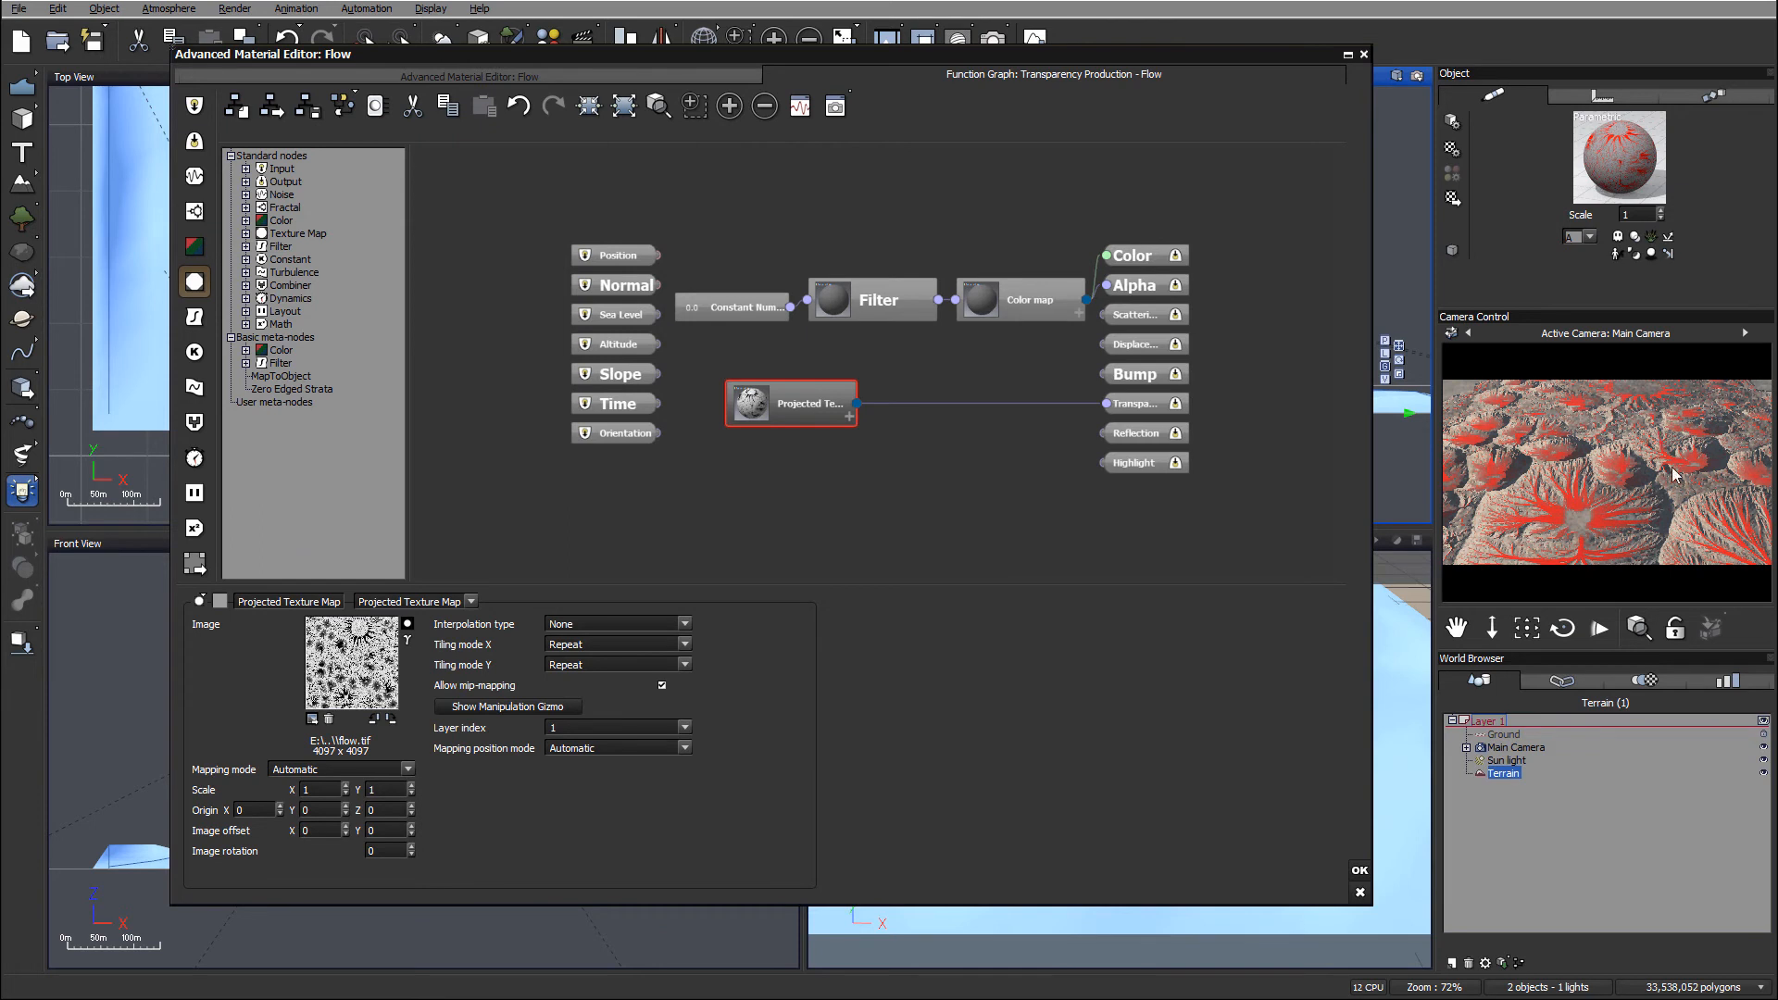
mouse_move(1593, 515)
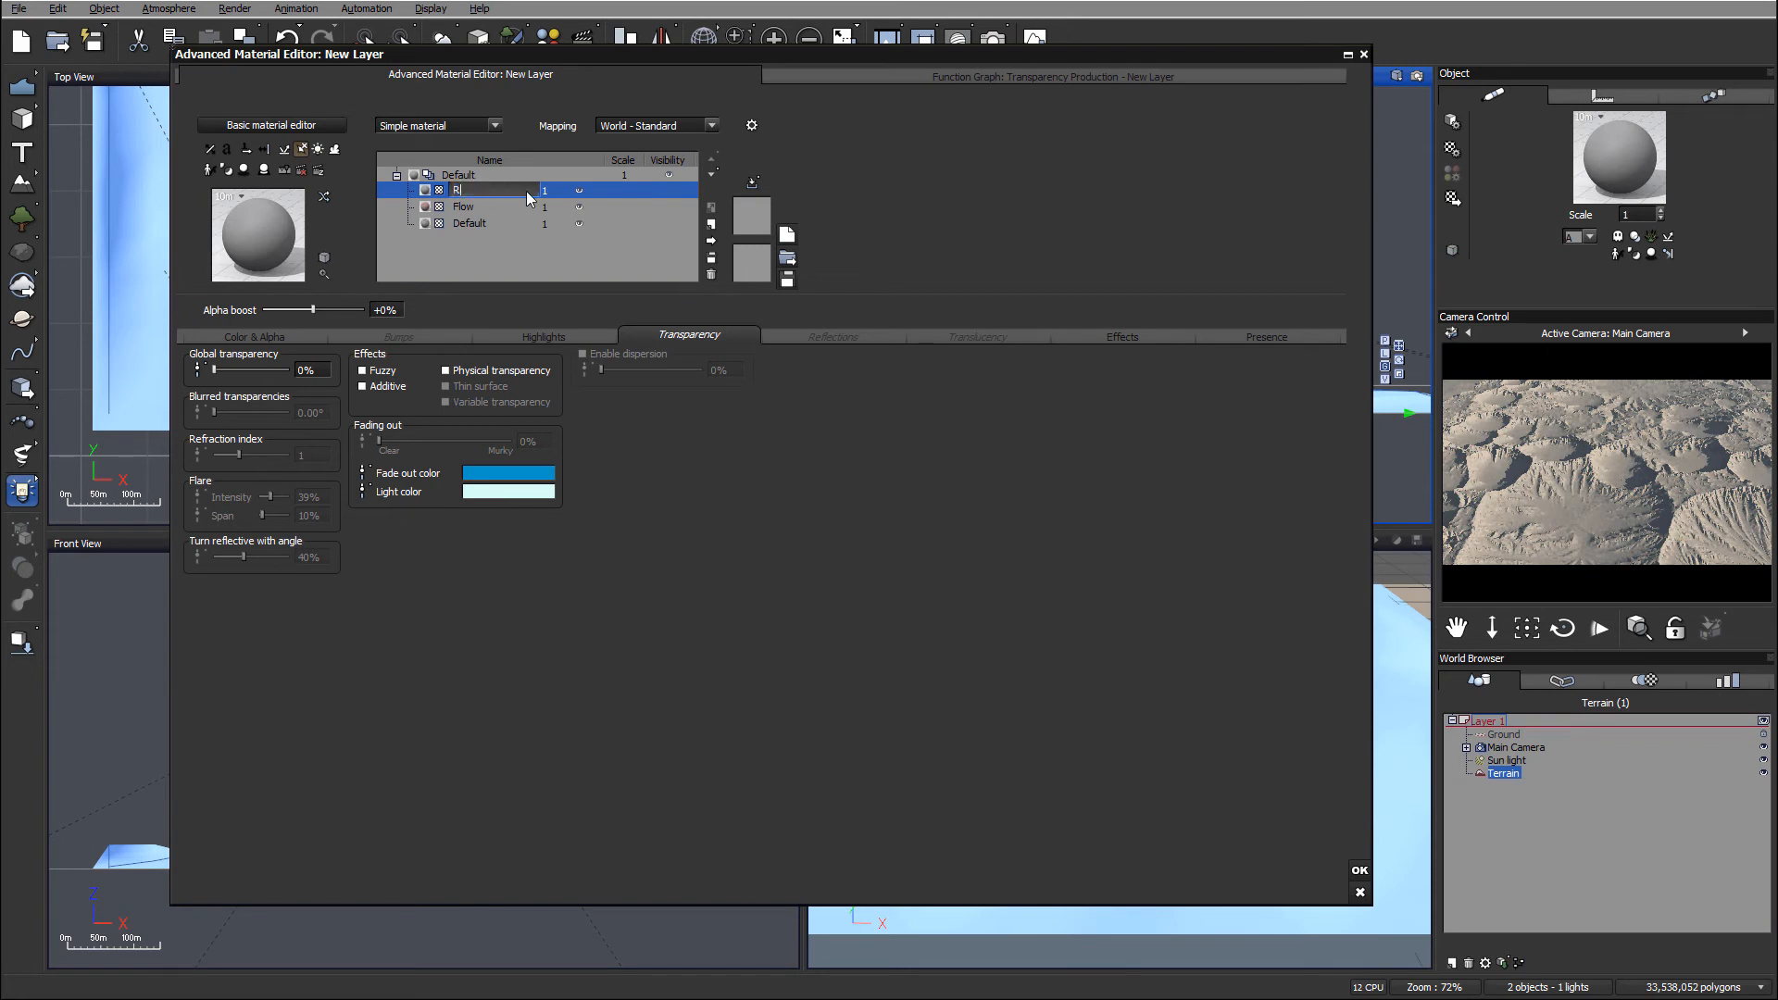
Step: Name the layer Rocks Flow, colour it green and enable variable transparency at 100%
text(Rocks Flow)
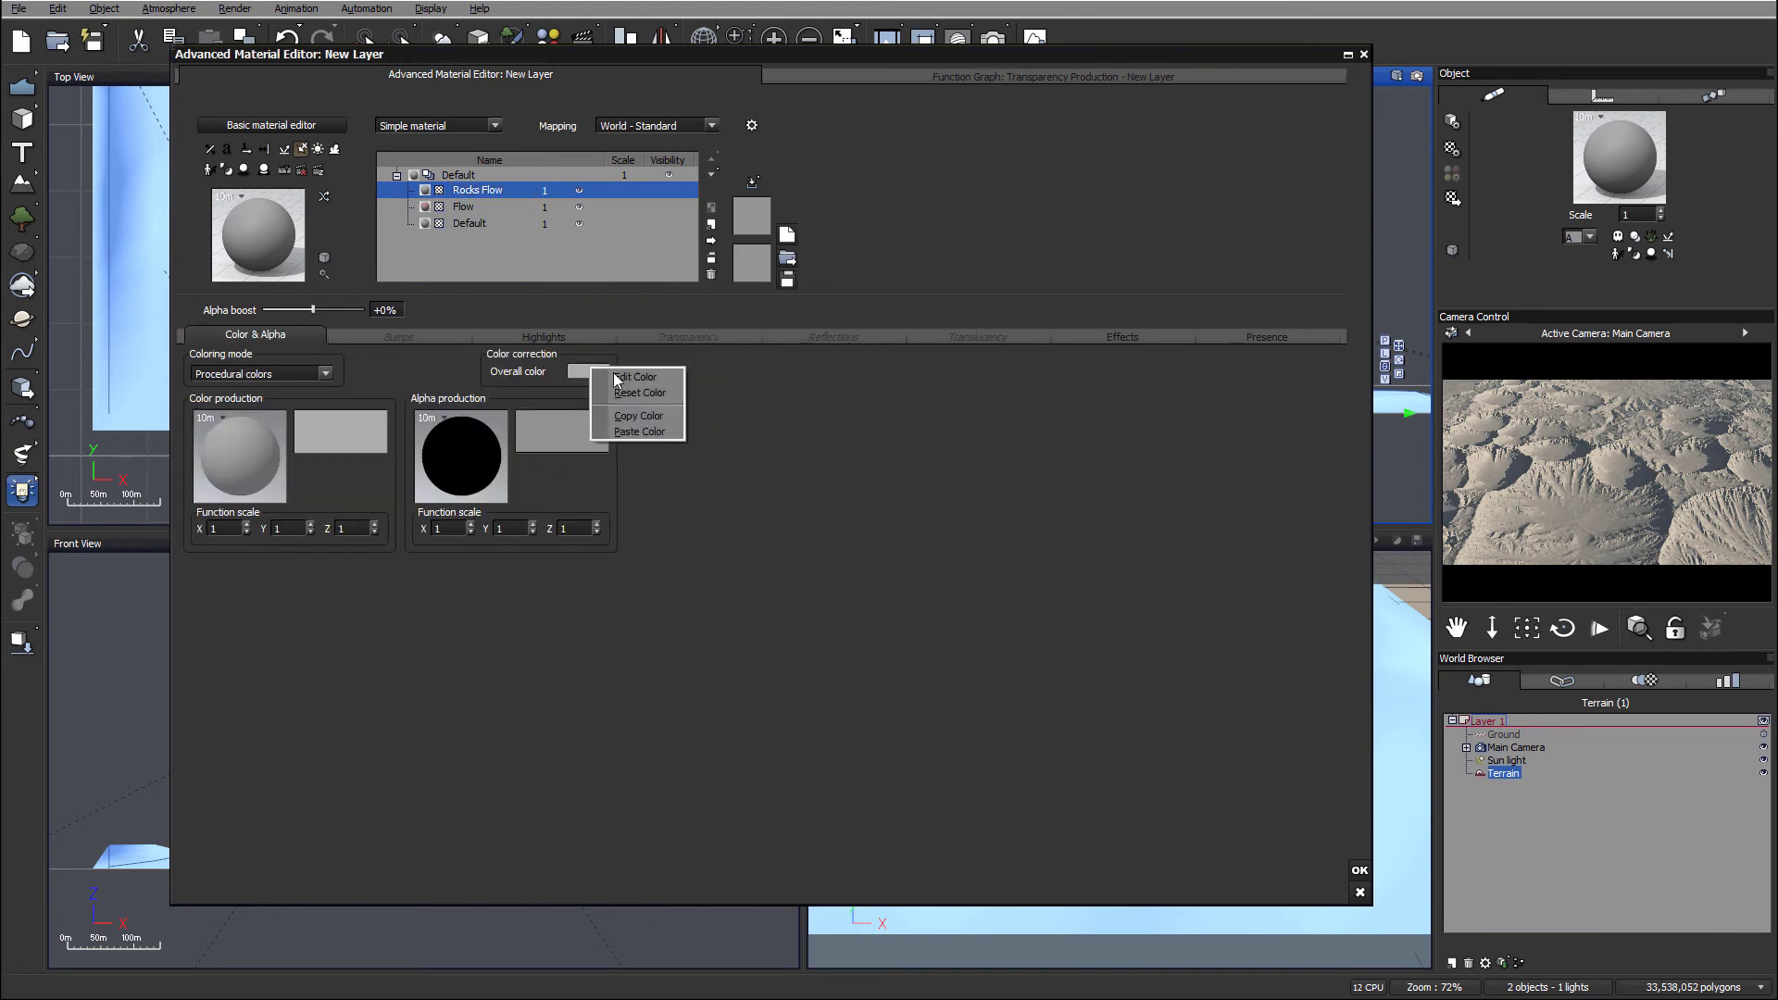
click(633, 378)
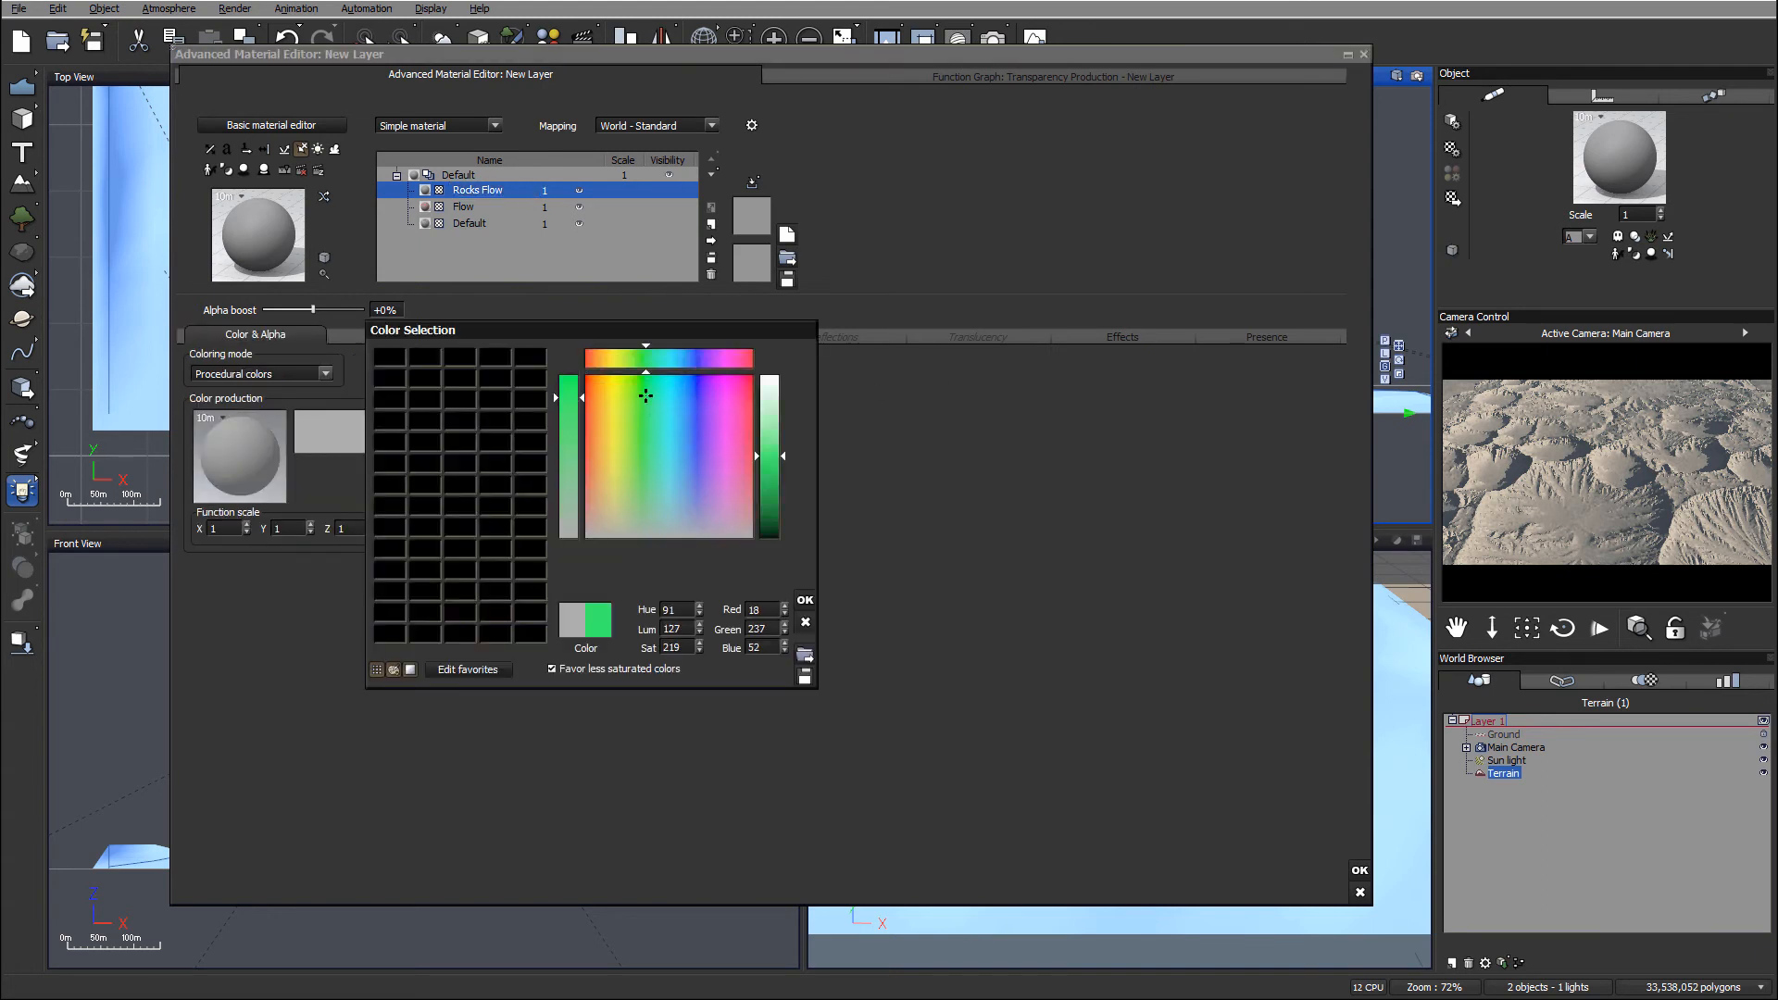
click(804, 600)
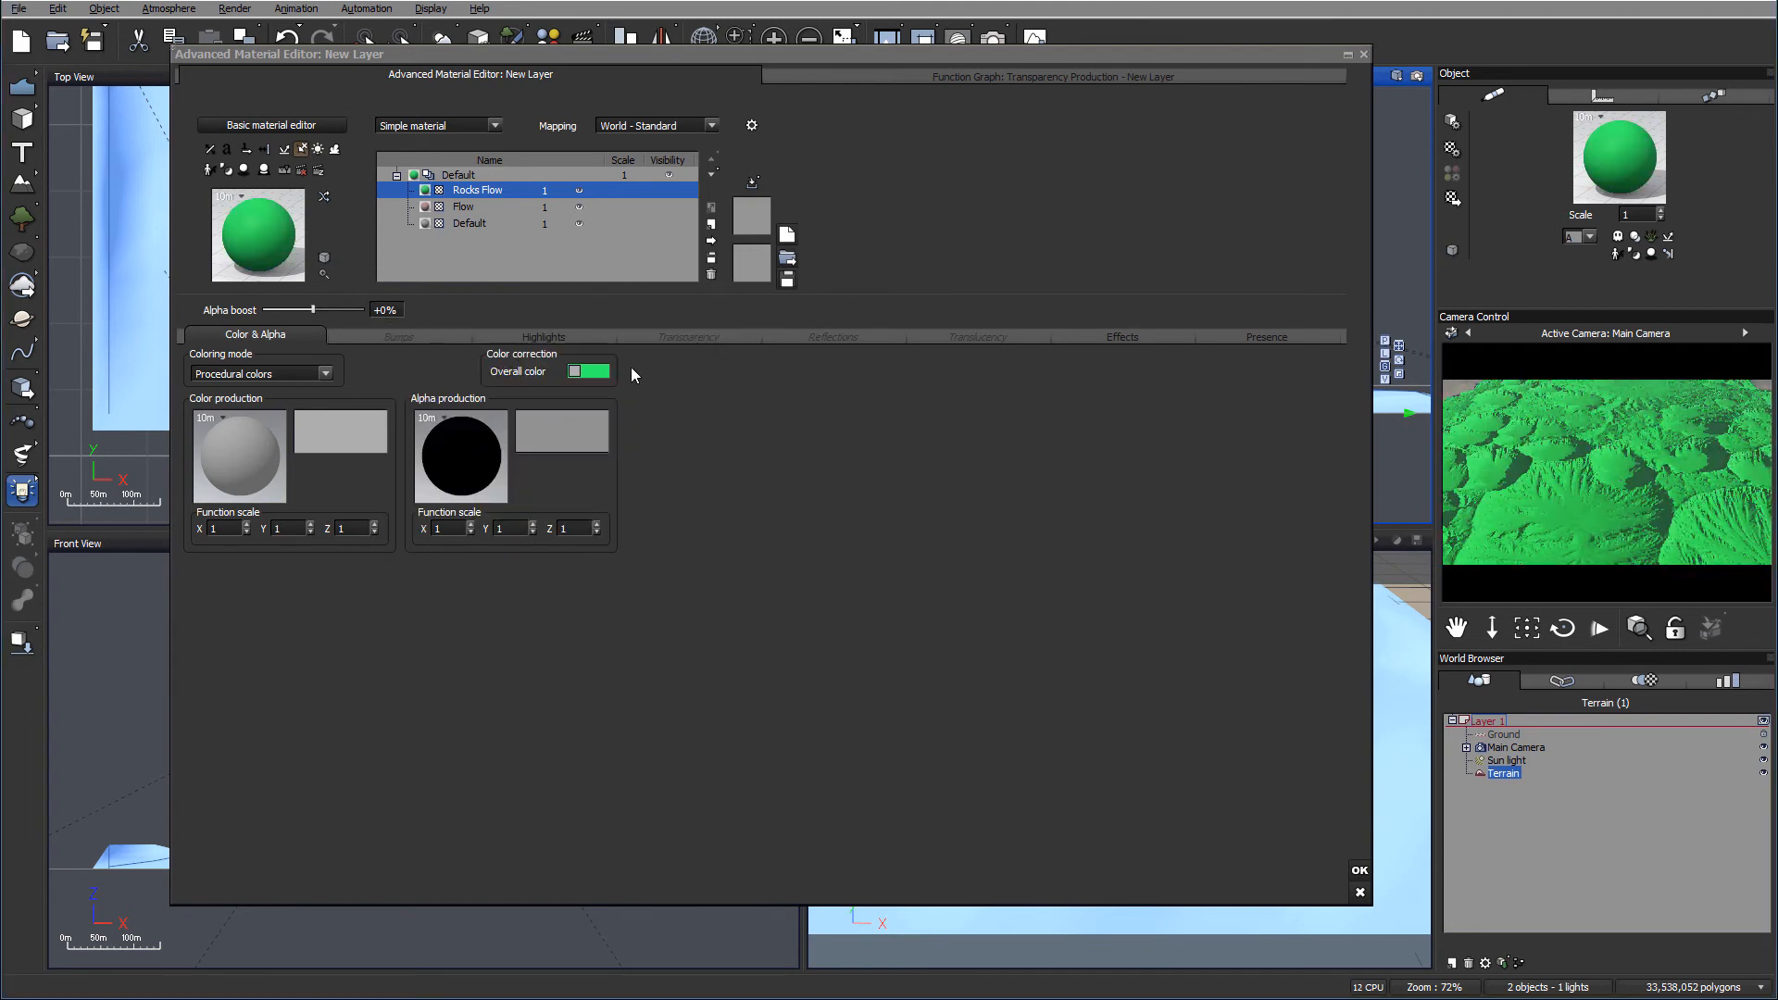
click(688, 335)
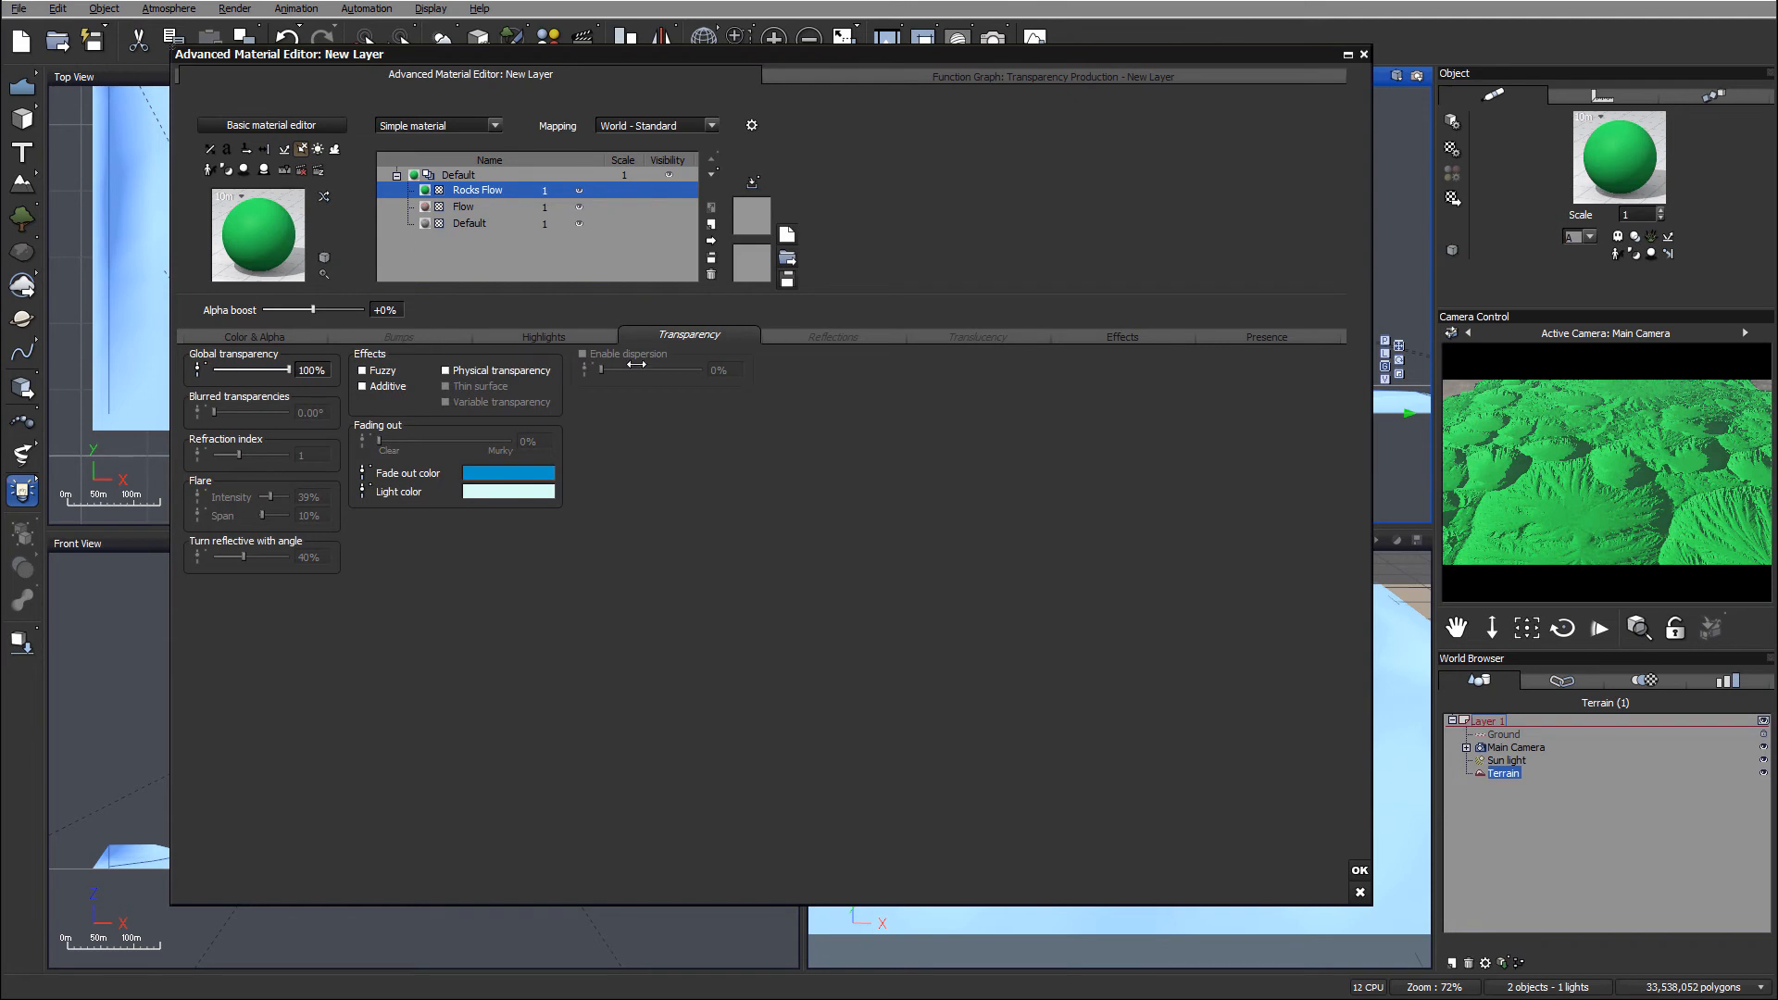
click(447, 402)
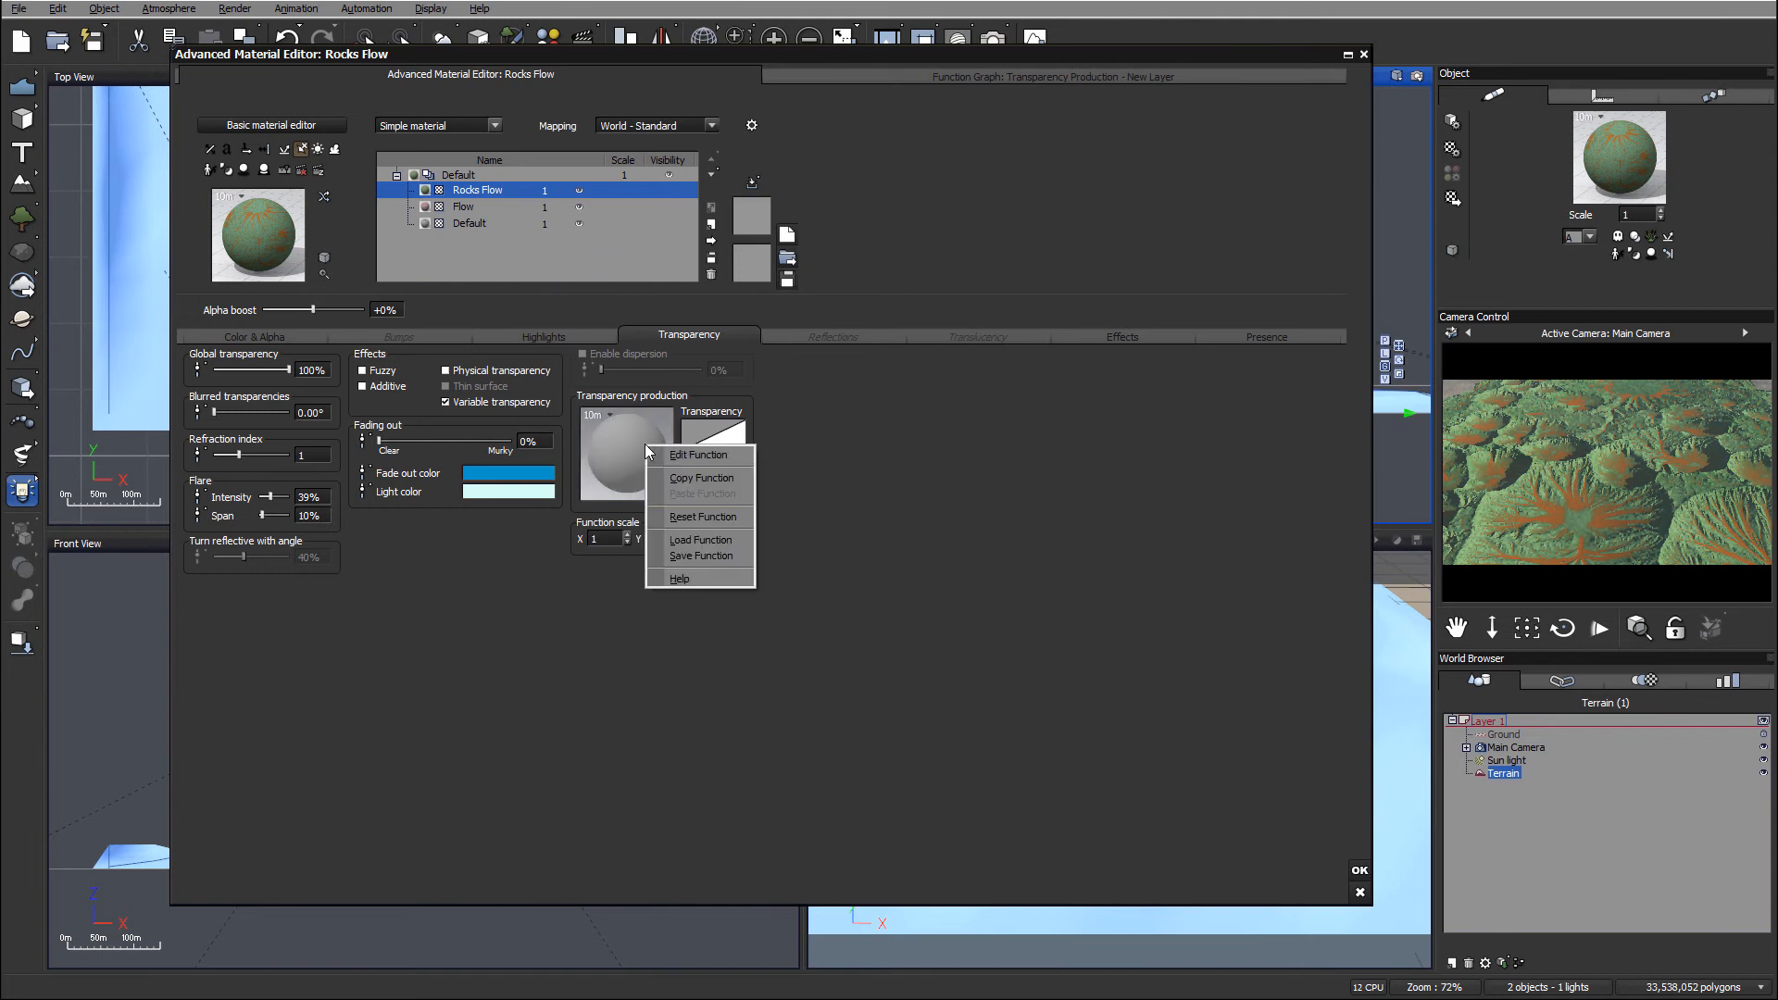
Step: Add a Projected Texture Map node loaded with rocks-flow.tif to Rocks Flow's transparency function graph
click(696, 456)
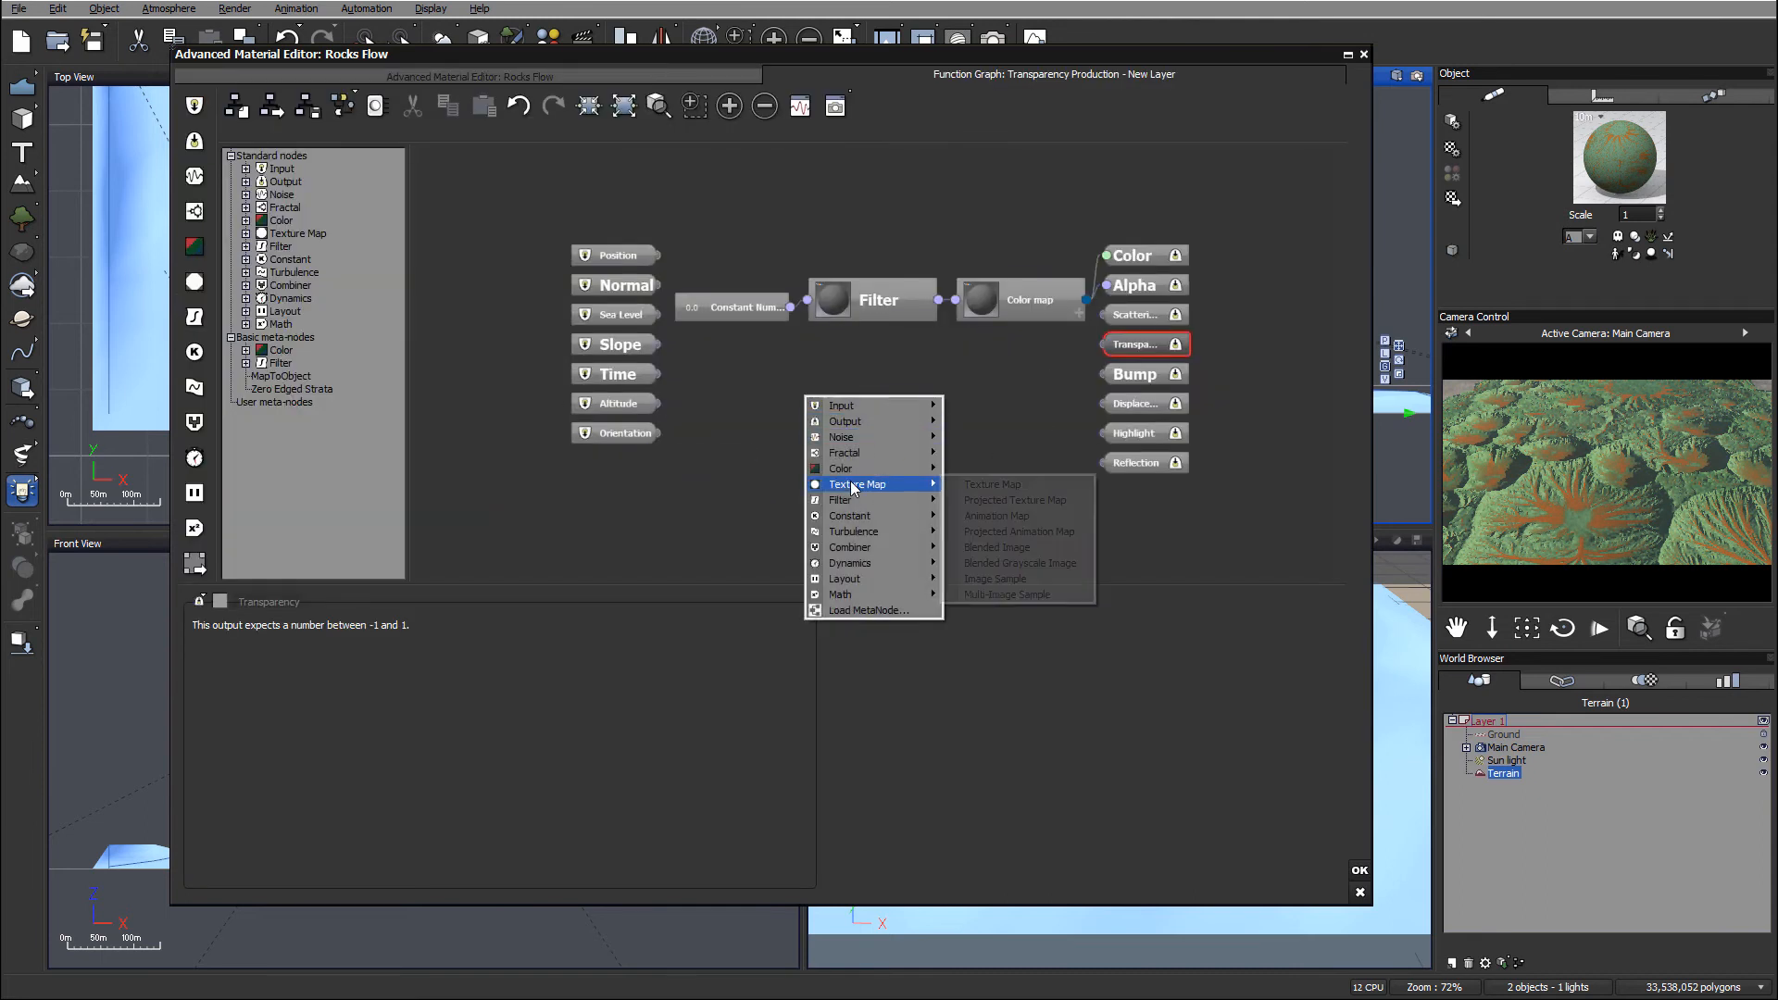
click(1015, 500)
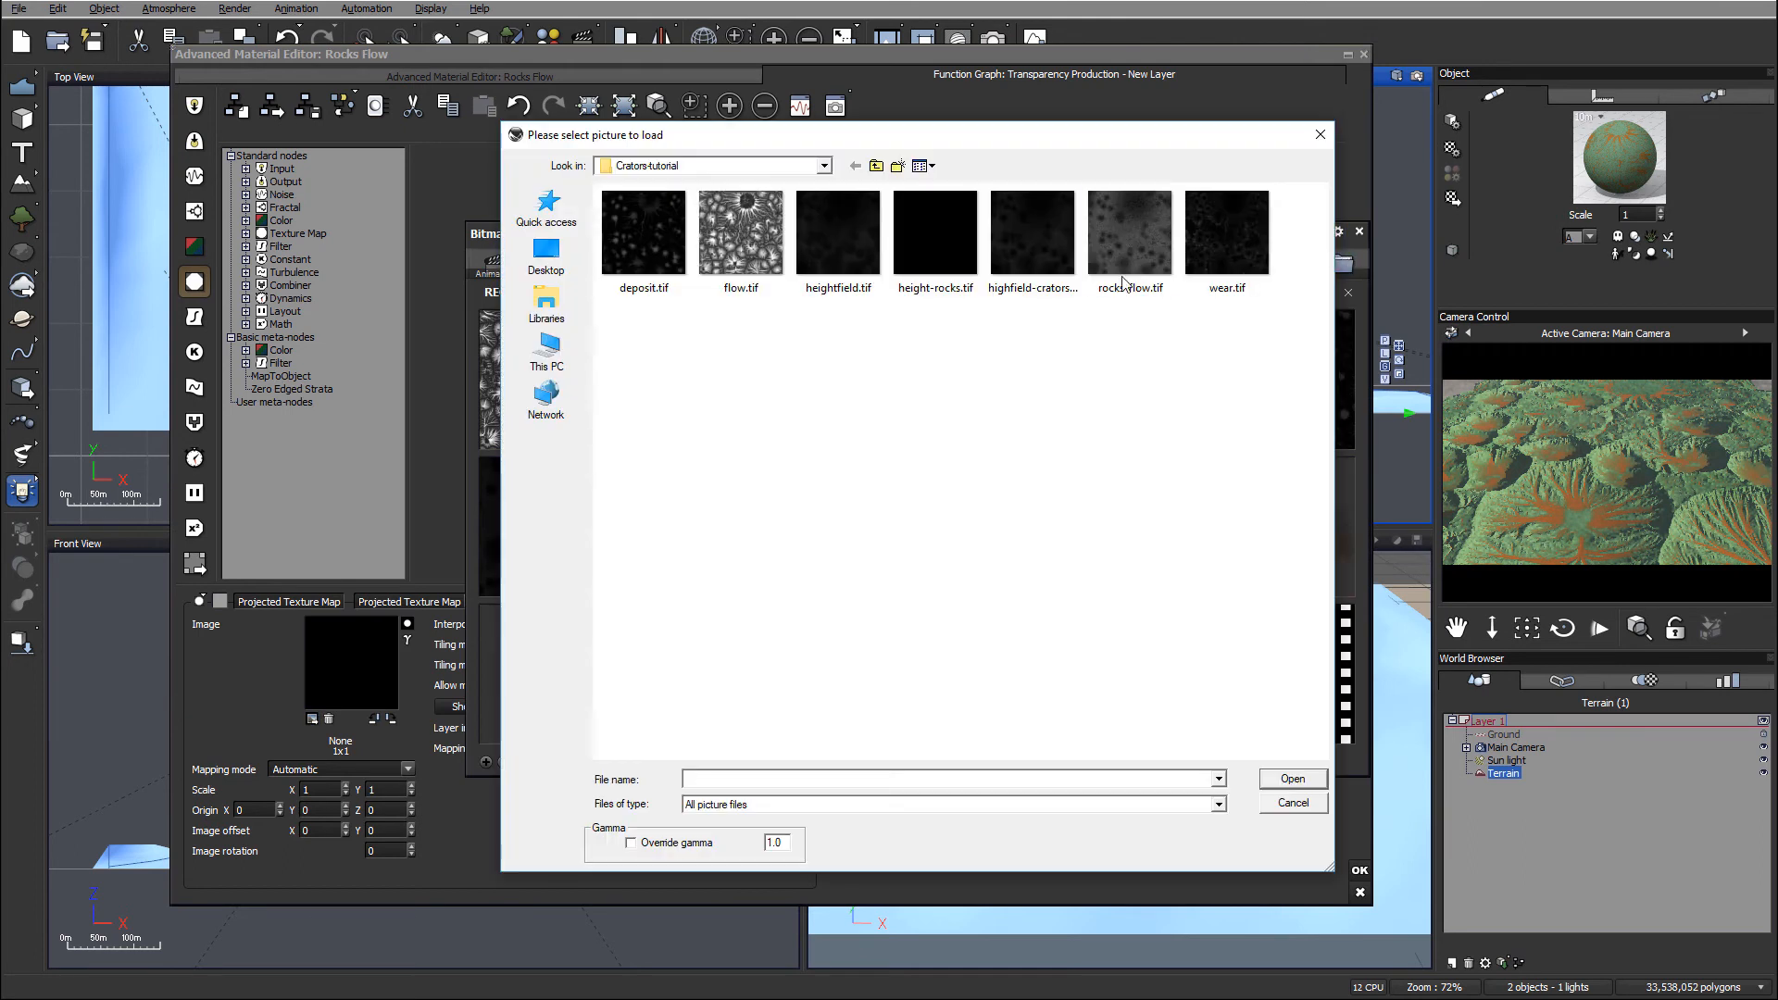
click(1130, 232)
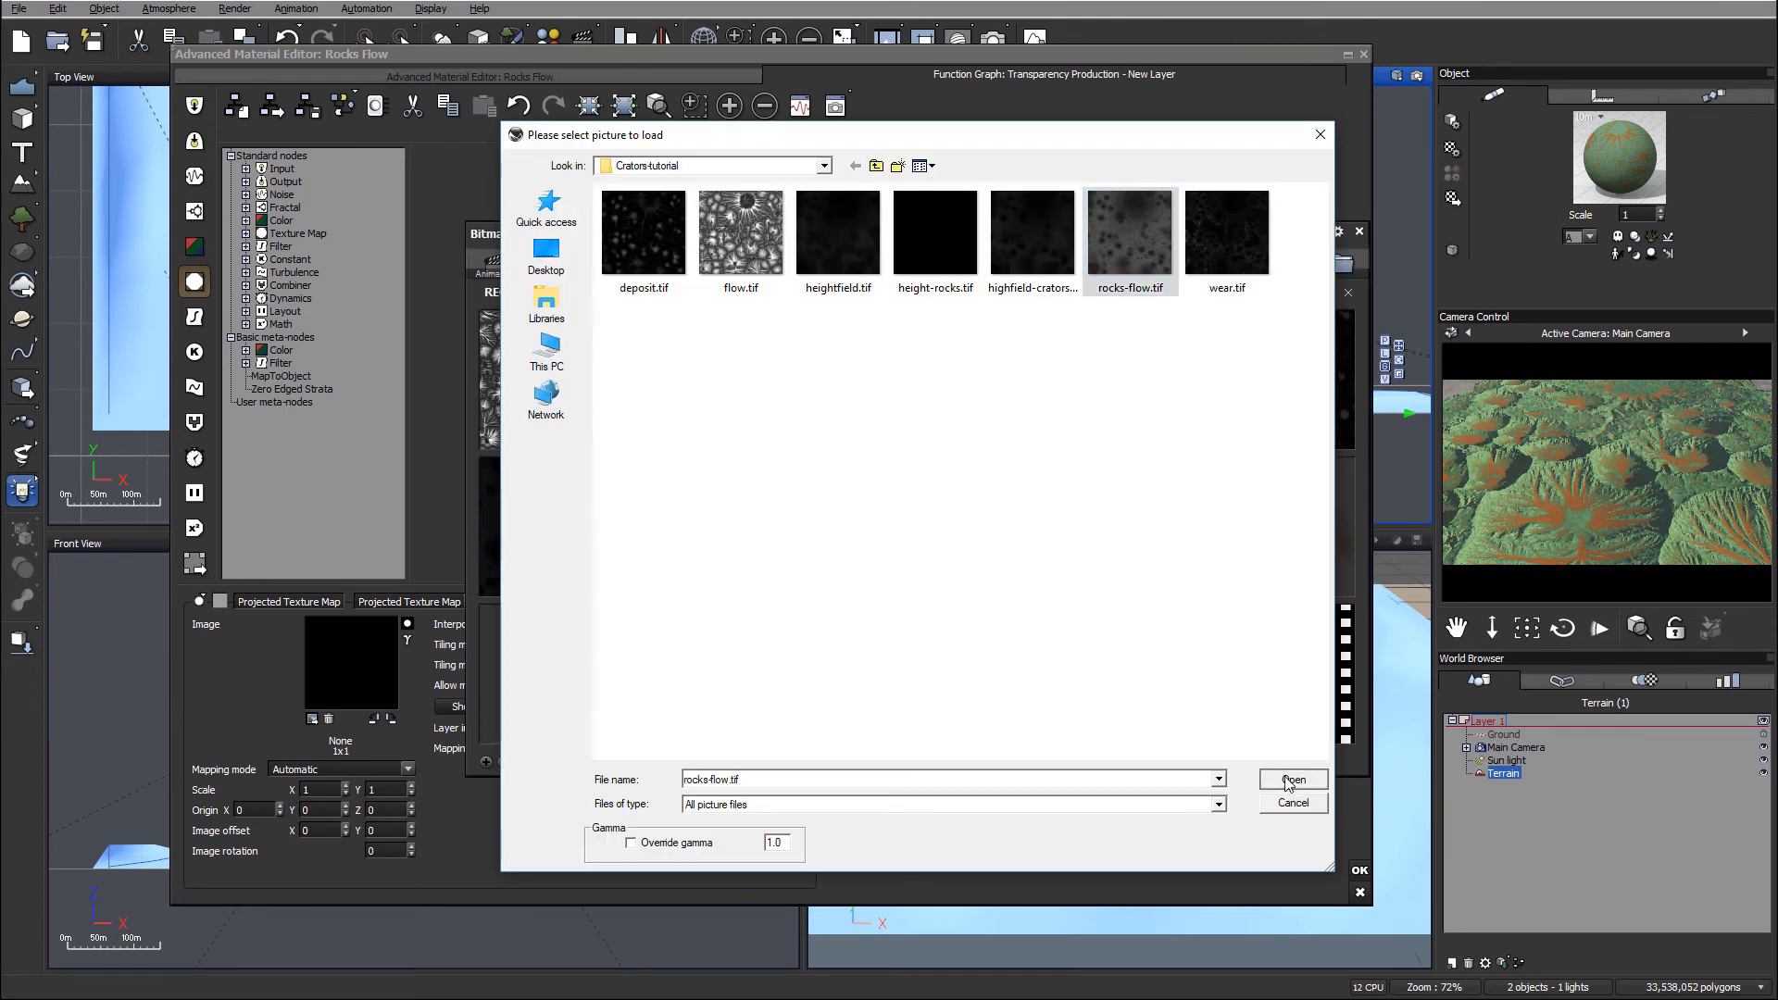
click(1293, 780)
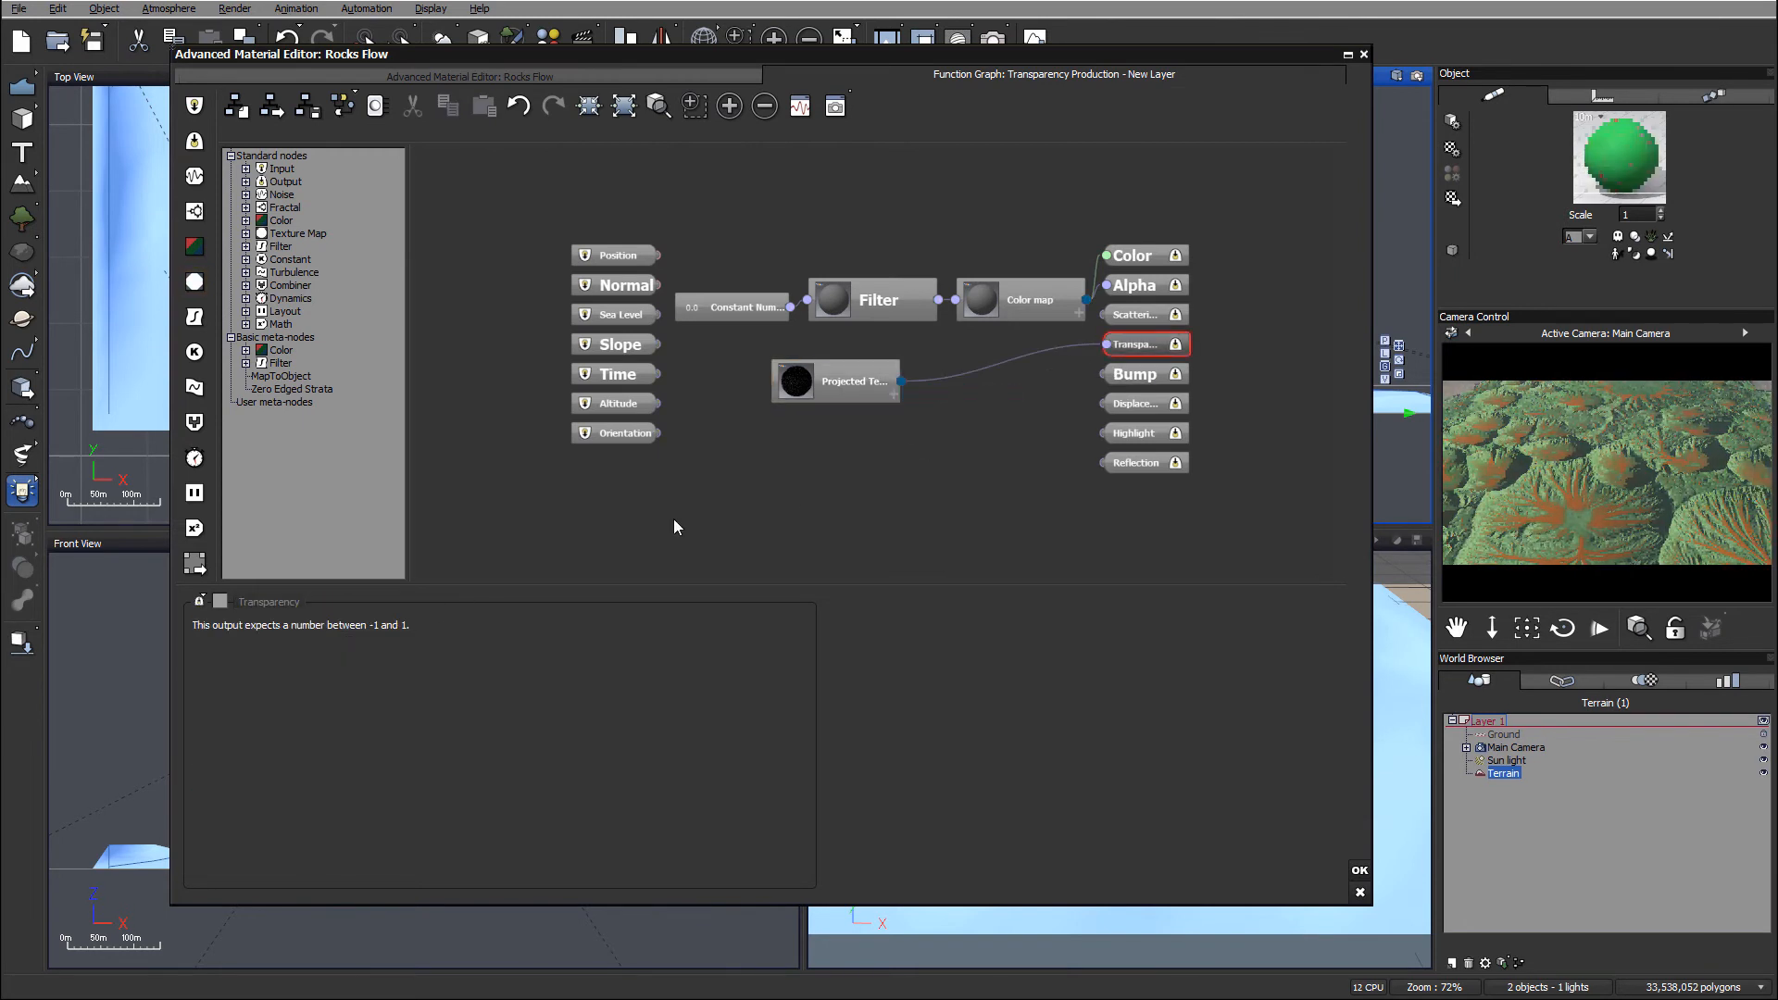
click(835, 381)
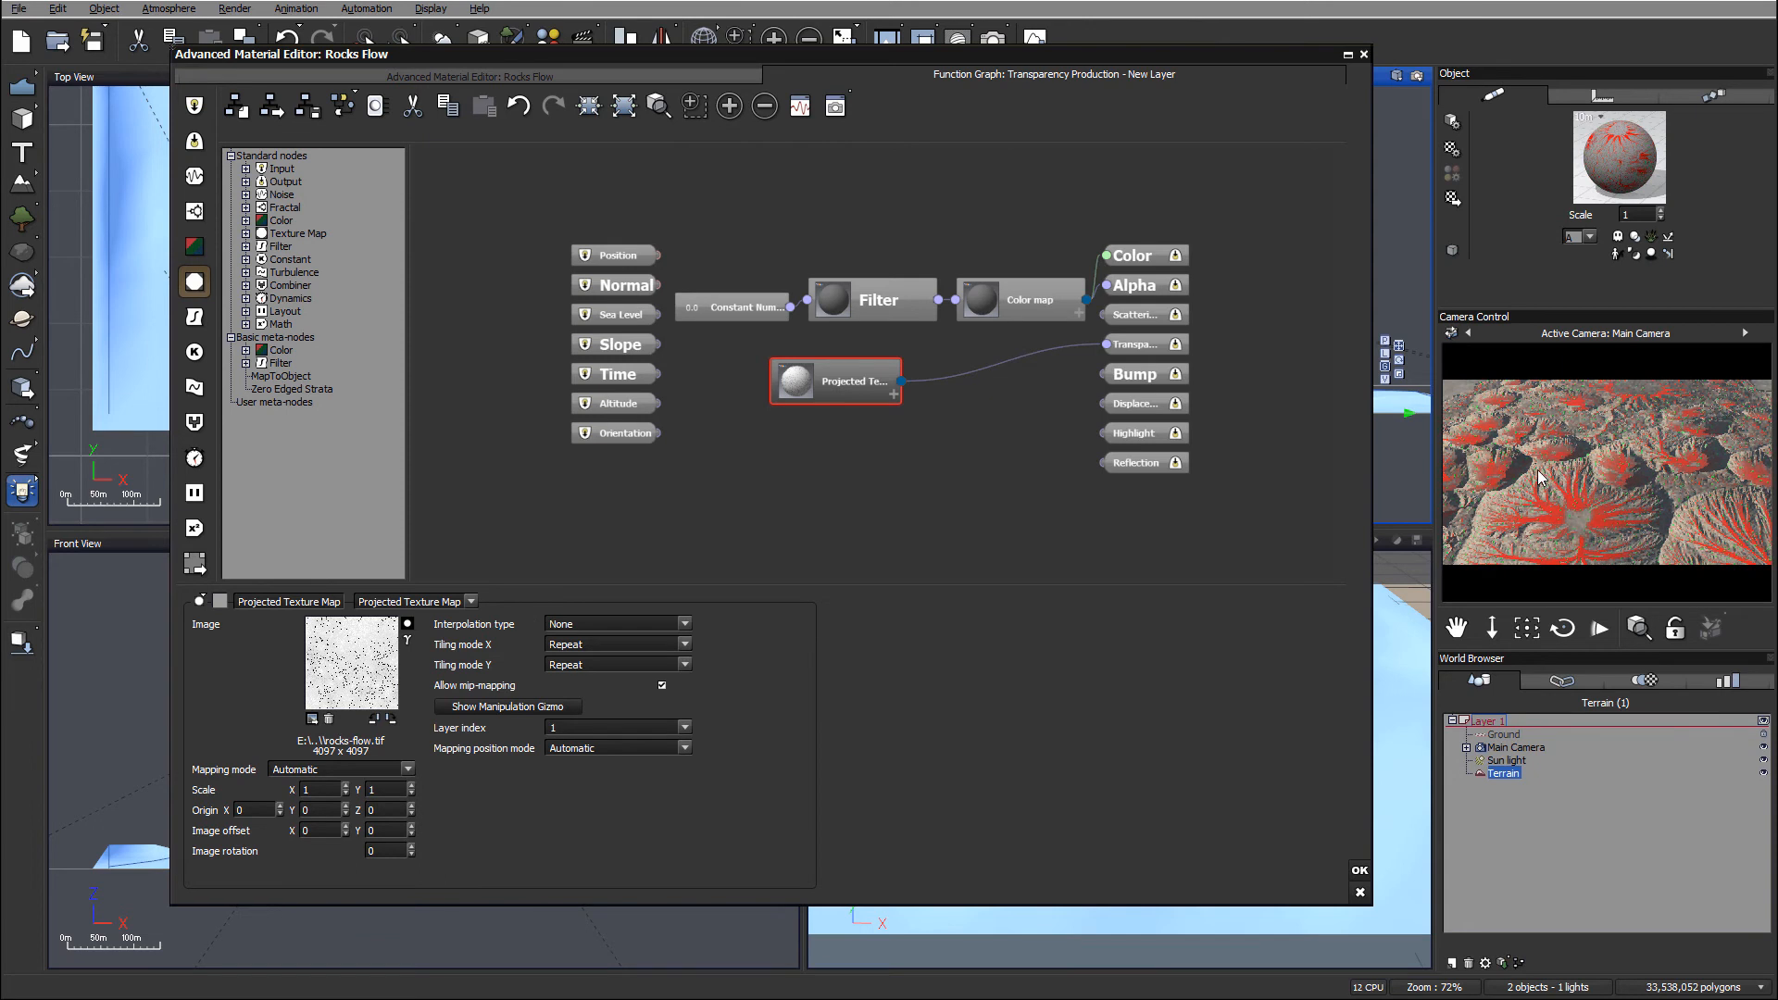
mouse_move(1356, 533)
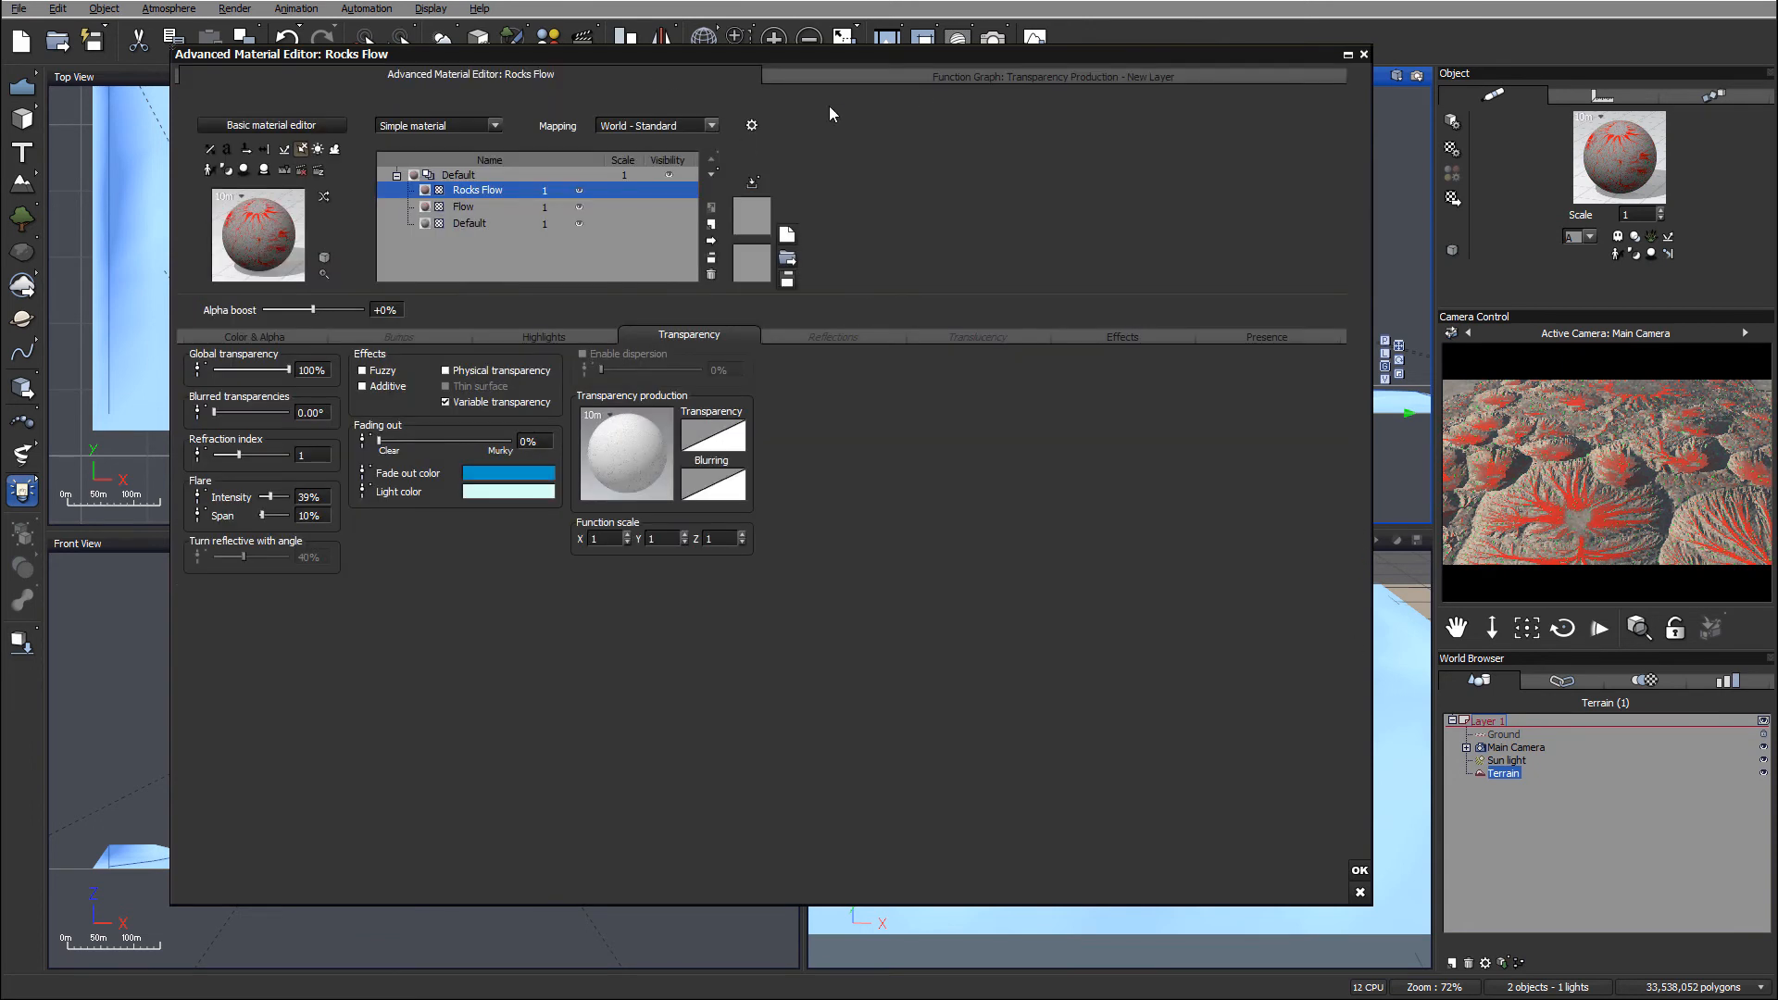
Step: Set the Rocks Flow layer's mapping mode to Object - Parametric
click(711, 126)
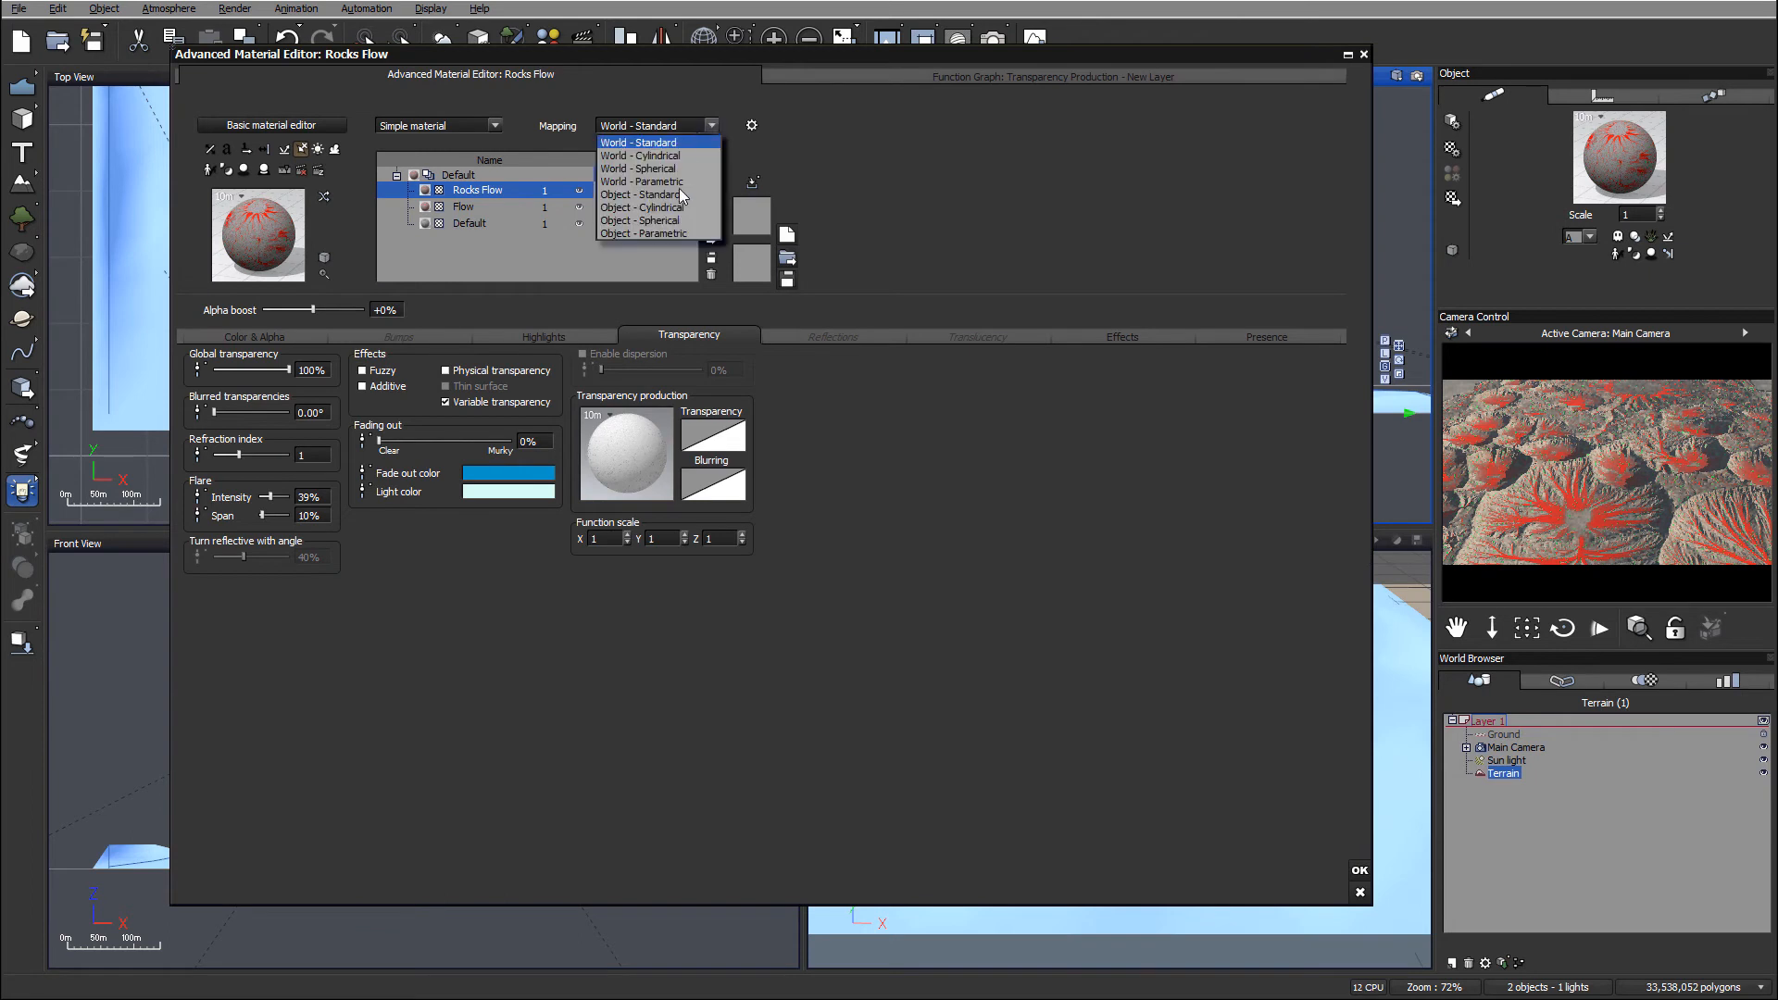
click(645, 233)
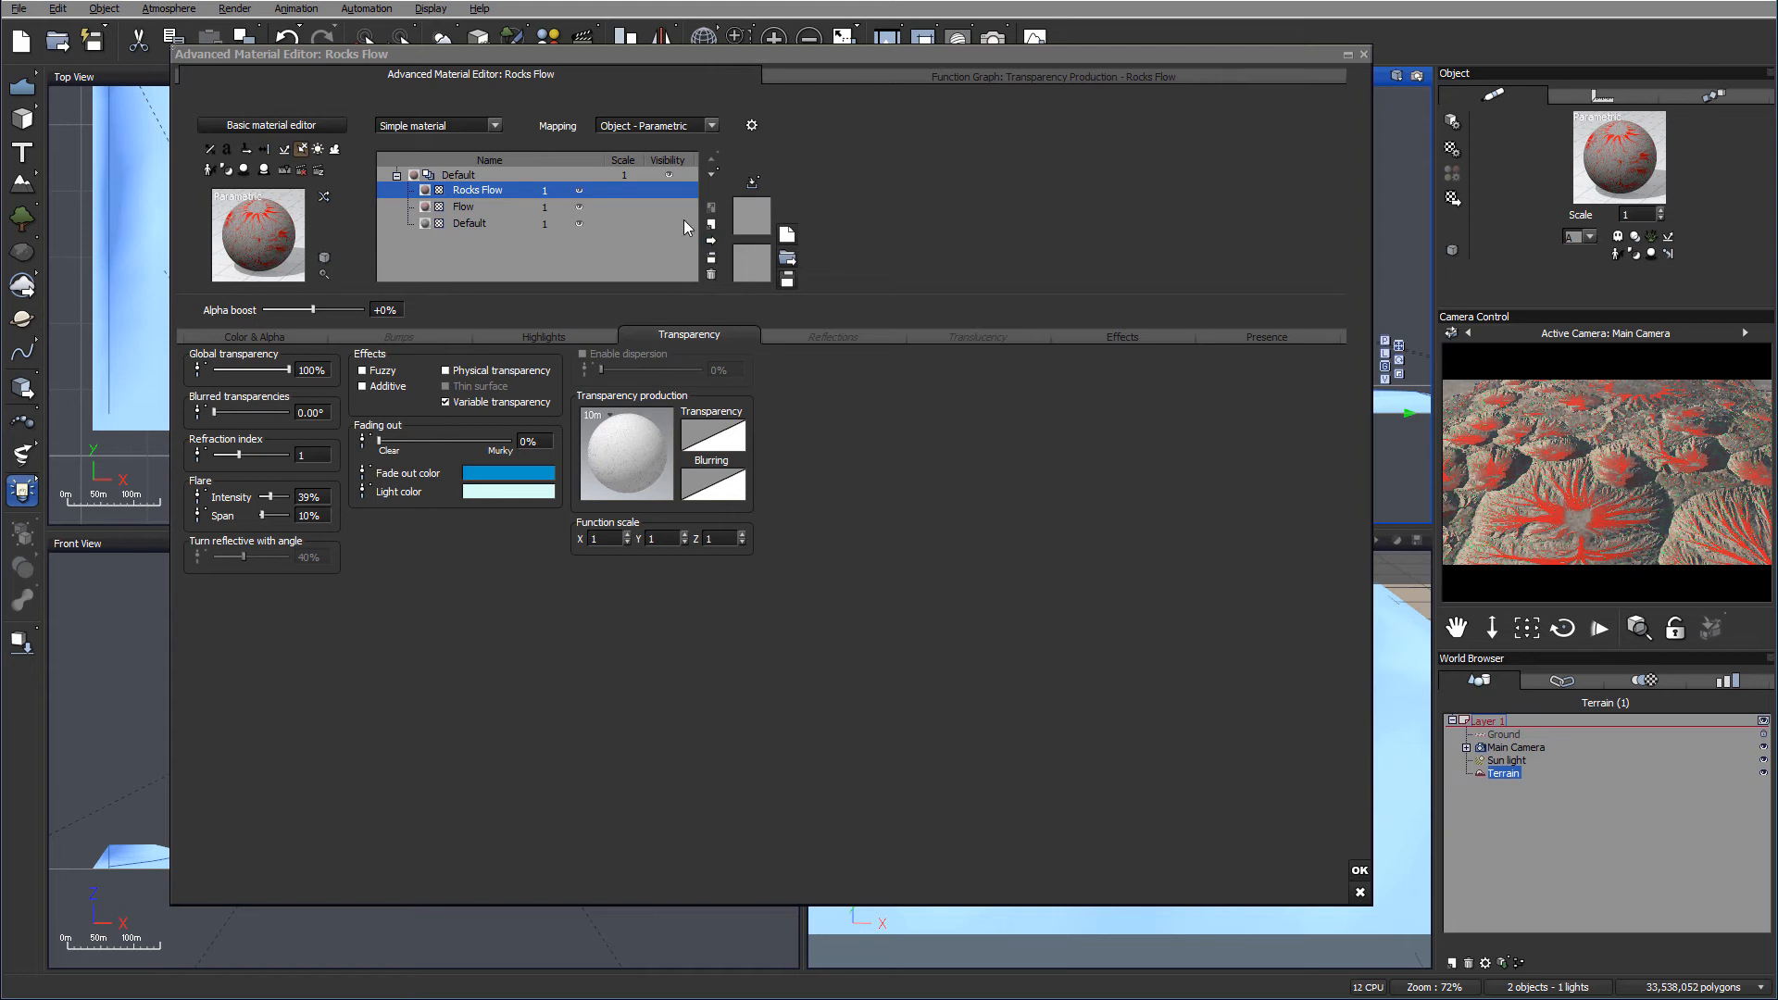
mouse_move(1570, 526)
text(Deposi)
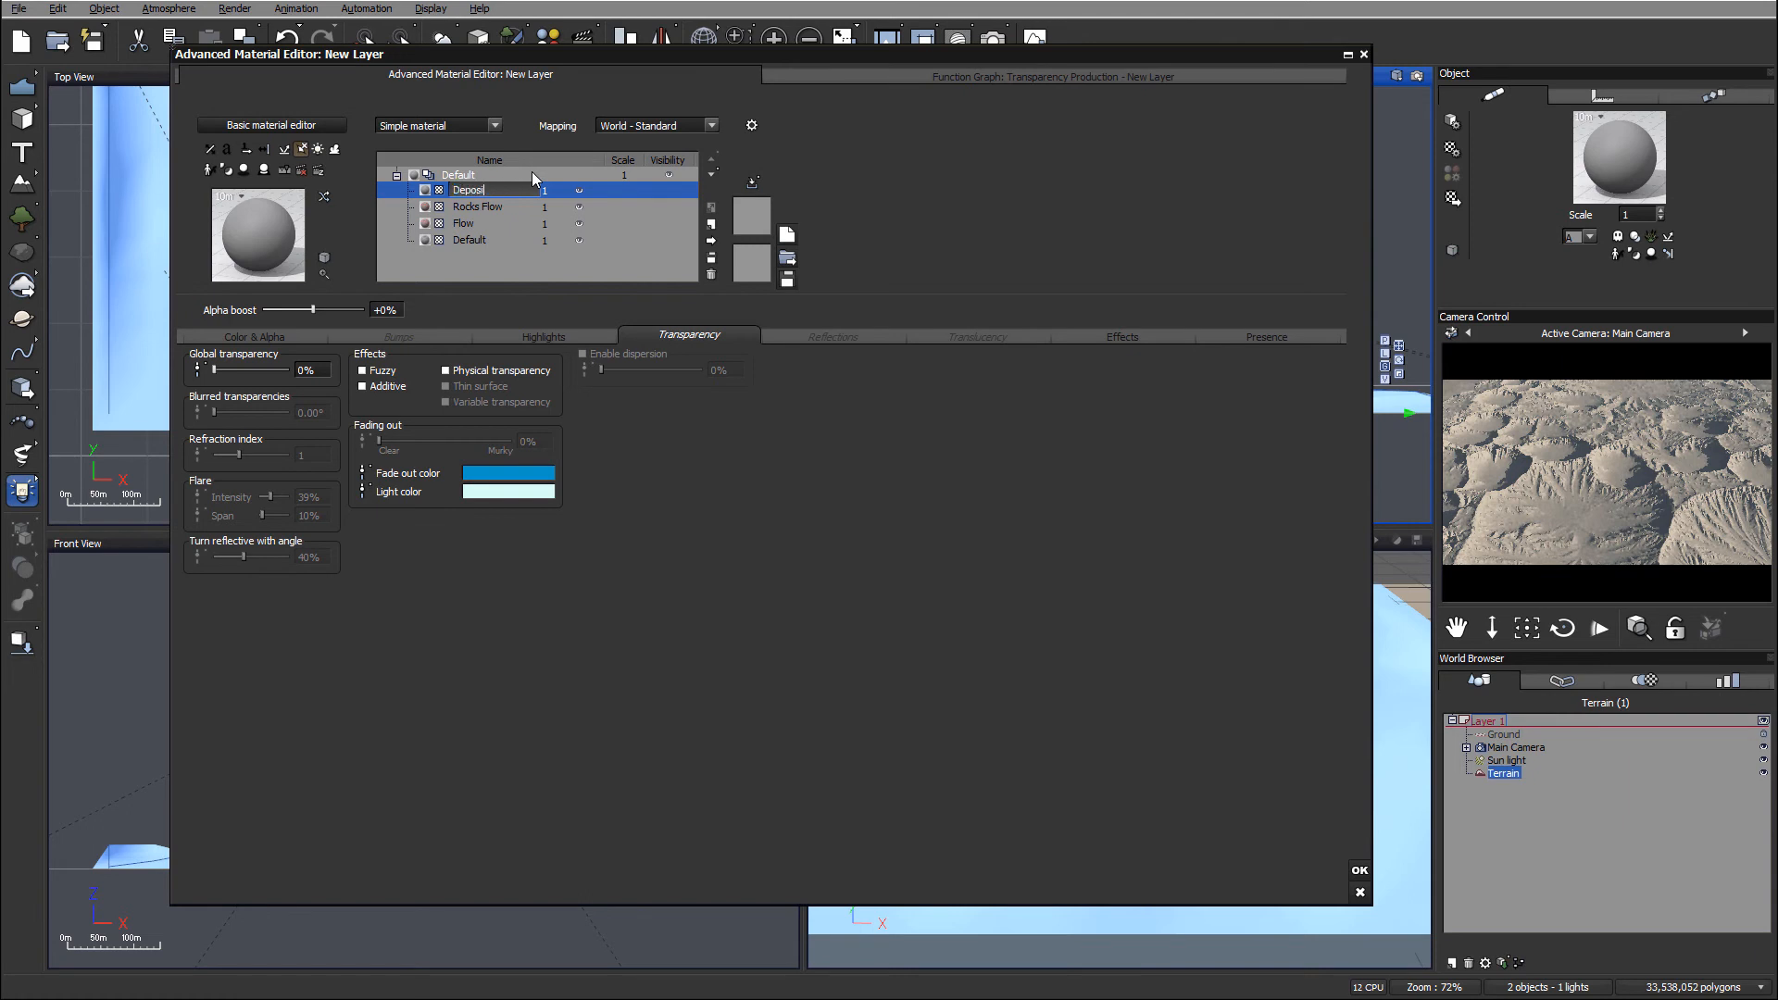
Step: Give the Deposit layer a purple-blue overall colour
click(254, 336)
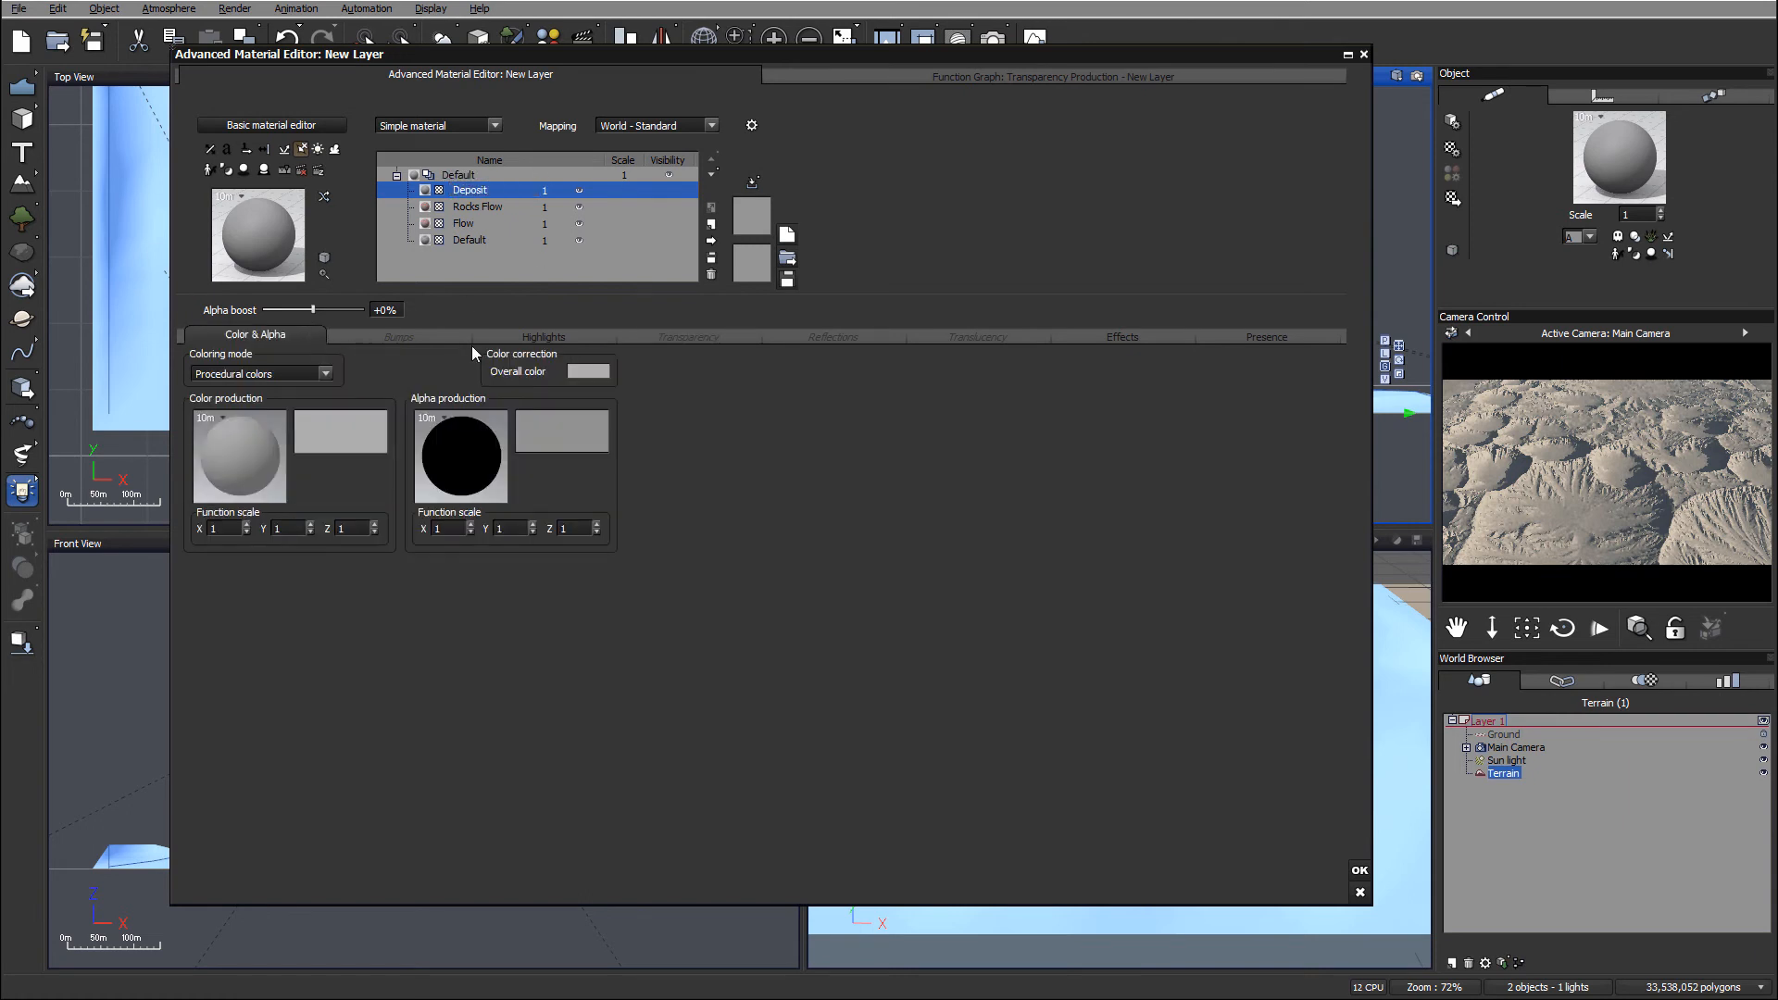
click(589, 370)
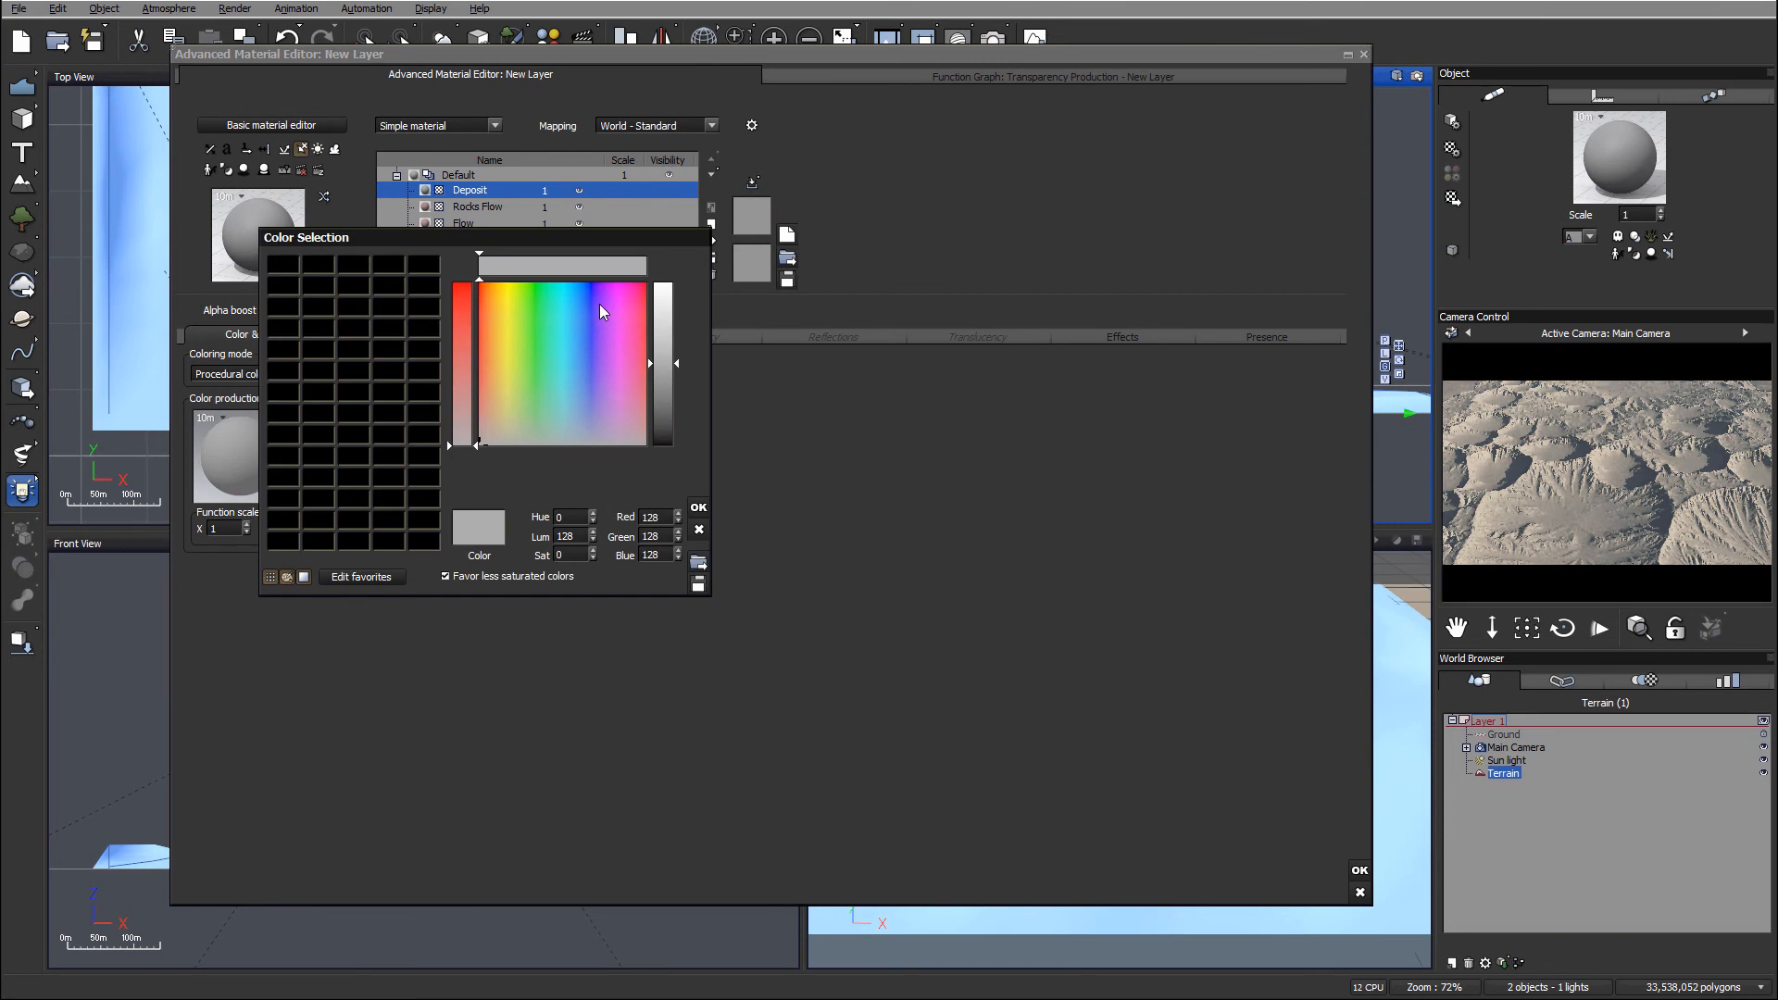
click(596, 296)
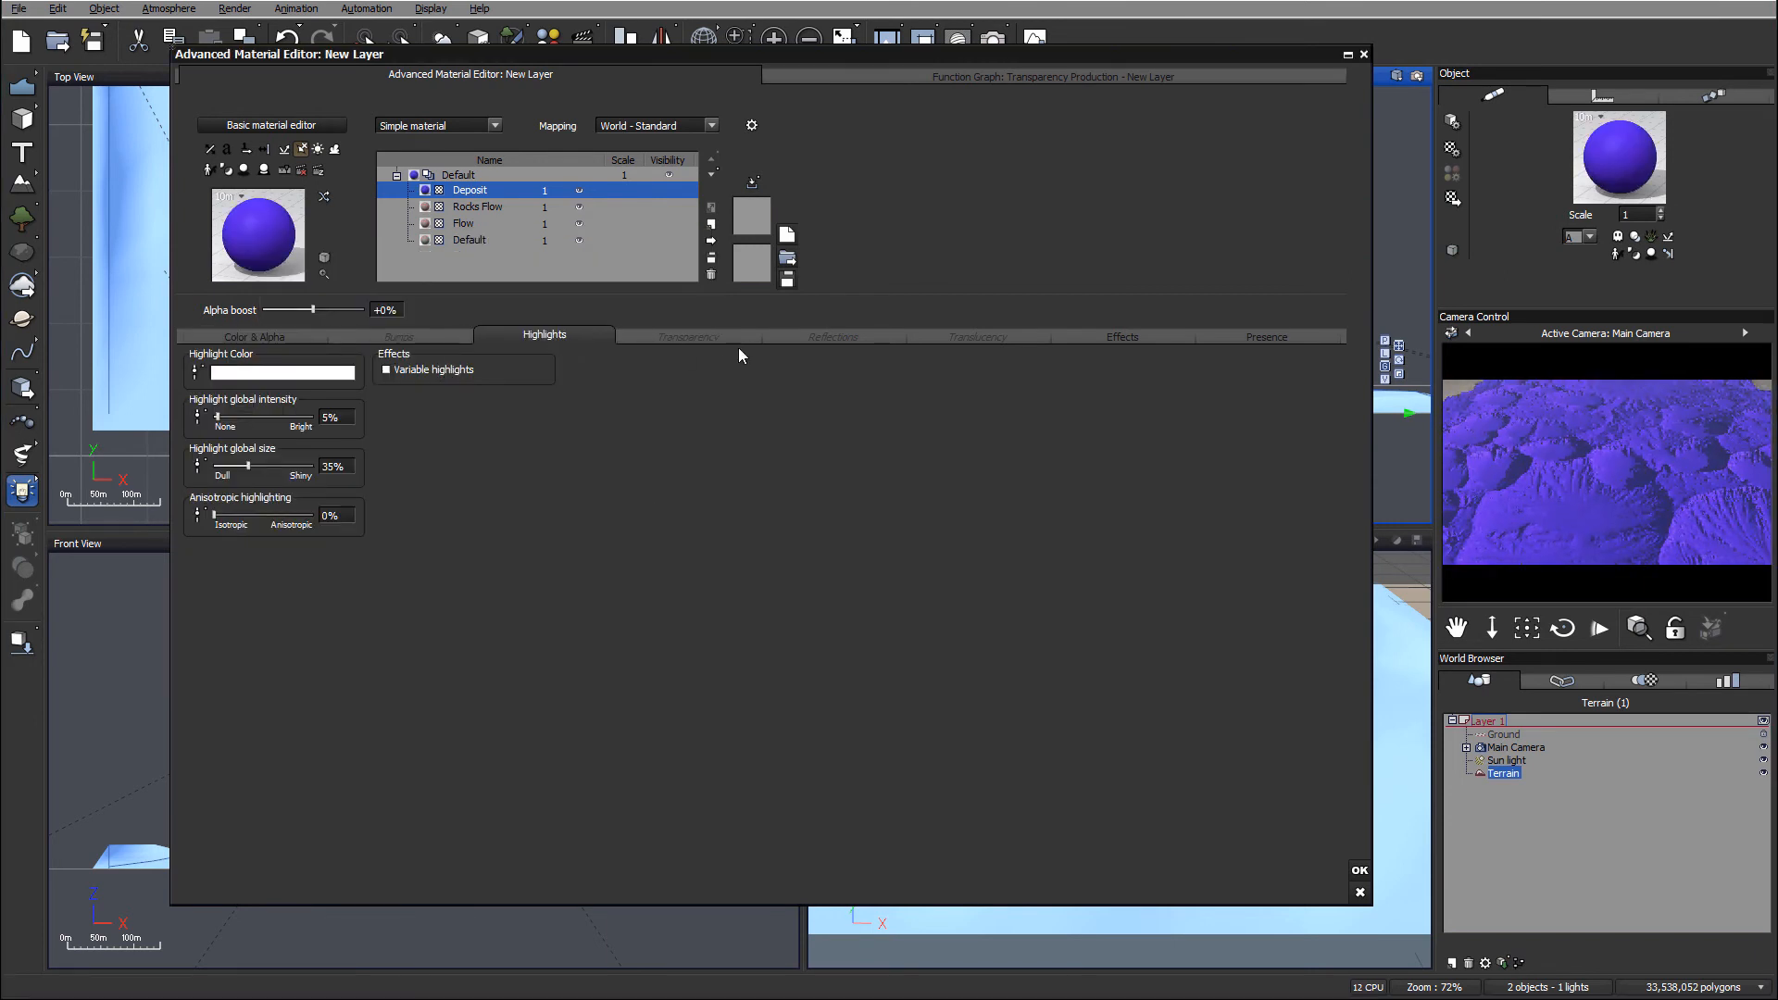
Step: Set Deposit's global transparency to 100% and enter its transparency function
click(689, 335)
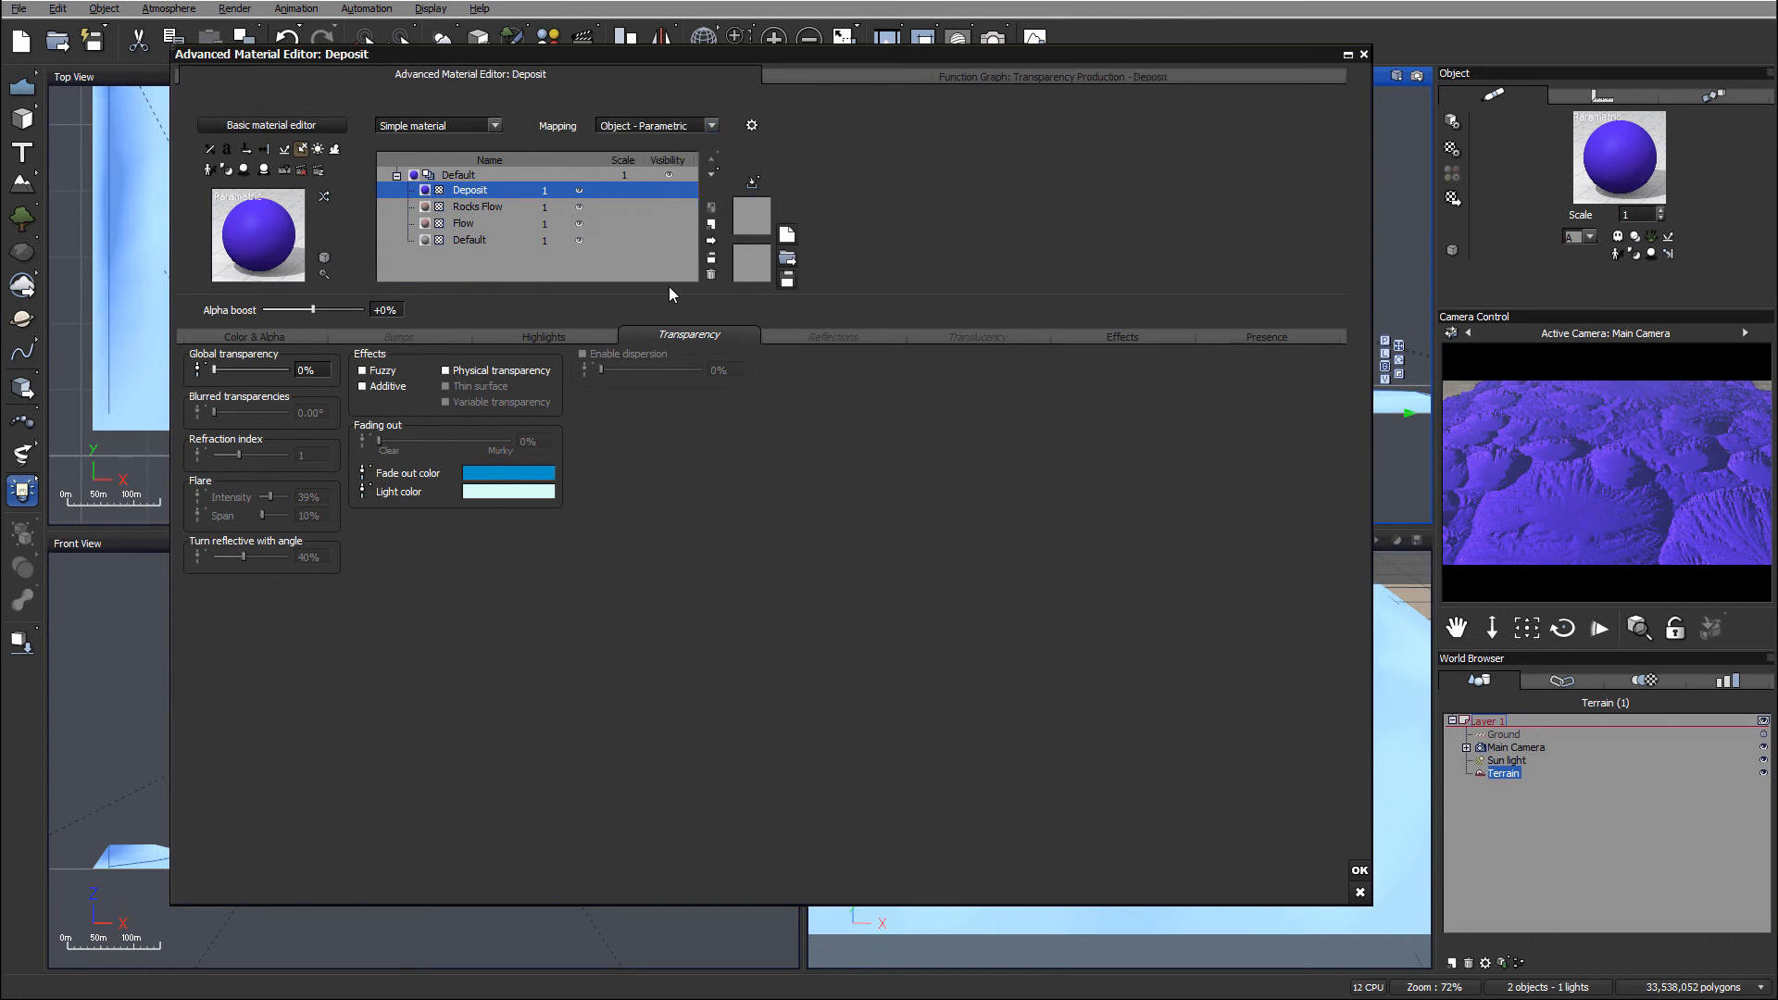
drag(202, 371, 329, 370)
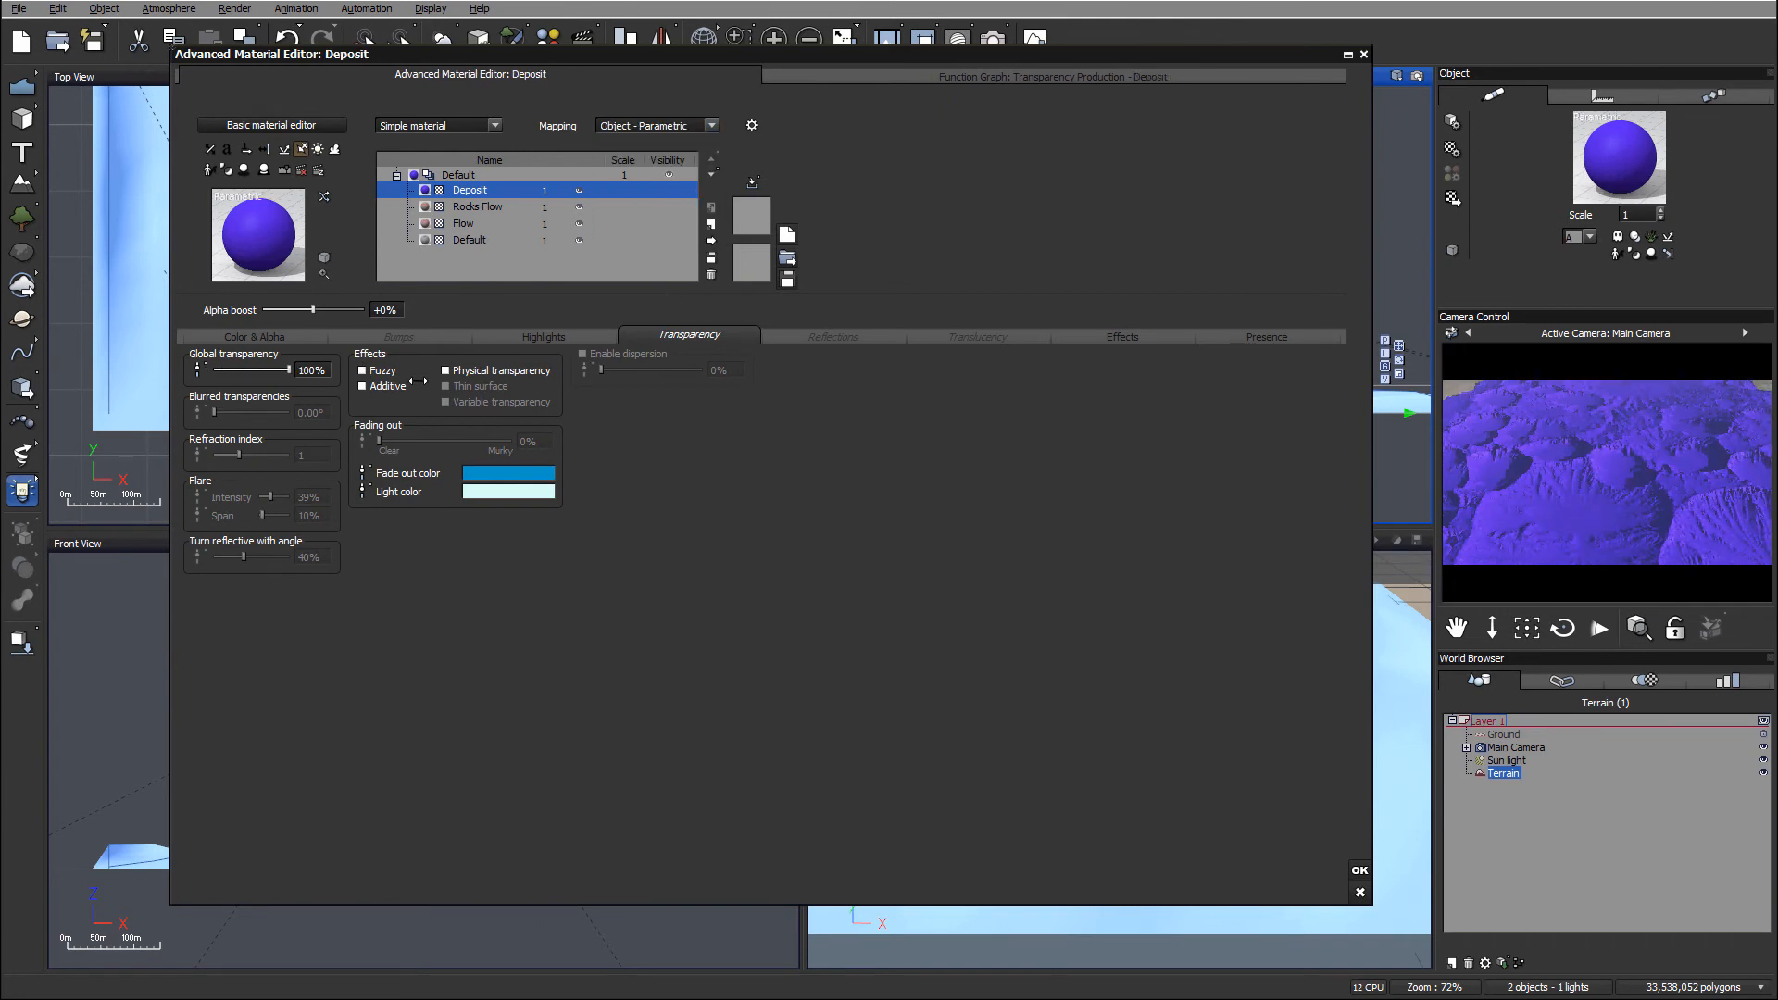
click(452, 402)
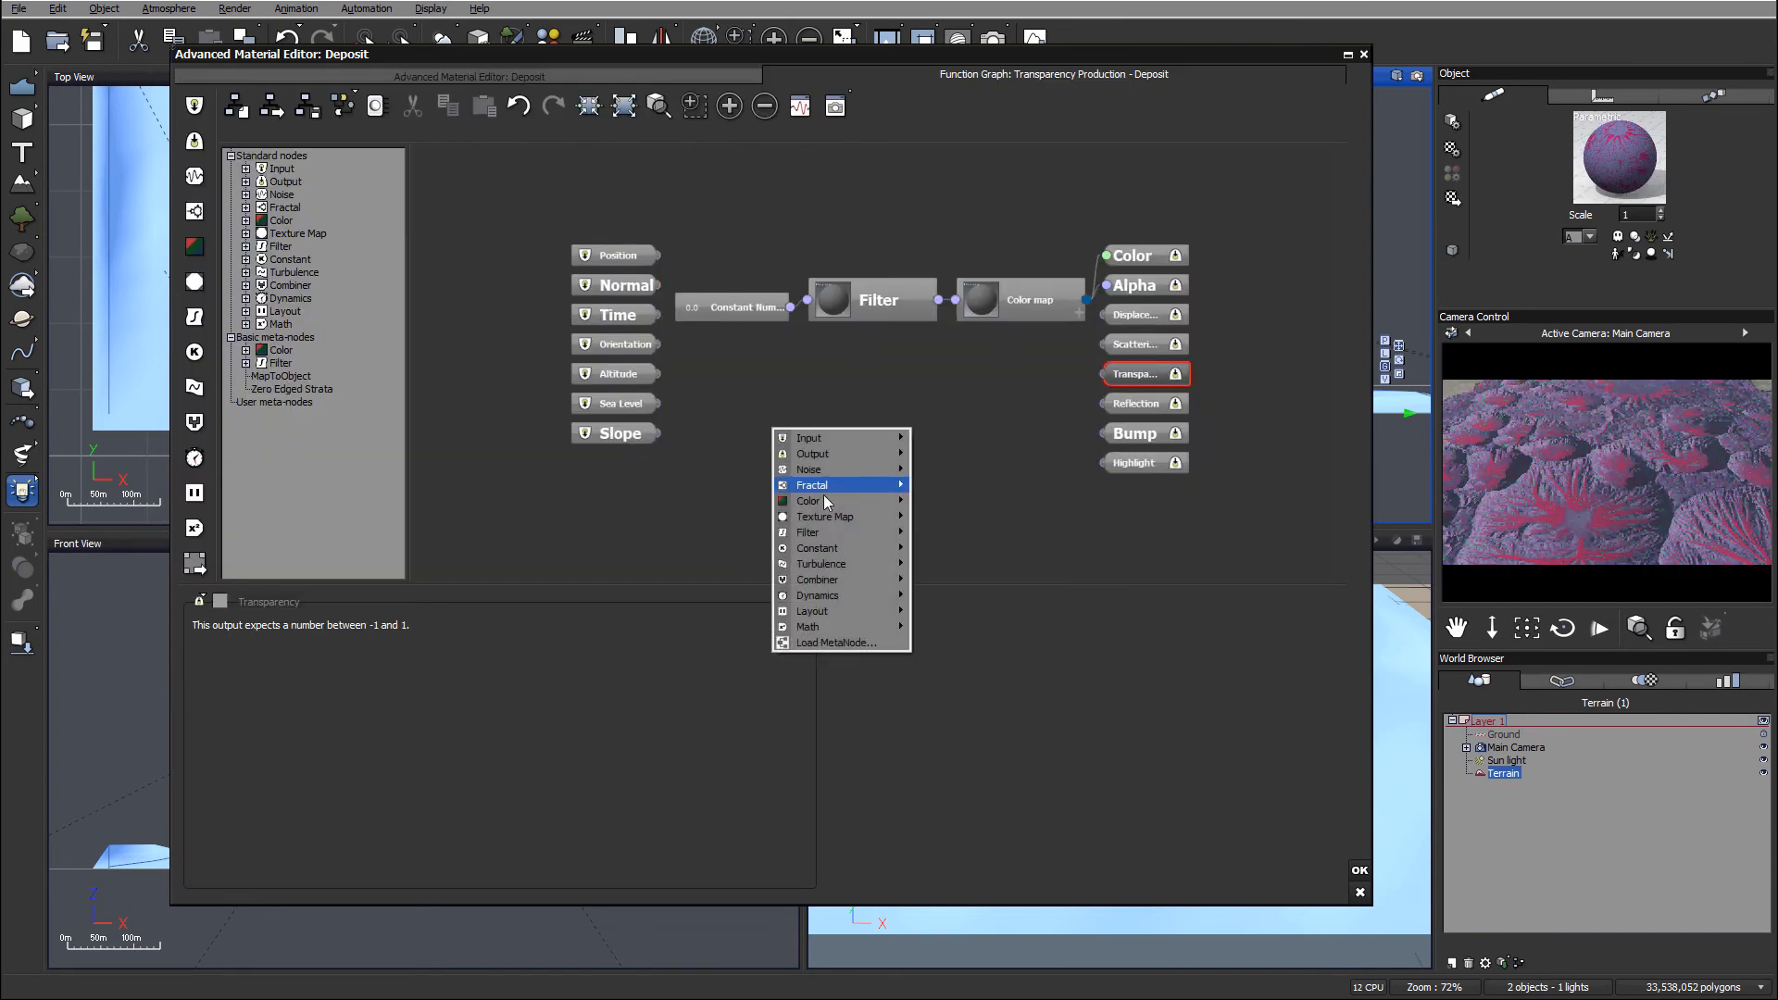
mouse_move(826, 514)
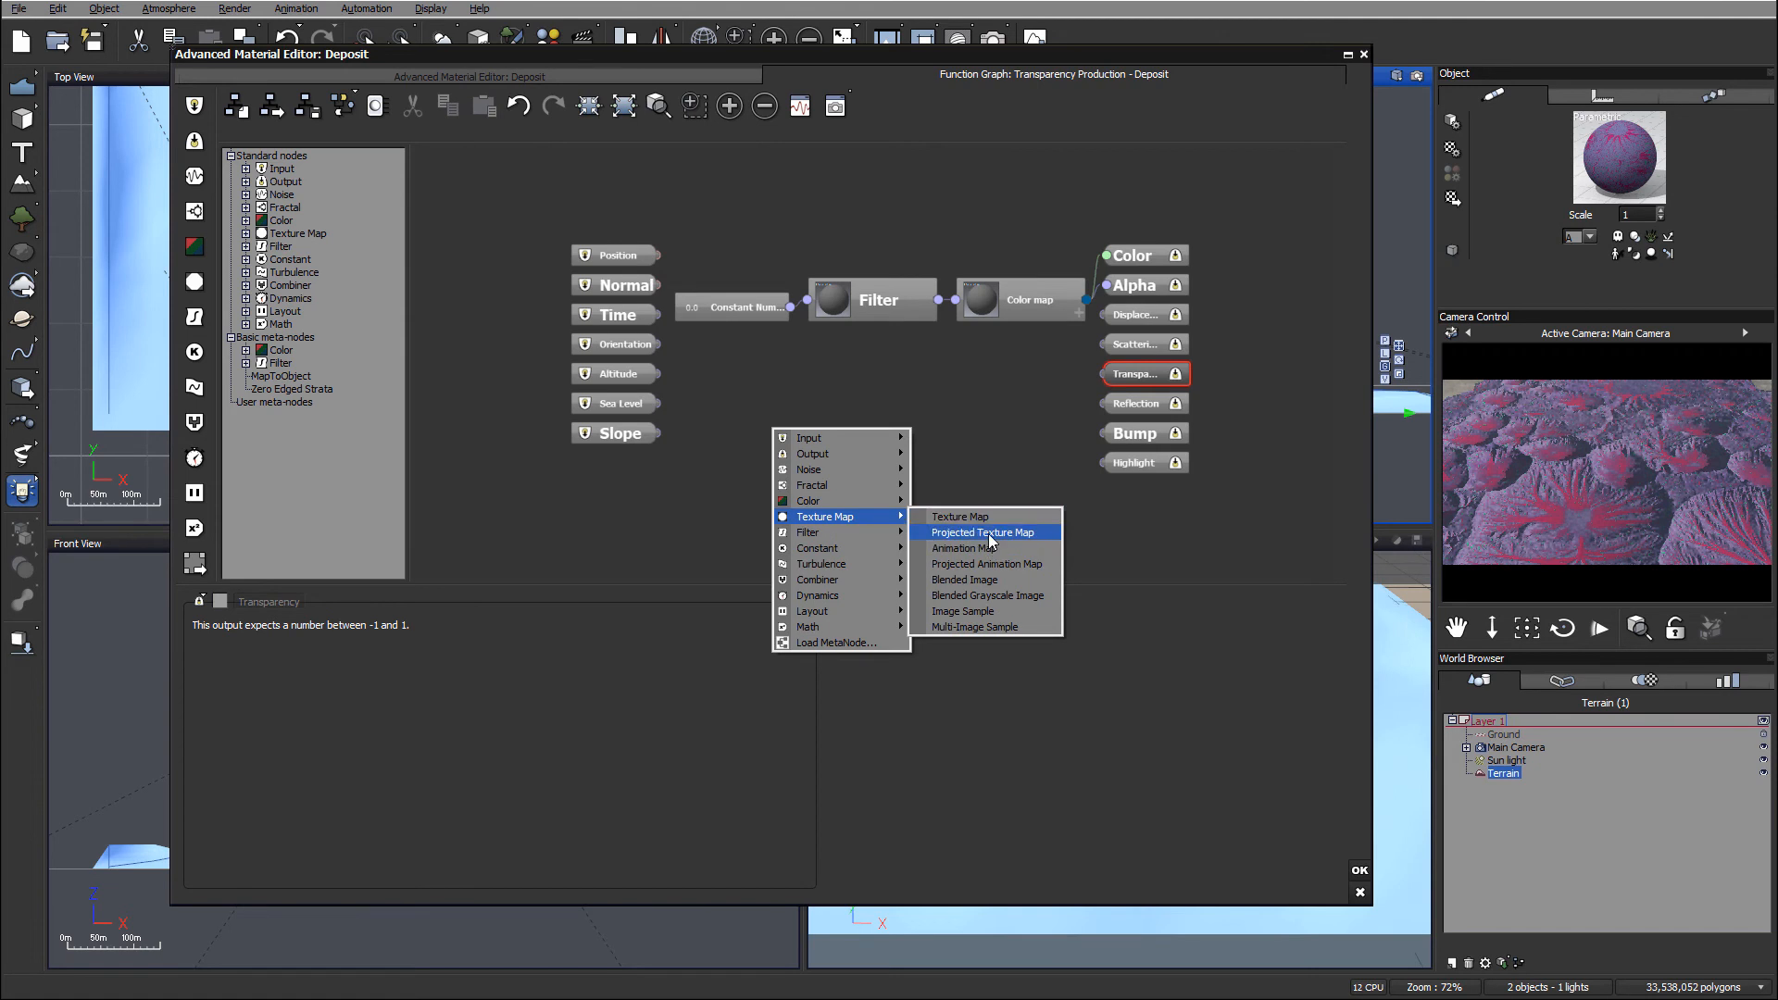
Step: Add a Projected Texture Map node loaded with deposit.tif to the Deposit transparency graph
click(981, 532)
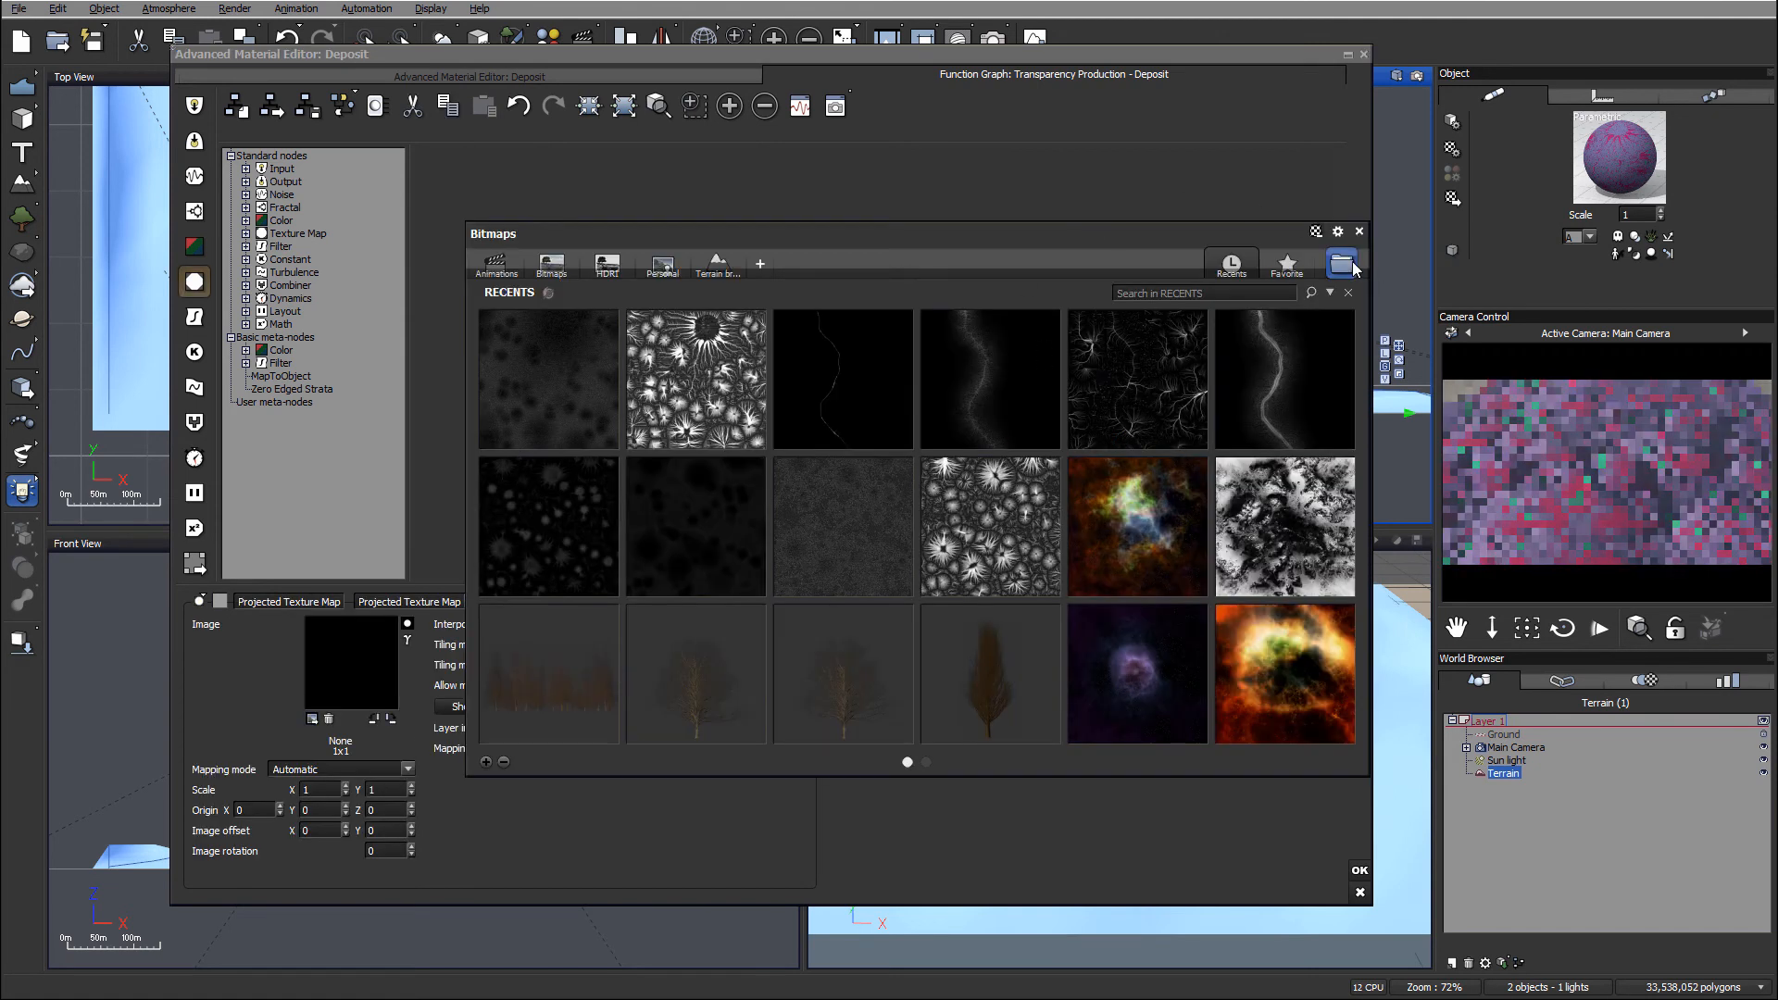
click(1341, 263)
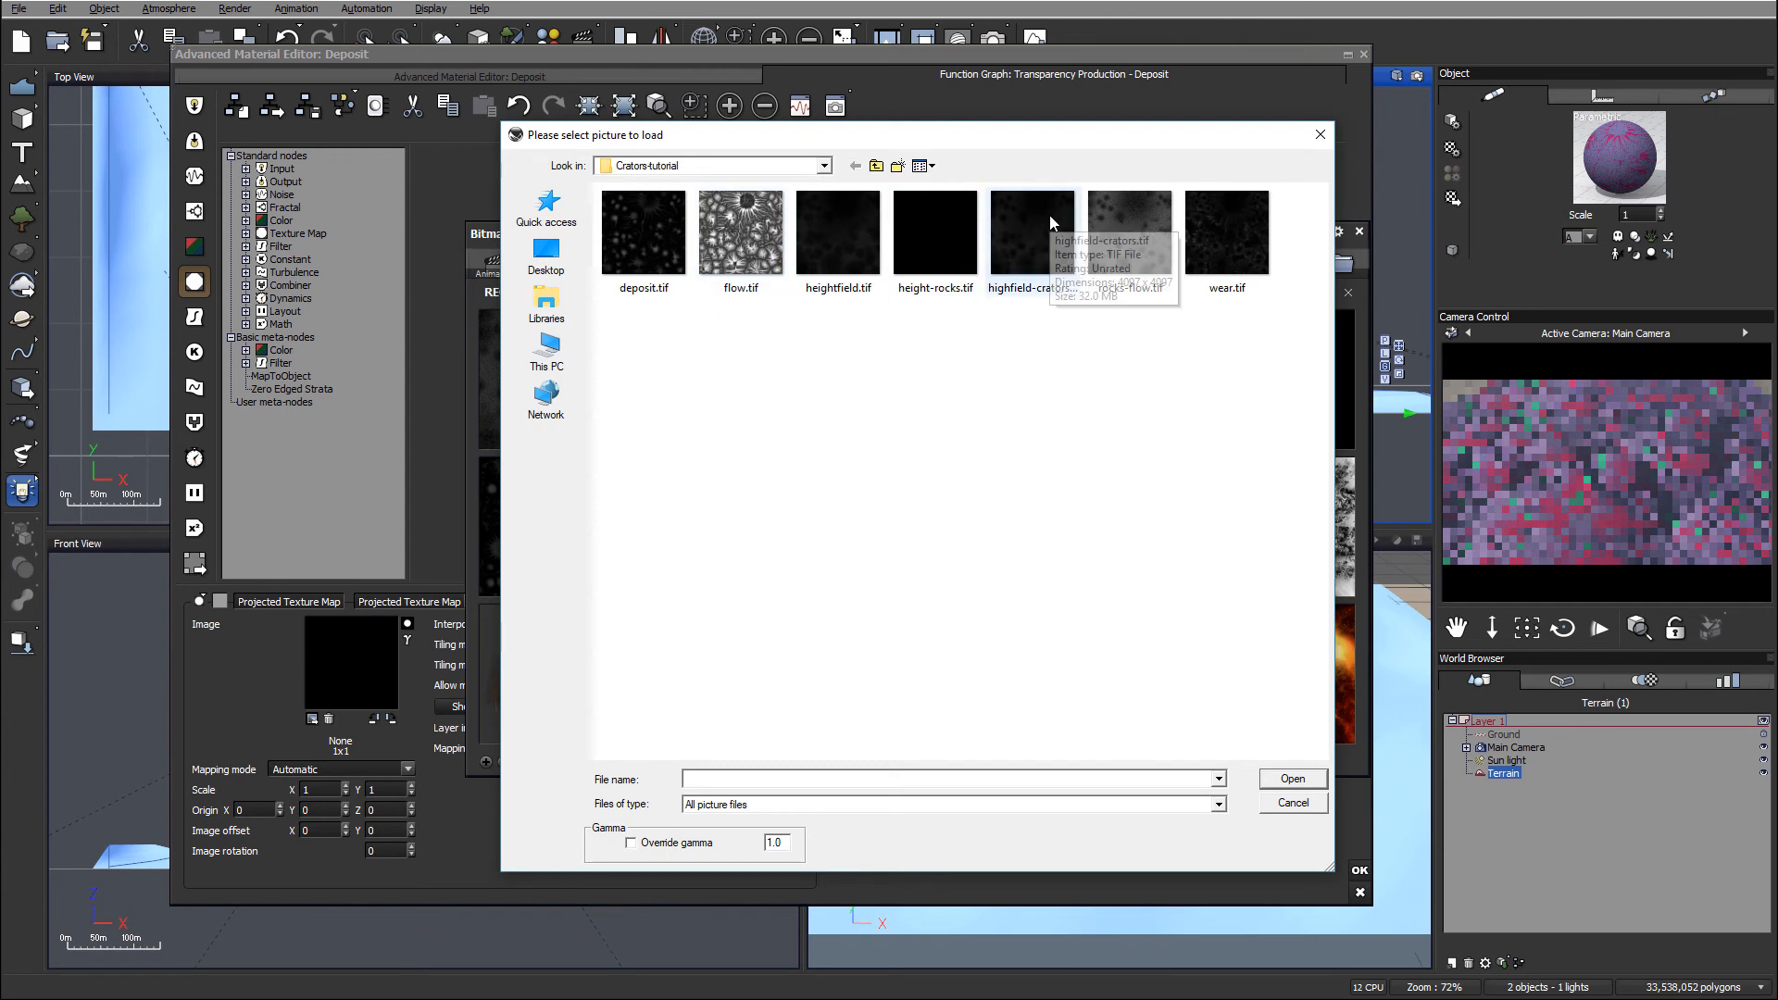
click(644, 232)
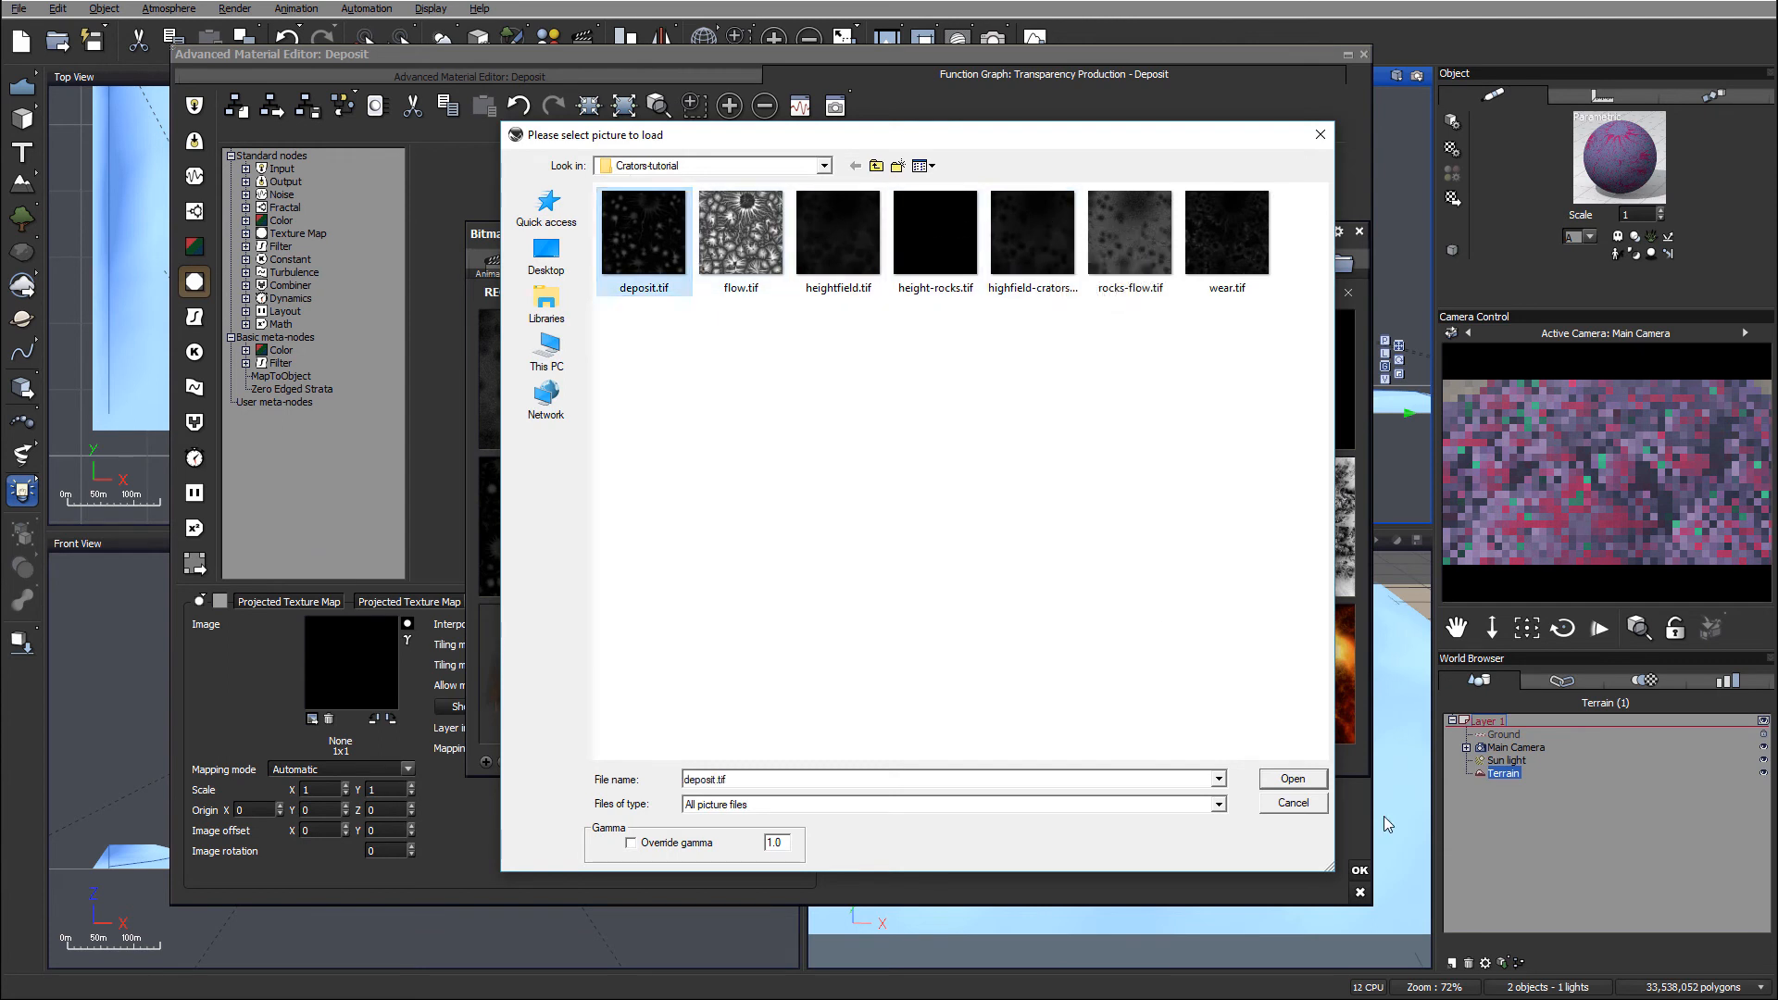
click(1292, 778)
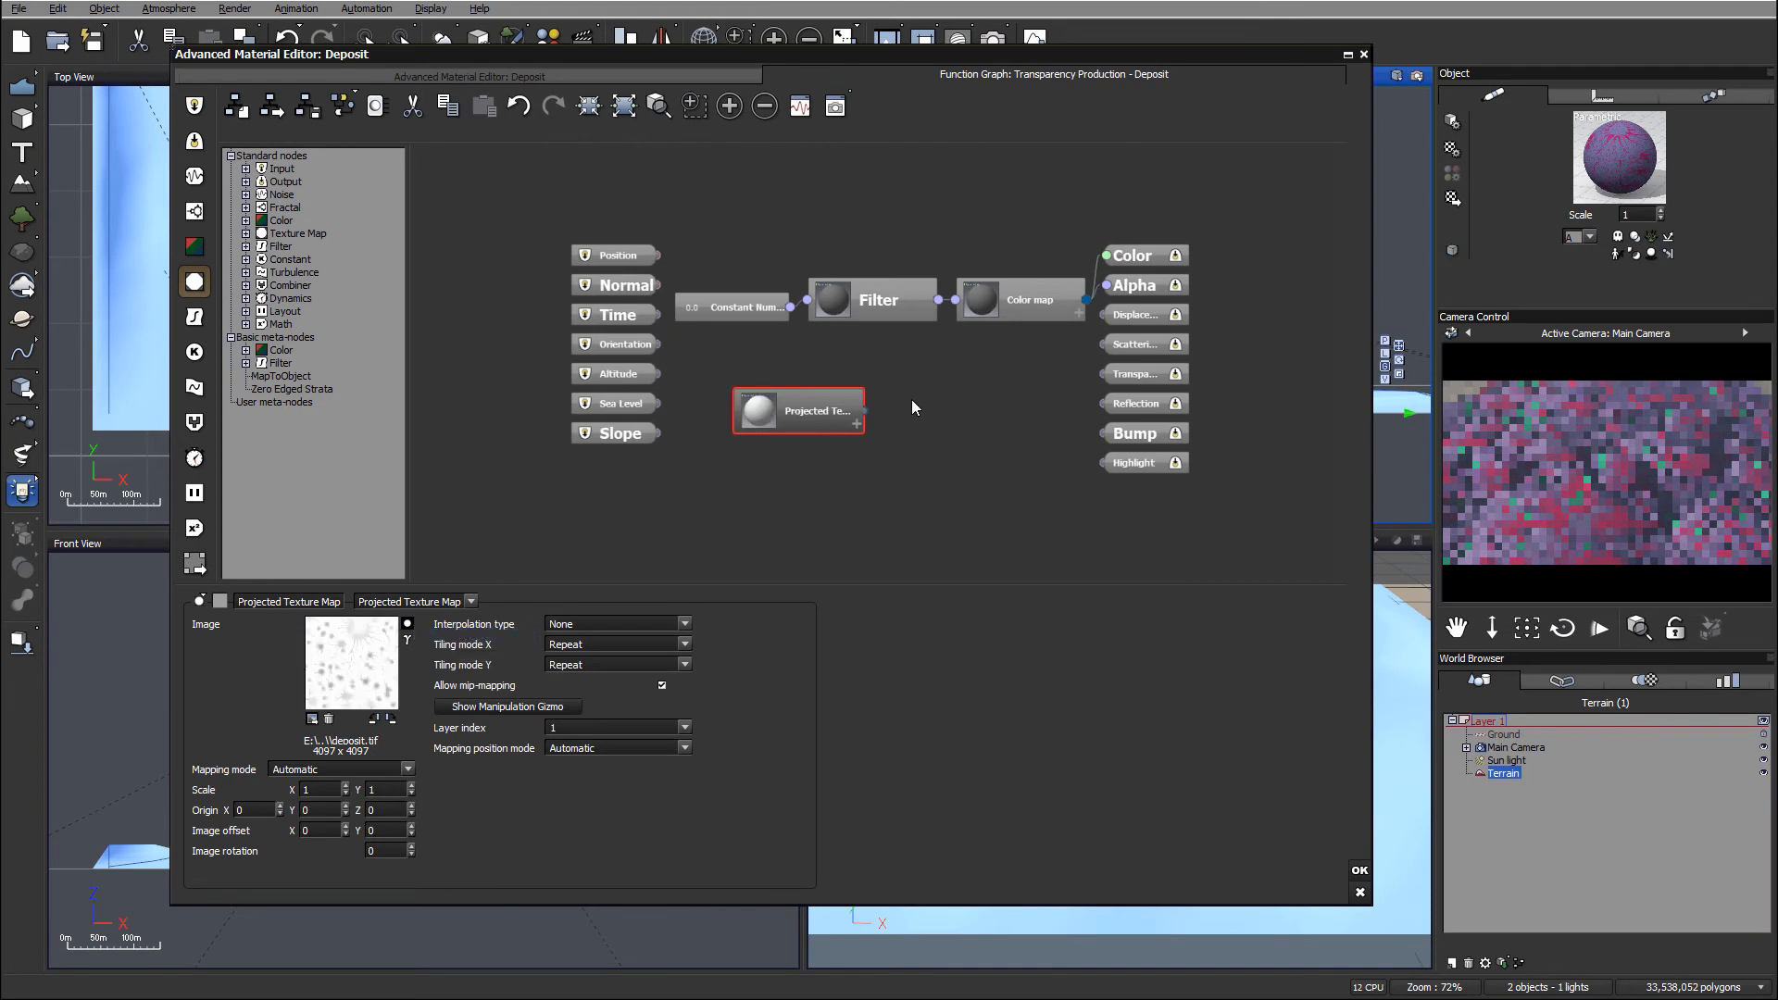
Step: Link the texture node's grayscale output to the Transparency output
drag(865, 412, 1131, 372)
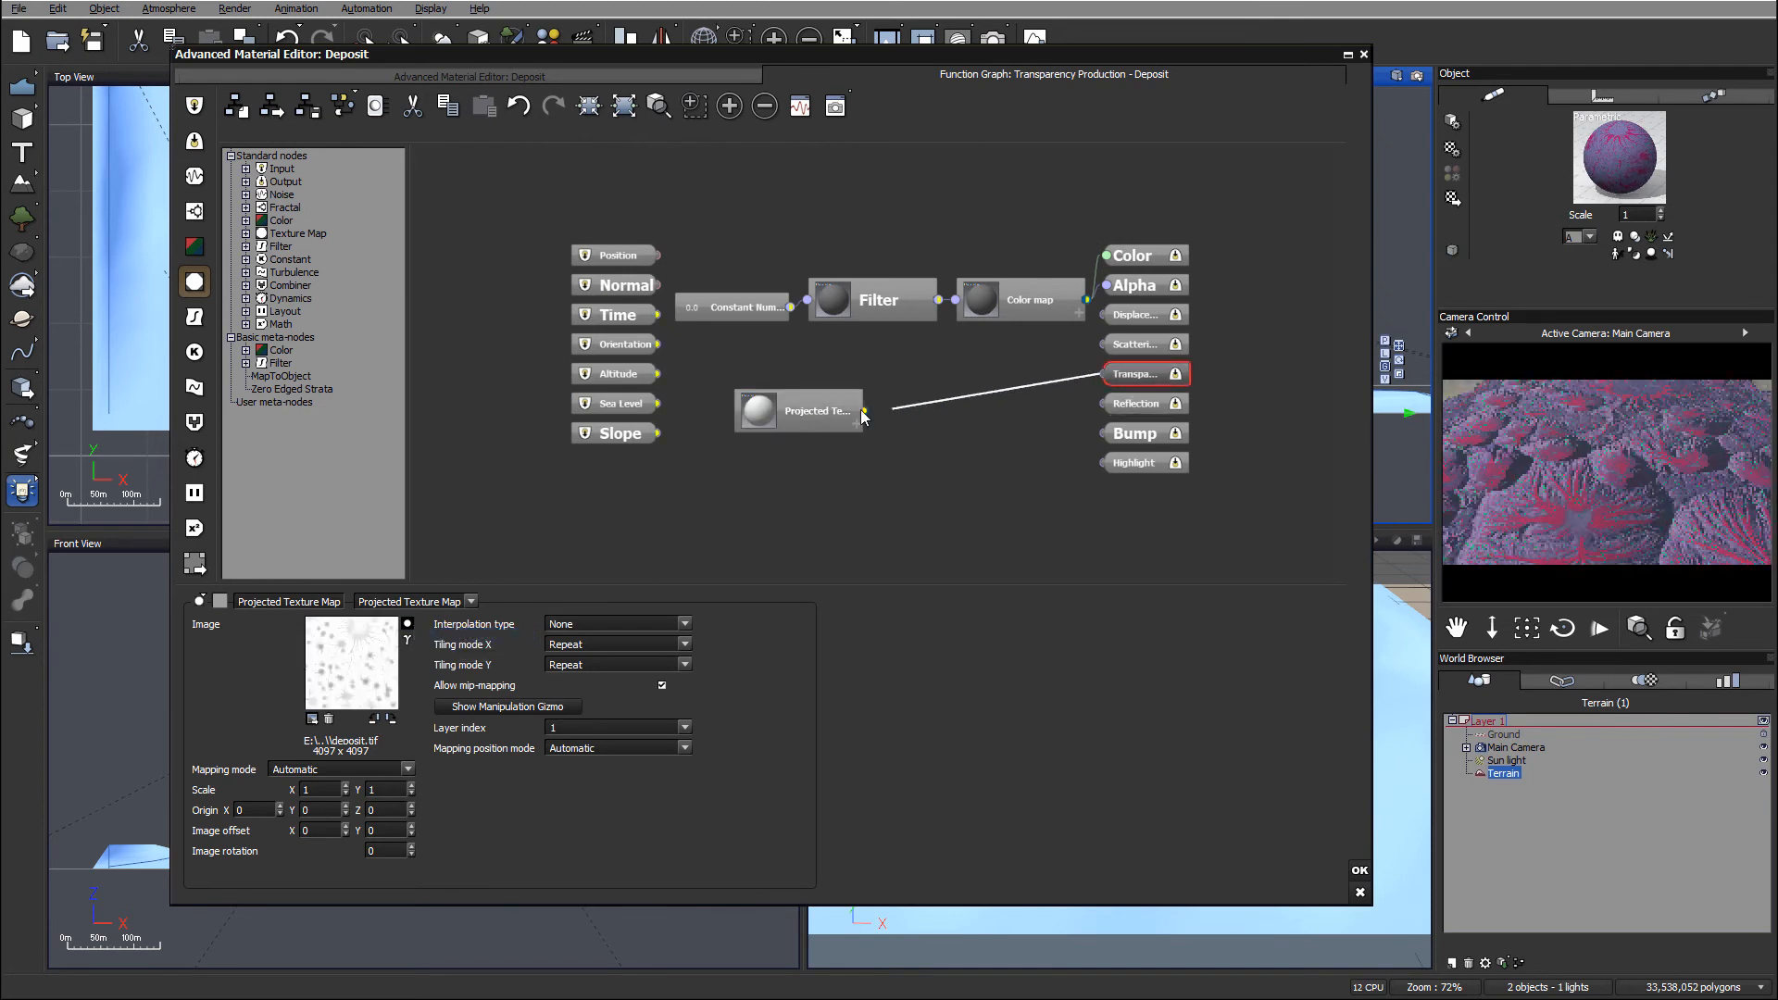
click(863, 411)
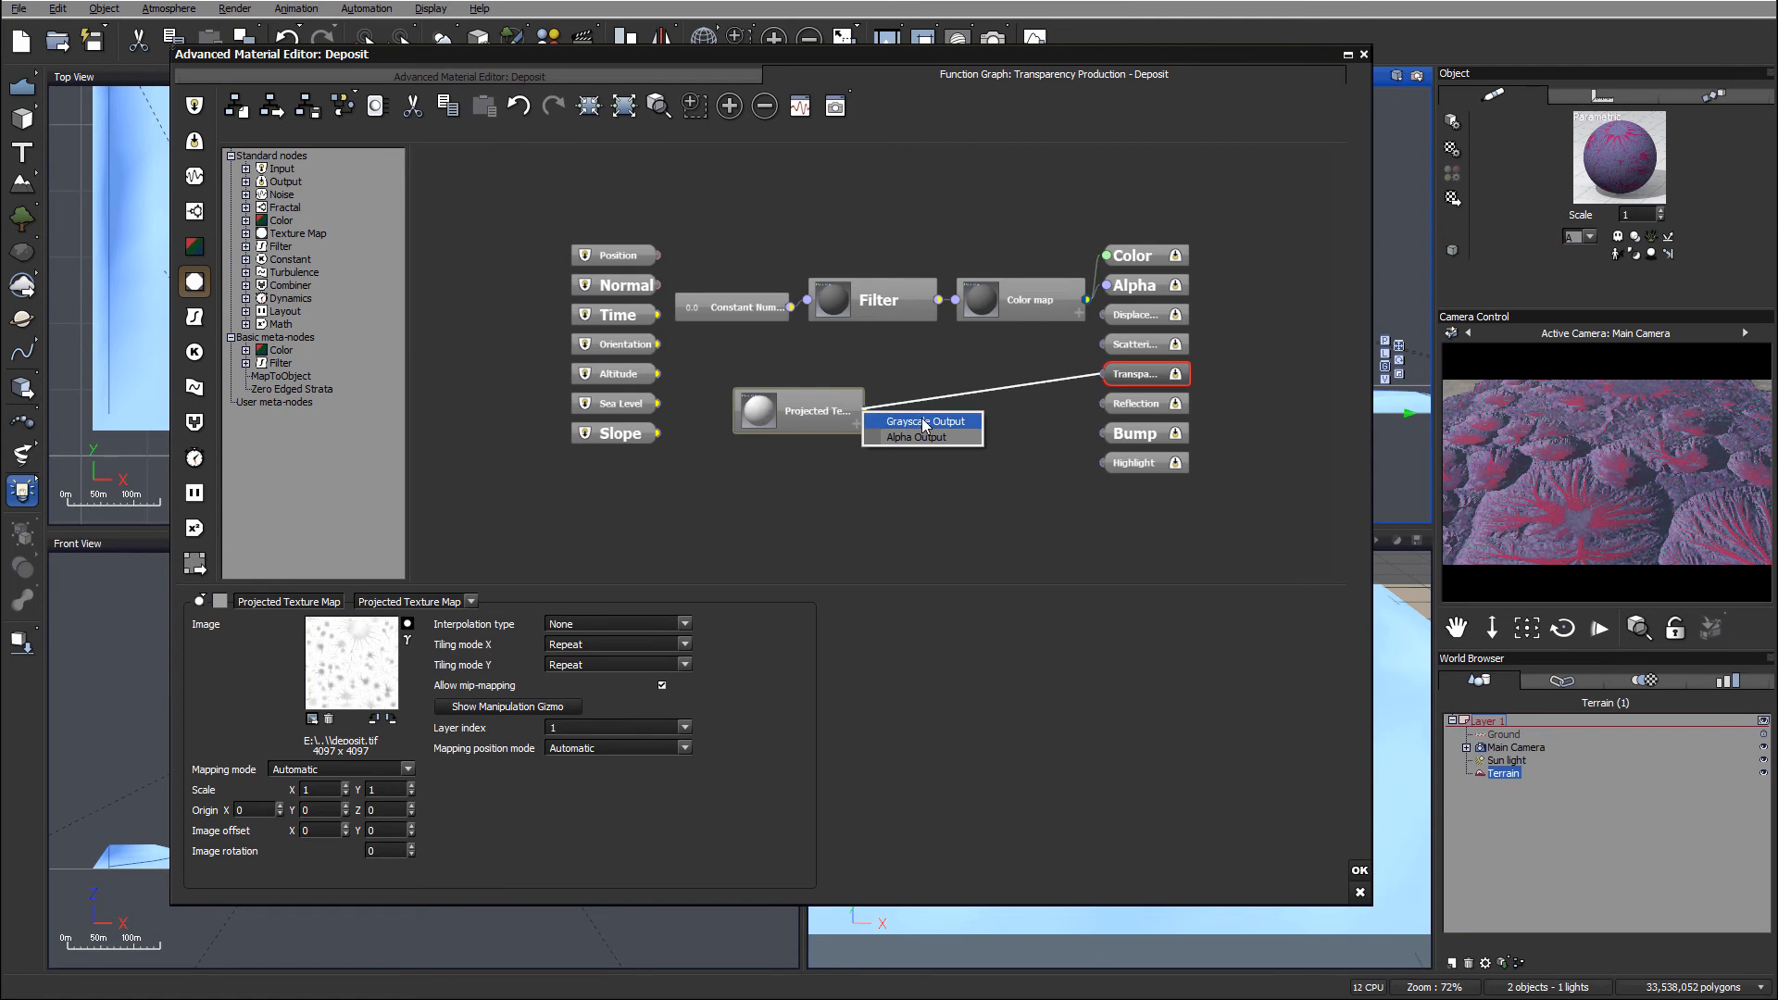
click(924, 423)
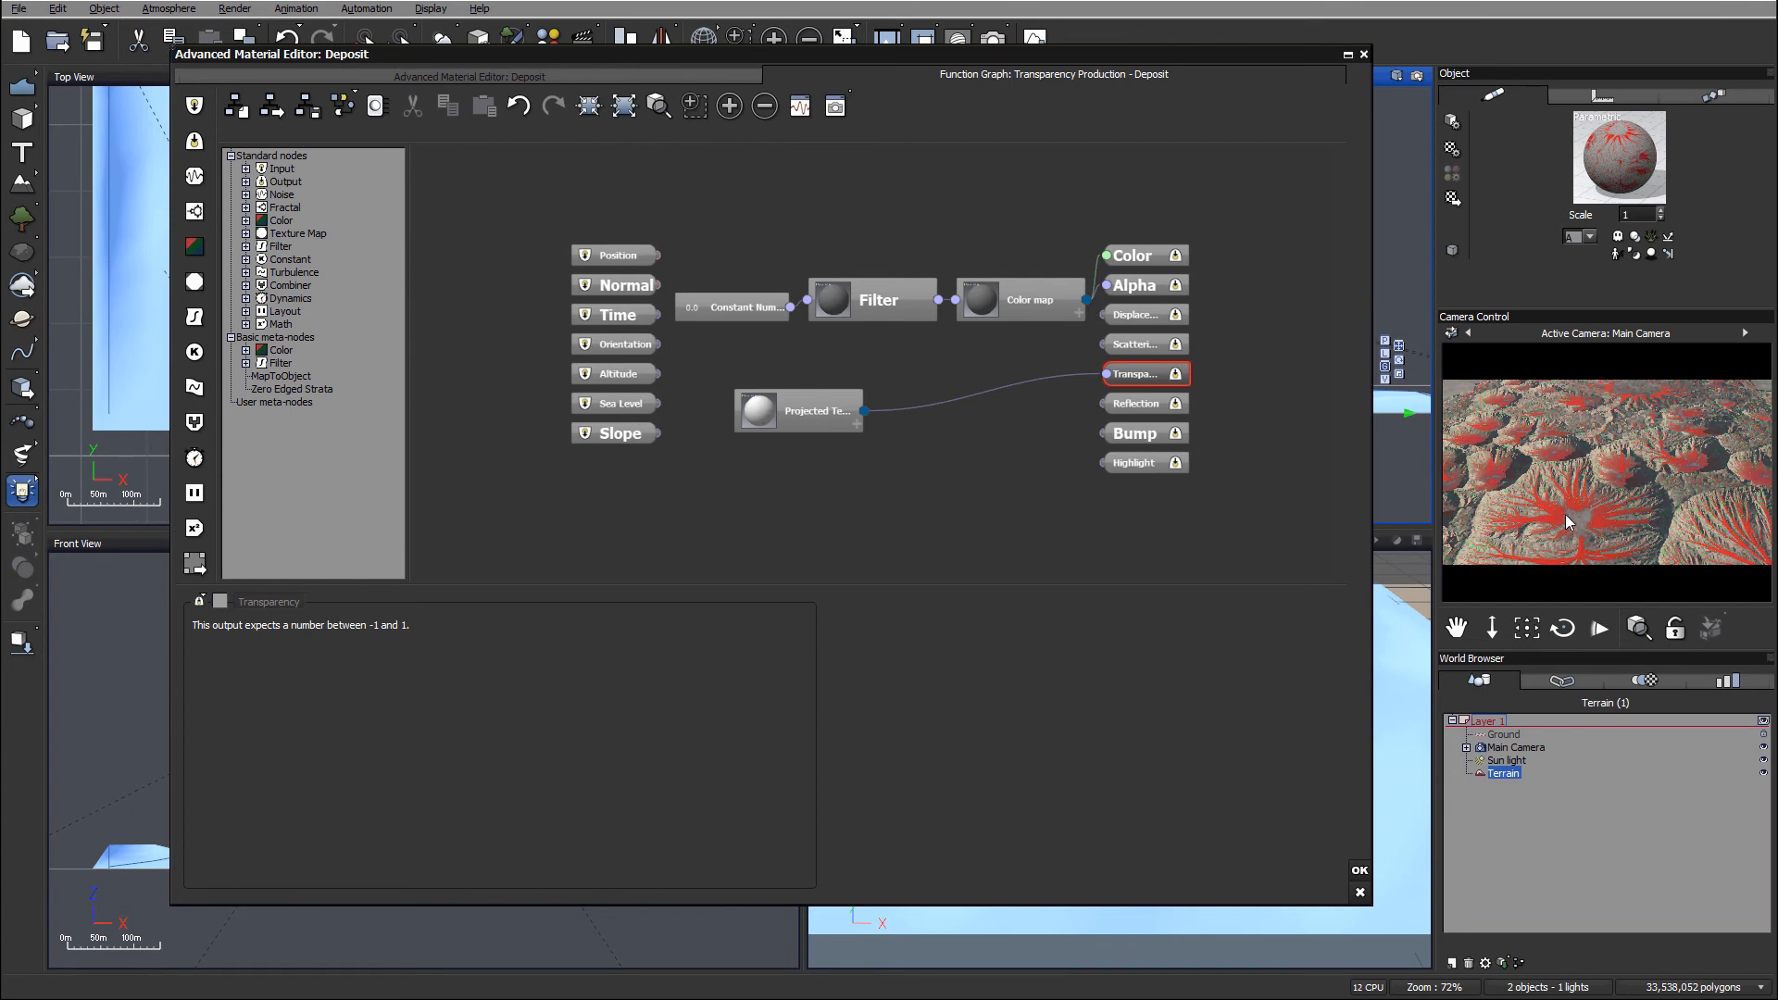
mouse_move(1609, 485)
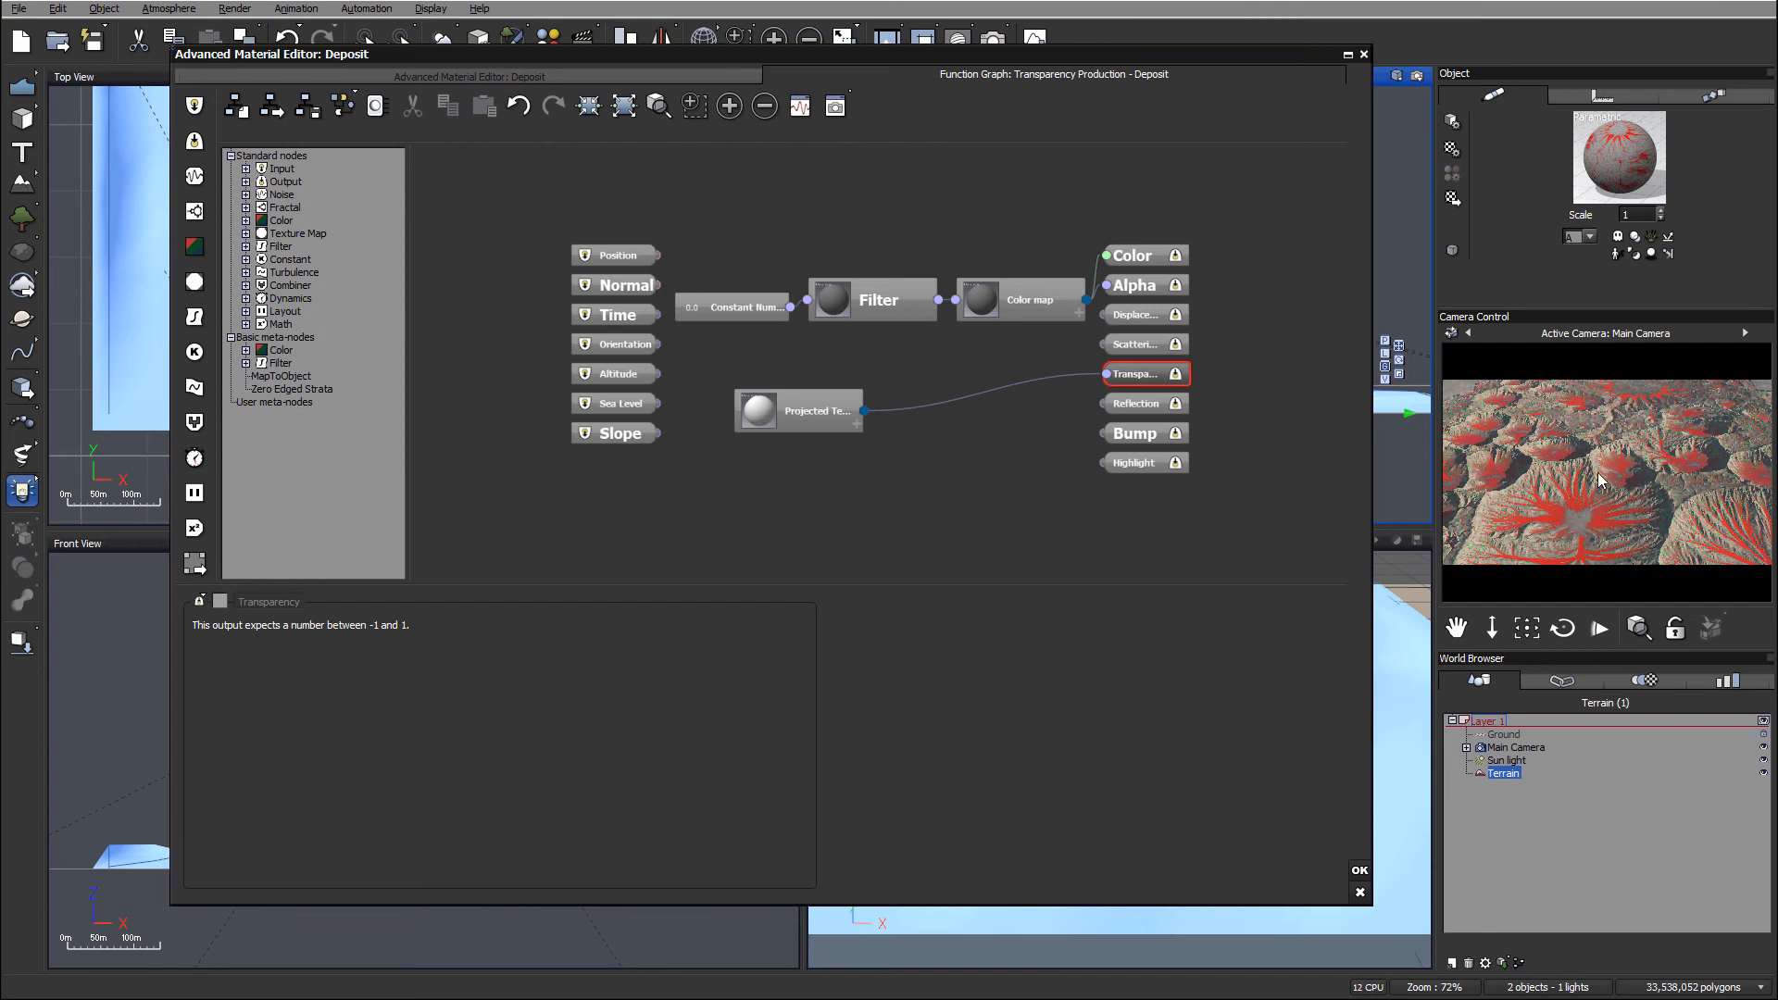
mouse_move(1574, 532)
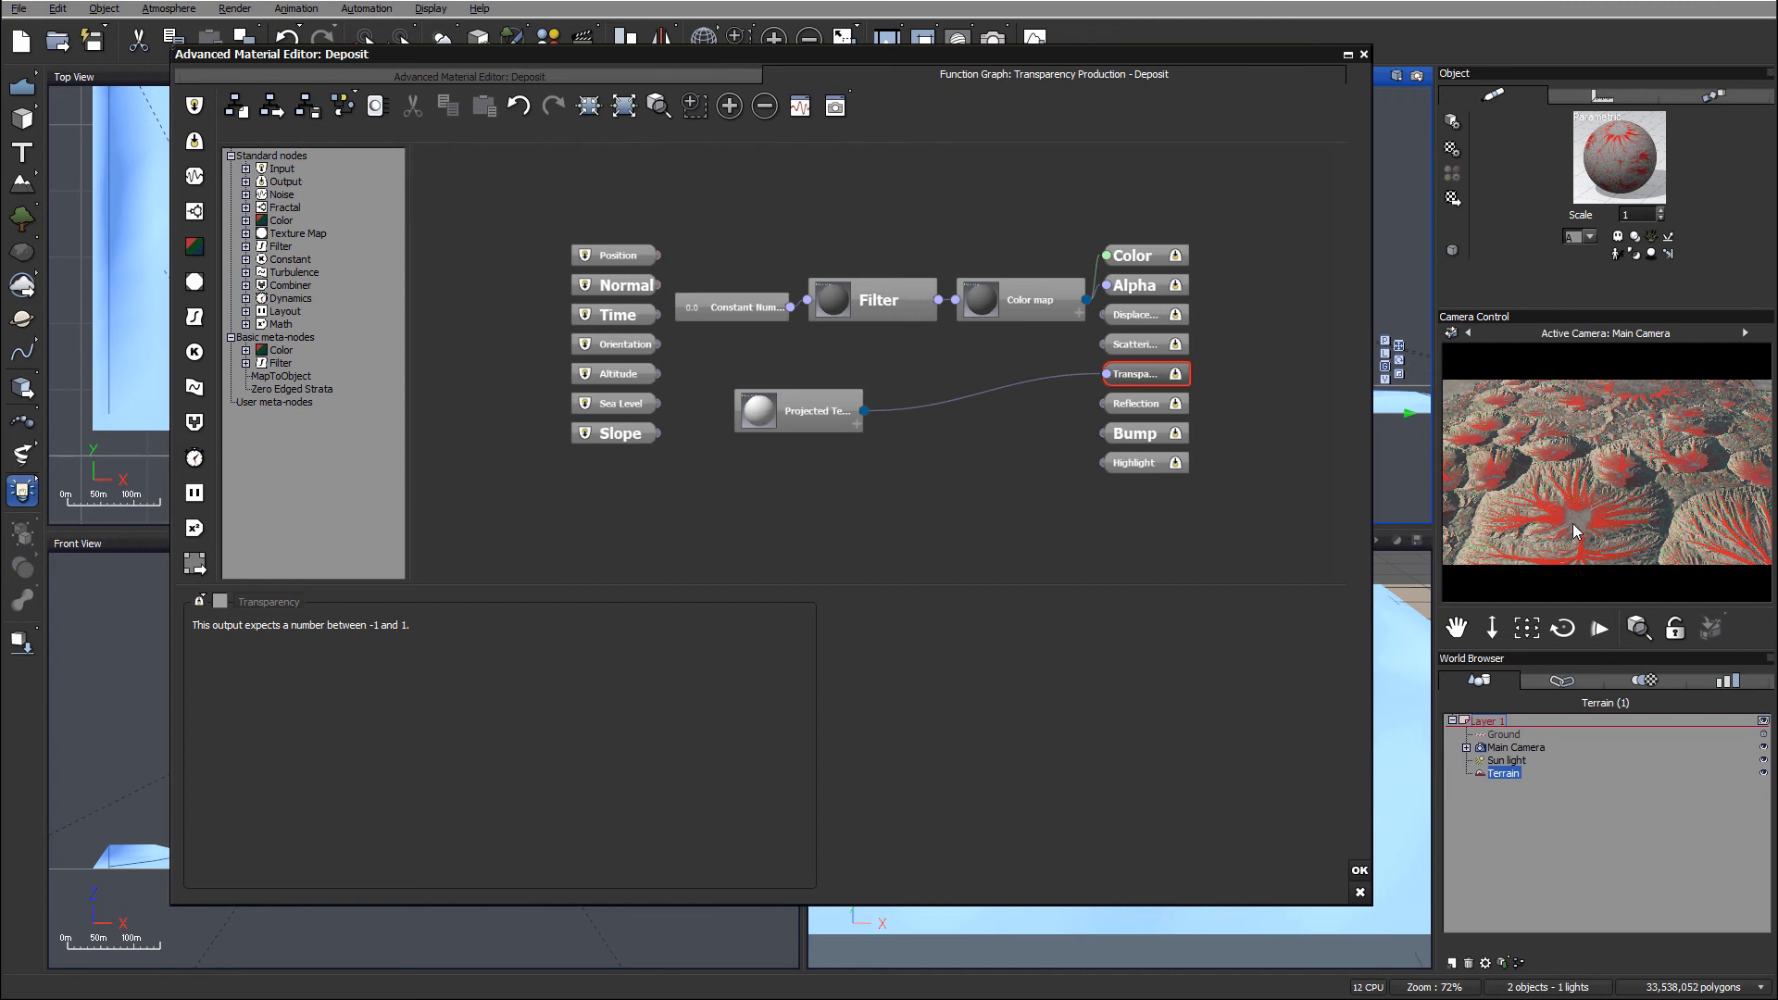
mouse_move(1574, 511)
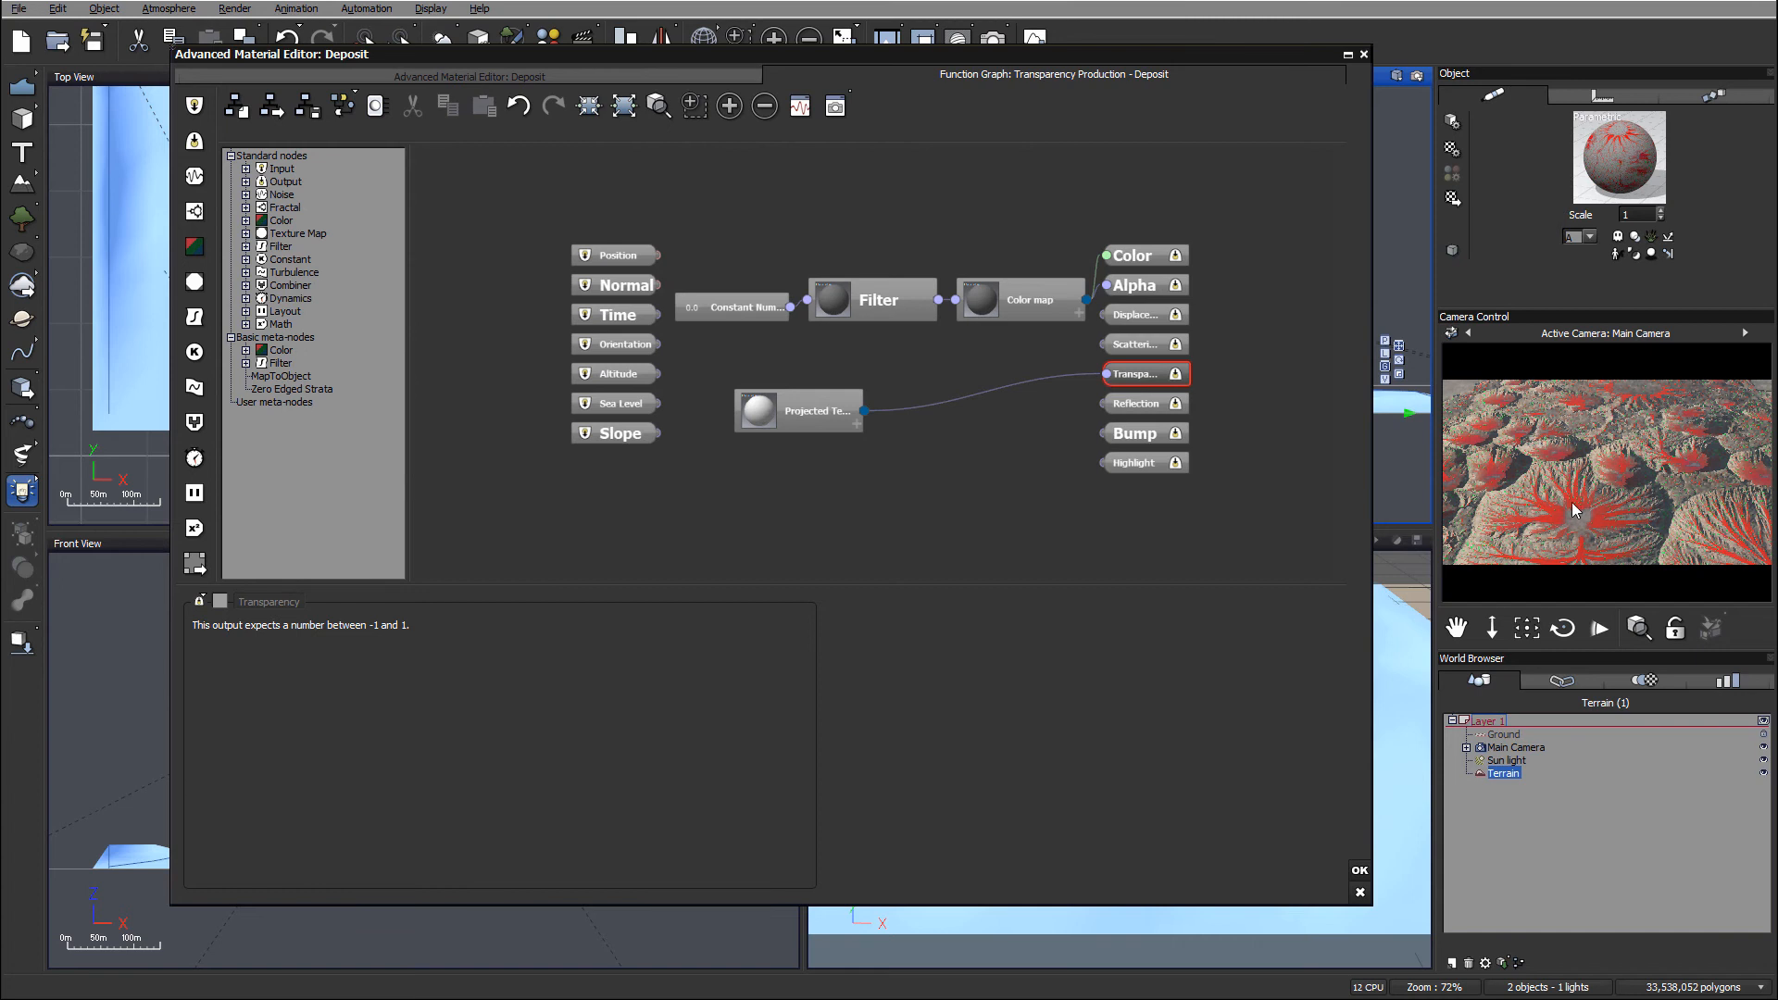
mouse_move(1606, 500)
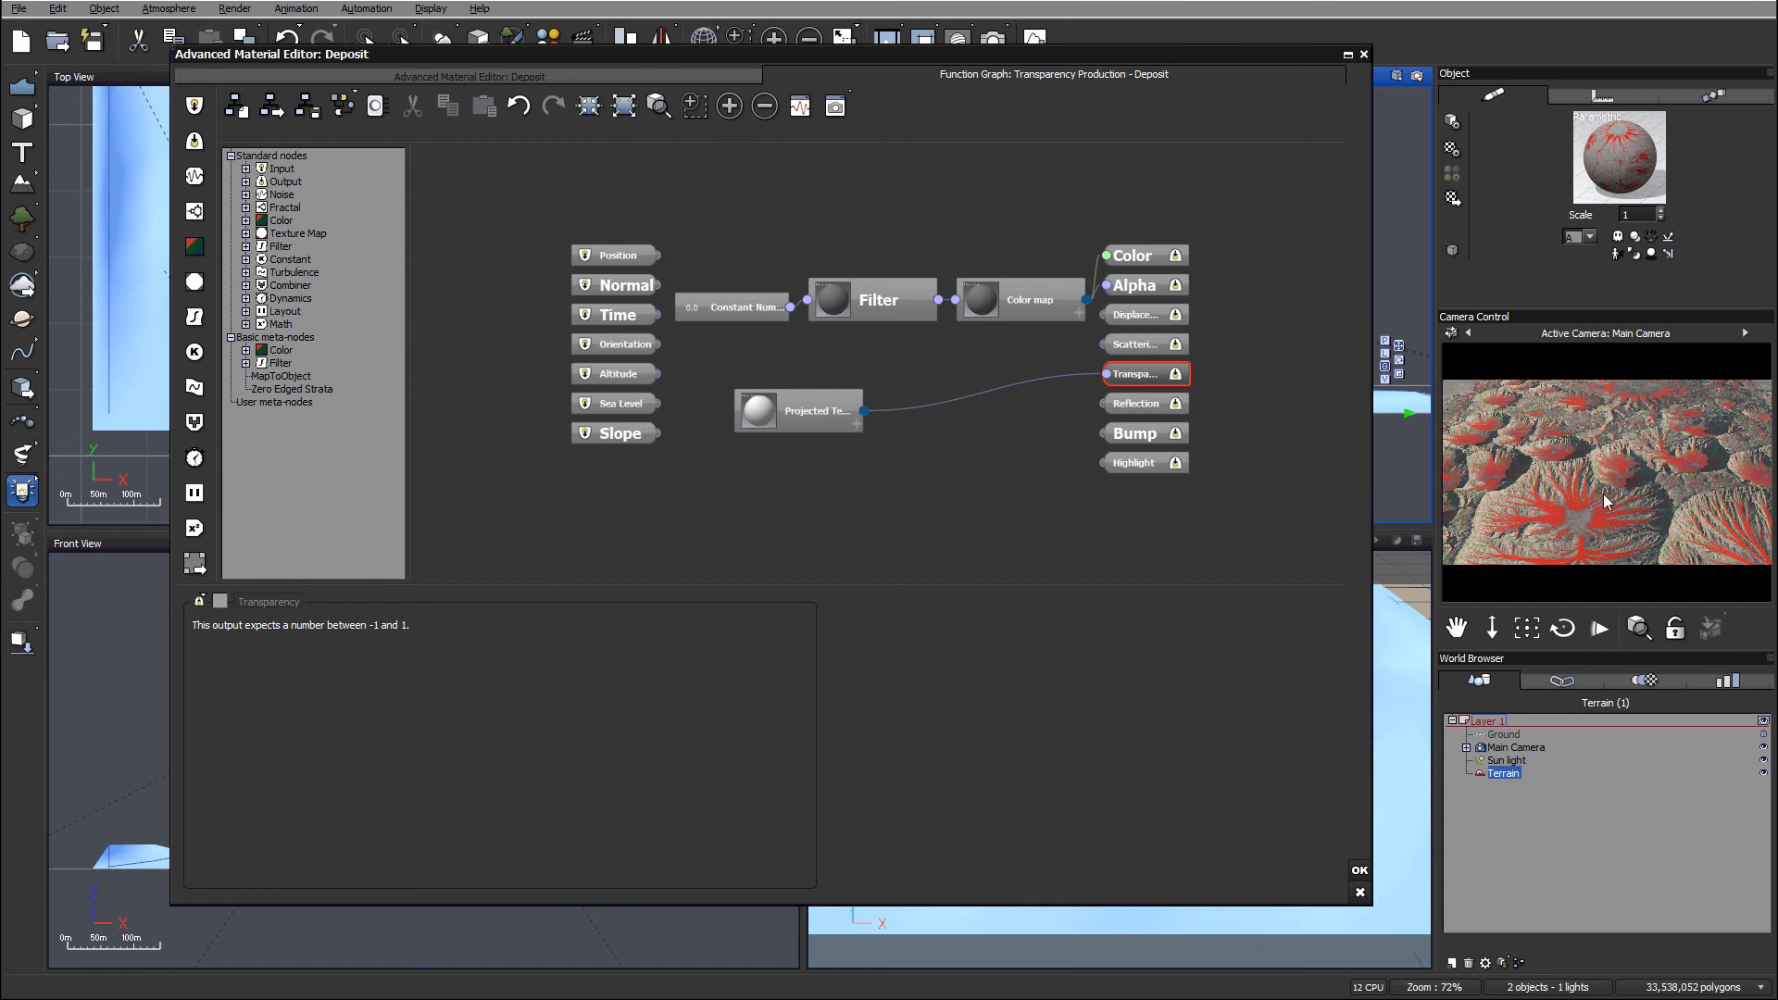
mouse_move(629, 357)
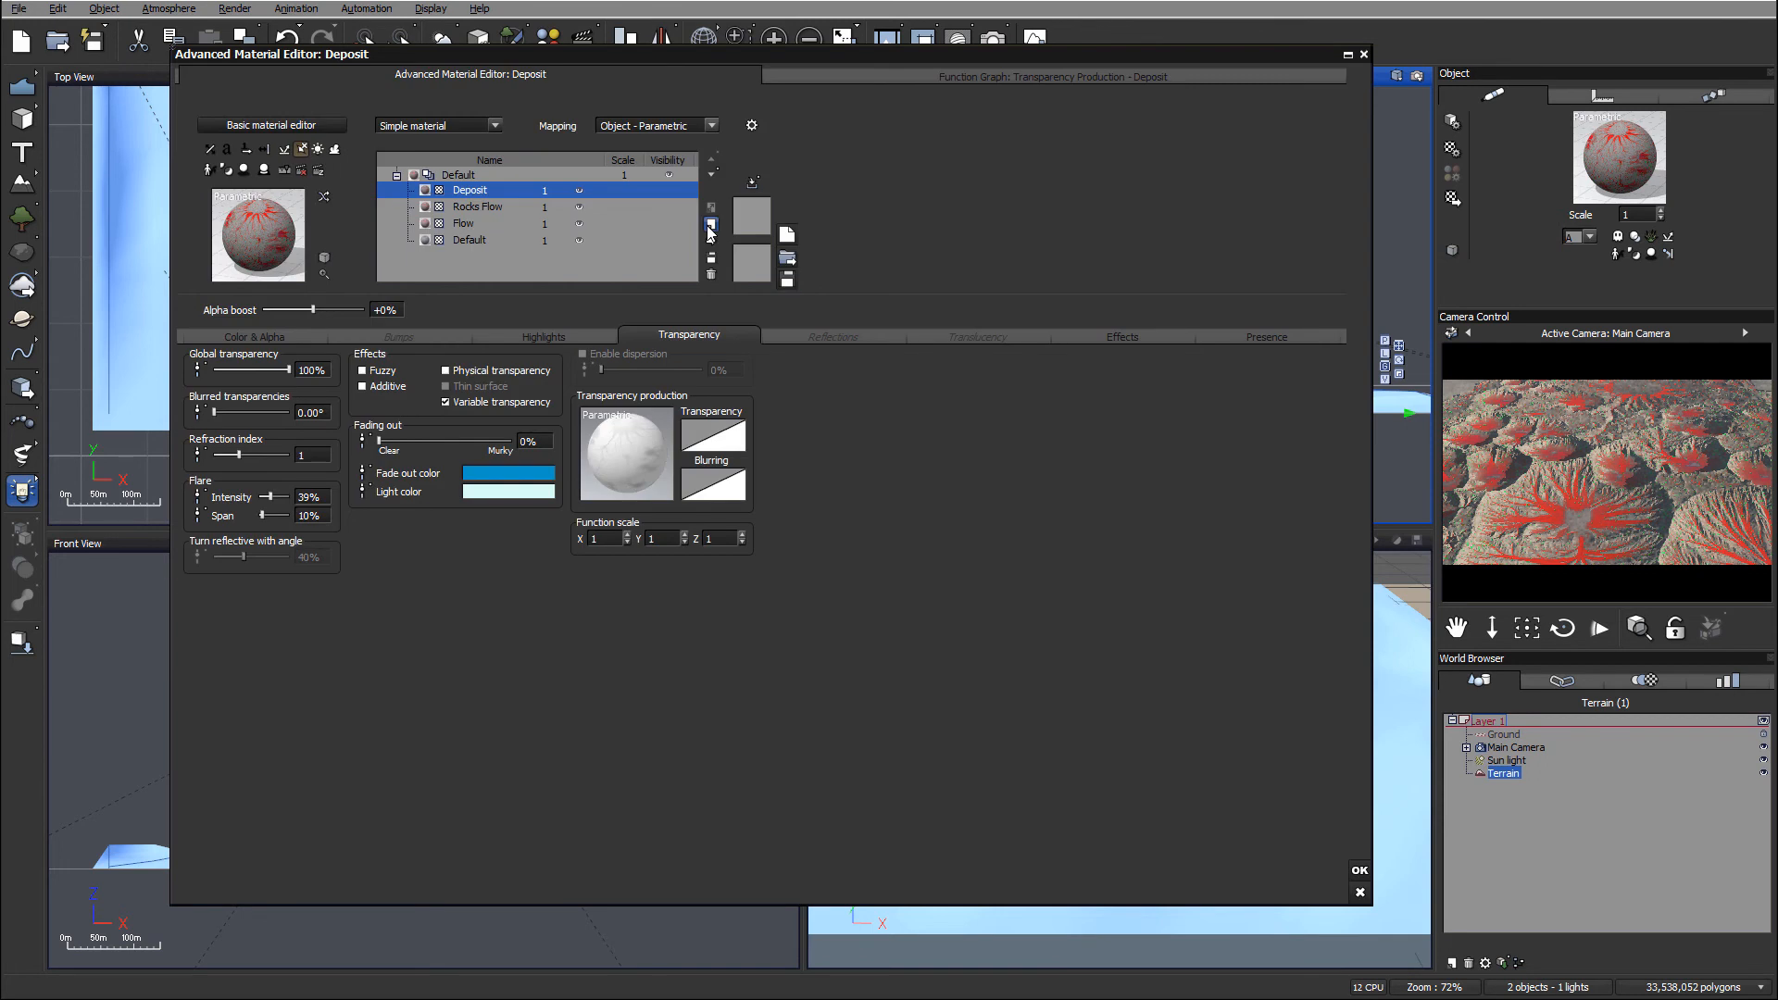
Step: Add a new Wear layer and set its global transparency to 100%
click(711, 226)
text(Wear)
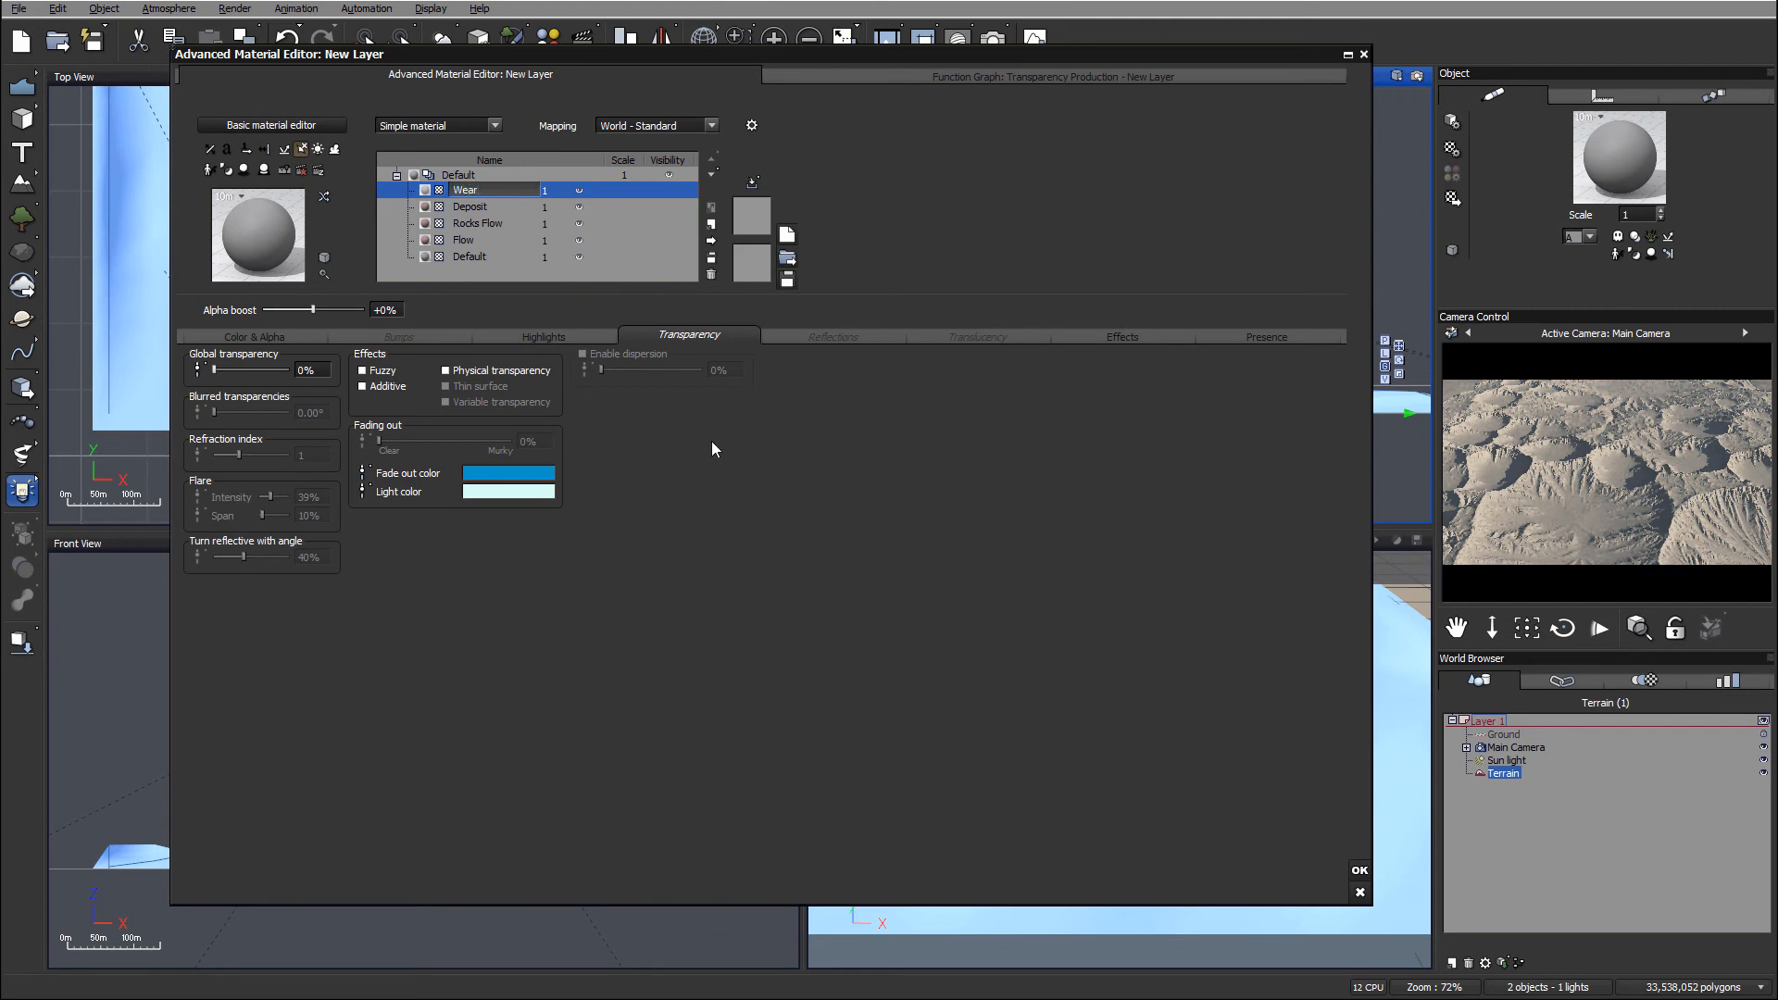
mouse_move(764, 159)
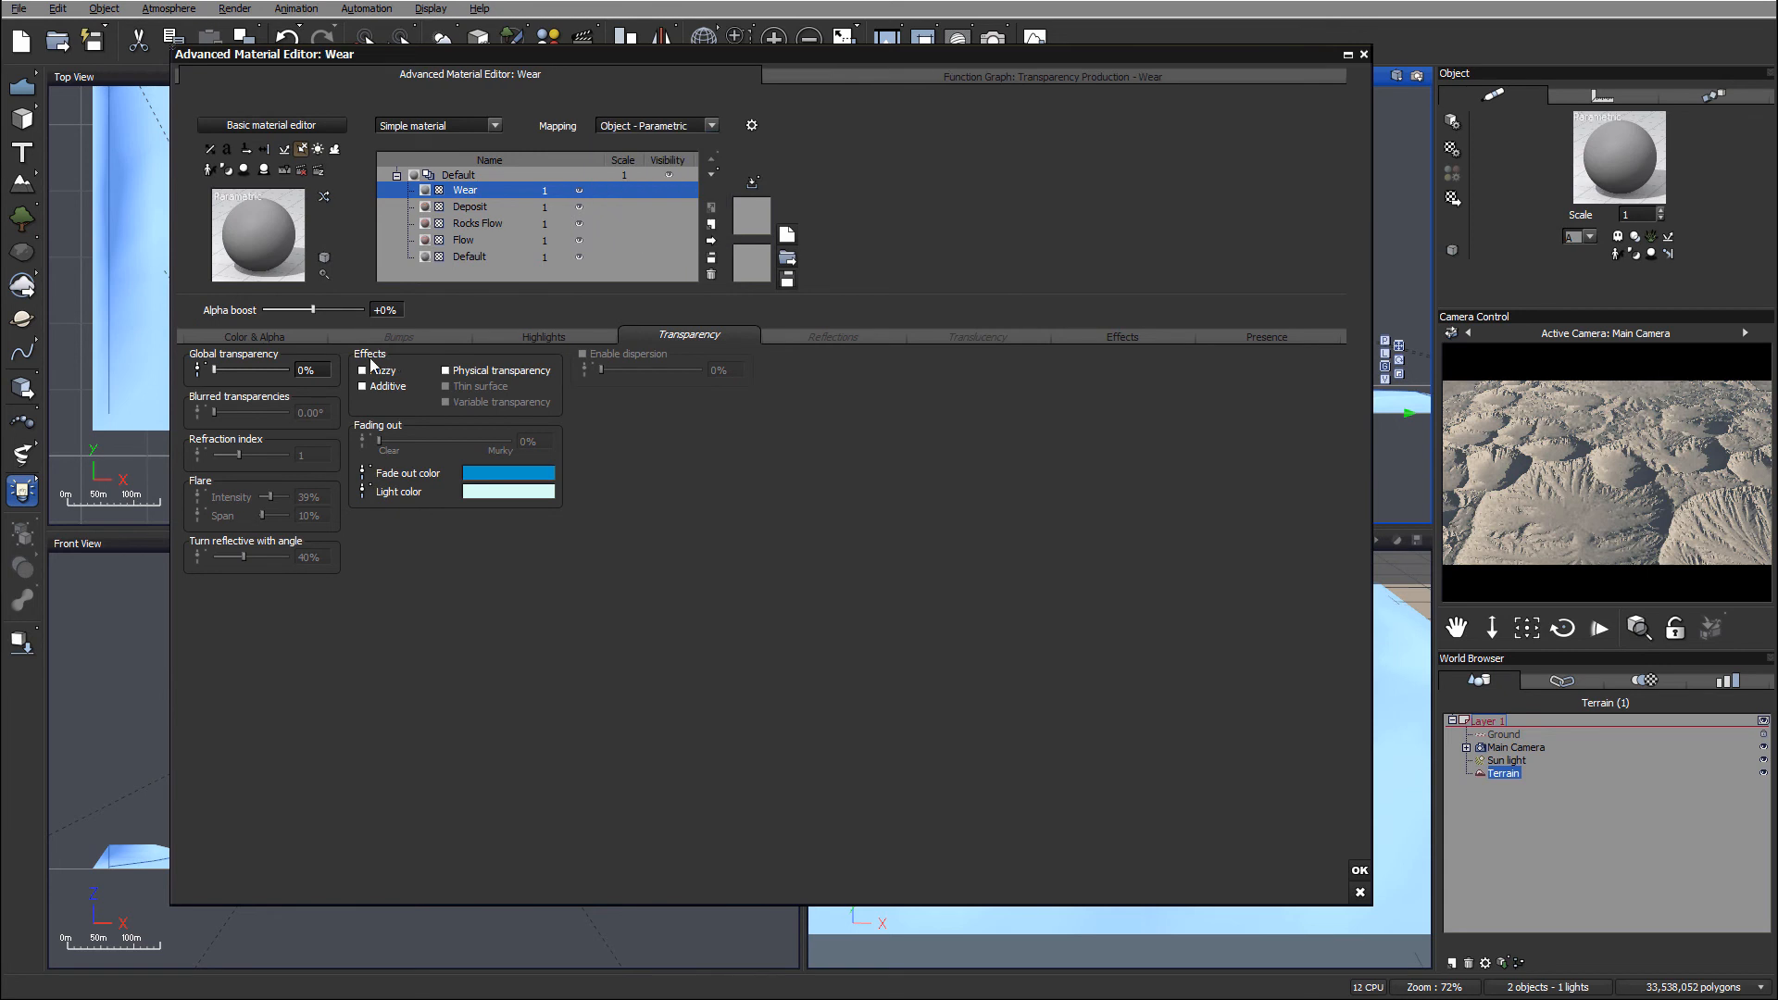
drag(244, 369, 330, 368)
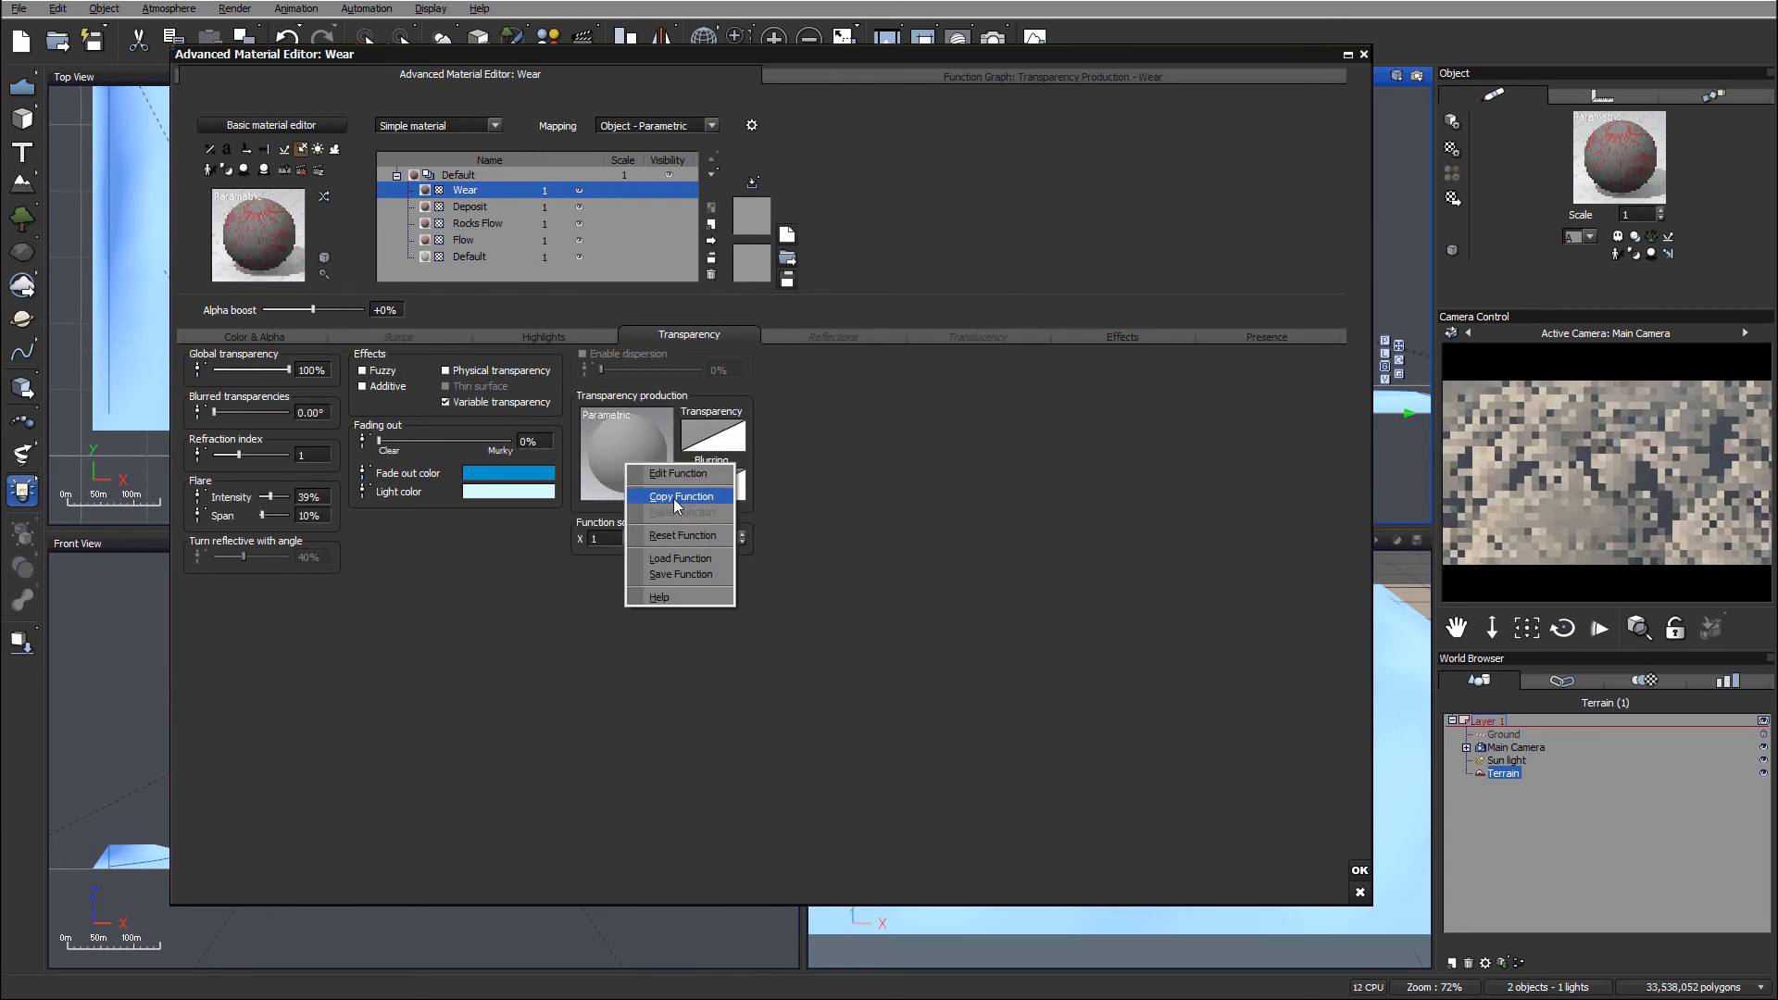
Step: Load wear.tif into a Projected Texture Map node in Wear's transparency function graph
click(678, 474)
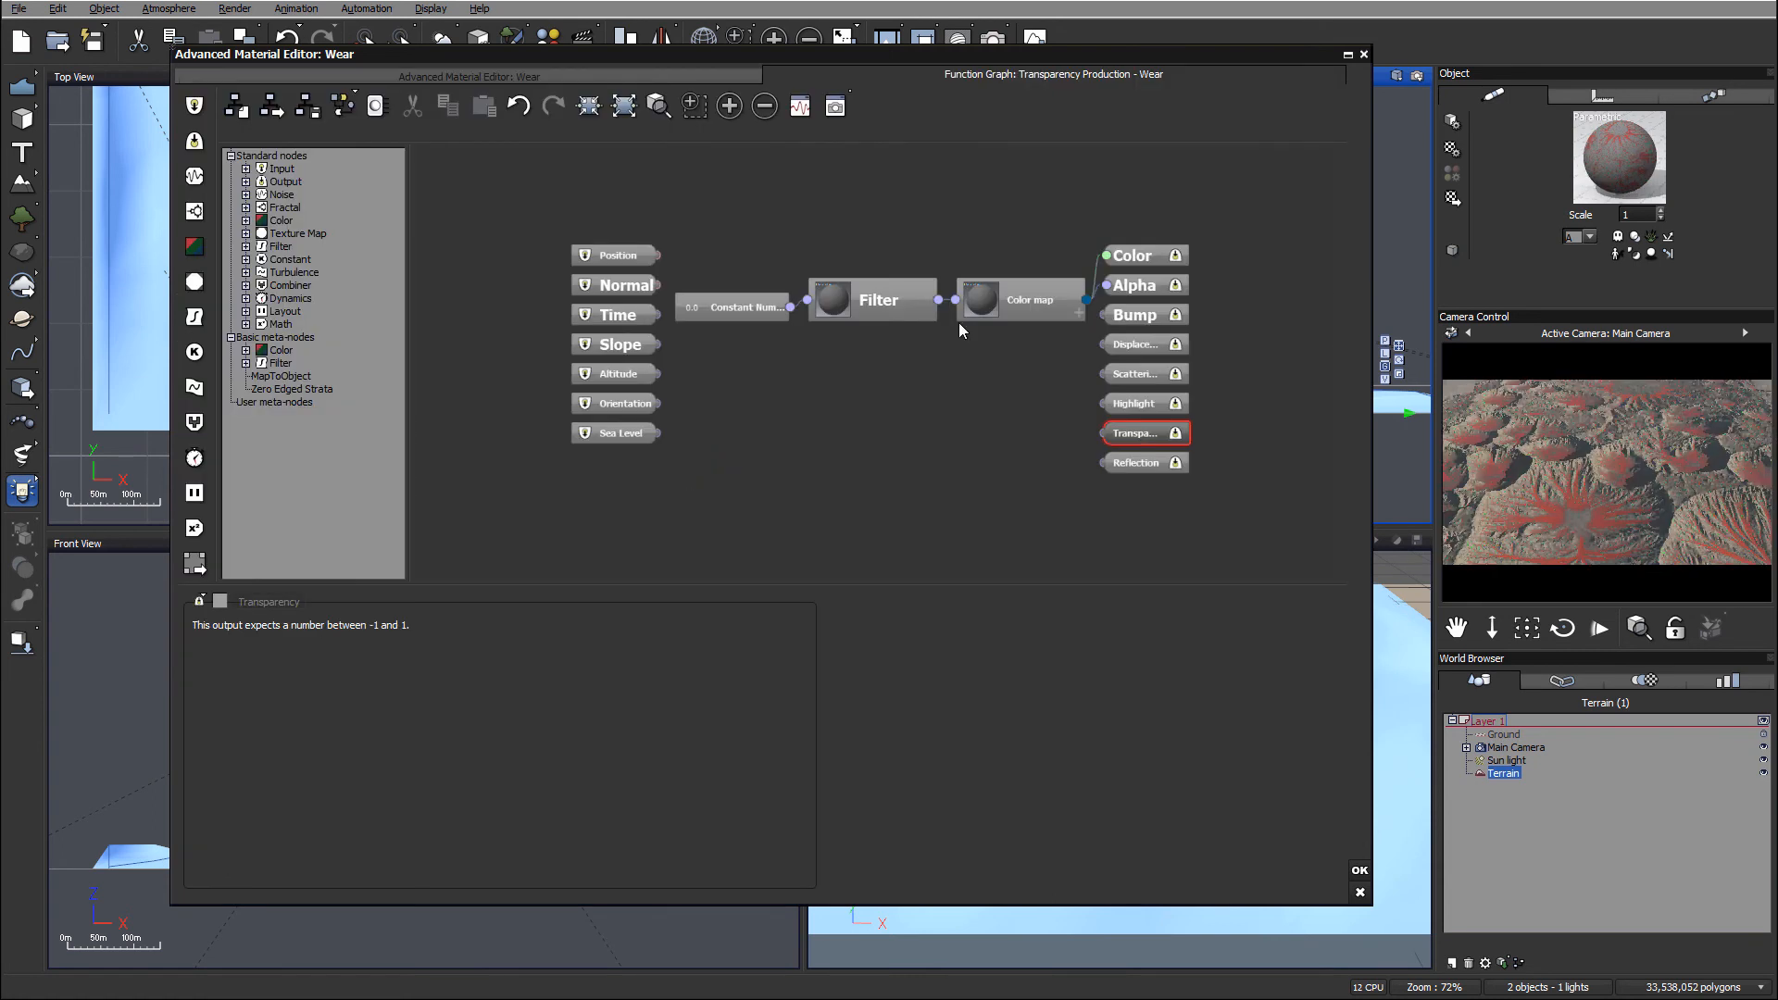
mouse_move(1678, 526)
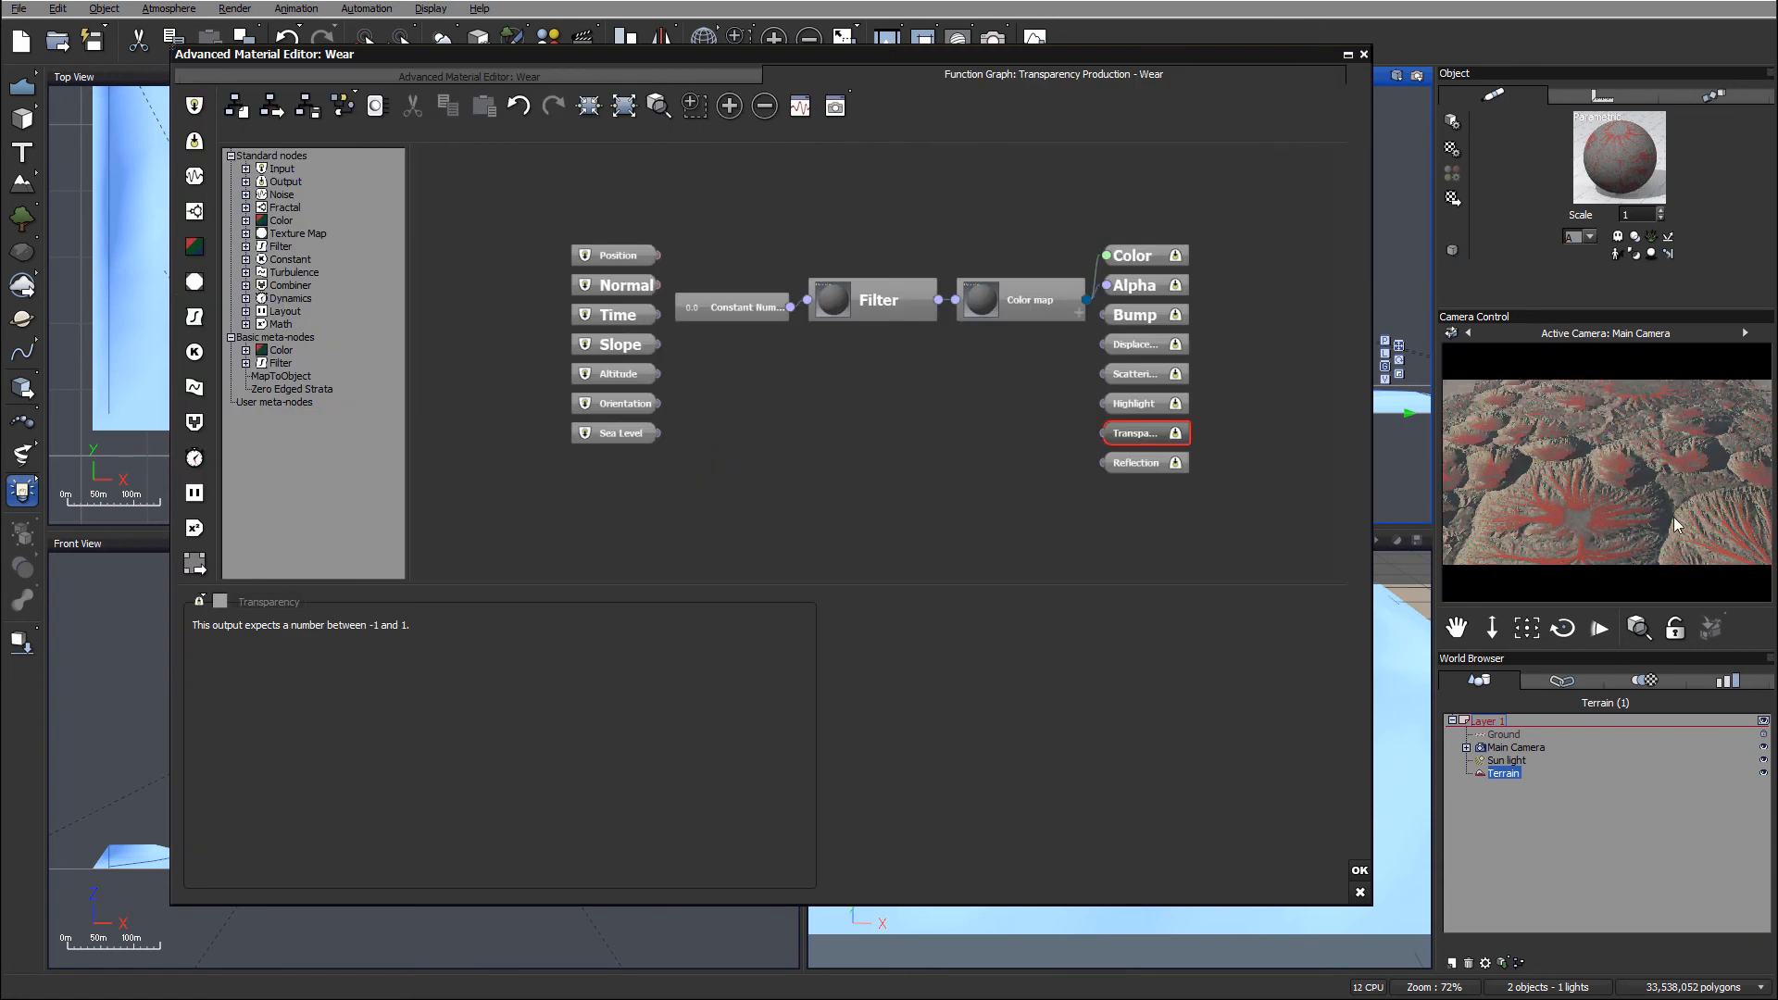
mouse_move(1526, 418)
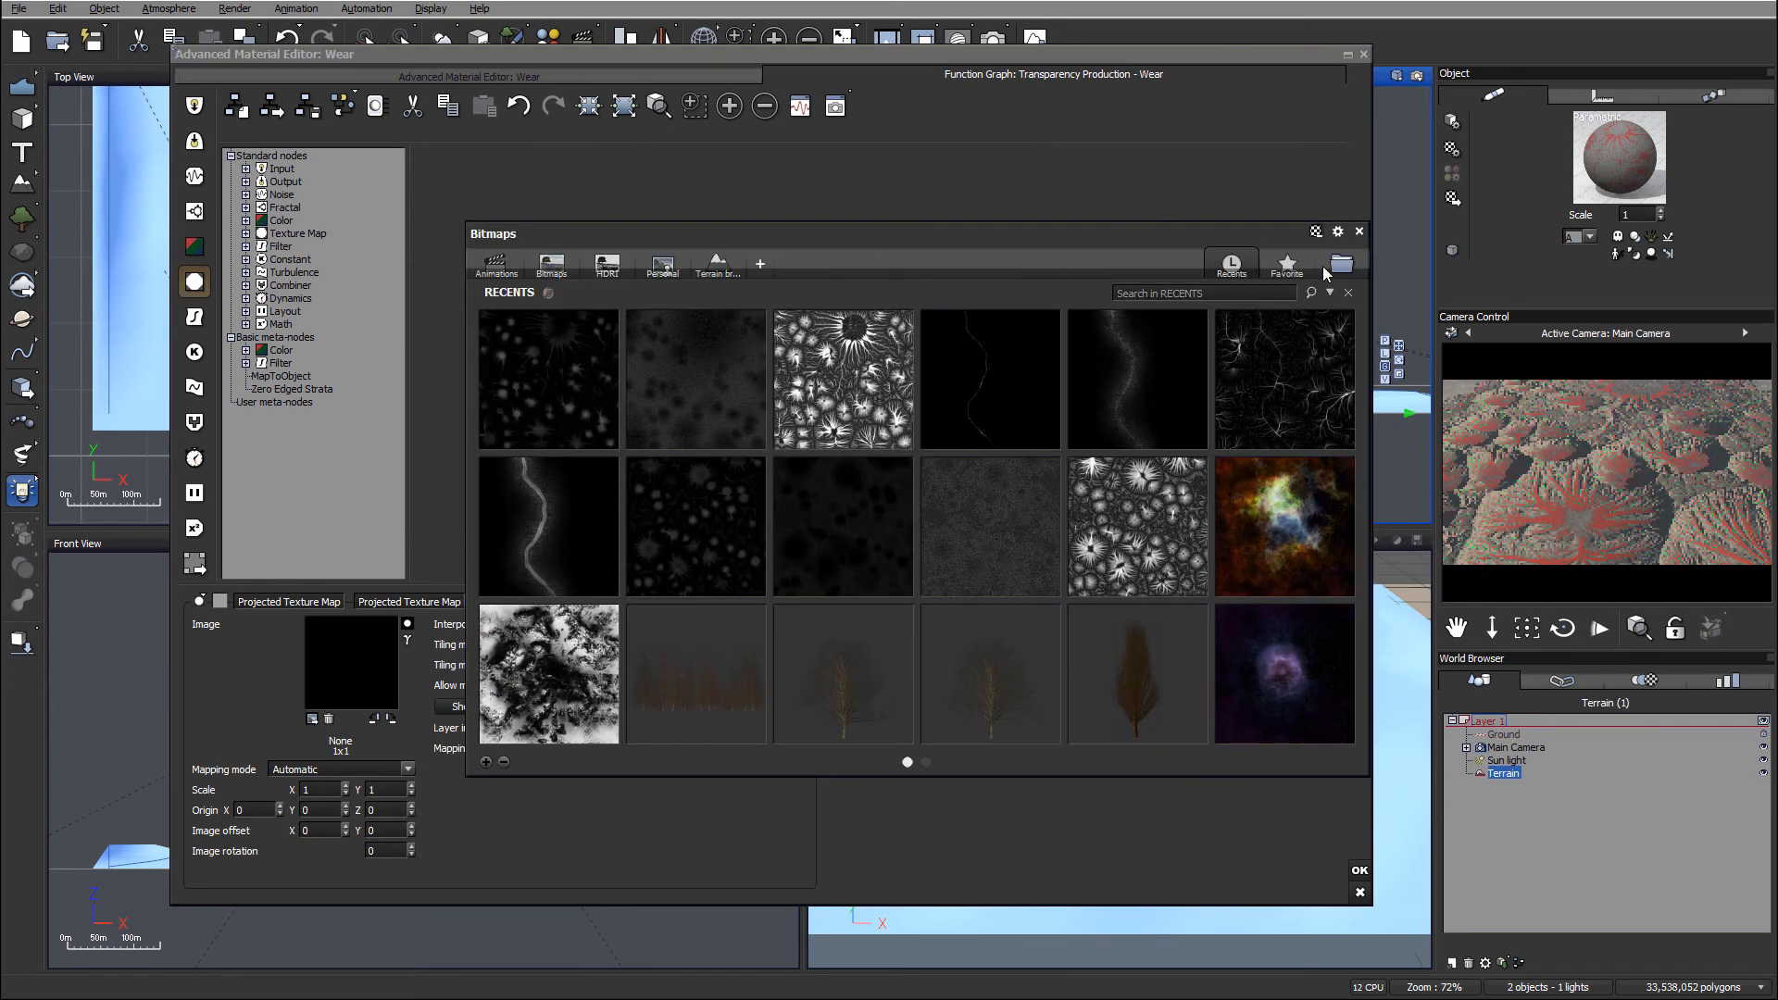
click(1340, 263)
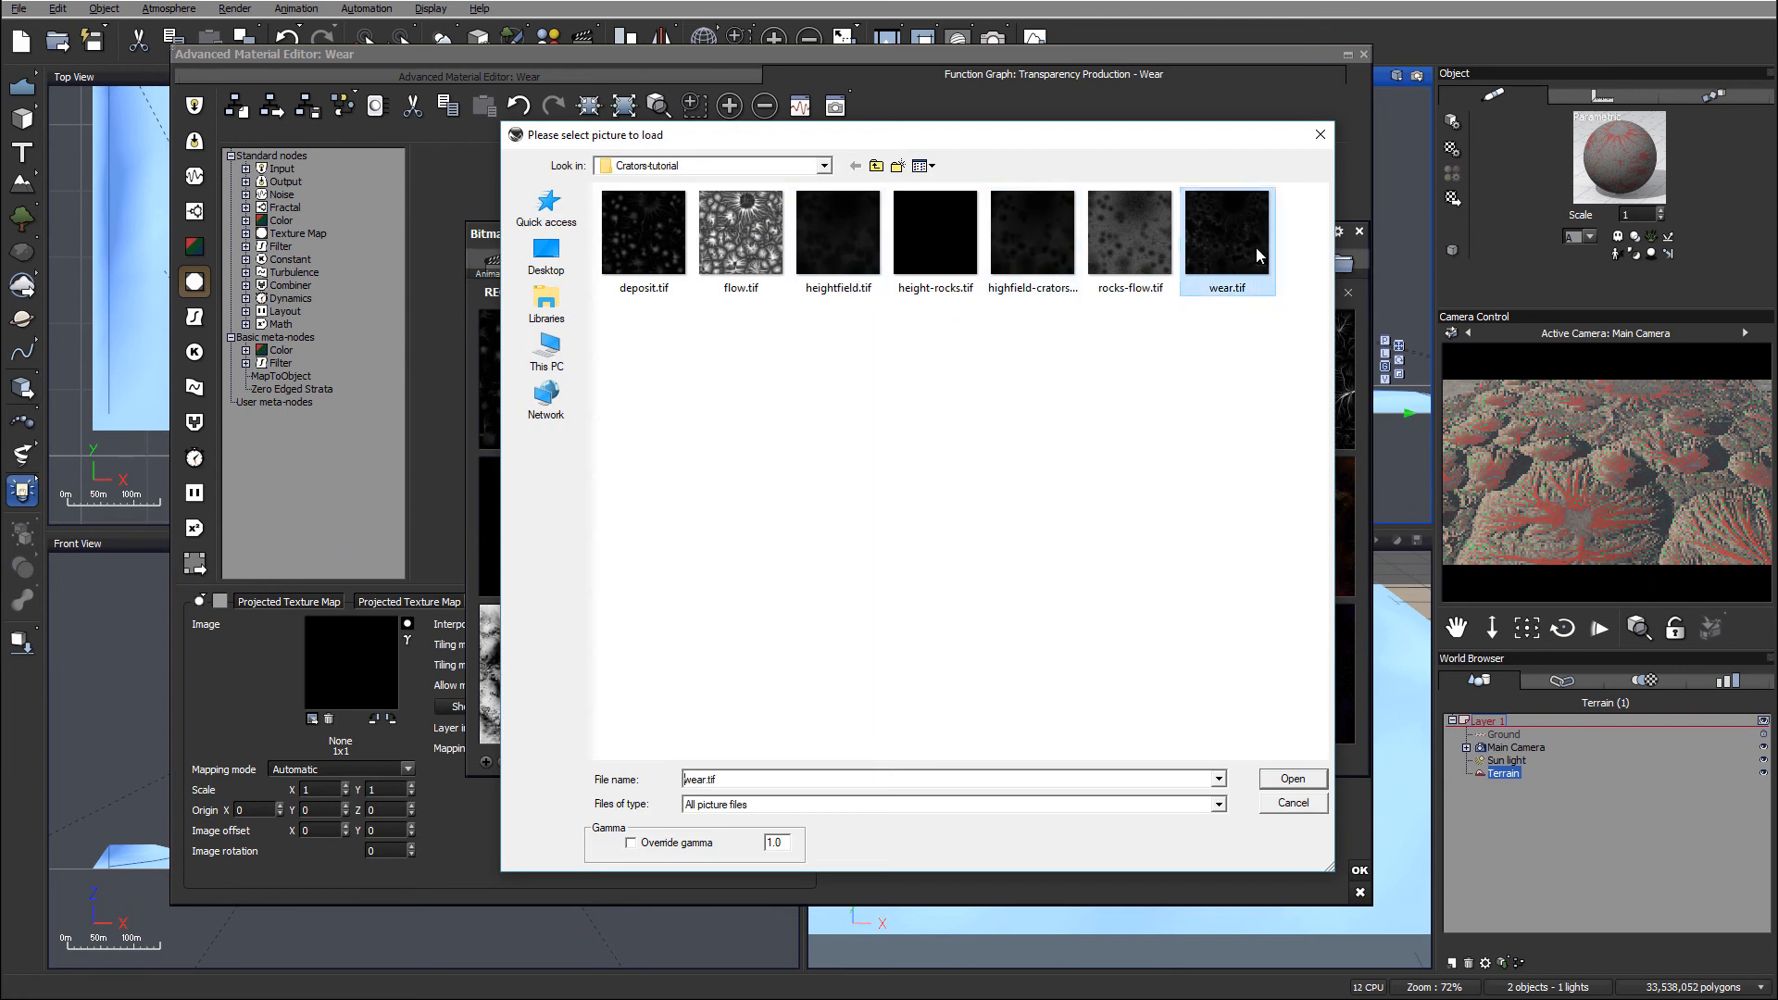
click(1292, 778)
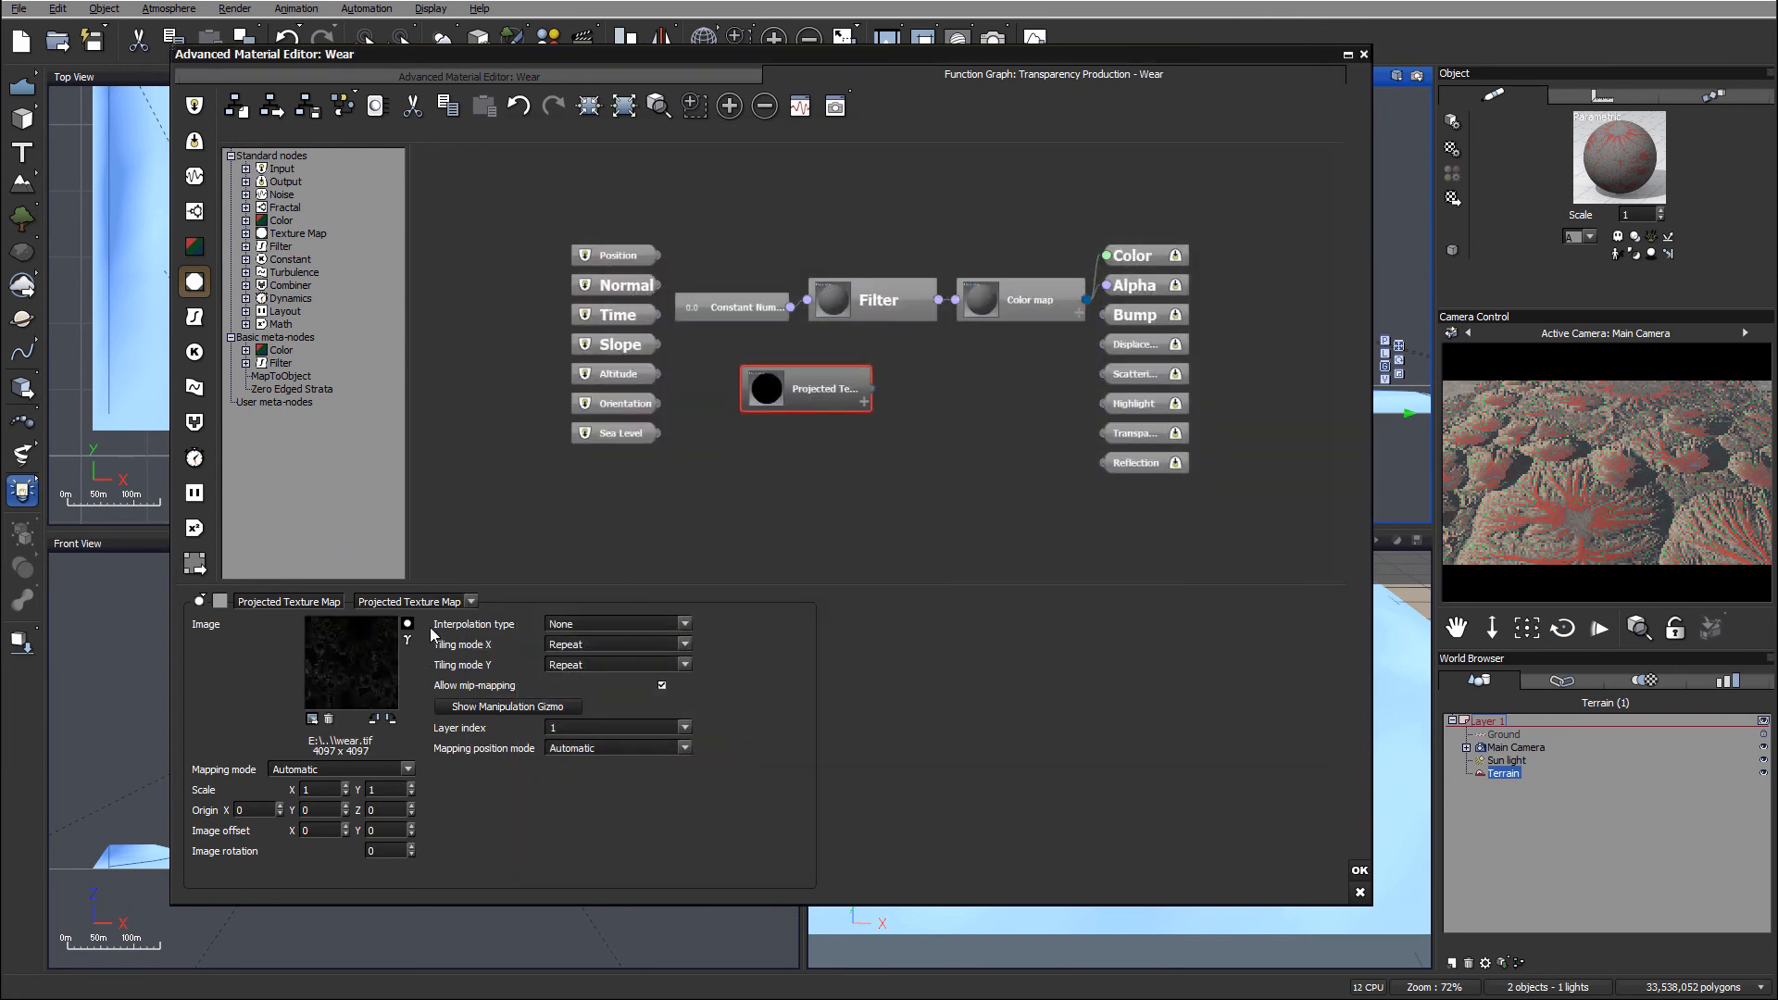
Step: Invert the wear texture's colours and feed it into the Transparency output
right_click(408, 623)
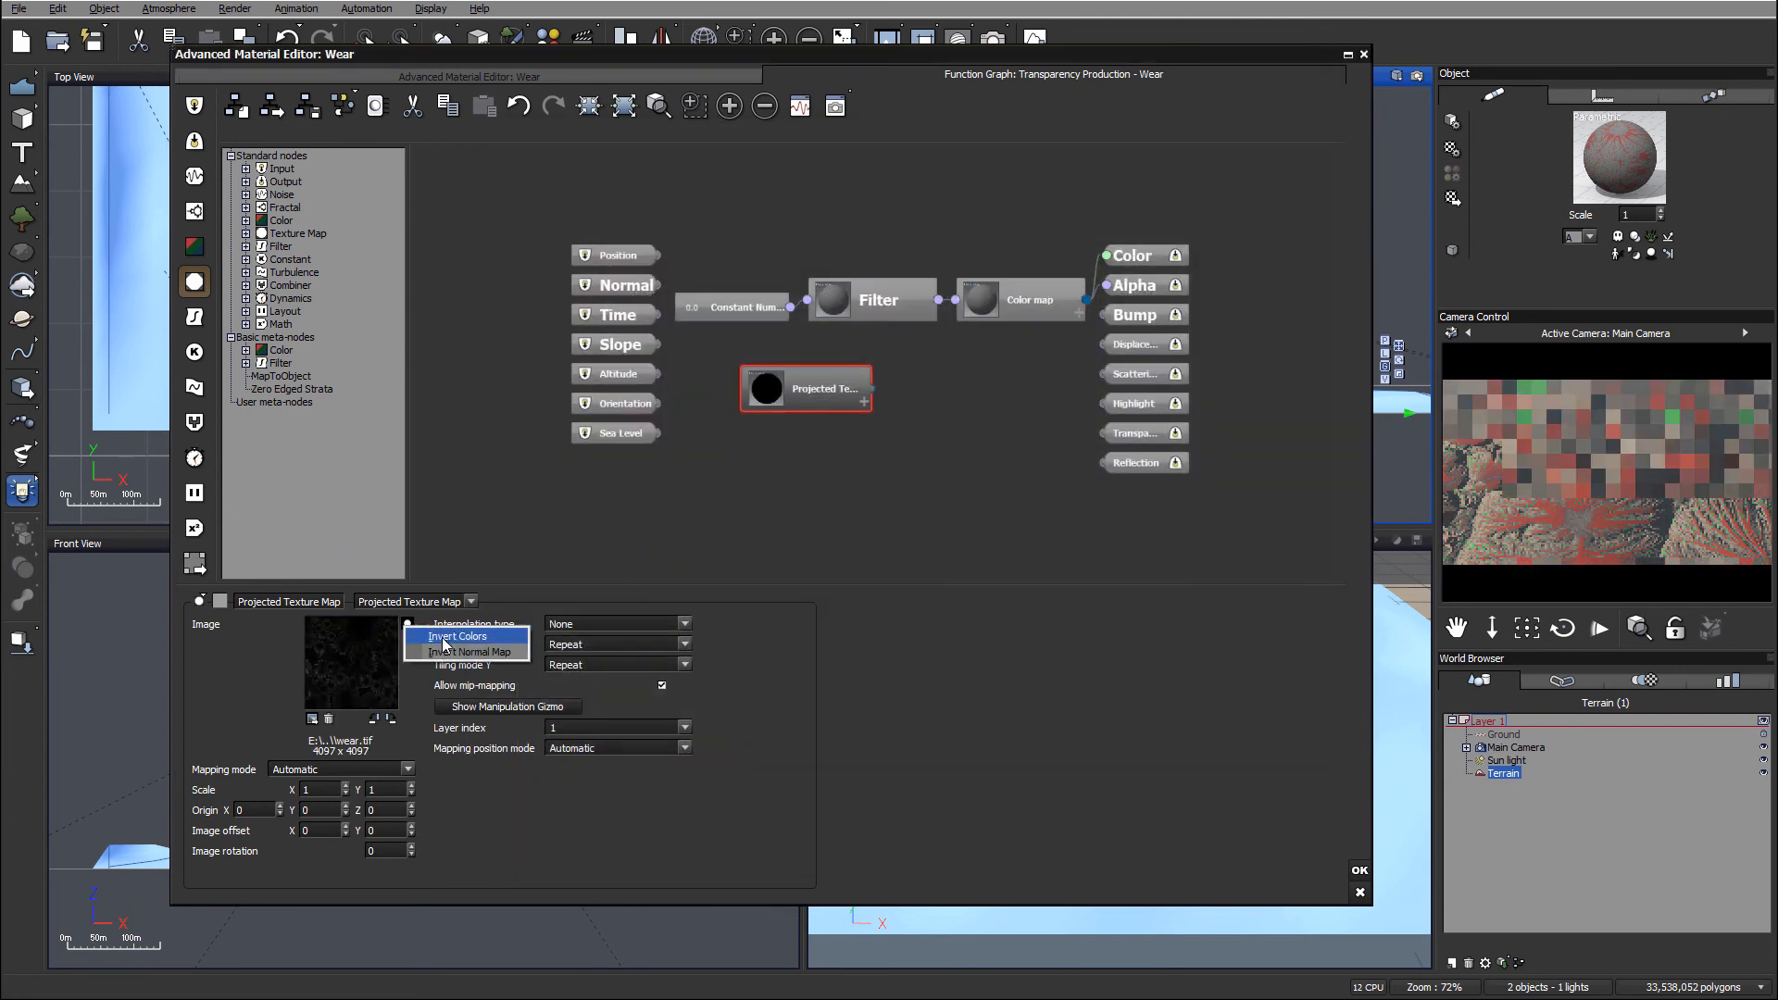
click(459, 637)
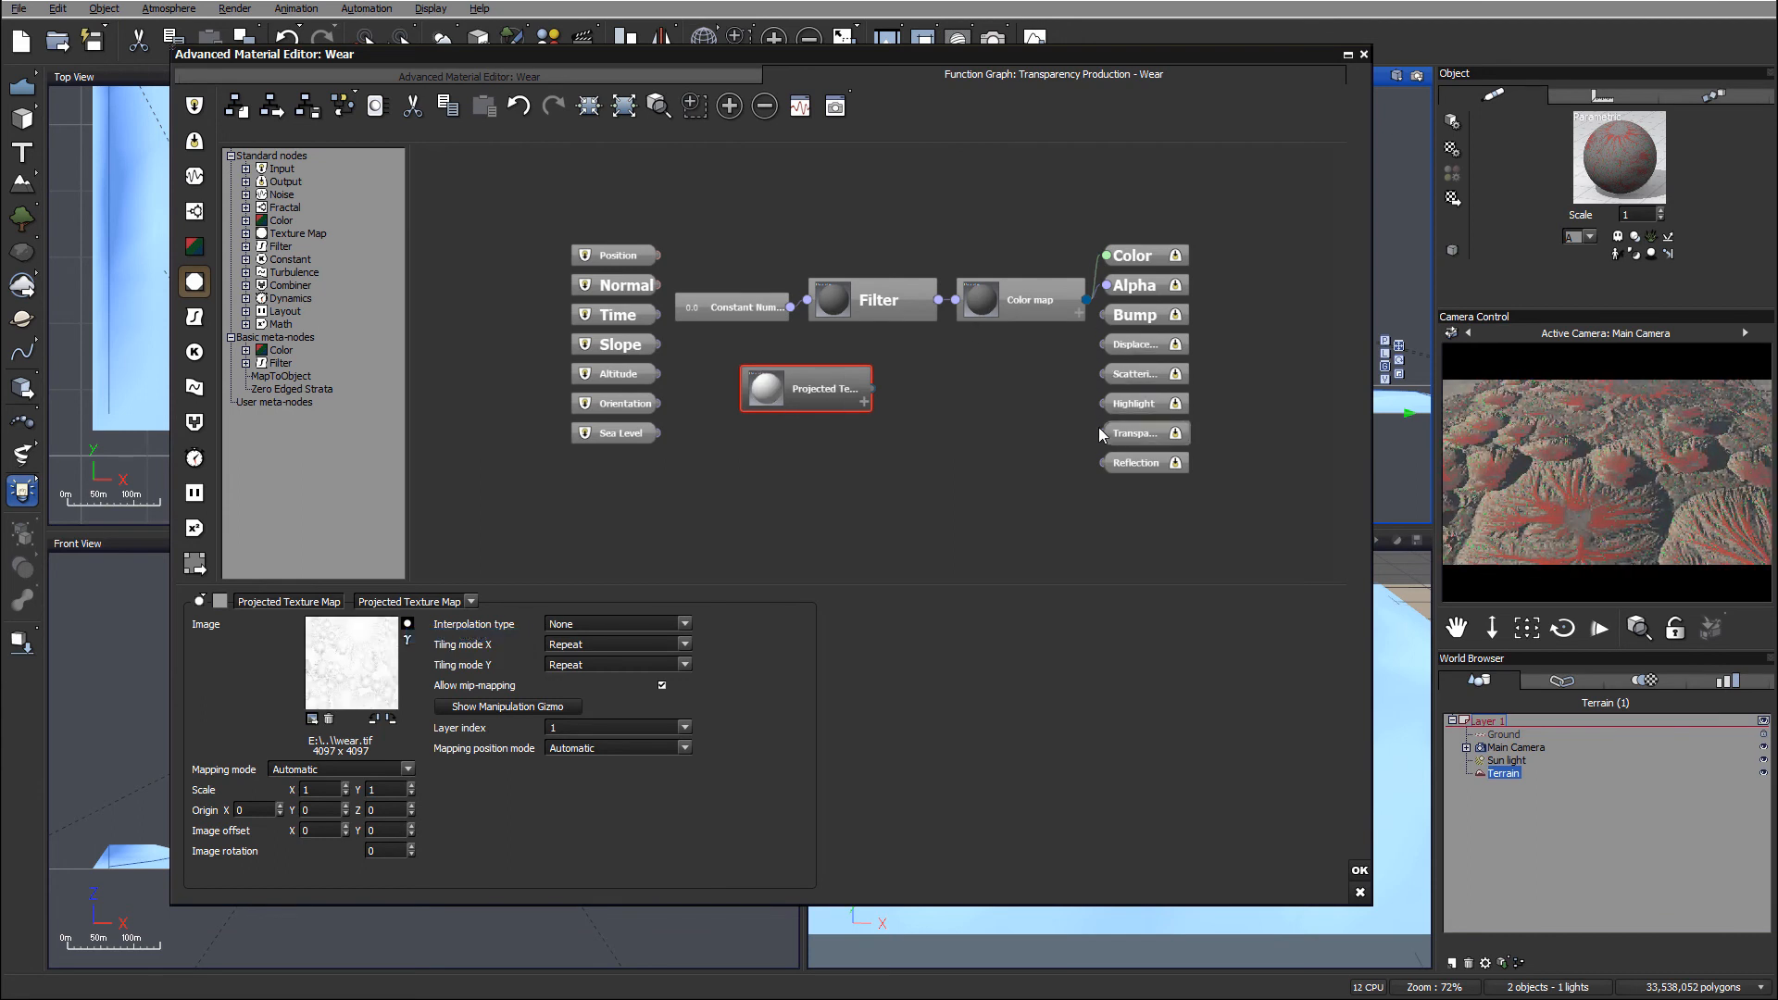
drag(866, 389, 1144, 434)
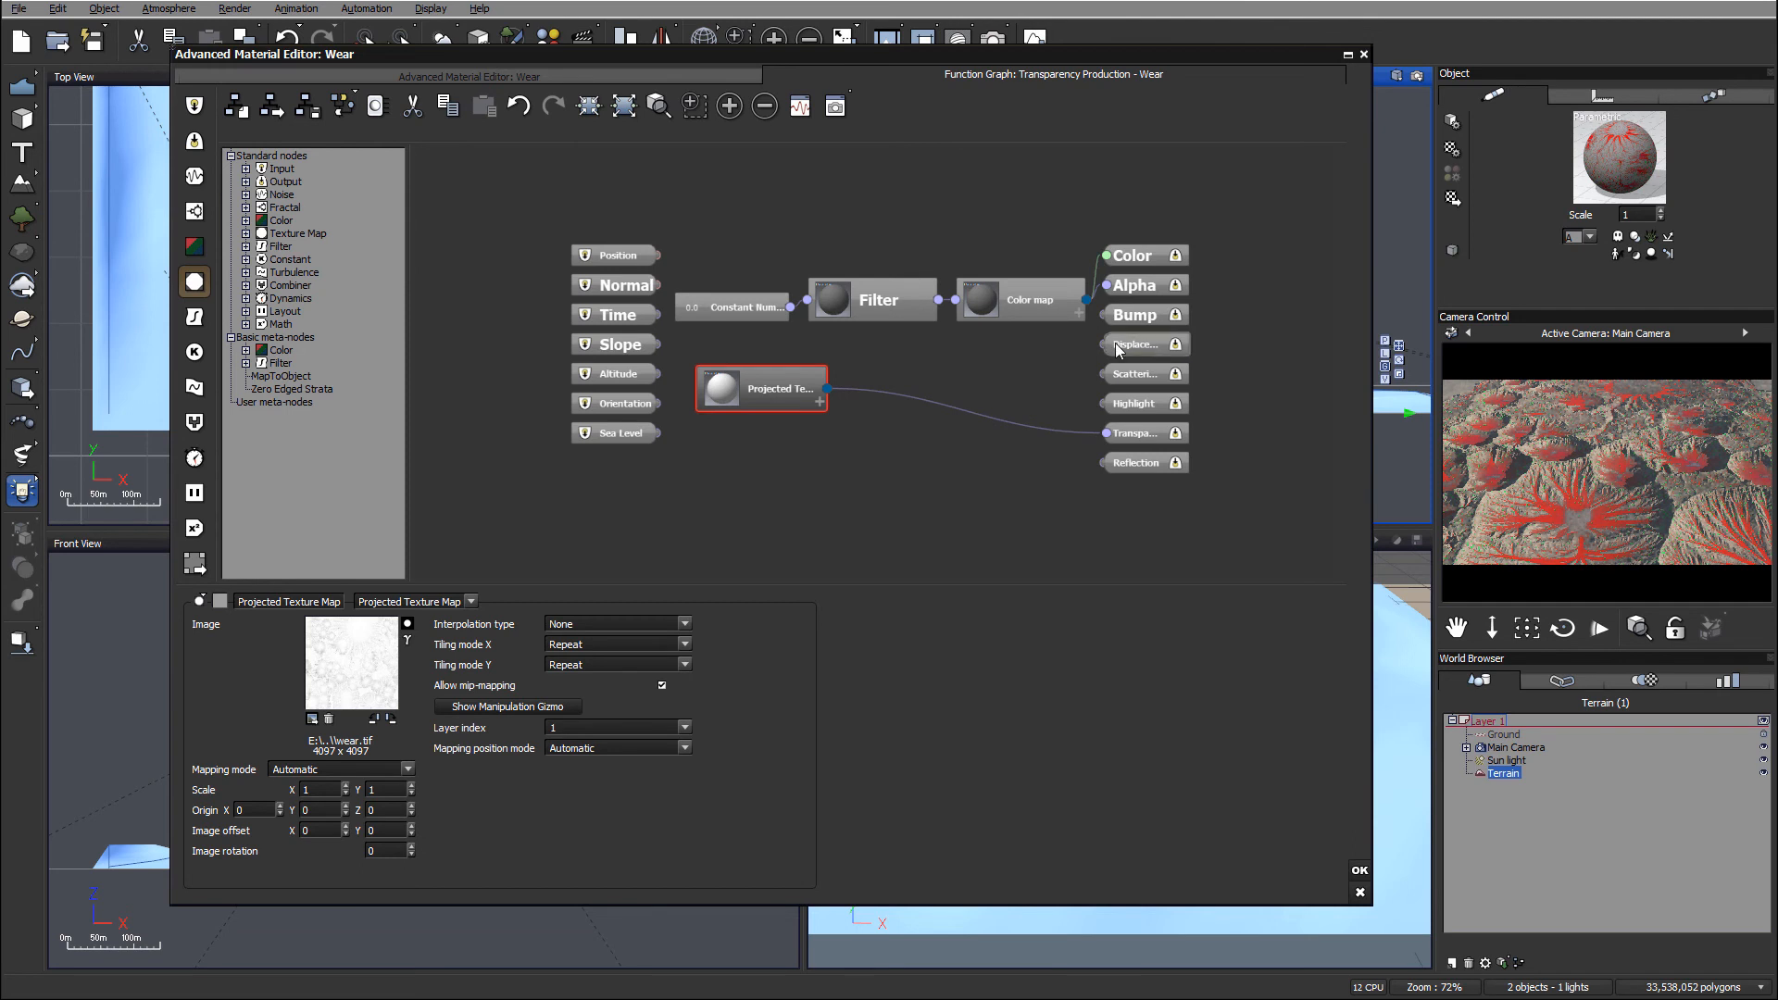
mouse_move(748, 400)
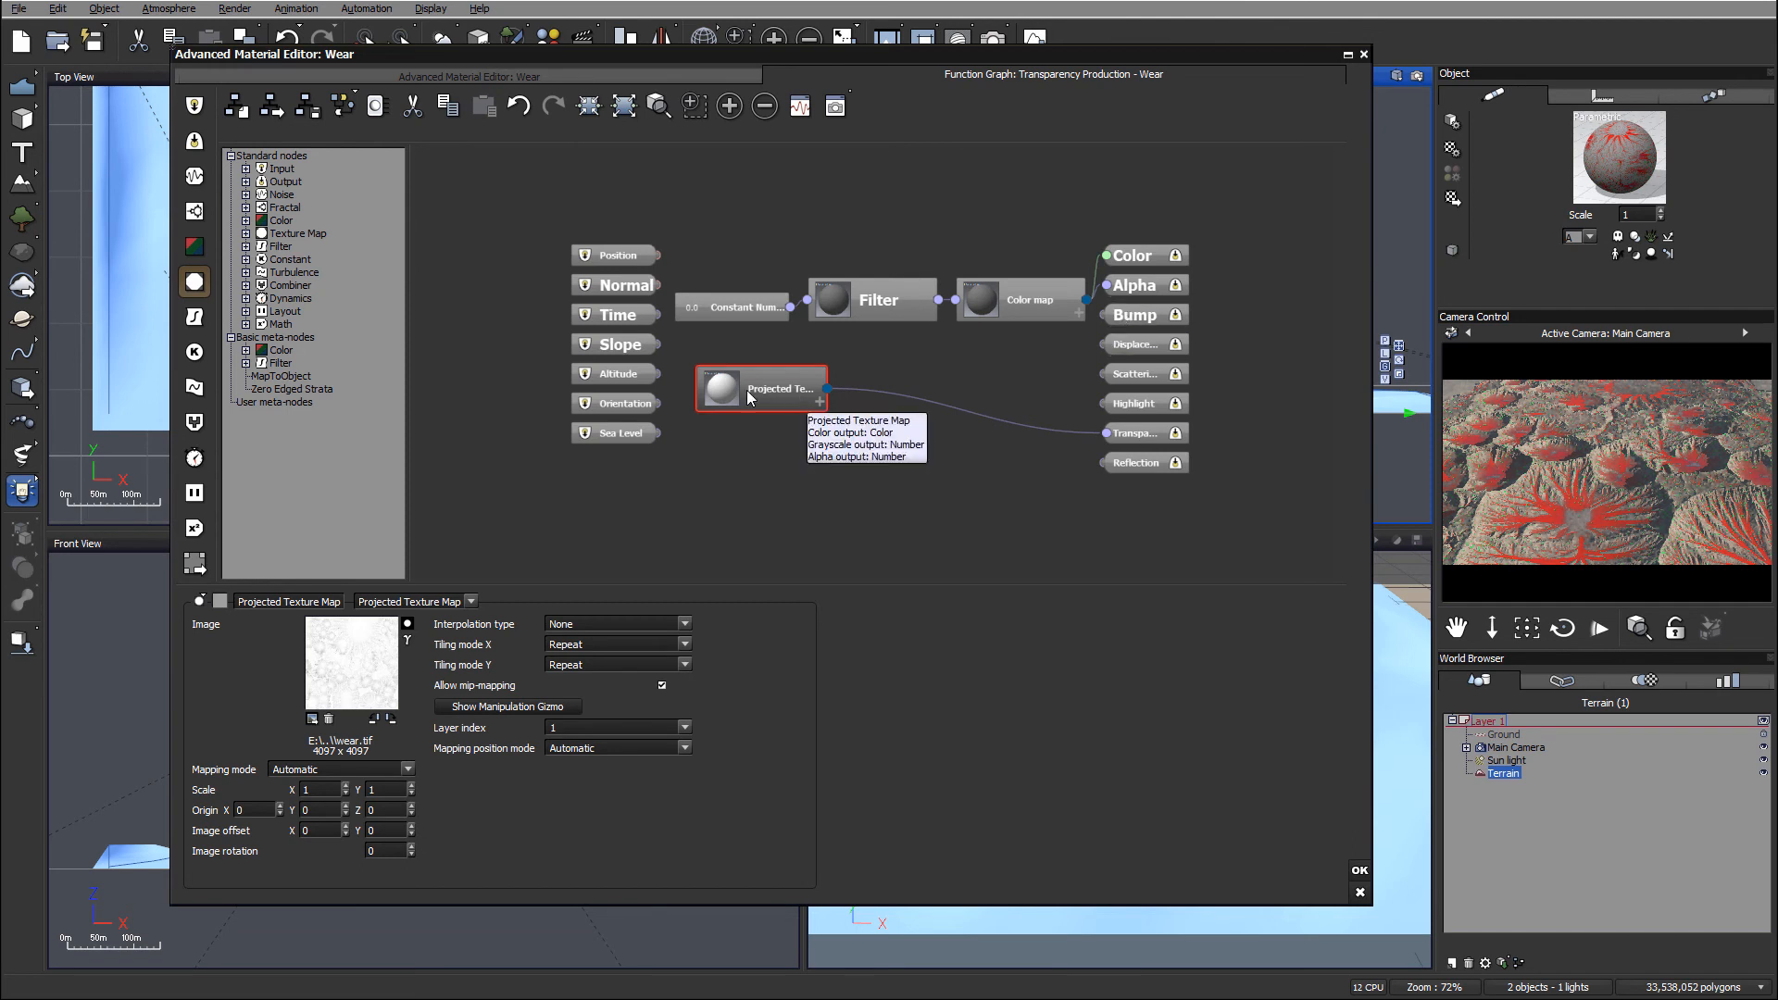
mouse_move(1581, 522)
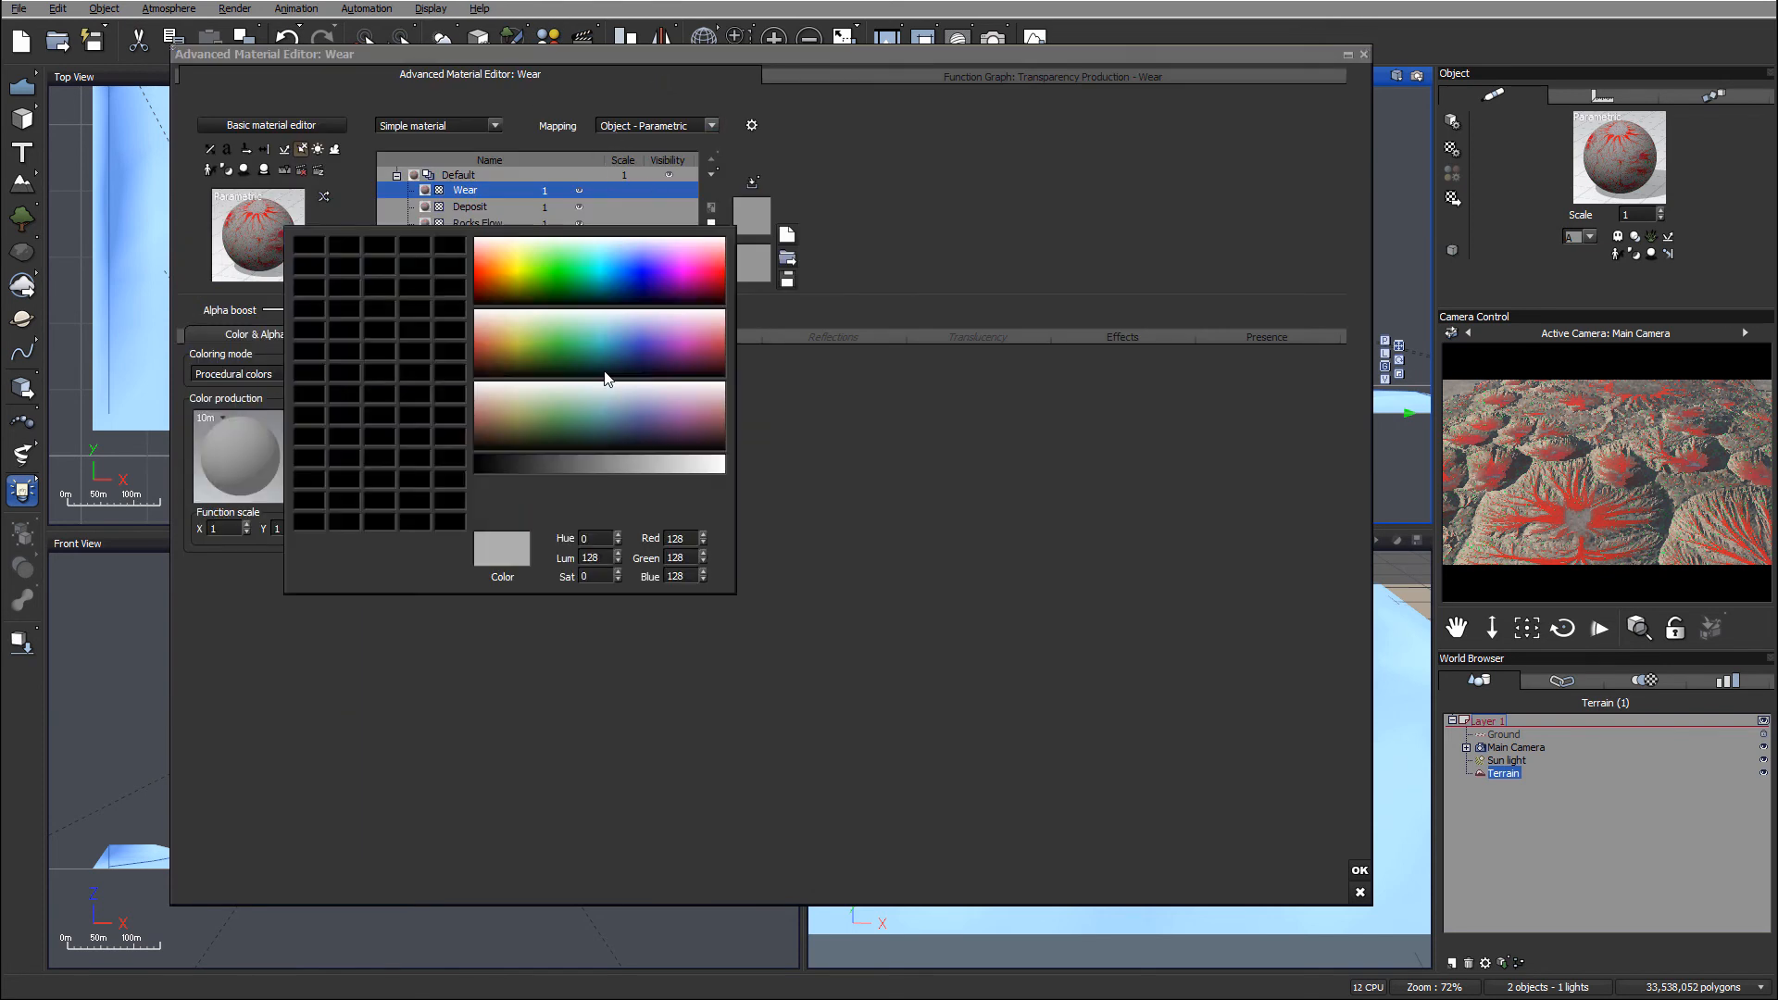
Step: Return to the Wear layer's Advanced Material Editor settings
click(544, 281)
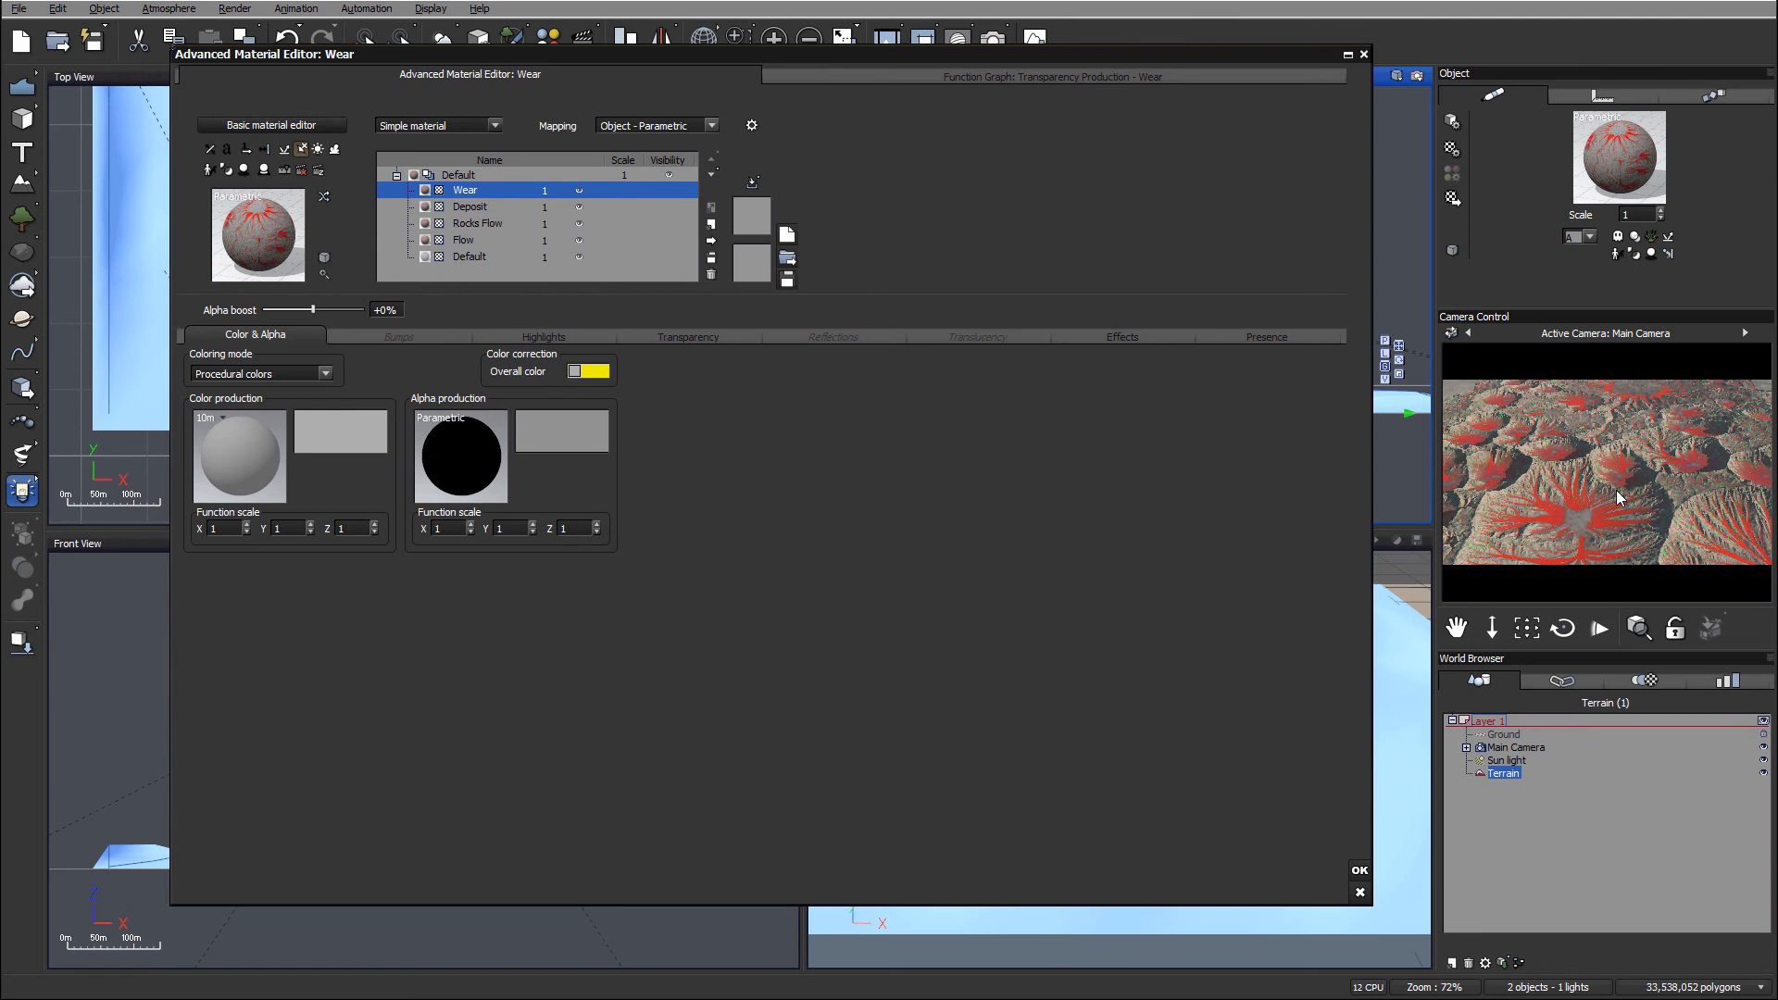
mouse_move(1732, 549)
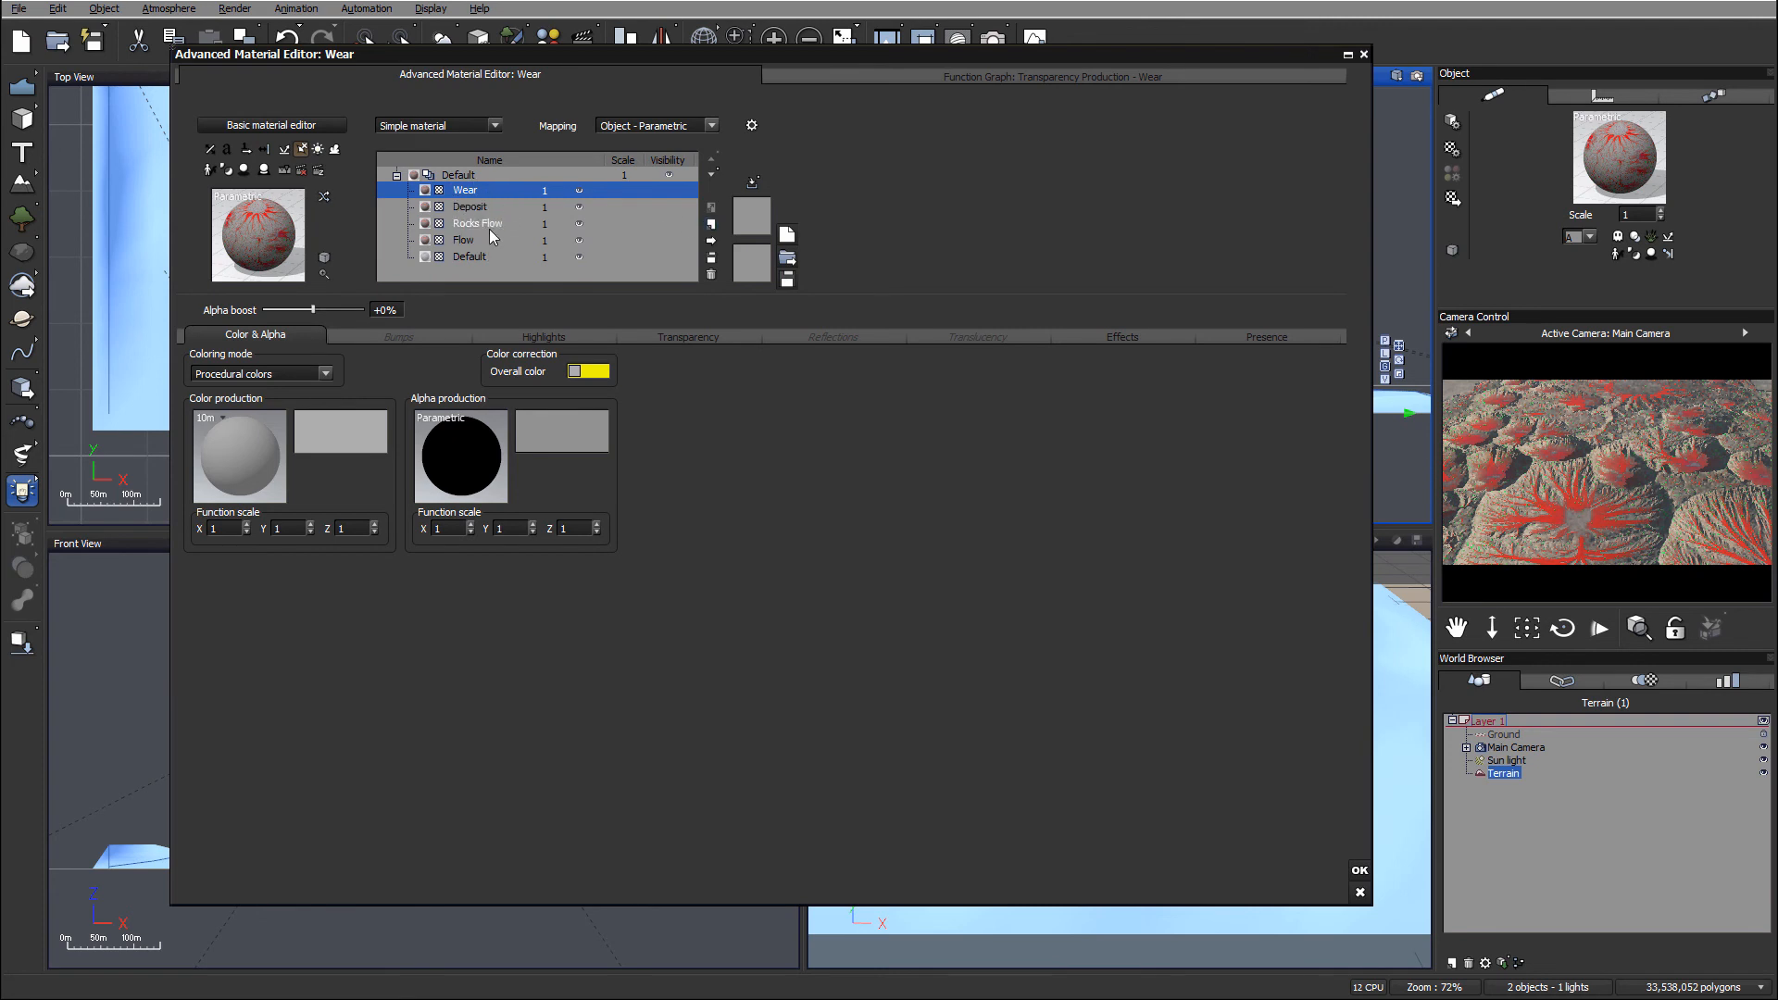
mouse_move(489, 245)
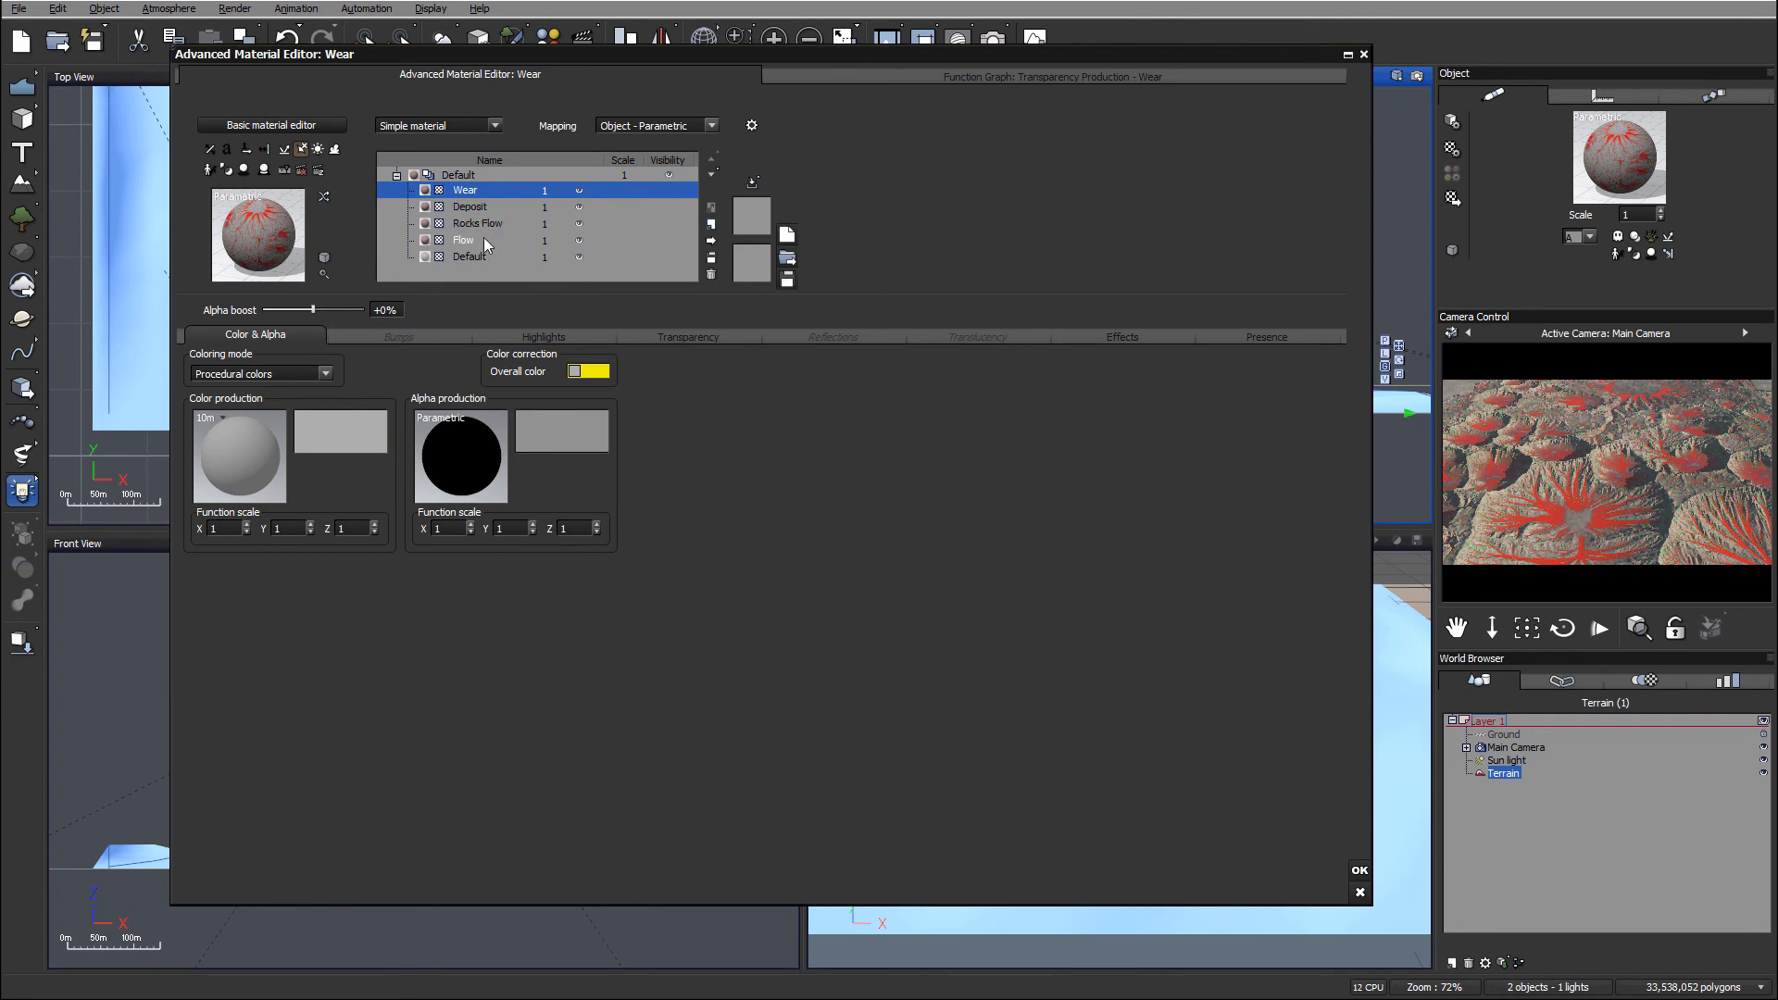
mouse_move(459, 231)
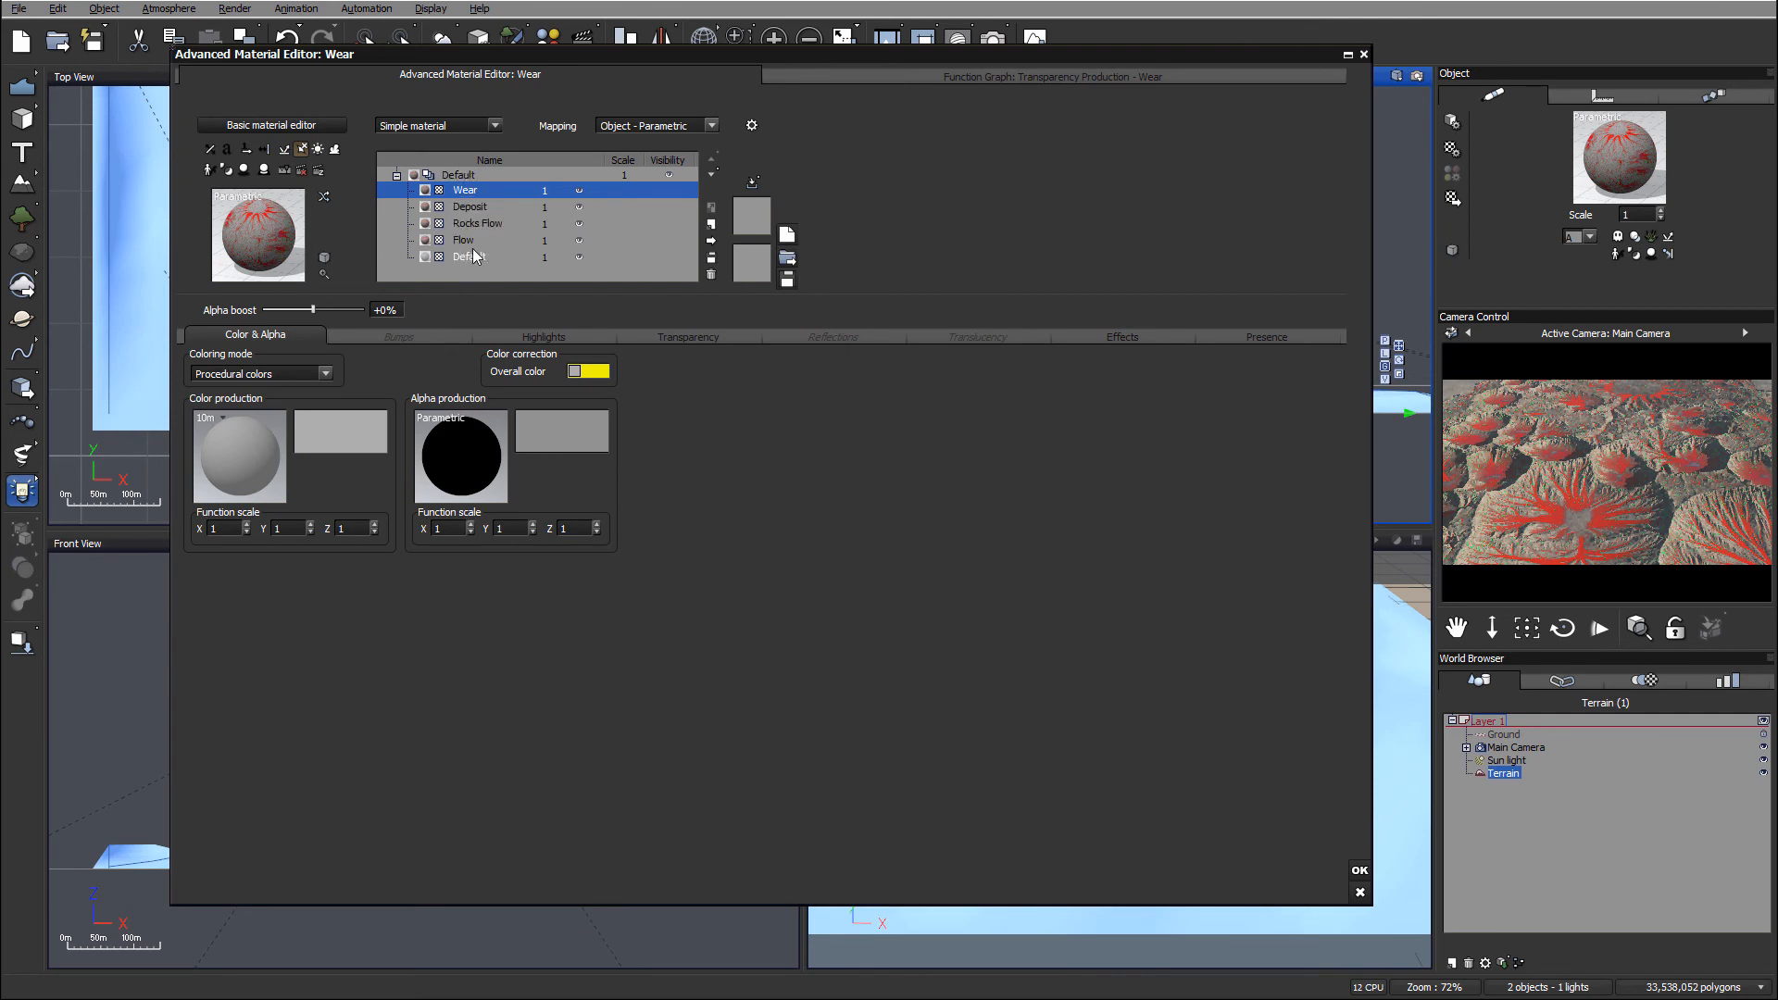
Step: Select the Flow layer in the material layer list
click(463, 238)
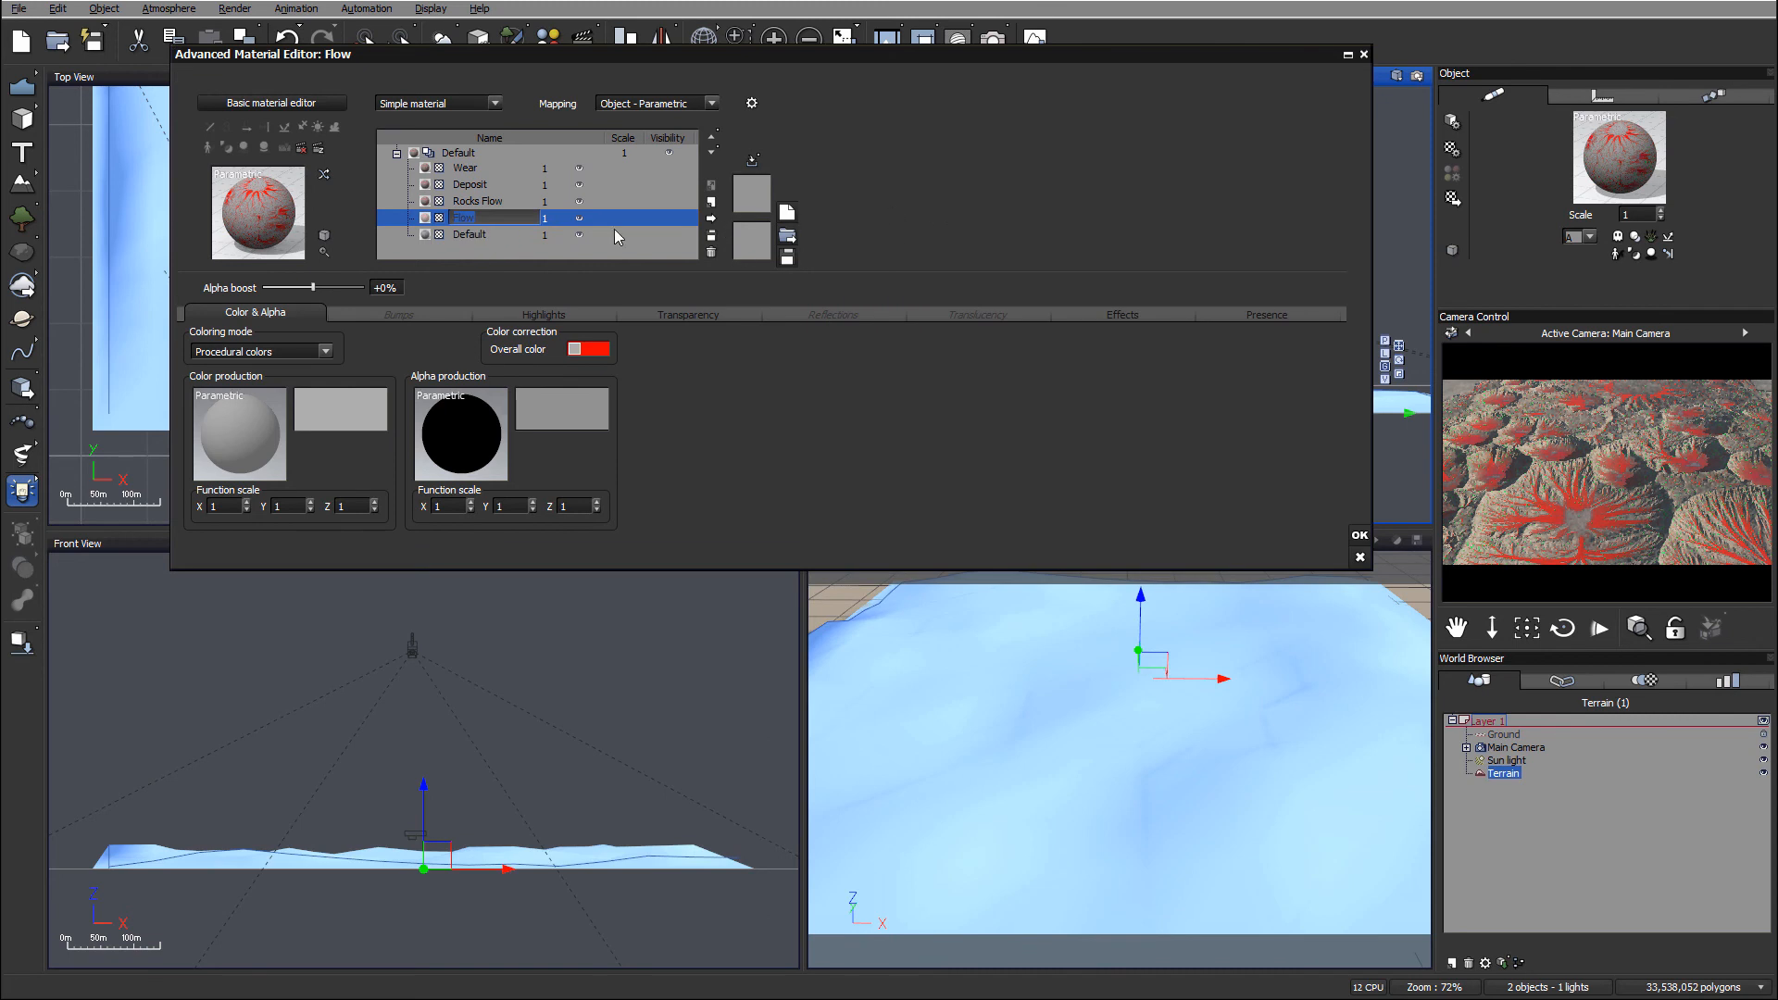
mouse_move(1518, 529)
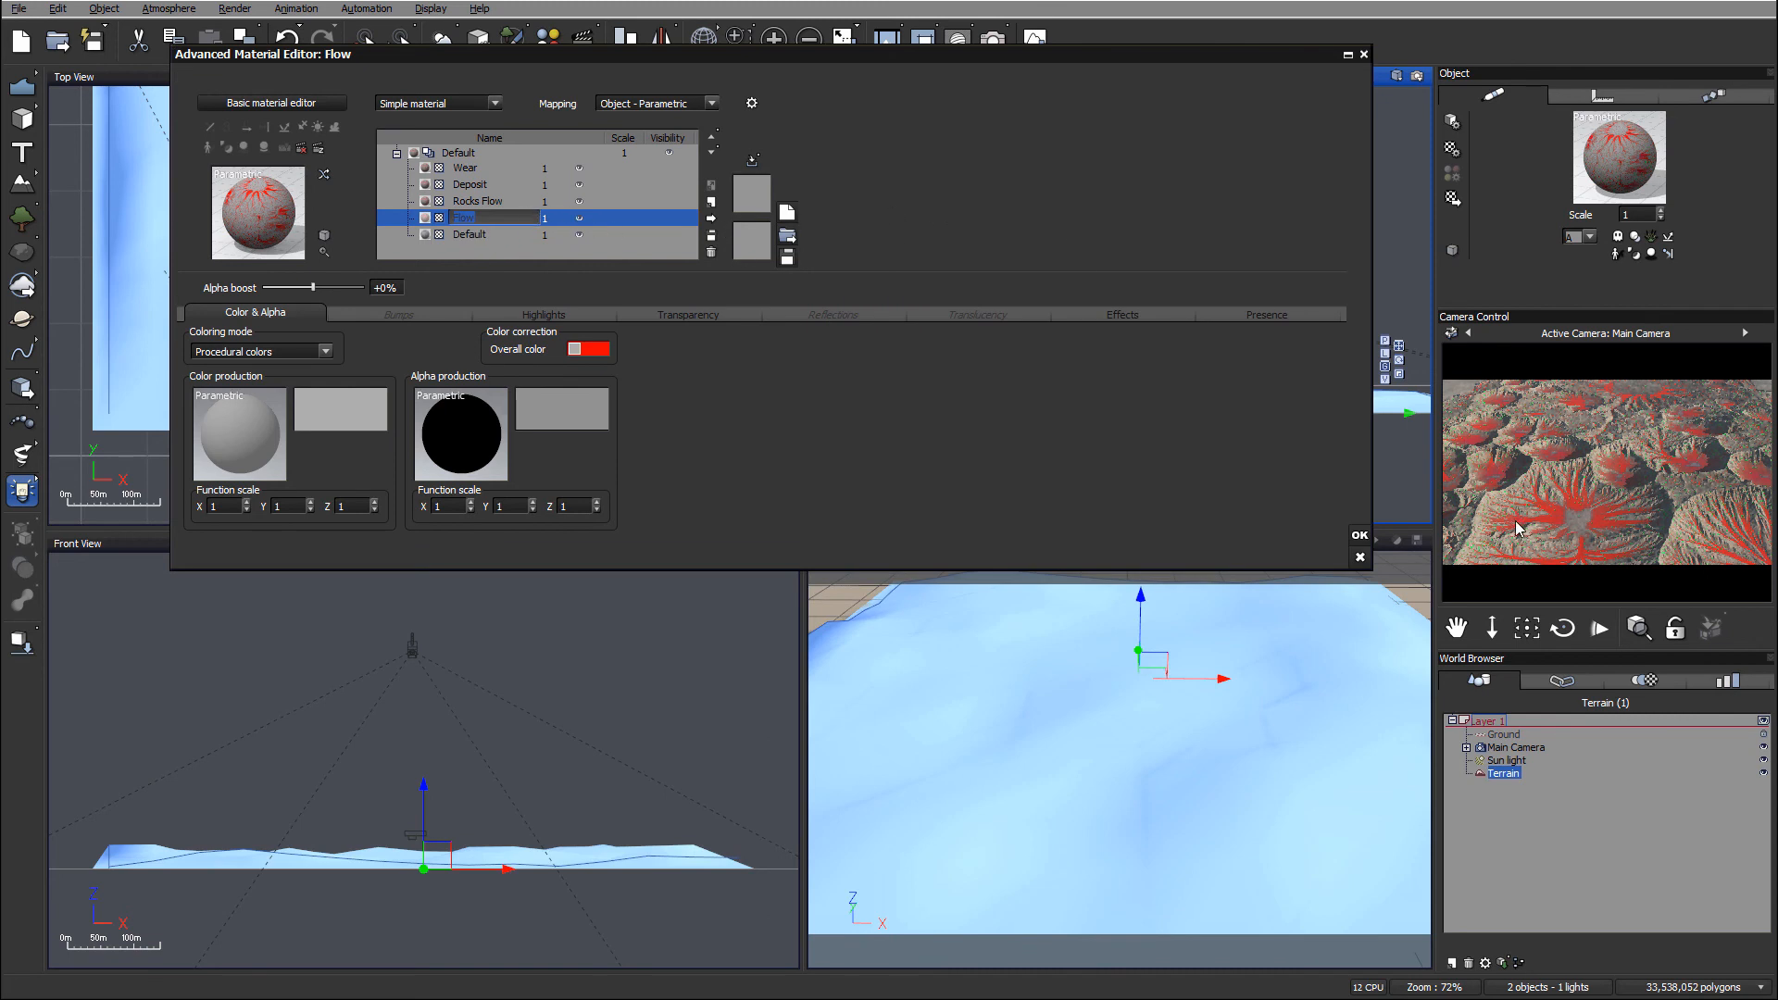
mouse_move(855, 215)
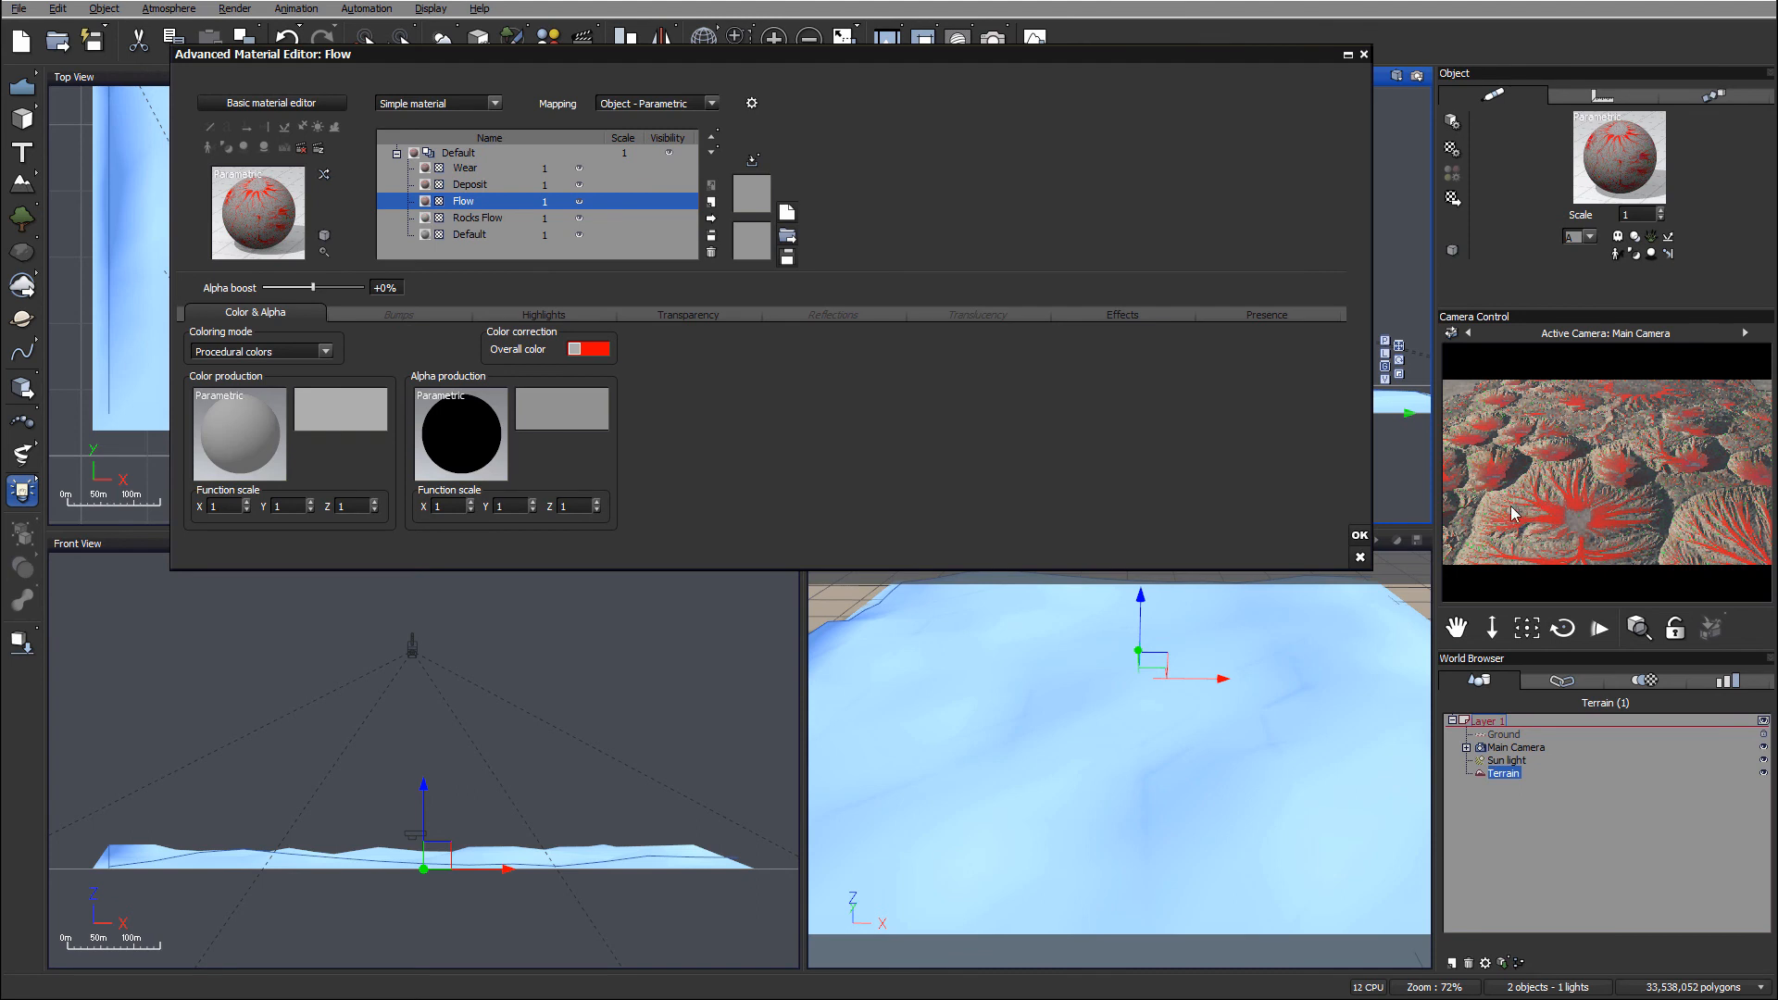
mouse_move(1524, 518)
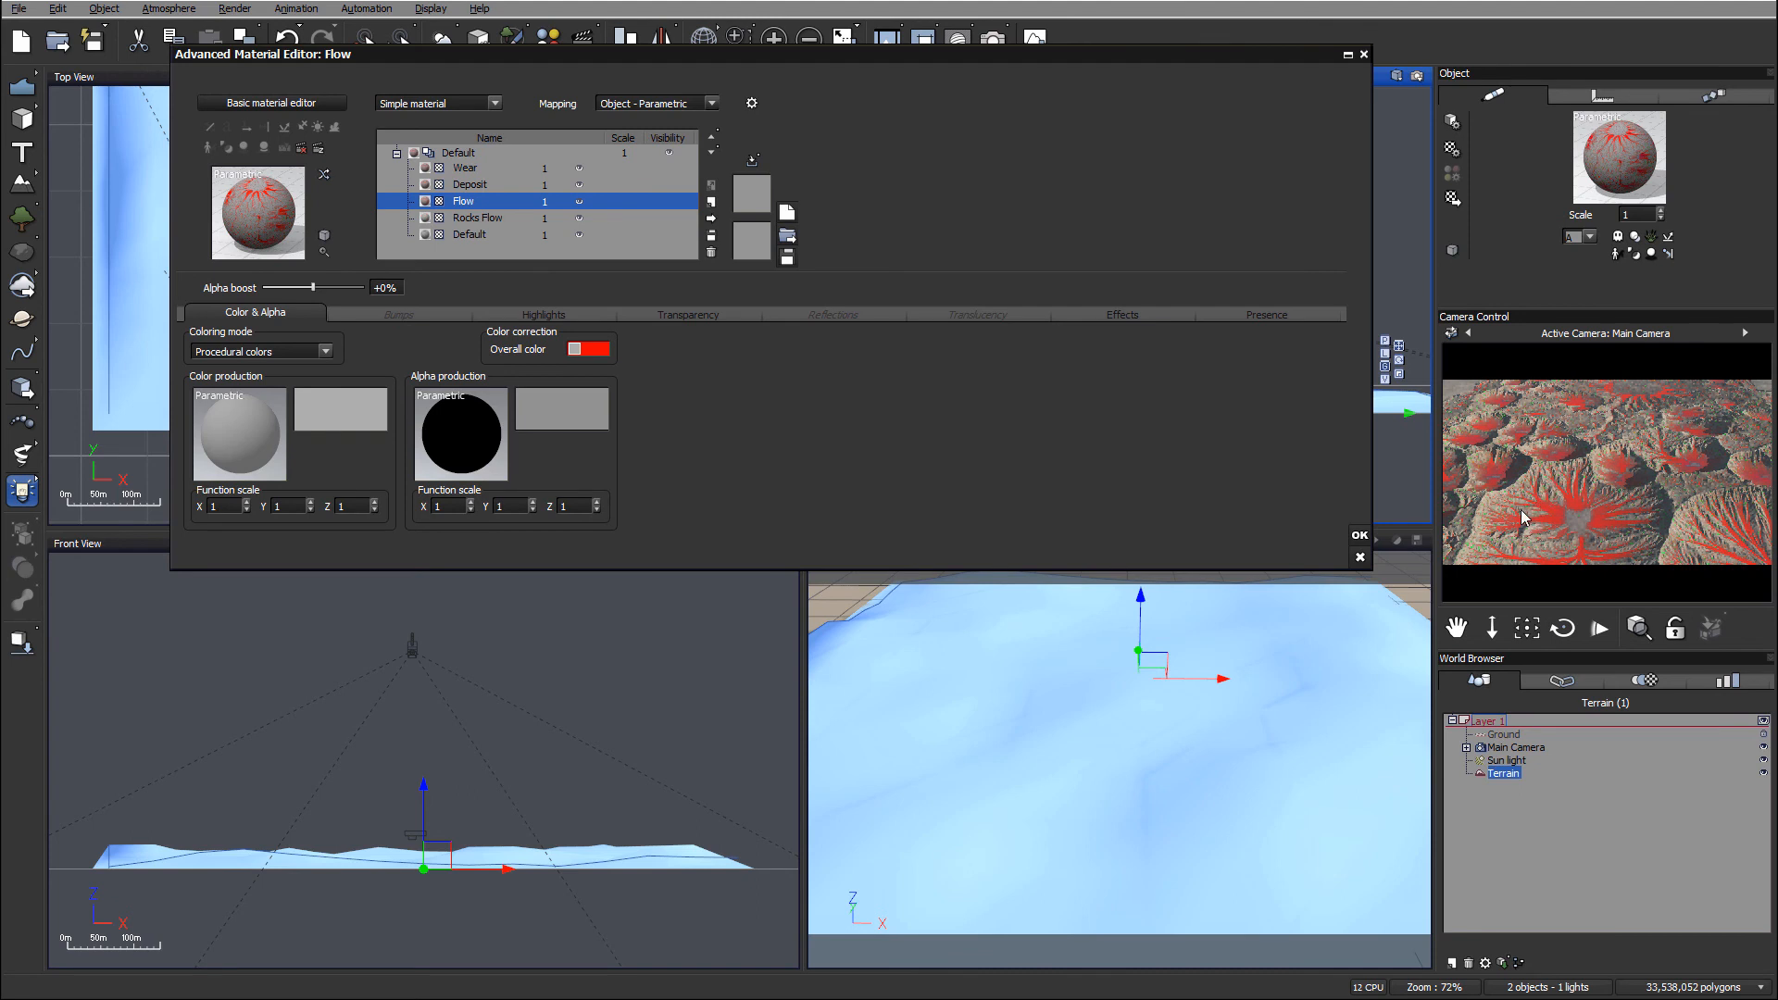
mouse_move(1585, 427)
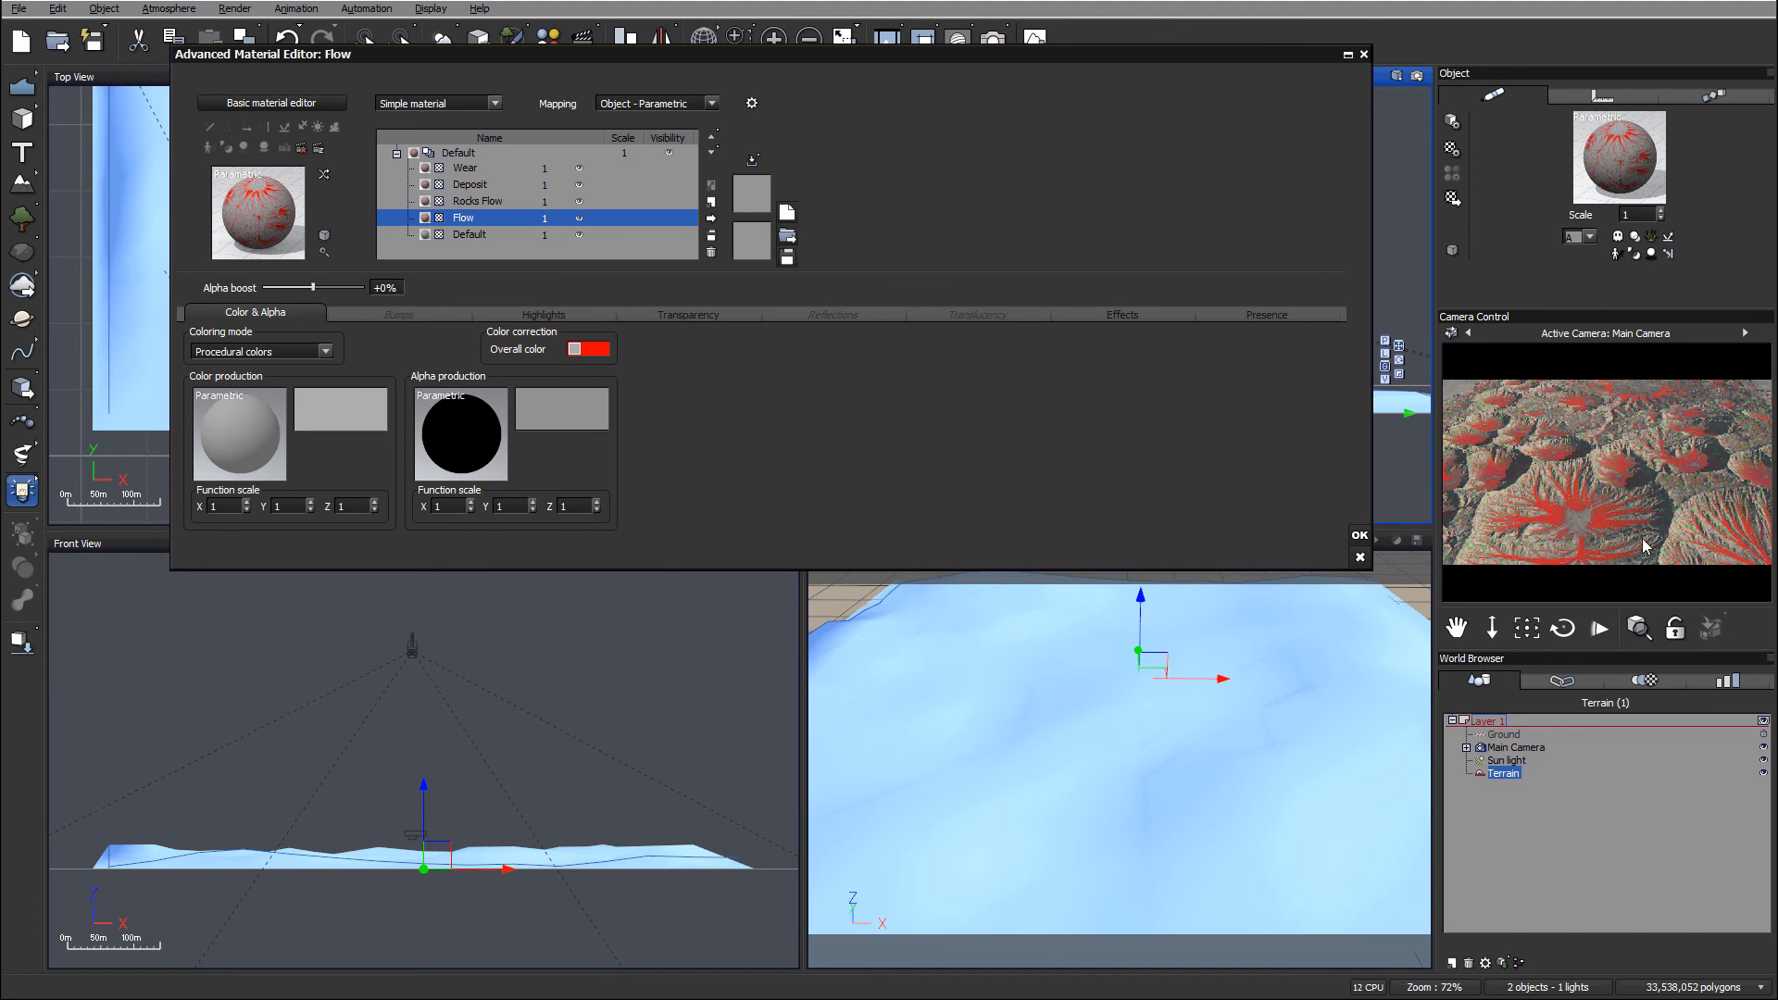
mouse_move(1654, 422)
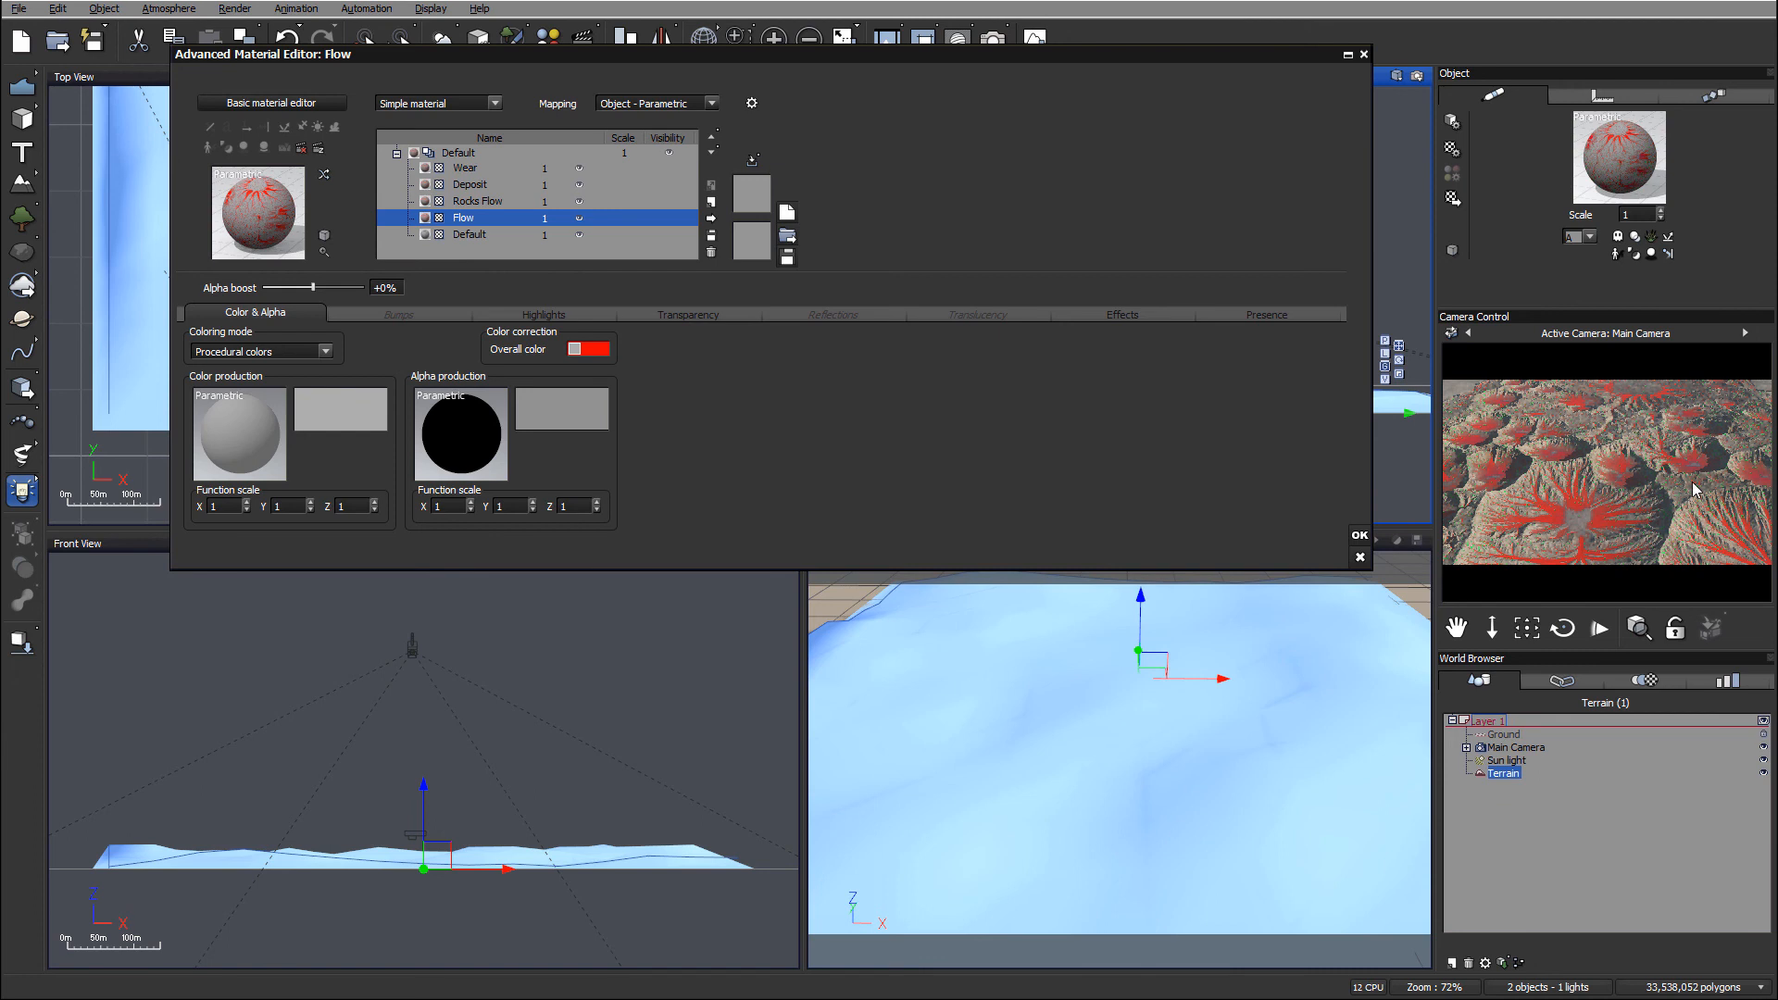
mouse_move(1685, 483)
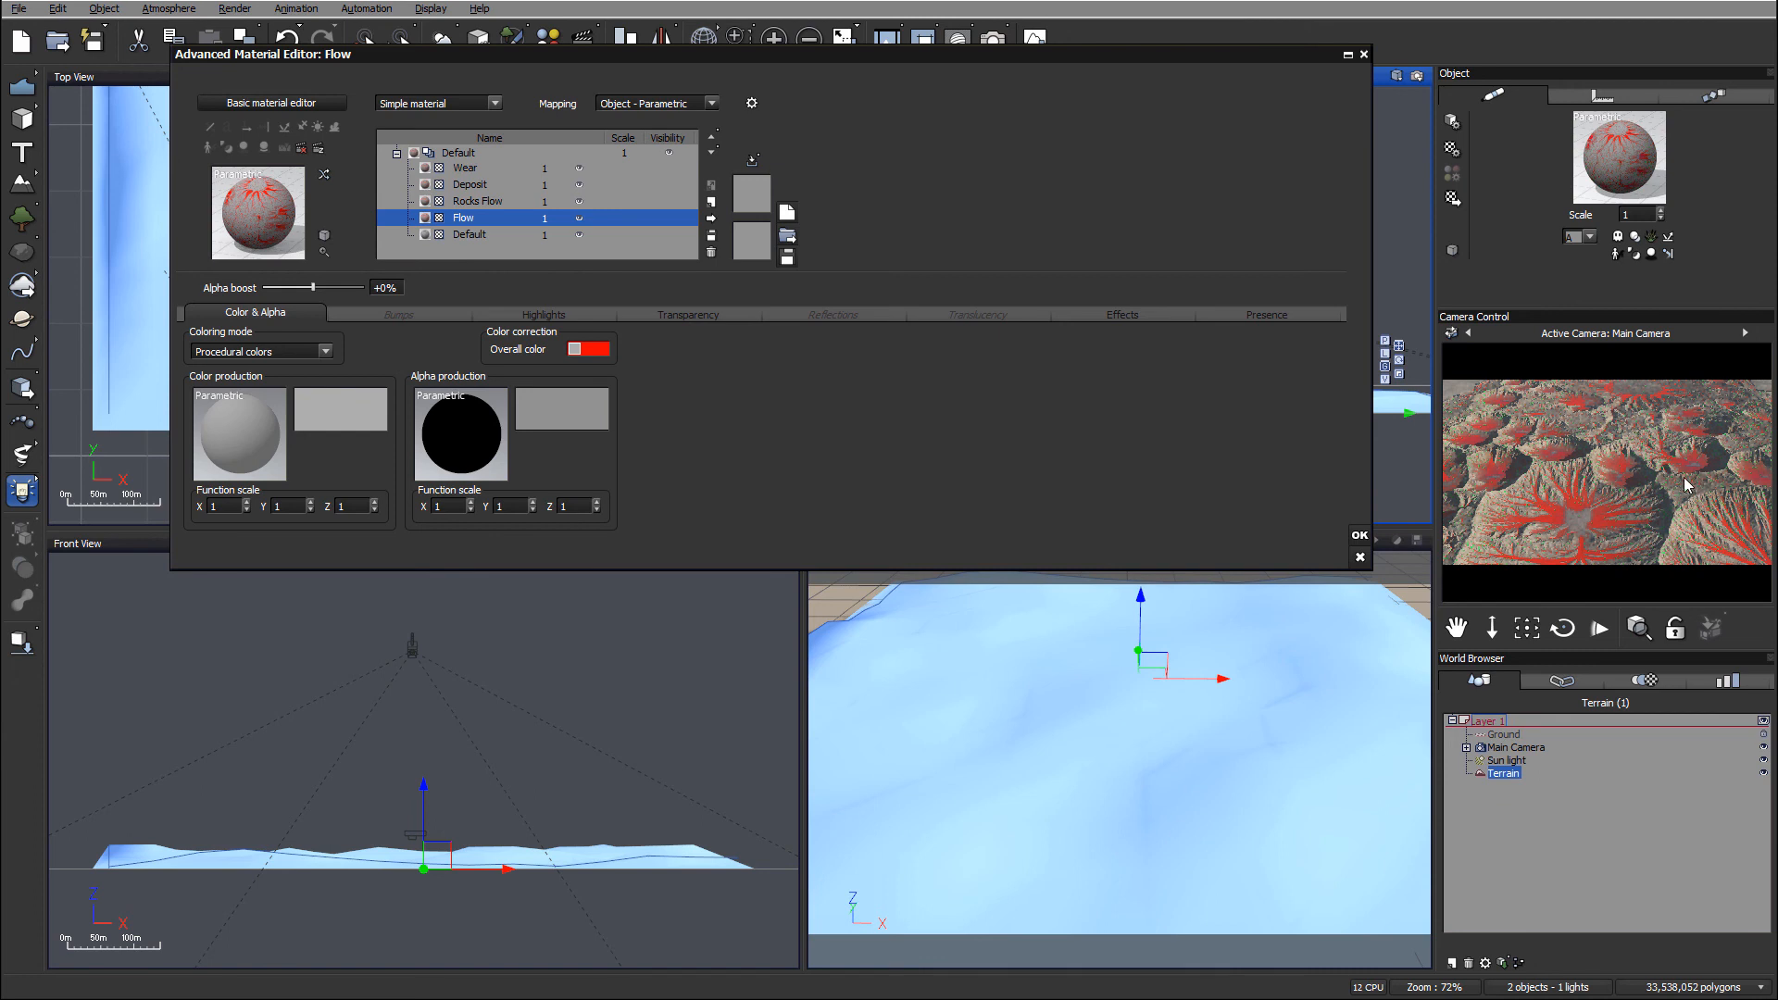
mouse_move(218, 276)
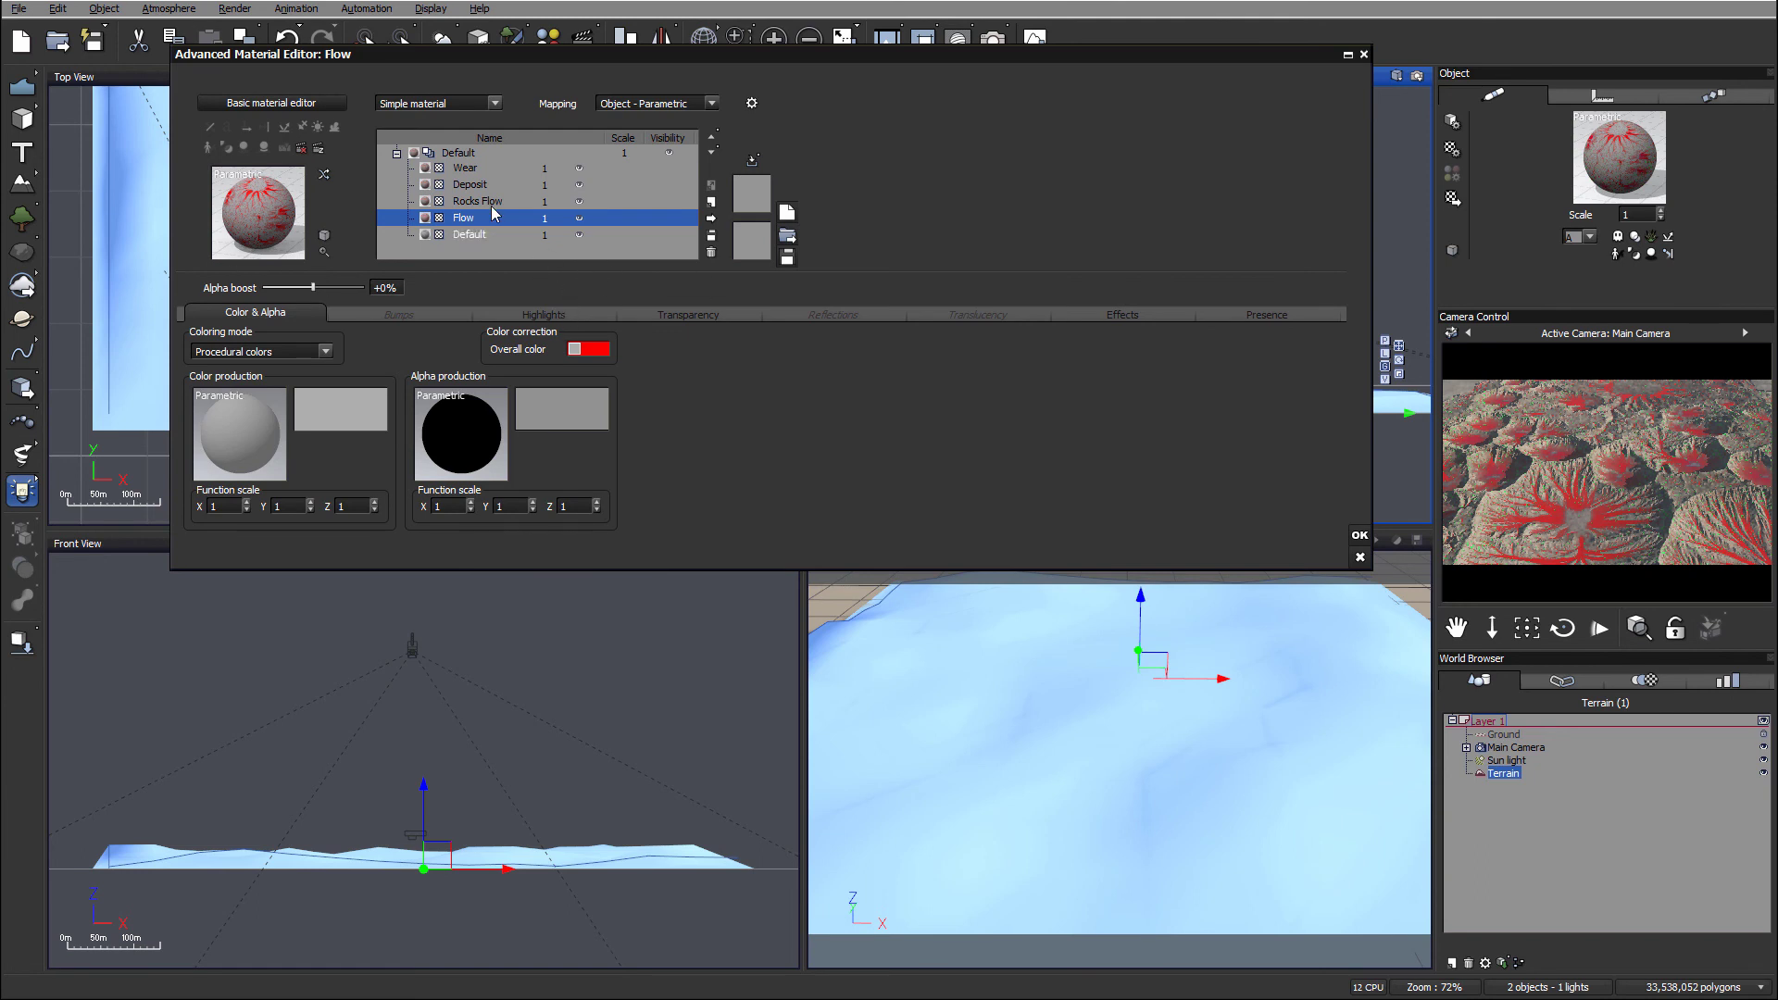
Step: Reset the Flow layer's red overall colour tint
right_click(588, 348)
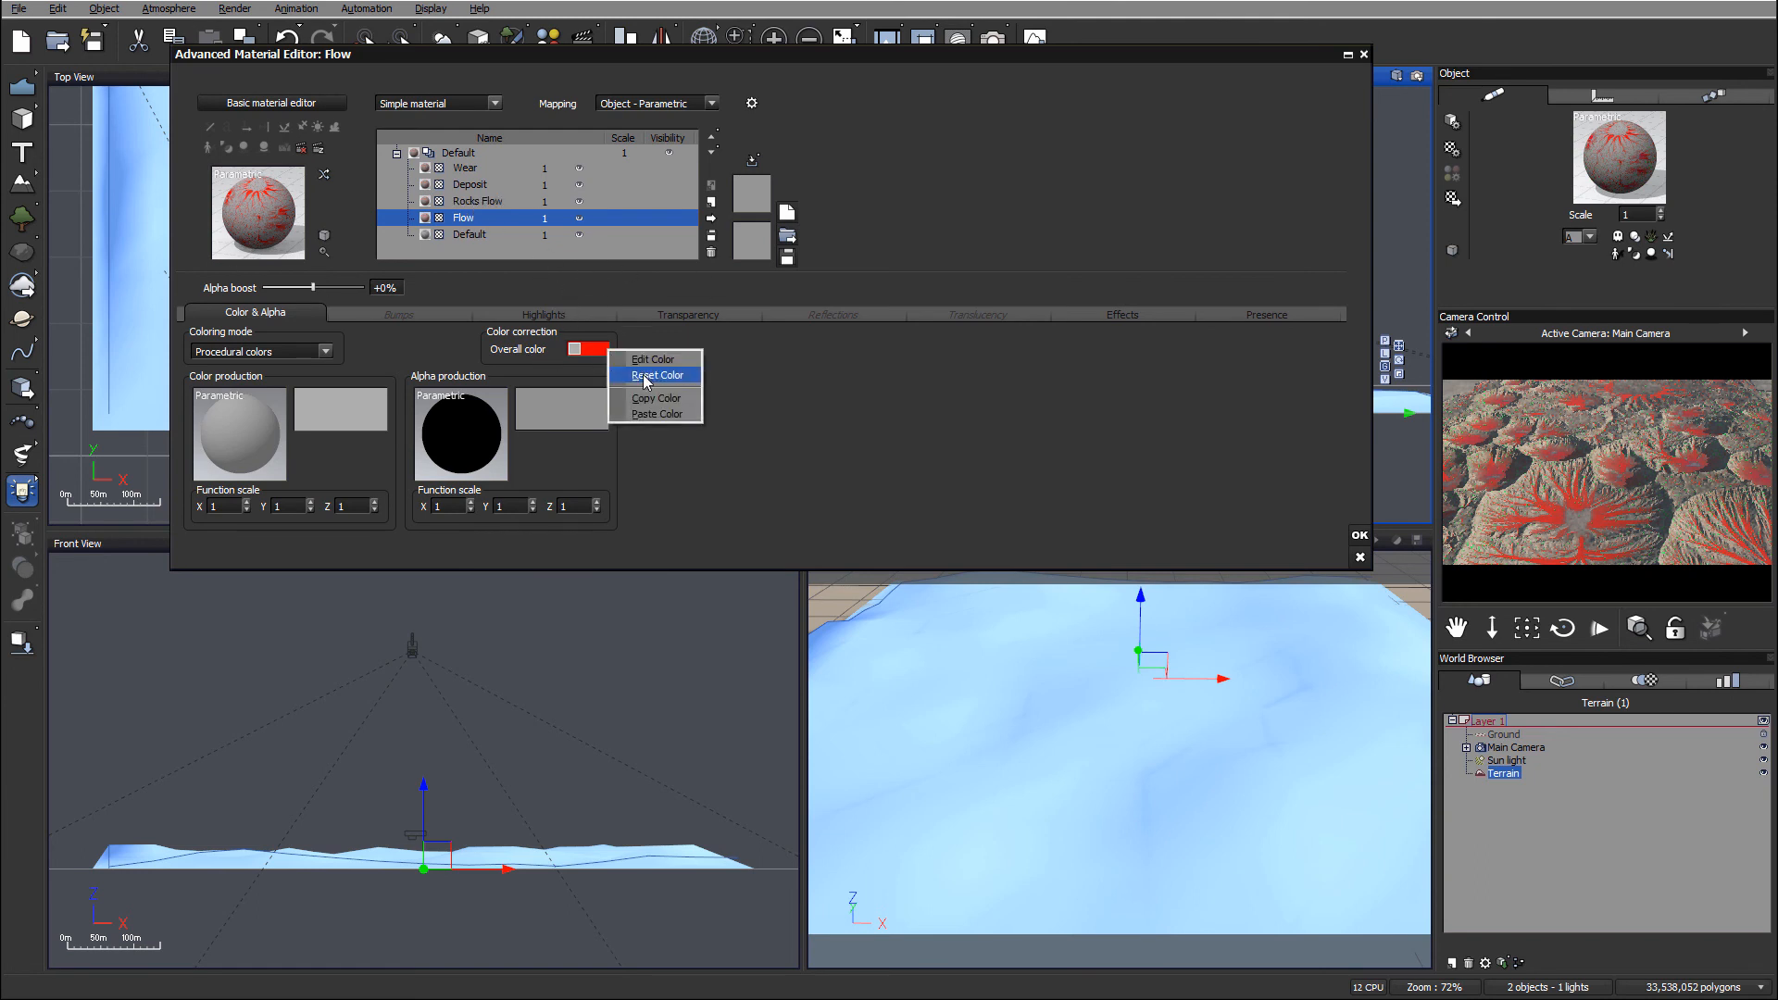
click(655, 374)
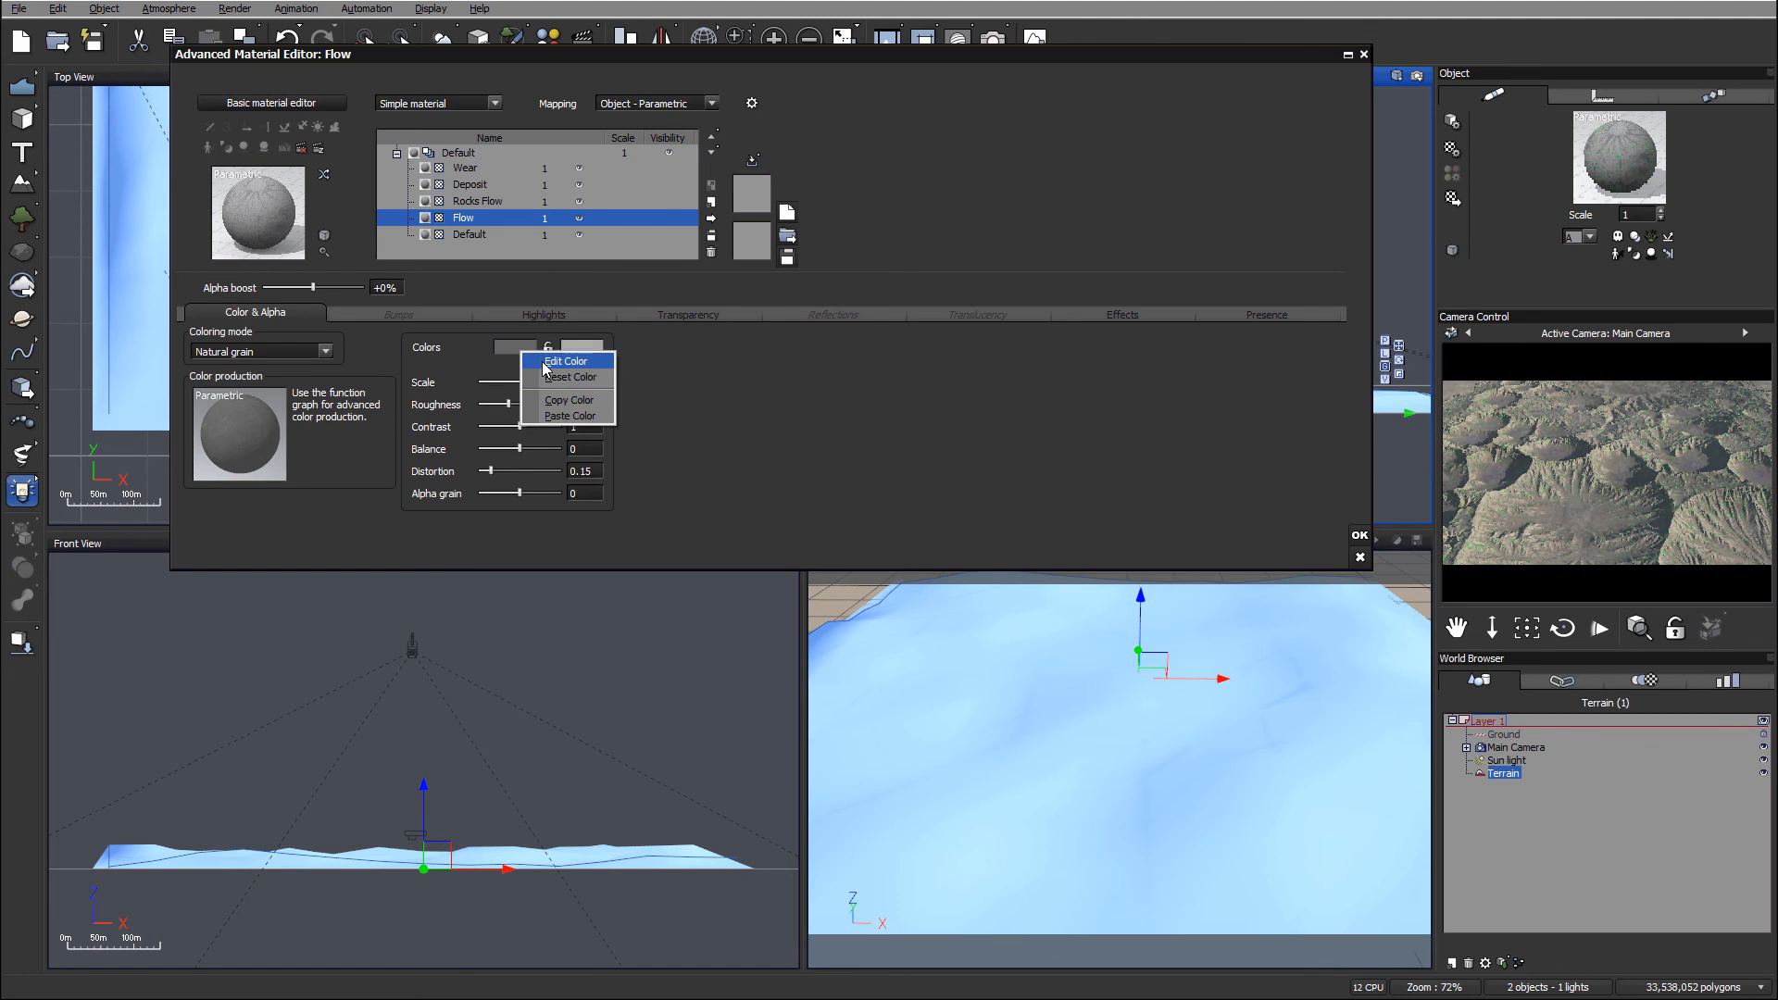
Step: Set Flow's Natural grain colour to a dark brown, then select the Rocks Flow layer
click(565, 361)
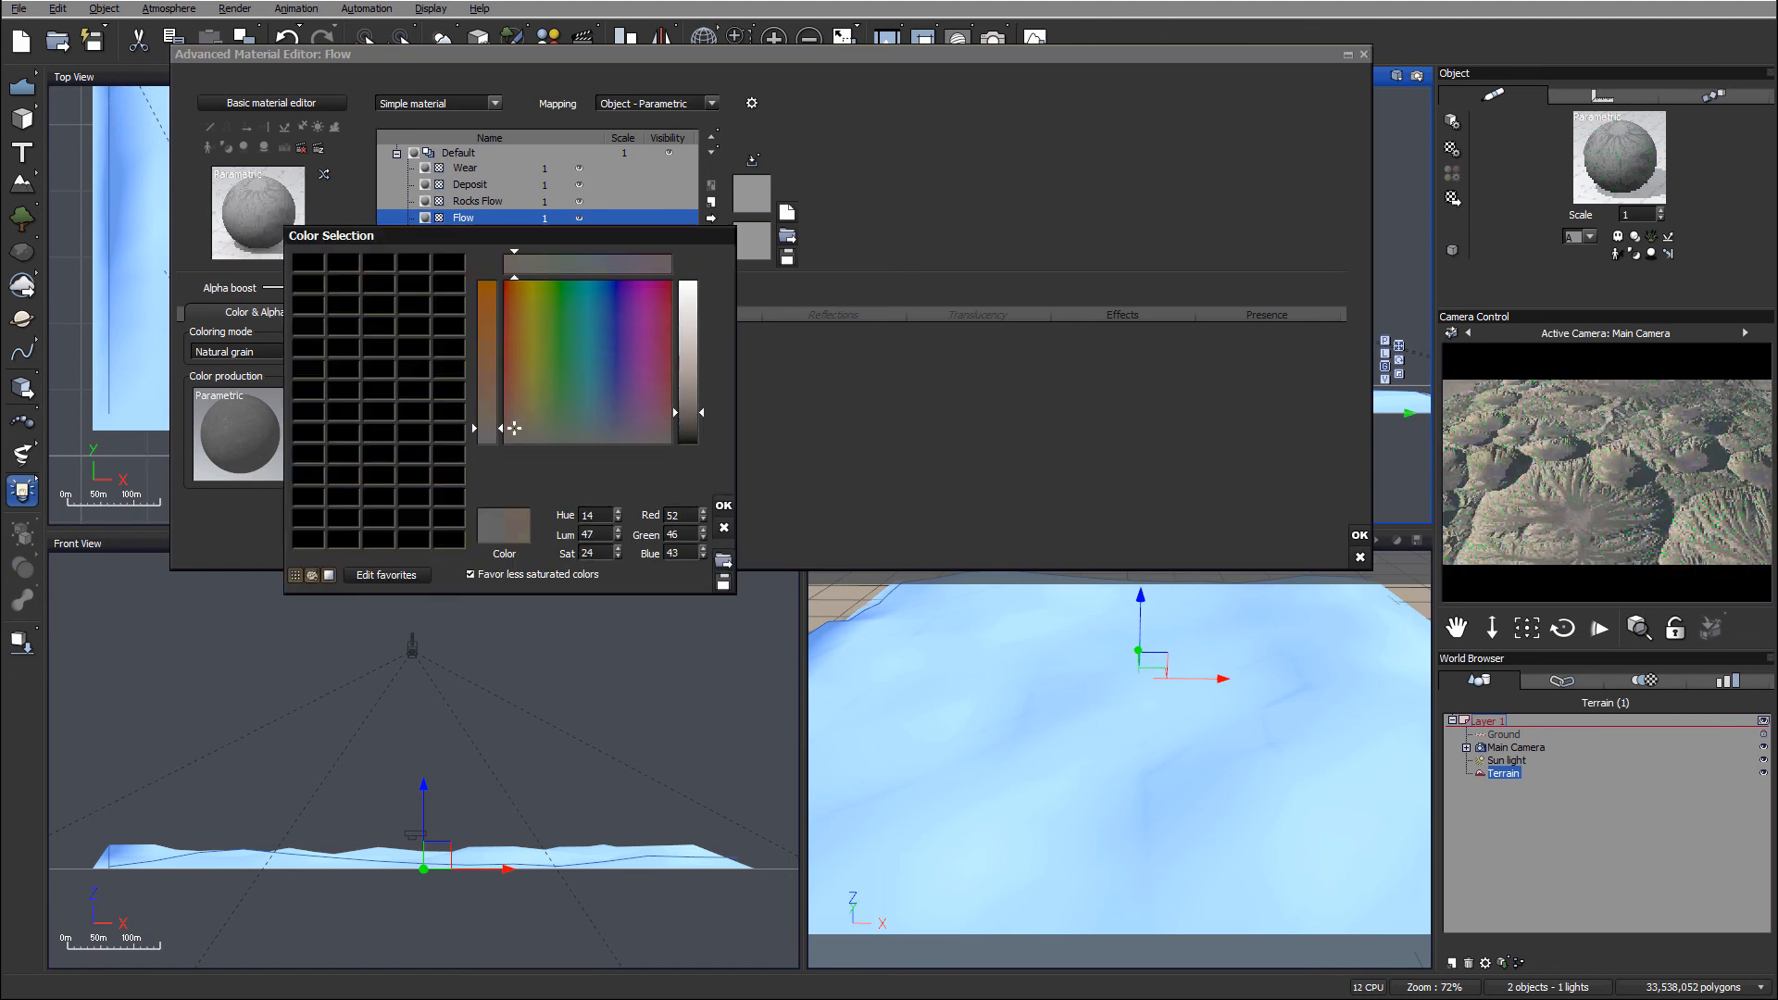
click(526, 408)
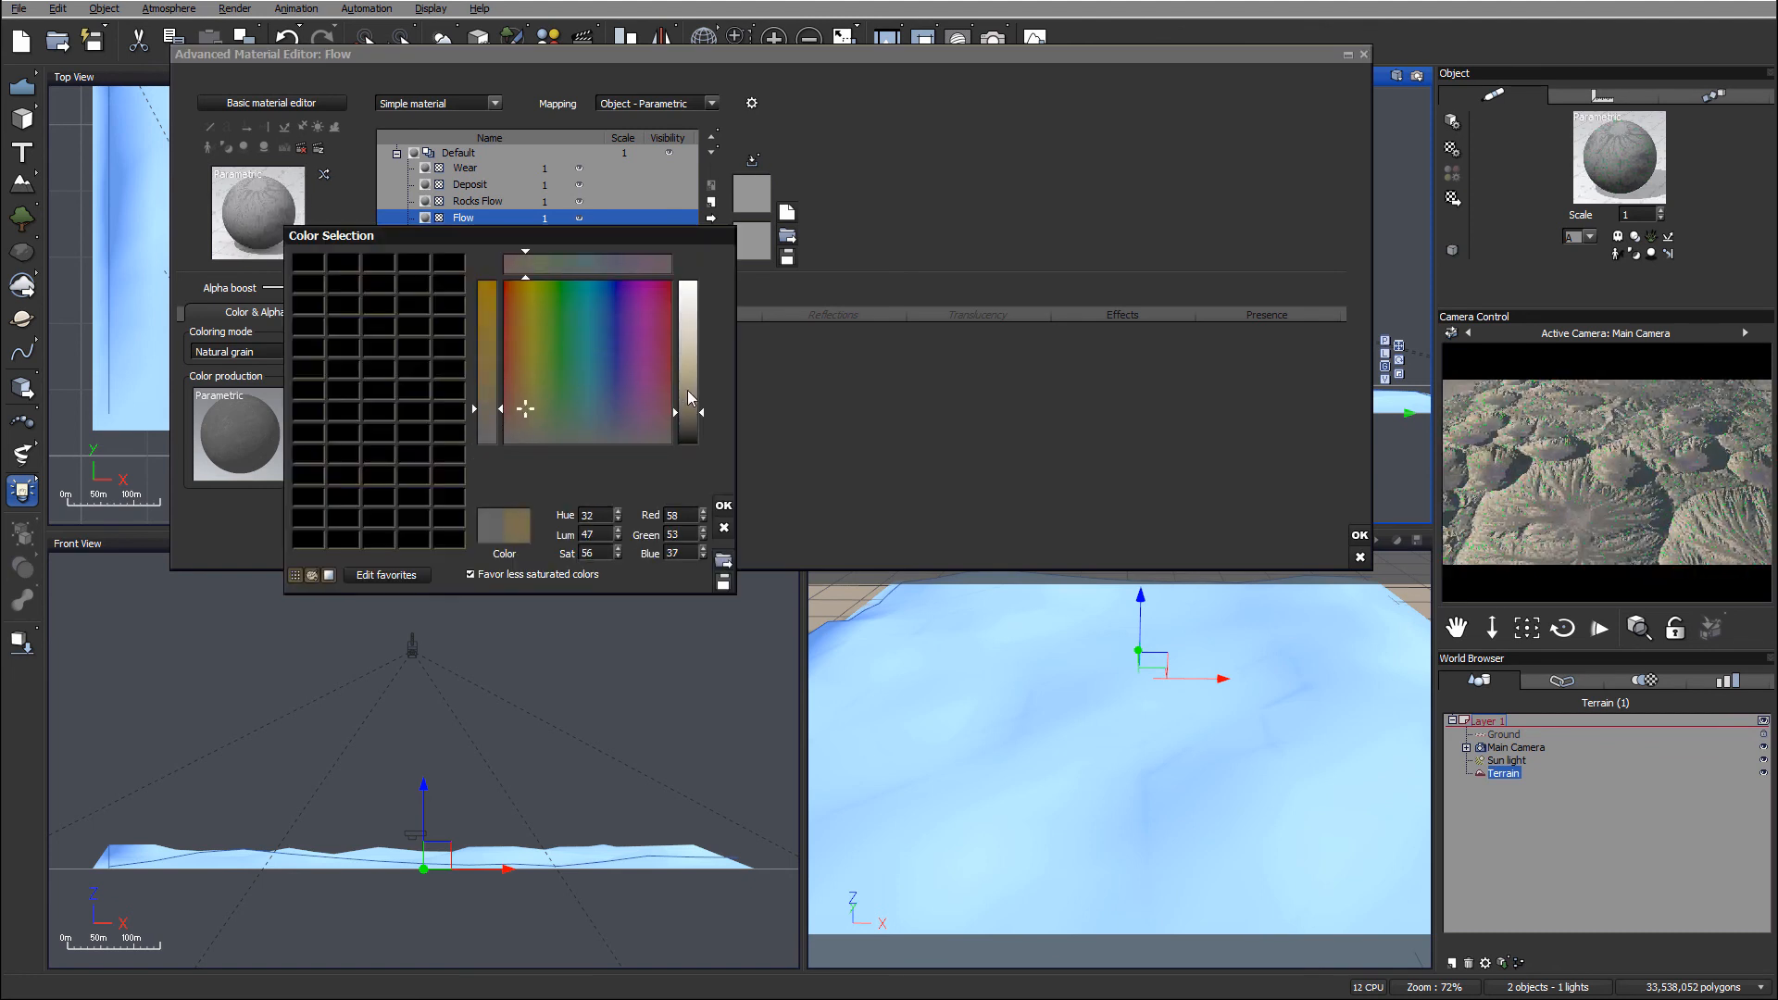
drag(689, 396, 689, 433)
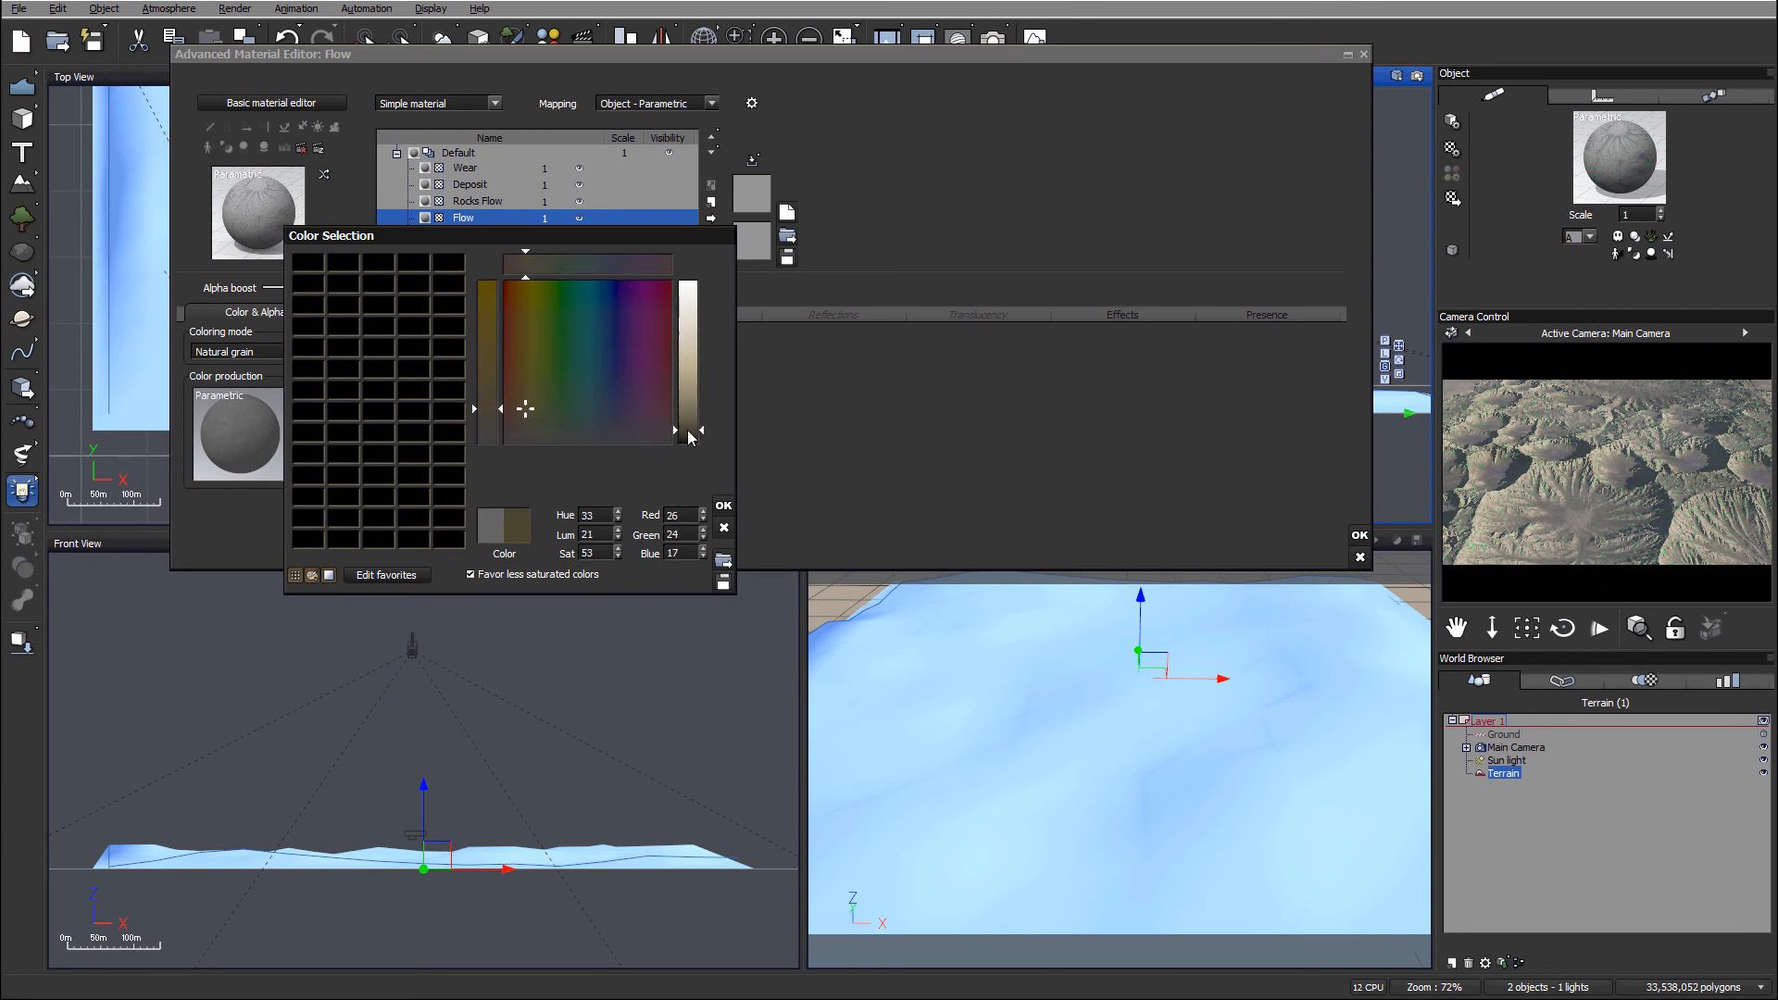
click(722, 504)
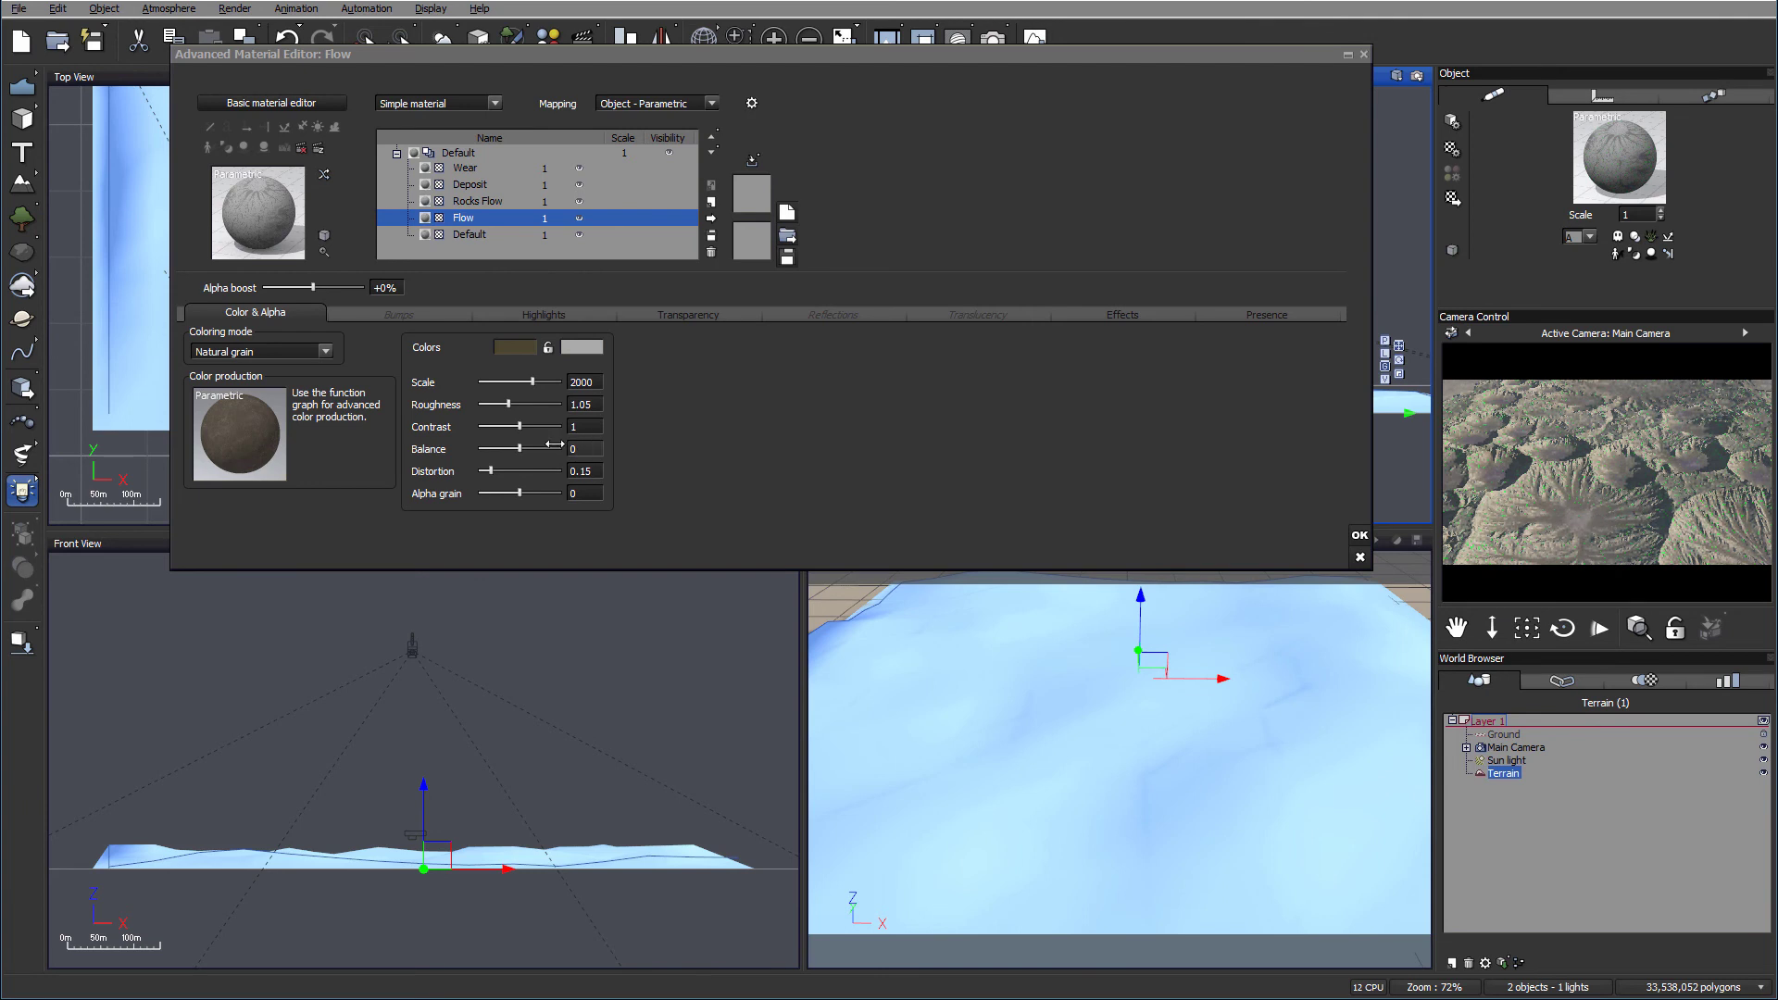
click(476, 200)
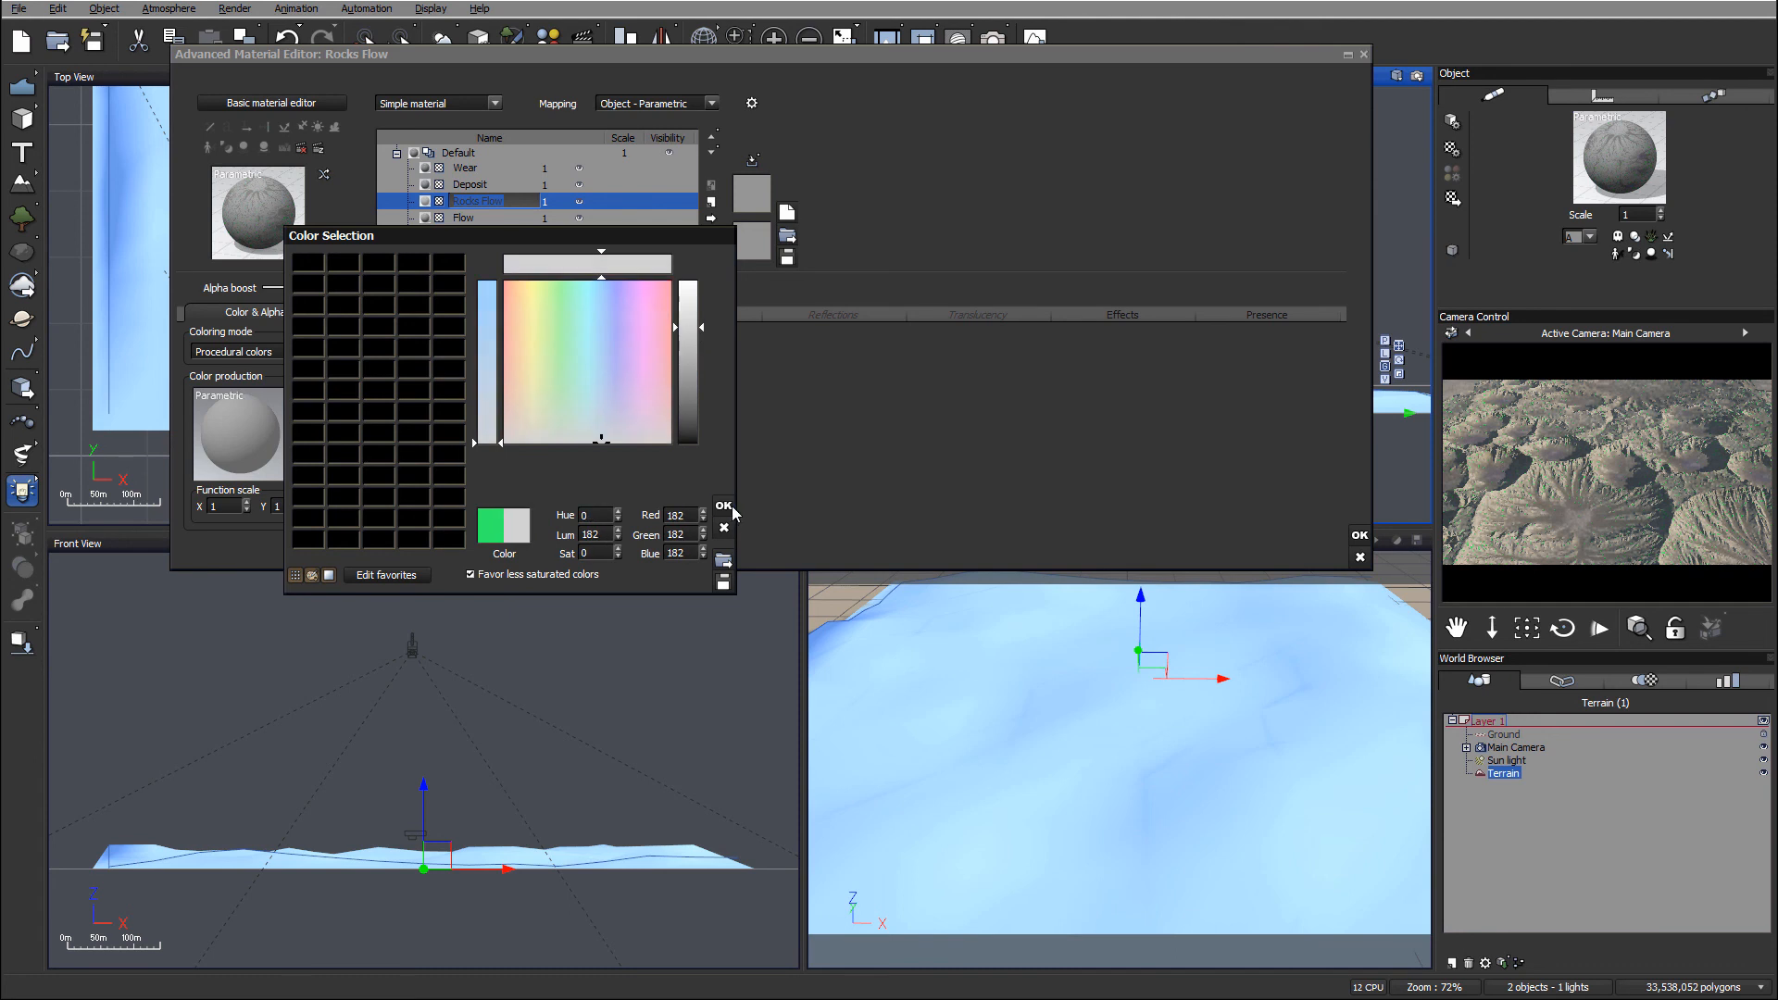
Step: Confirm Rocks Flow's light grey tint and switch to the Deposit layer
click(723, 506)
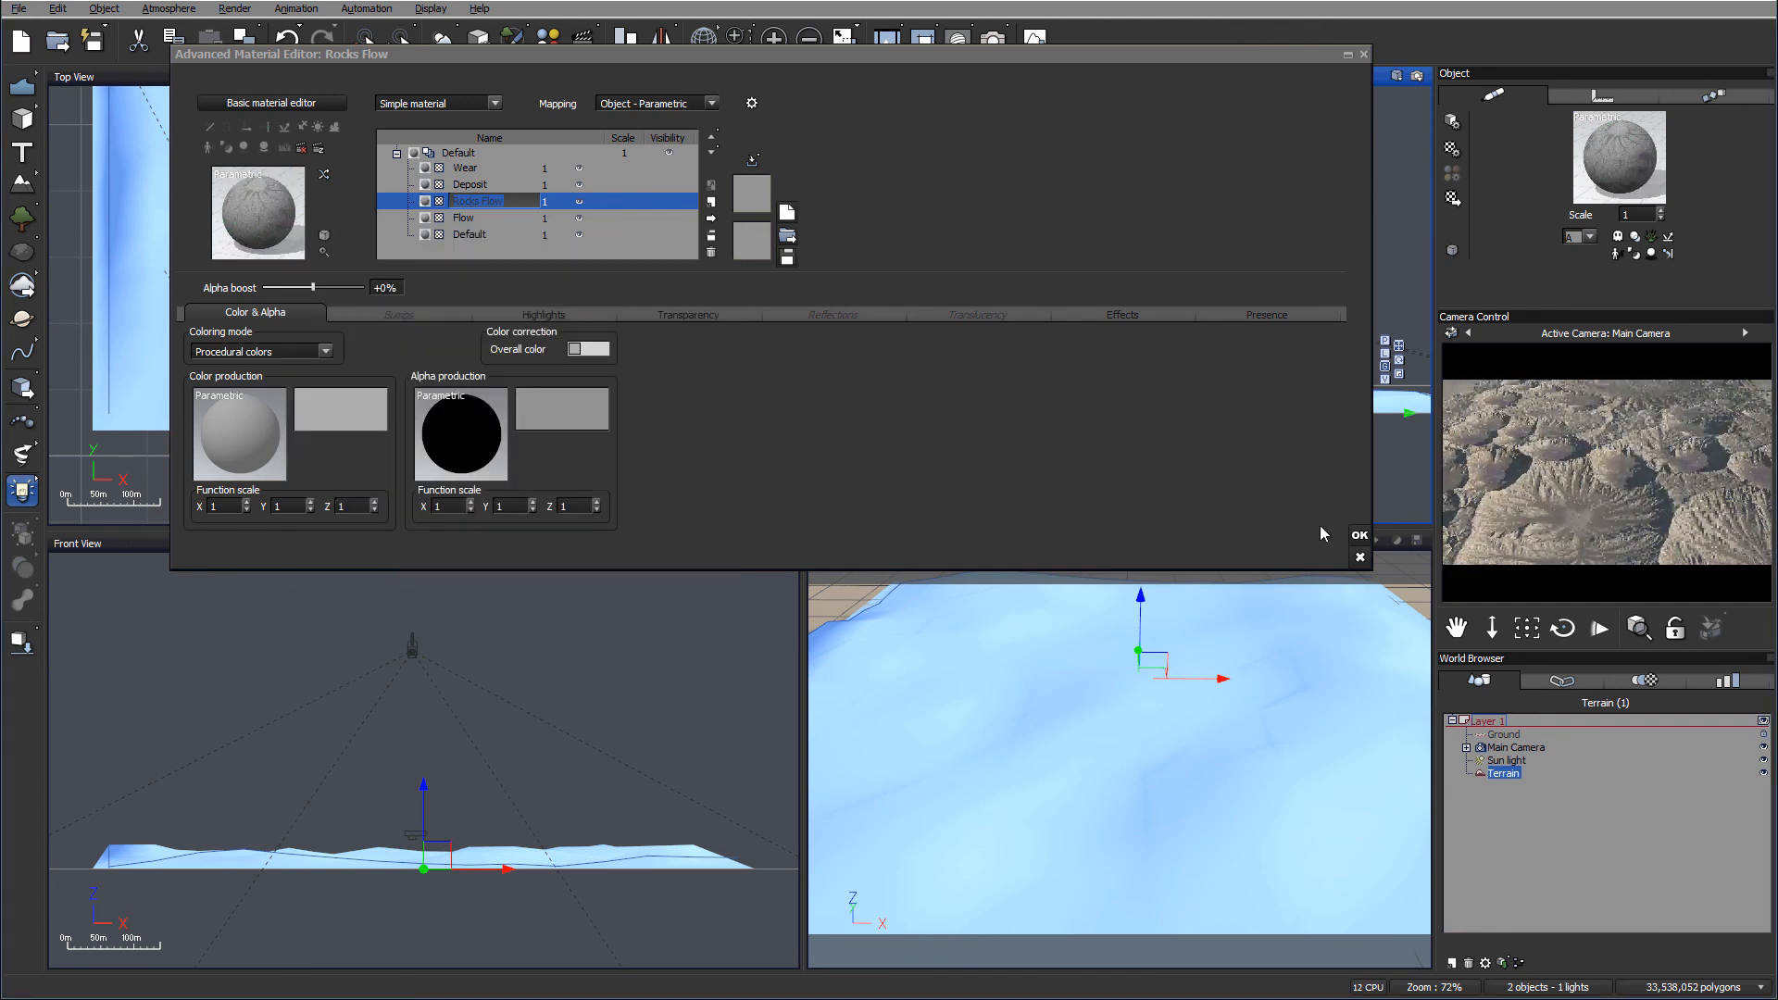
click(469, 183)
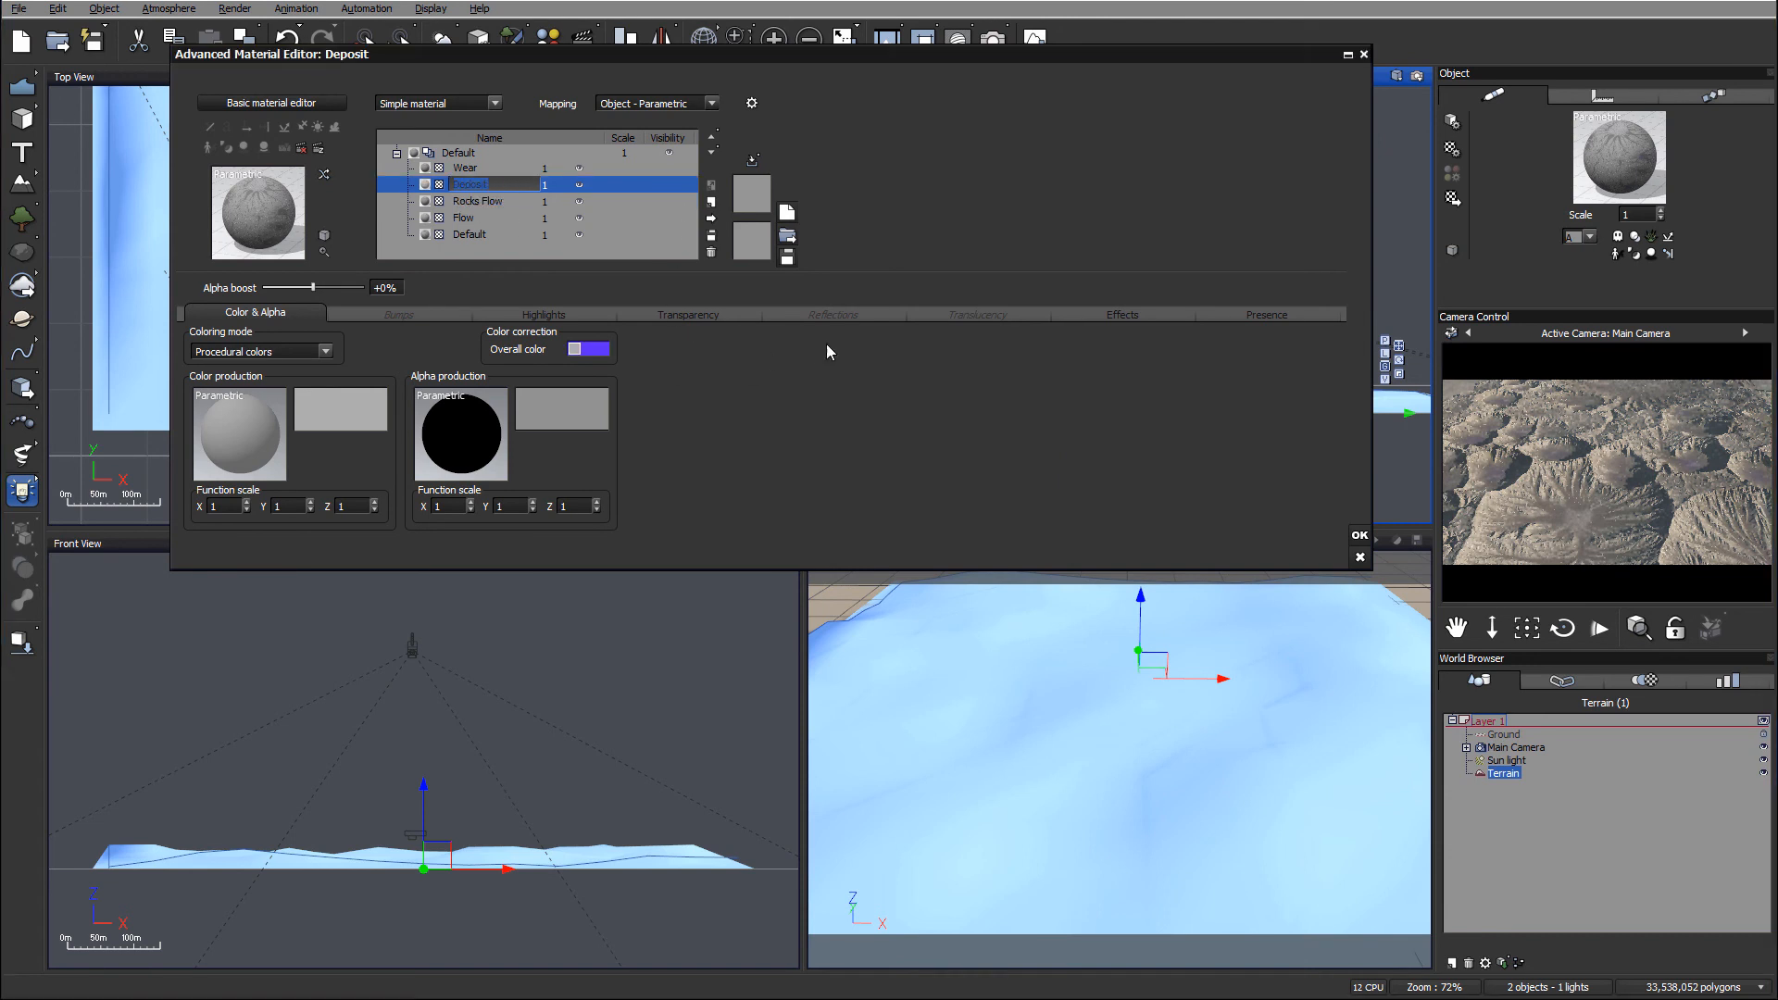
Step: Replace Deposit's purple overall colour with grey (R75 G73 B69)
click(603, 348)
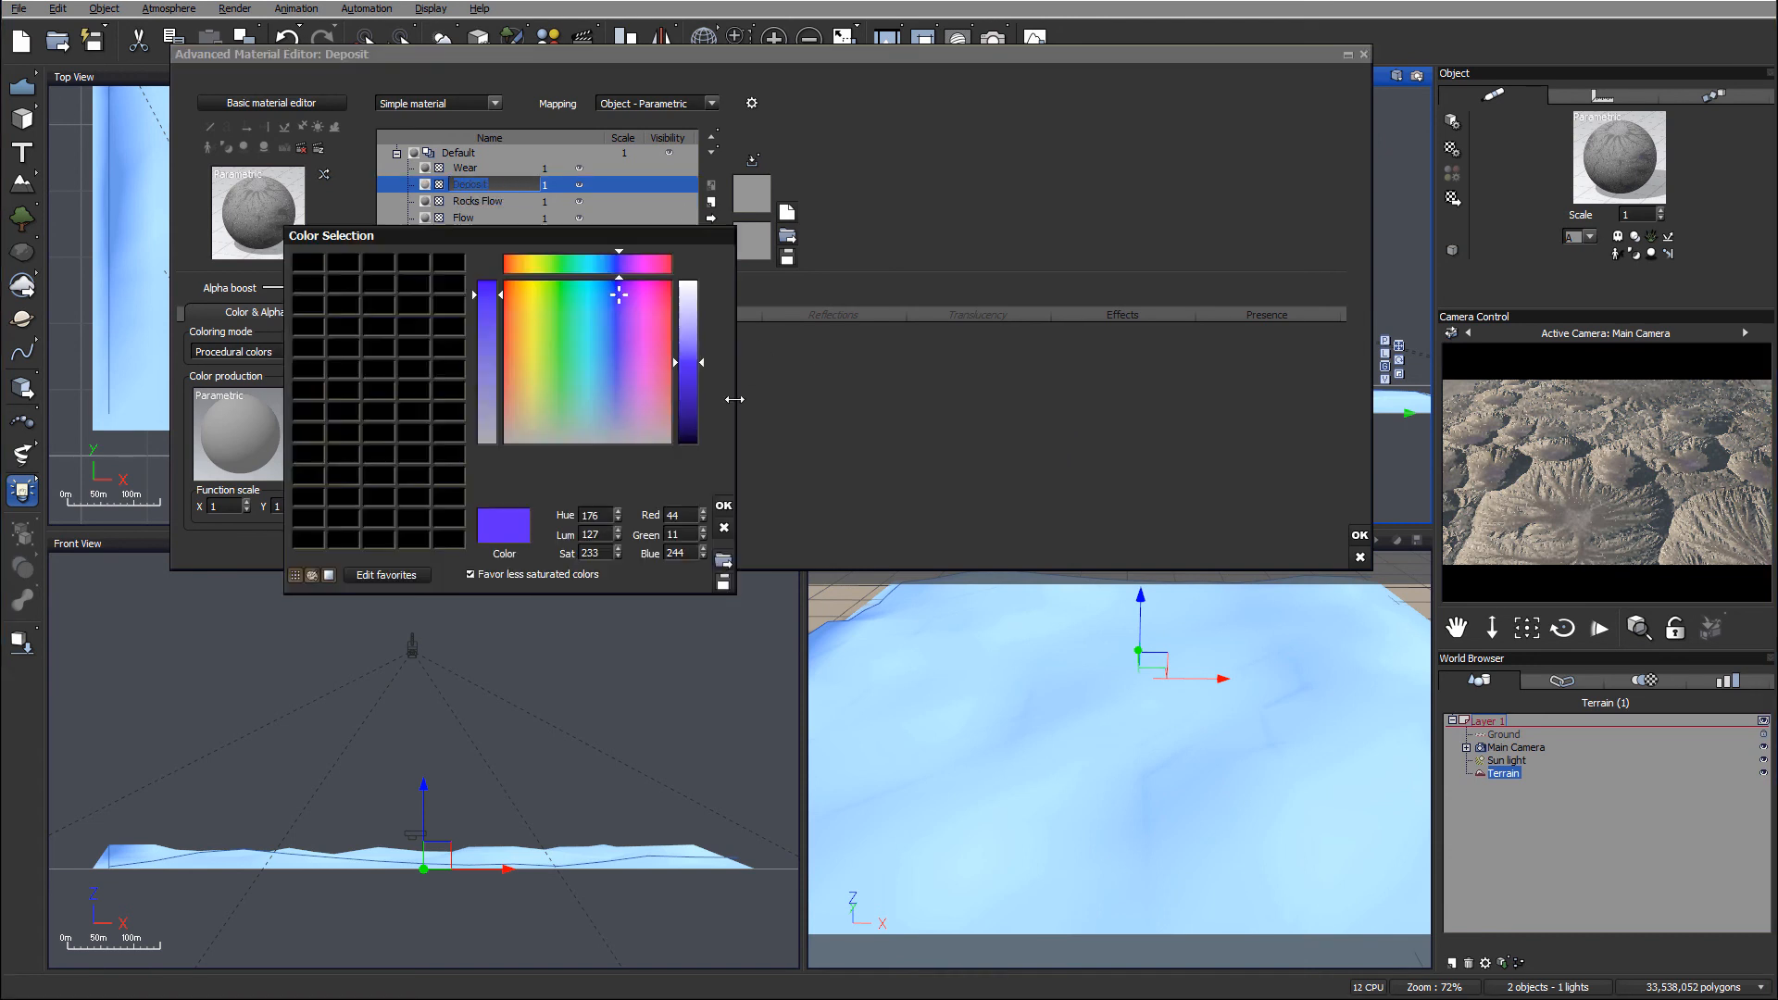
click(524, 435)
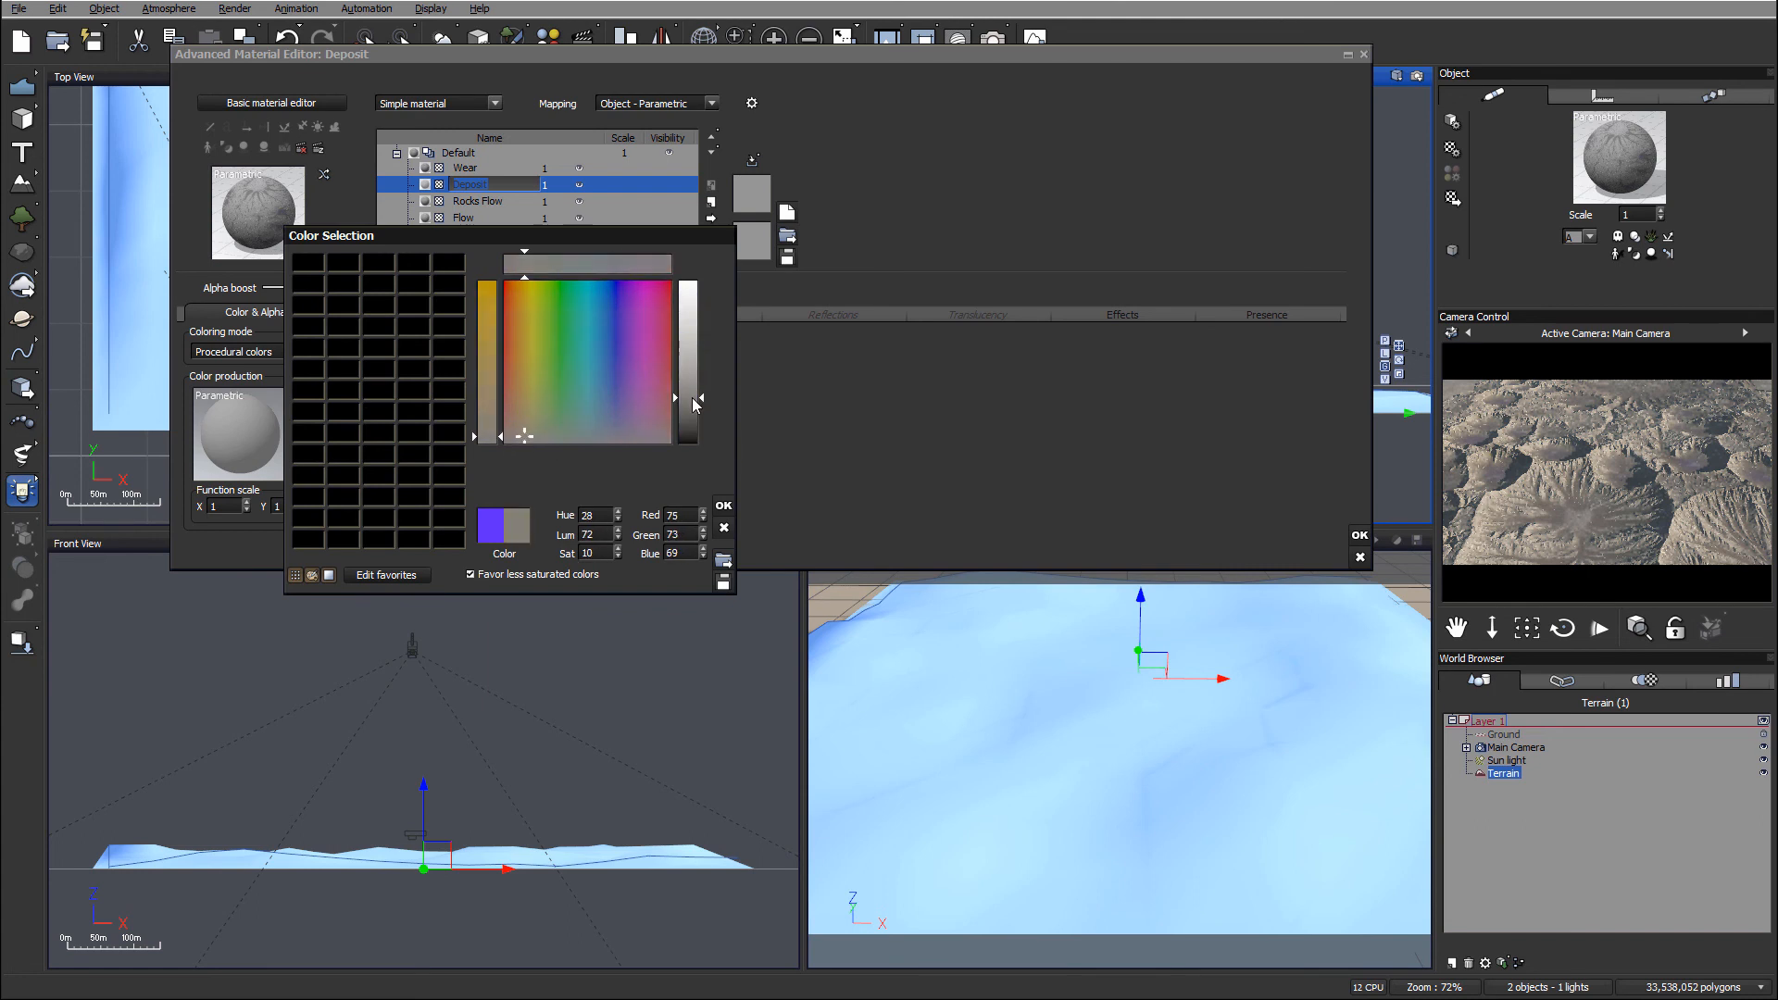
click(722, 504)
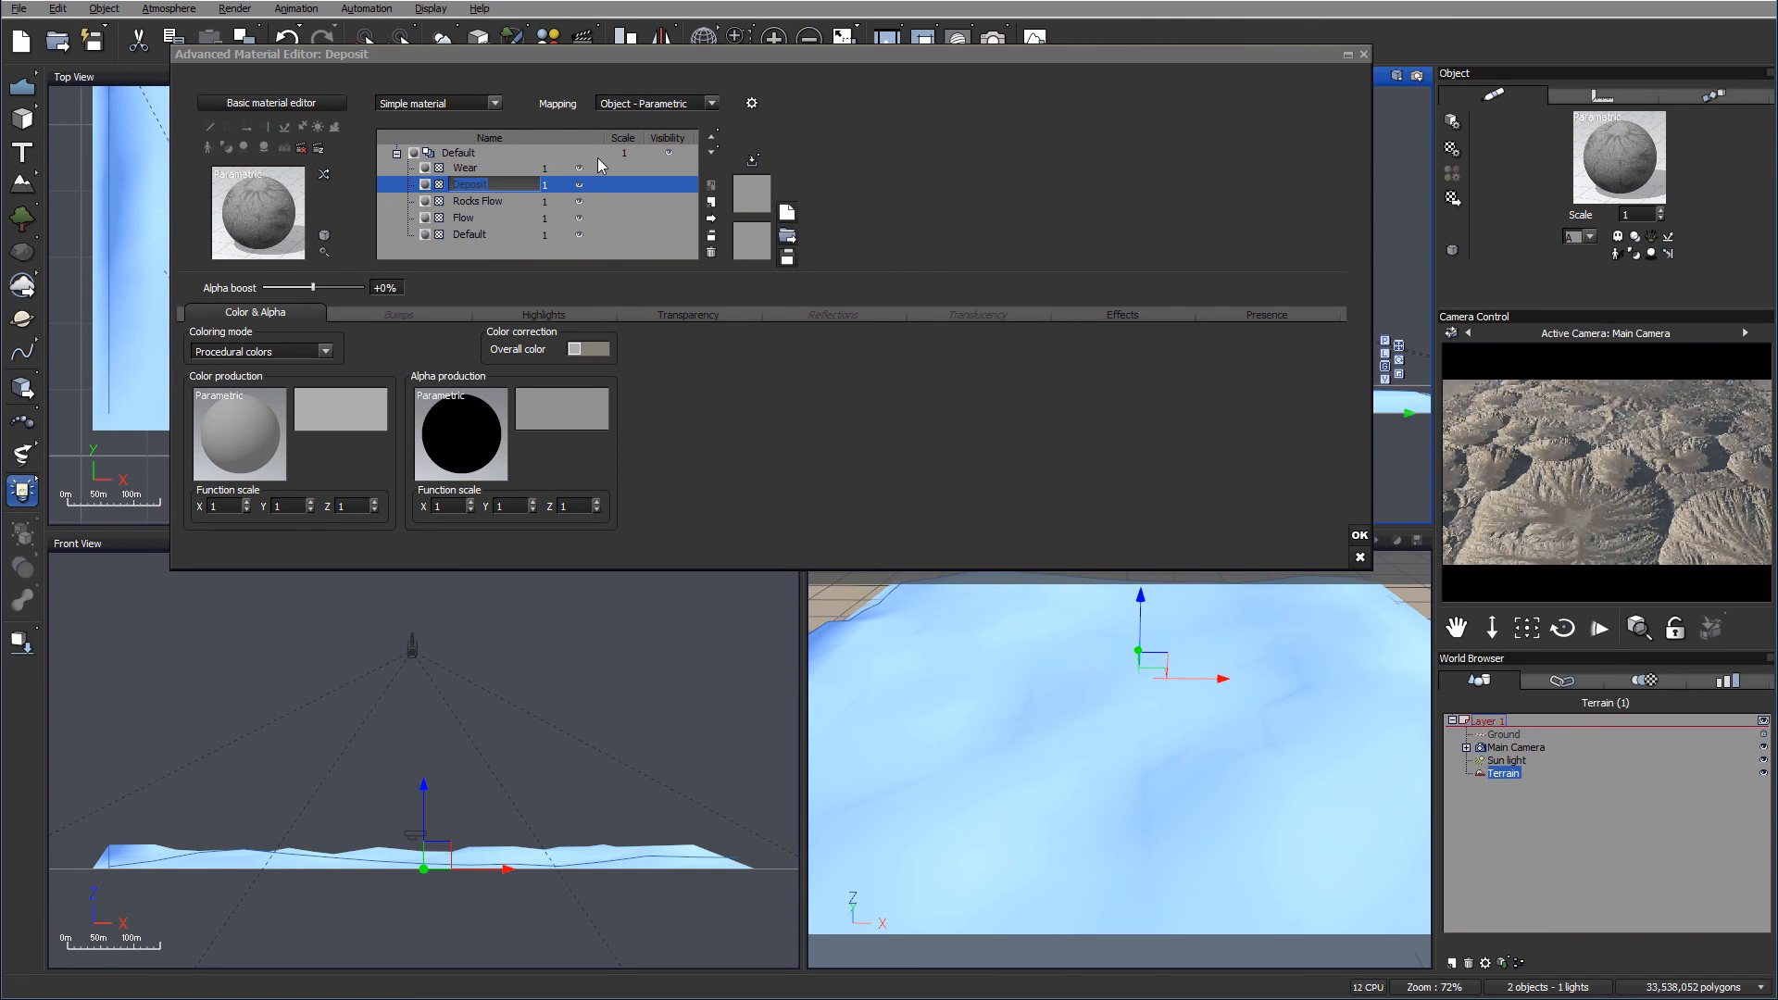
Step: Change the Wear layer's overall colour to pale peach (R235 G170 B126)
click(465, 166)
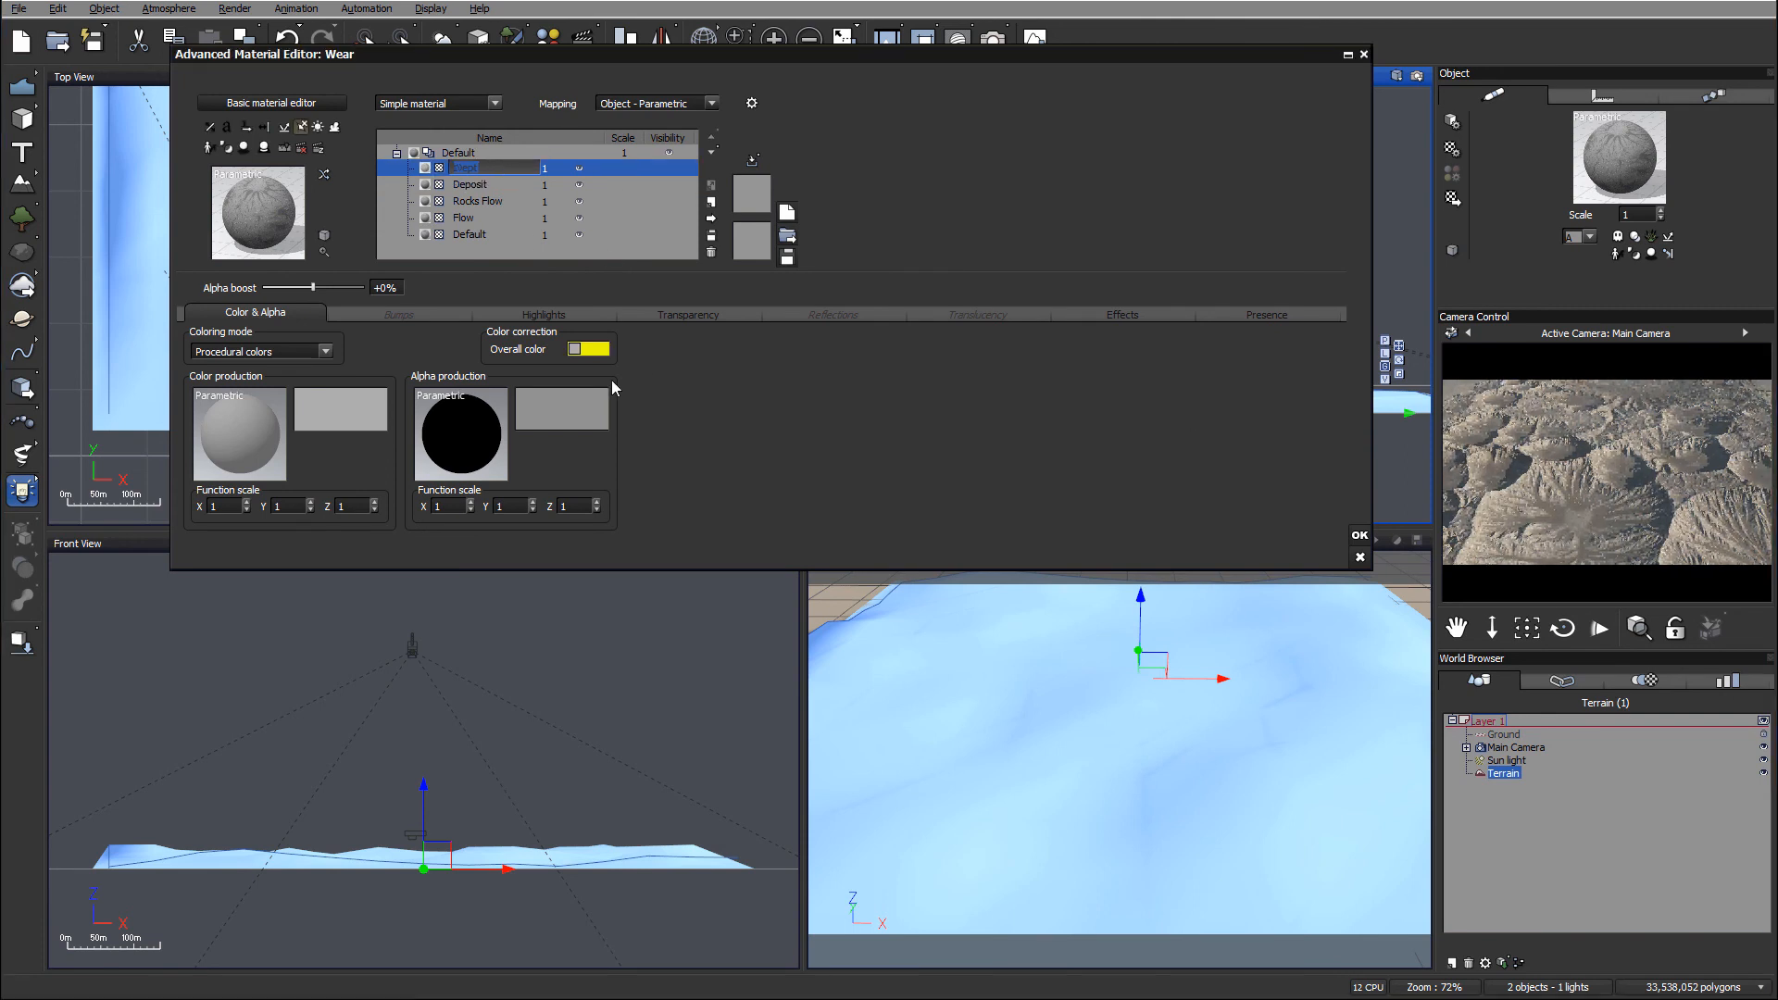
click(598, 348)
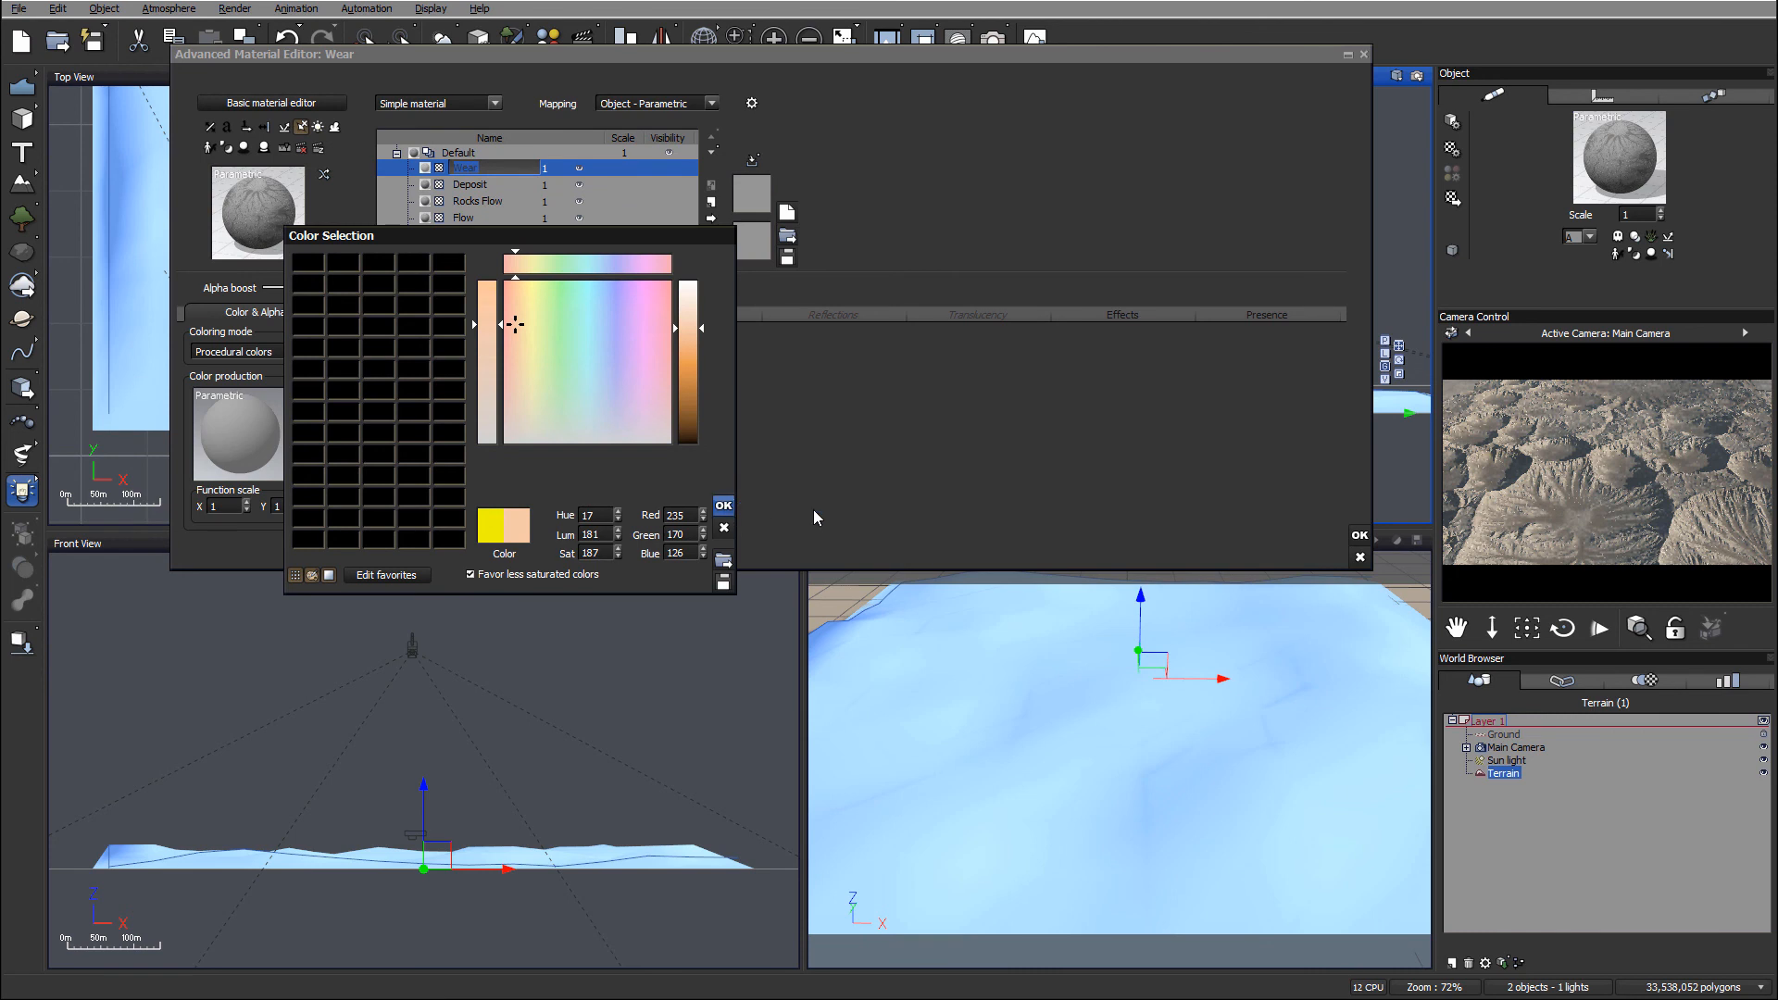
click(722, 504)
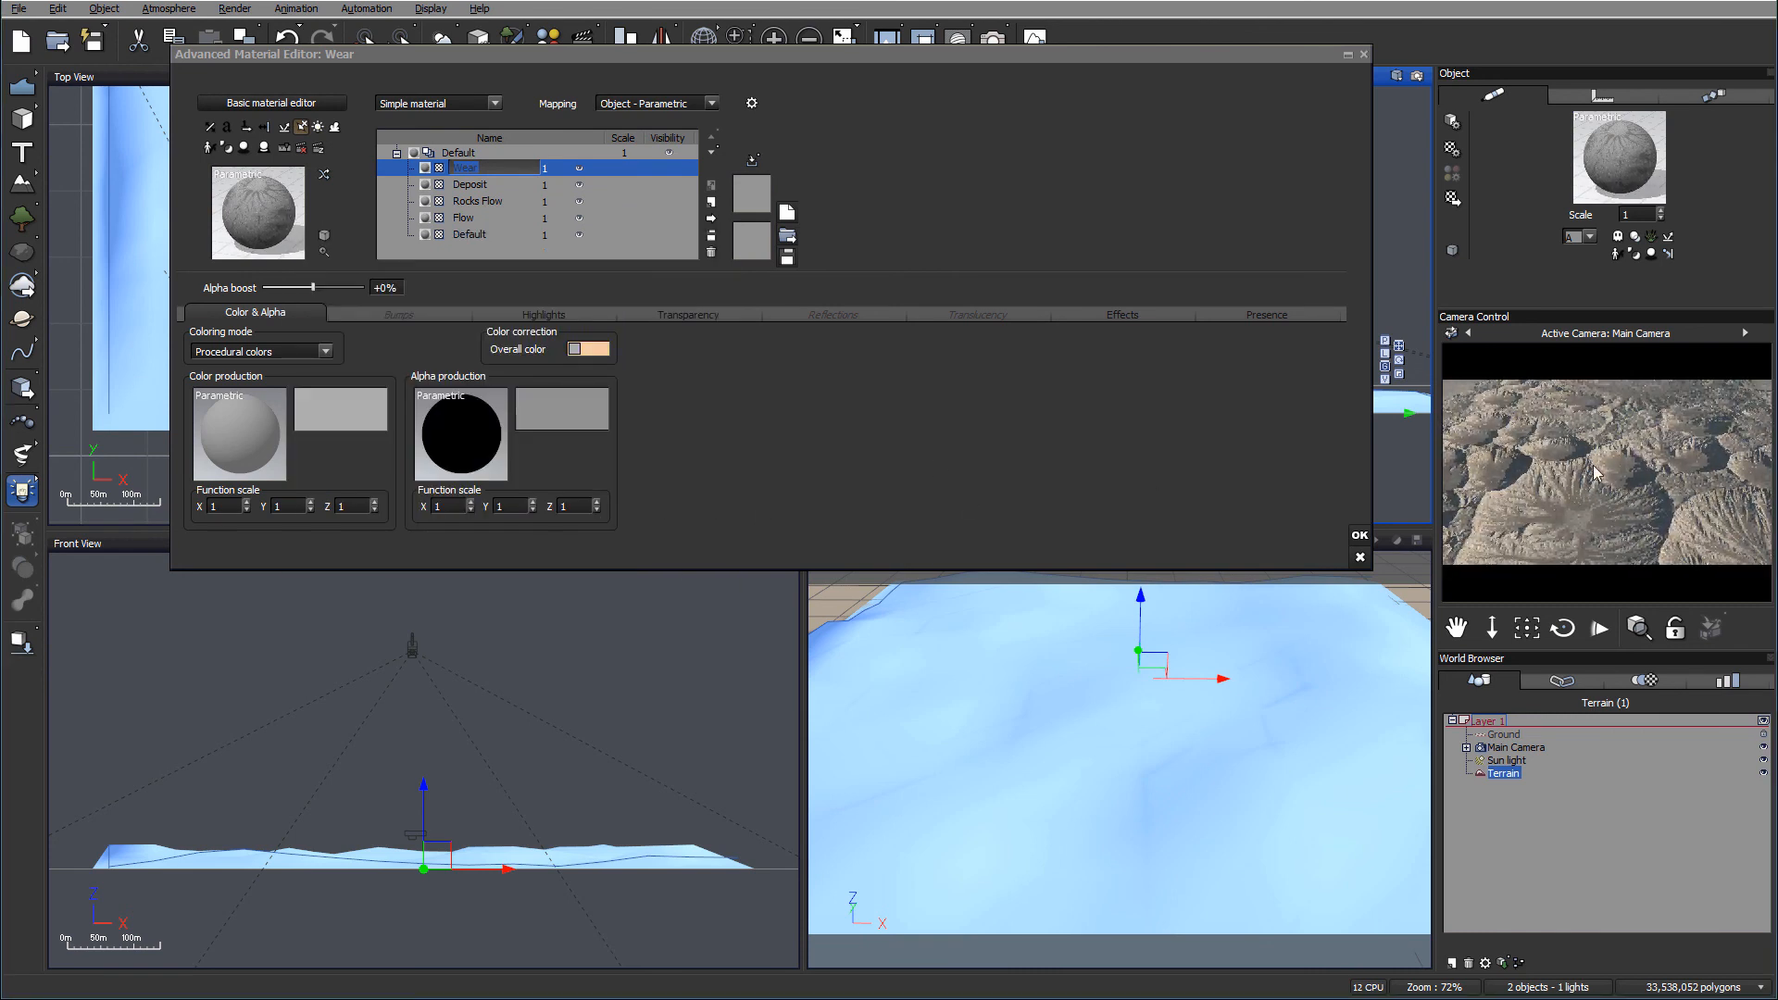
mouse_move(530, 330)
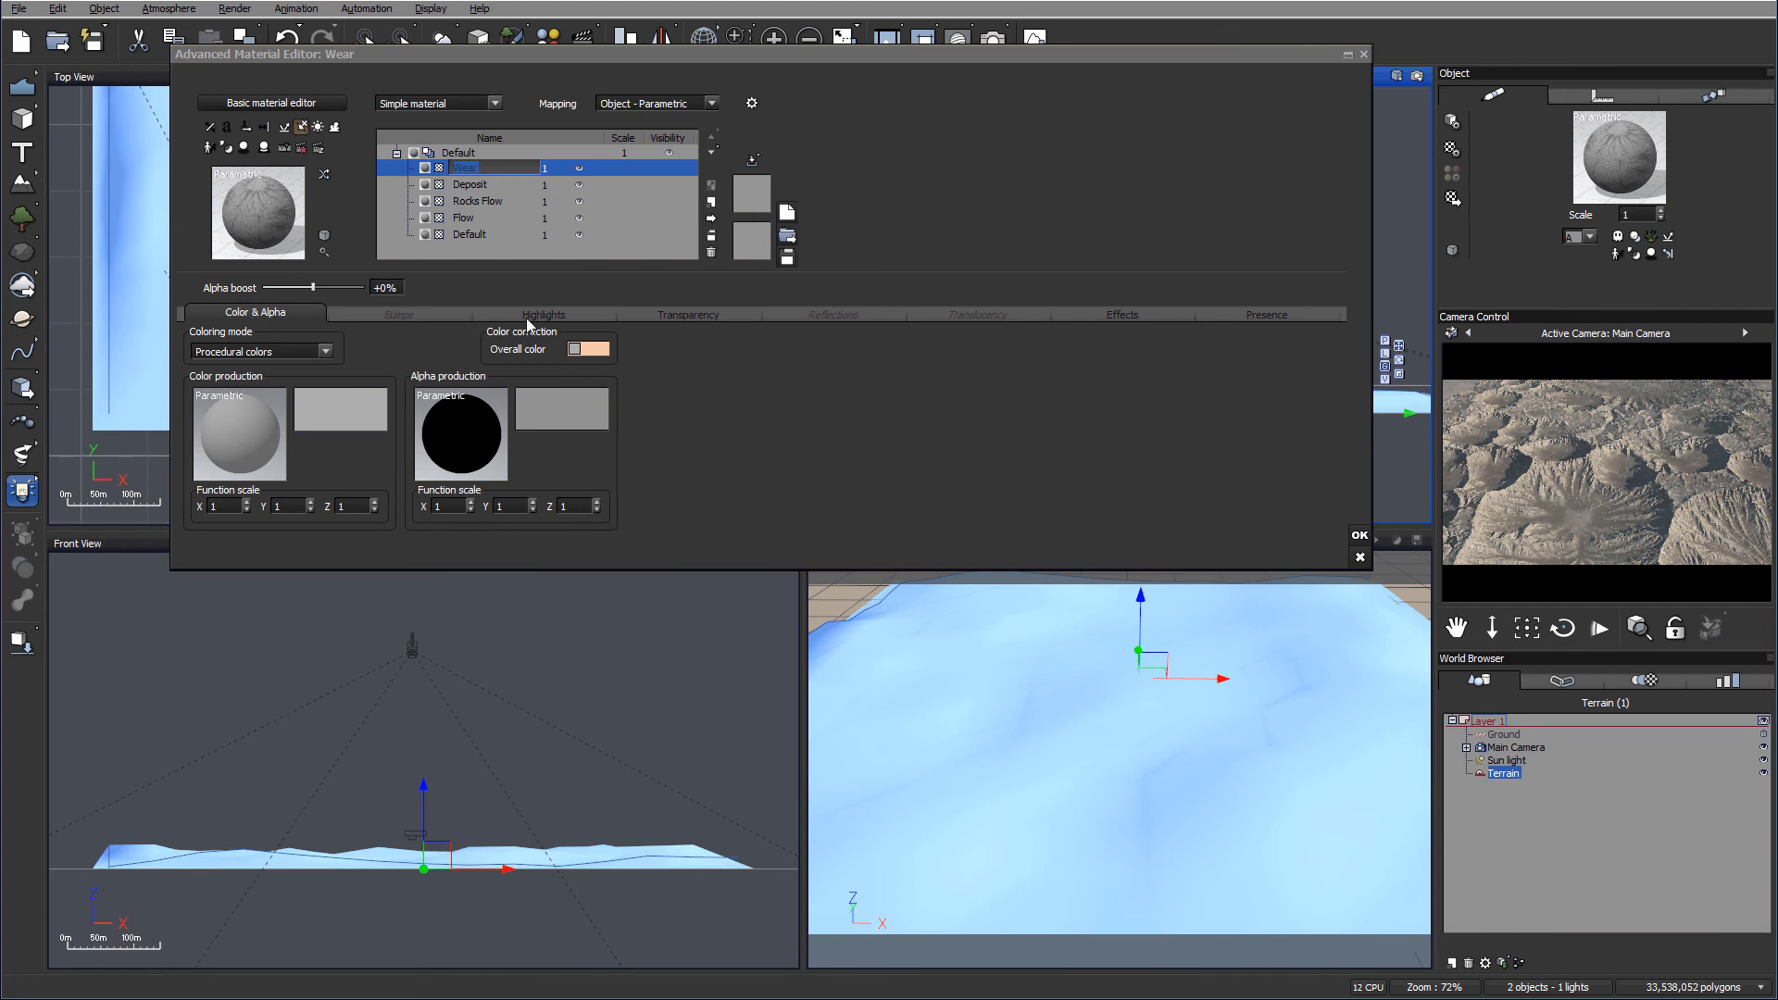
mouse_move(904, 241)
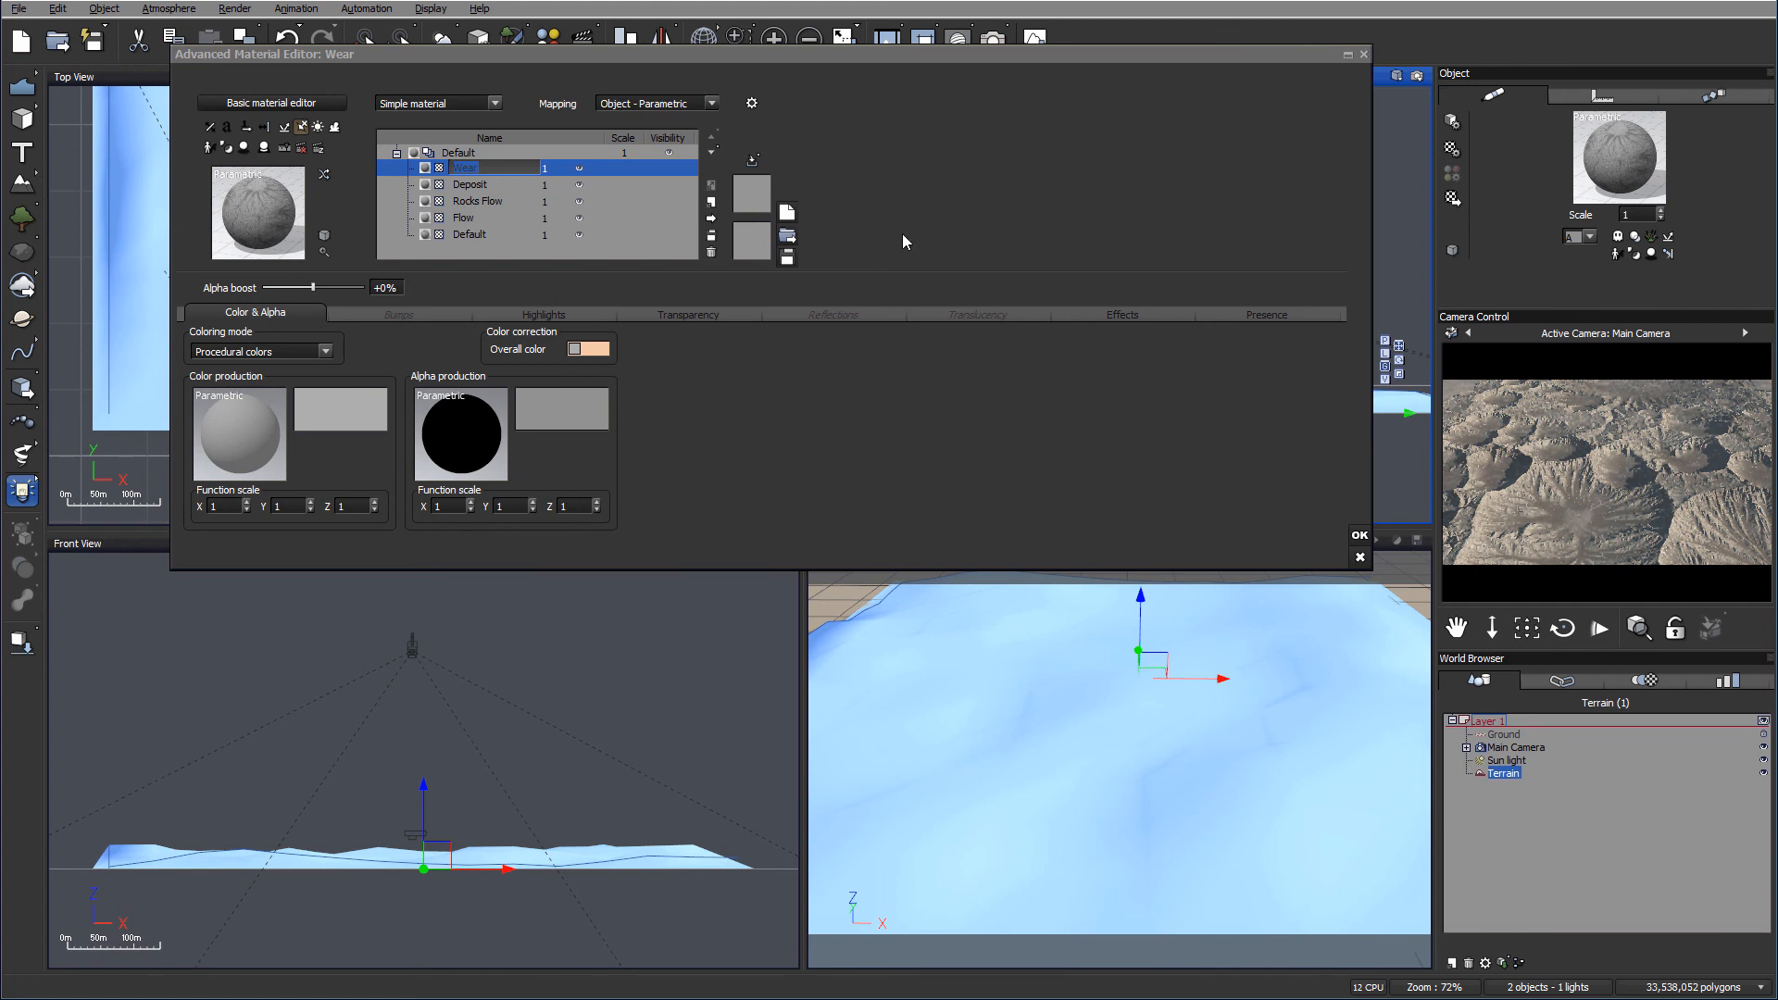
mouse_move(913, 352)
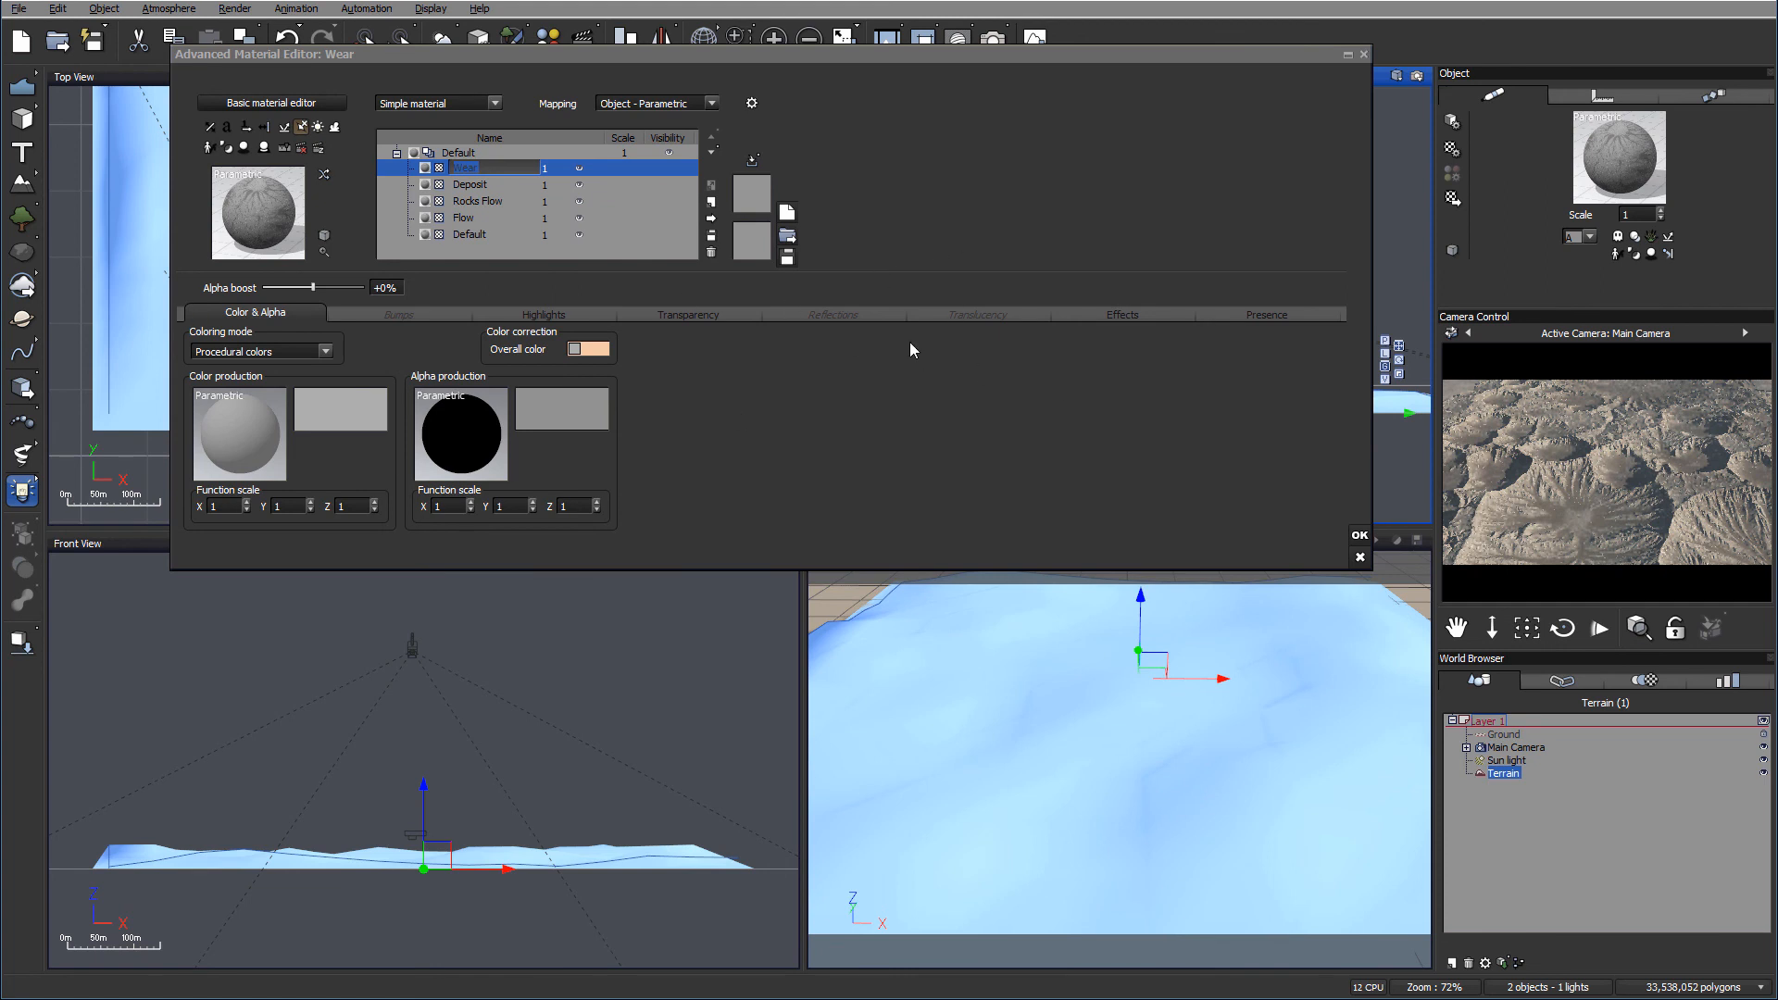
mouse_move(1016, 329)
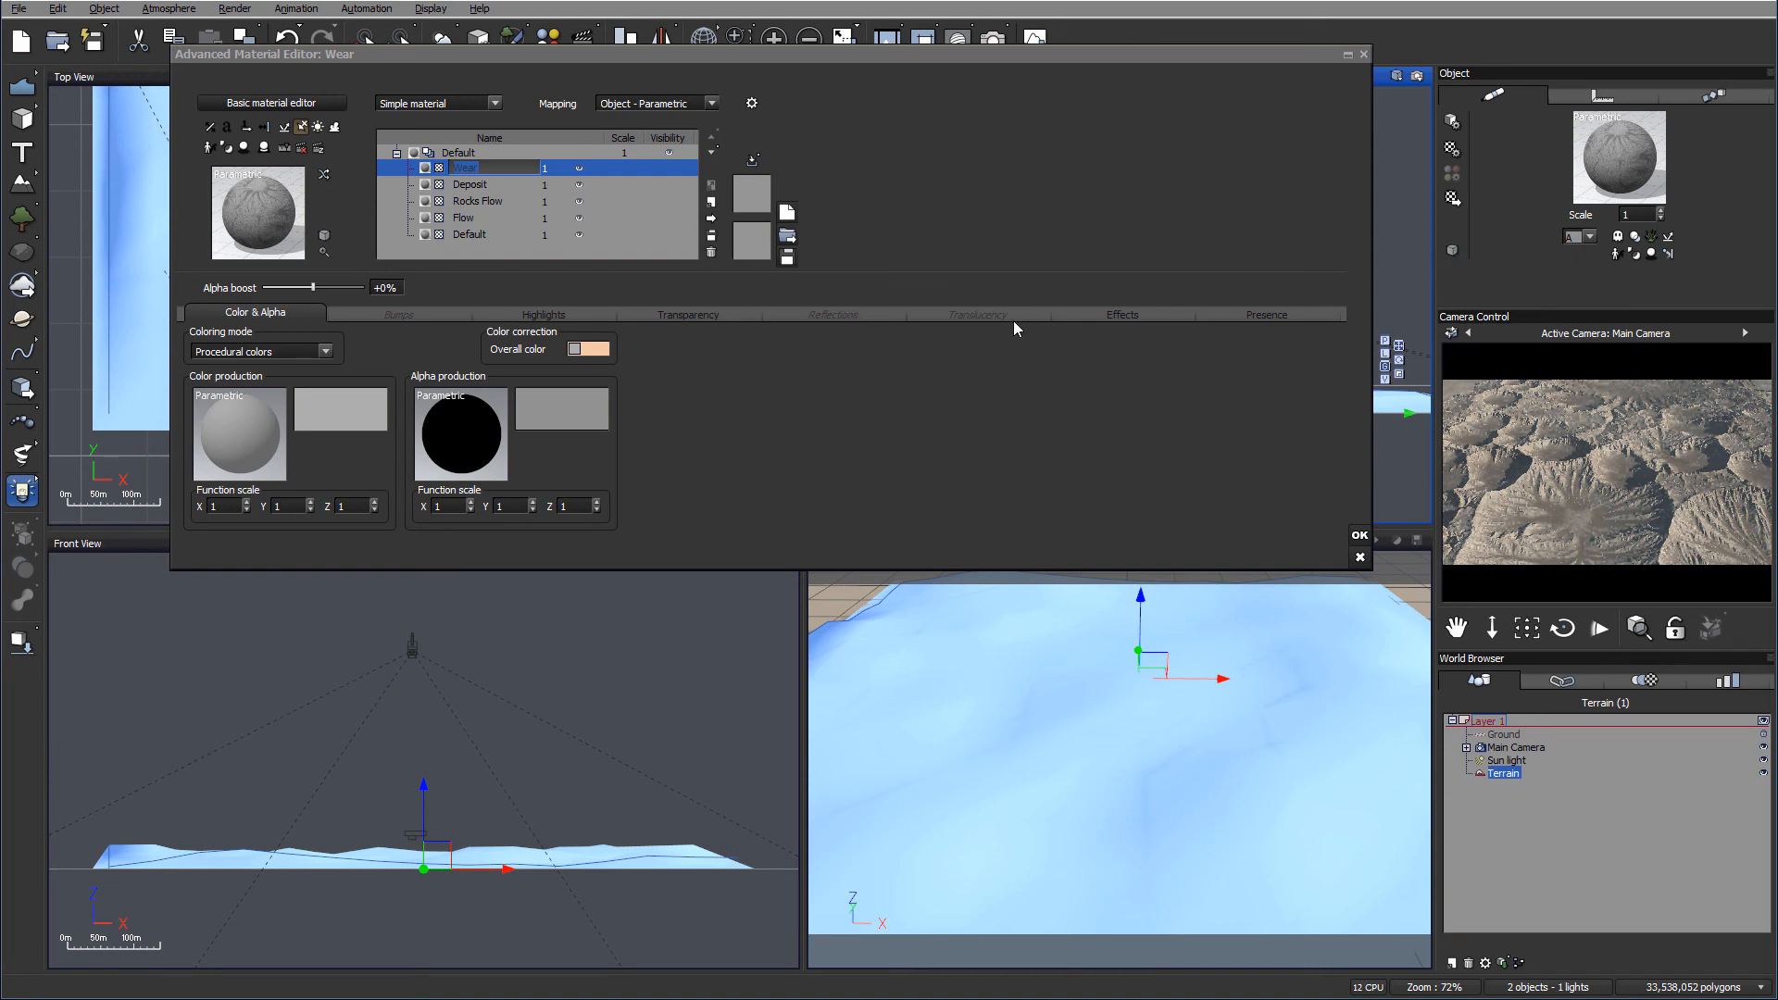
mouse_move(1082, 371)
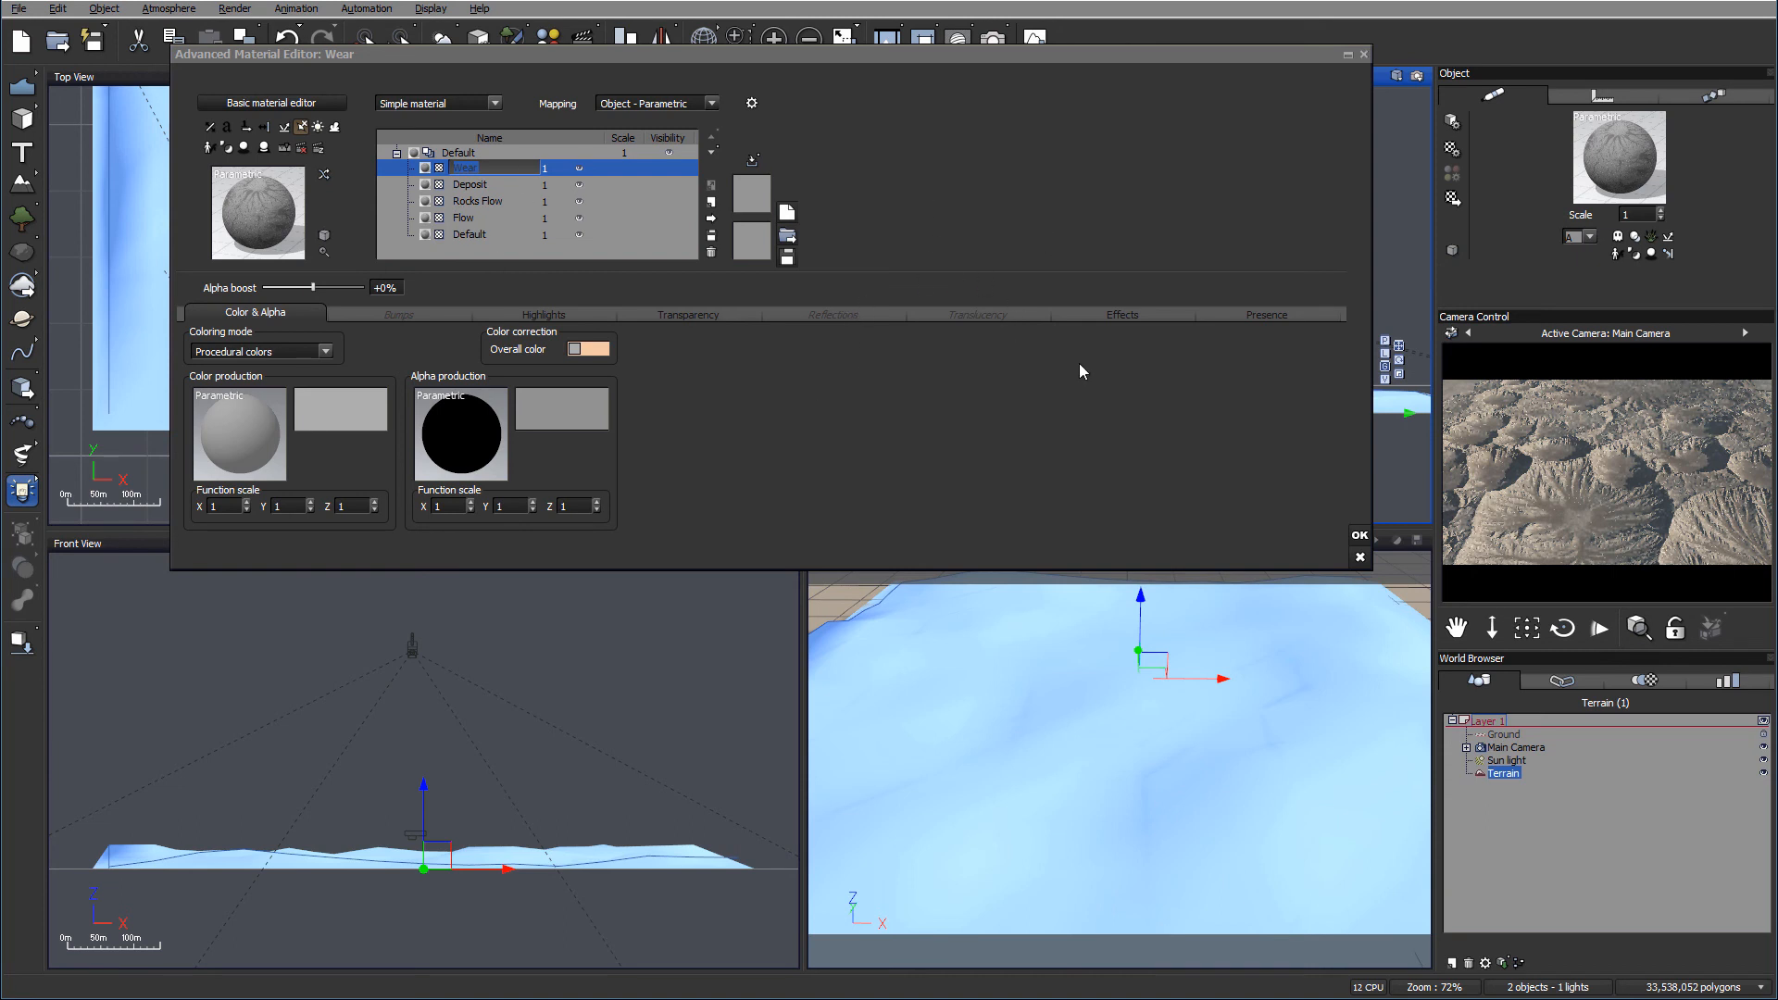
mouse_move(839, 196)
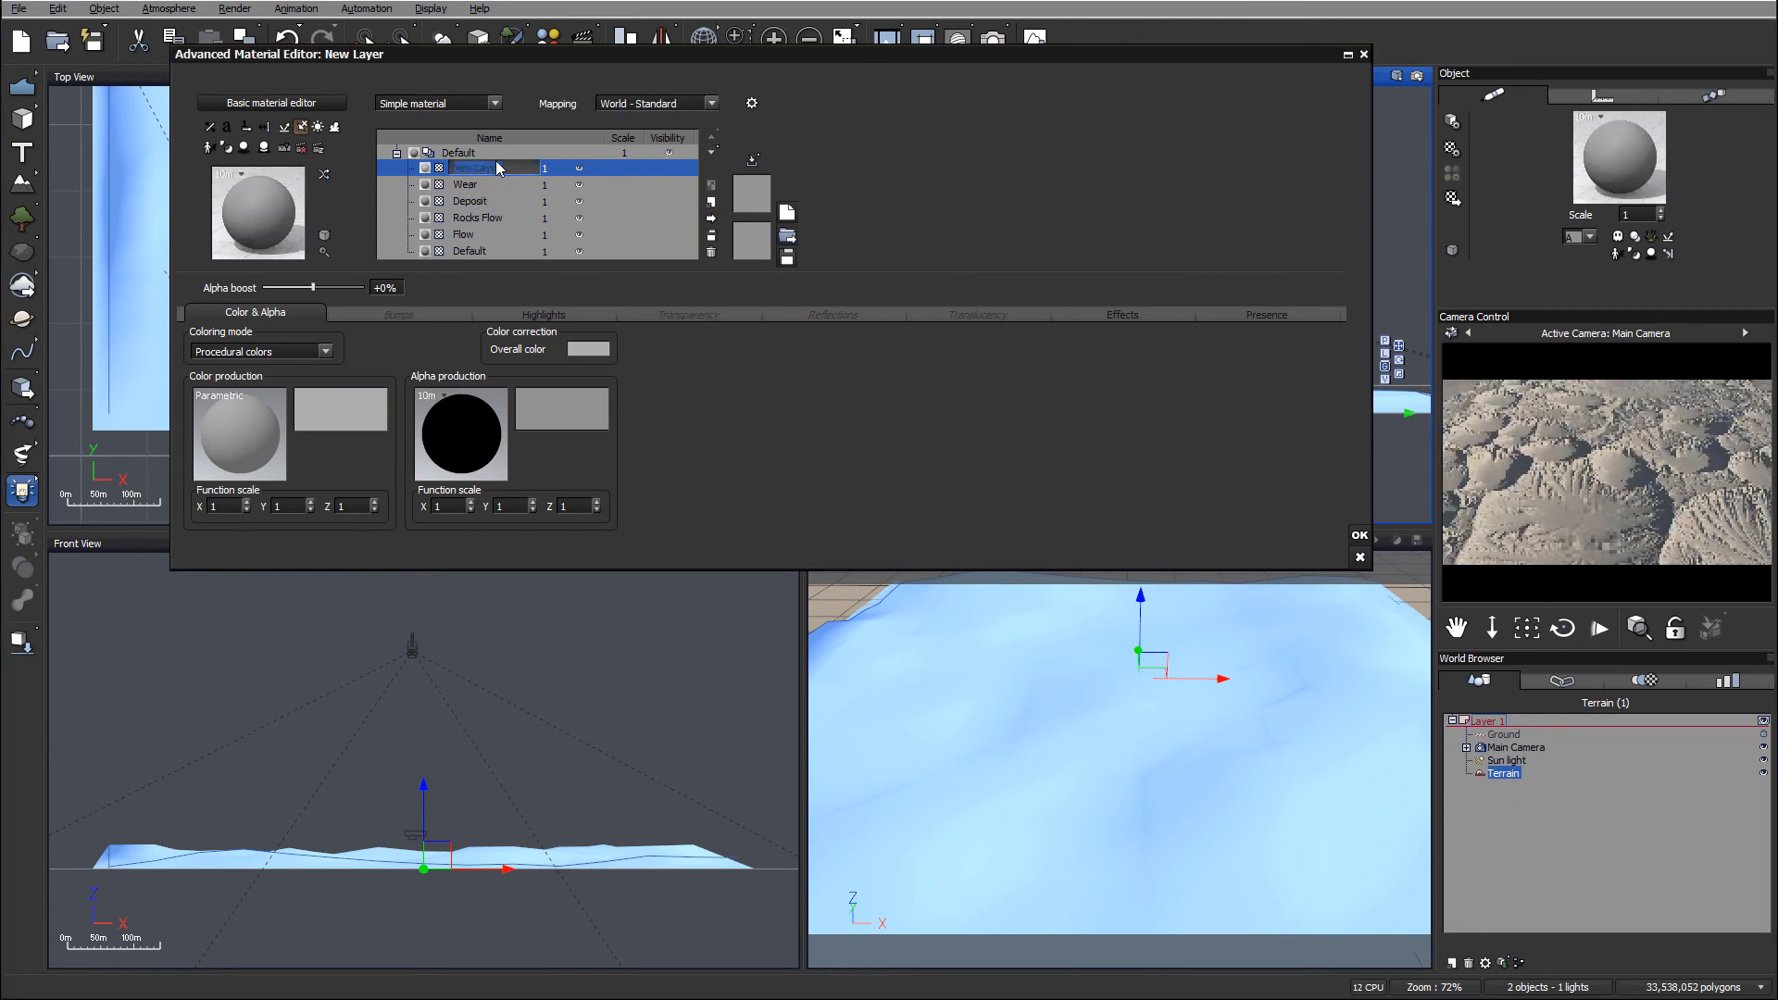
Step: Name the new layer HCrat and tint its overall colour warm grey
text(H)
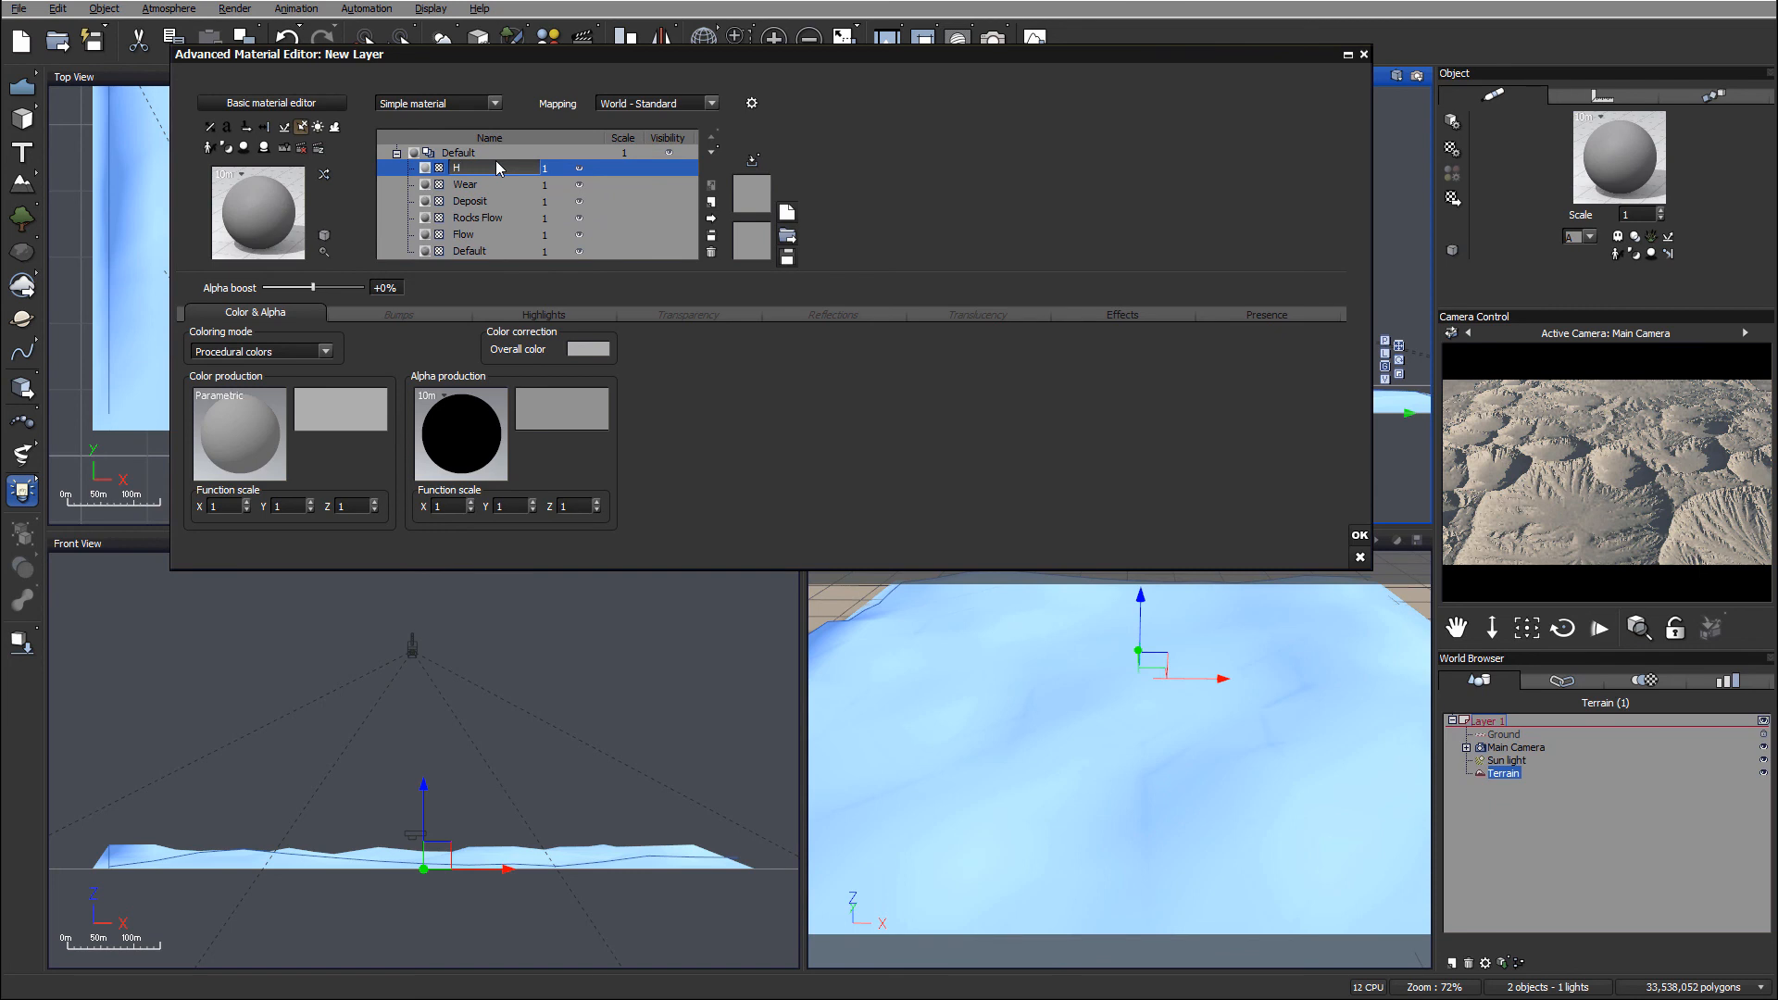
text(Crat)
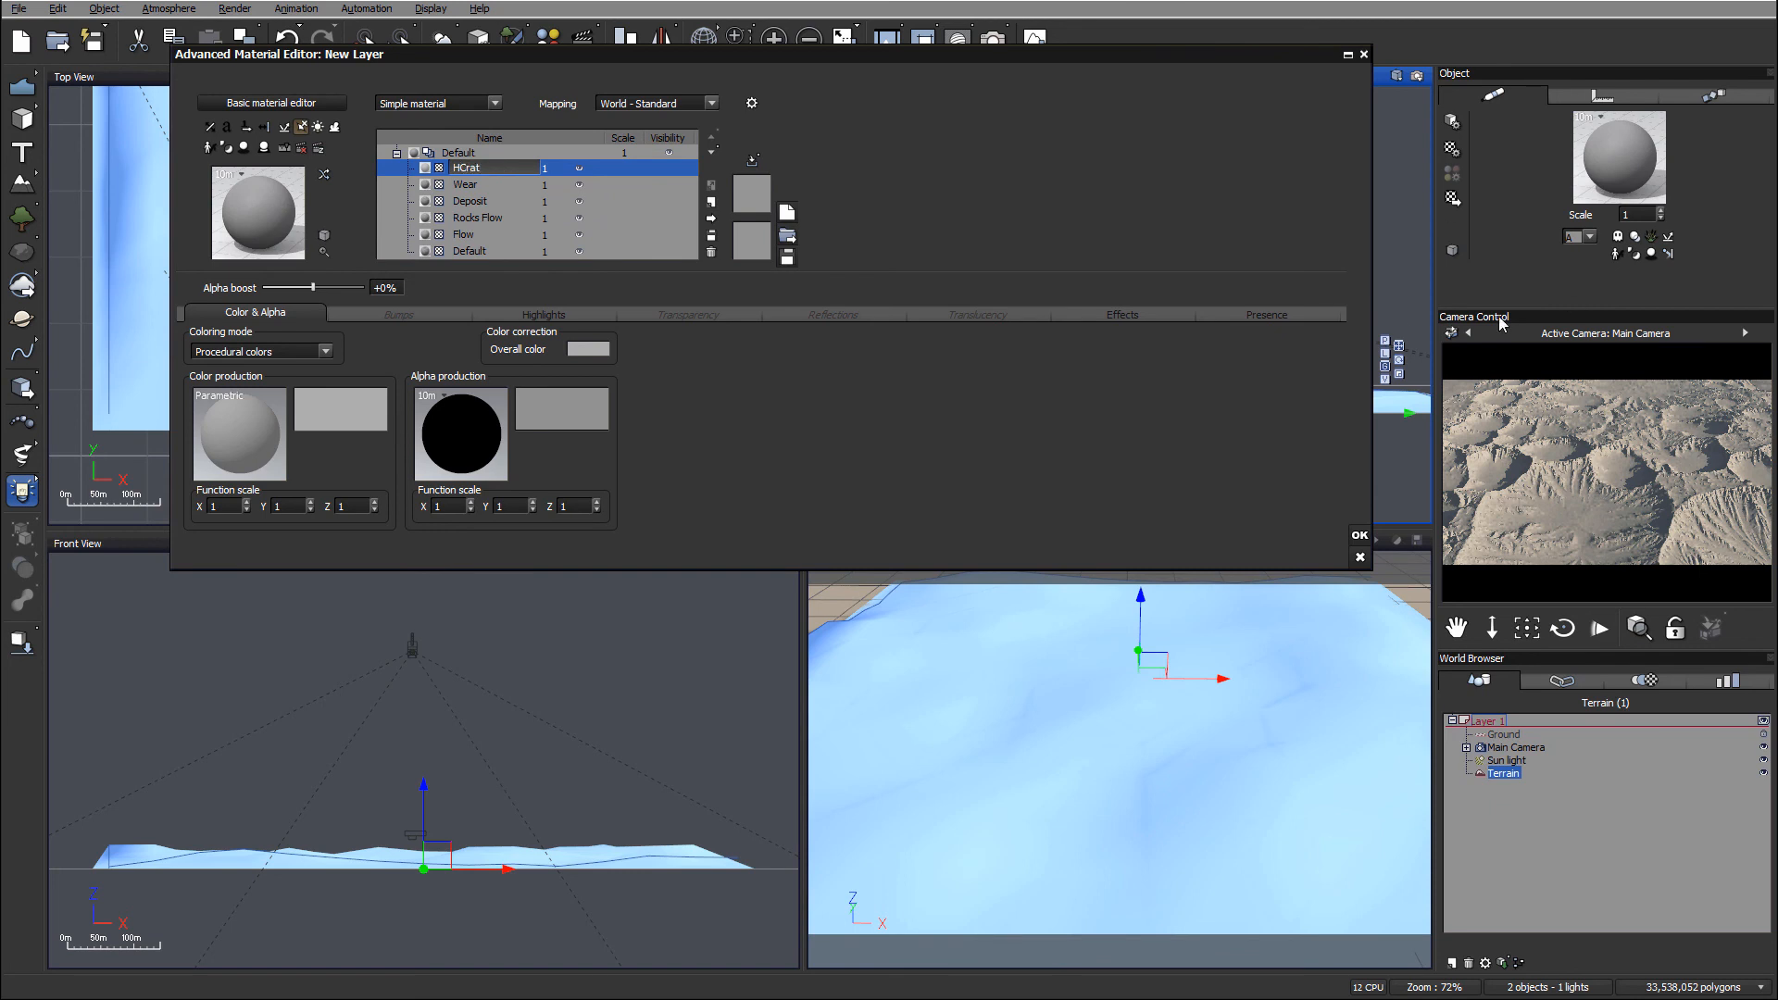
mouse_move(633, 169)
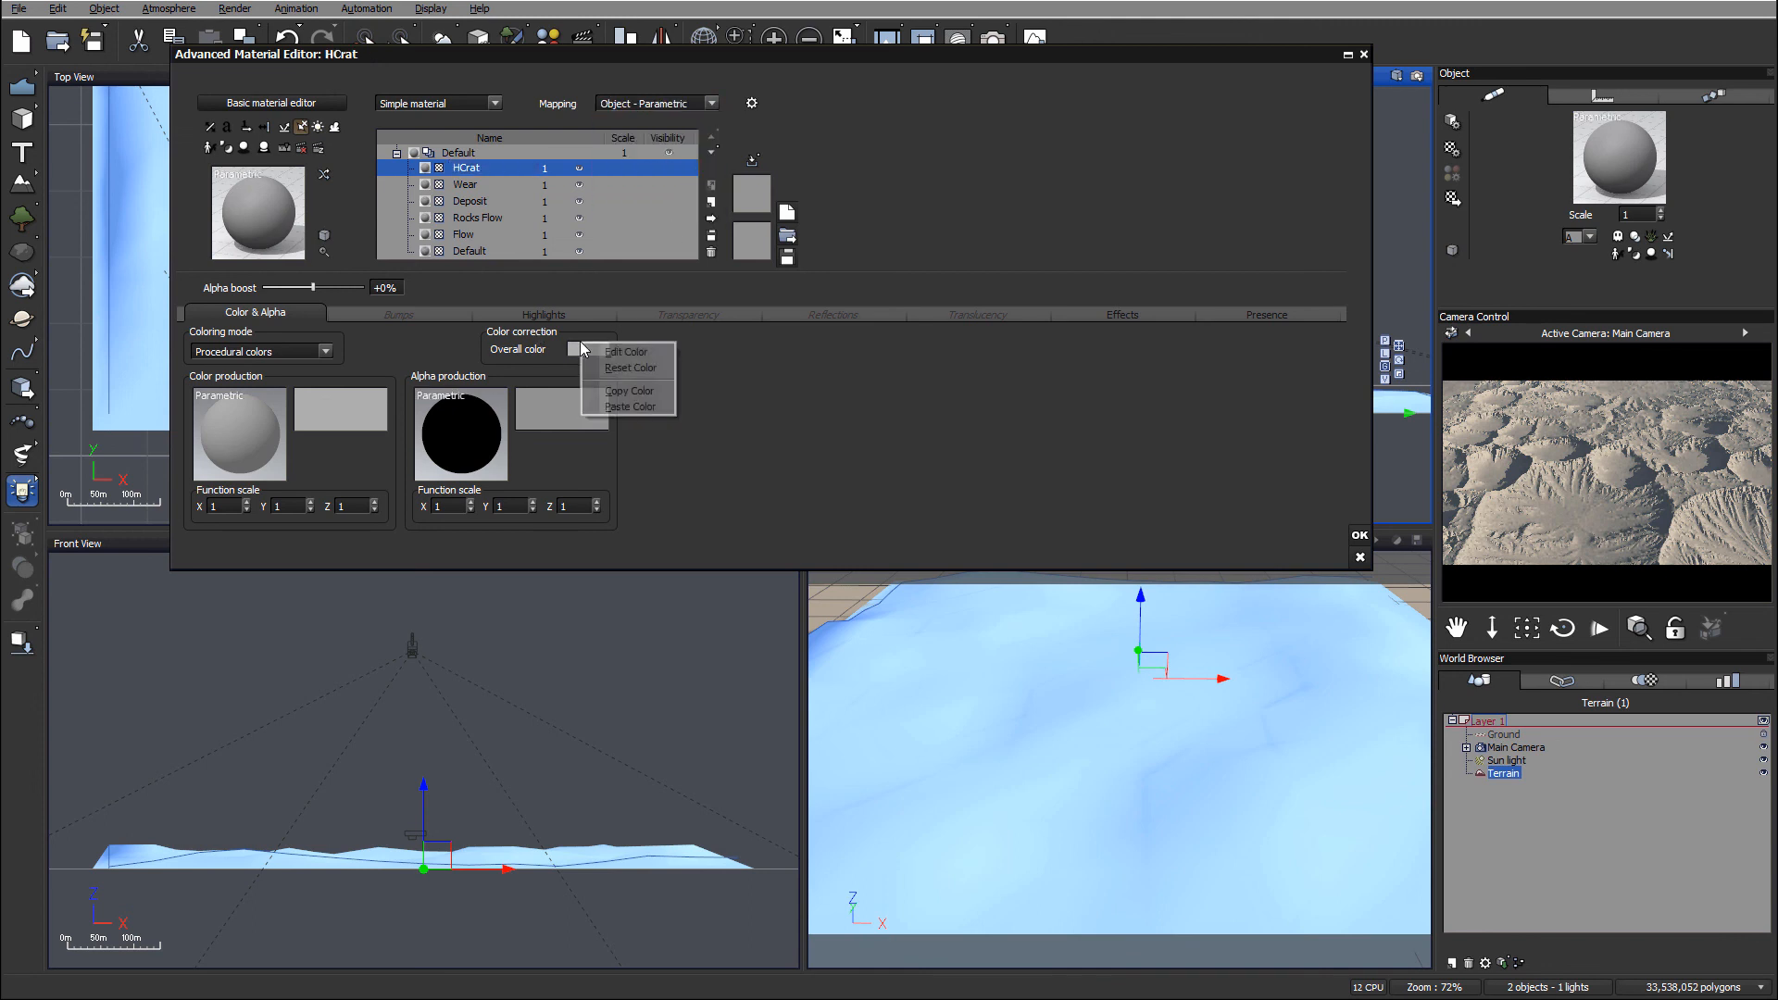
click(625, 352)
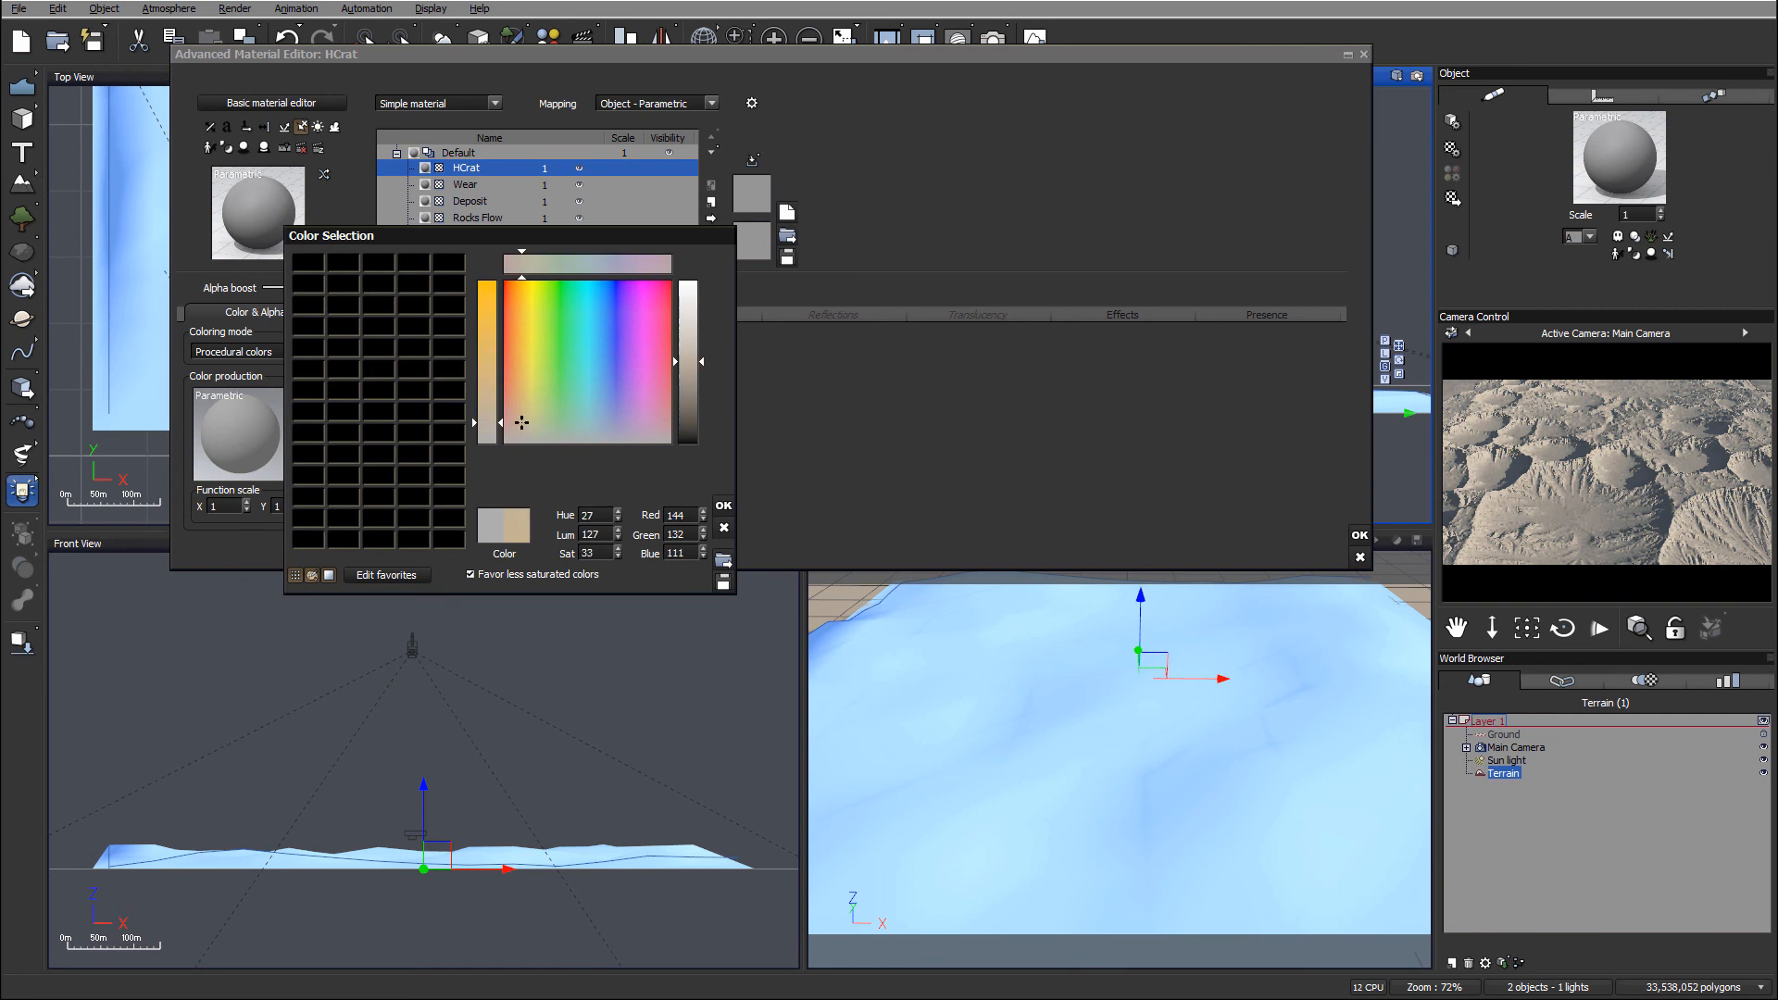
click(722, 504)
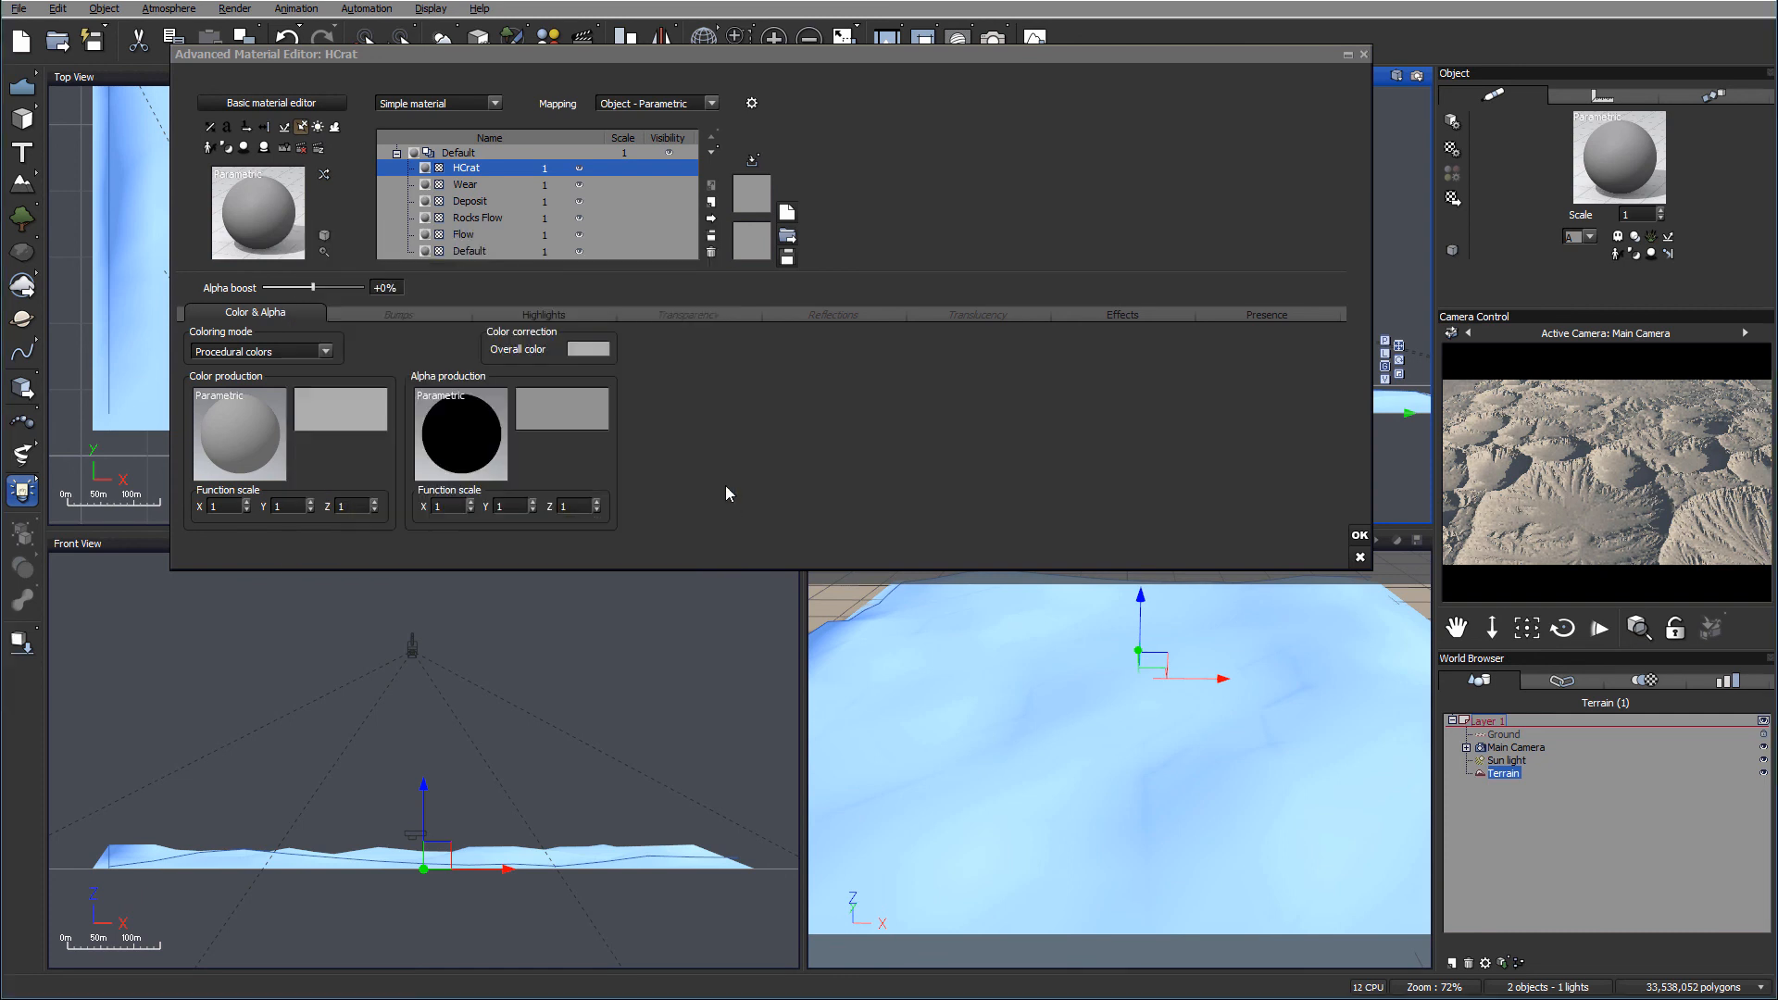
Step: Set HCrat's global transparency to 100% with variable transparency enabled
click(689, 313)
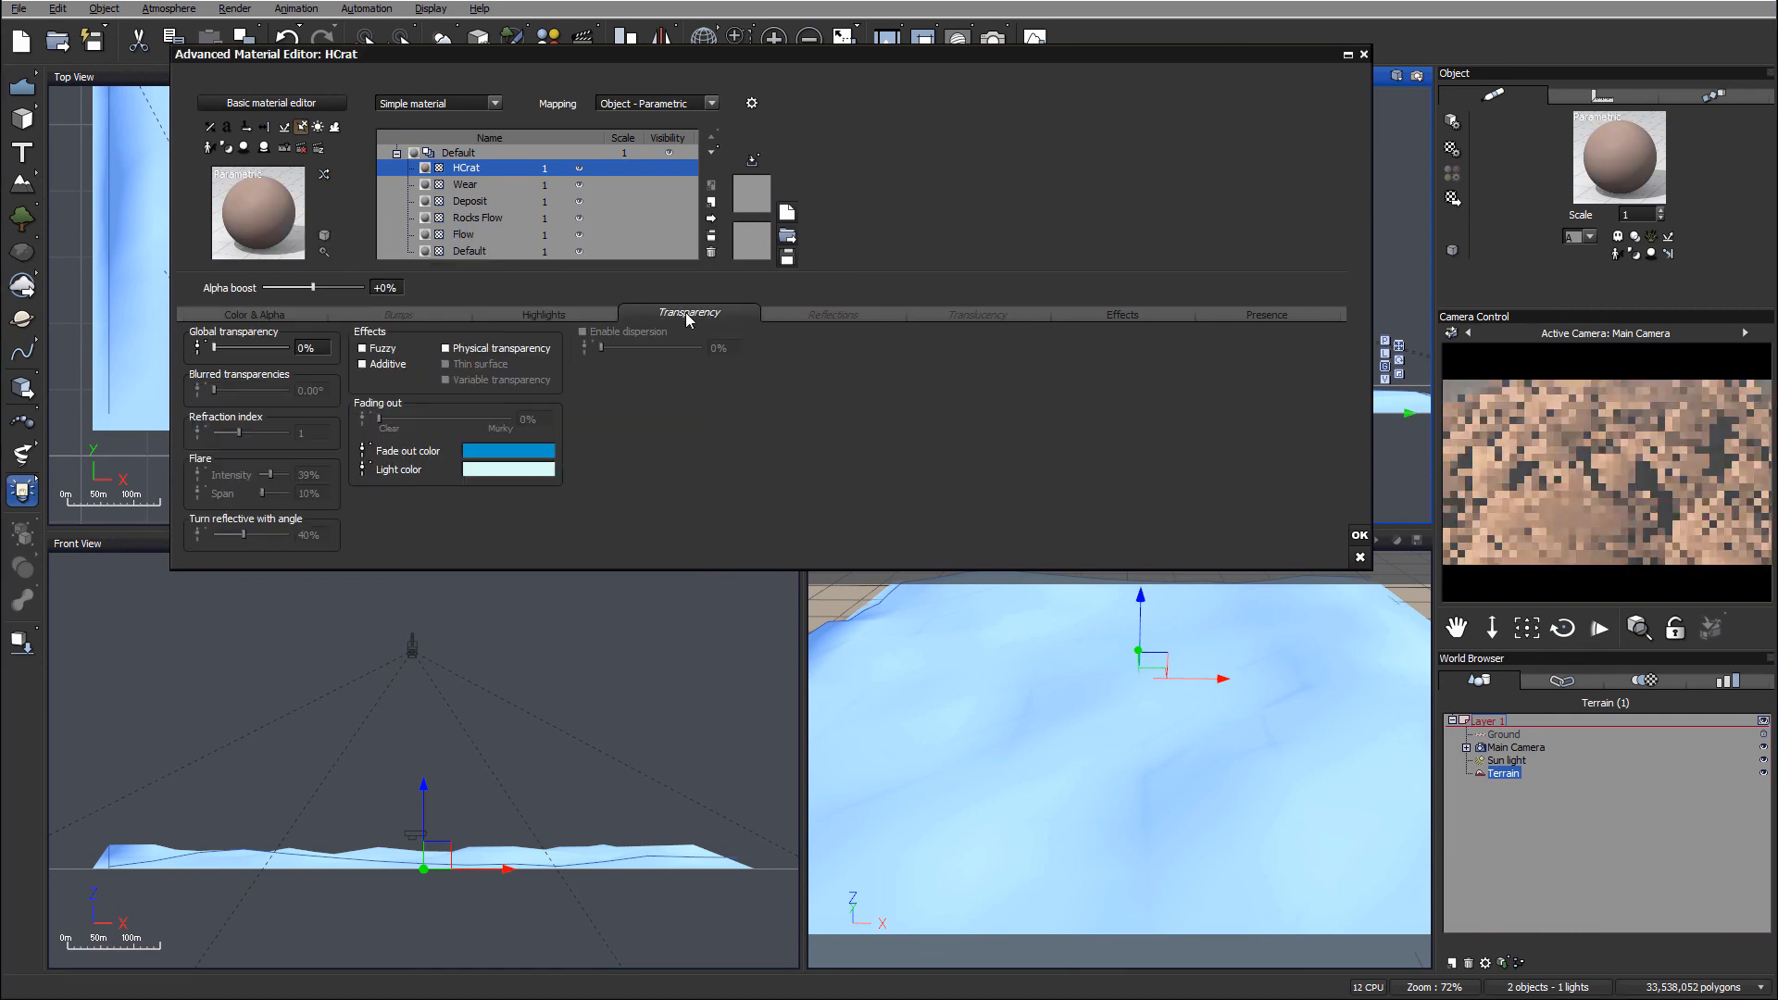
drag(204, 347, 335, 347)
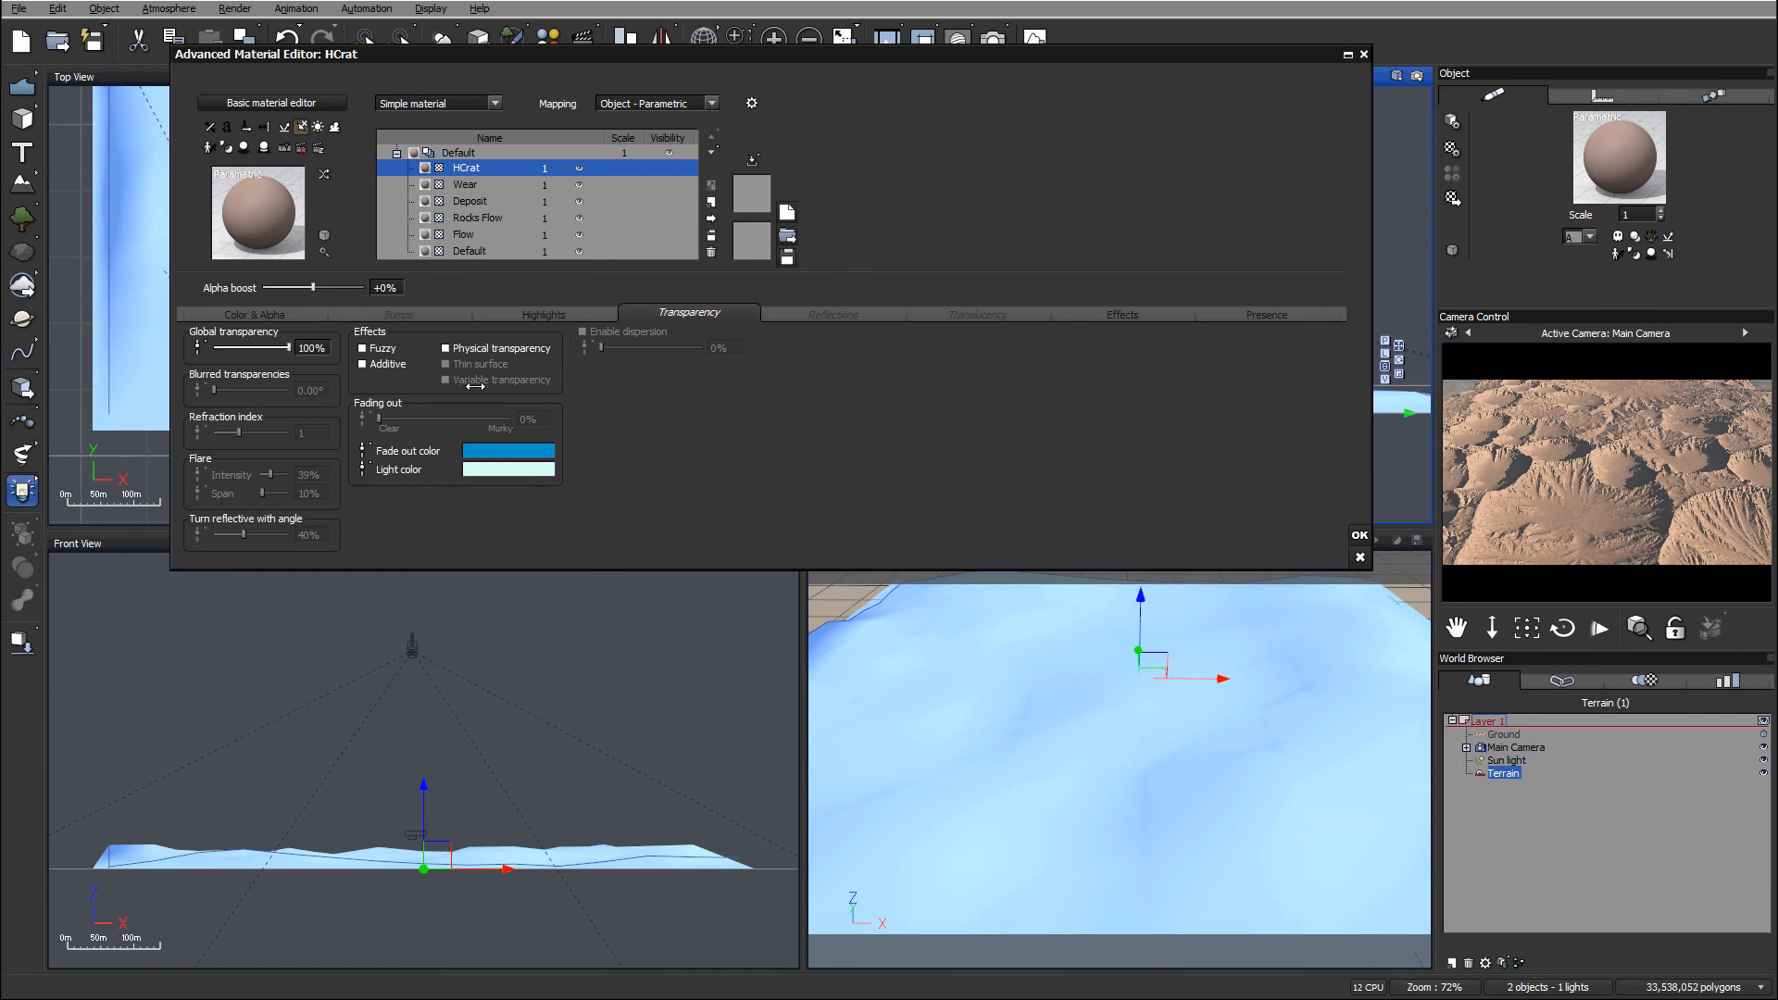
click(447, 380)
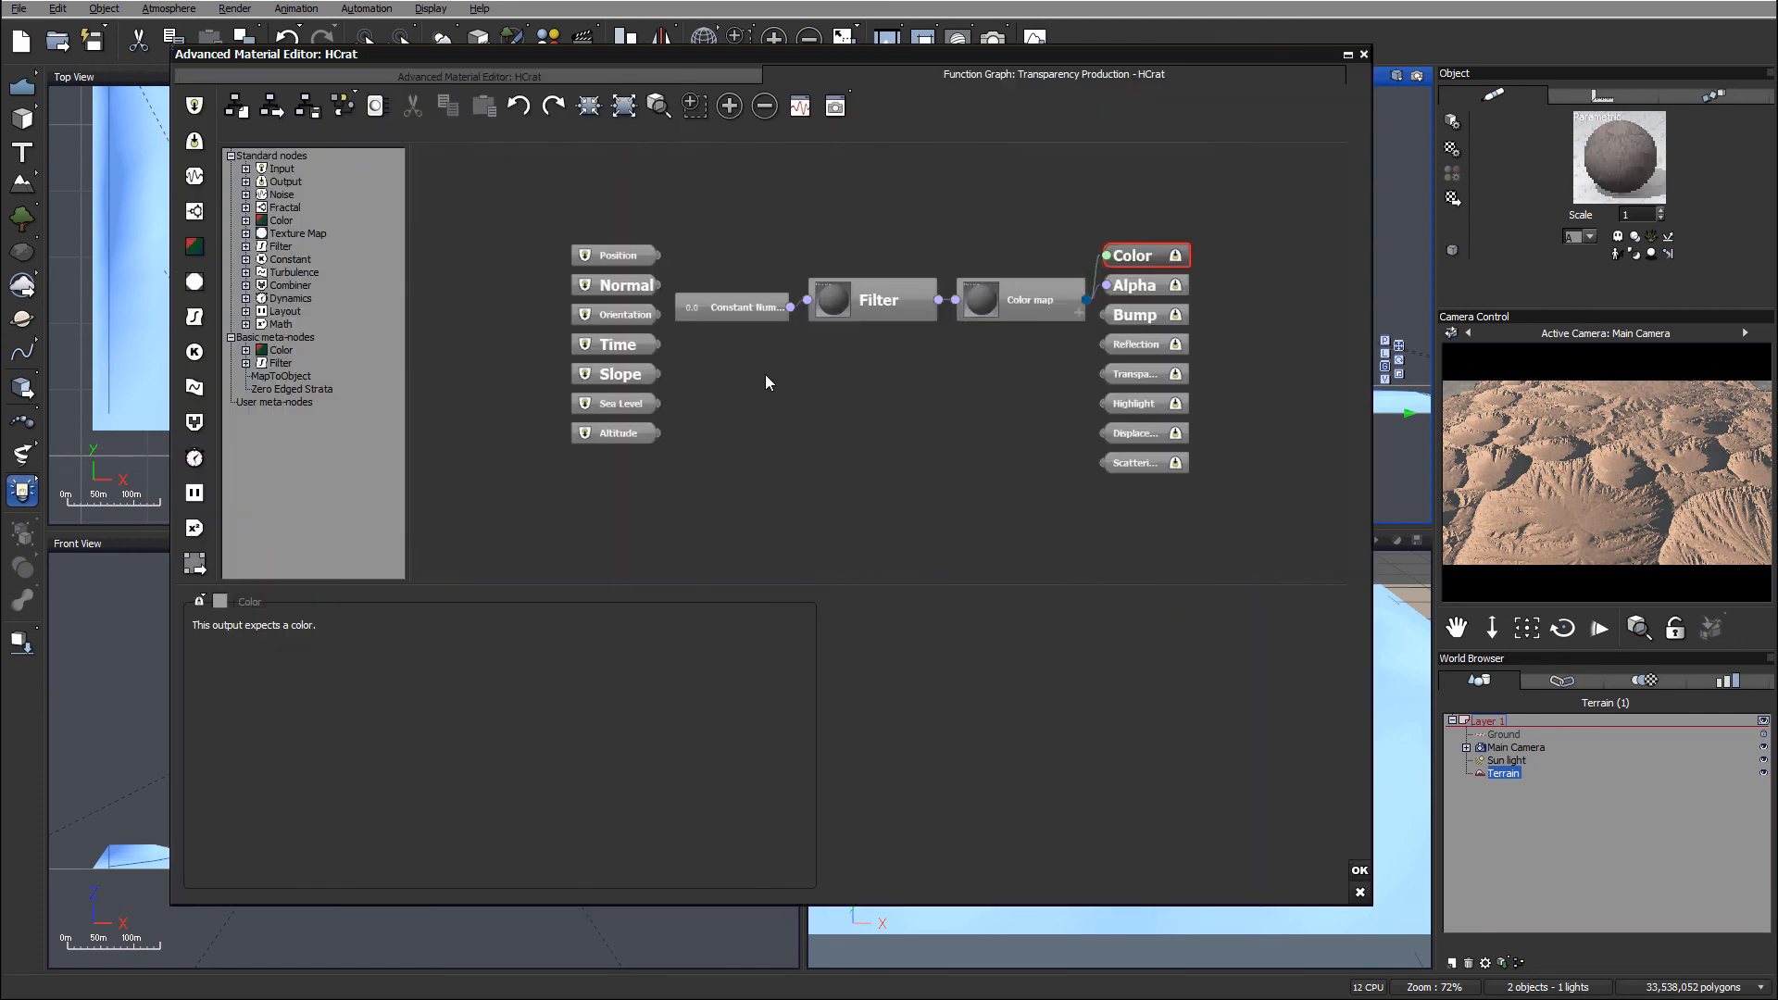
Step: Drive HCrat's transparency with a Projected Texture Map node loaded with highfield-craters.tif
right_click(767, 382)
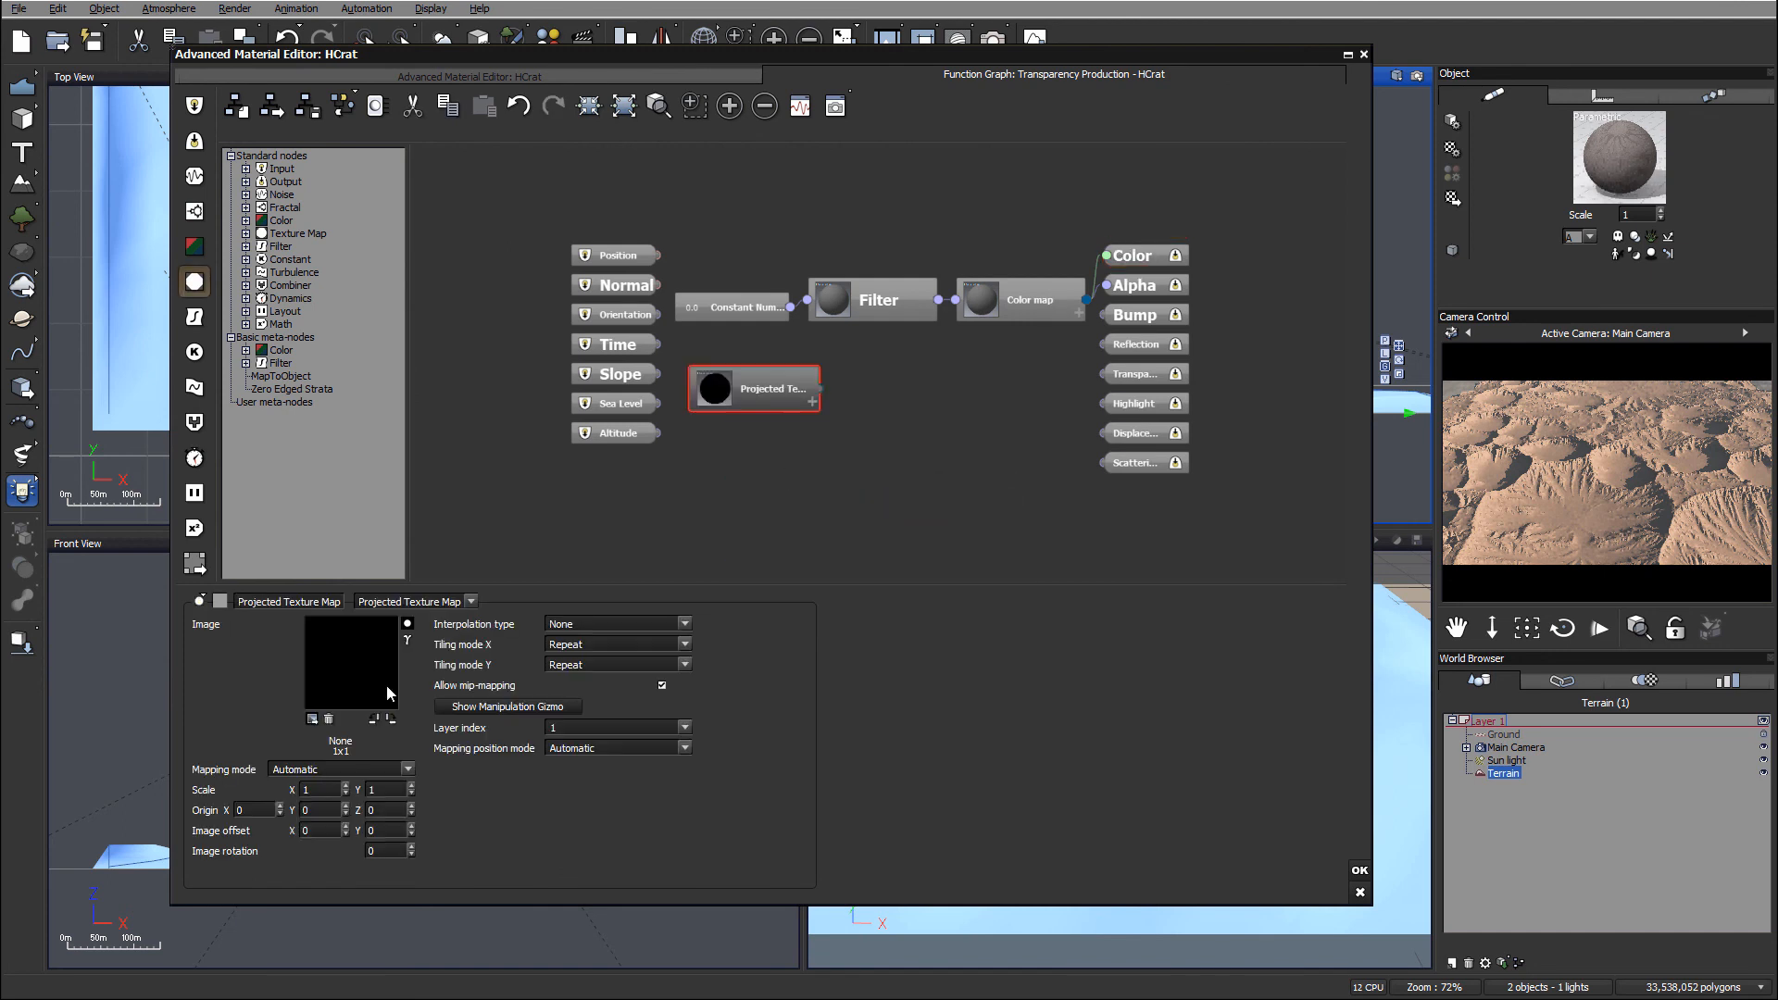
click(350, 663)
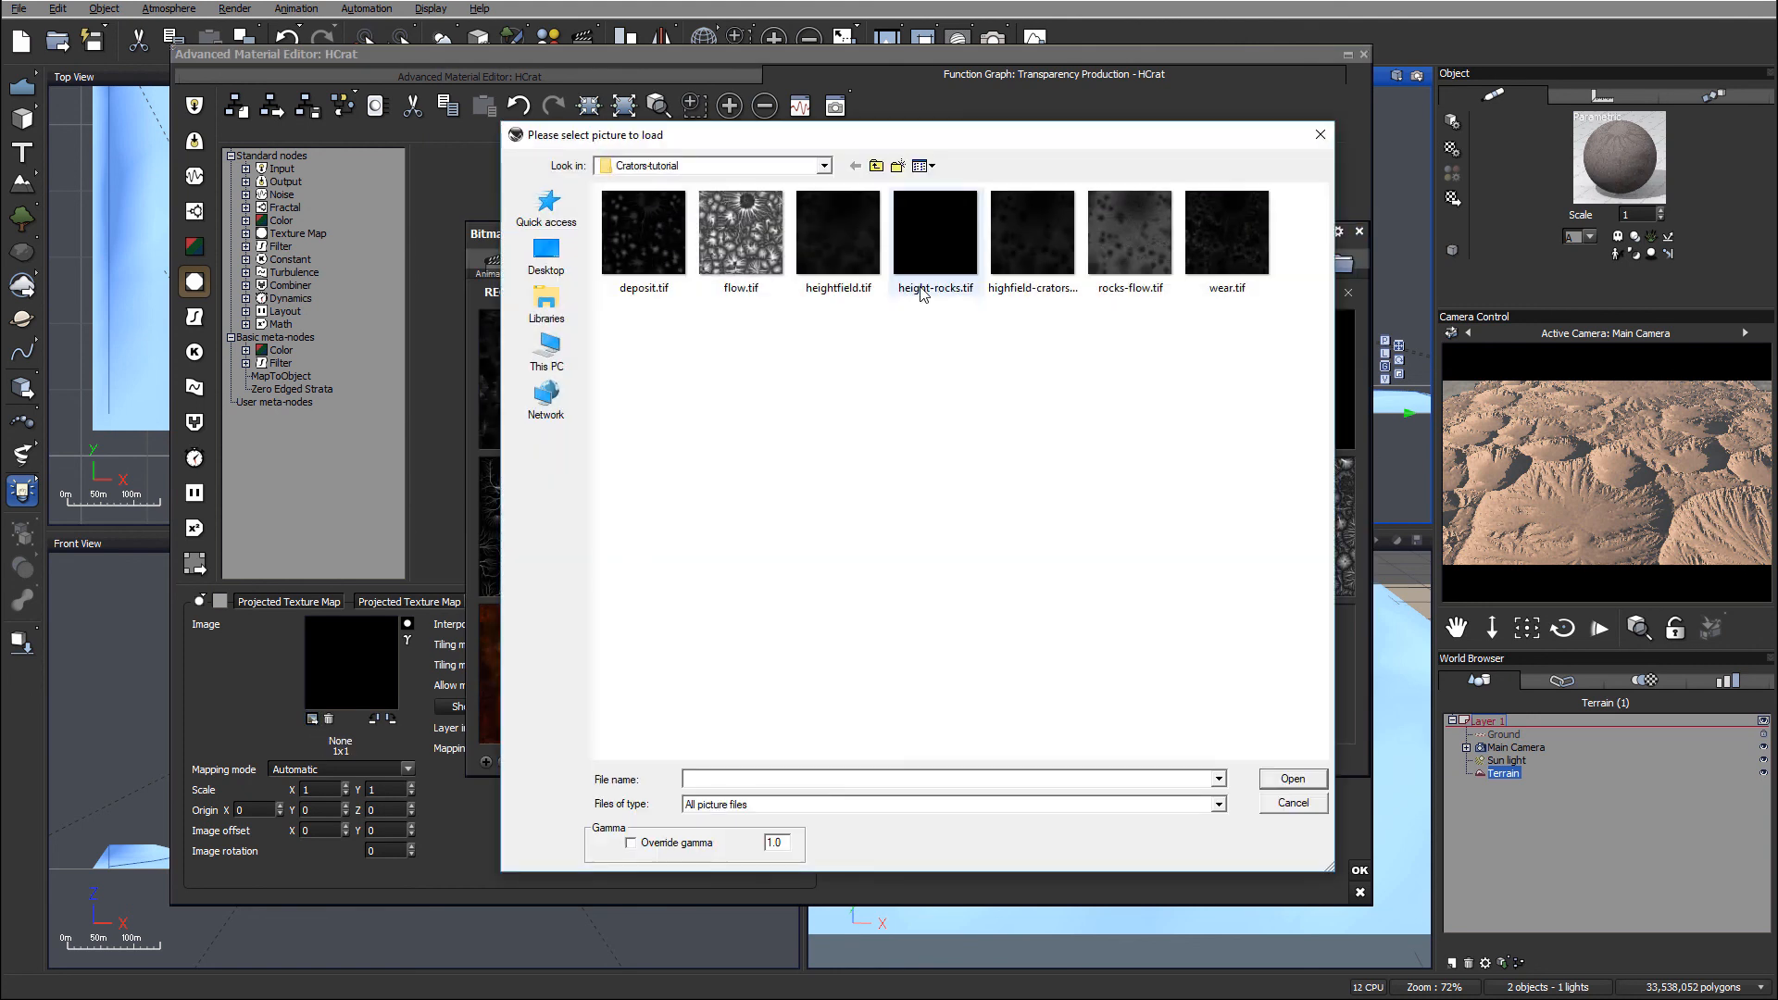
mouse_move(1030, 244)
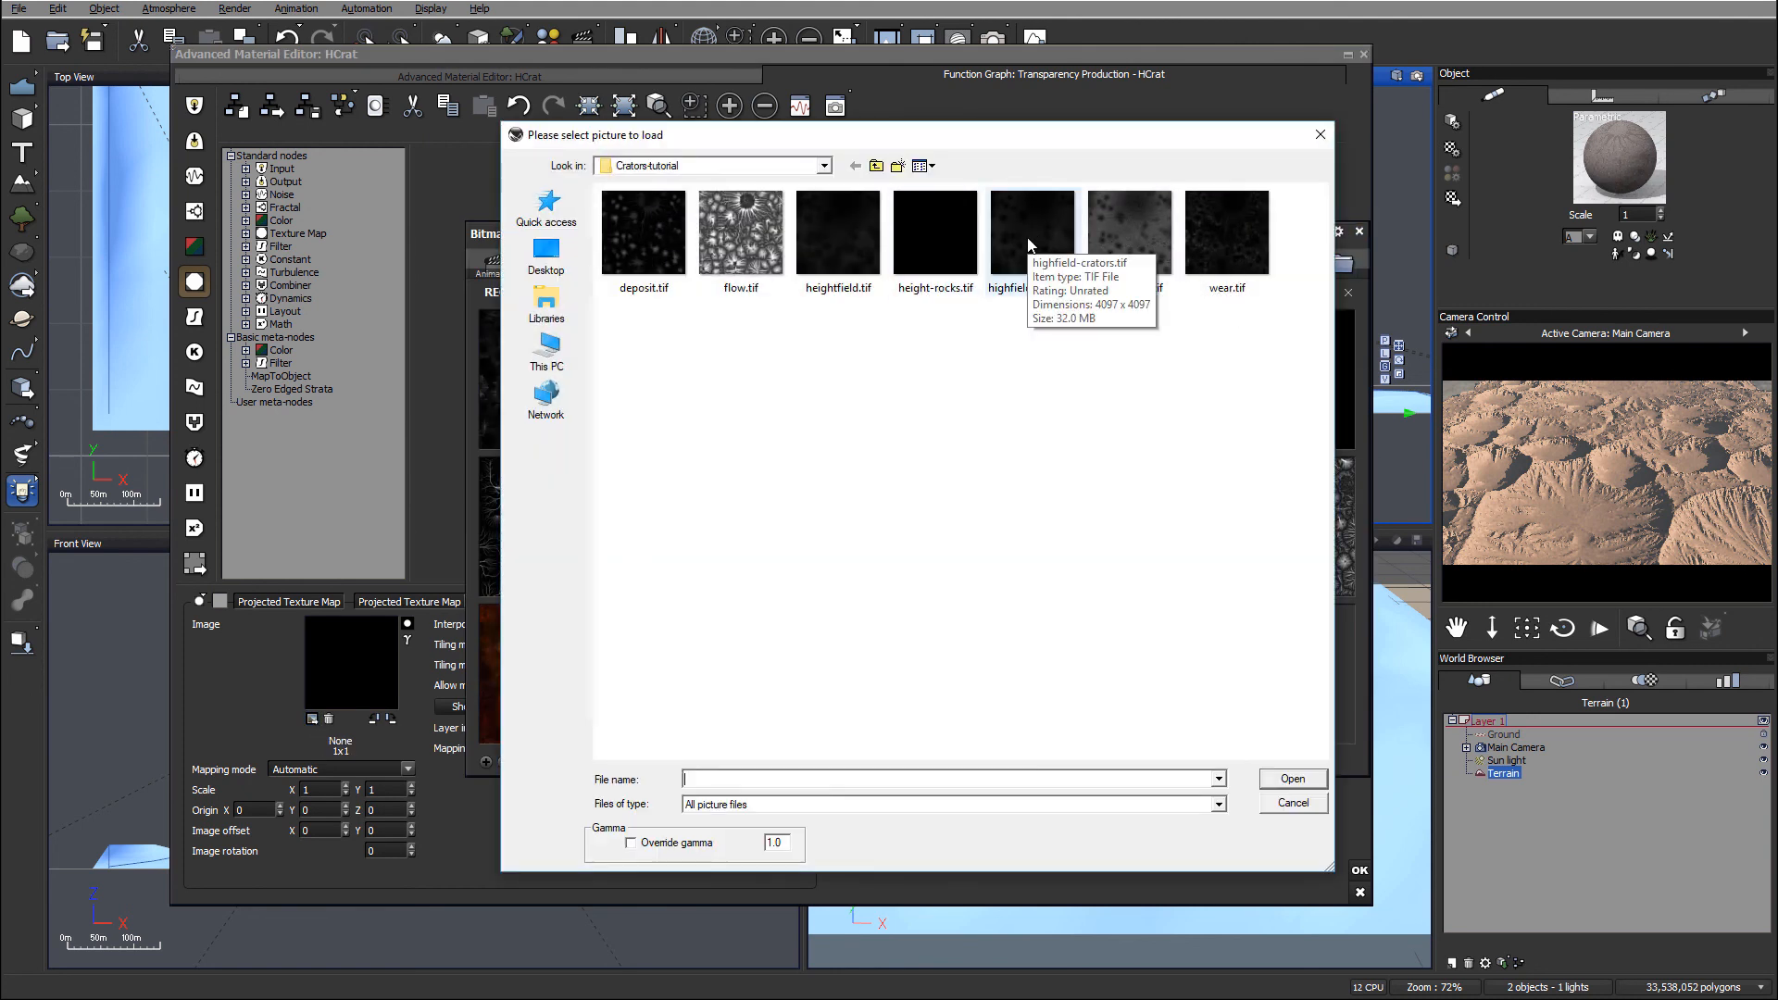
click(1032, 231)
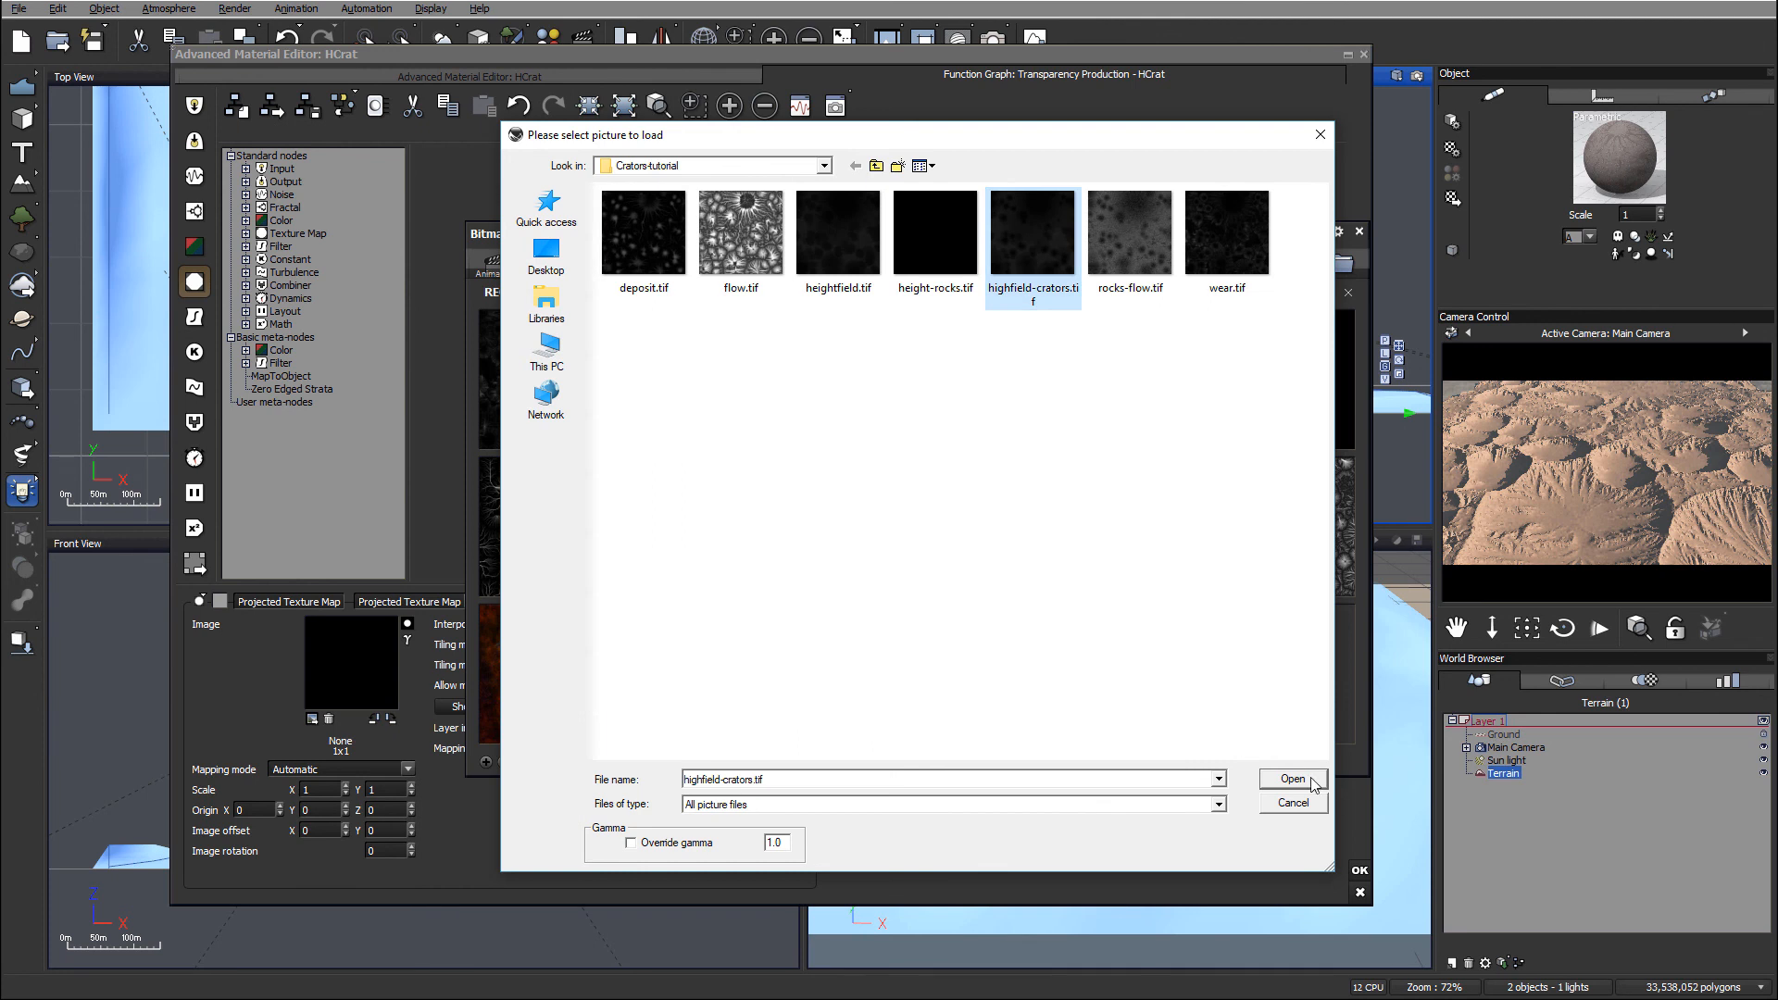
click(1292, 778)
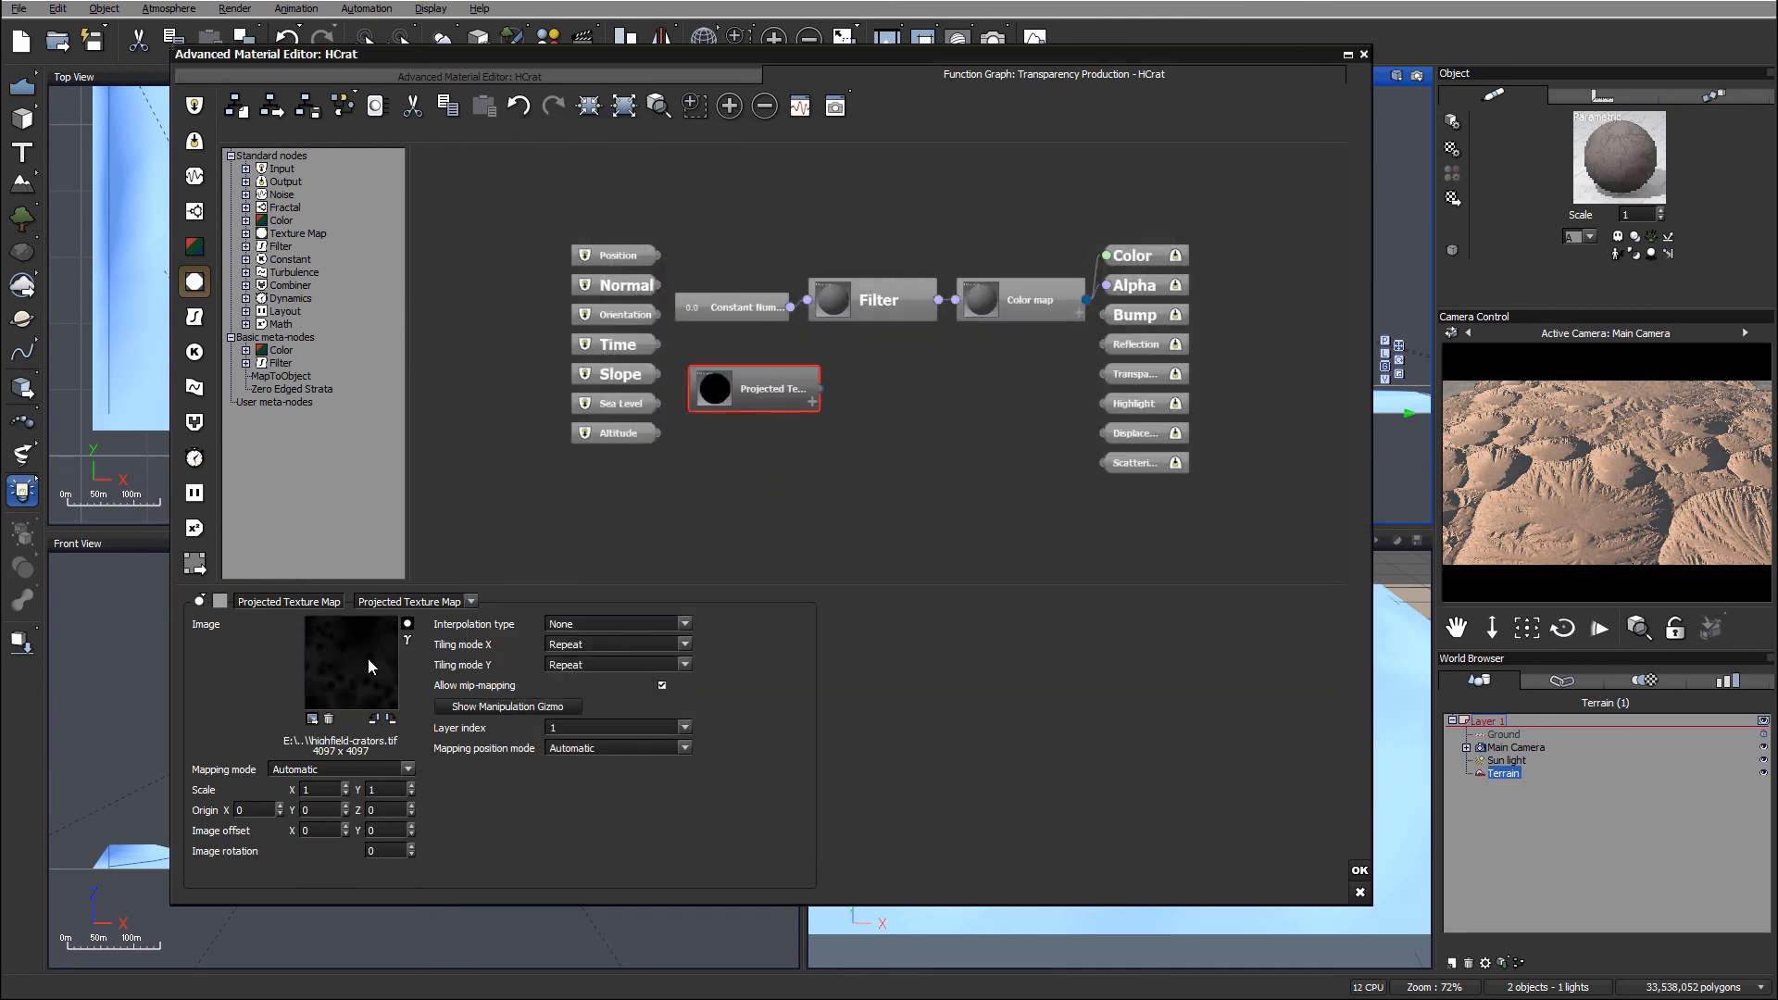
right_click(370, 665)
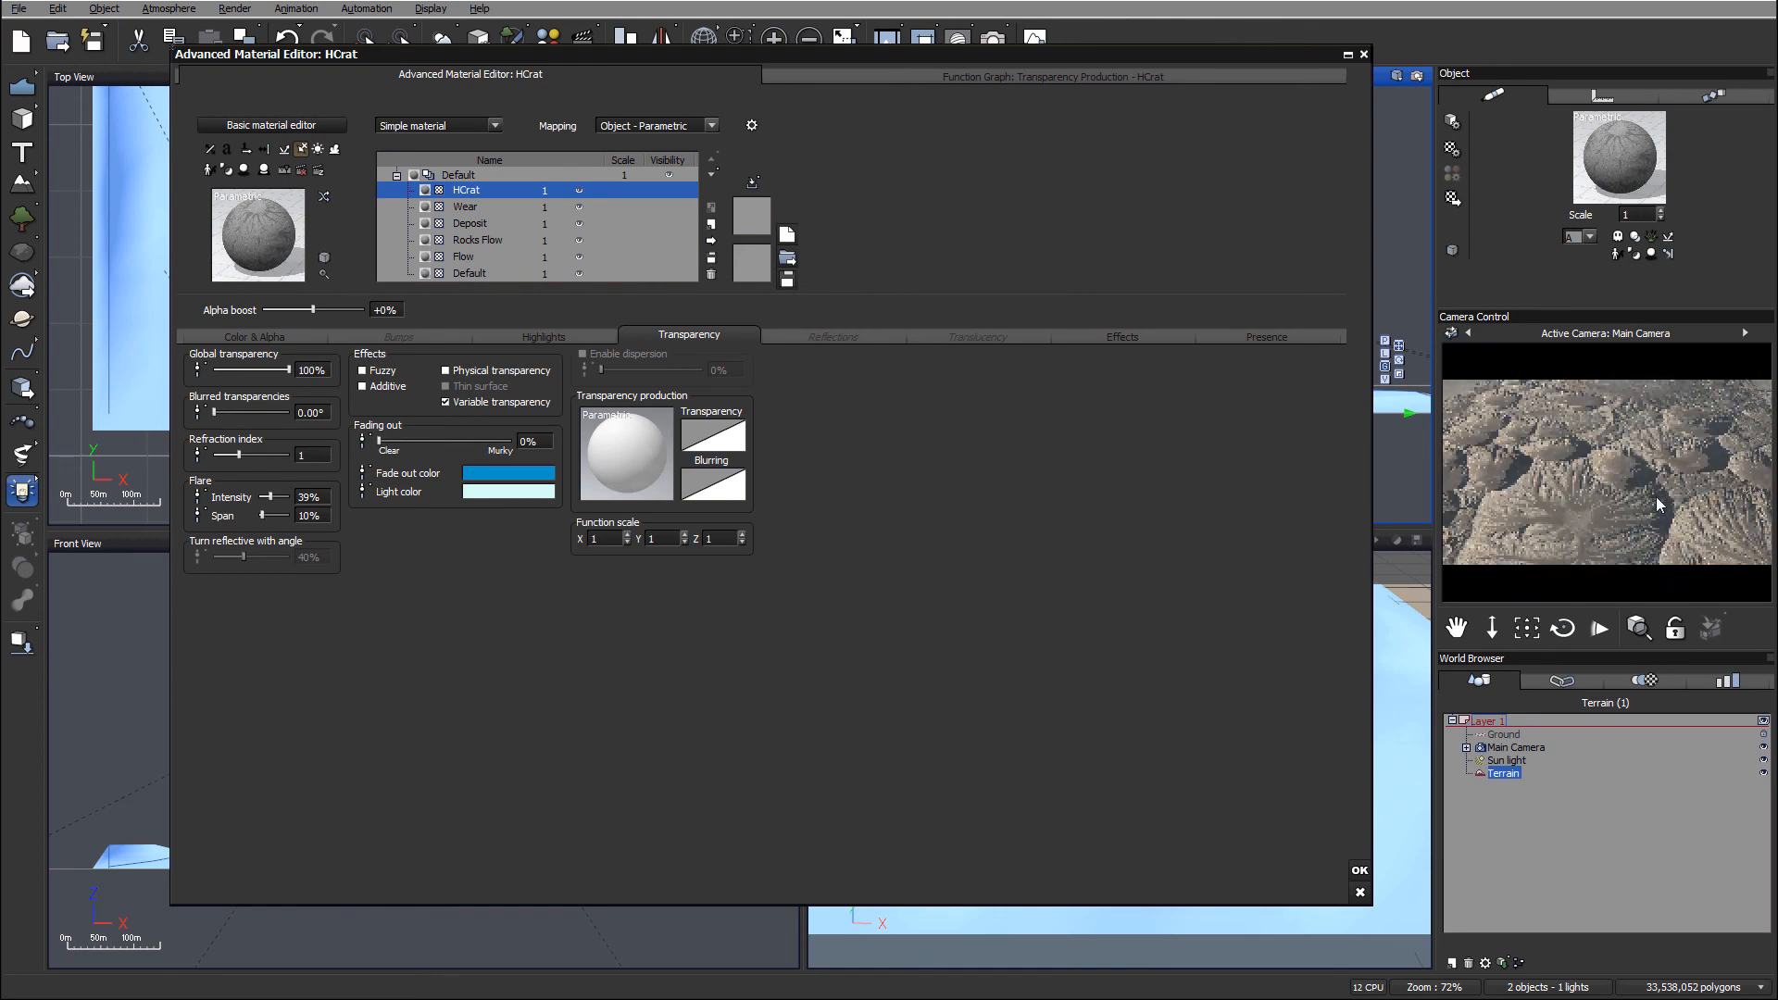
Step: Give HCrat Natural grain colouring with a brown first colour, scale 2000, roughness 1.05
click(255, 335)
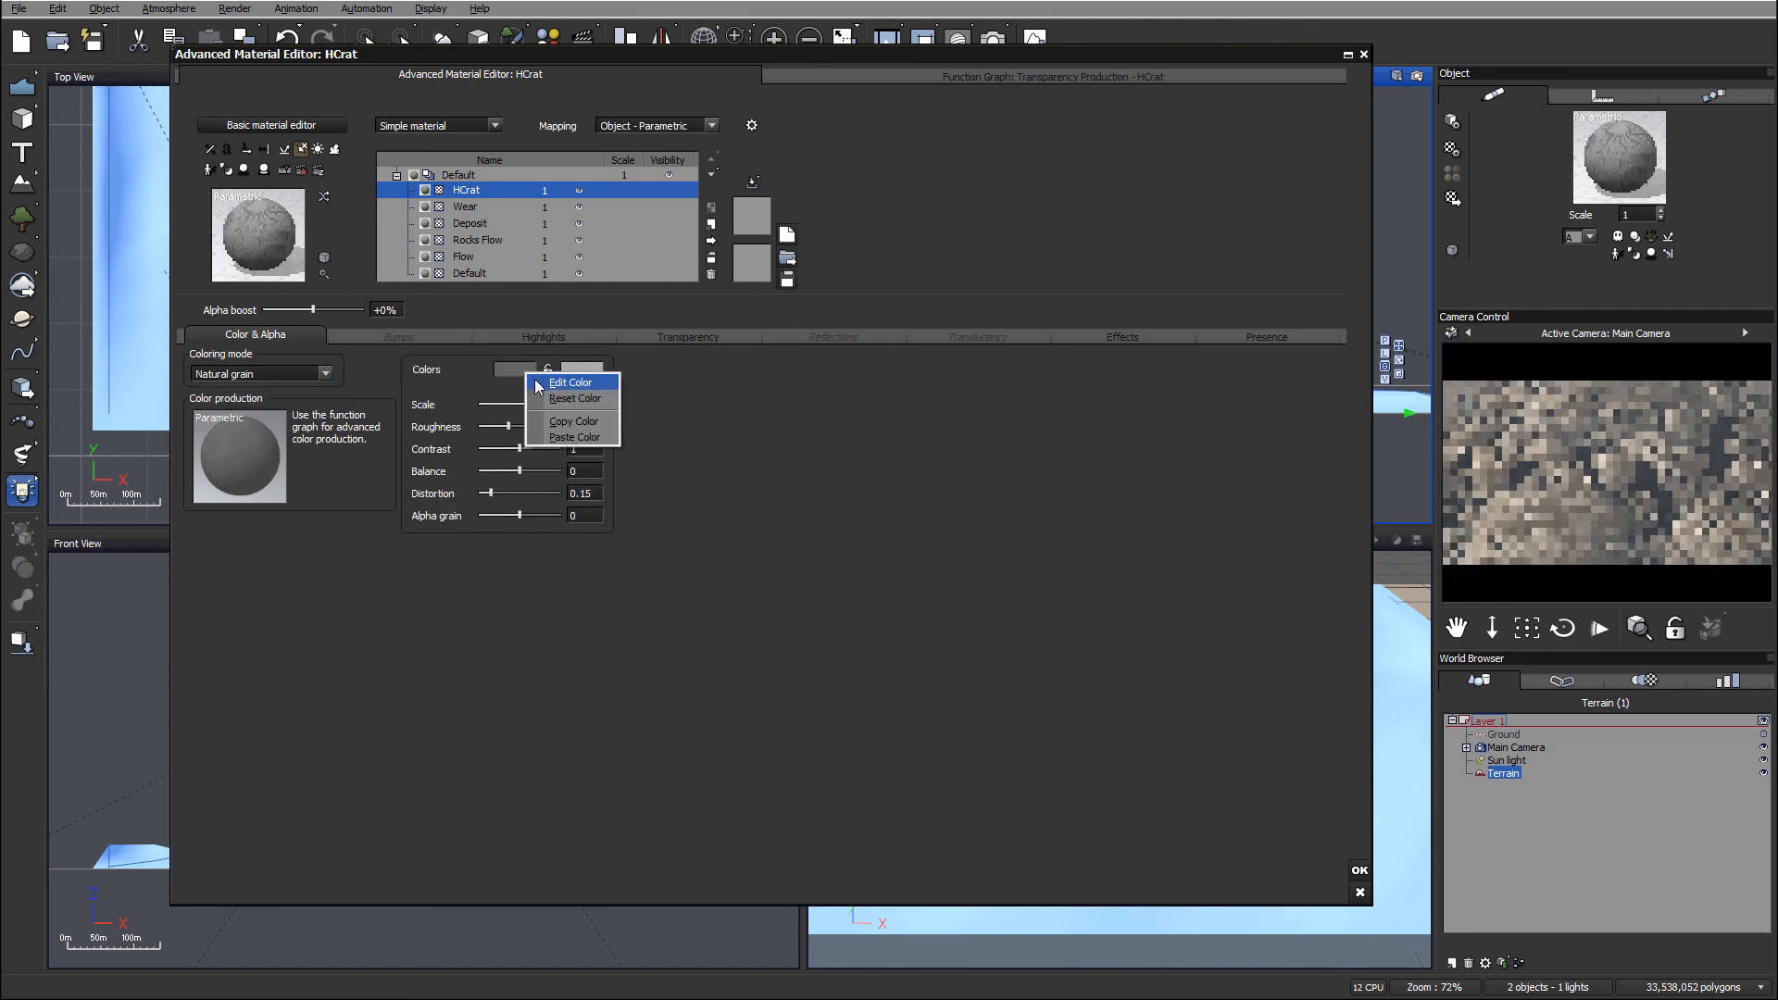
click(571, 381)
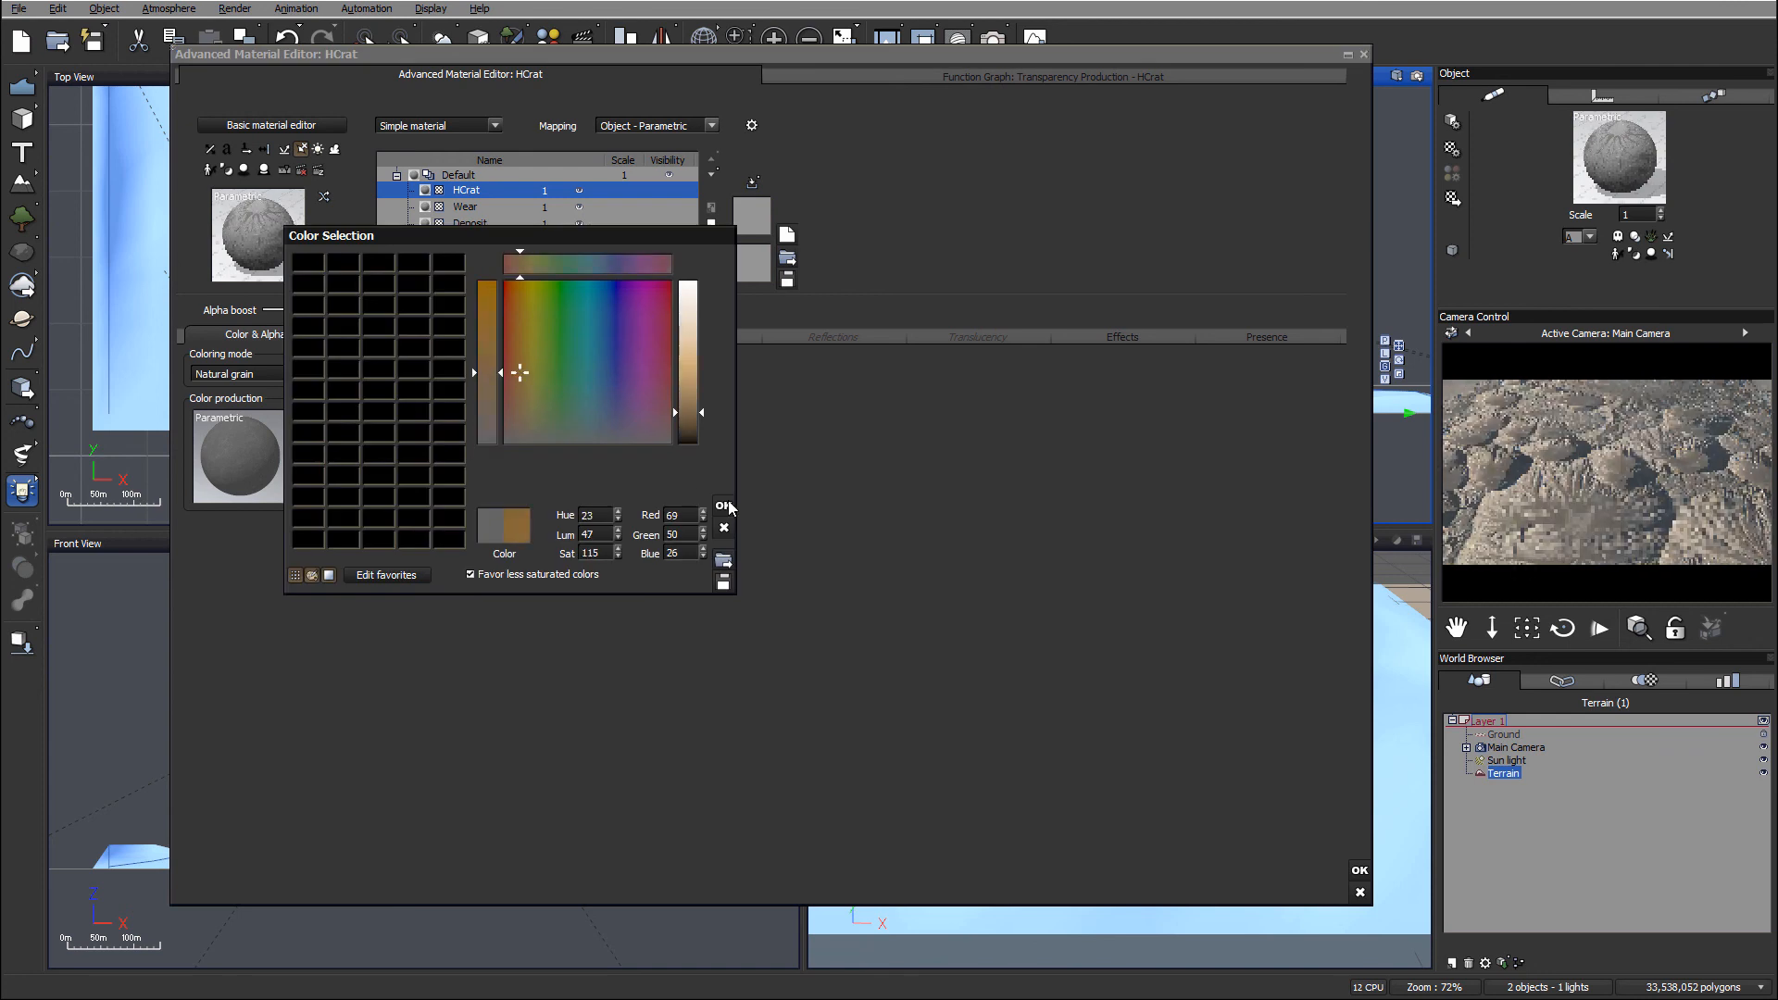
click(722, 506)
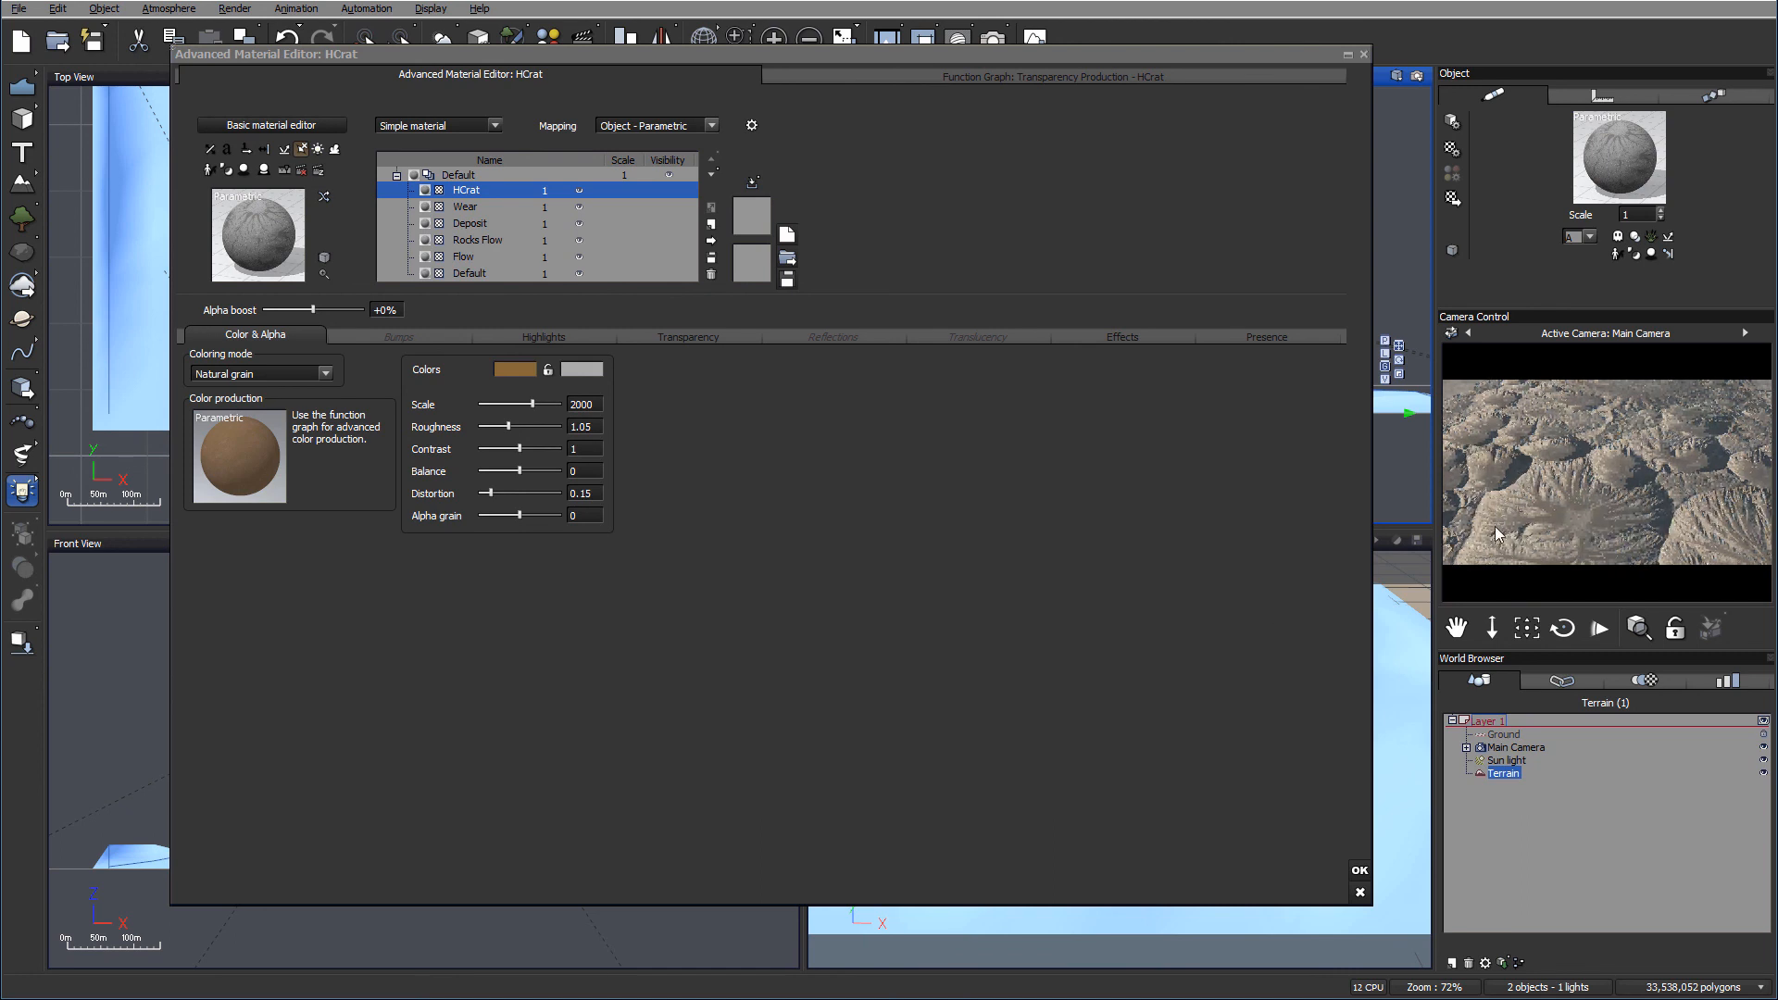
mouse_move(1594, 422)
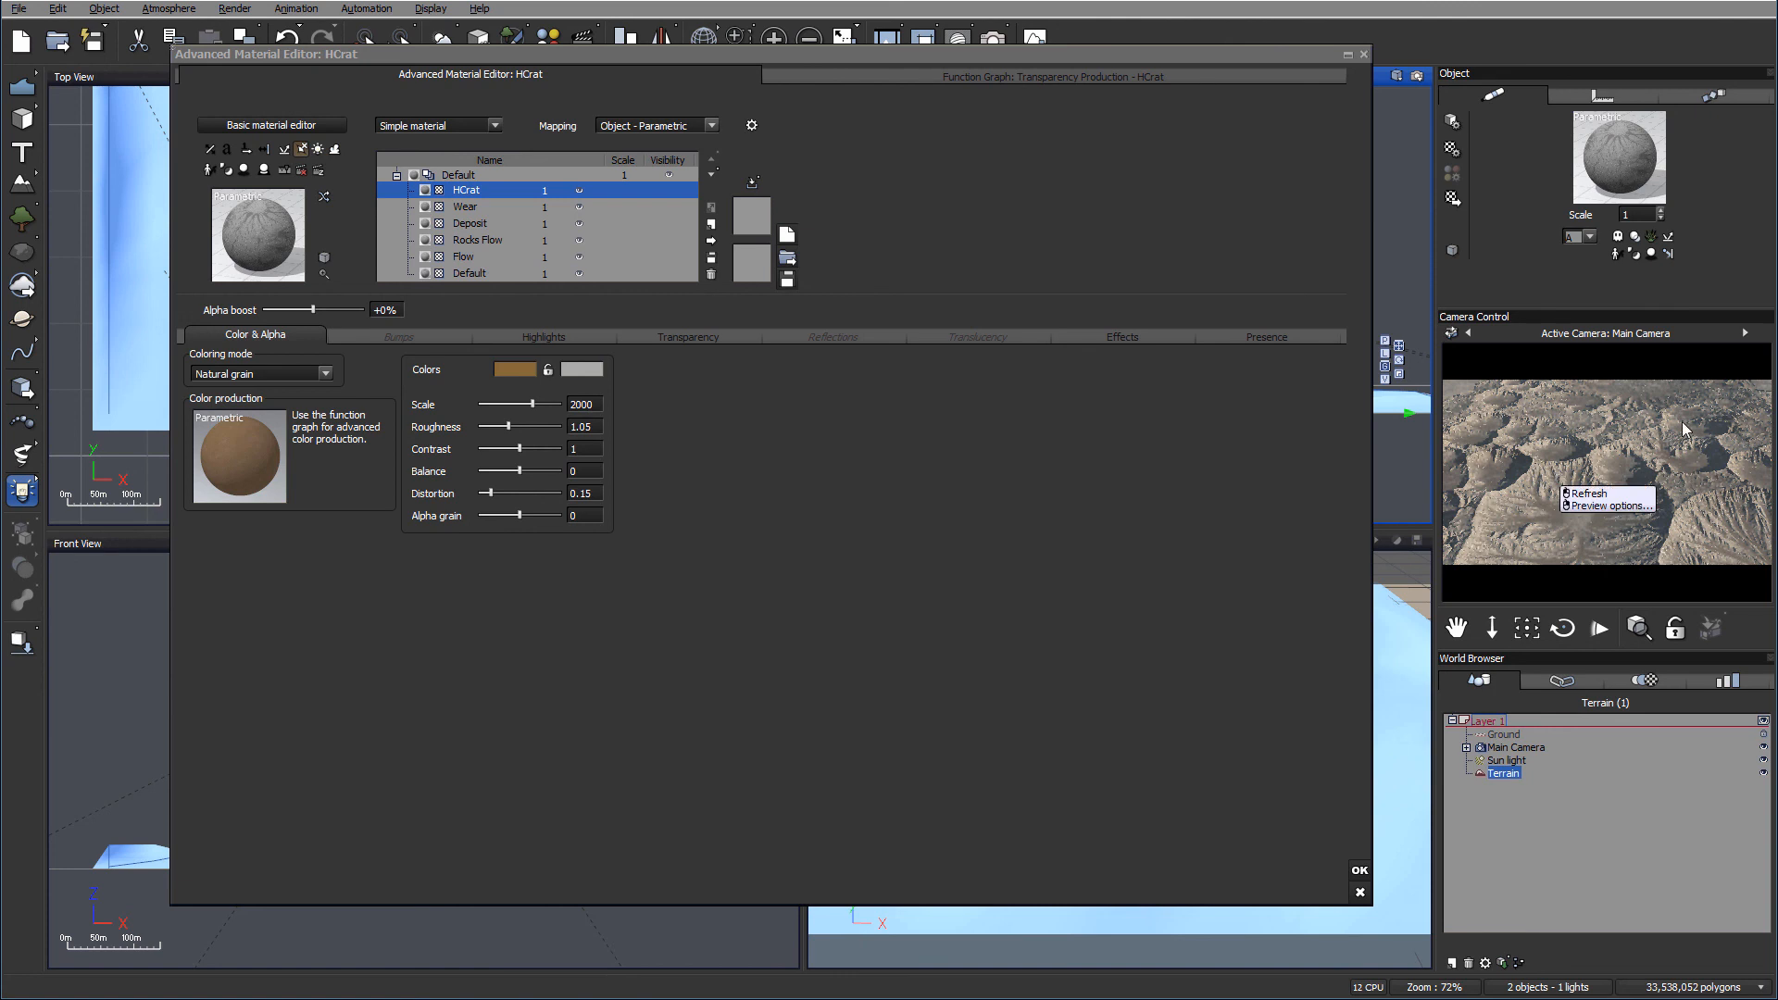
mouse_move(1541, 498)
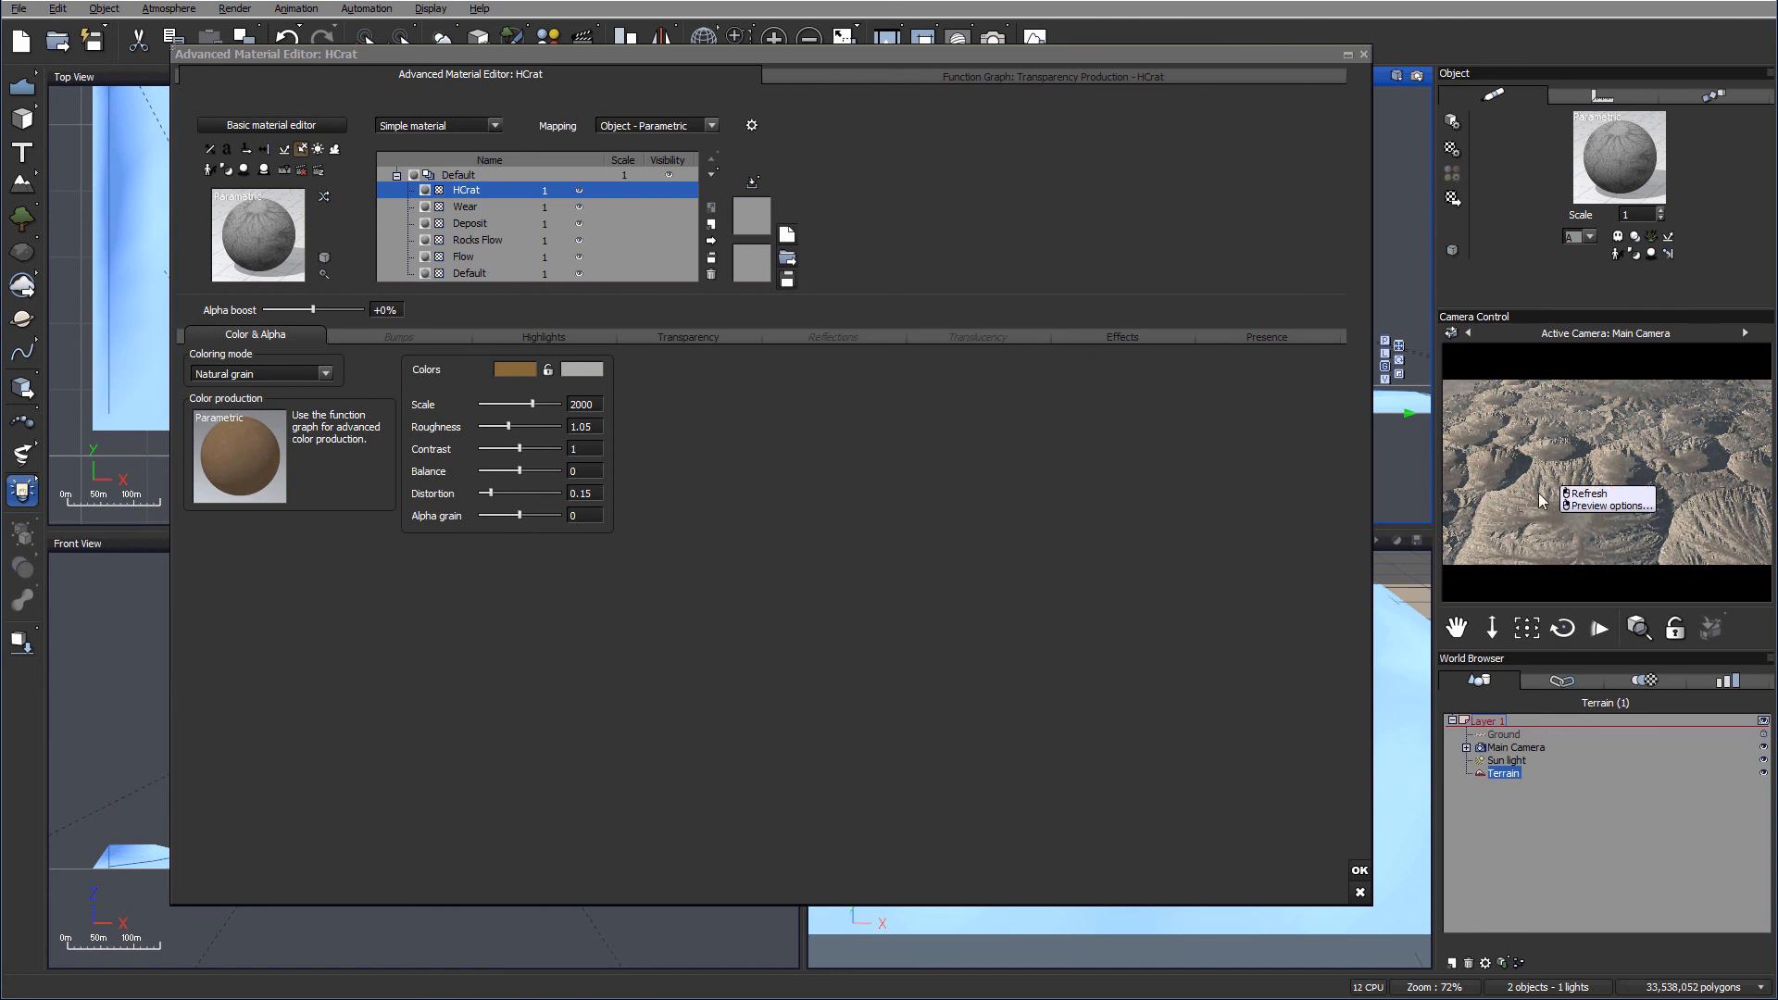
mouse_move(1611, 463)
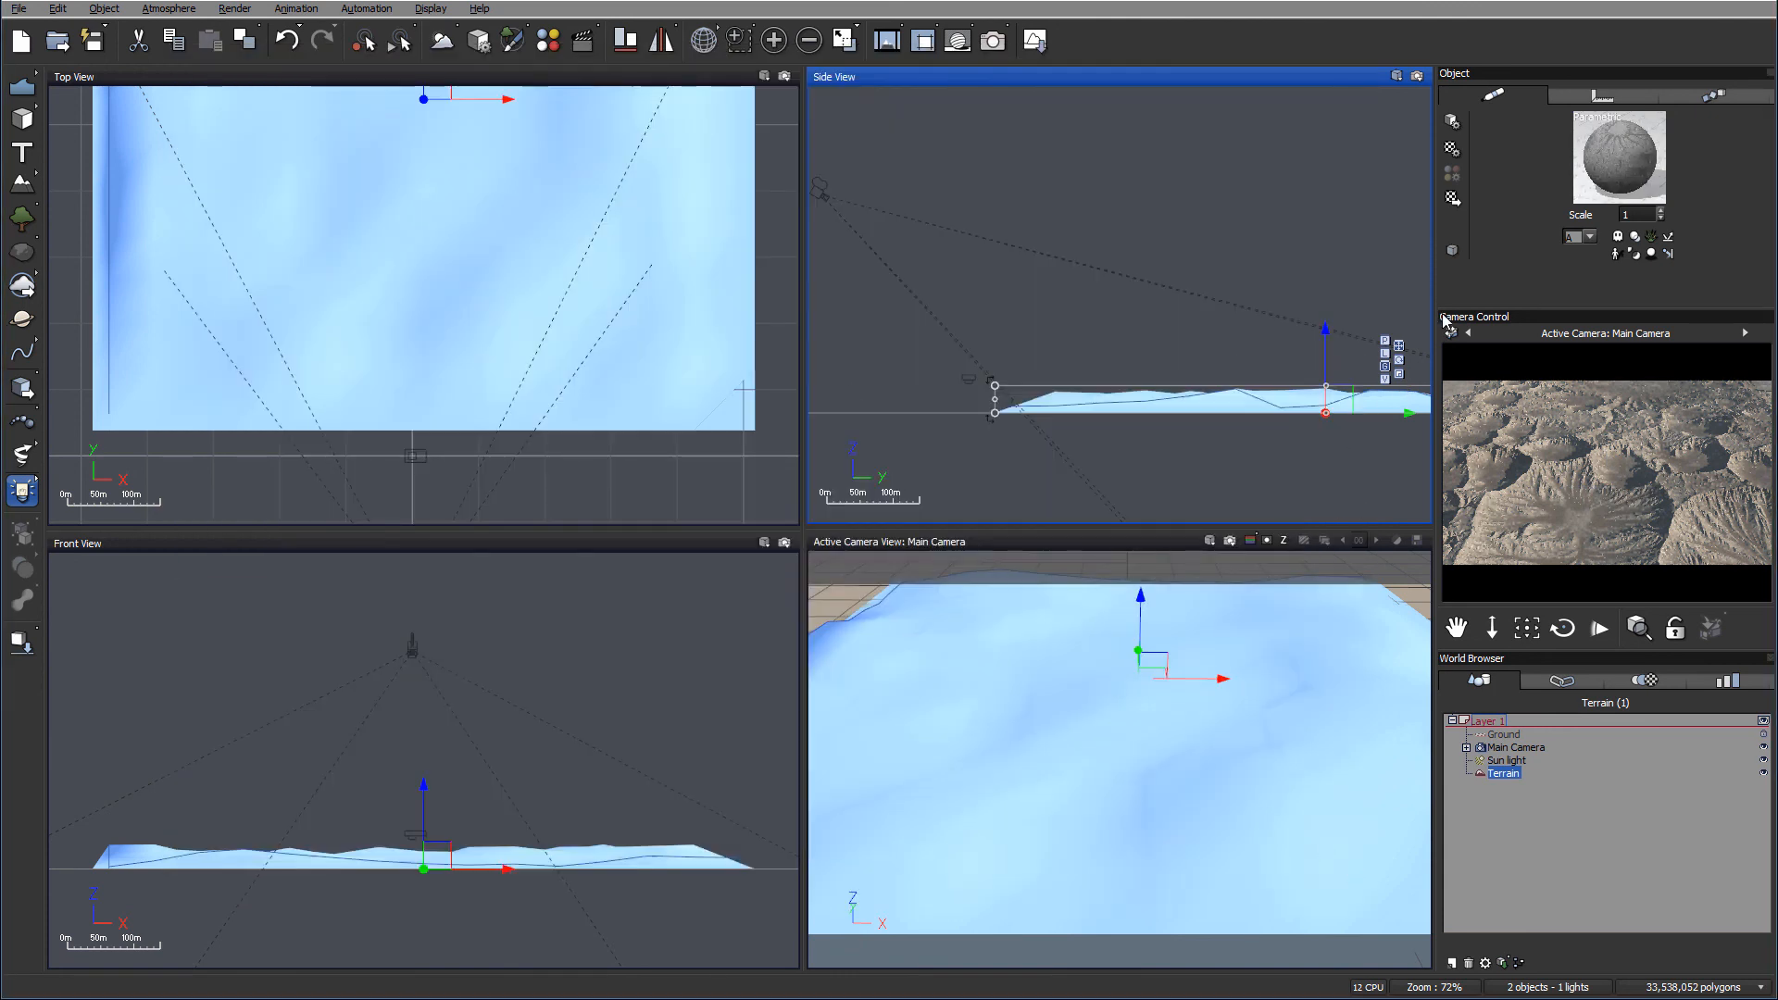
Step: In the Atmosphere Editor set light balance 84% and a pale ambient light colour
click(166, 8)
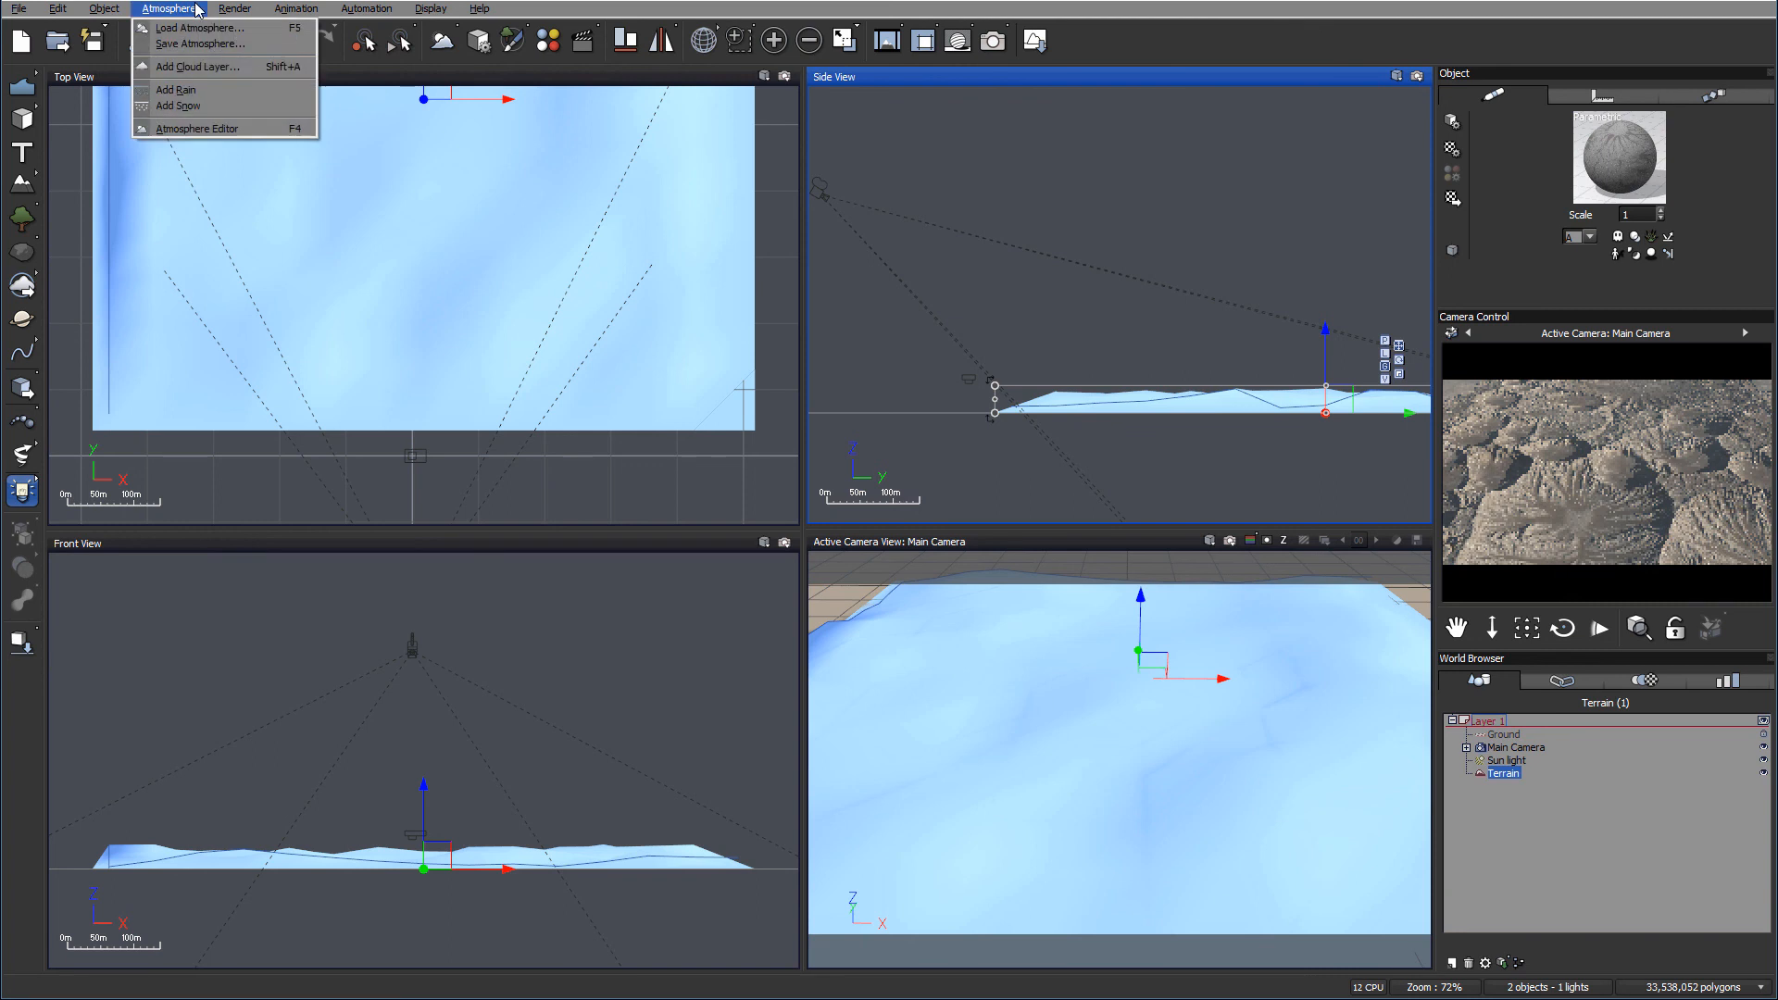
click(197, 127)
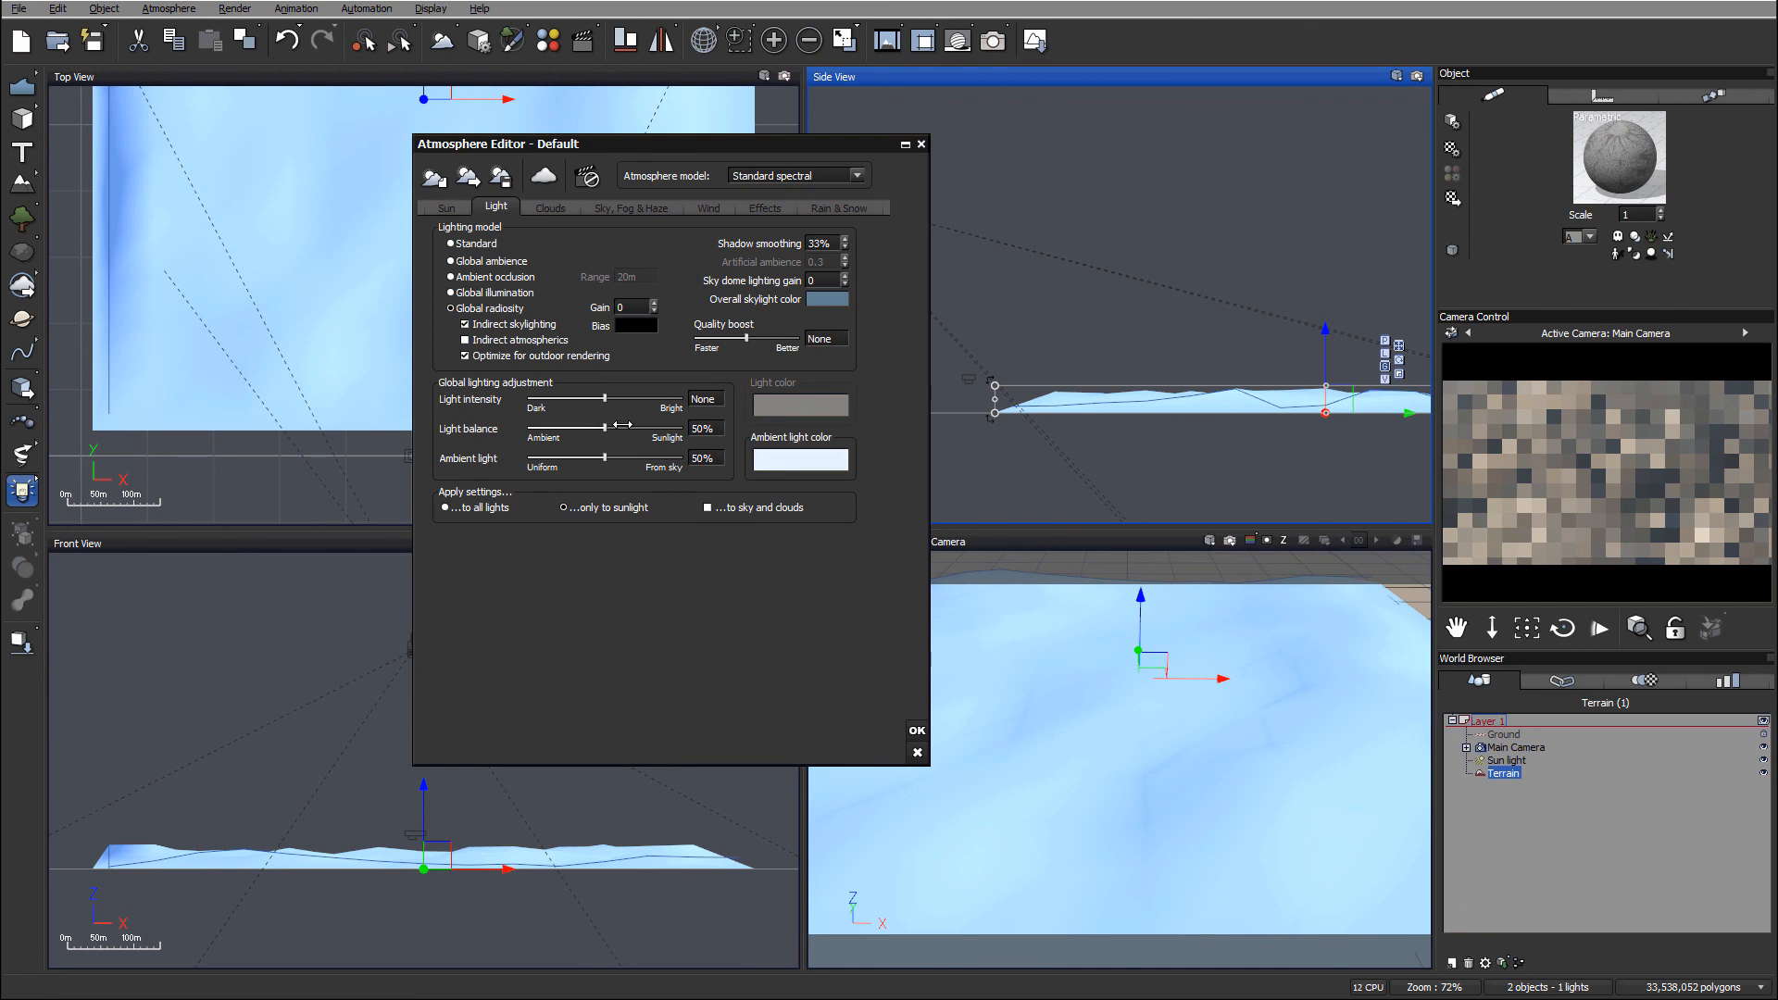
right_click(800, 458)
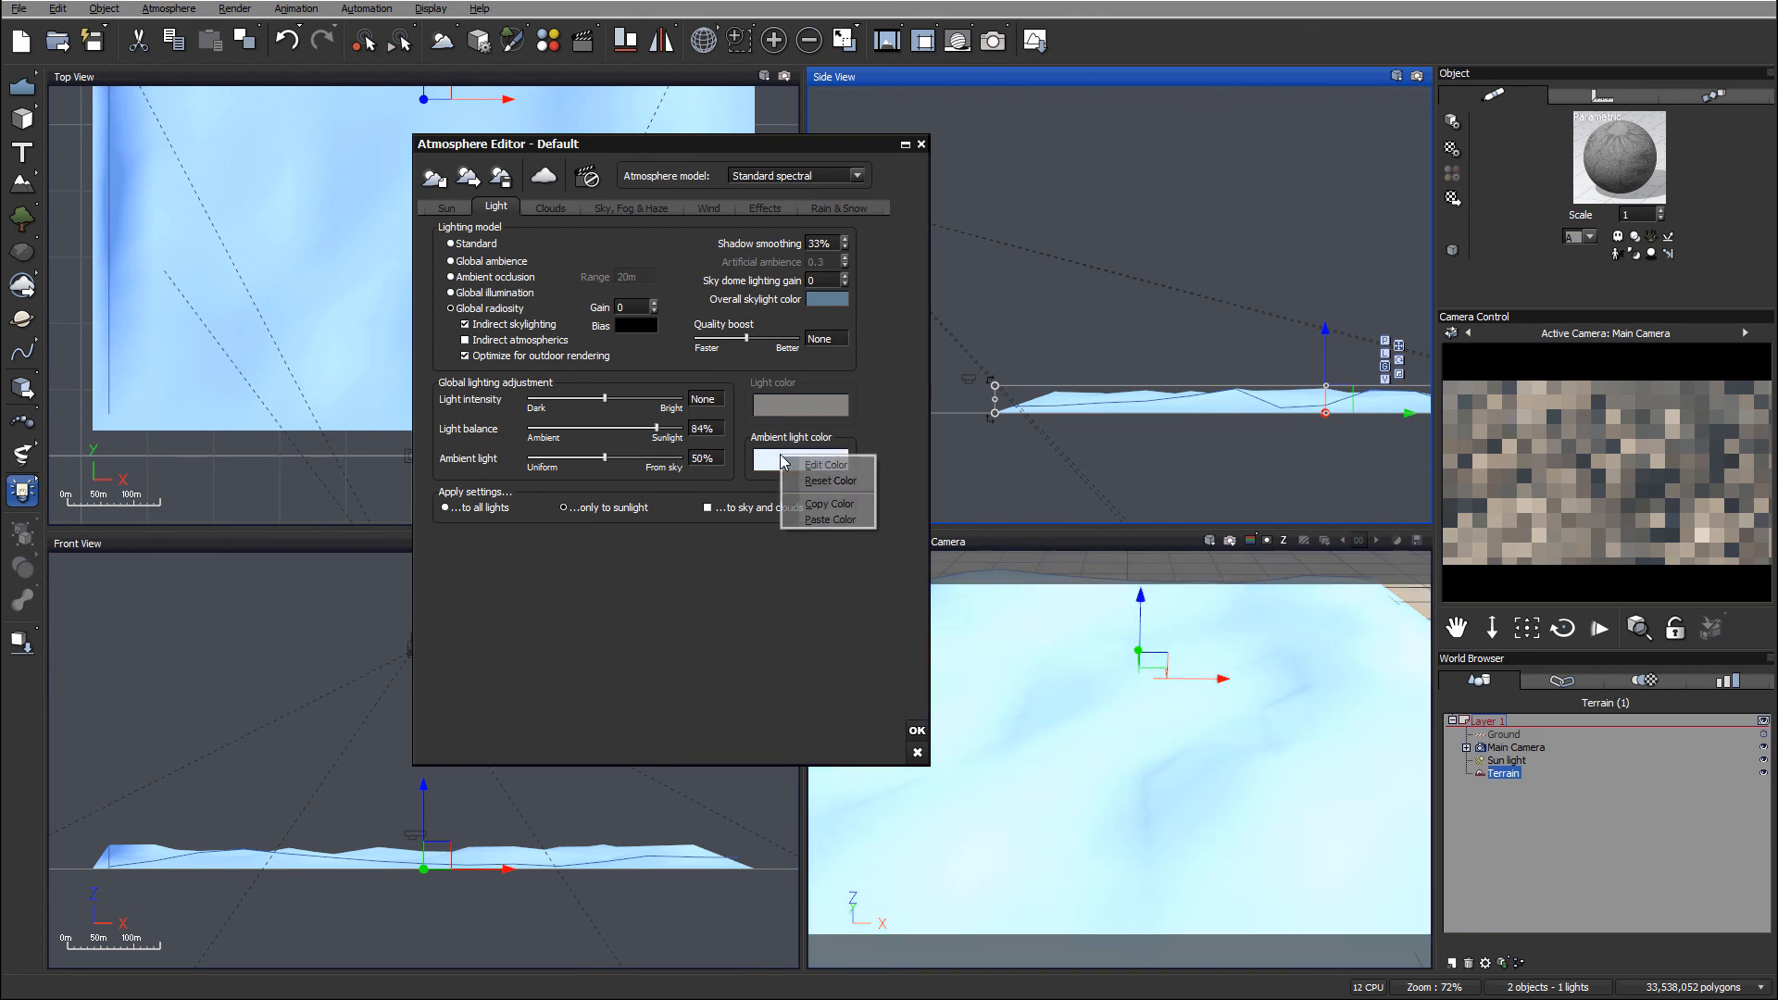
click(825, 463)
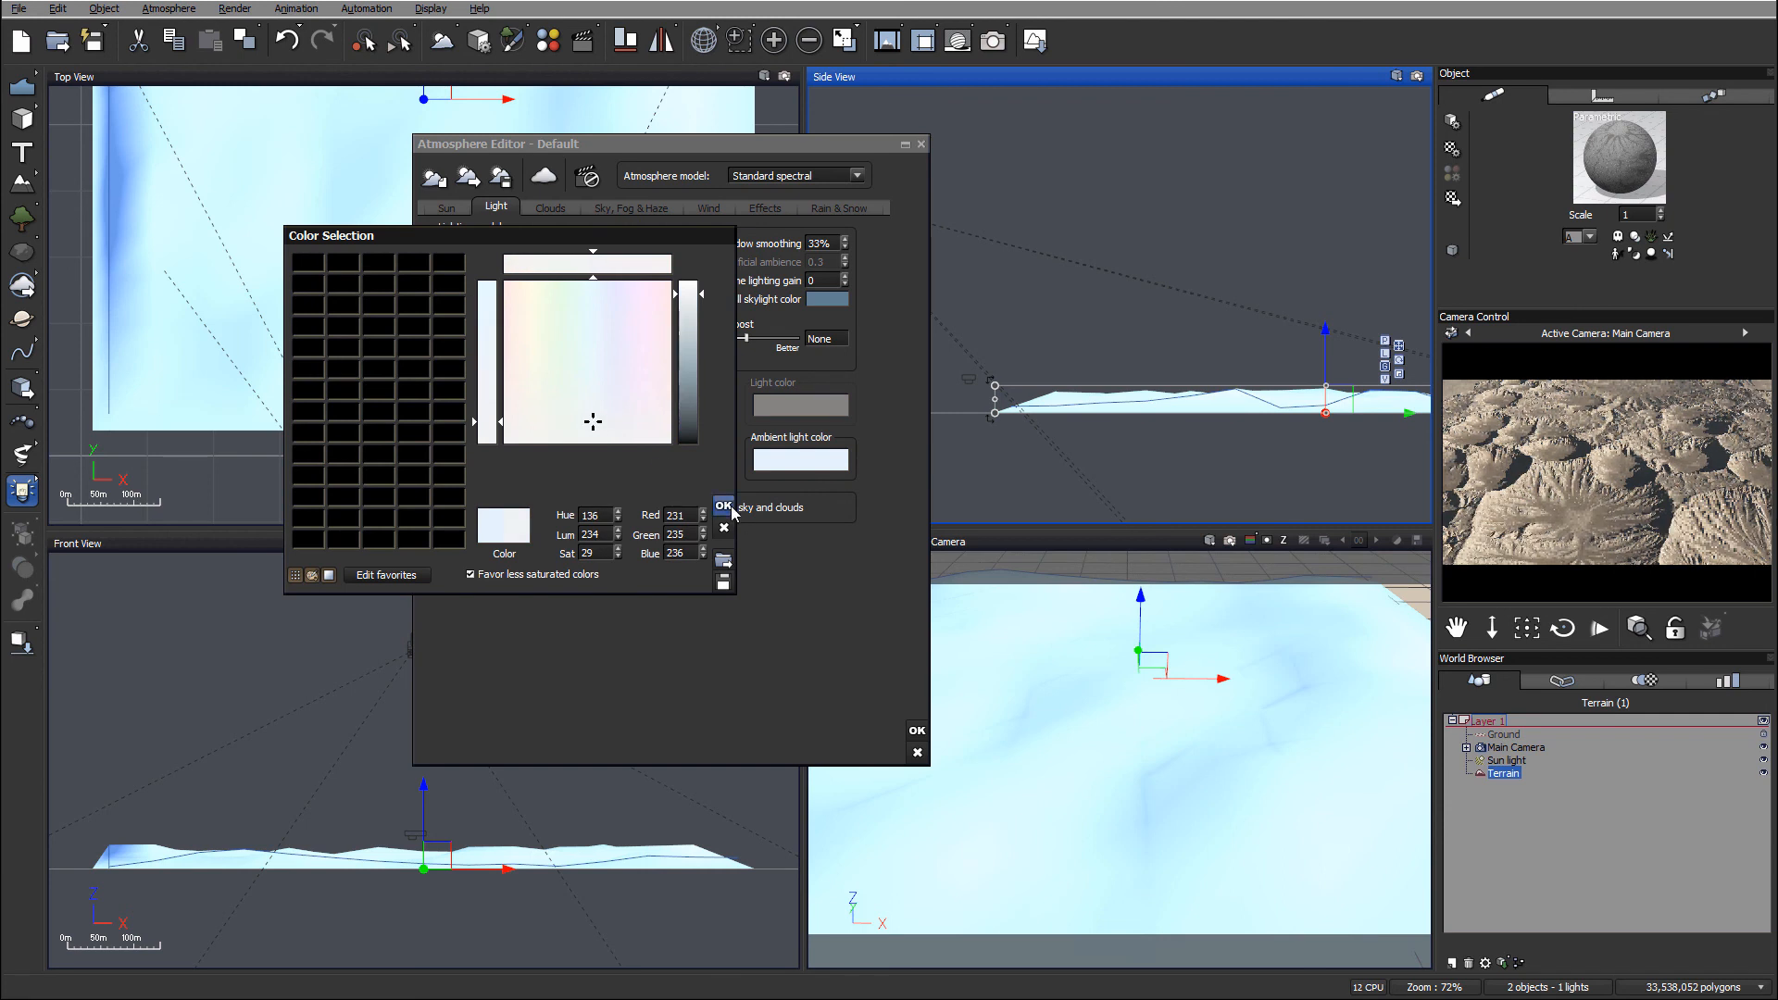
click(722, 503)
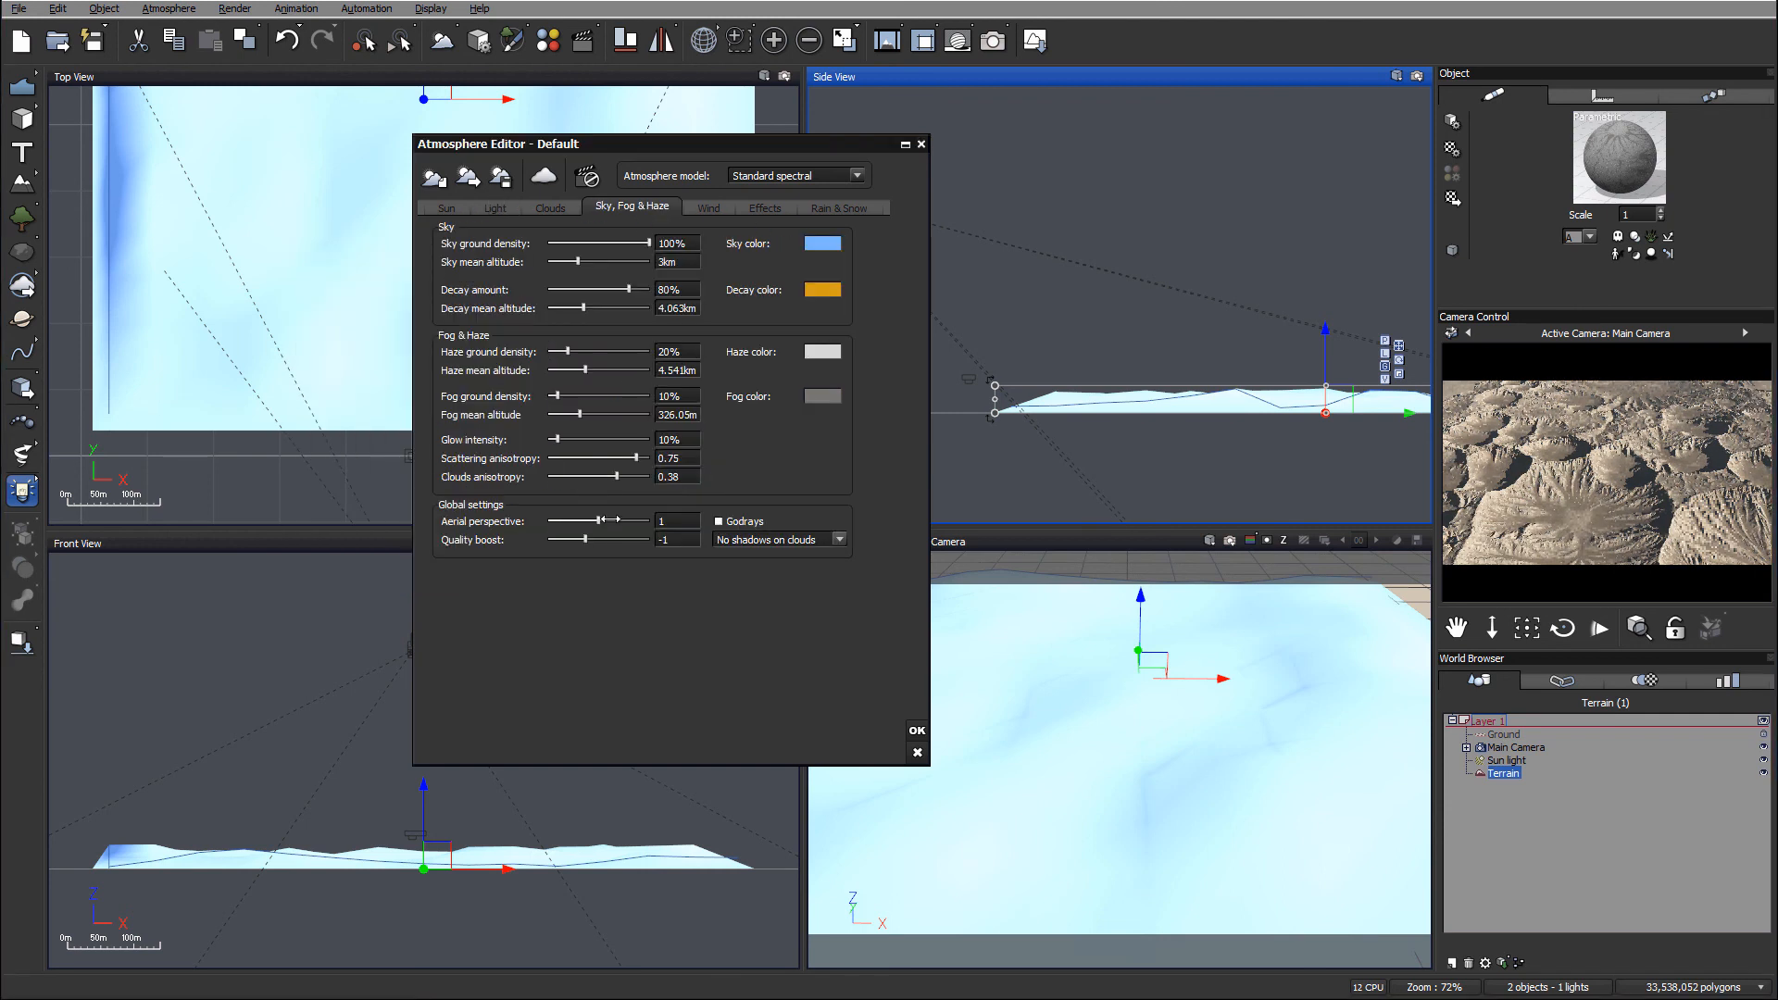
Step: Raise haze to 41%, fog to 24% and aerial perspective to 2.23, then apply
drag(592, 520, 619, 521)
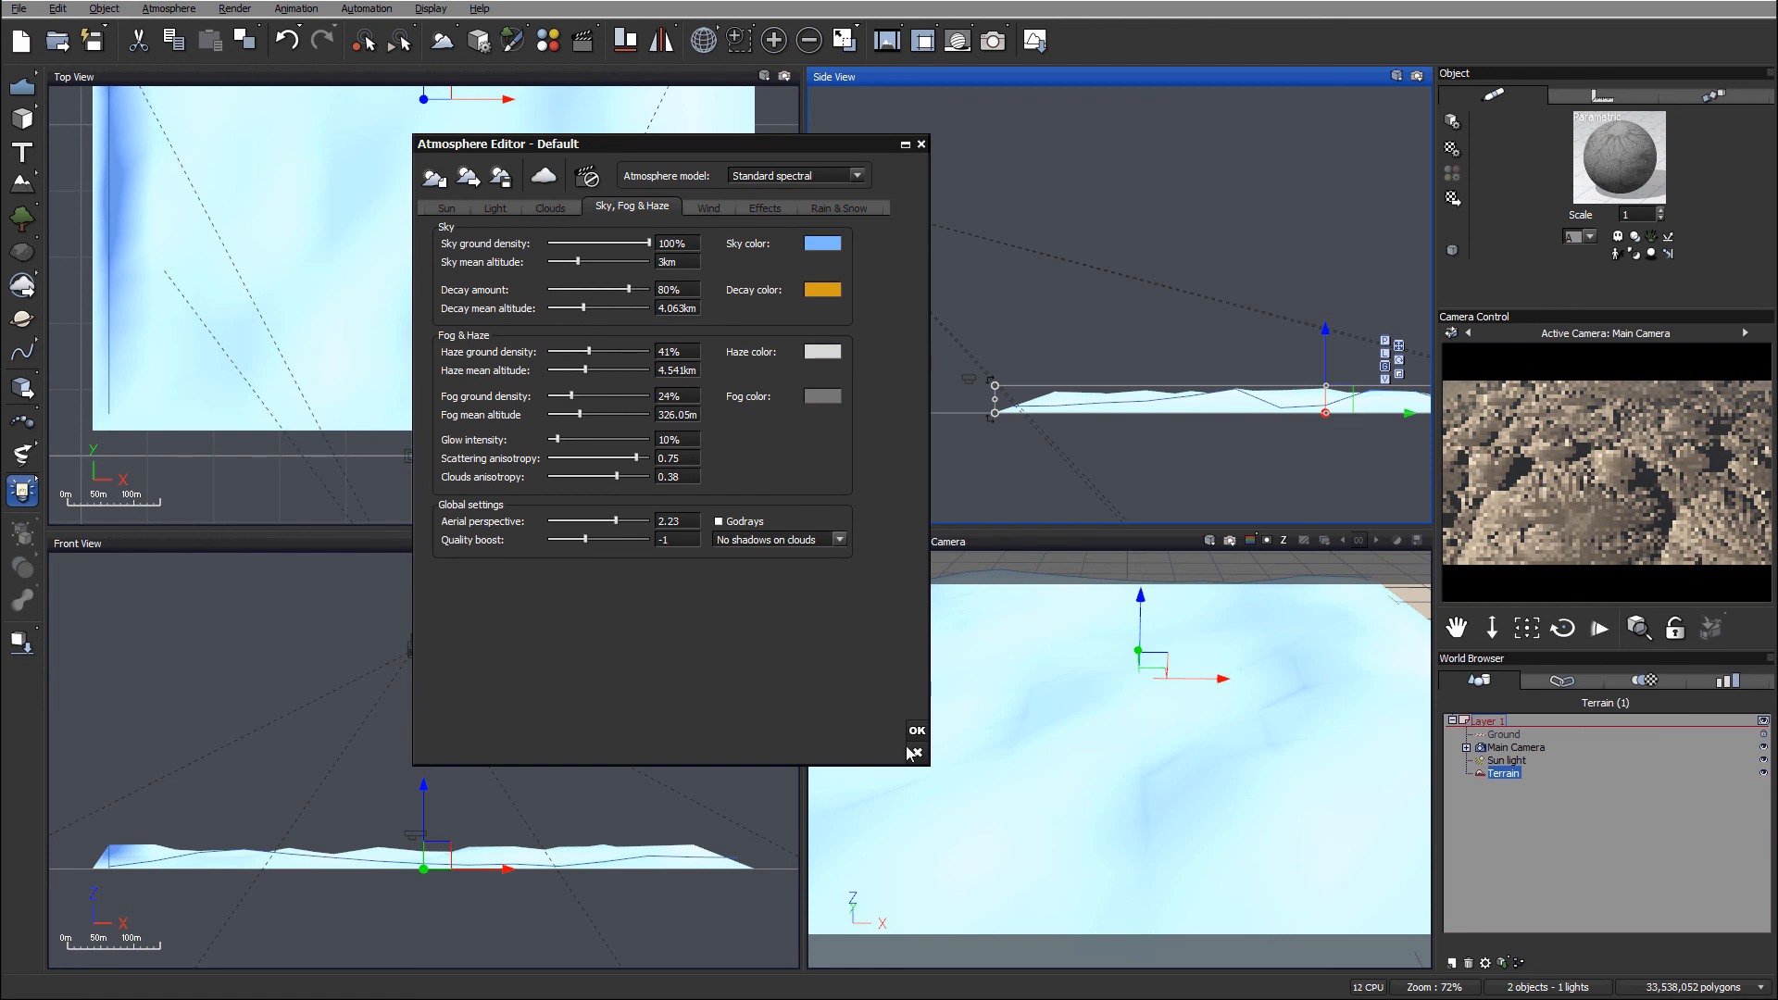
click(915, 729)
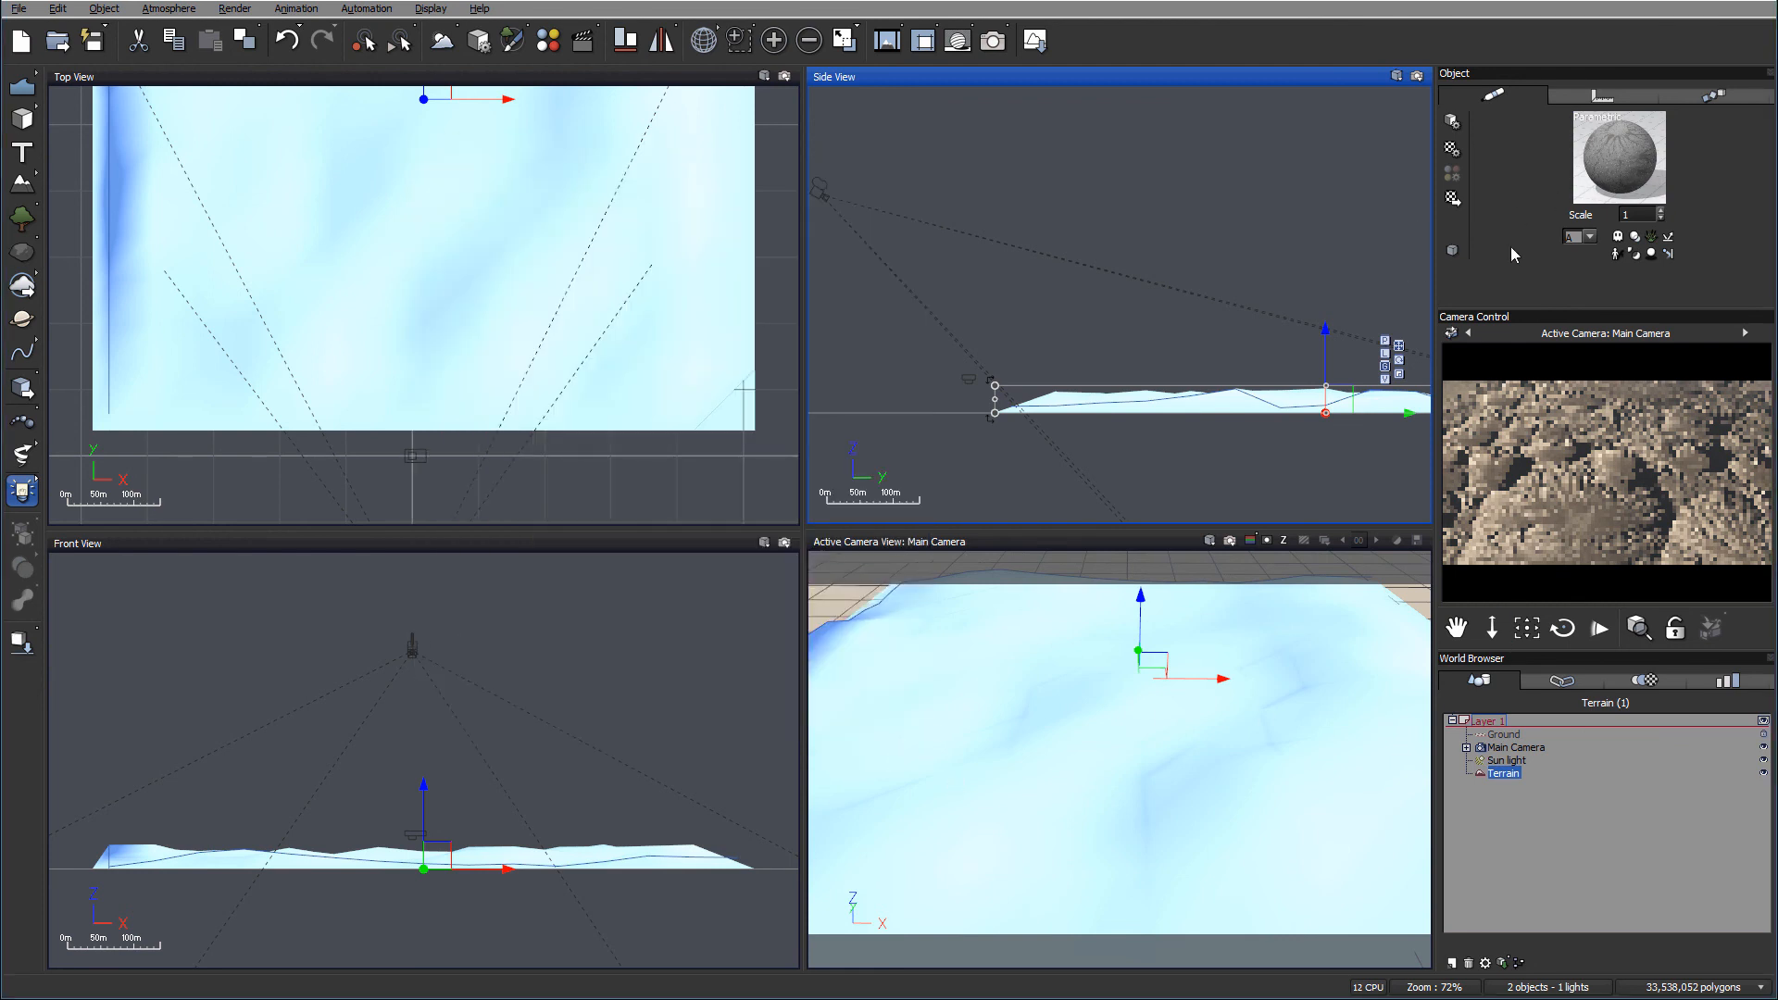
Step: Give the Sun light ray-traced shadows at 100% density
click(1503, 759)
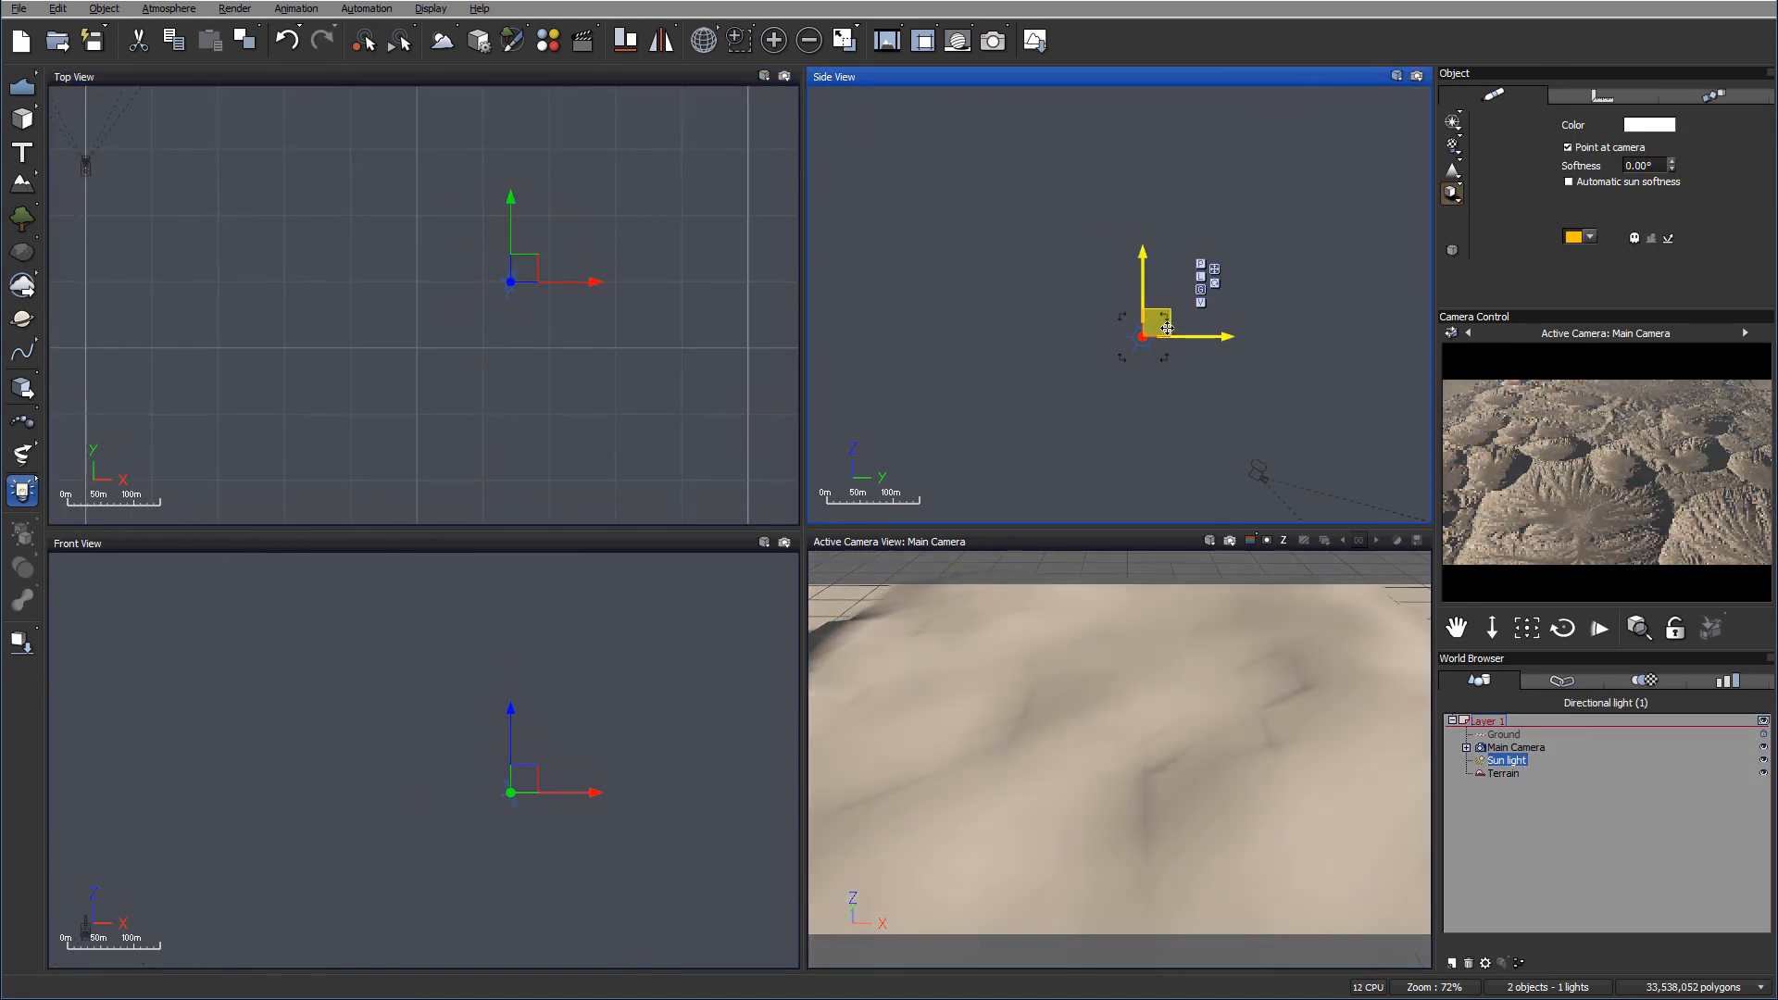
drag(1163, 329, 1326, 335)
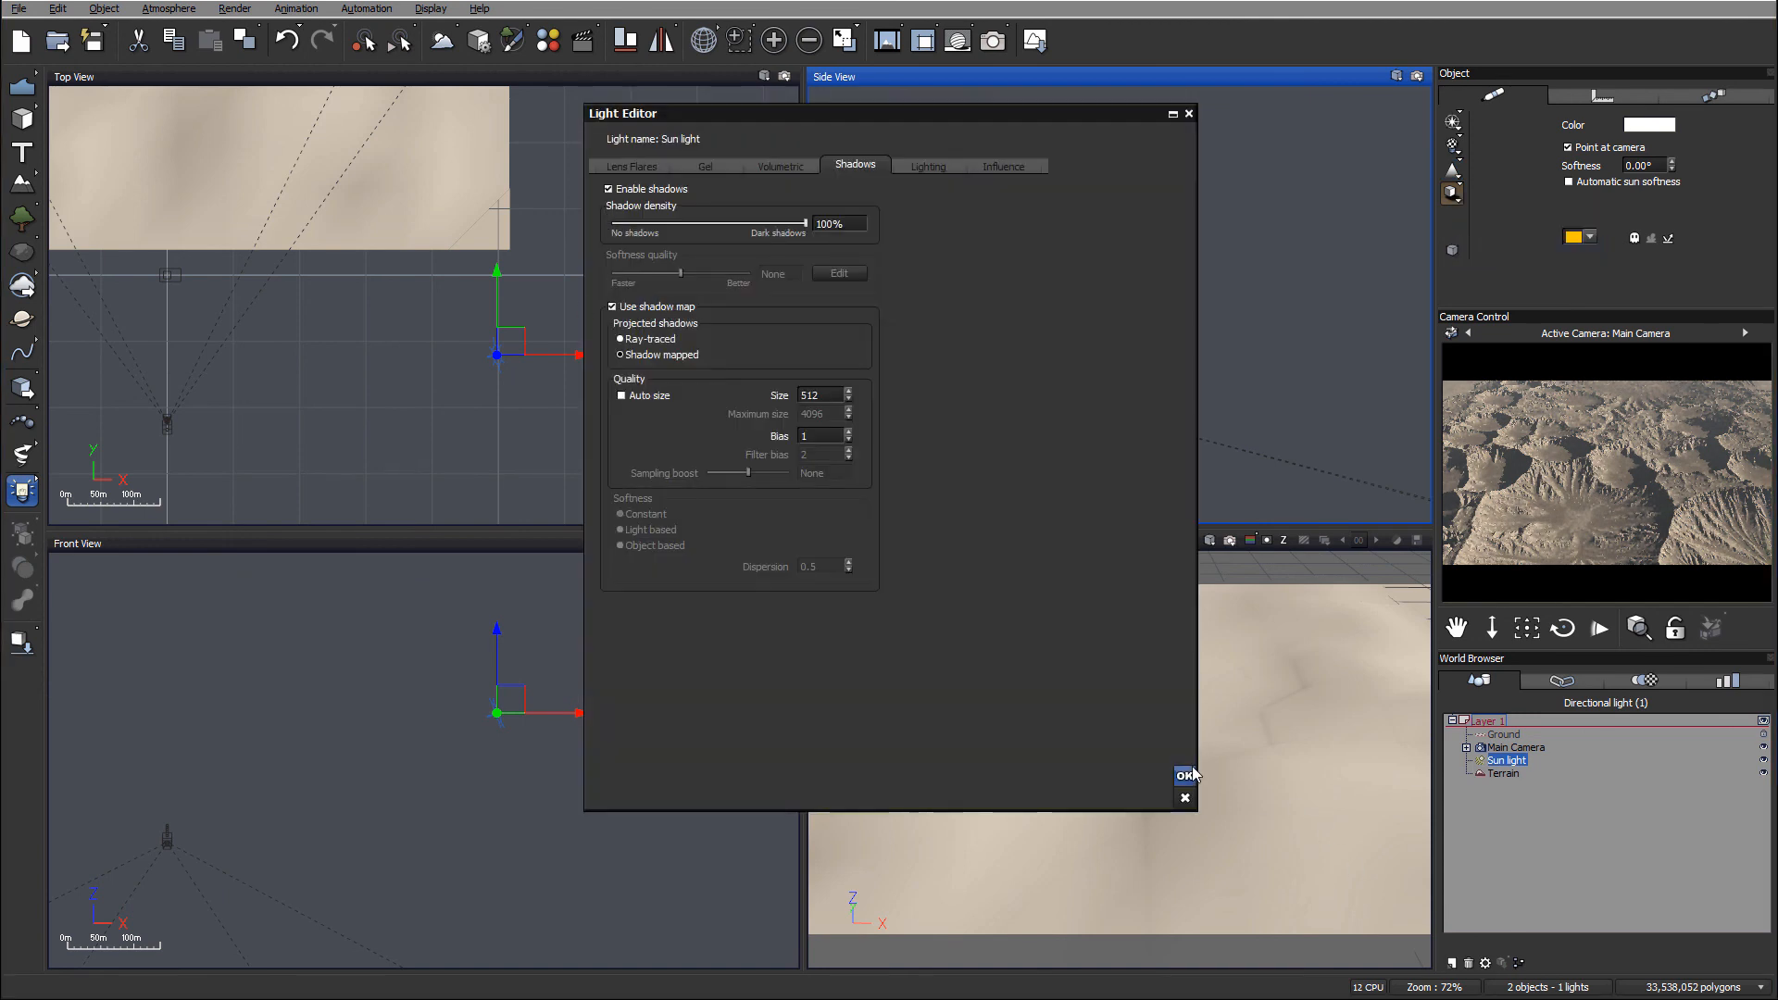
click(1182, 774)
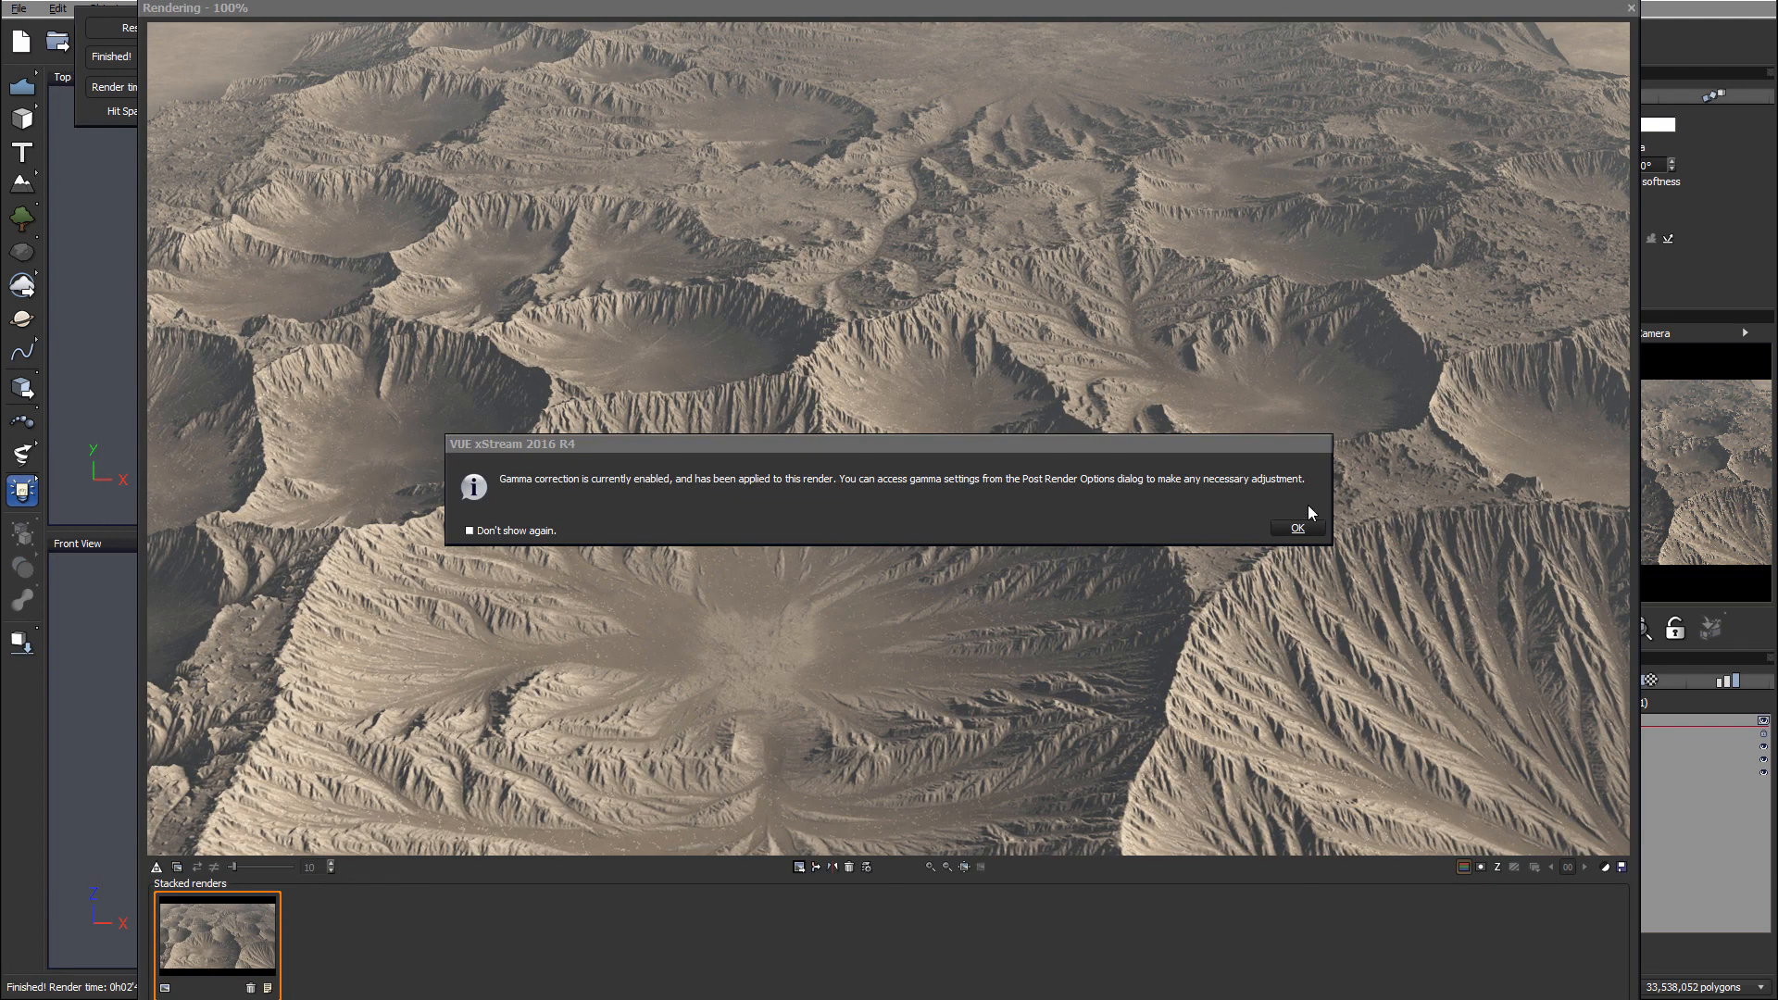
Step: Accept the gamma notice and post-render options to view the 1600x900 render
click(1296, 526)
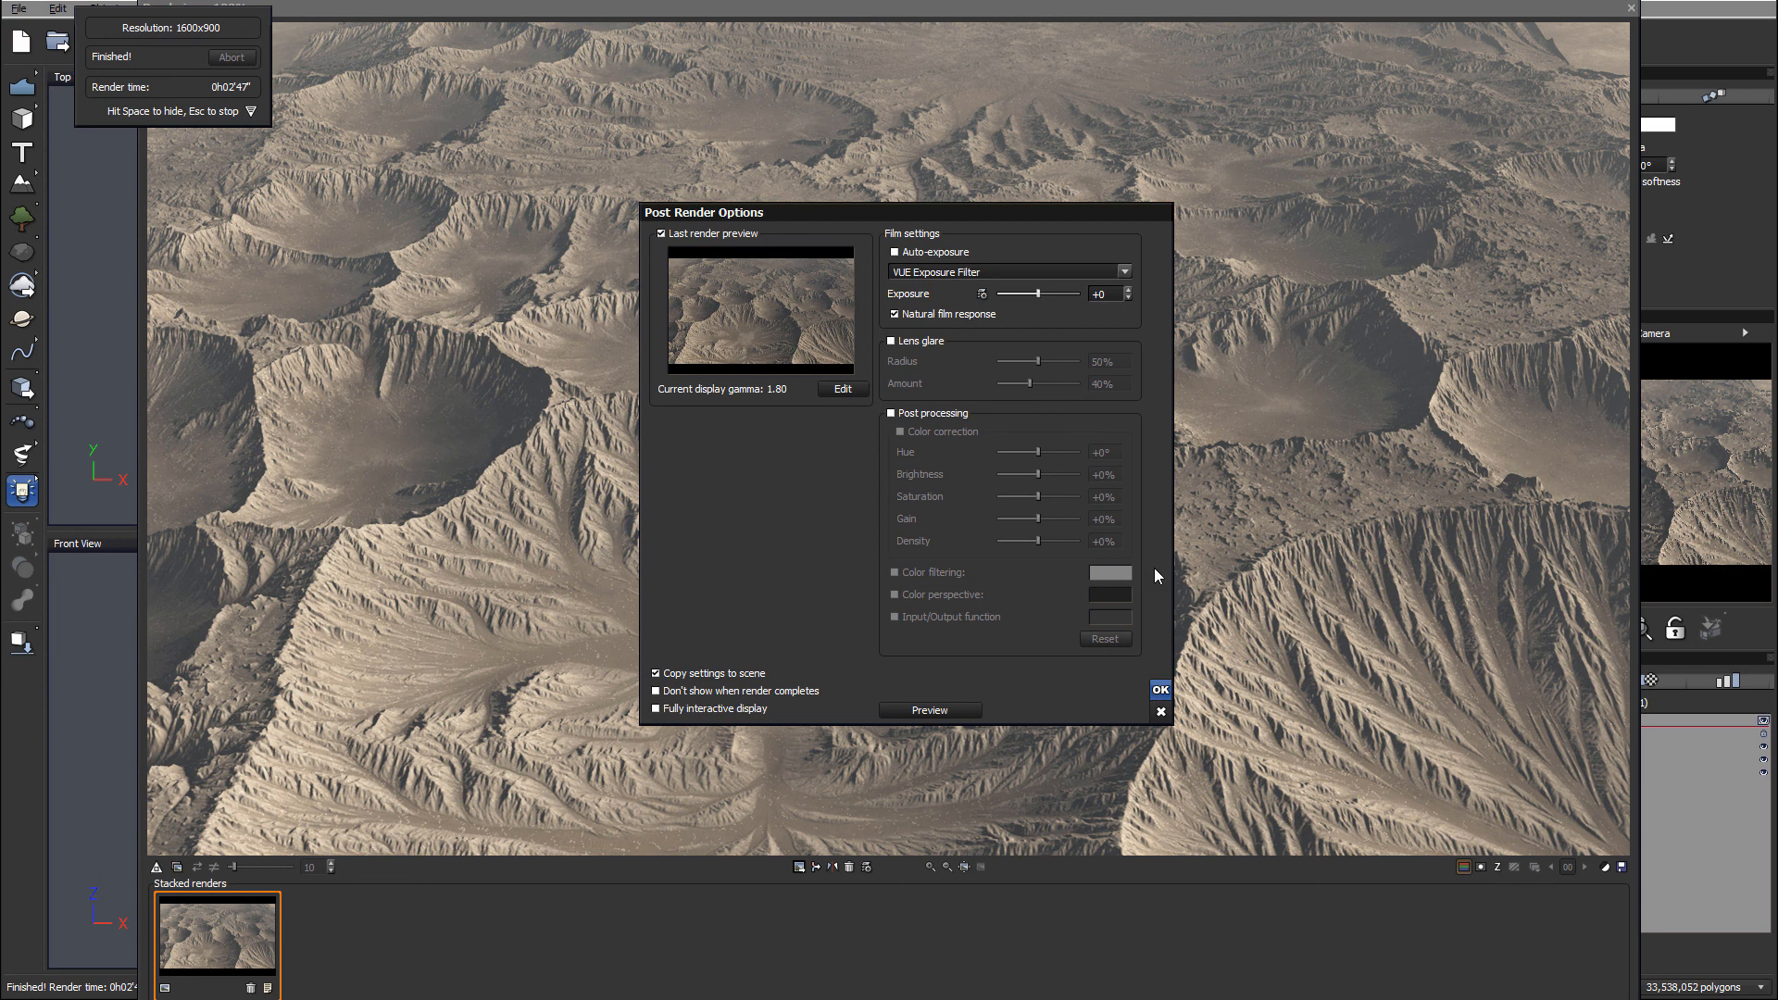
click(1159, 689)
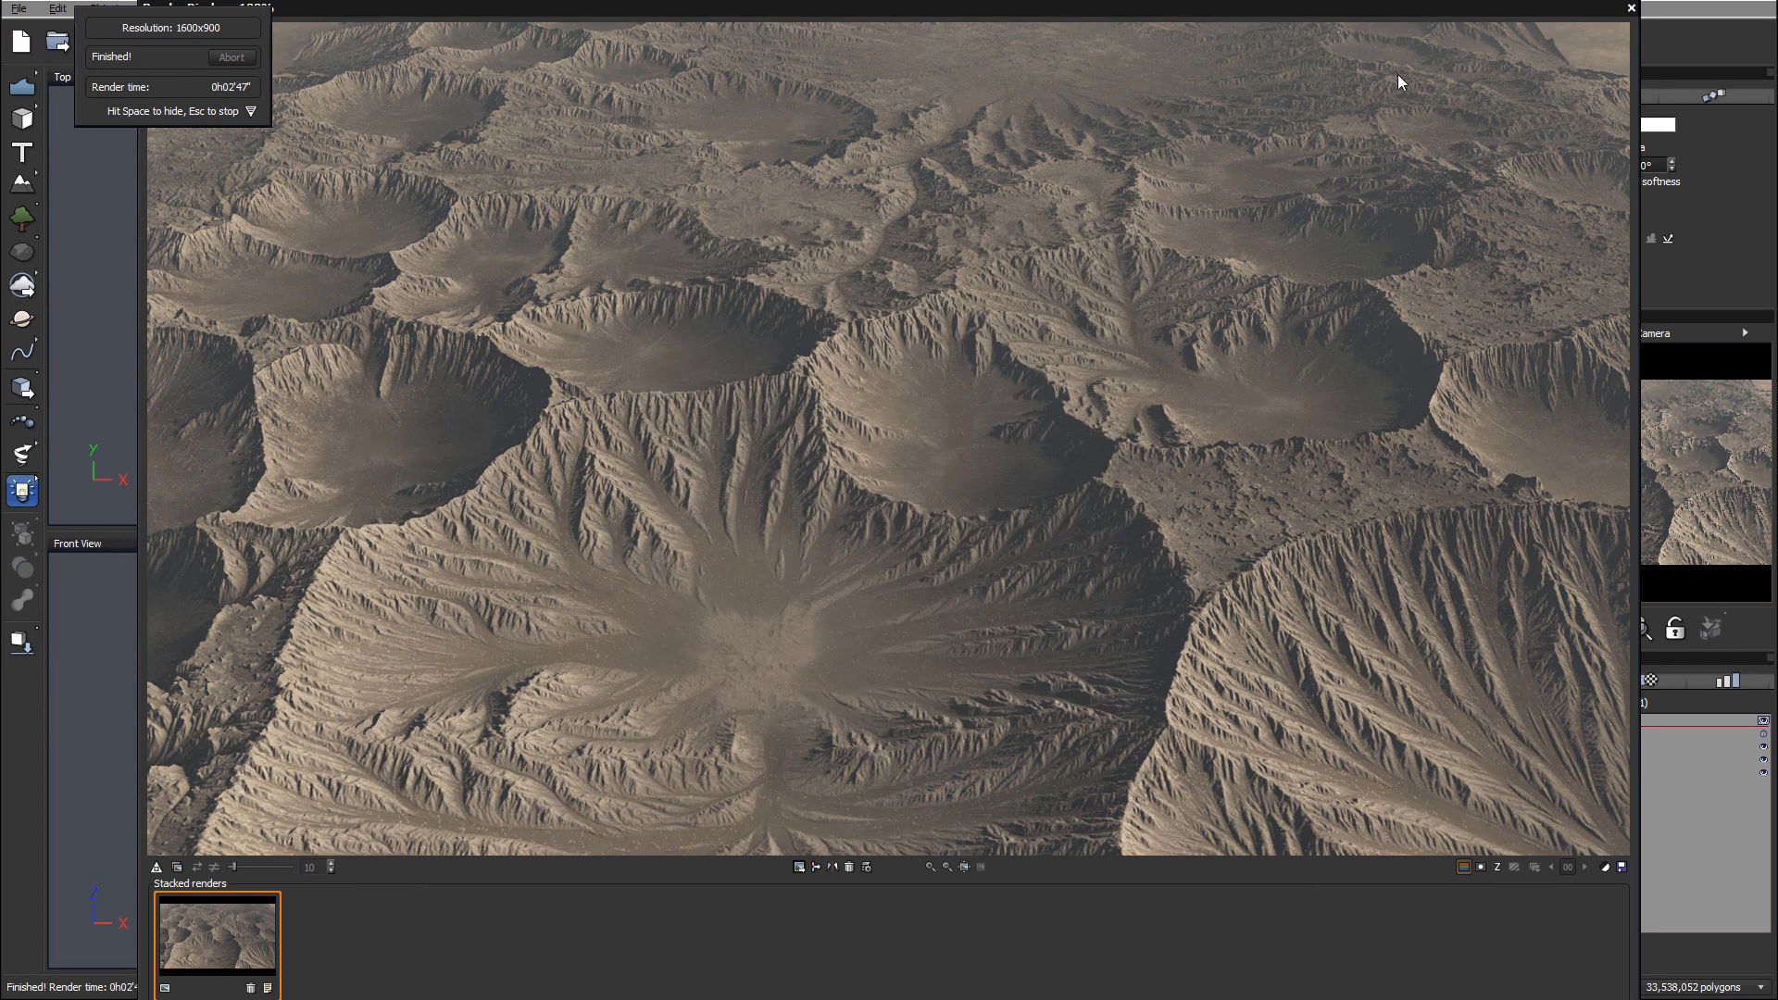
mouse_move(1094, 129)
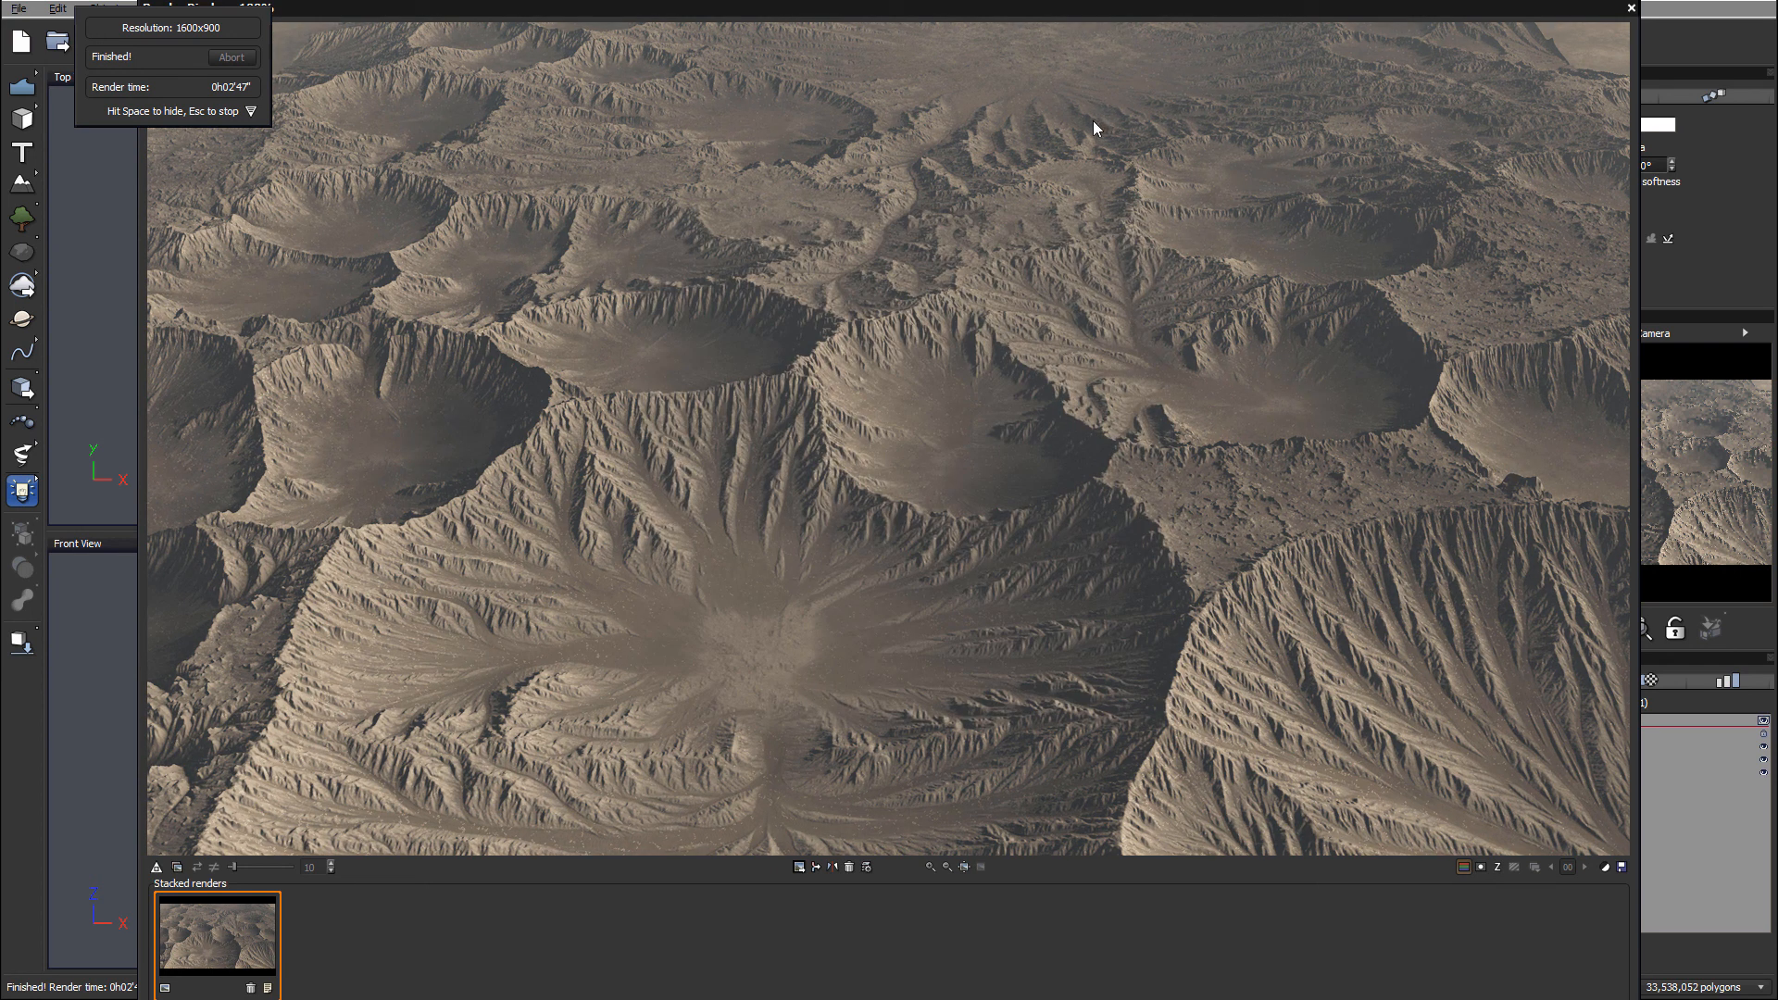
mouse_move(1337, 126)
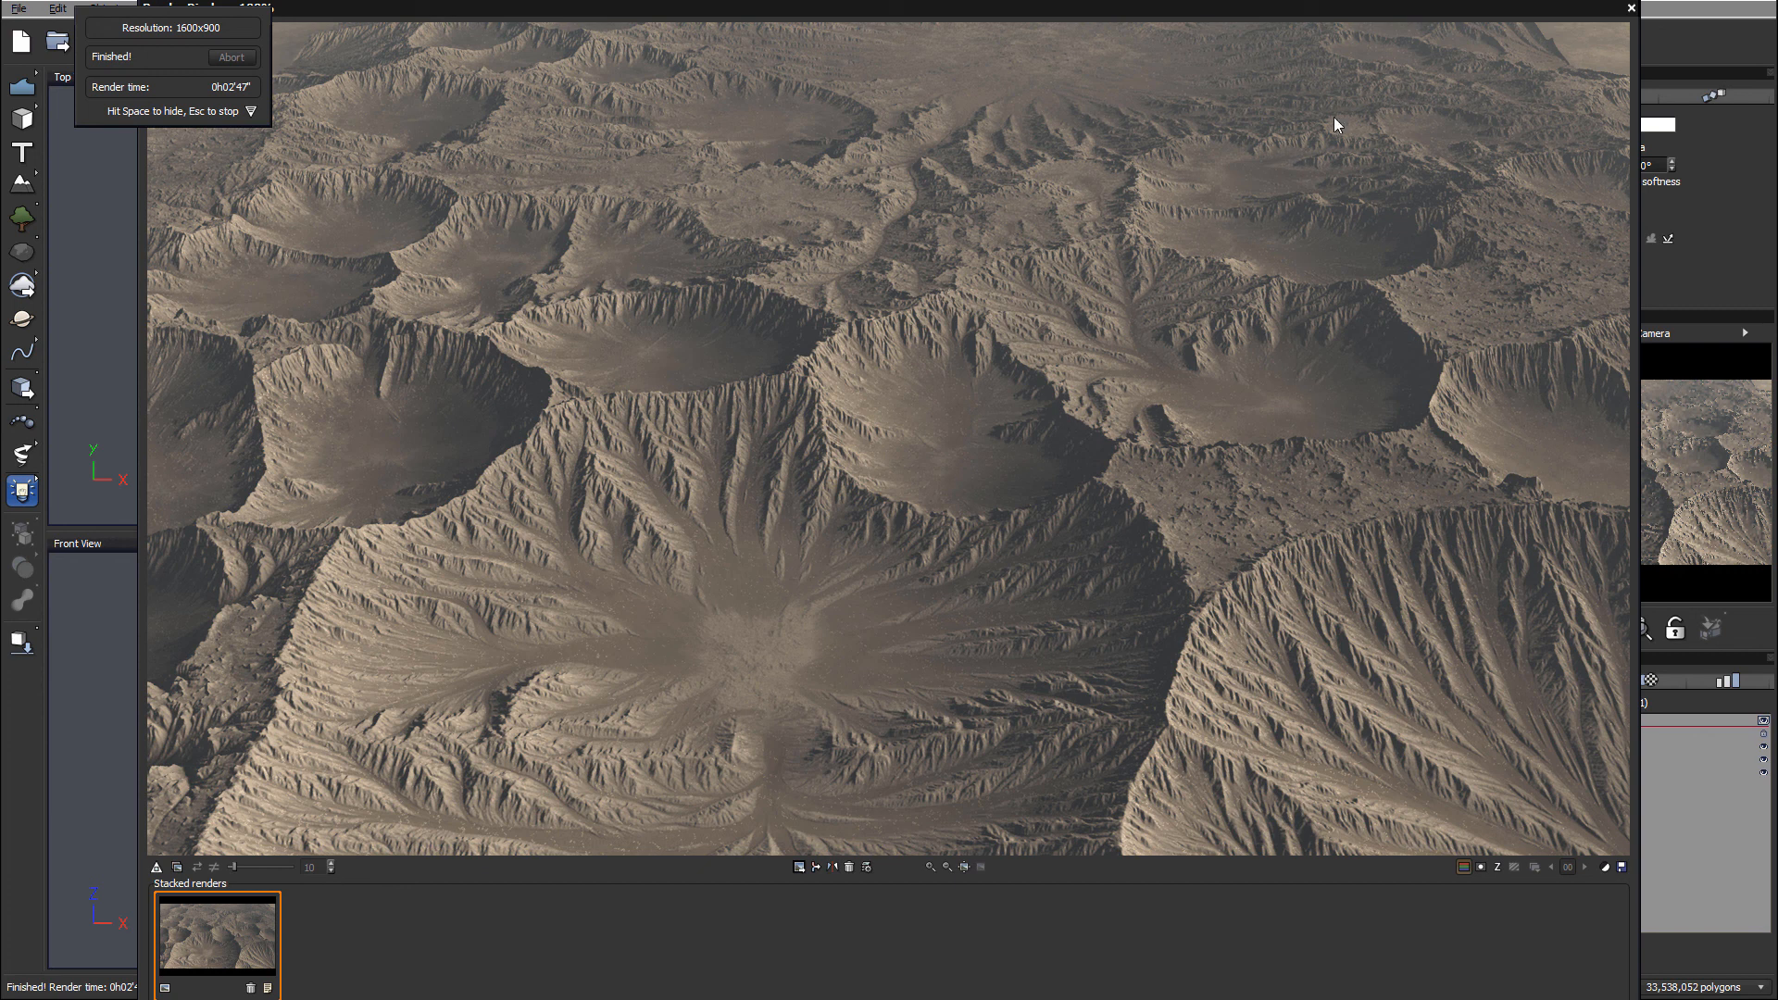
mouse_move(537, 597)
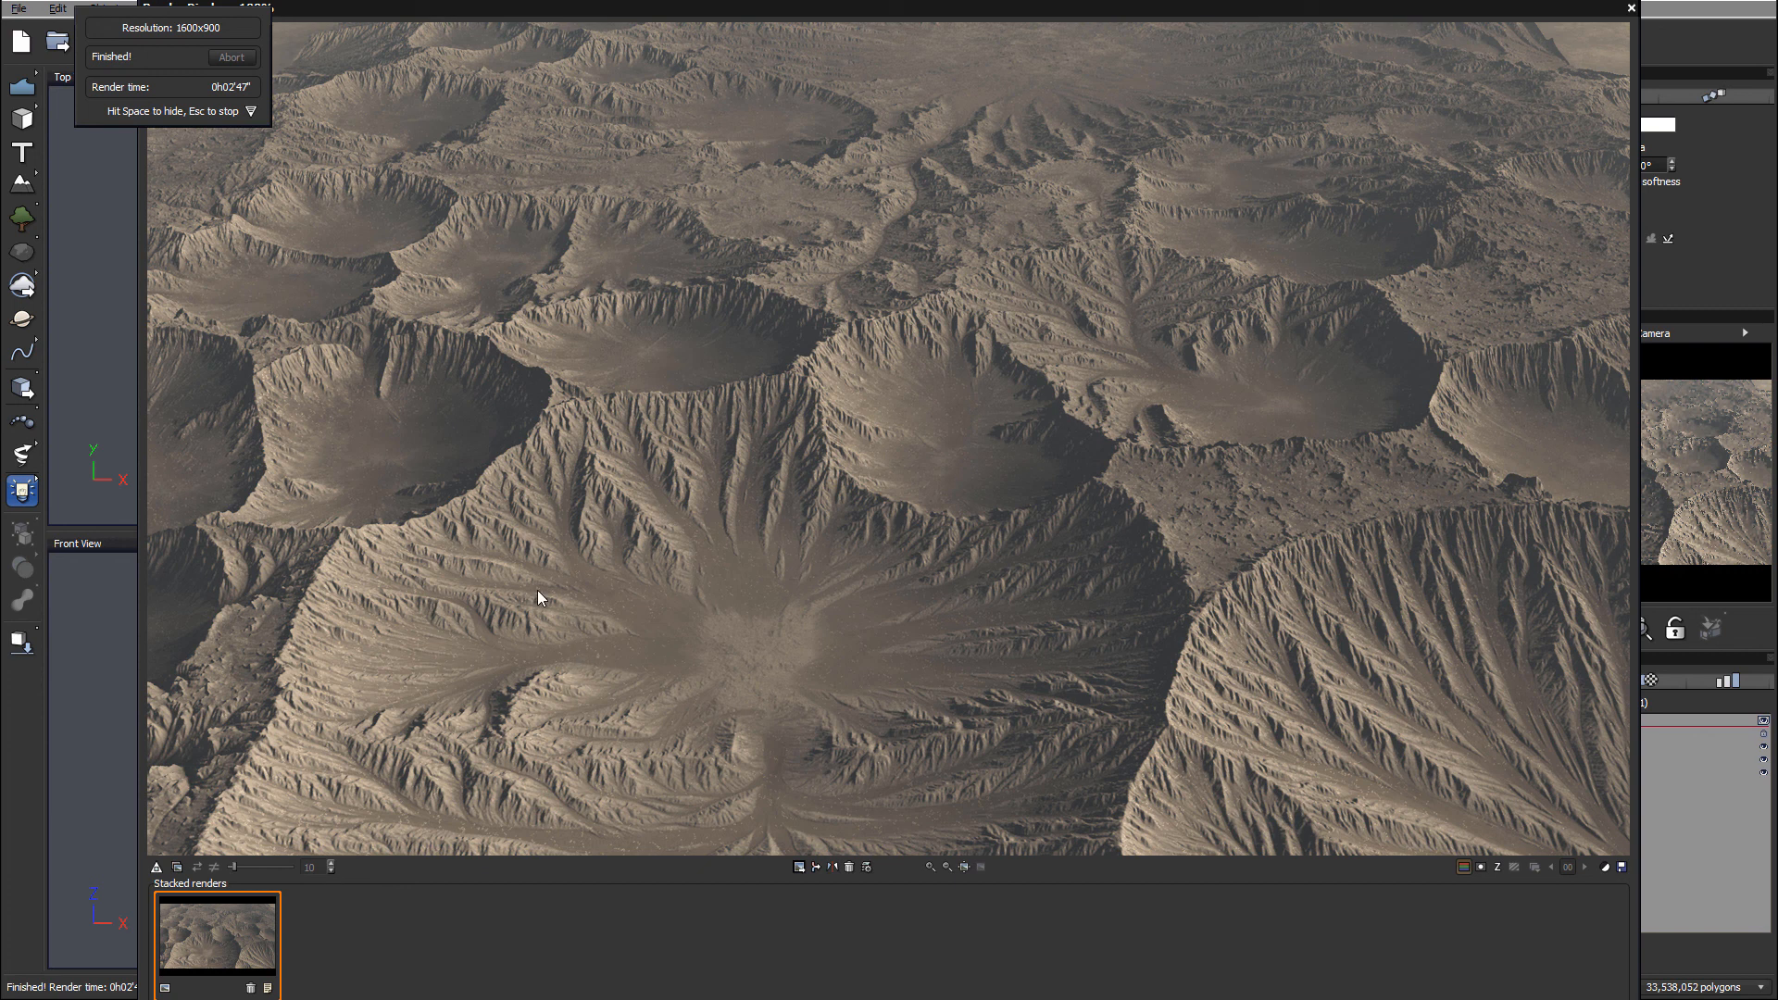
mouse_move(631, 660)
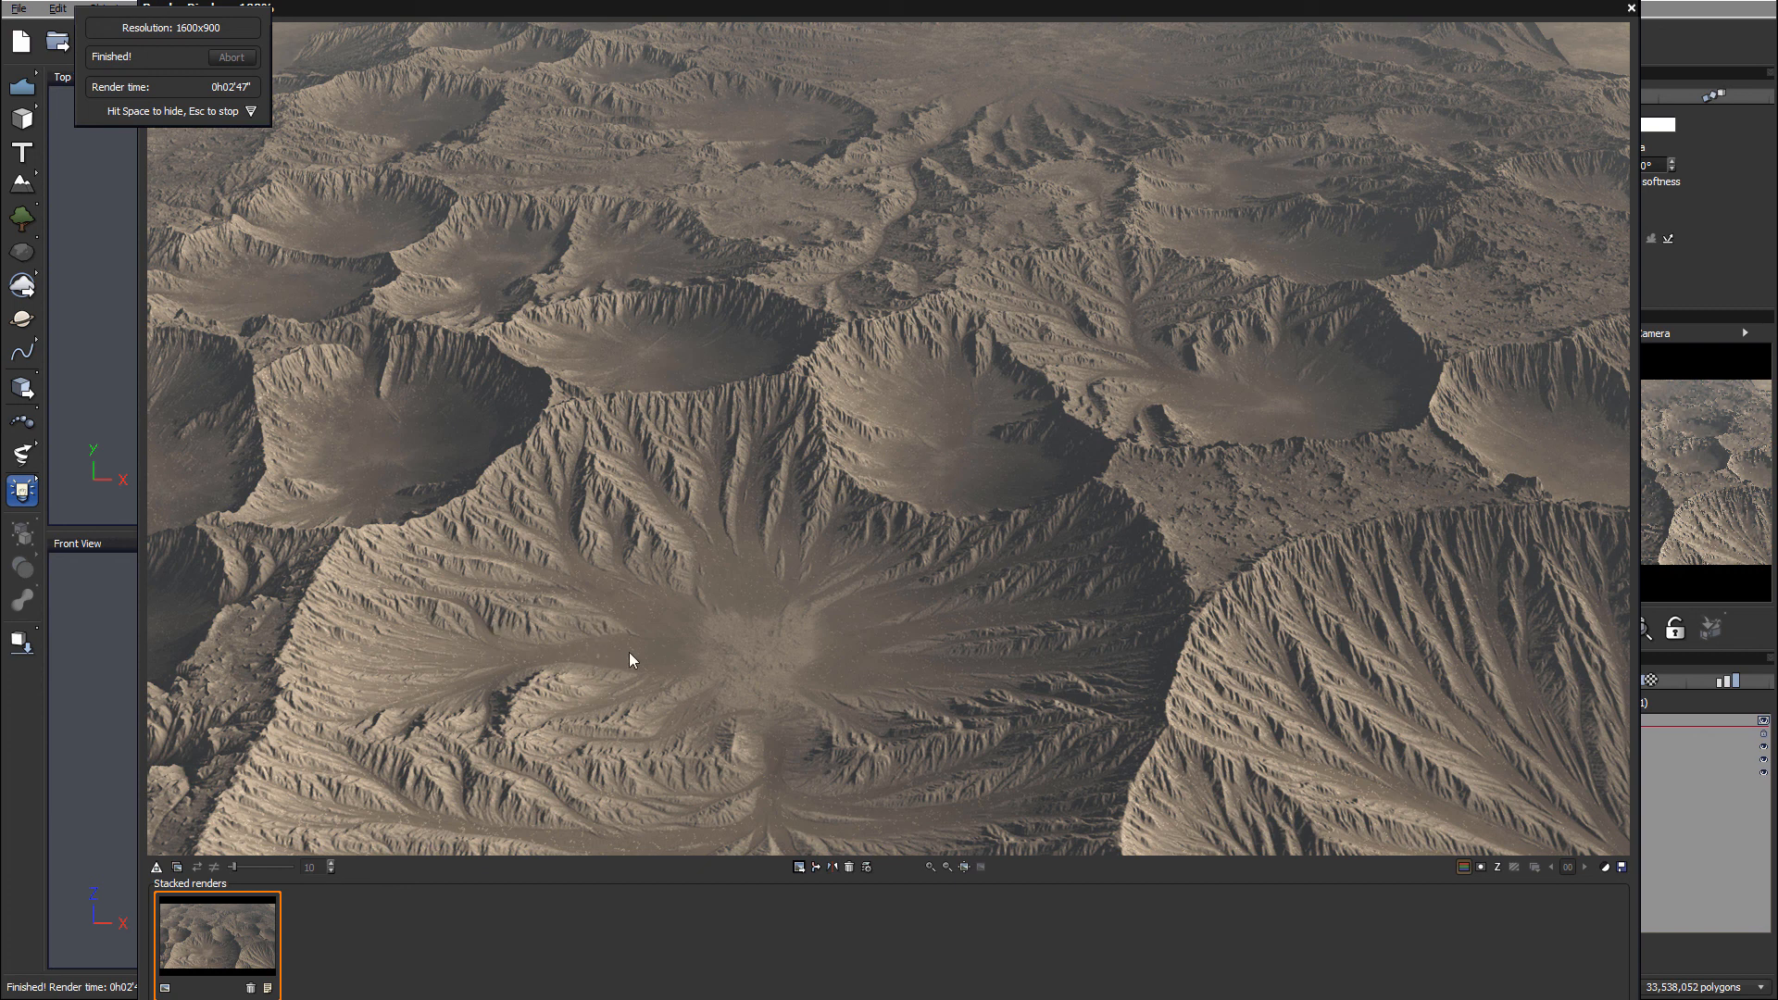
mouse_move(932, 537)
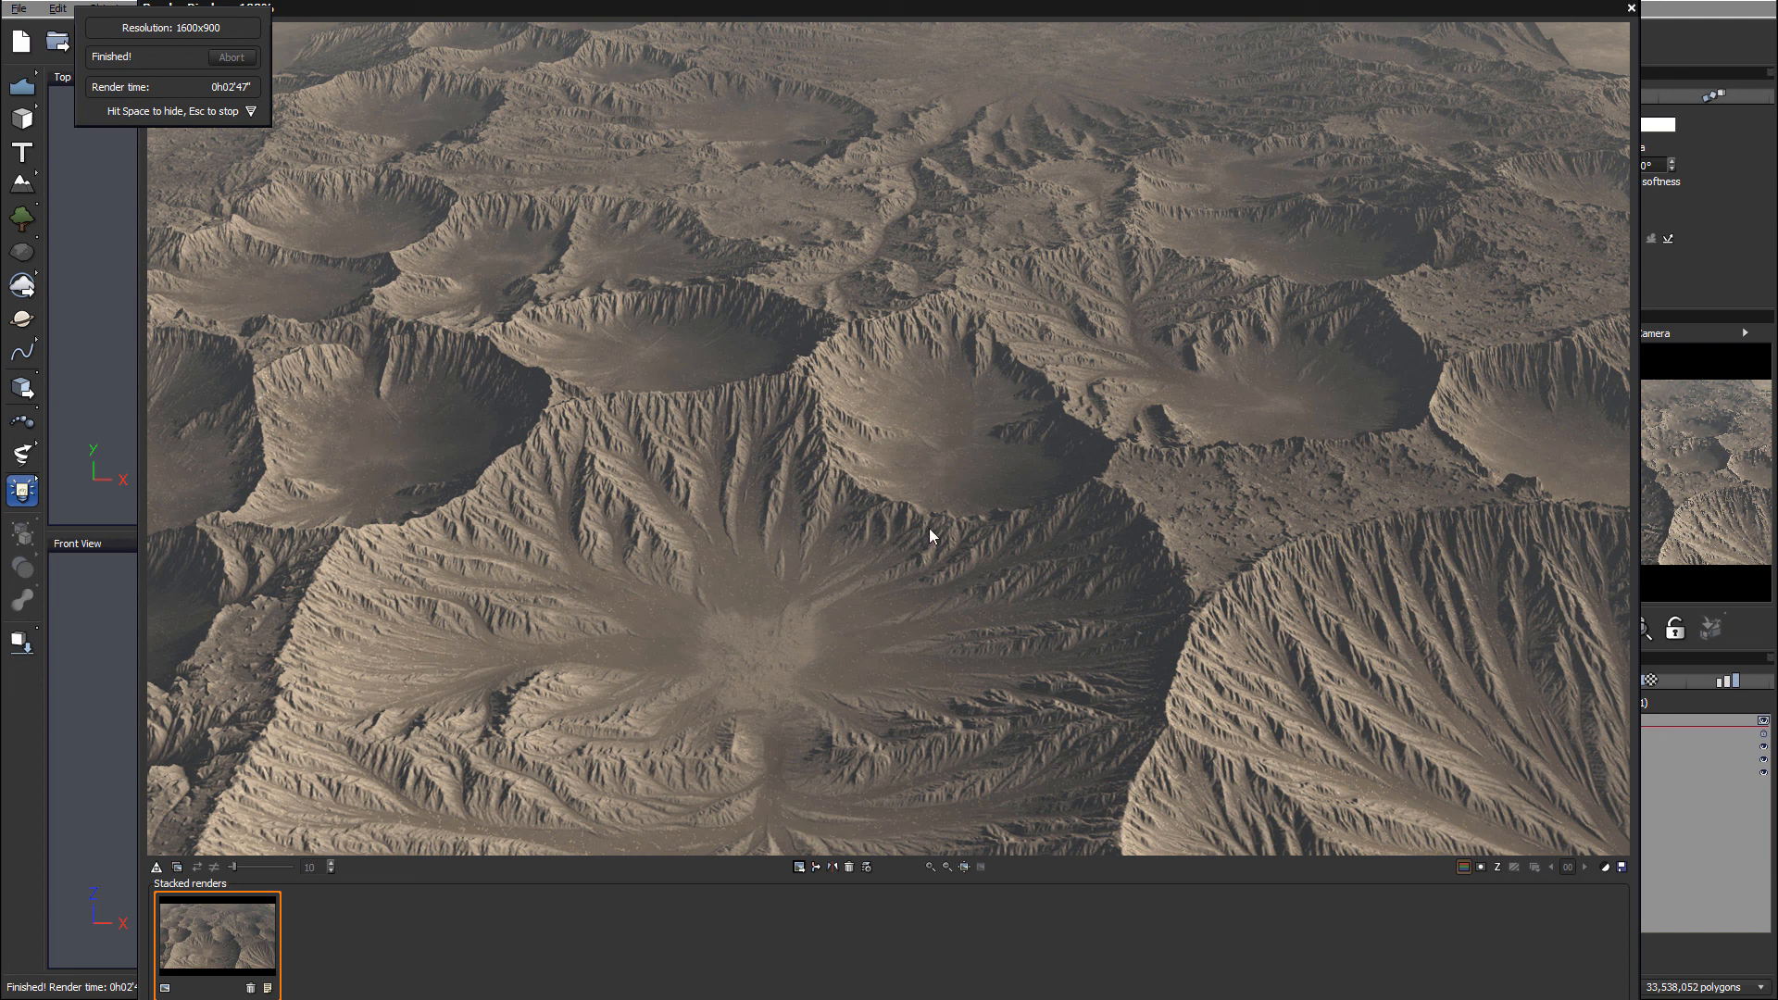
mouse_move(800, 344)
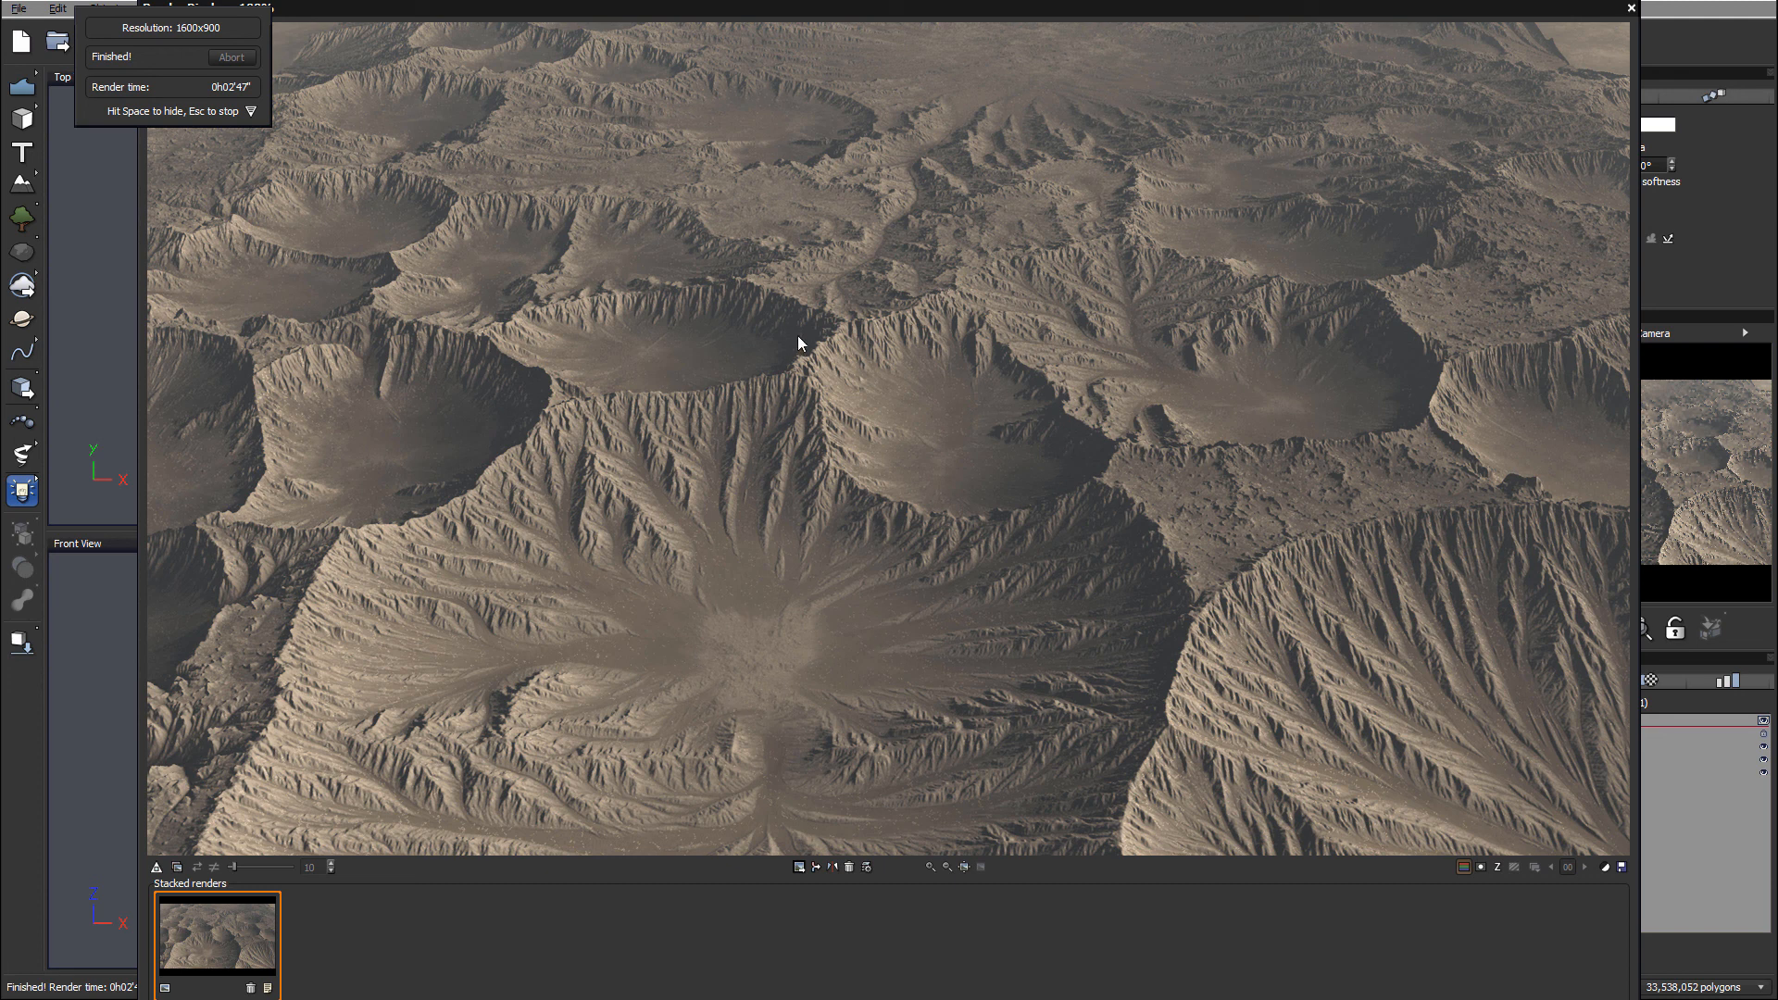
mouse_move(1110, 329)
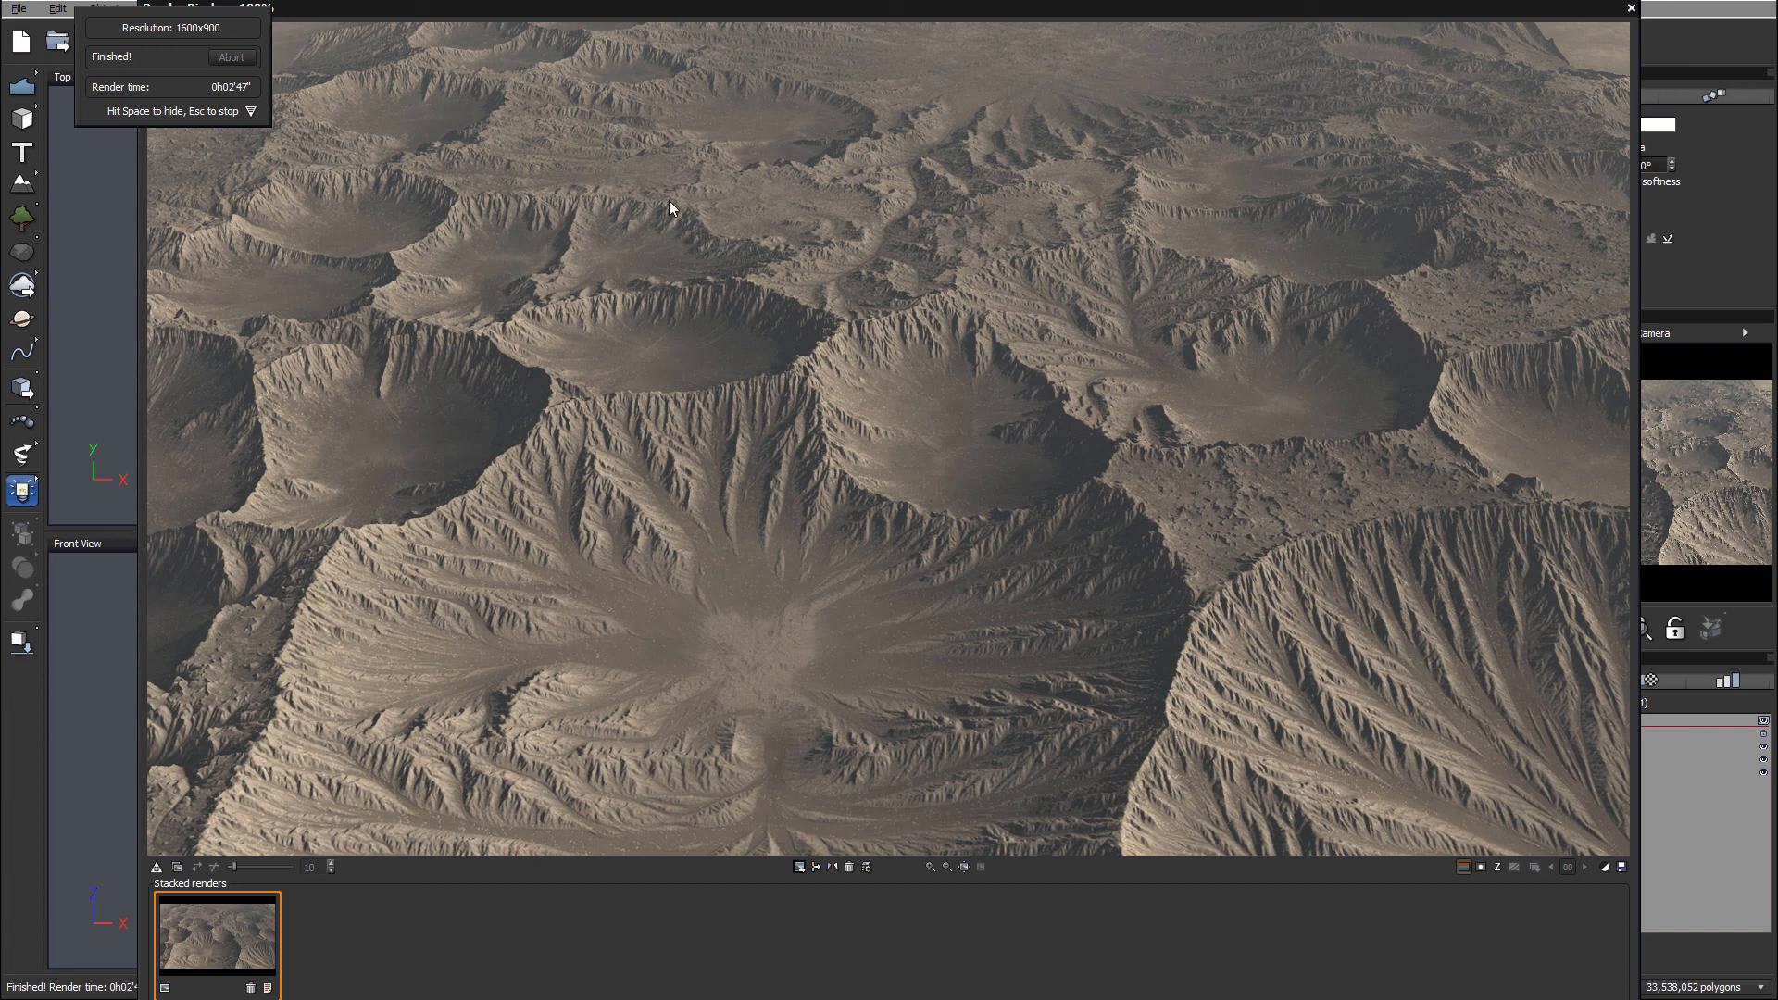
mouse_move(963, 315)
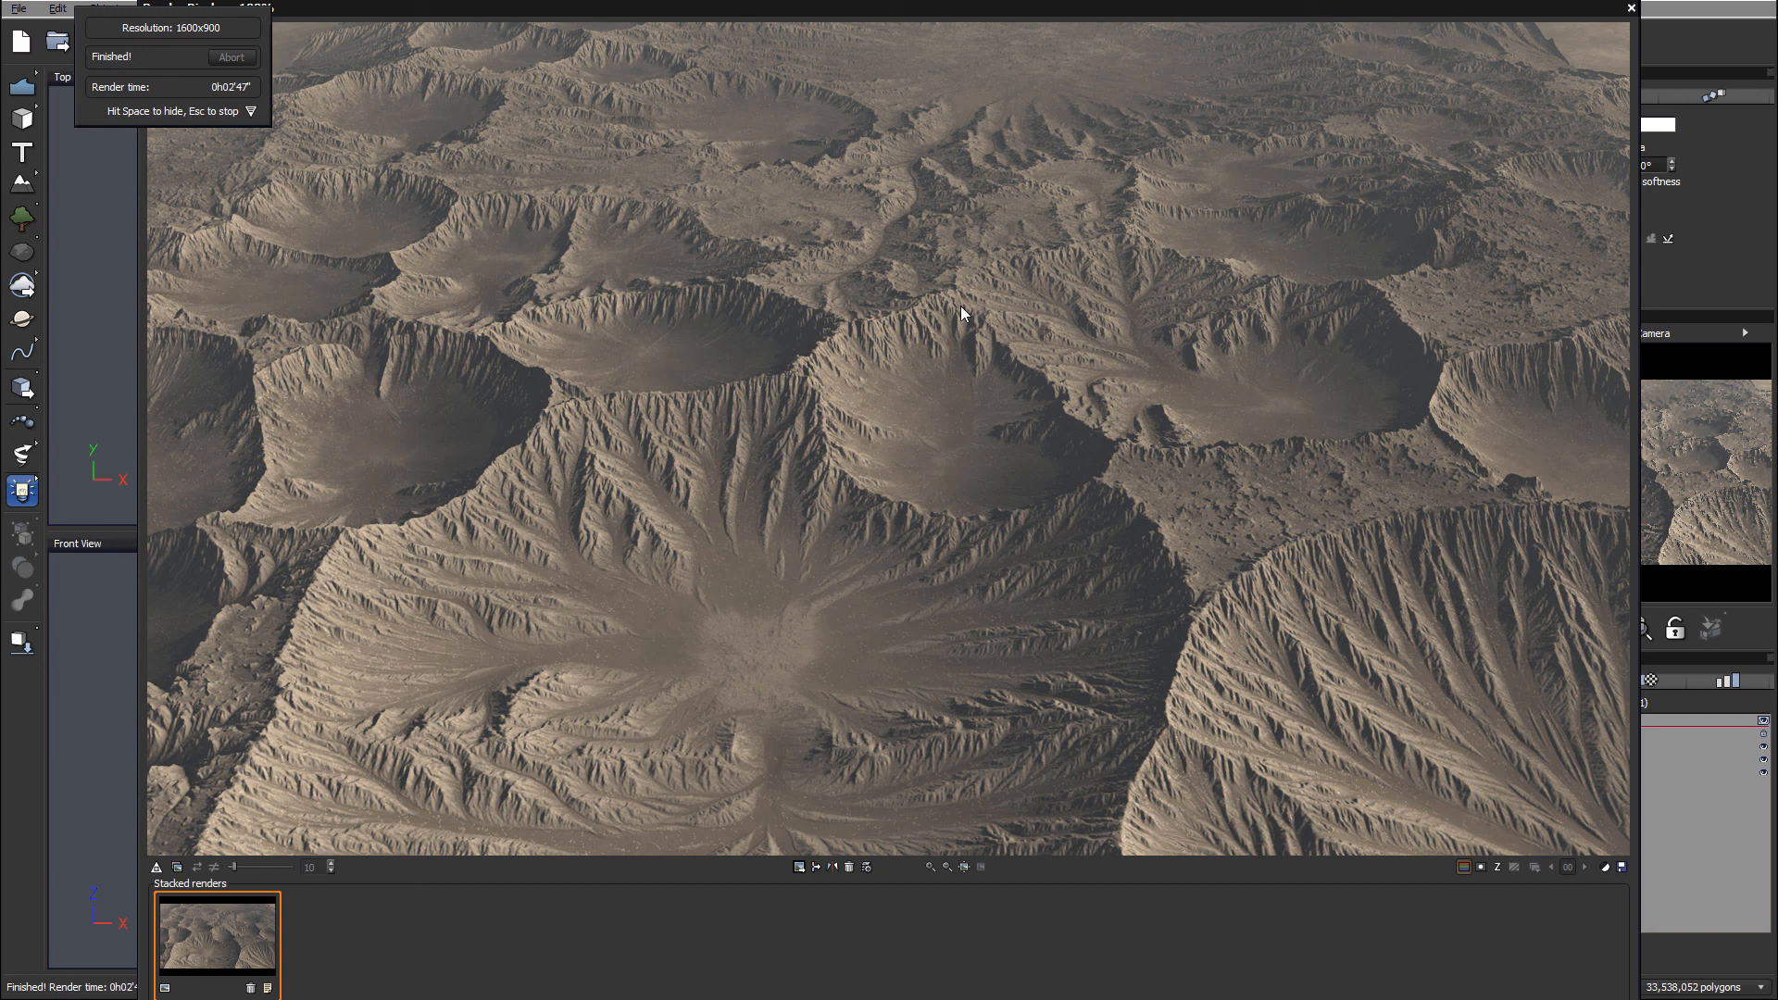
mouse_move(911, 322)
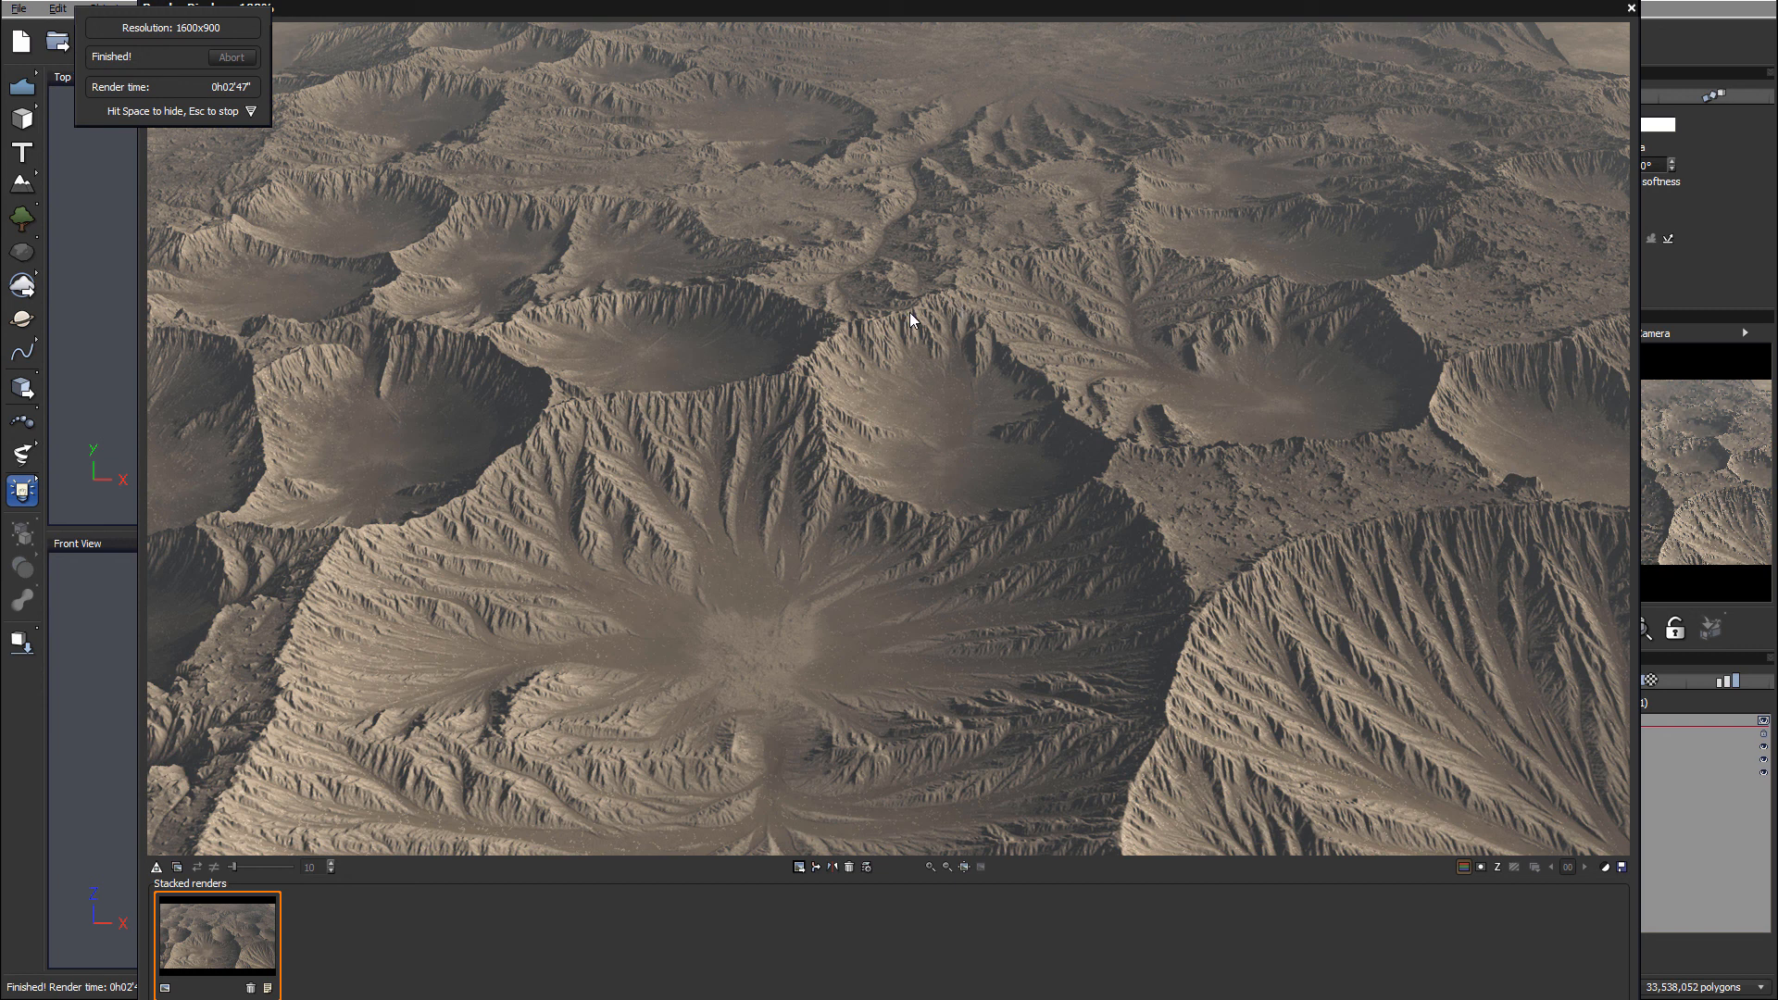
mouse_move(1019, 274)
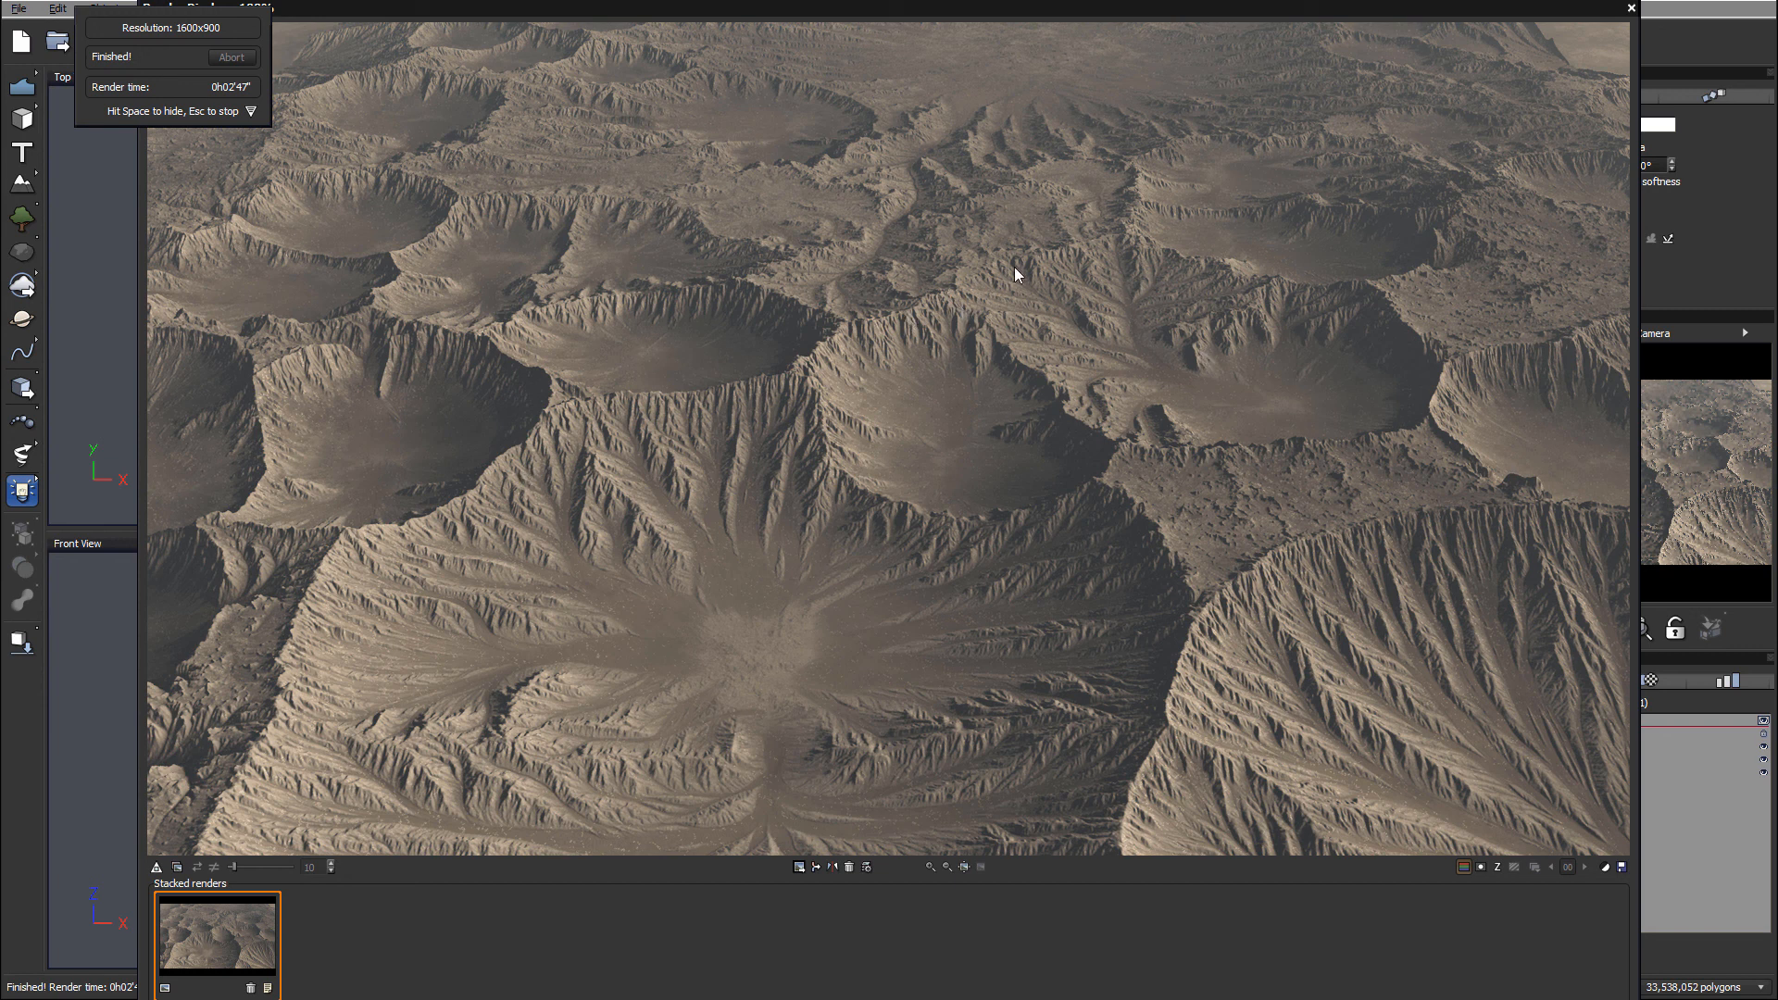
mouse_move(1138, 456)
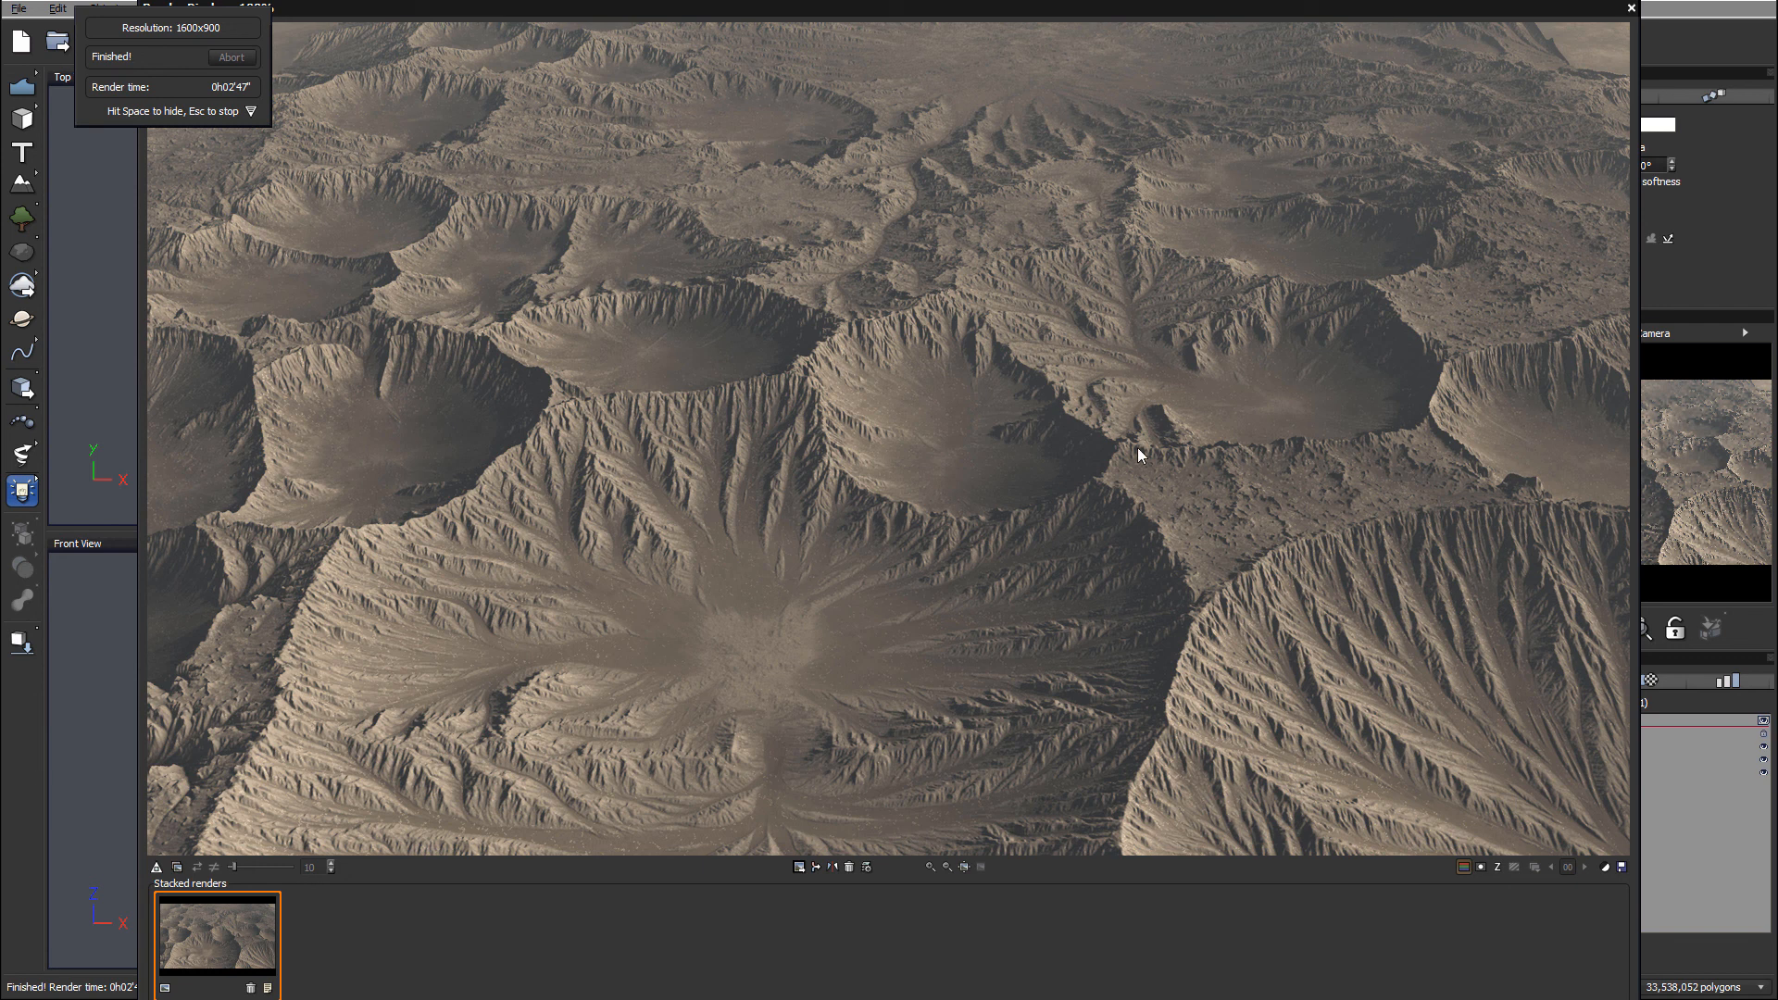